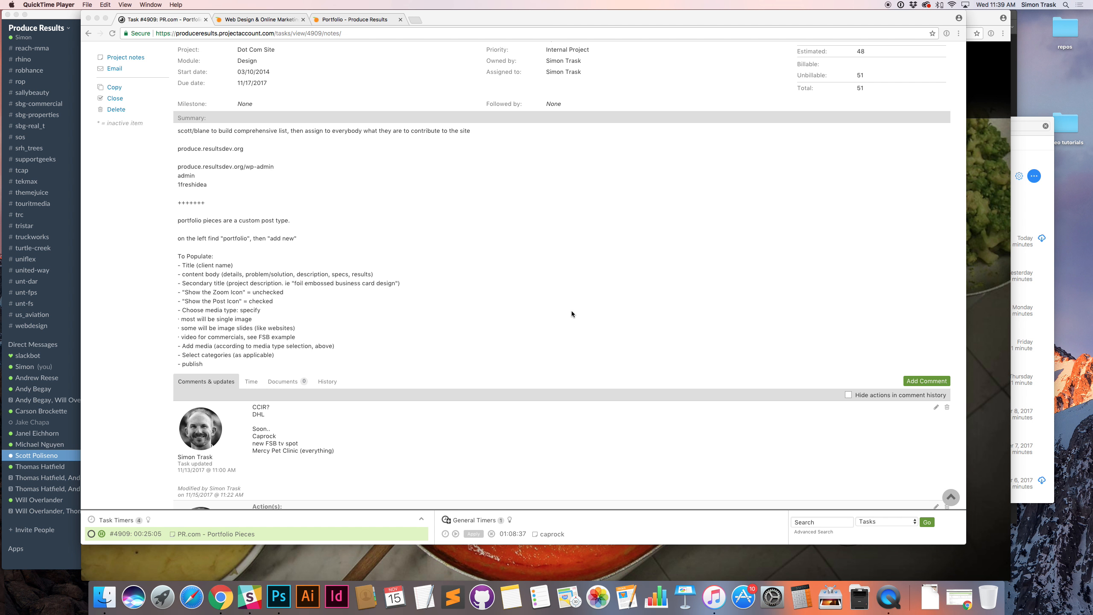
Review the Portfolio Pieces task notes, checking the CCIR and Caprock entries in the comment
click(258, 18)
text(www.produceresults.com/wp-admin)
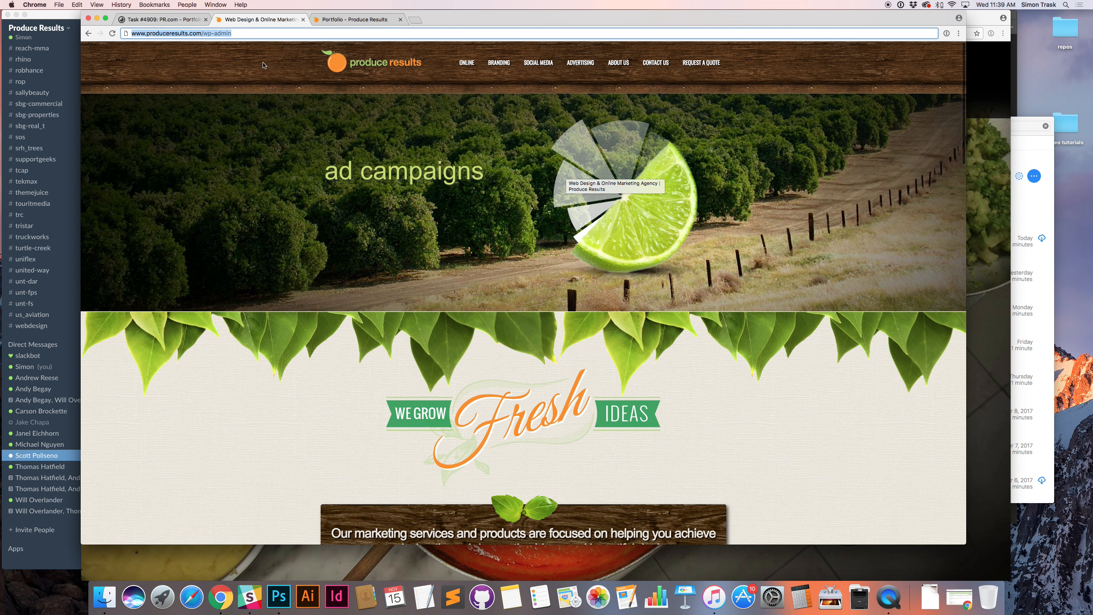
click(162, 18)
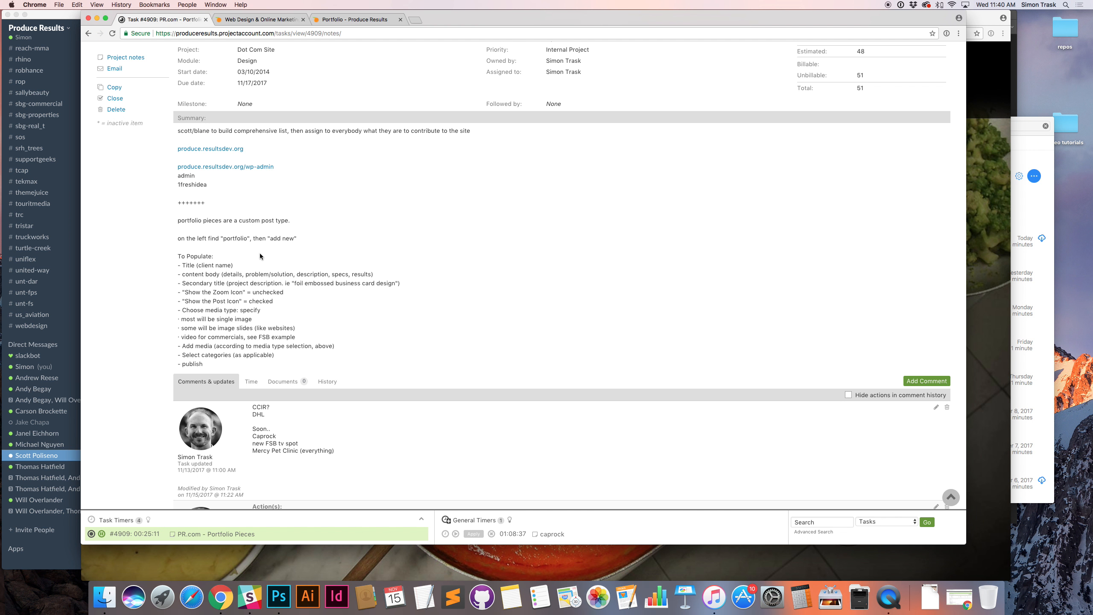
scroll(down, 3)
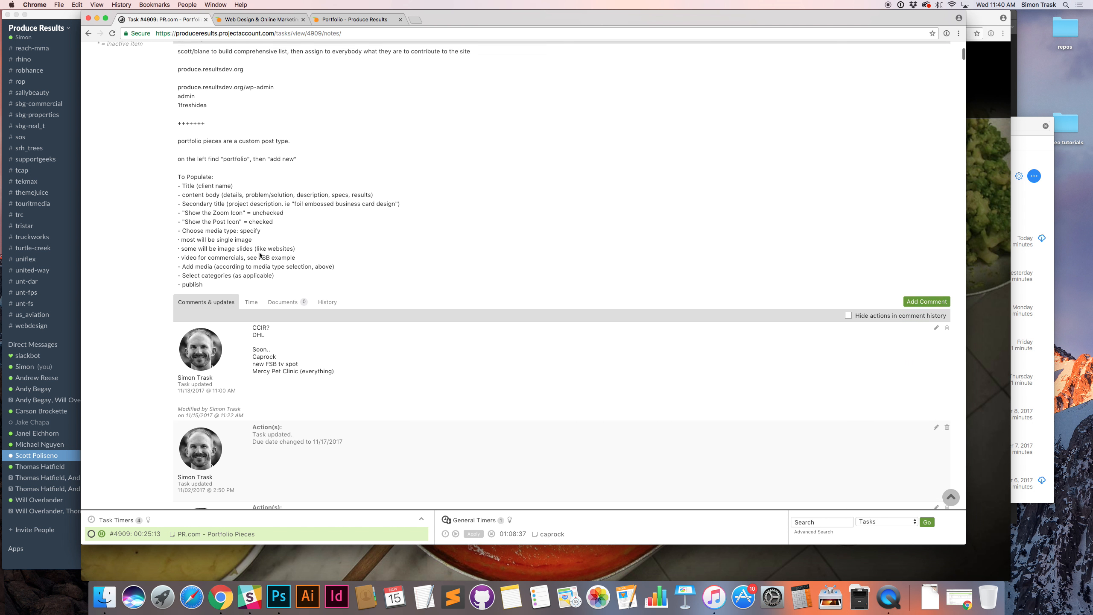
scroll(down, 3)
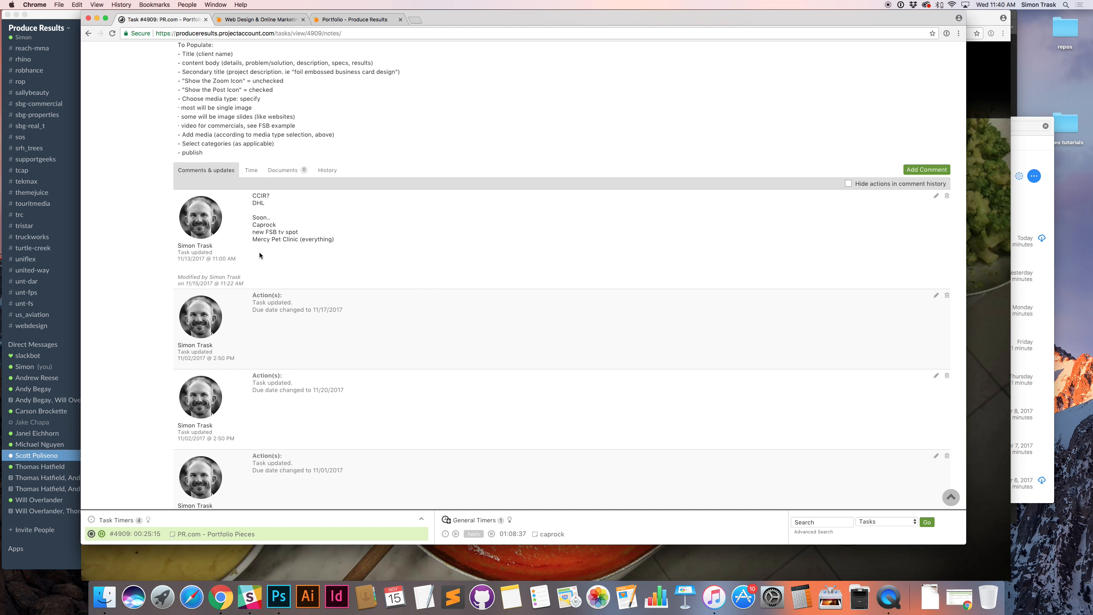
scroll(down, 3)
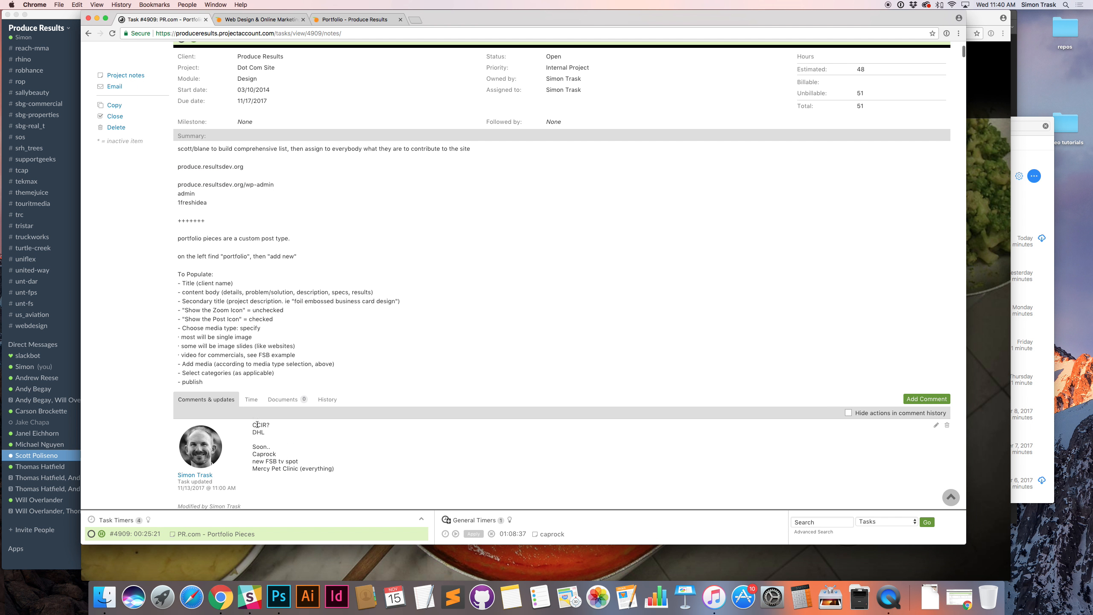
double_click(258, 432)
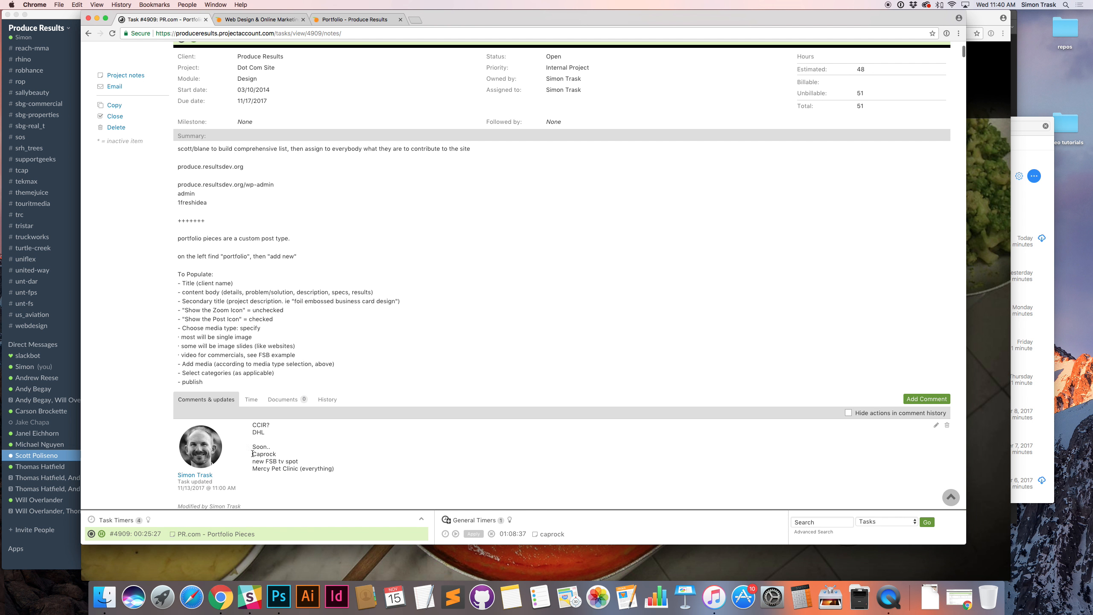
double_click(263, 454)
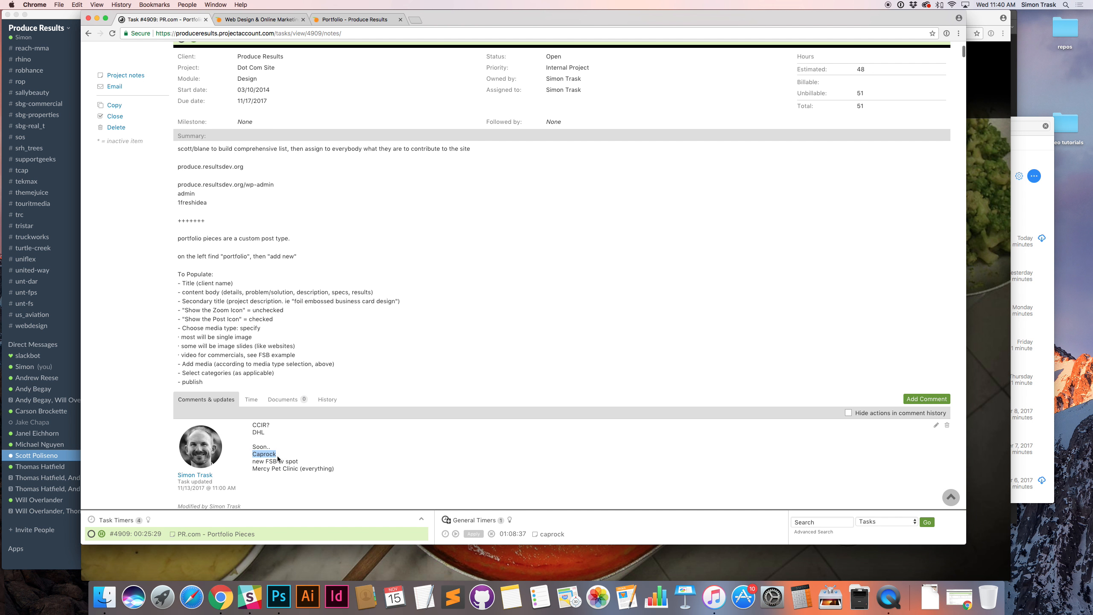
click(264, 454)
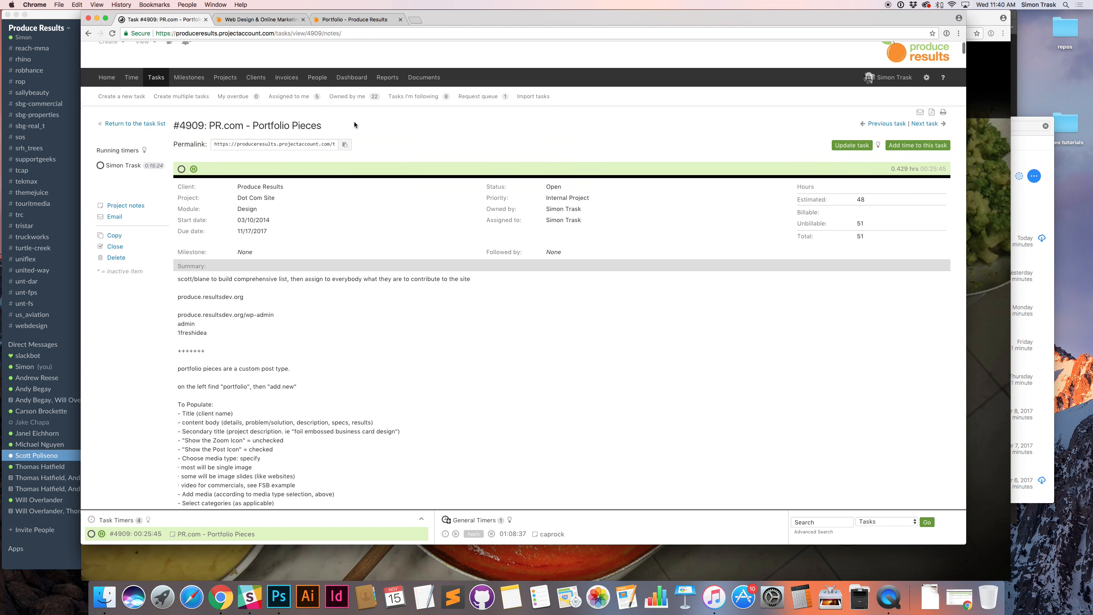
scroll(down, 3)
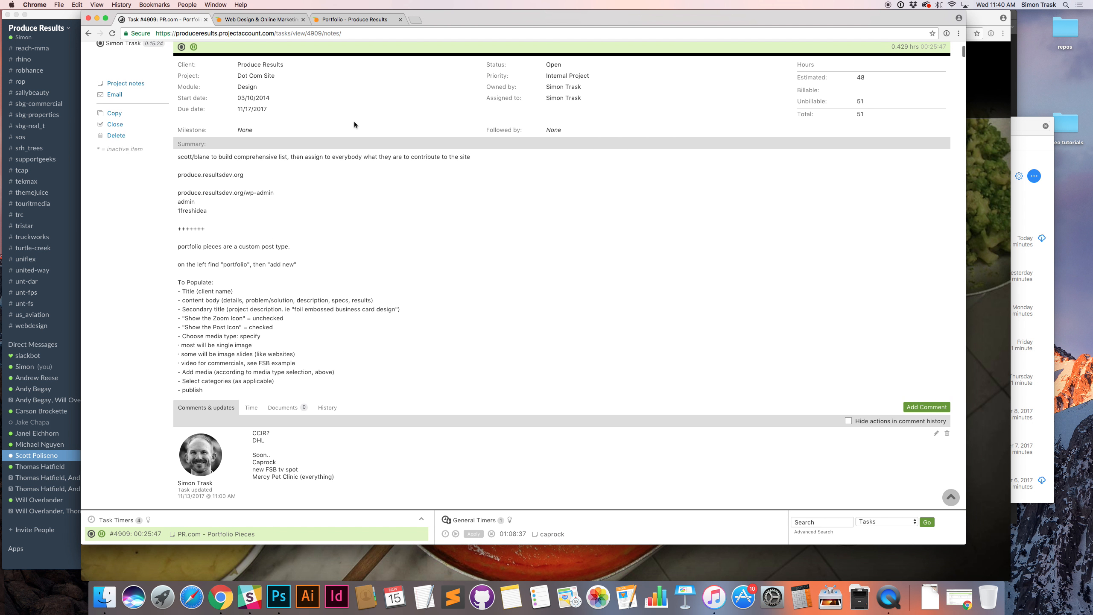
click(317, 85)
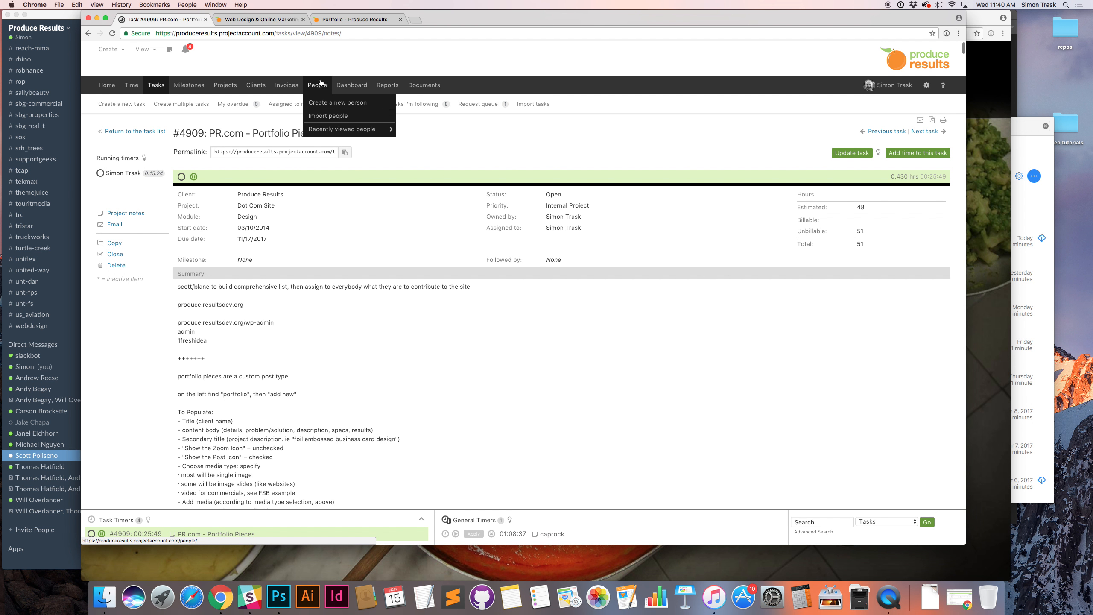
Bring up the Mr. Pie Chart report and break it down by client
click(387, 84)
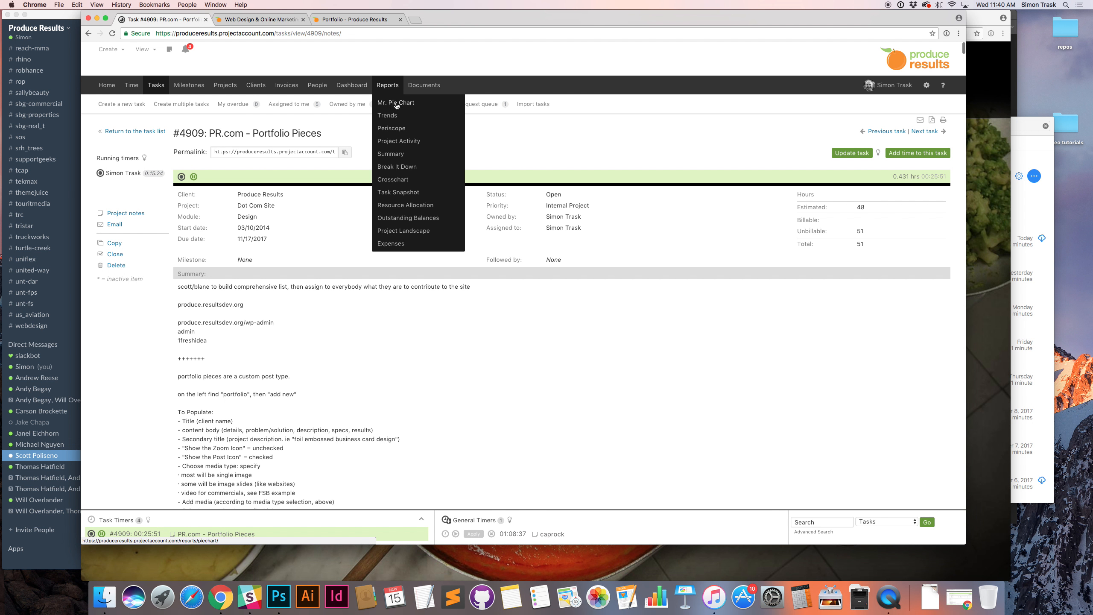
click(395, 103)
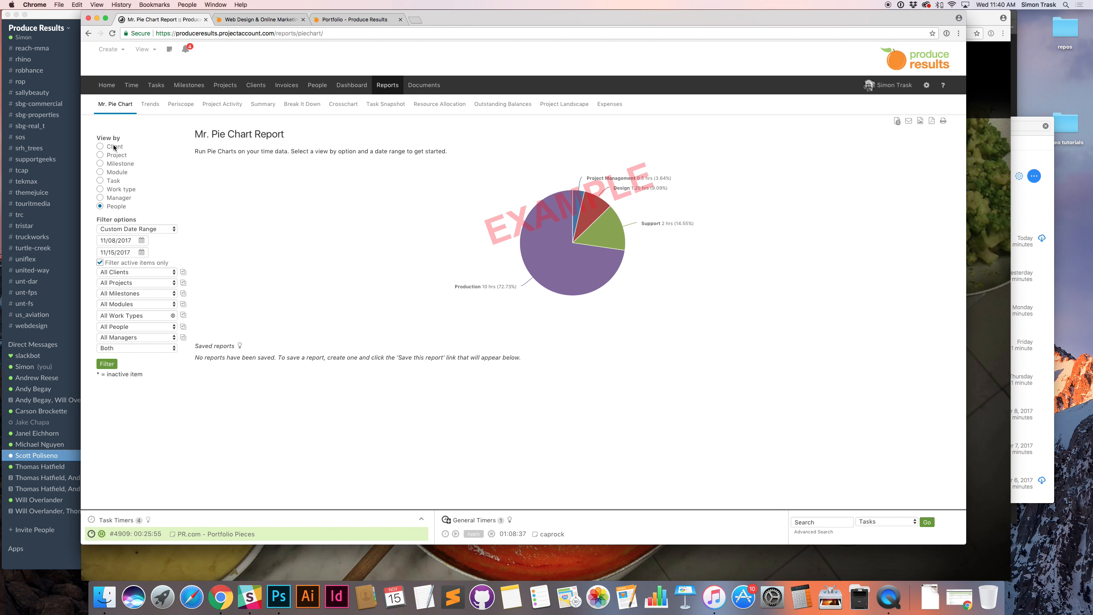
click(101, 147)
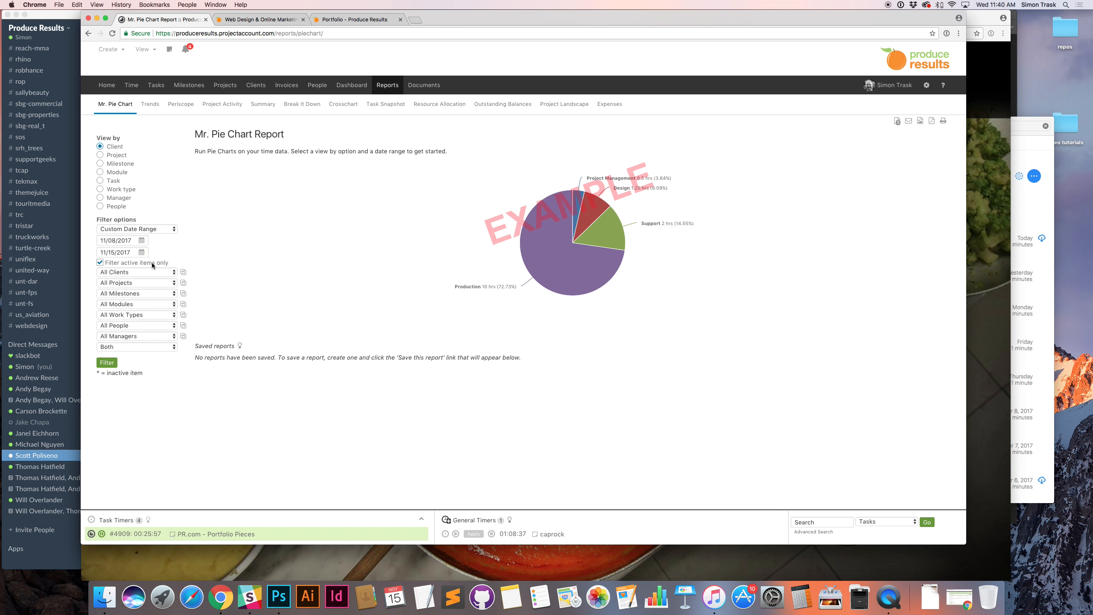
Set a custom date range of 05/01/2017 to 11/15/2017 and include inactive items
click(137, 228)
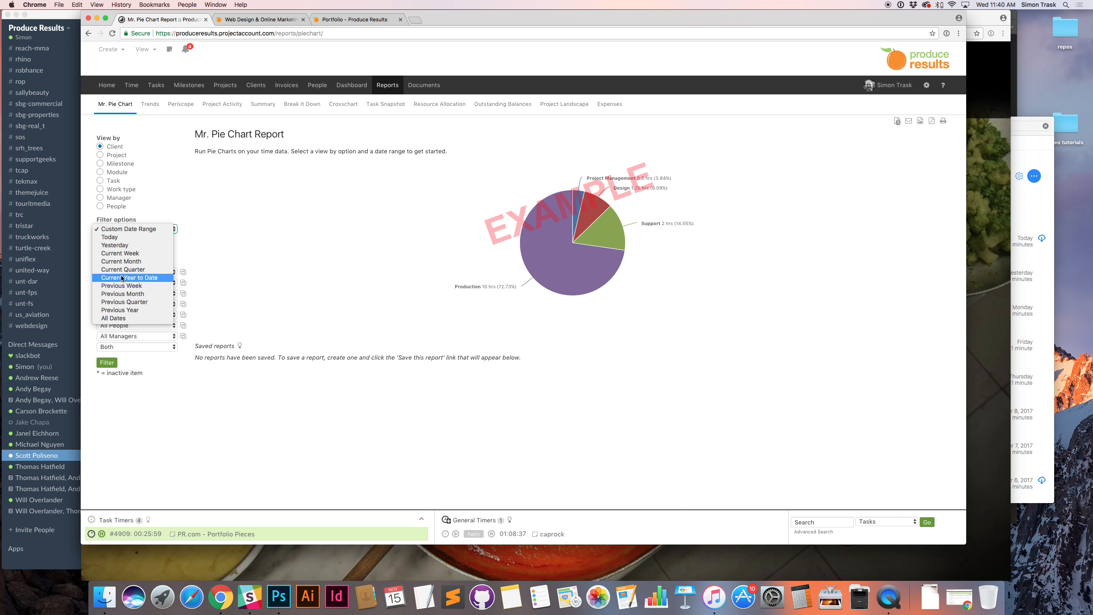
mouse_move(124, 302)
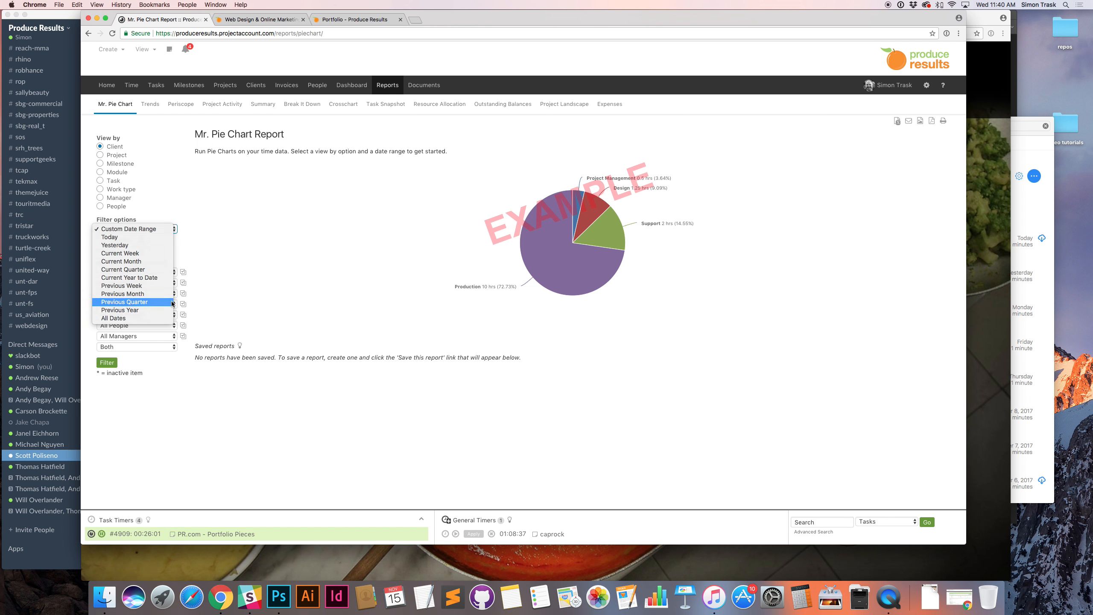
click(124, 302)
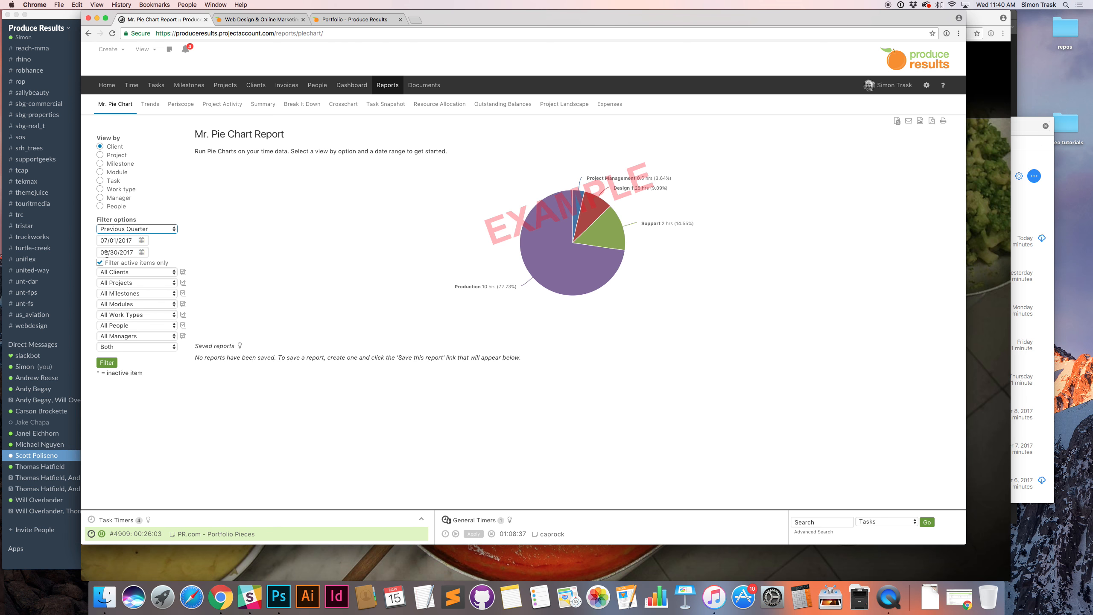
click(118, 251)
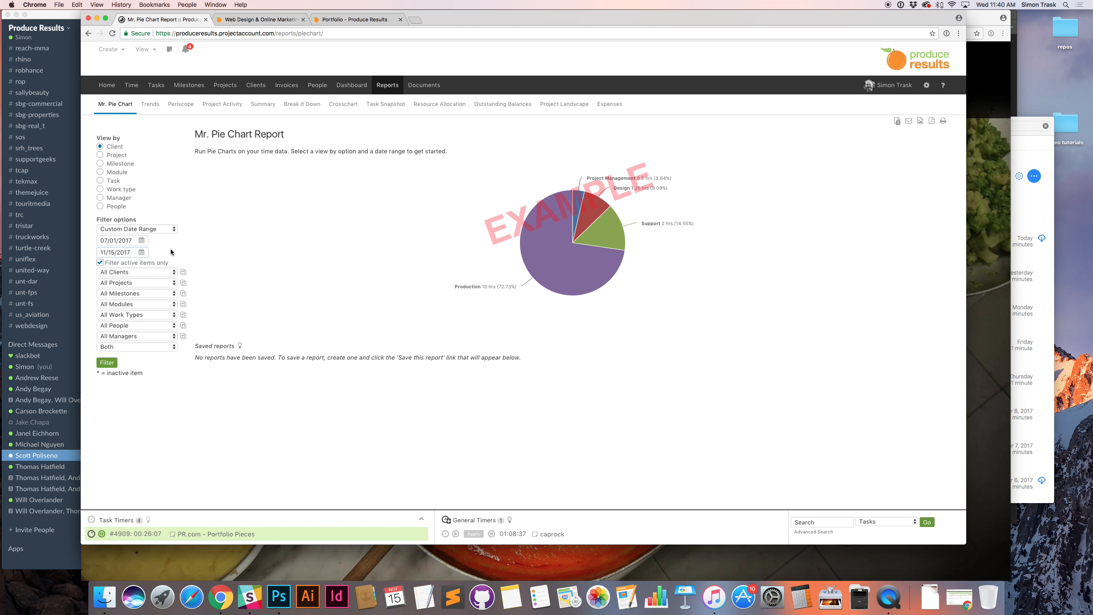
click(118, 240)
text(5)
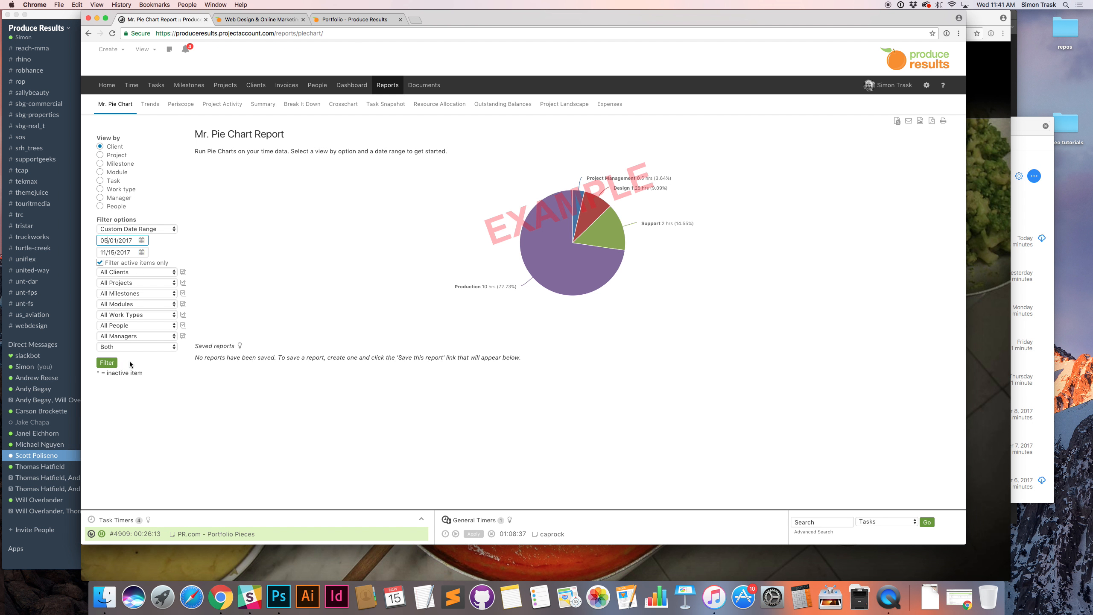
click(99, 262)
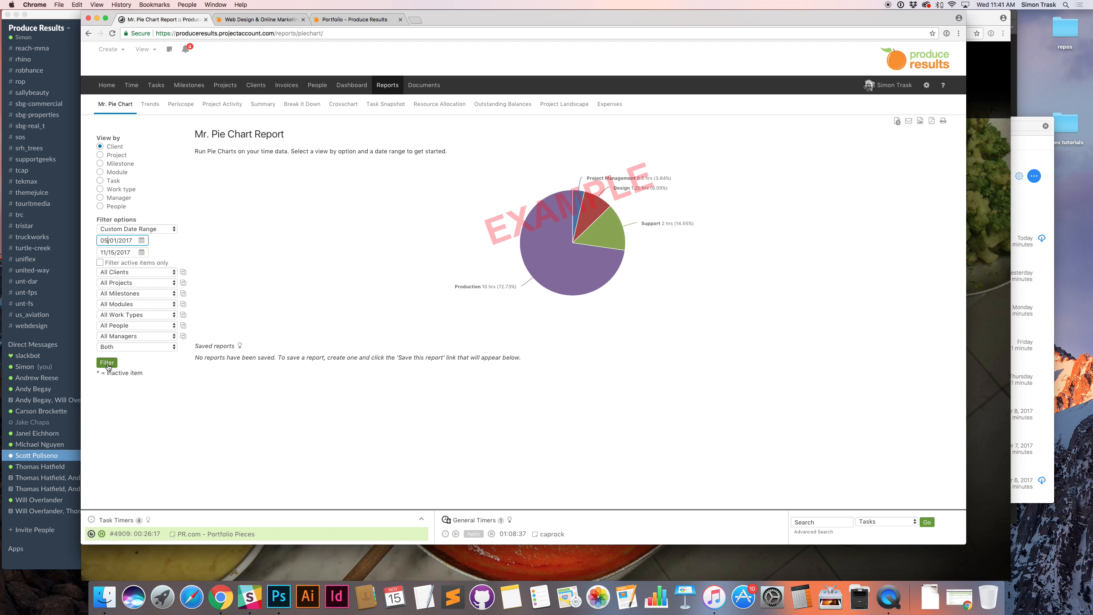
Run the filtered report to produce the 4,394.325-hour pie chart by client, glancing at the live portfolio
click(105, 362)
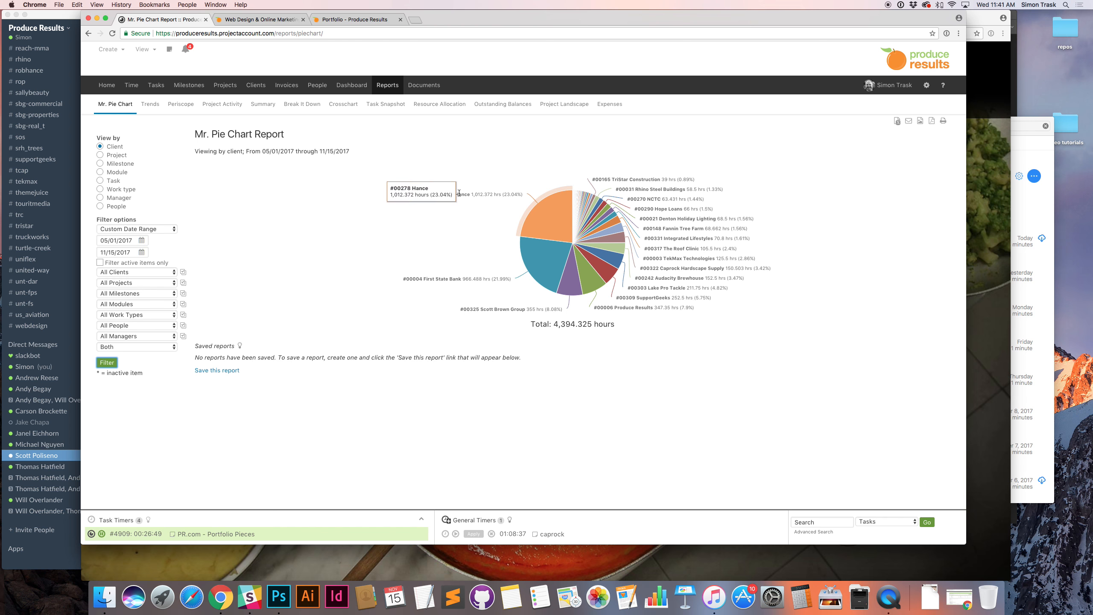
mouse_move(456, 193)
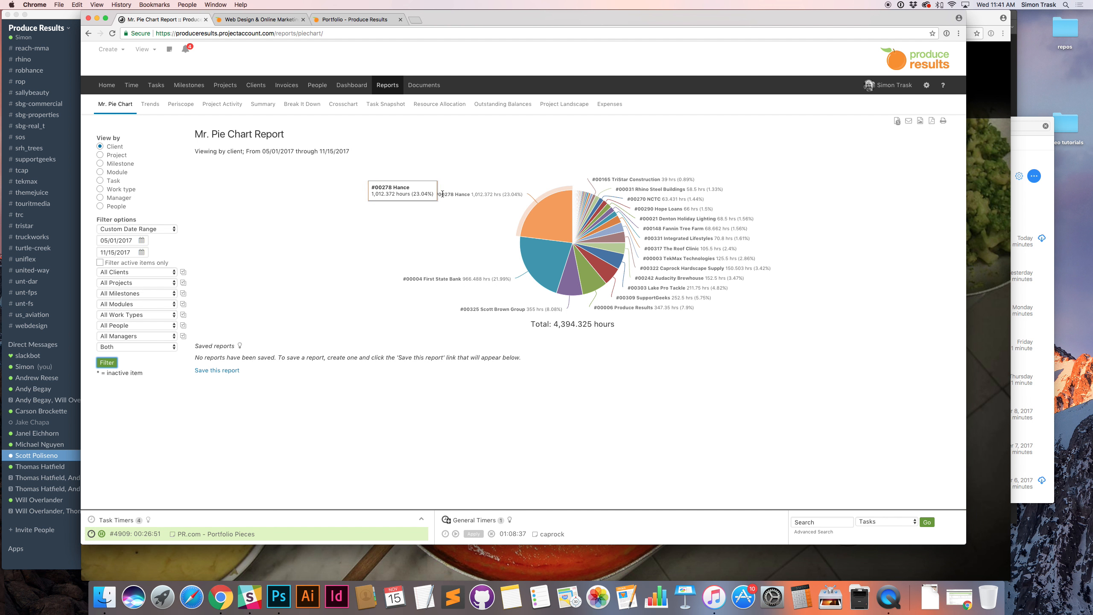
mouse_move(414, 290)
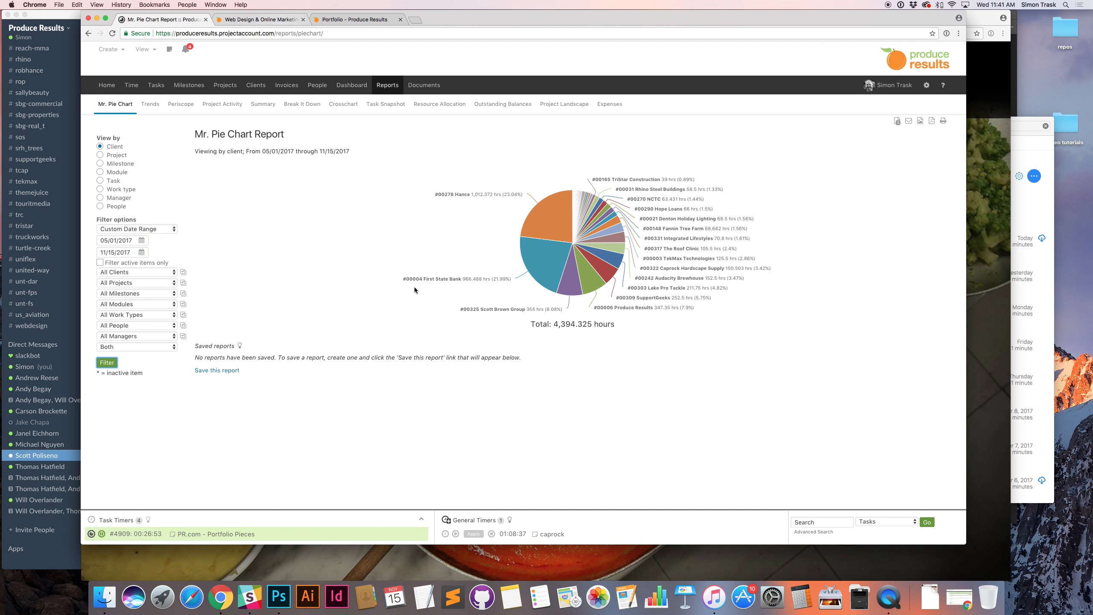
mouse_move(543, 272)
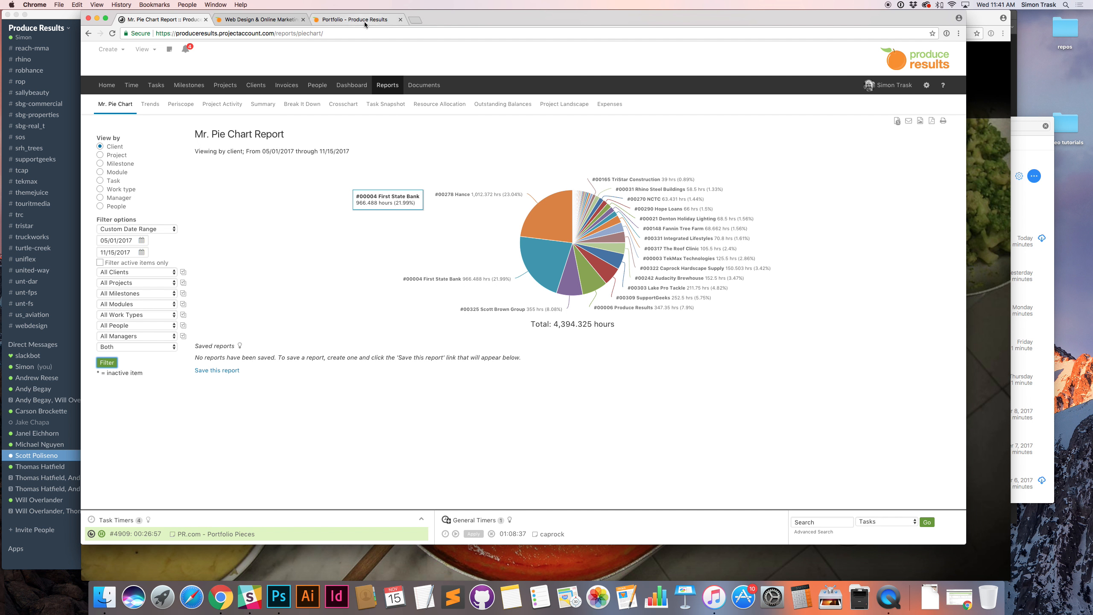
click(358, 19)
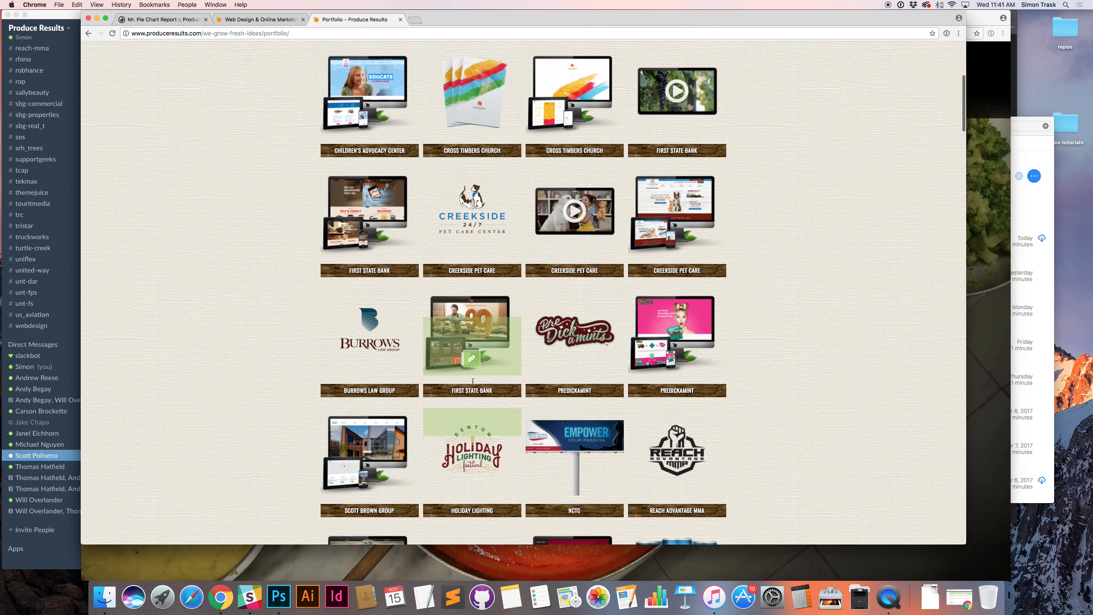
mouse_move(472, 331)
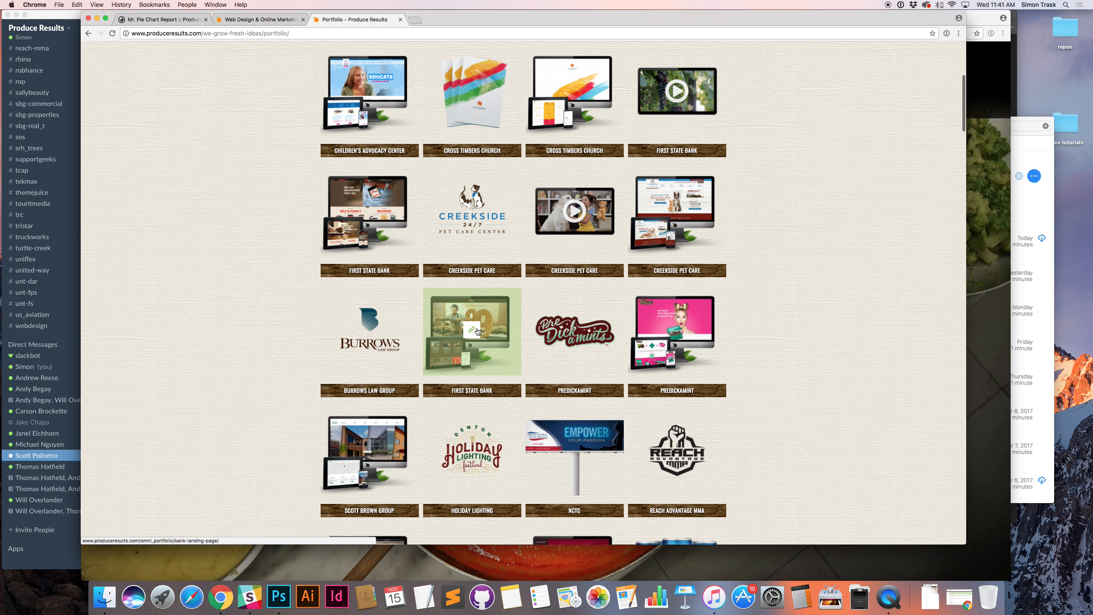
click(164, 19)
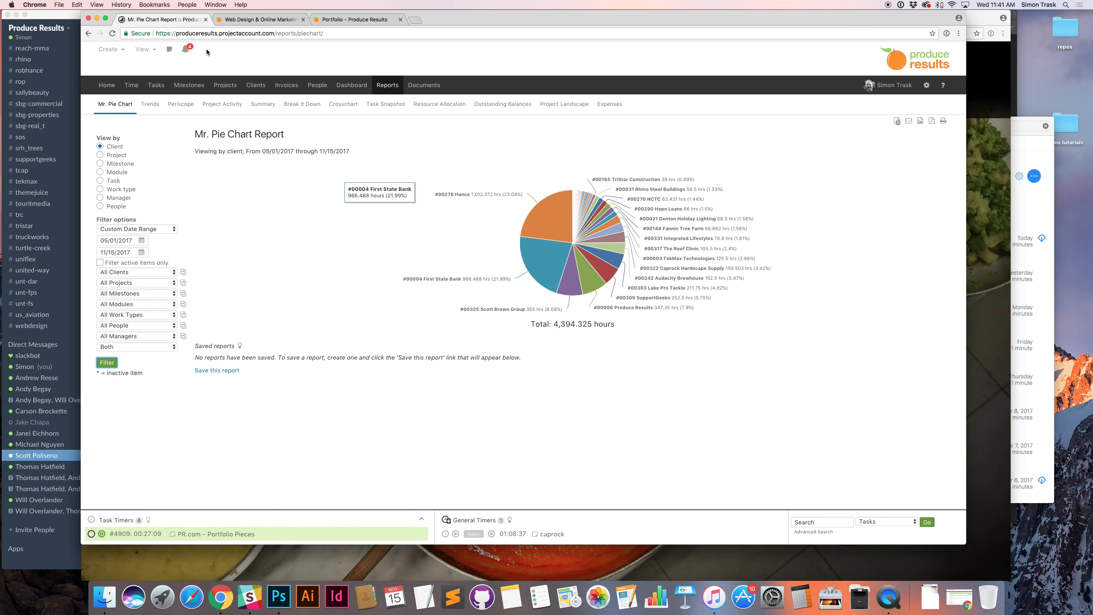
right_click(133, 533)
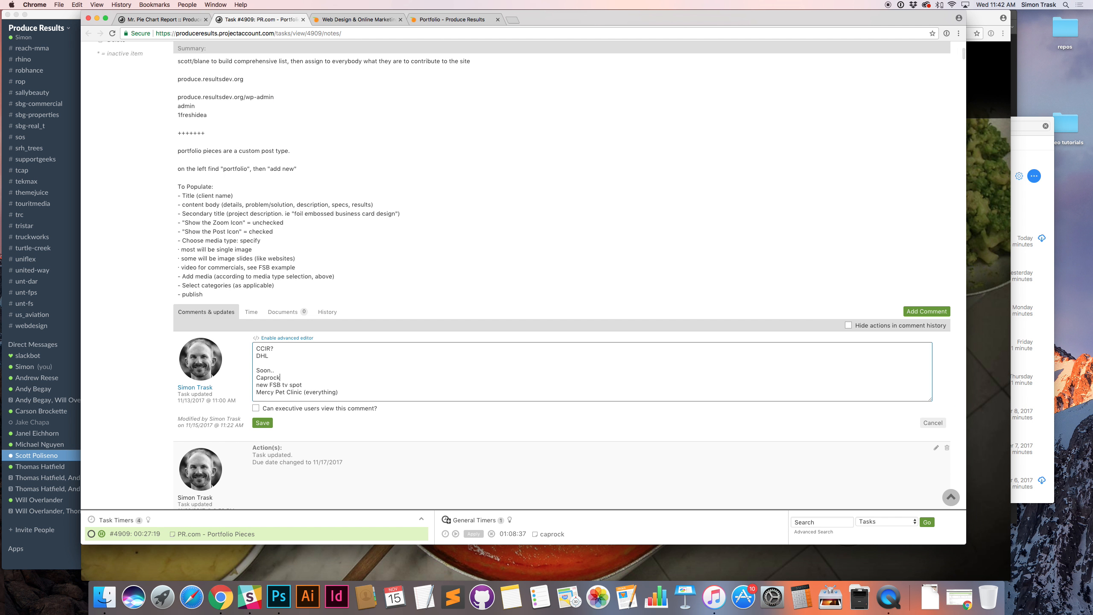
text(Scott Brown Properties, RE Team)
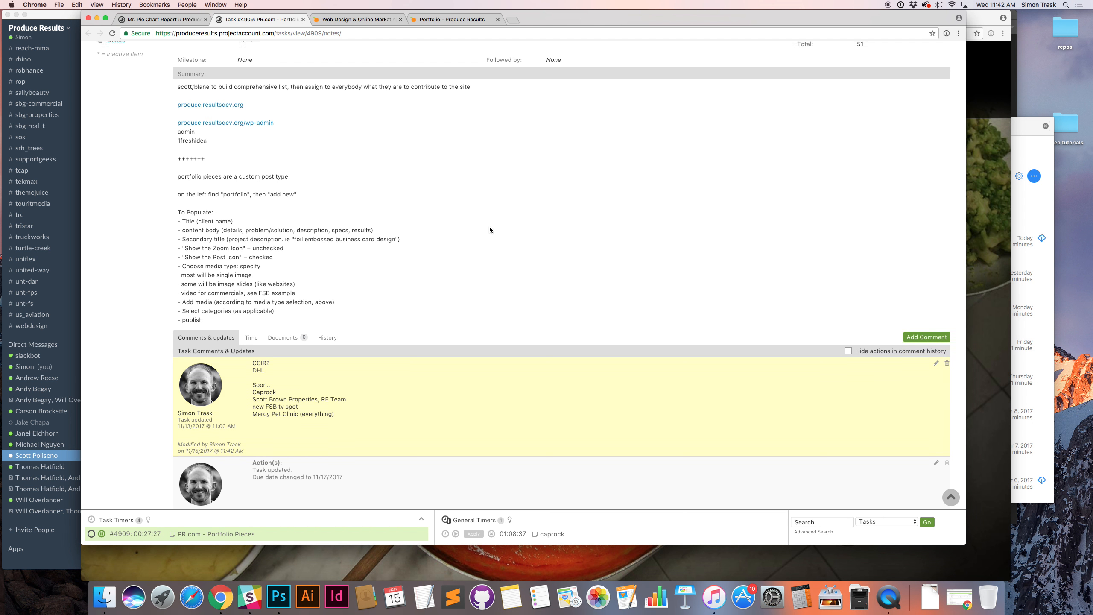
click(453, 19)
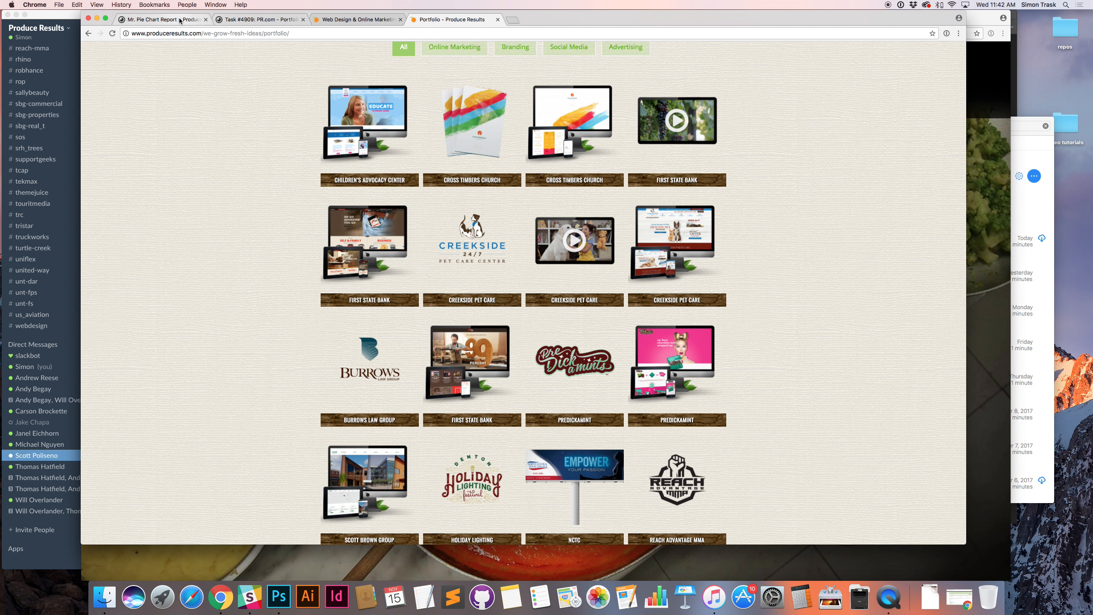
click(160, 19)
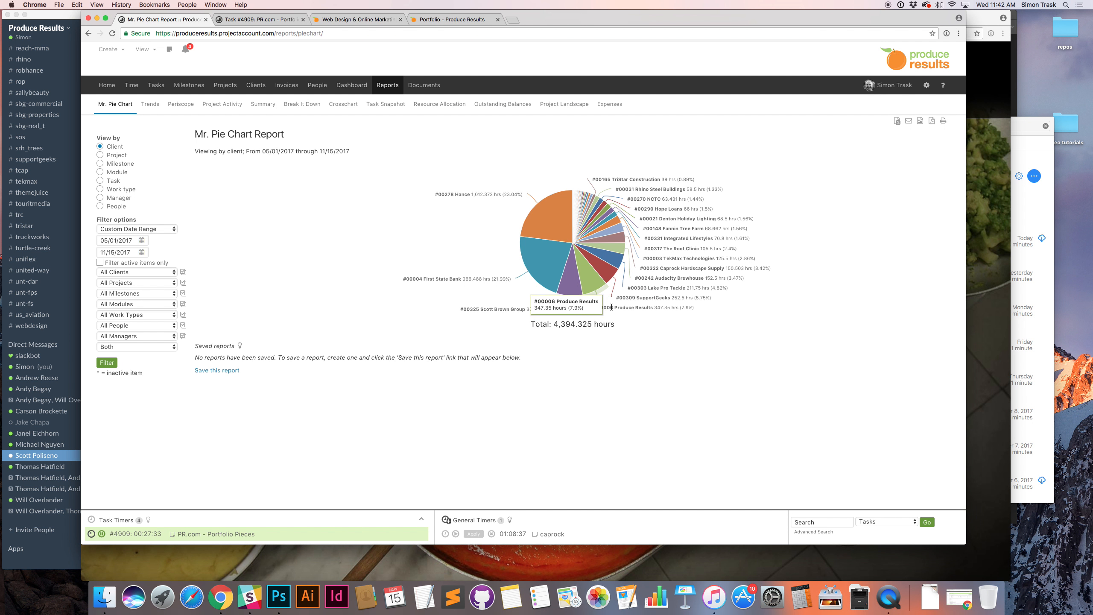
mouse_move(648, 263)
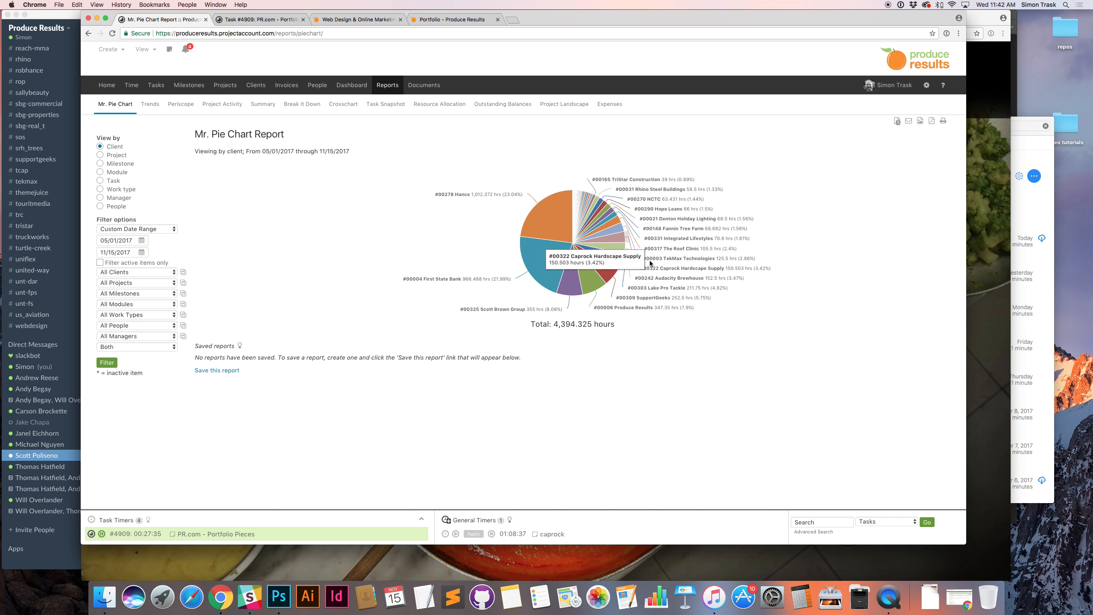
mouse_move(652, 235)
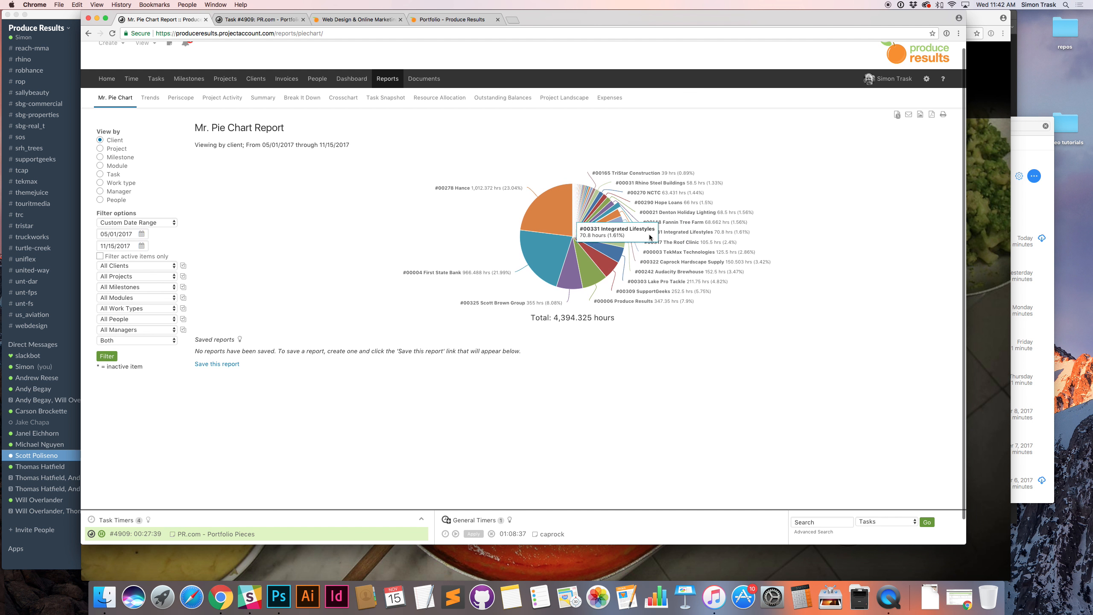
mouse_move(655, 201)
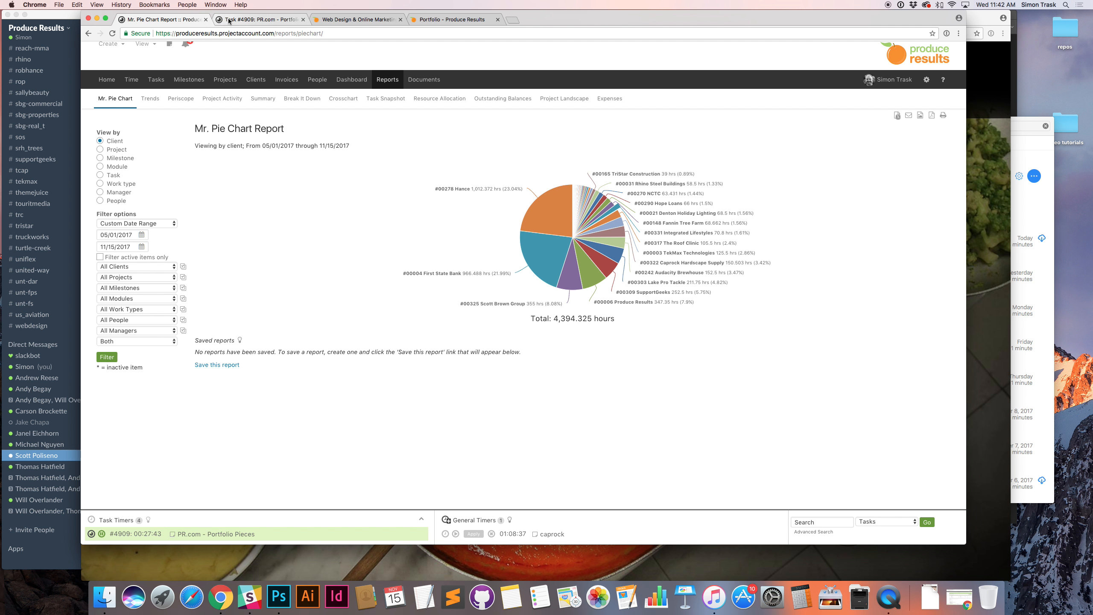
Add 'Integrated Lifestyles web' and 'Hope Loans web' to the task comment and save it
click(258, 18)
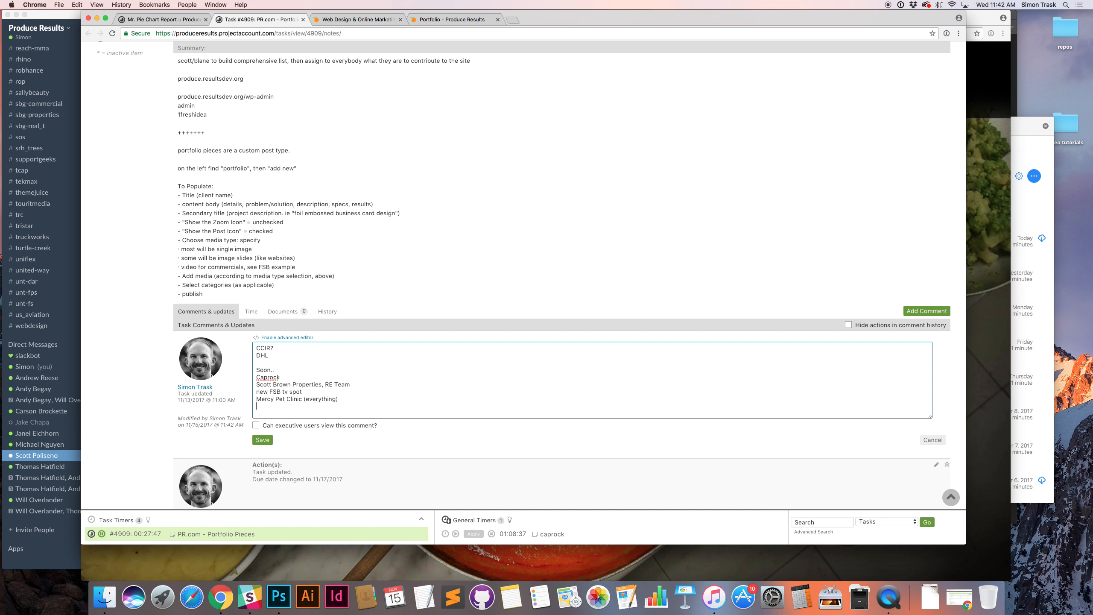
text(Integrated)
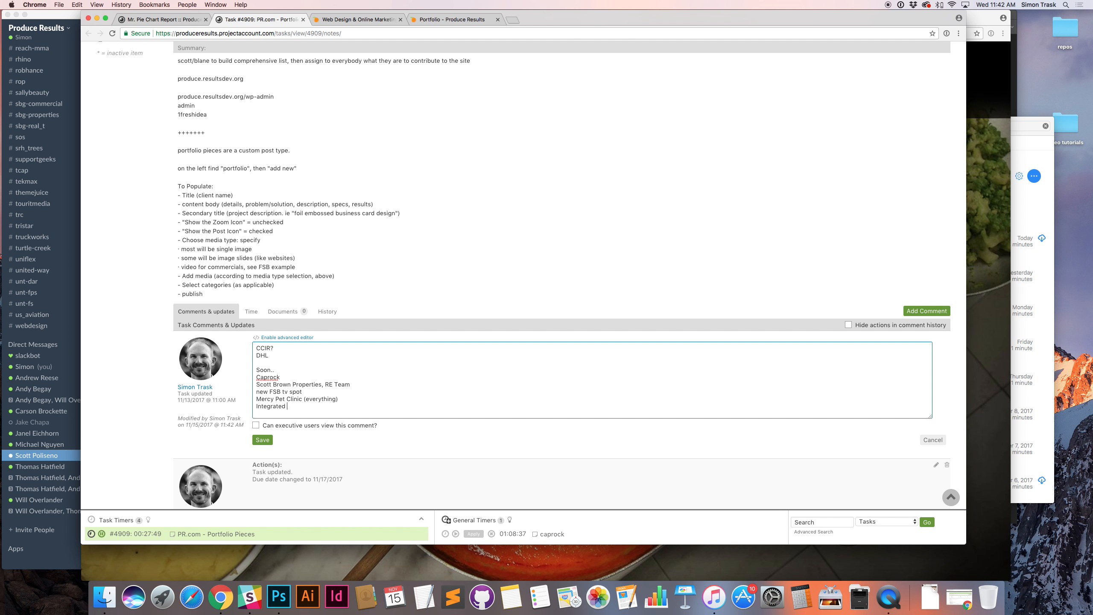
text(Lifestyles web)
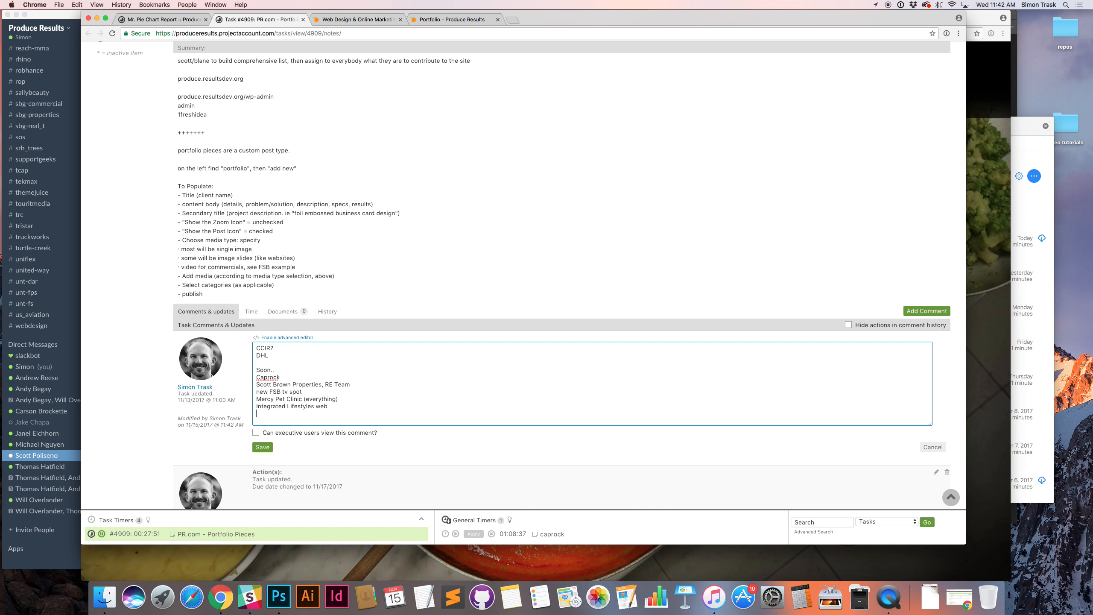
text(Hope Loans web)
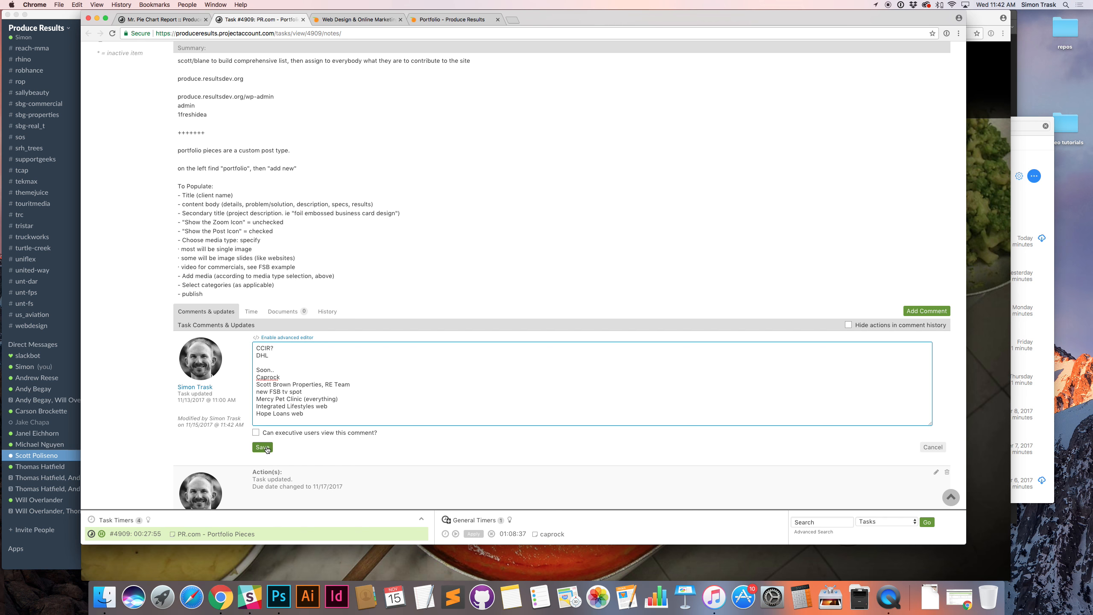
click(262, 447)
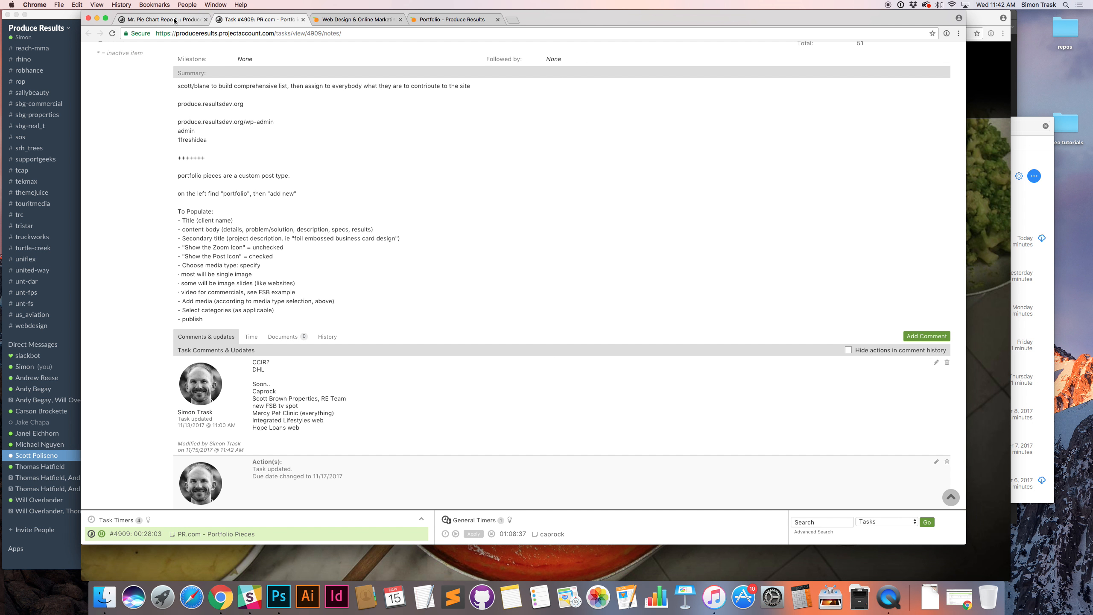
click(356, 19)
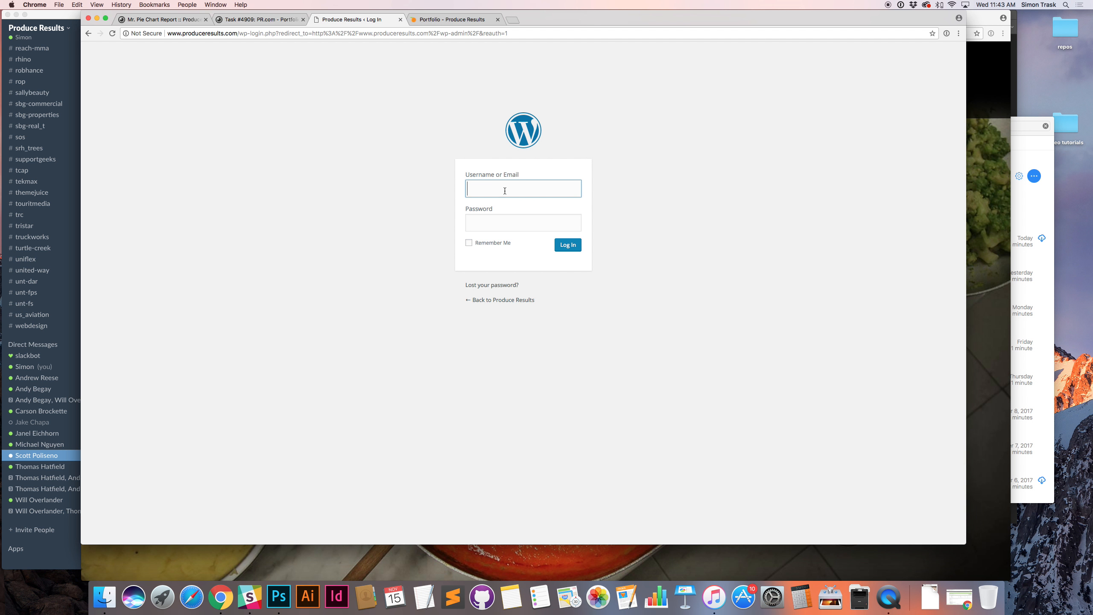
Fill the site admin credentials from 1Password and log in to WordPress
click(977, 33)
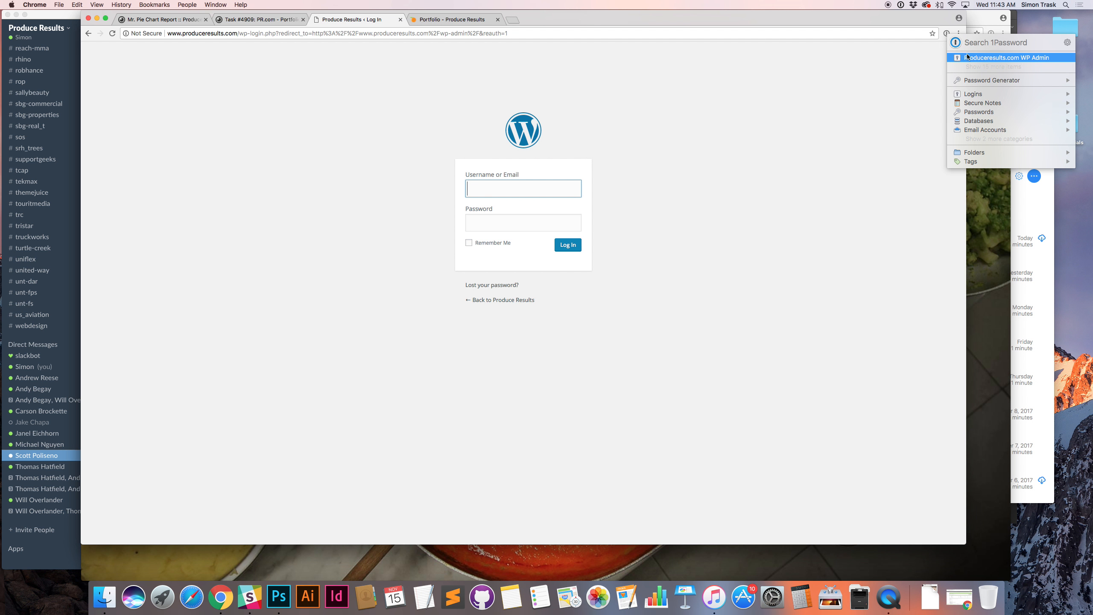
click(1008, 58)
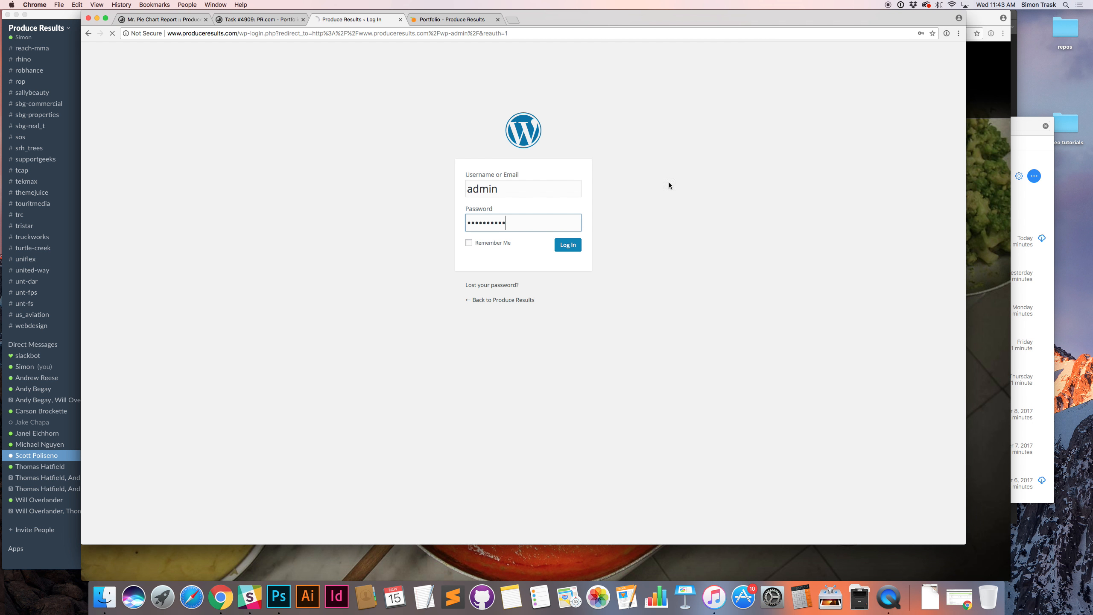
click(567, 245)
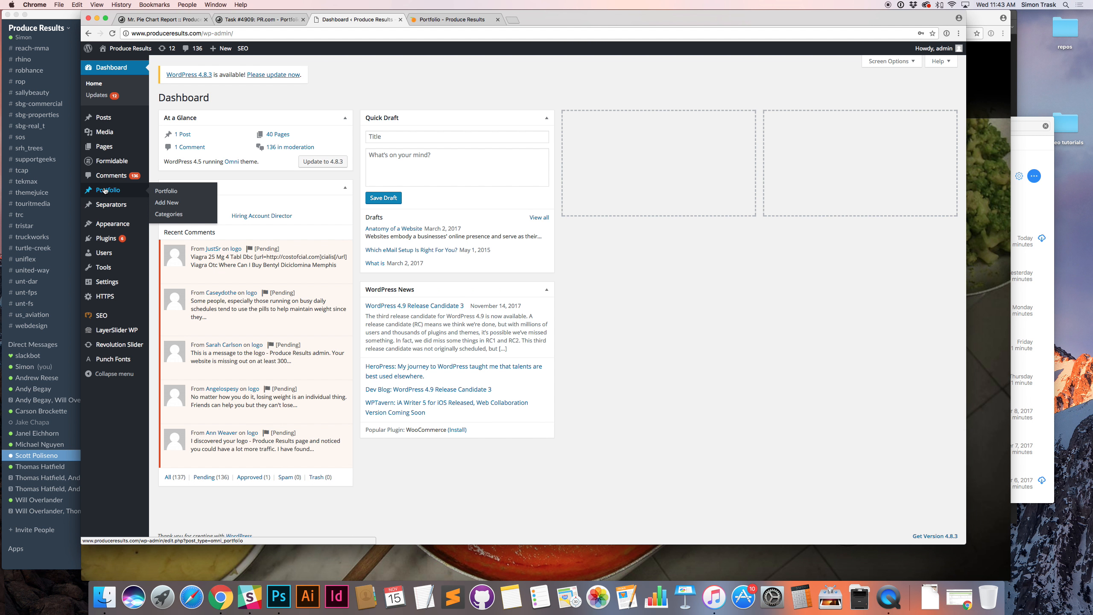
List the portfolio posts and click through the Creekside Pet Care web and logo pieces on the live site
click(99, 175)
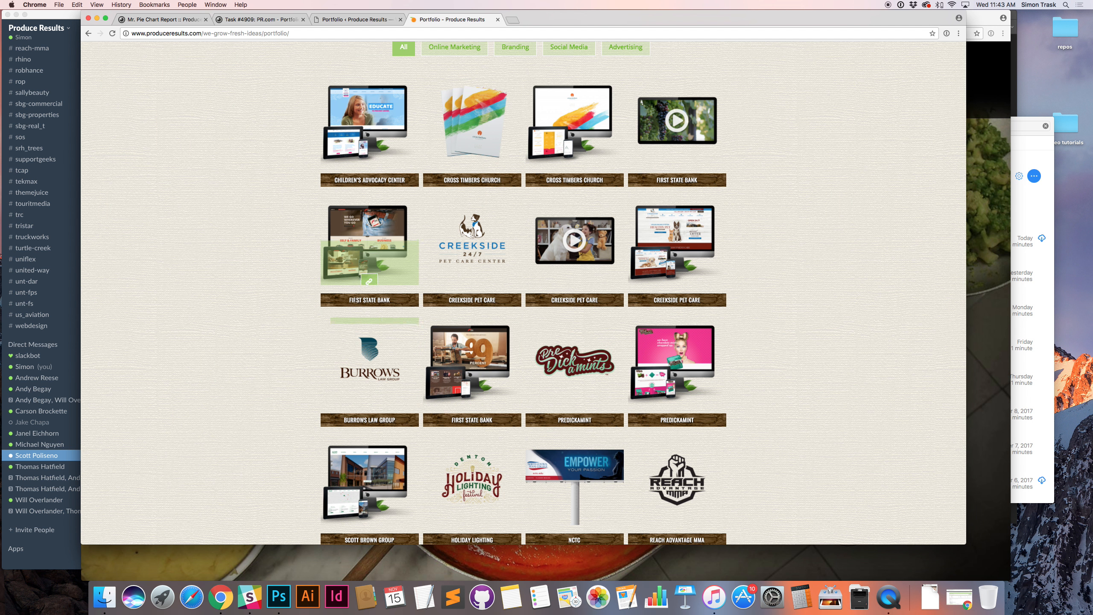
mouse_move(472, 239)
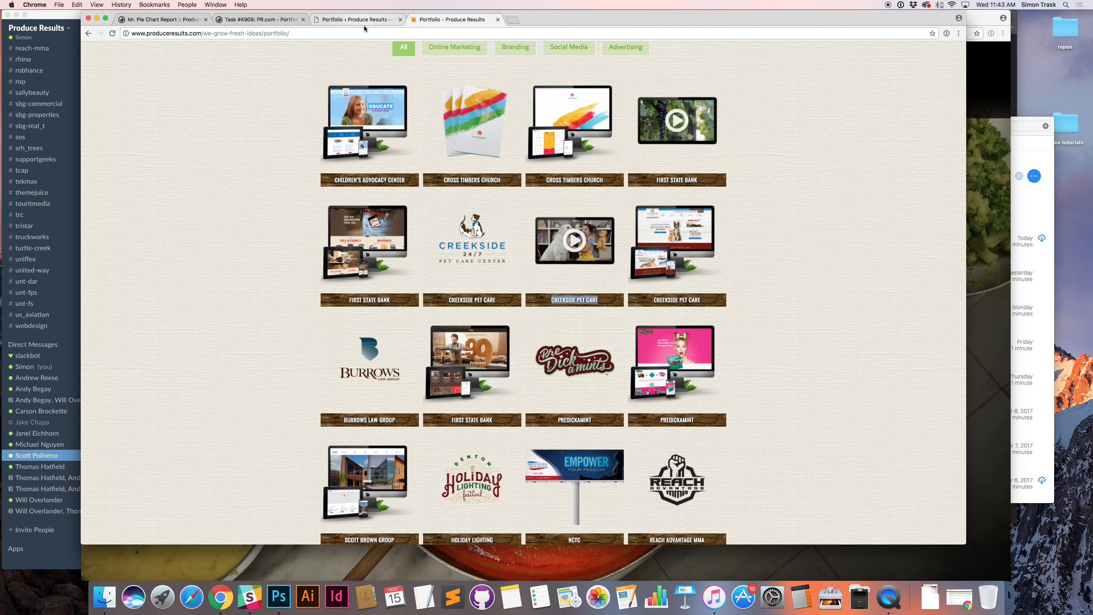
mouse_move(471, 241)
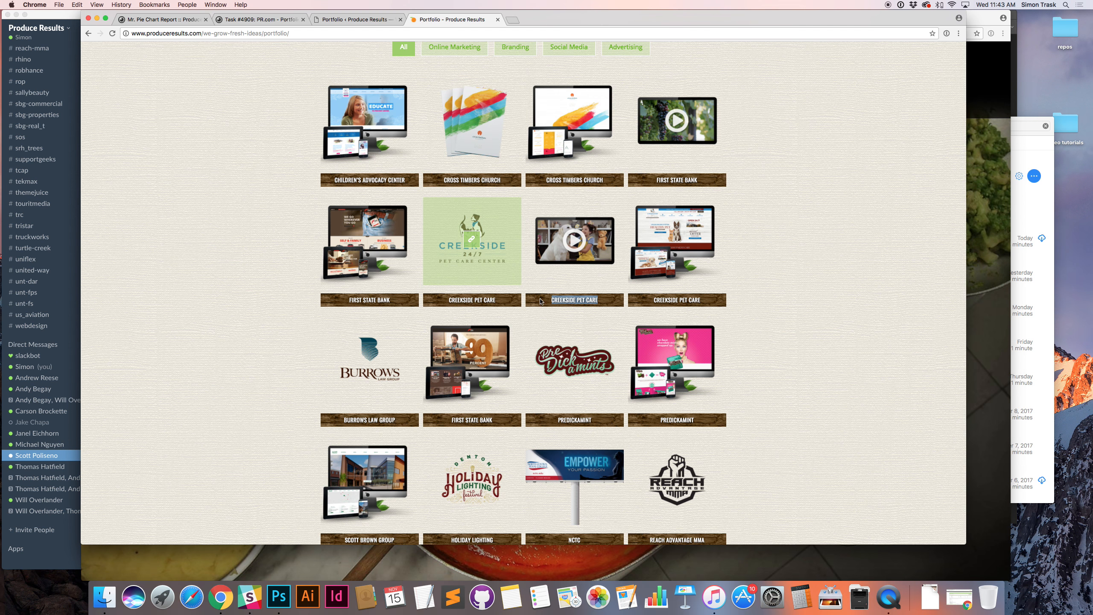
mouse_move(709, 302)
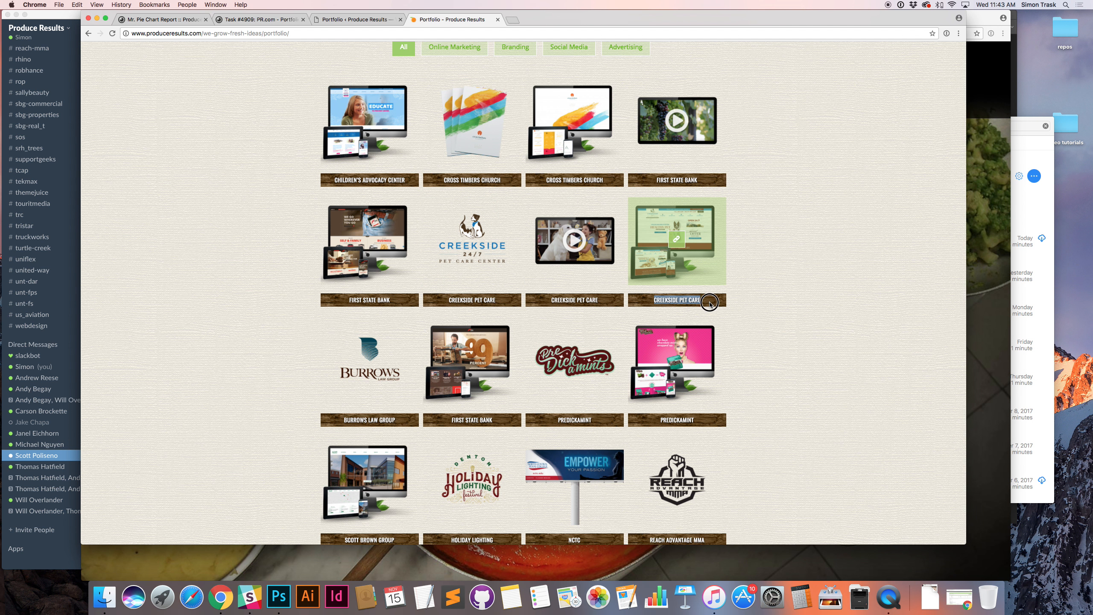
click(675, 241)
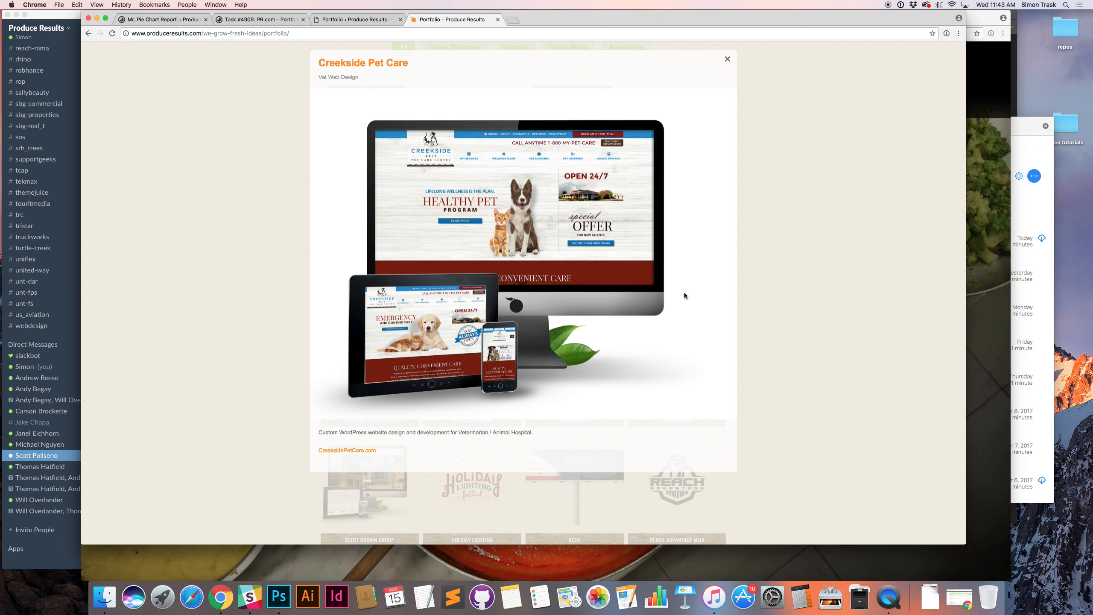
mouse_move(753, 38)
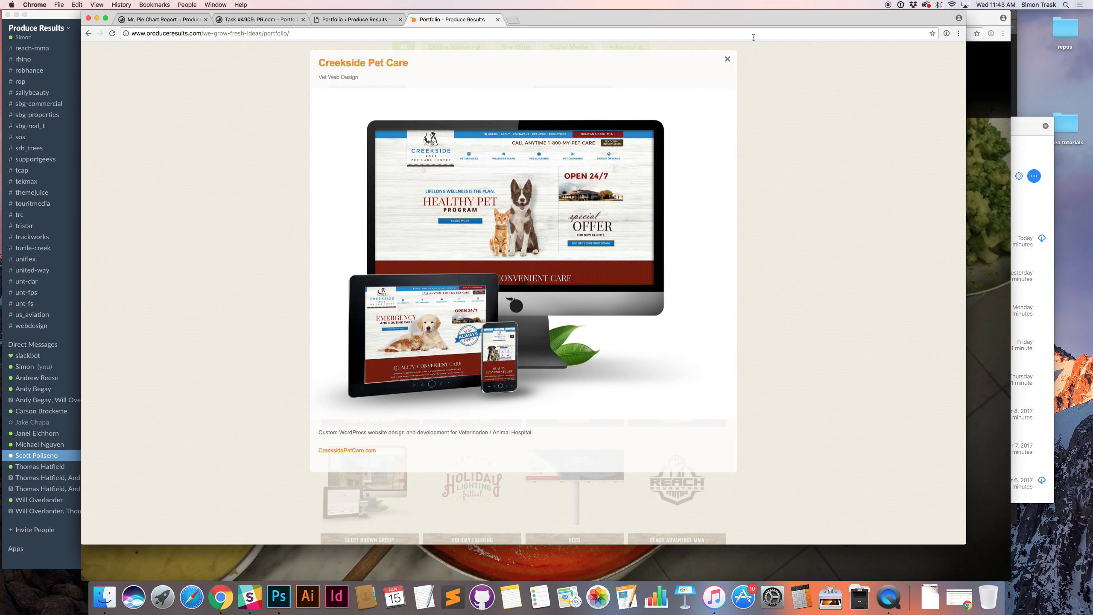
mouse_move(324, 77)
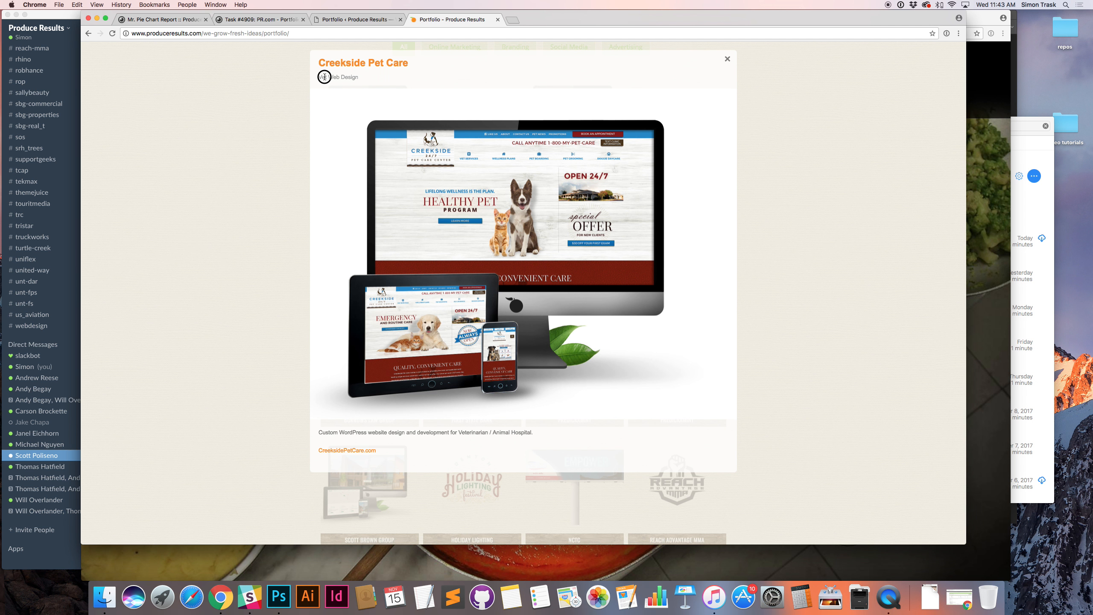
click(727, 59)
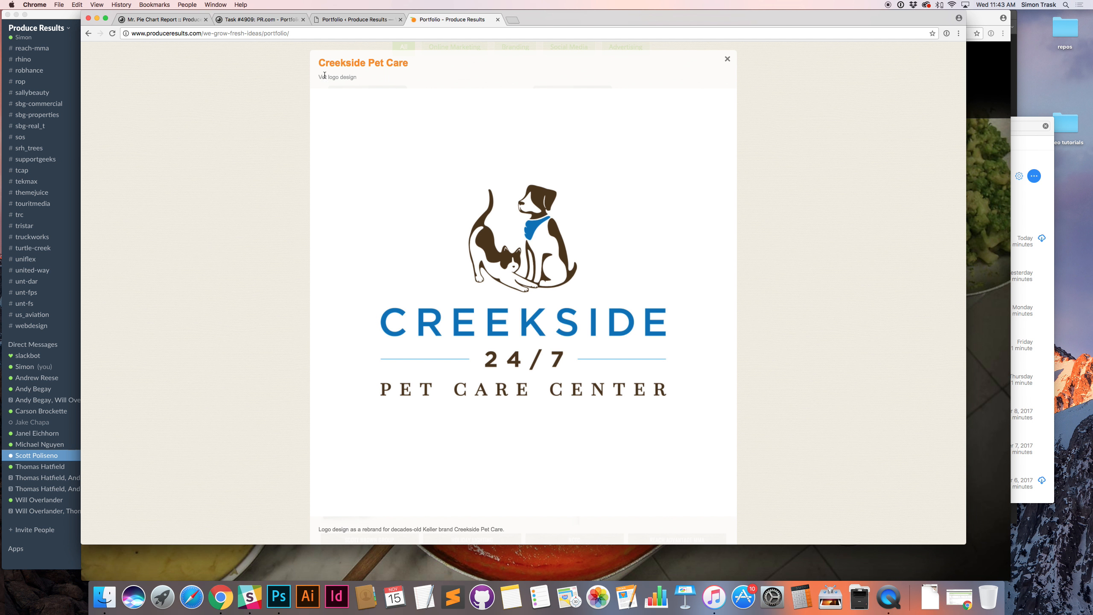
double_click(341, 62)
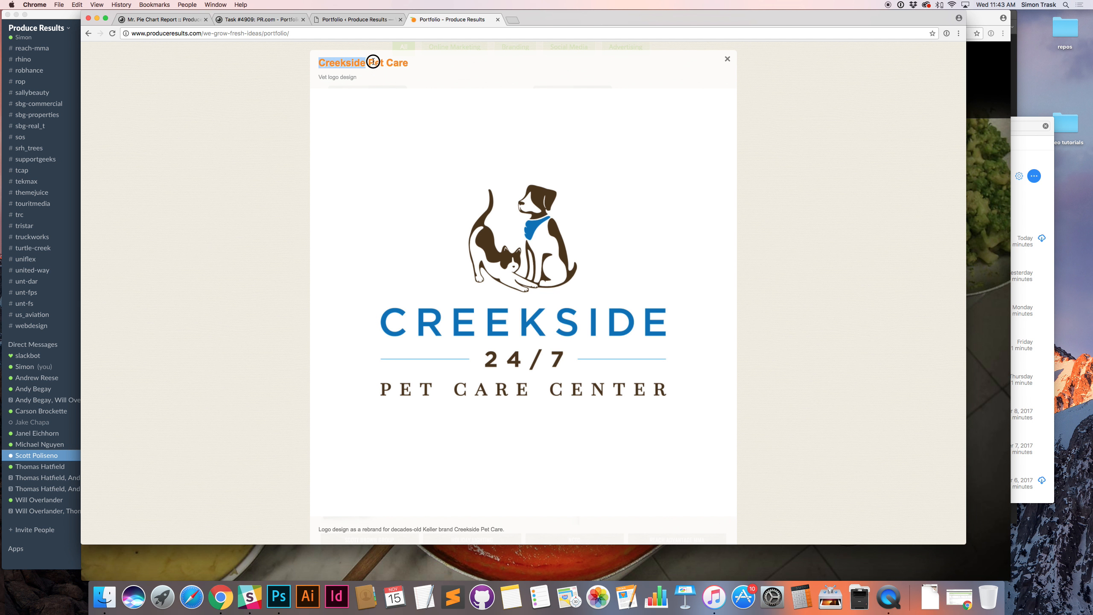
click(727, 58)
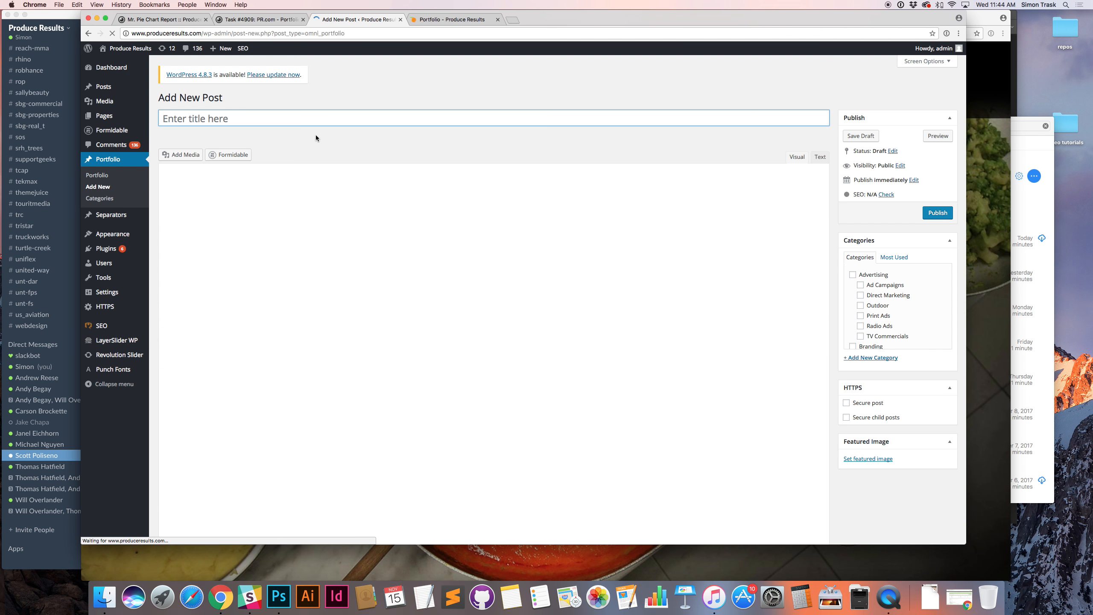
Title the new portfolio post 'Cooking Classes in Rome' and let the draft save
text(Cooking)
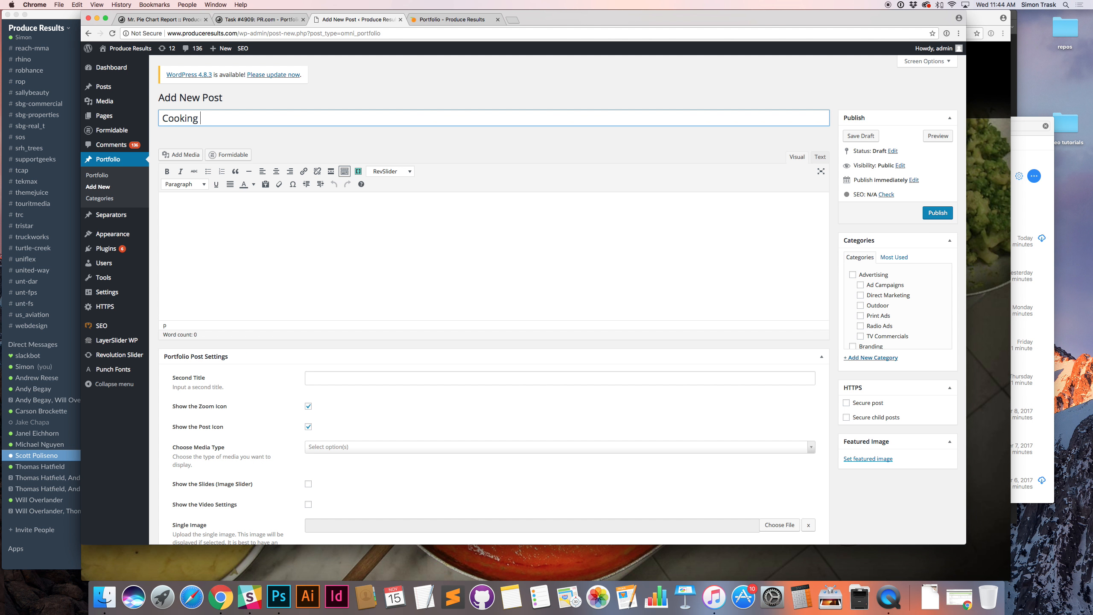
text(Classes in)
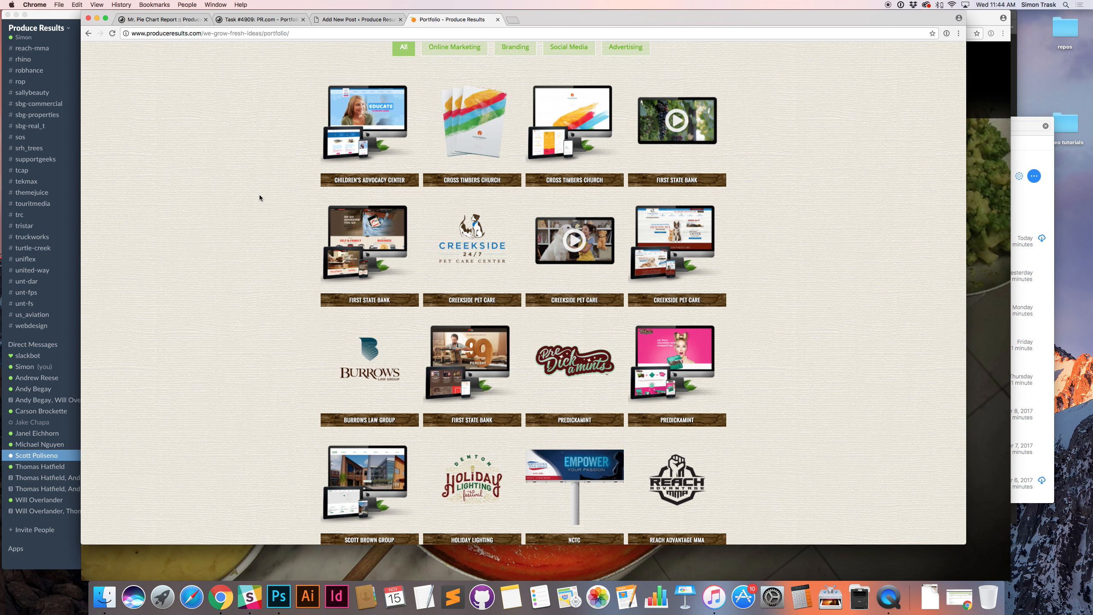
click(357, 19)
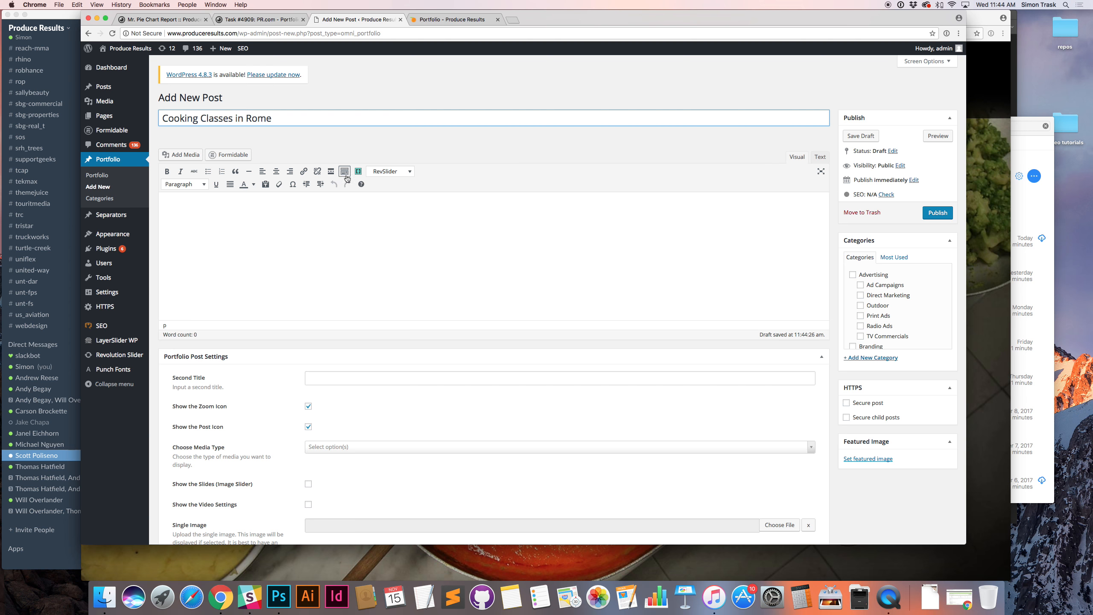
mouse_move(876, 282)
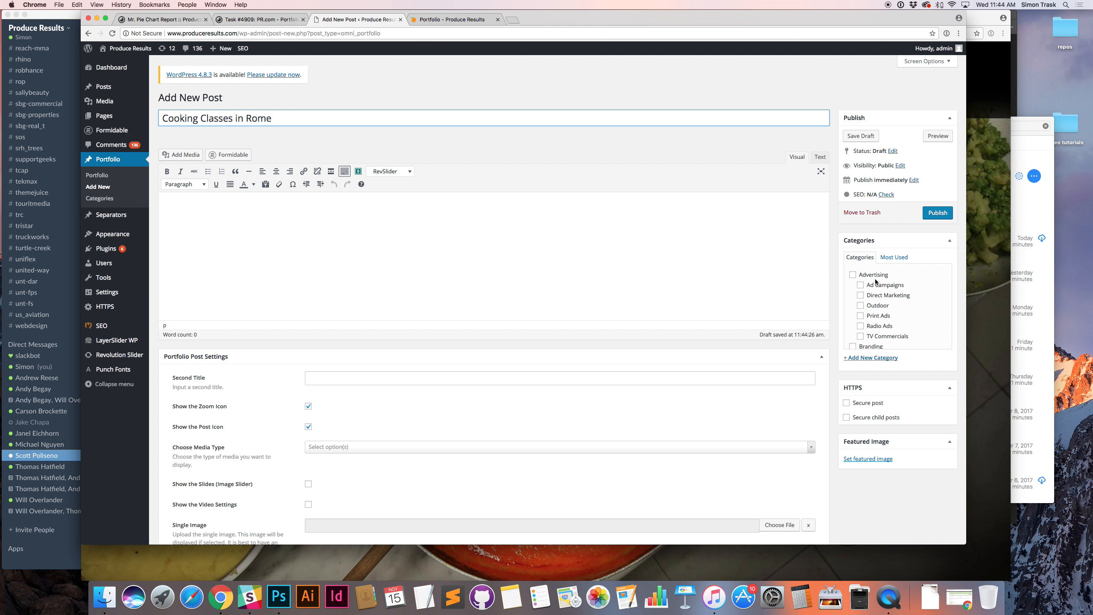
mouse_move(861, 278)
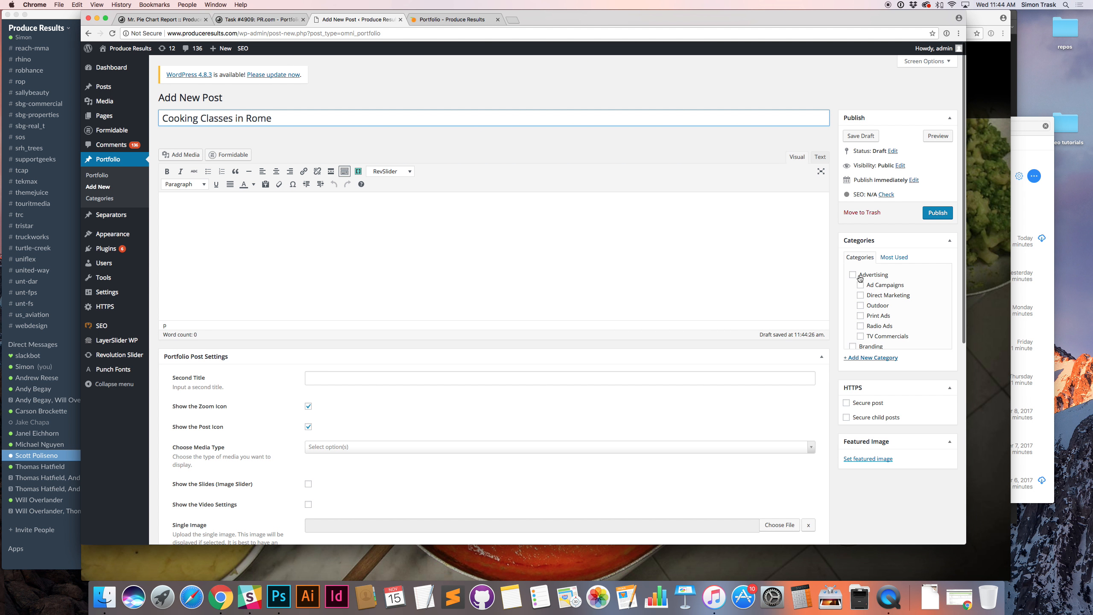
Browse the Branding, Social Media and Advertising filters, then show Online Marketing projects again
scroll(down, 3)
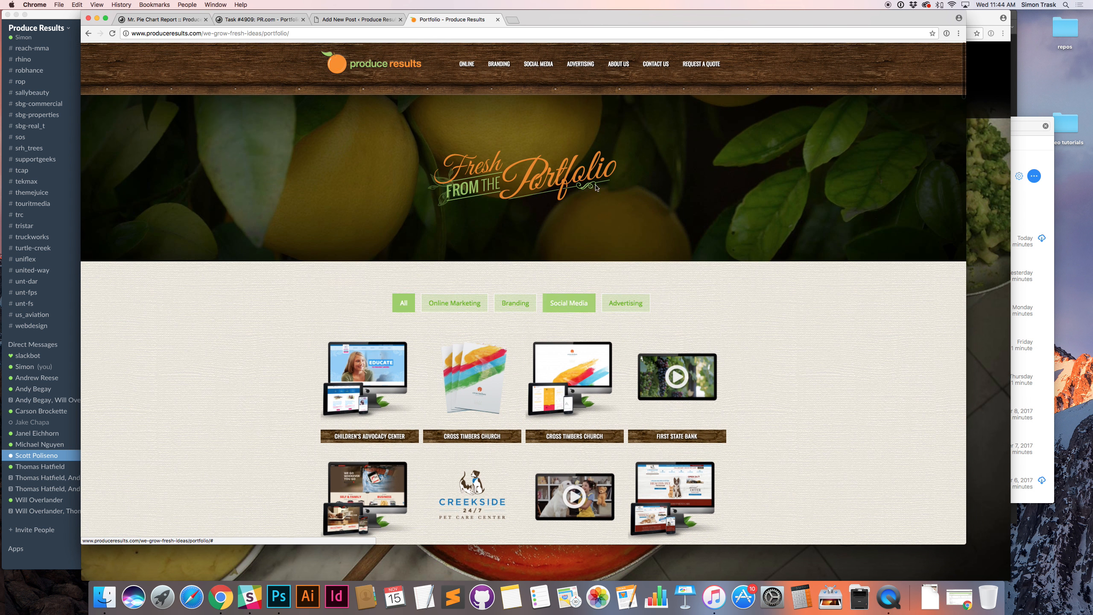
click(403, 303)
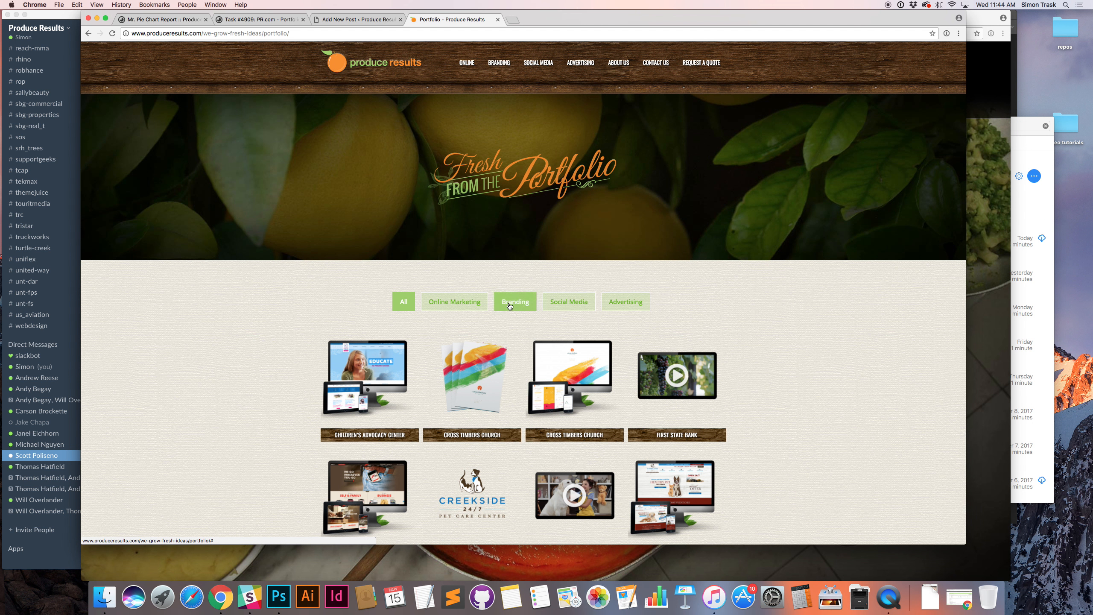
click(454, 298)
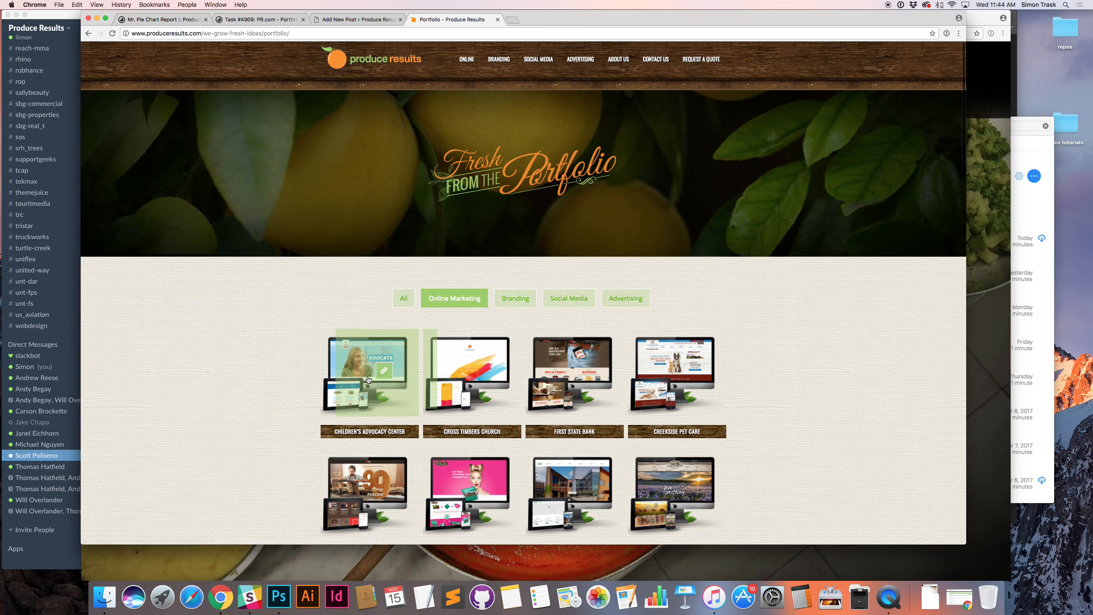
scroll(down, 3)
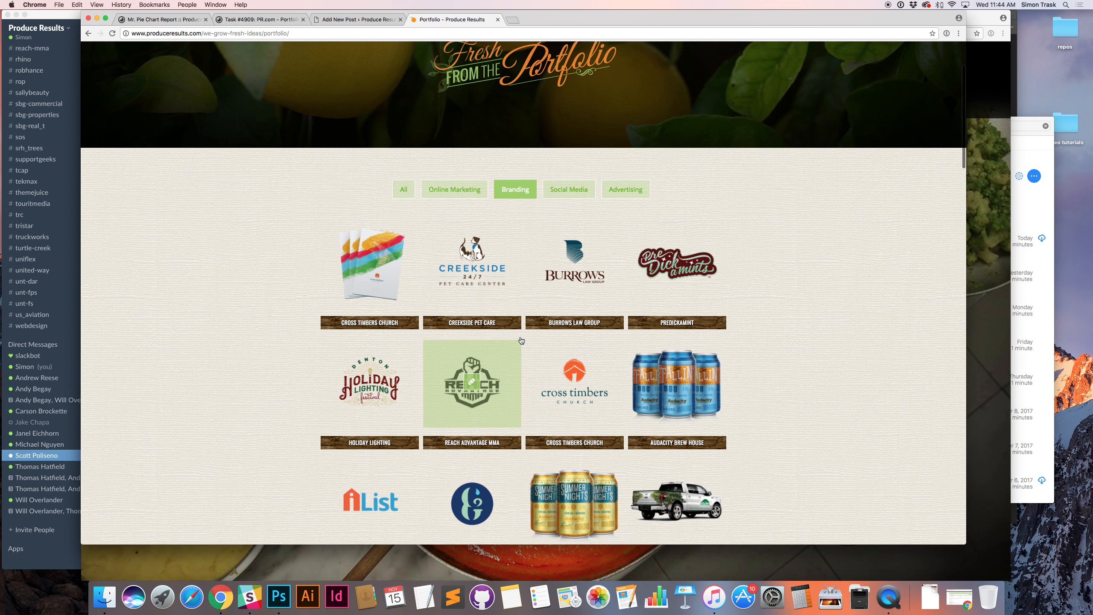
click(624, 189)
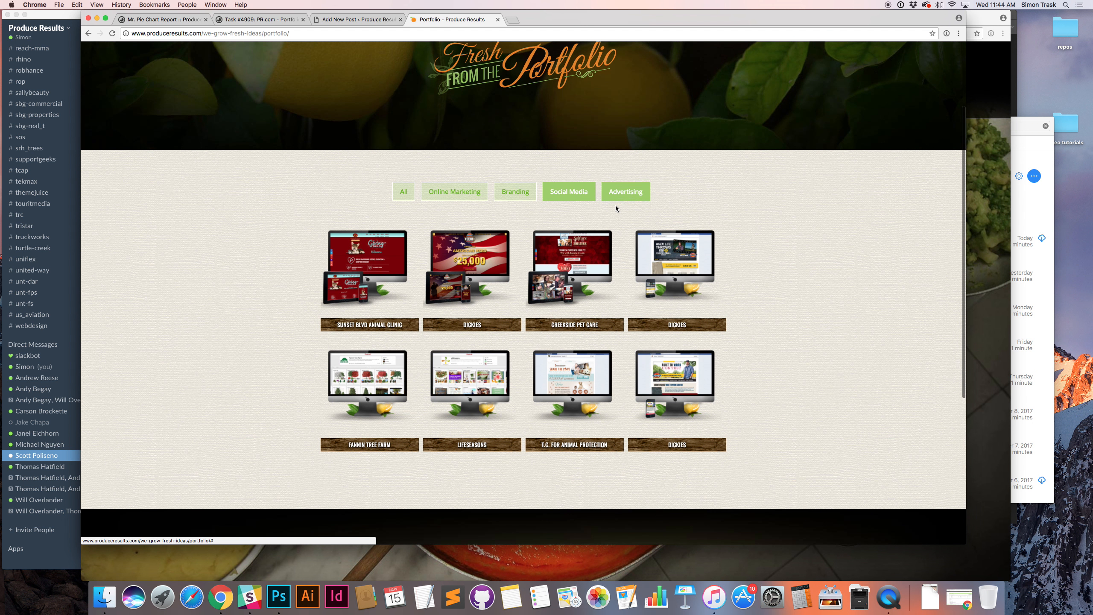
click(625, 191)
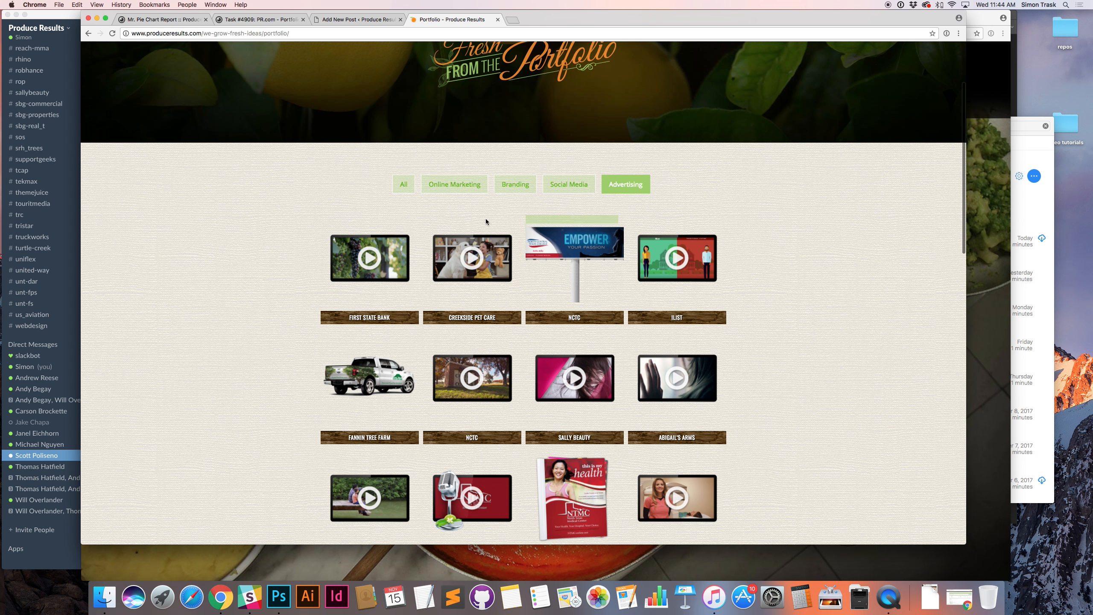
scroll(up, 3)
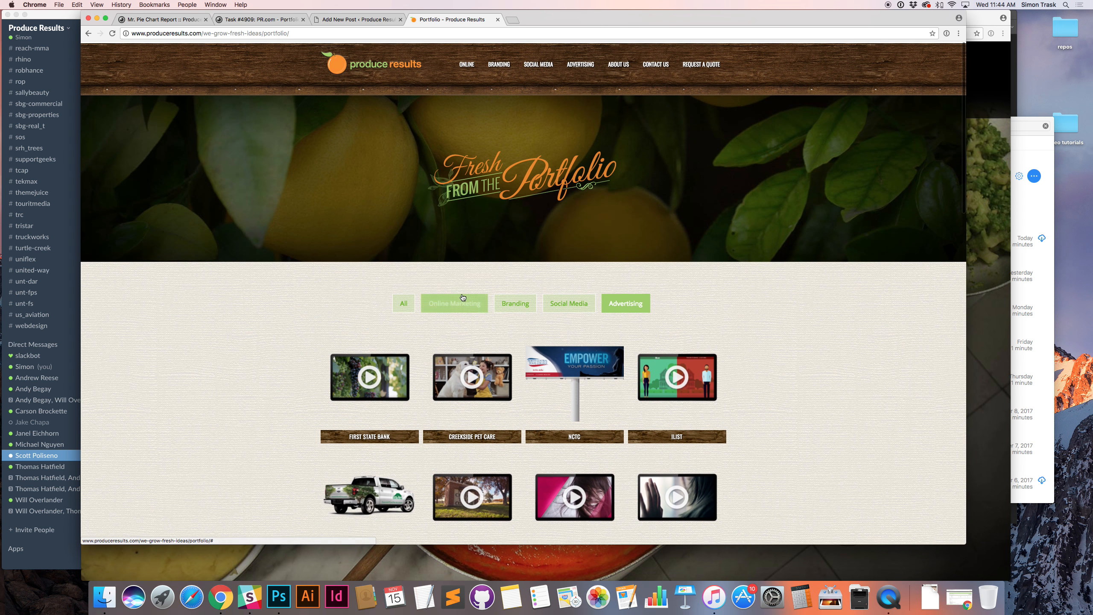
click(454, 303)
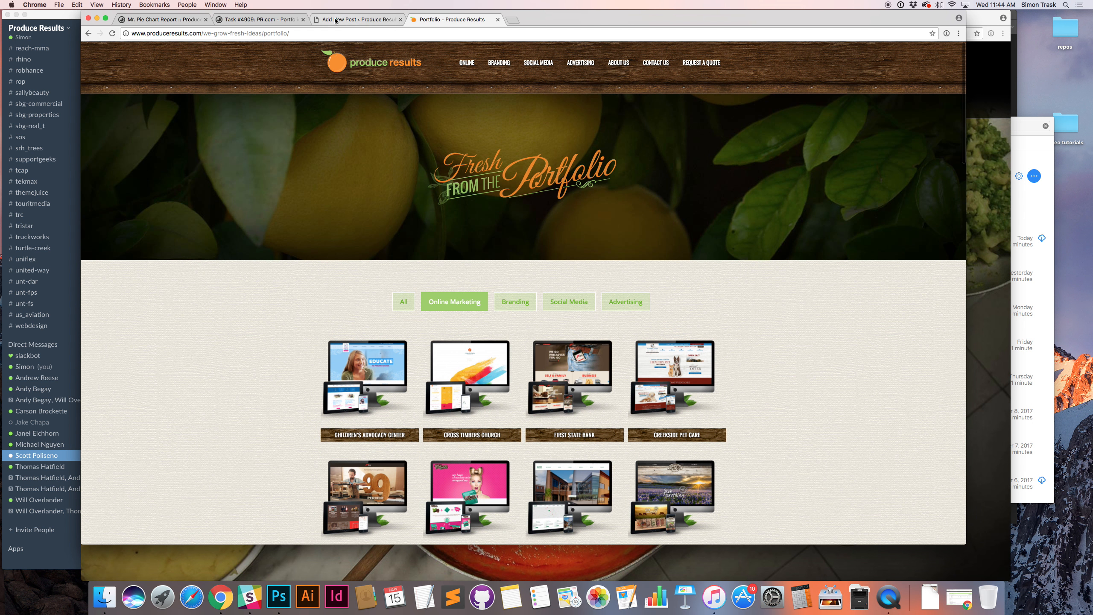
mouse_move(537, 61)
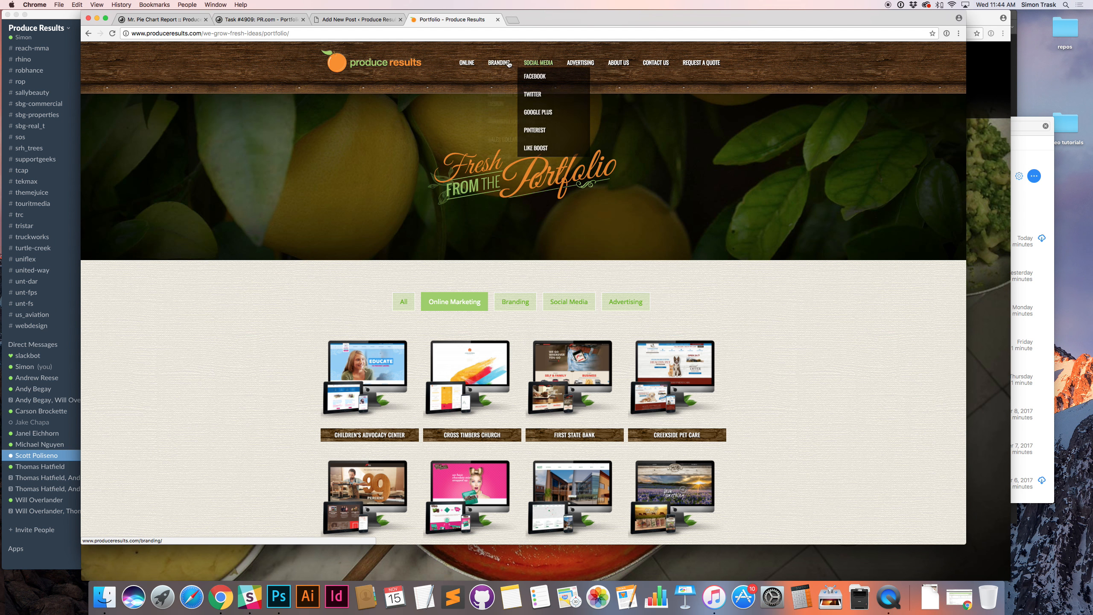
mouse_move(466, 62)
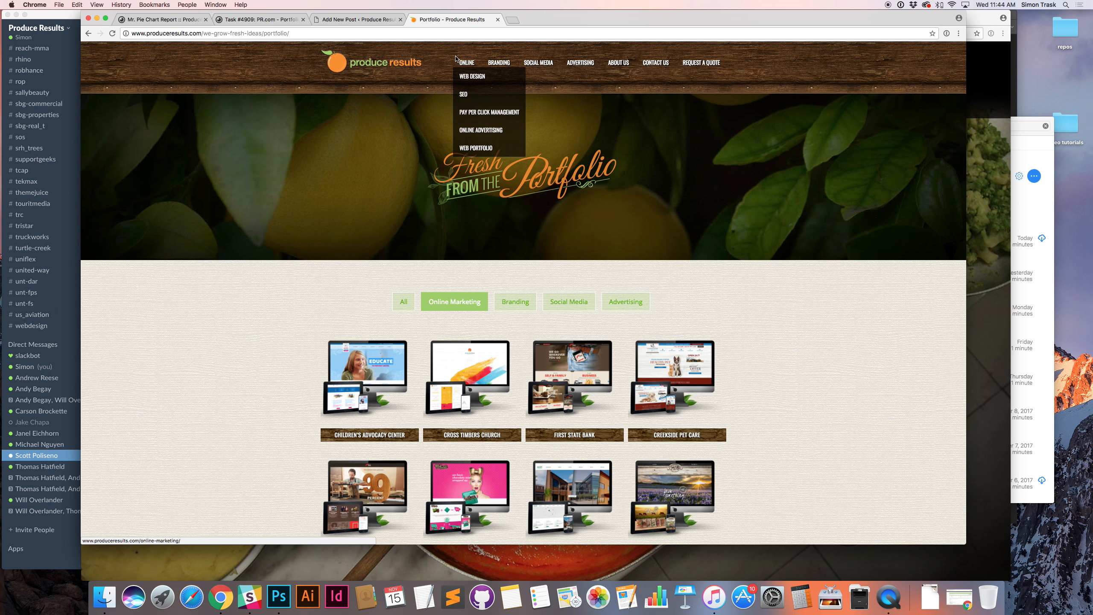
Tick the Online Marketing and Web Design and Development categories for the post
click(355, 18)
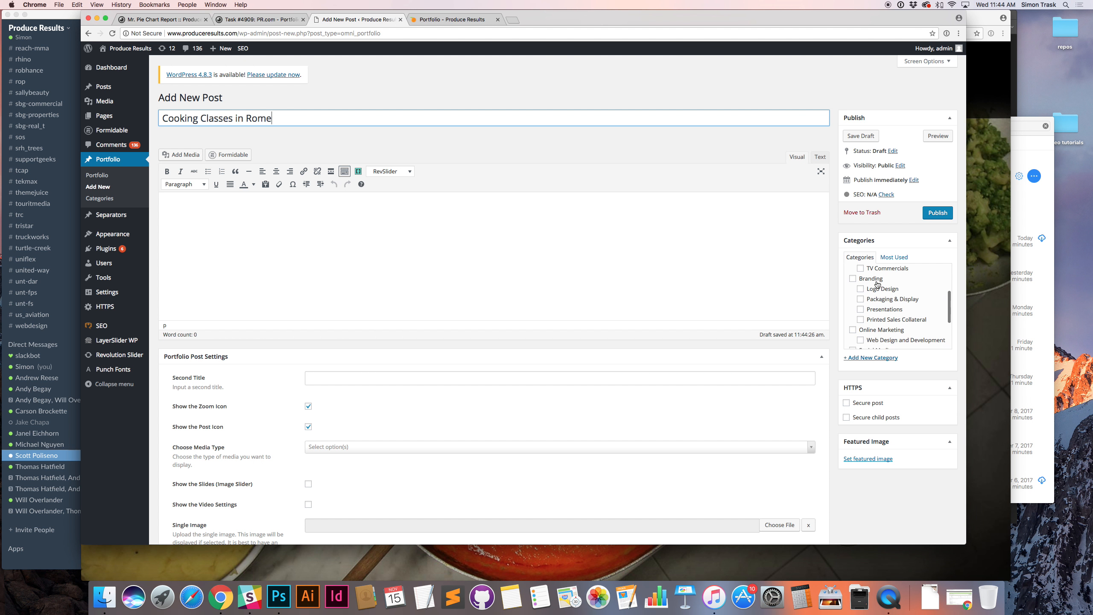
click(860, 287)
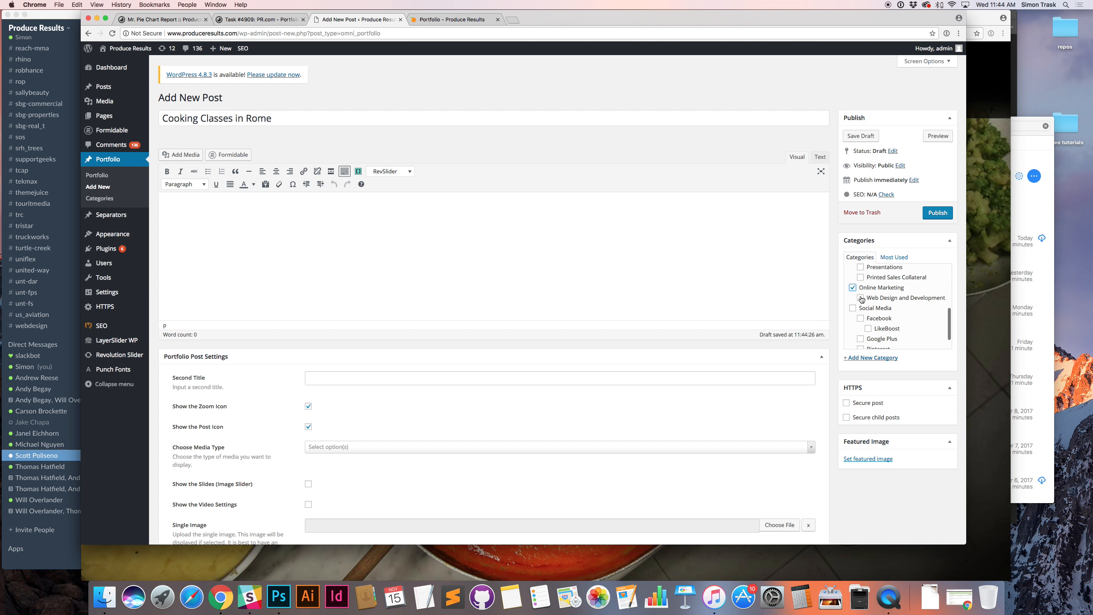
click(860, 297)
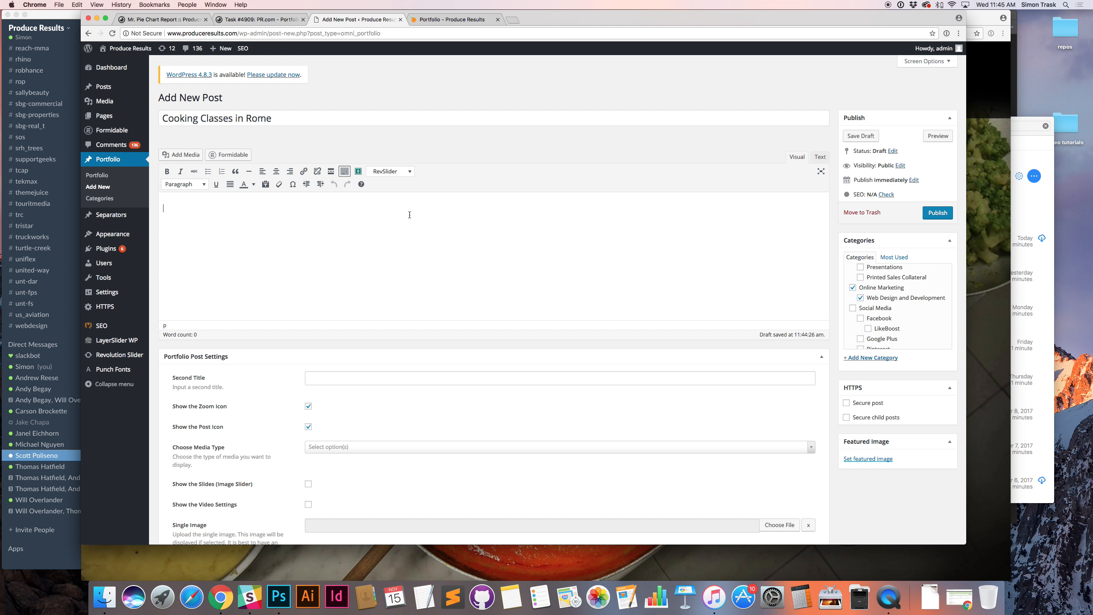
mouse_move(451, 238)
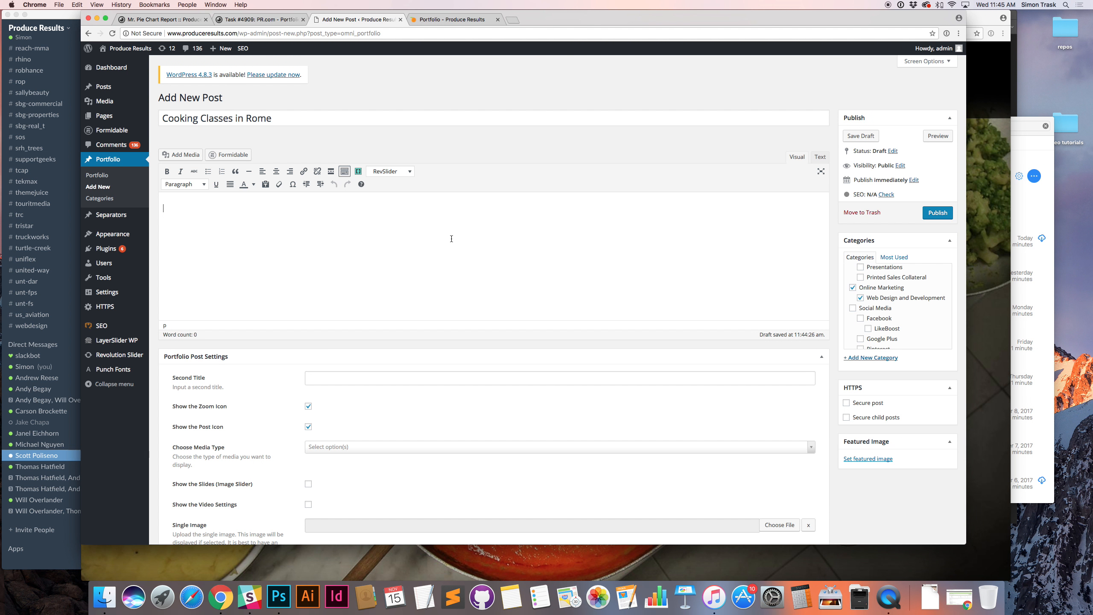
Write the body 'Fully responsive custom Wordpress web design for Cooking Classes in Rome, Italy.'
text(Fully)
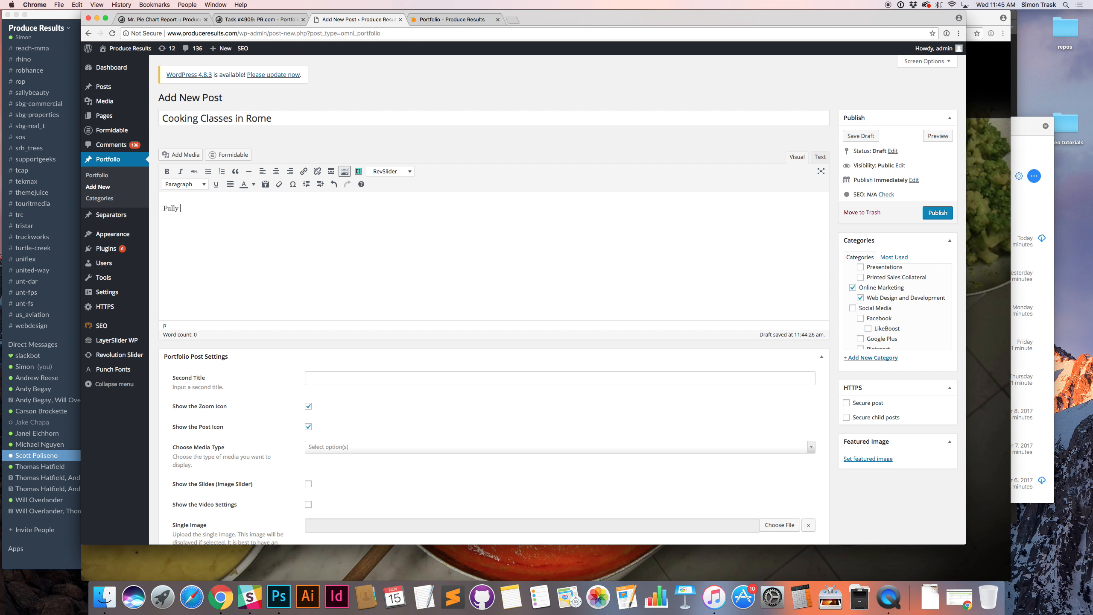
text(responsive custom websit)
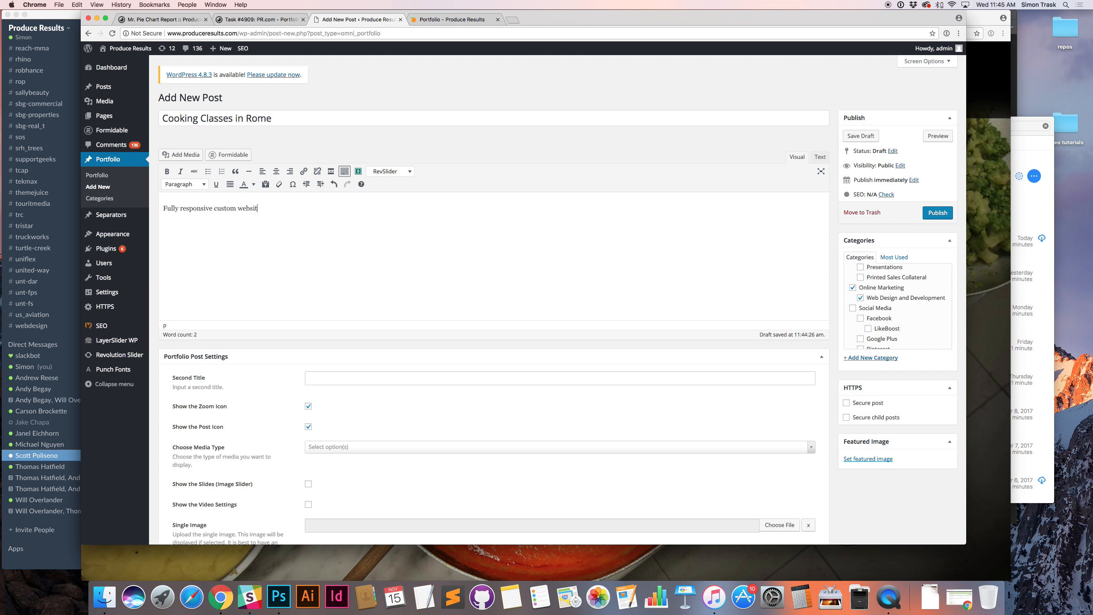
text(ess)
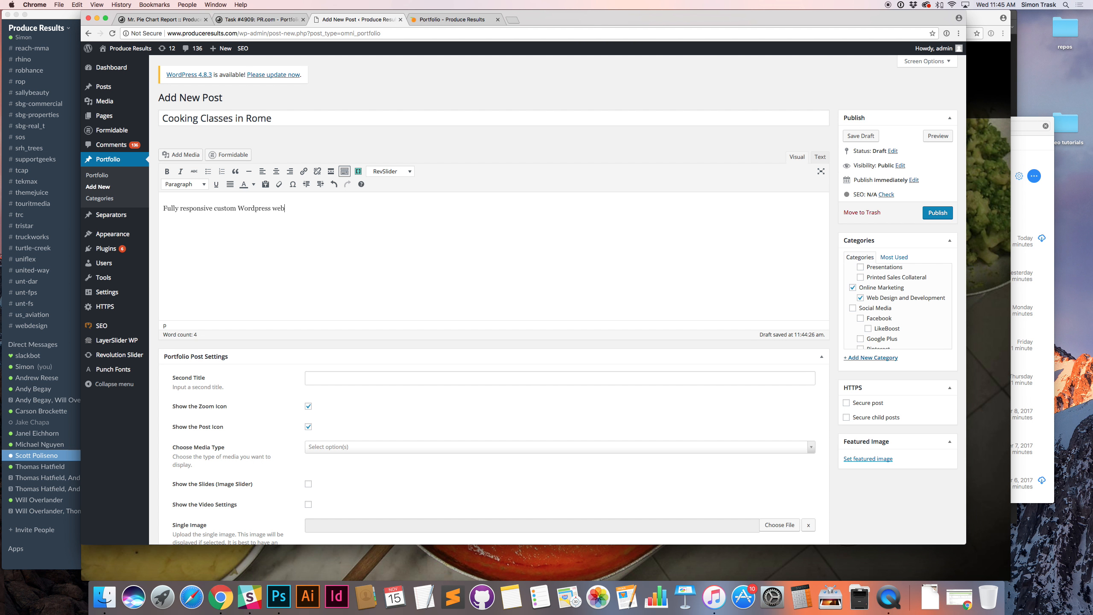
text(design)
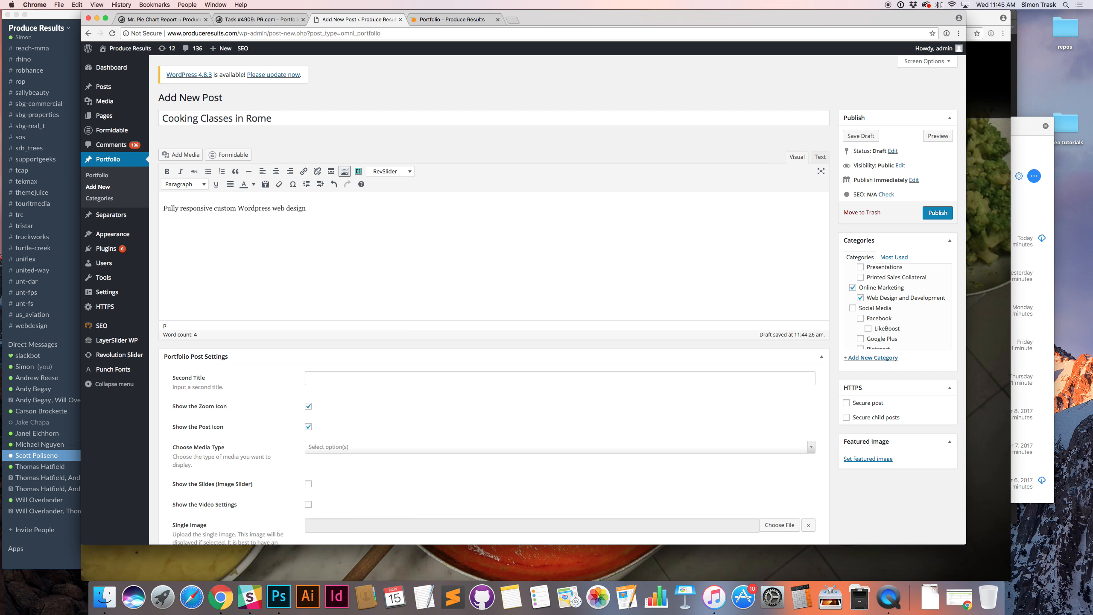
text(for)
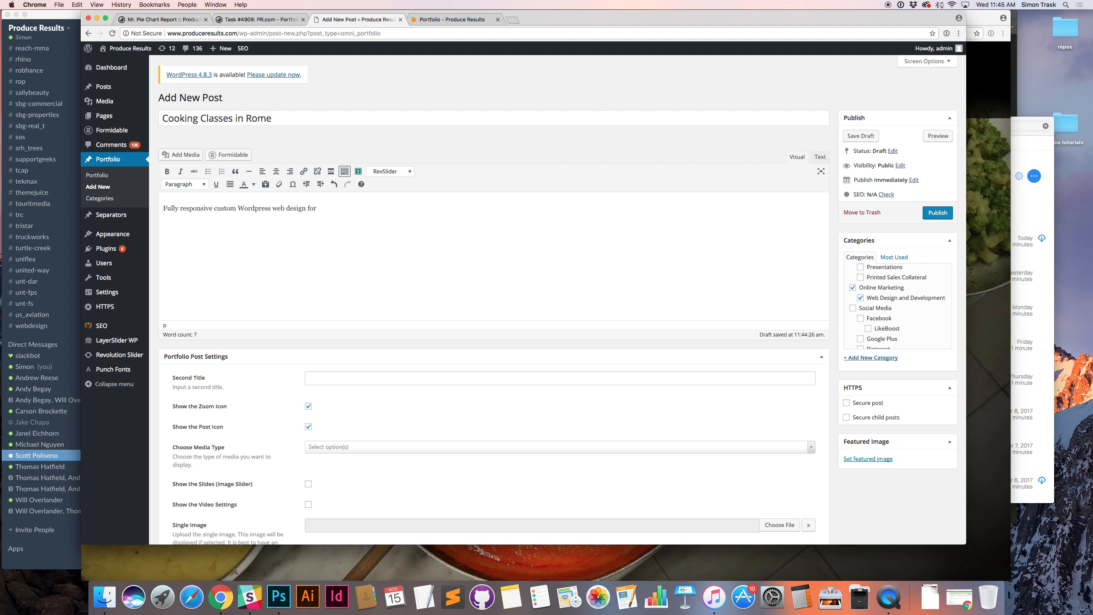
text(Cooking)
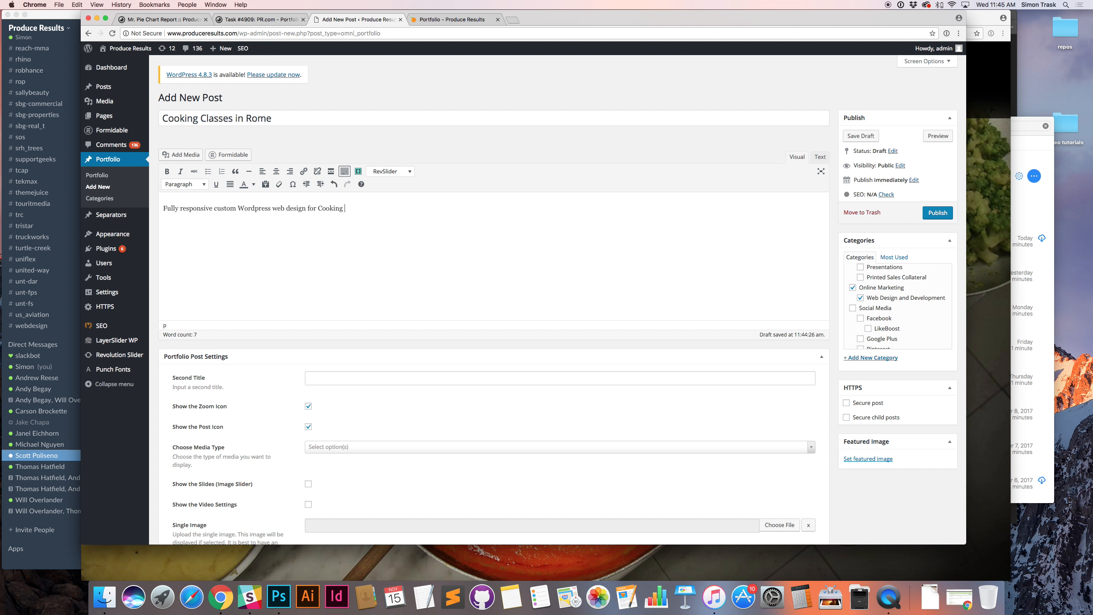
text(Classes in Rome, Italy.)
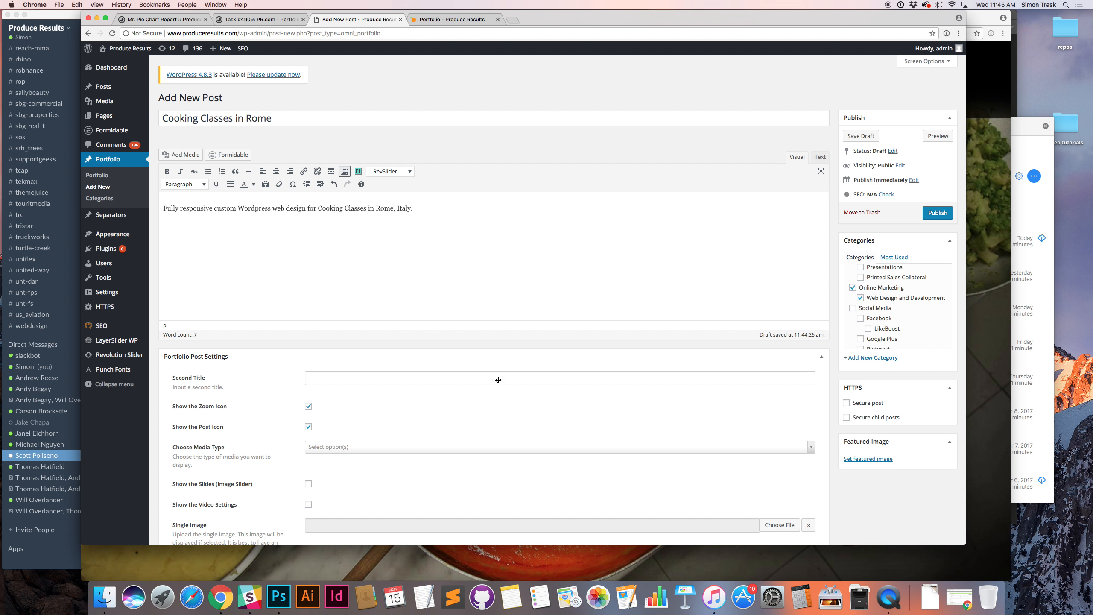
click(526, 378)
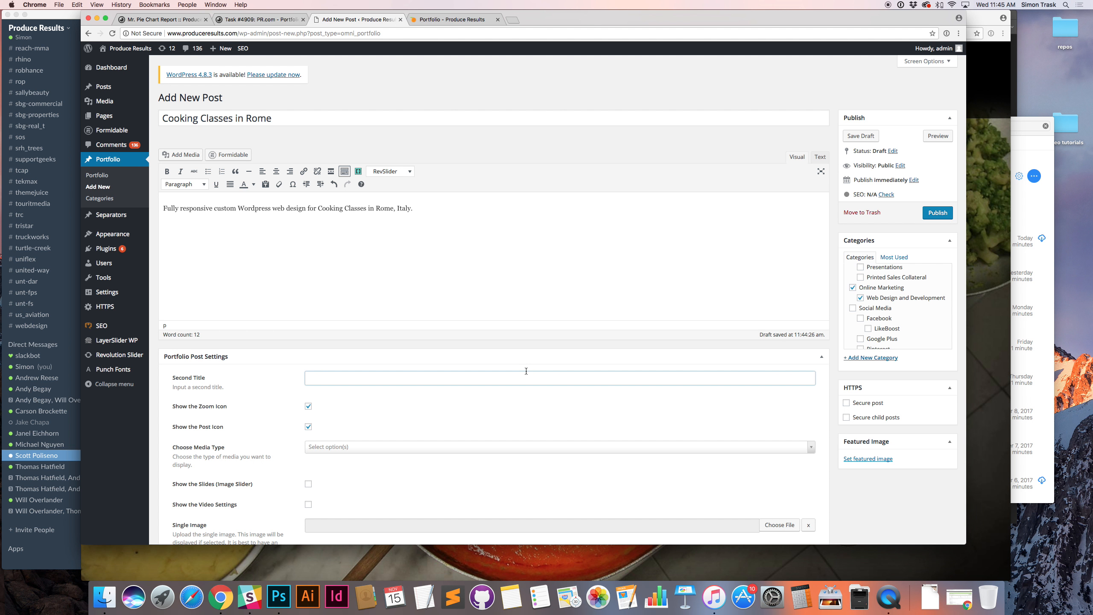
View the Cross Timbers Church and First State Bank project lightboxes on the live portfolio
click(450, 19)
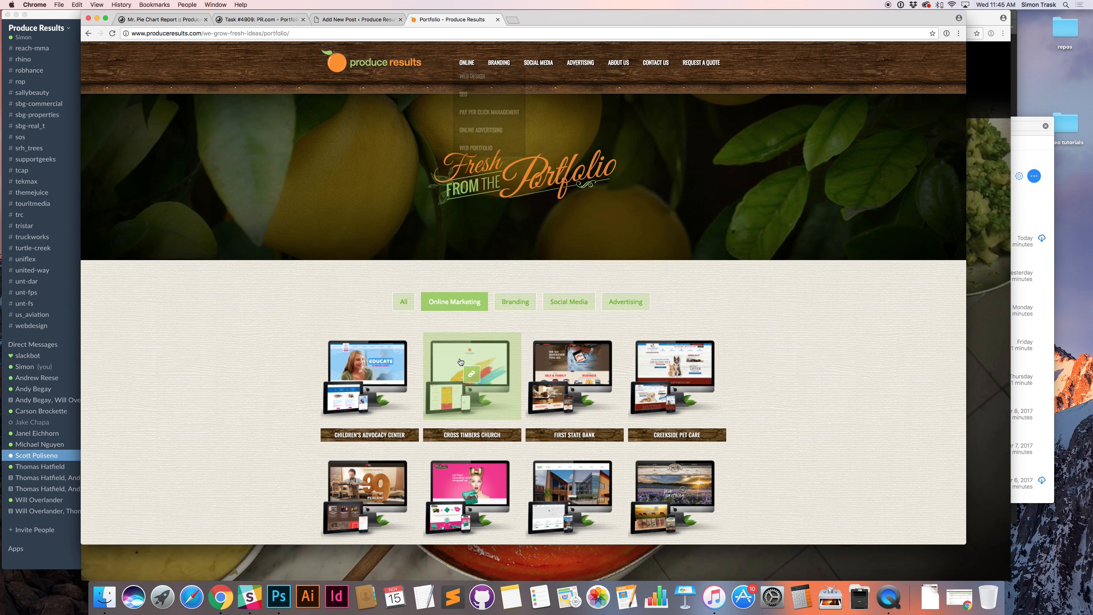
scroll(down, 3)
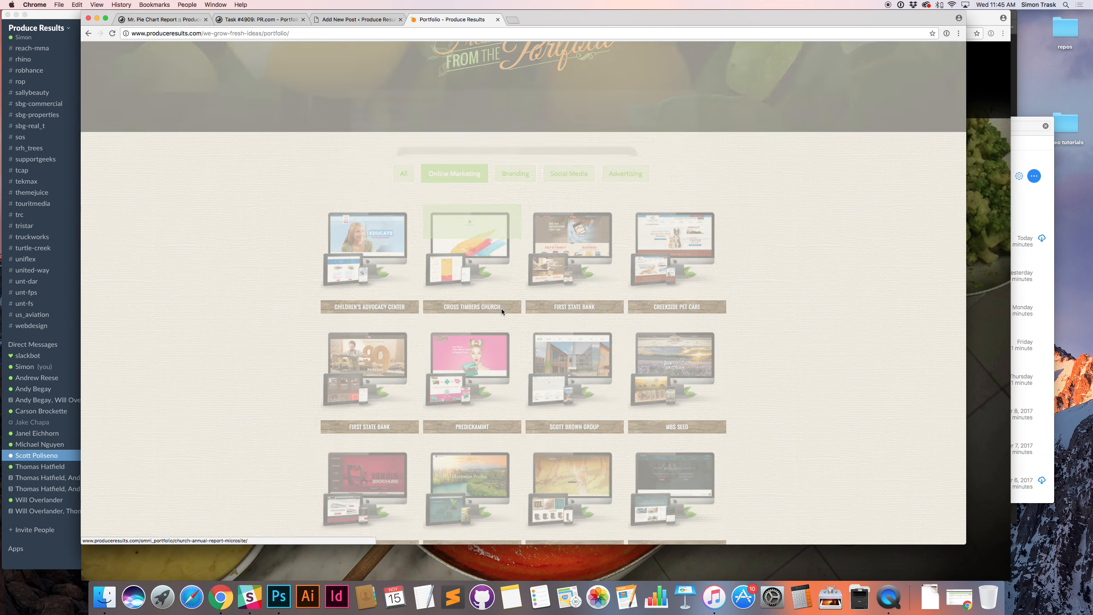
click(471, 248)
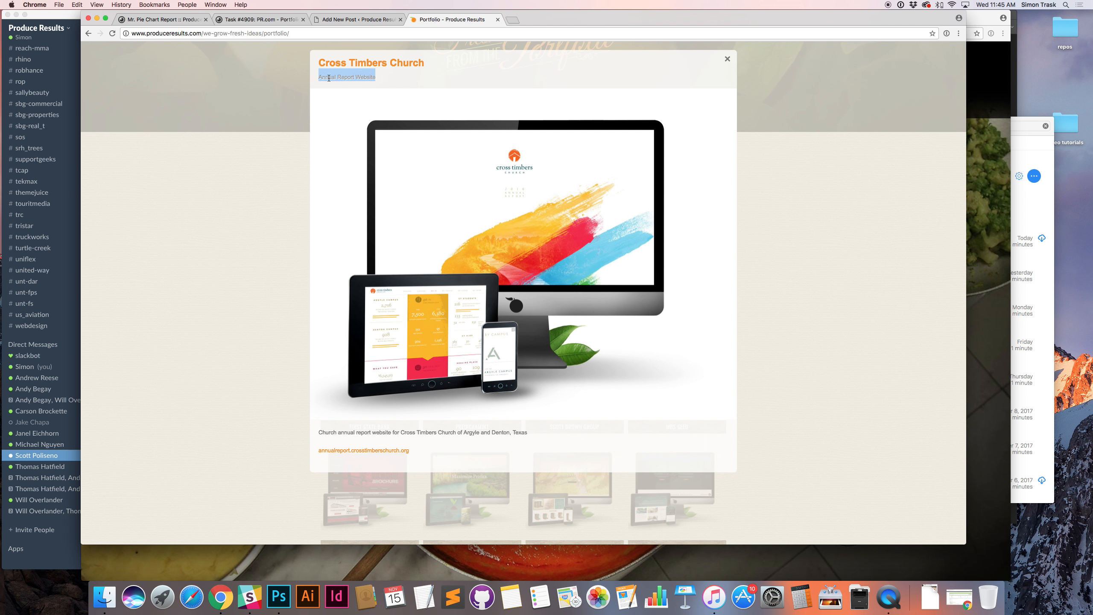
click(727, 58)
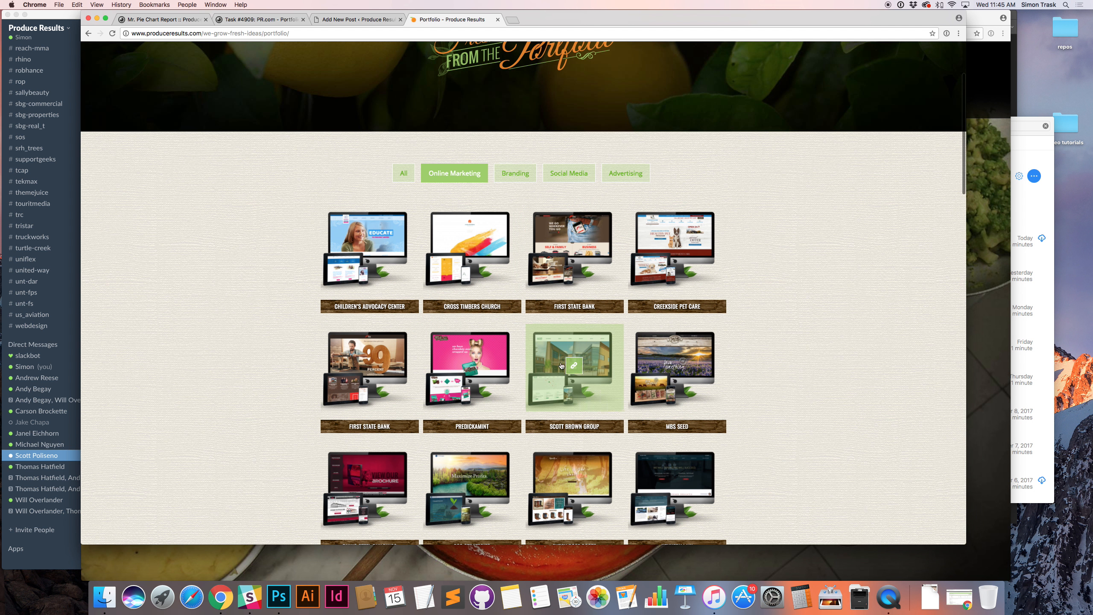
scroll(down, 3)
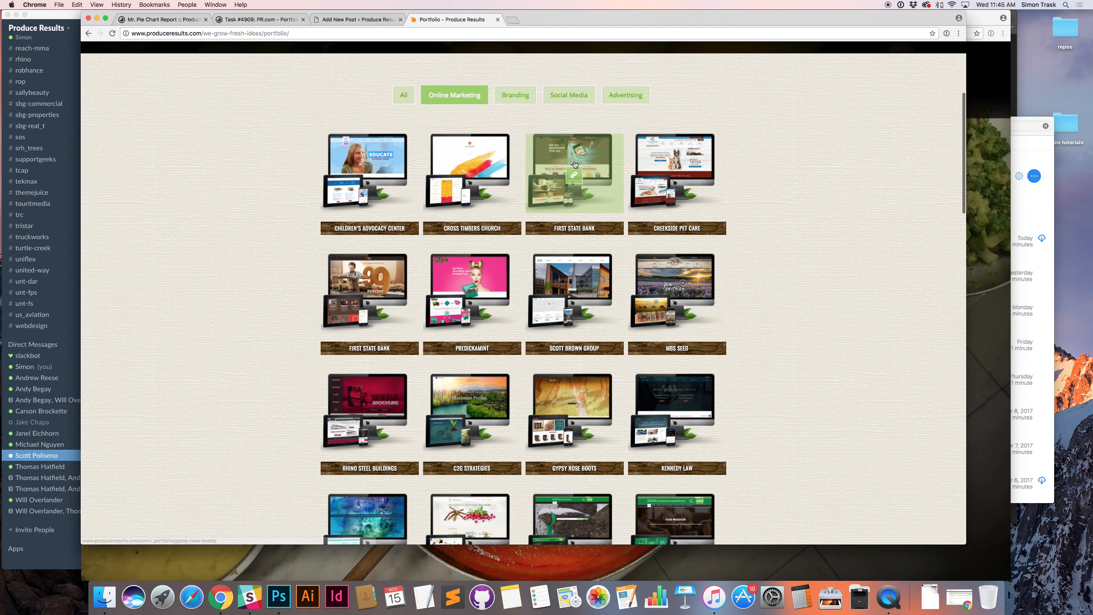
click(573, 173)
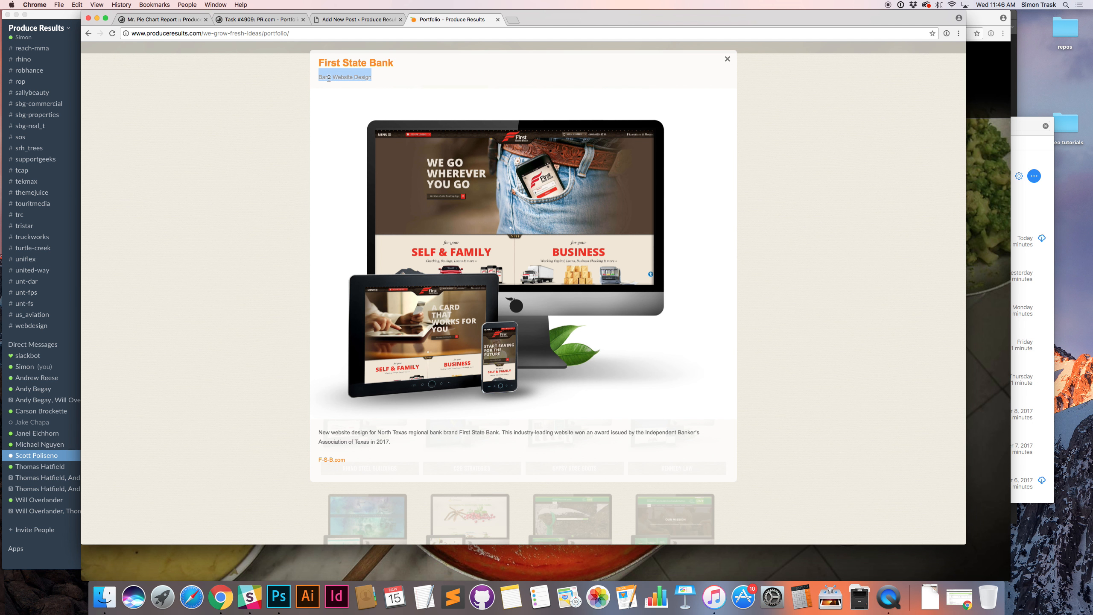
click(727, 58)
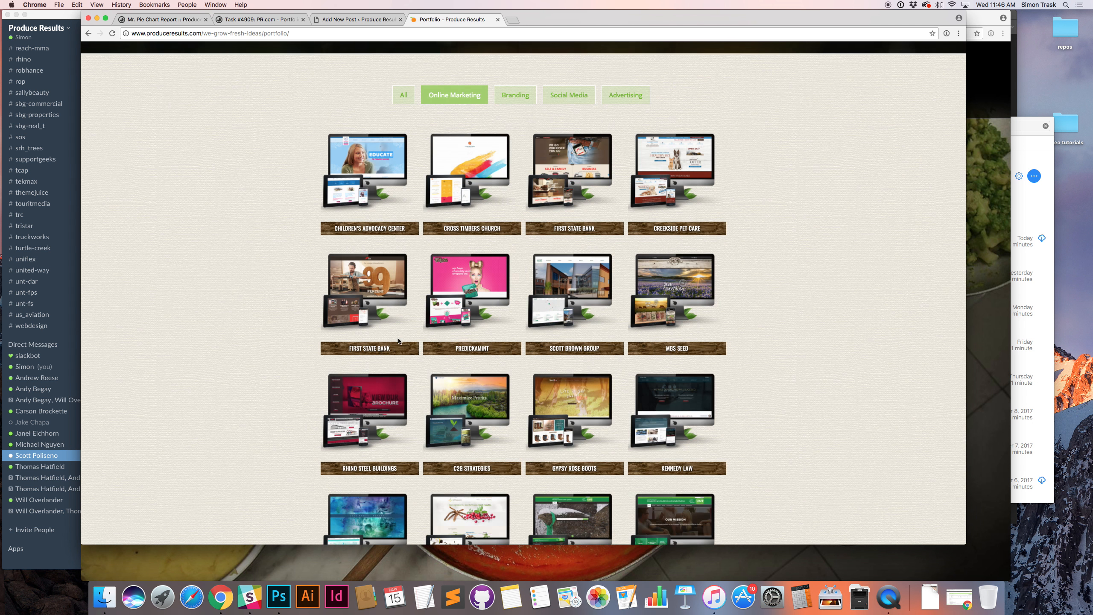
Set the post's Second Title field to 'Cooking School Web Design'
click(357, 19)
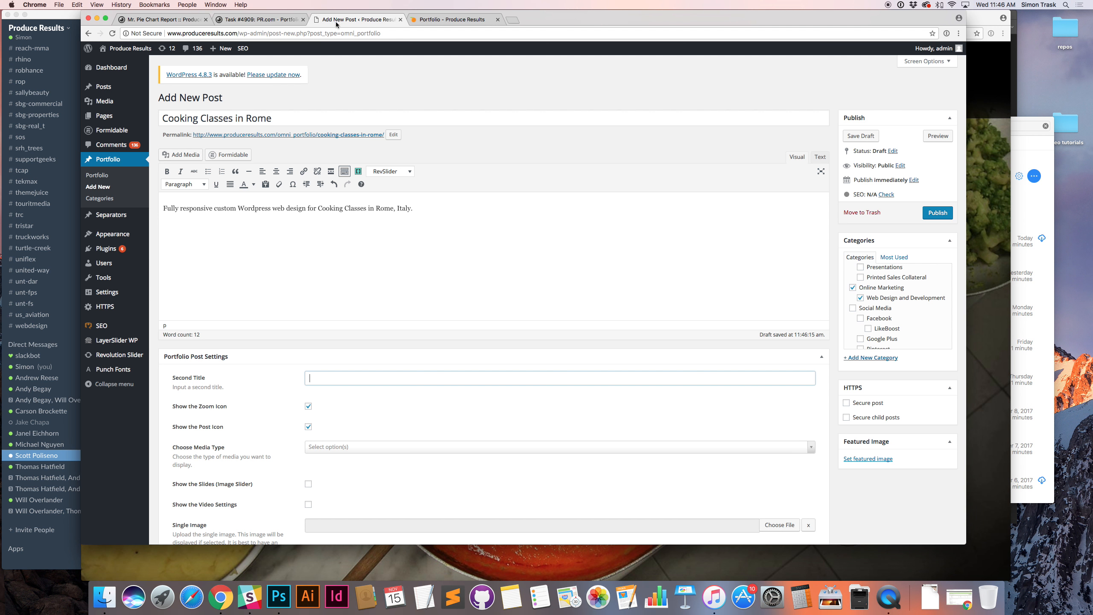
scroll(down, 3)
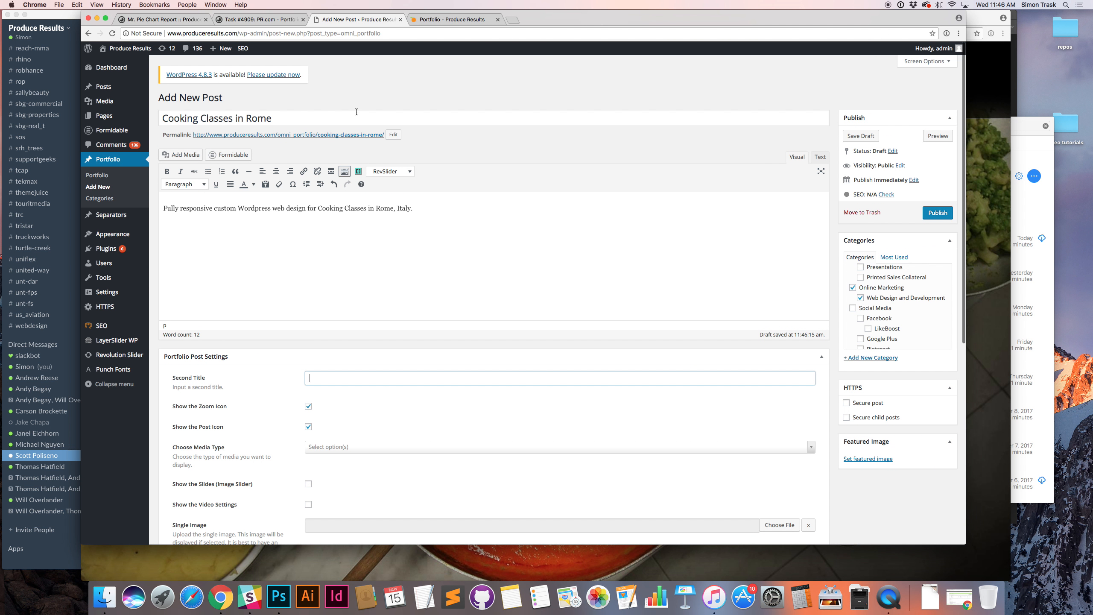
text(c)
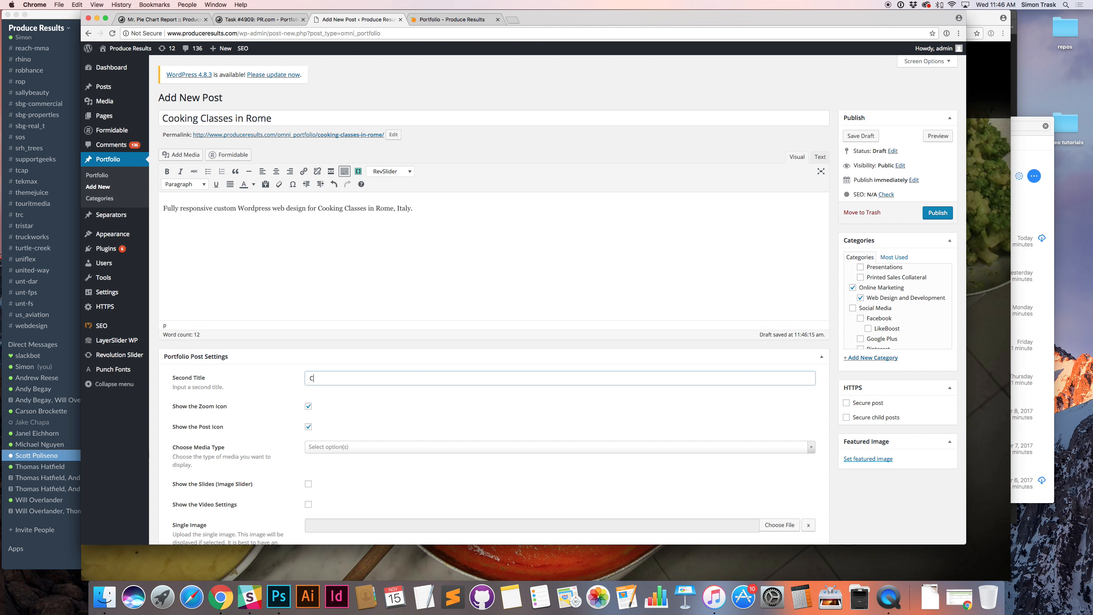
text(ooking School)
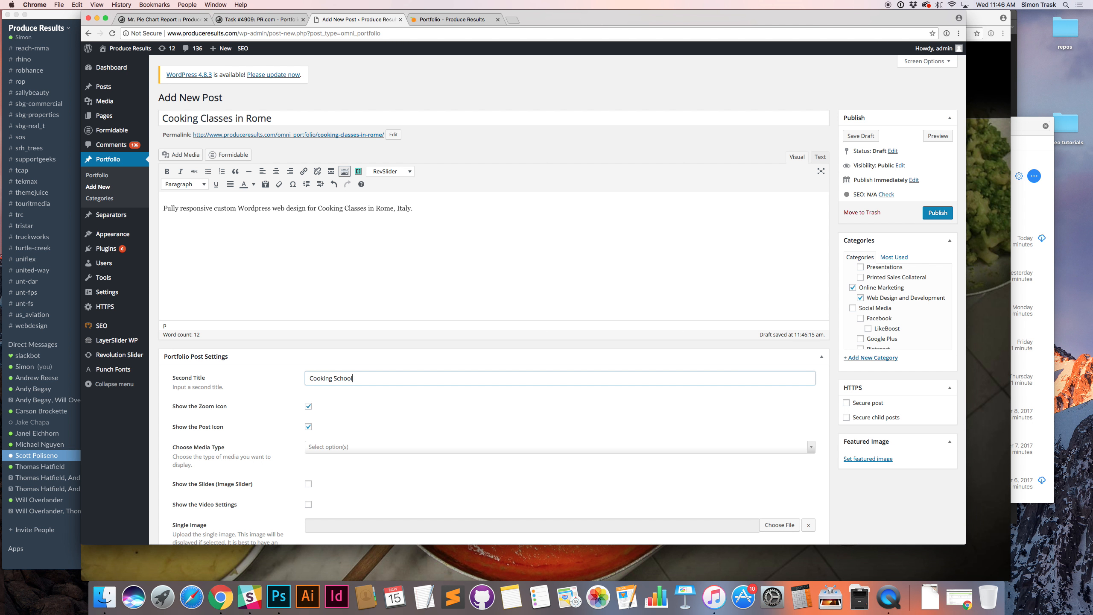
text(Webs)
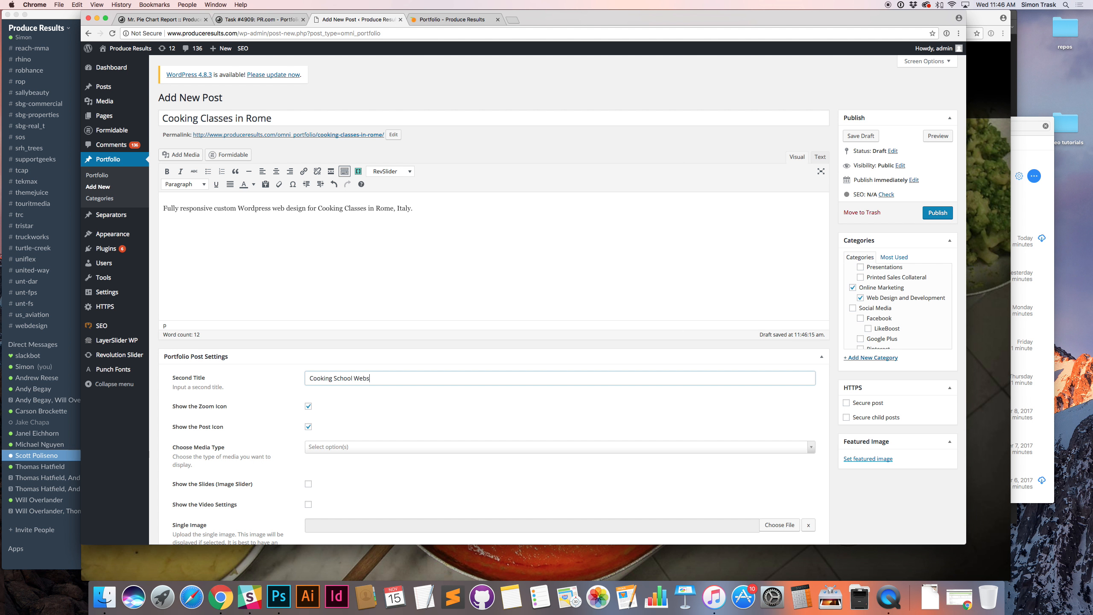
text(Design)
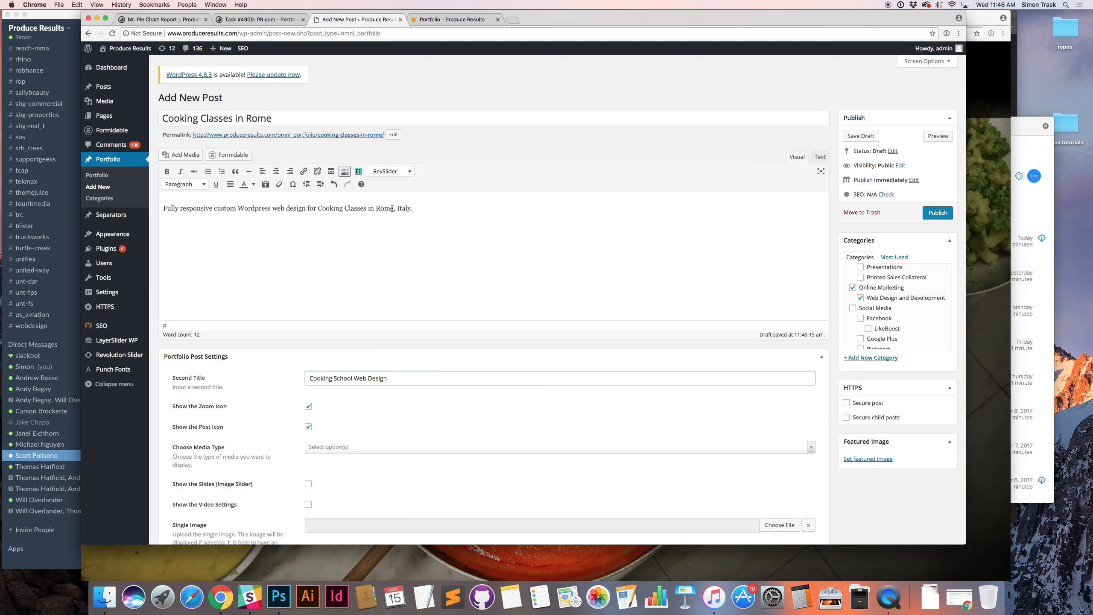
triple_click(346, 377)
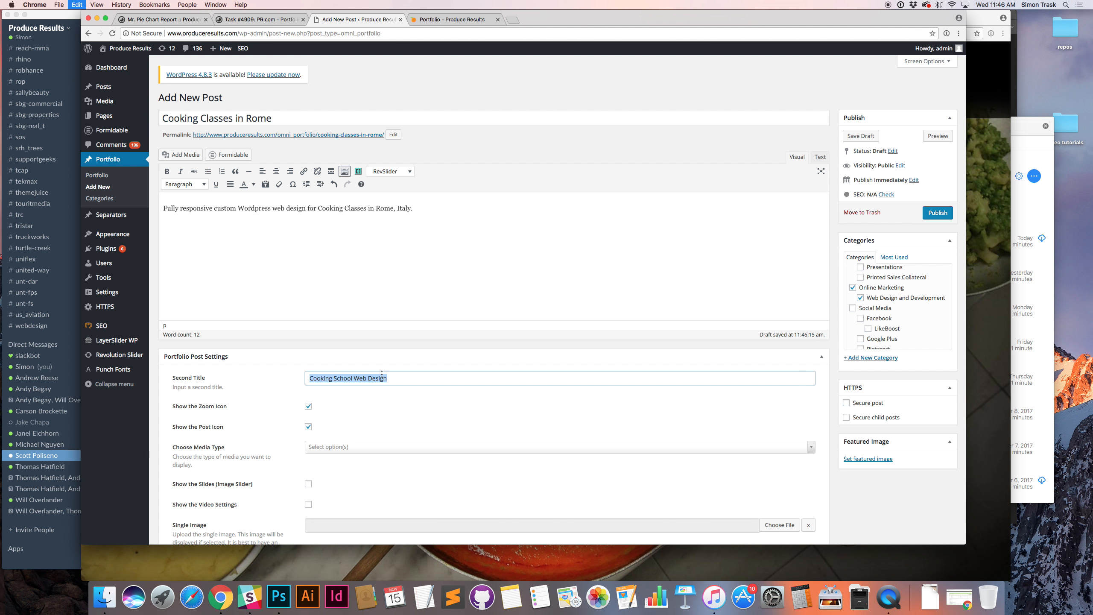
click(347, 378)
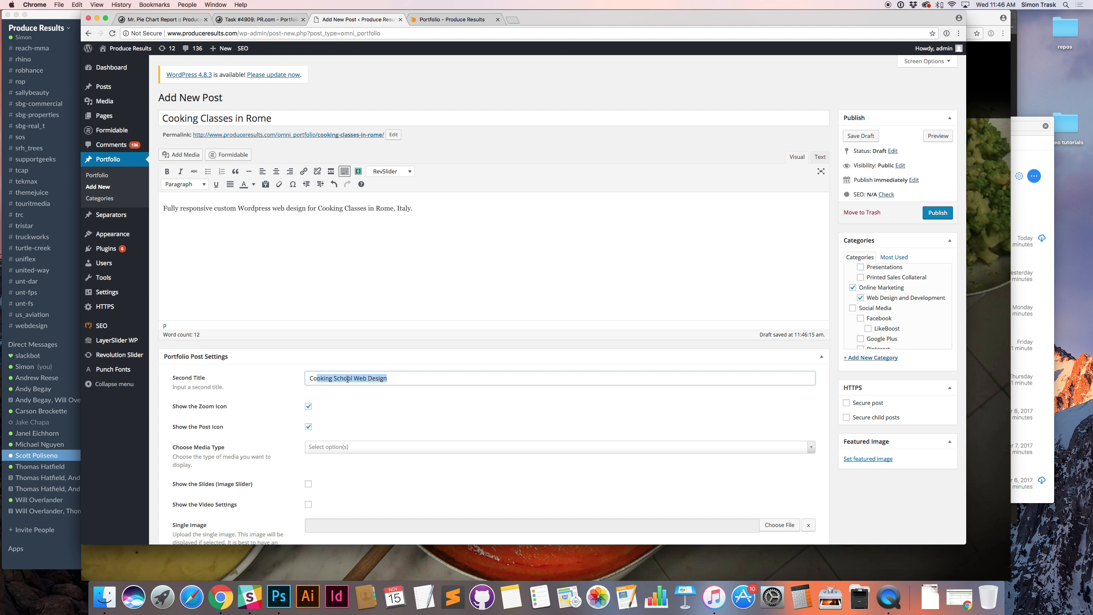
Turn off 'Show the Zoom Icon' in Portfolio Post Settings
scroll(down, 3)
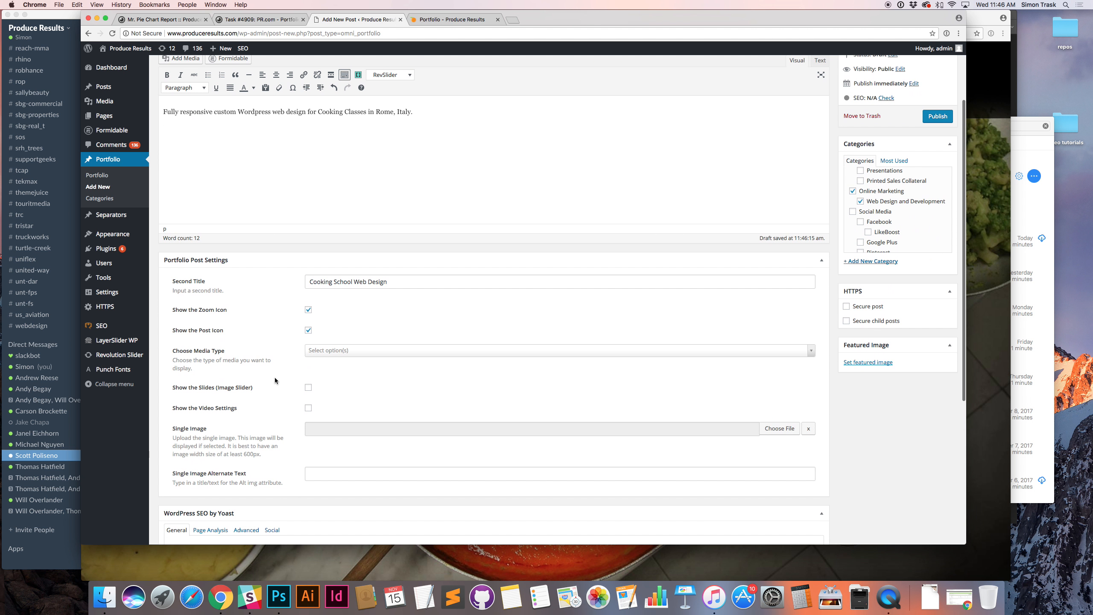
mouse_move(298, 312)
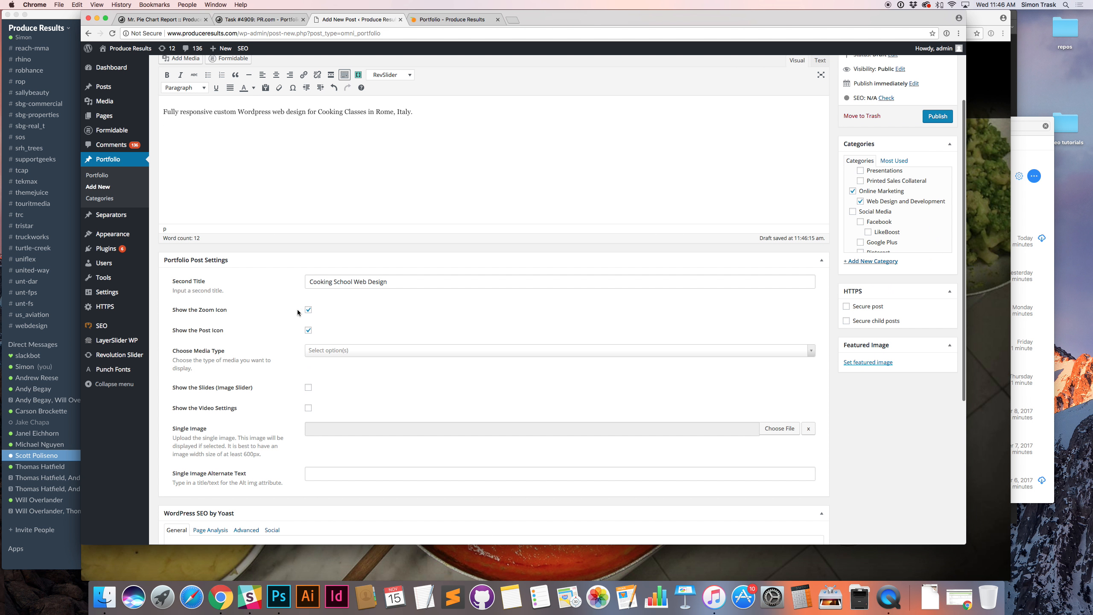
click(307, 310)
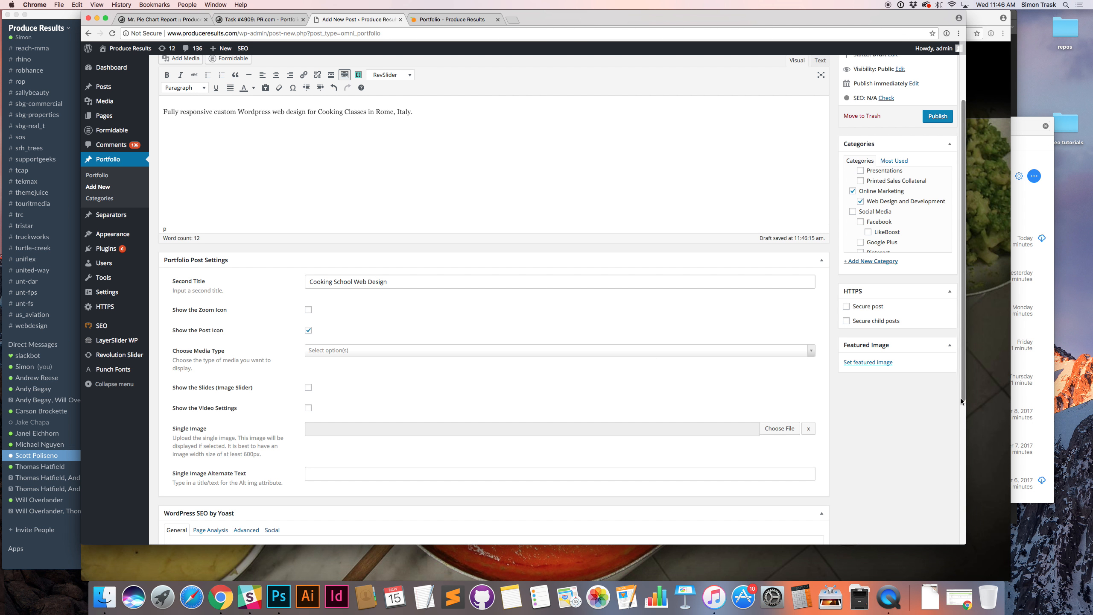
mouse_move(284, 331)
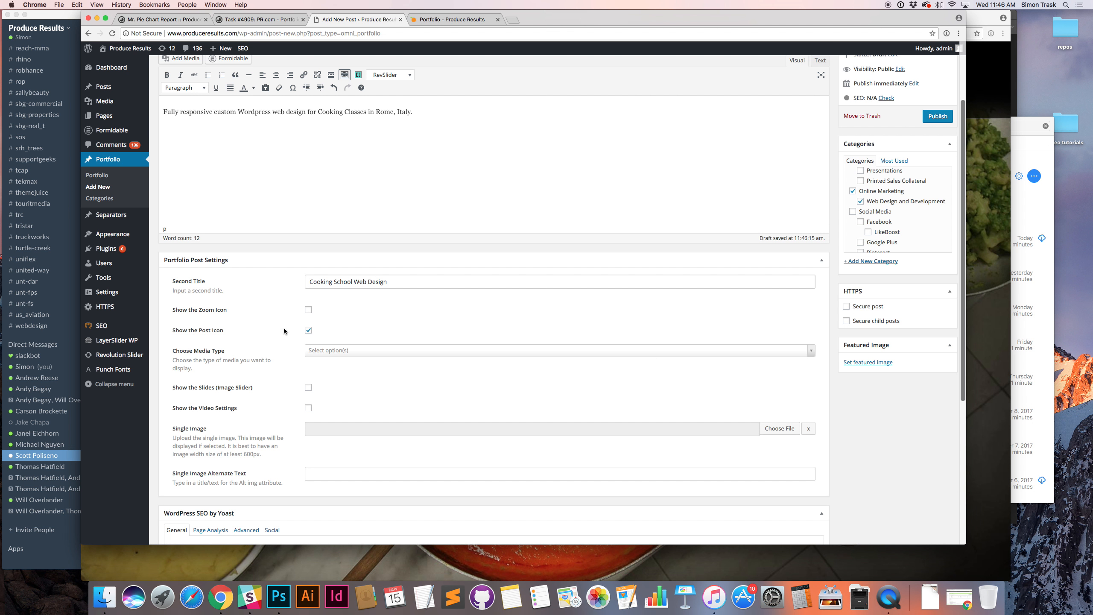
click(453, 19)
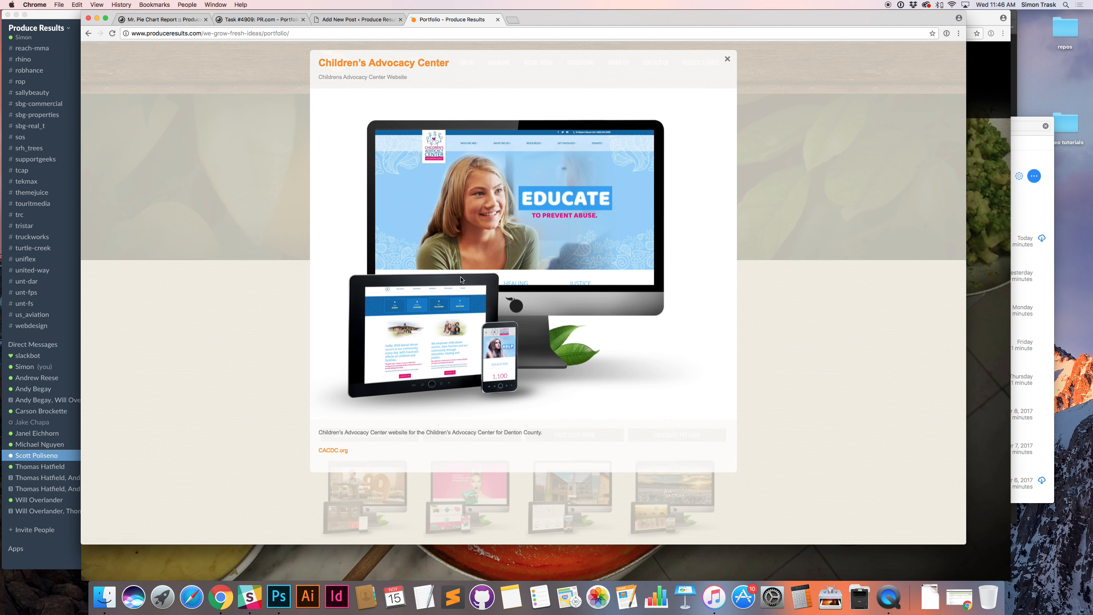
mouse_move(354, 384)
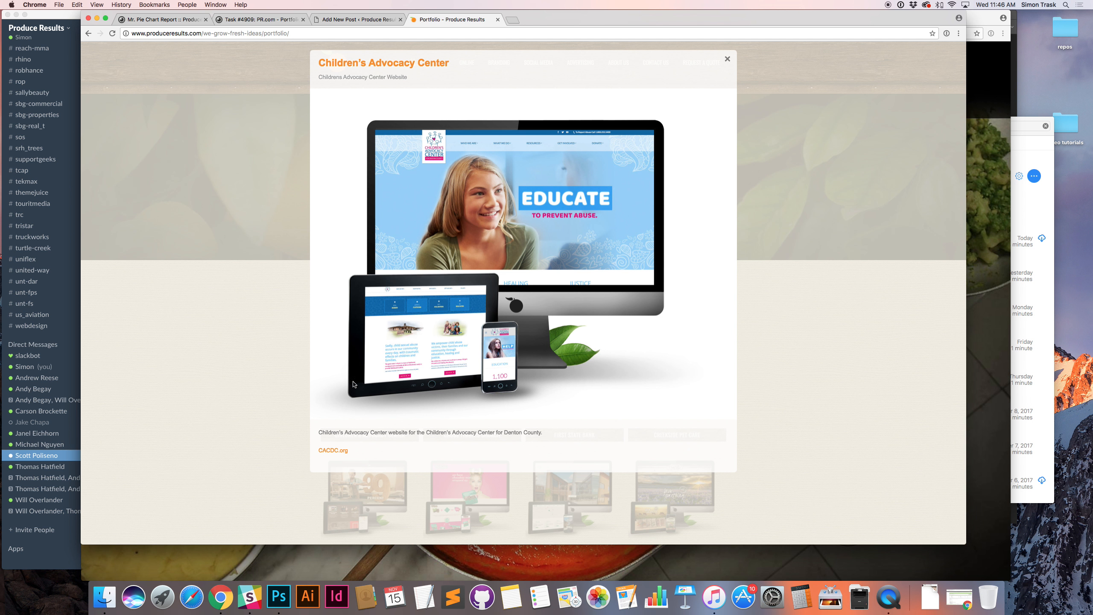
mouse_move(337, 431)
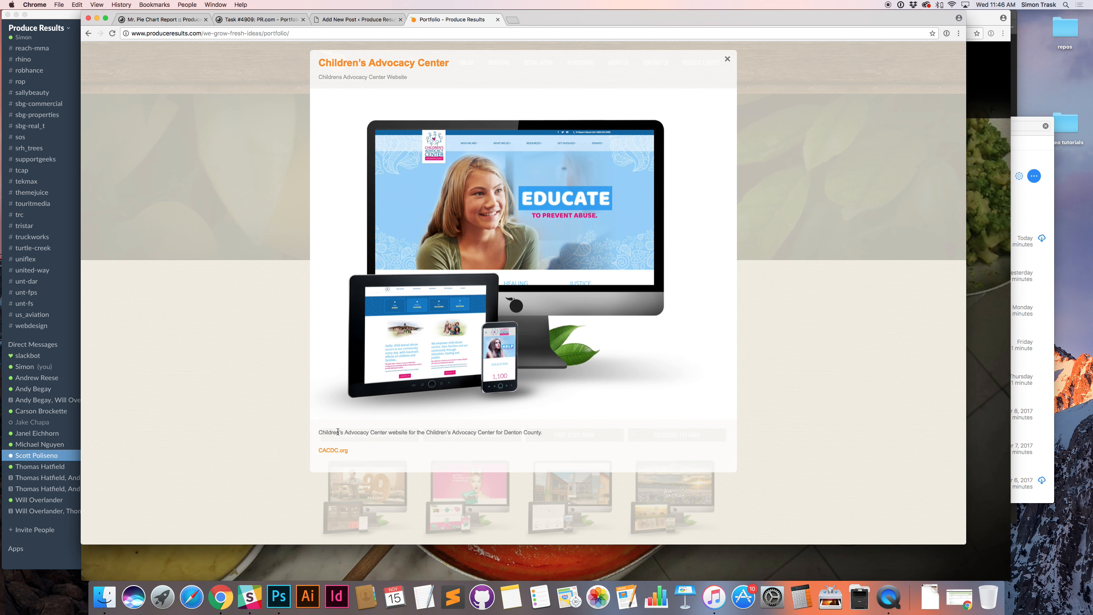
mouse_move(320, 431)
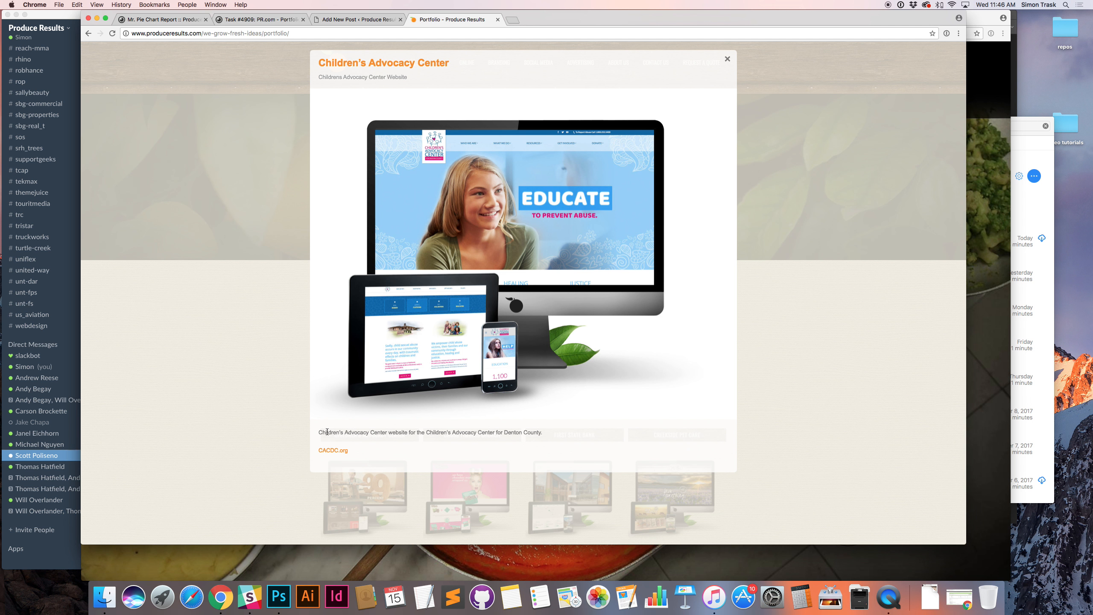
mouse_move(328, 455)
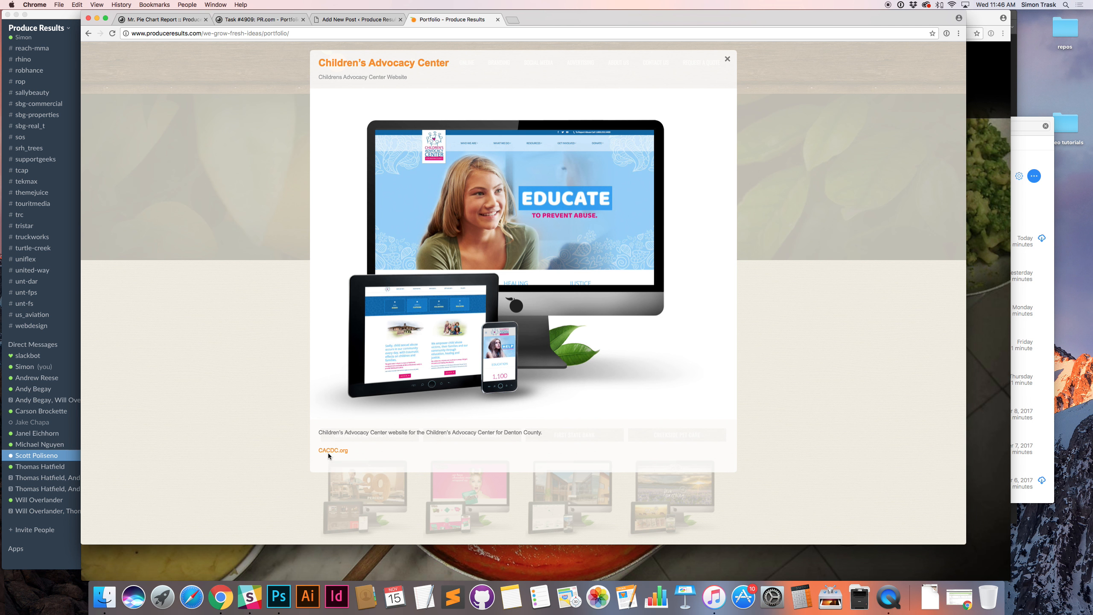
Review the Children's Advocacy Center, First State Bank and LifeSeasons entries on the live portfolio
click(727, 58)
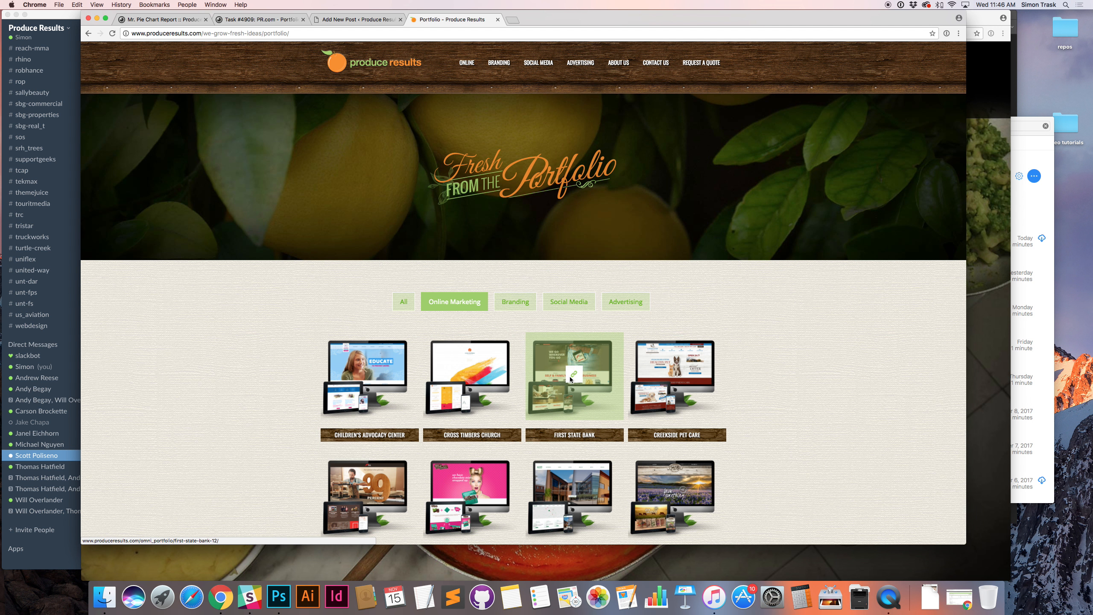
scroll(down, 3)
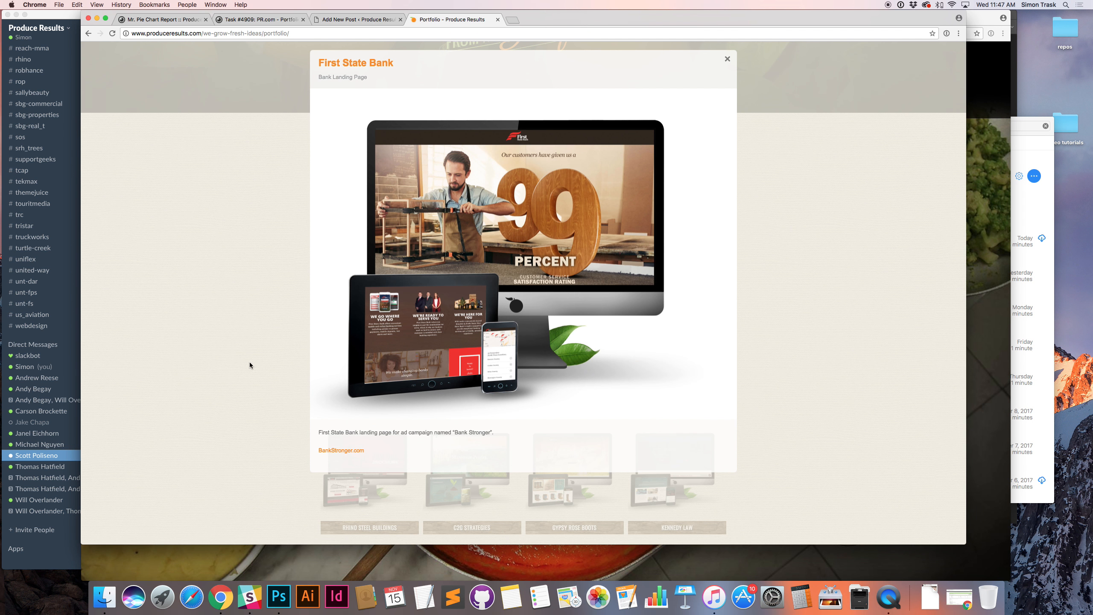
click(727, 59)
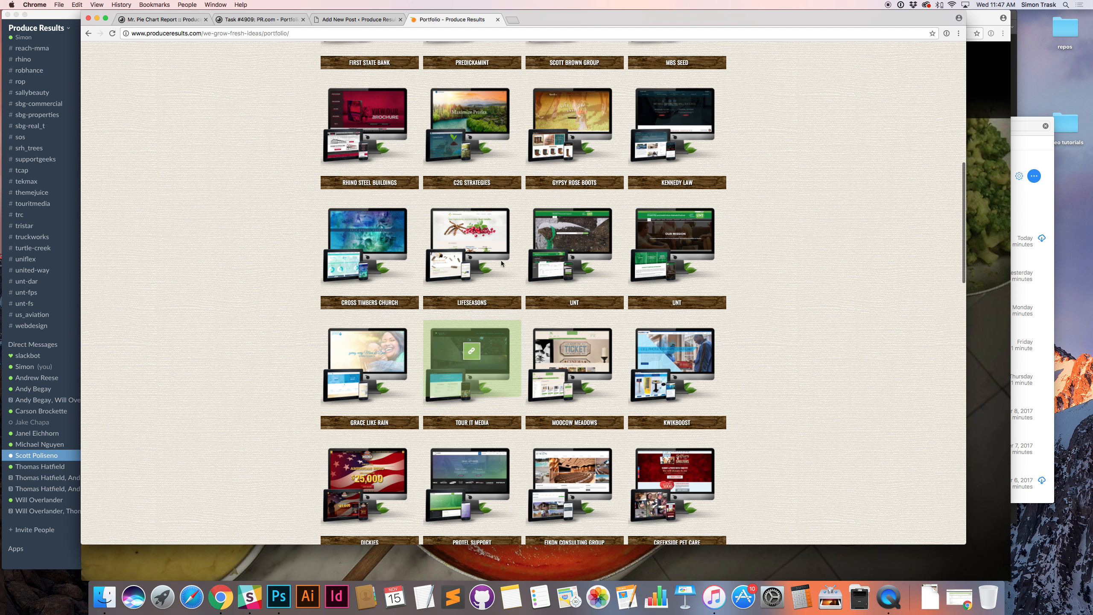
click(471, 246)
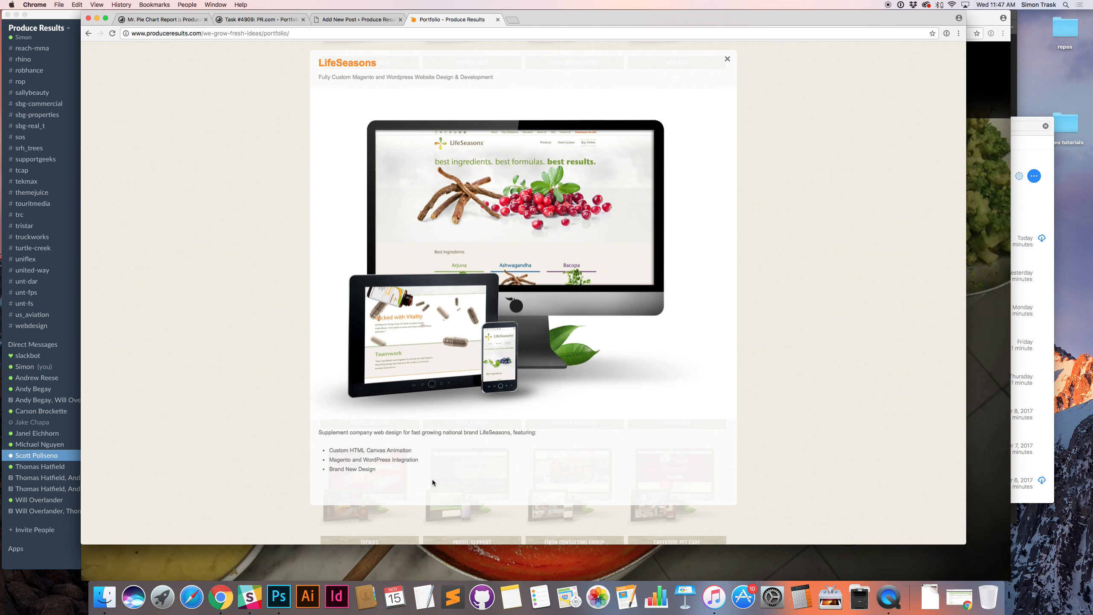
drag(328, 450, 375, 469)
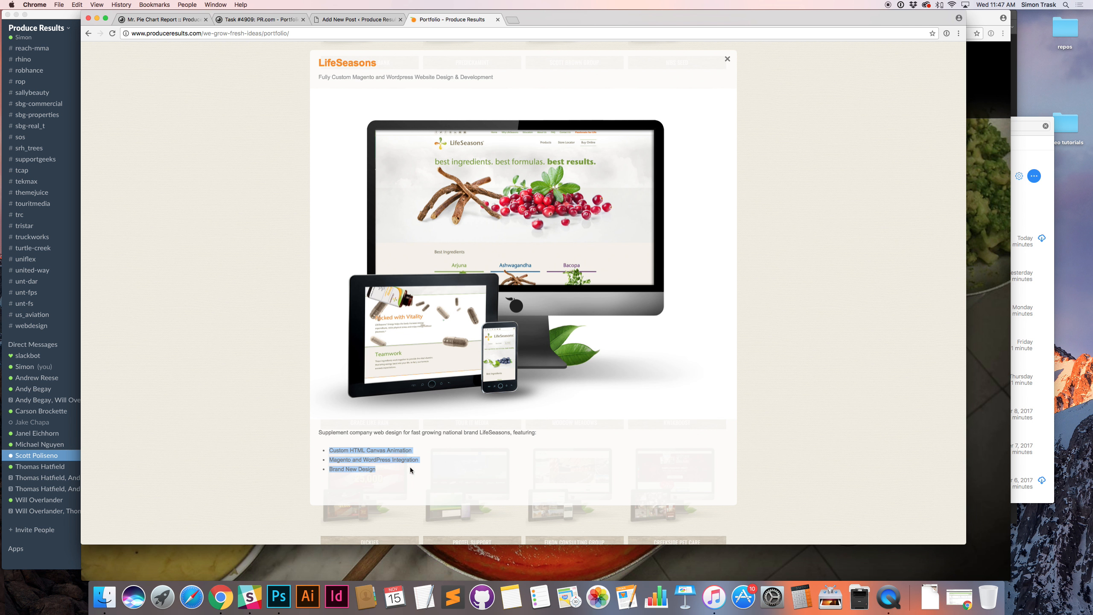
mouse_move(396, 471)
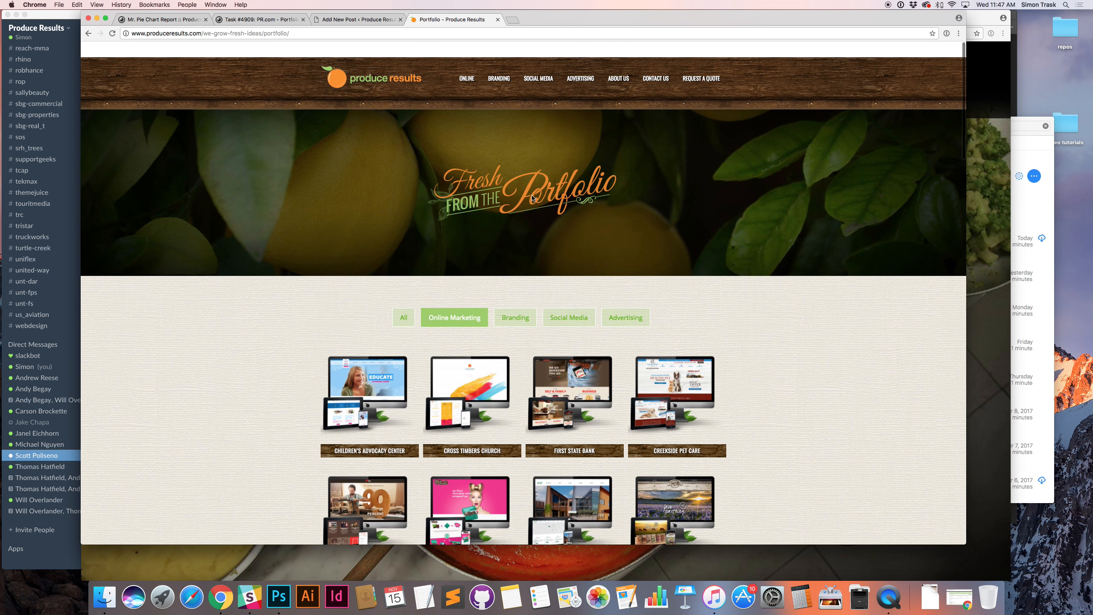
scroll(down, 3)
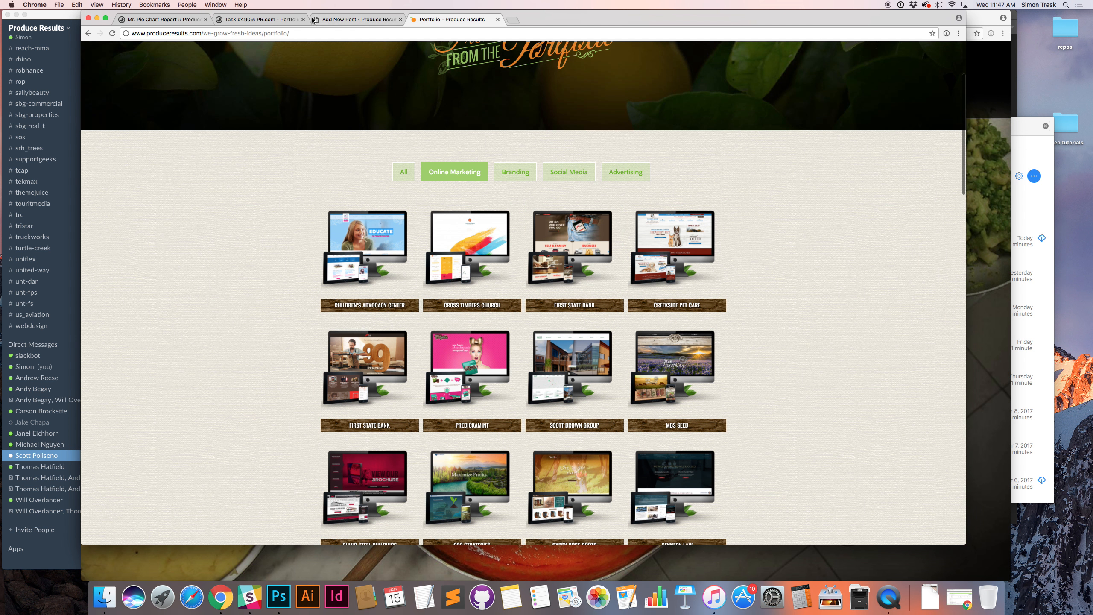
Add 'CookingClassesInRome.com' as a plain unlinked line below the post description
click(355, 19)
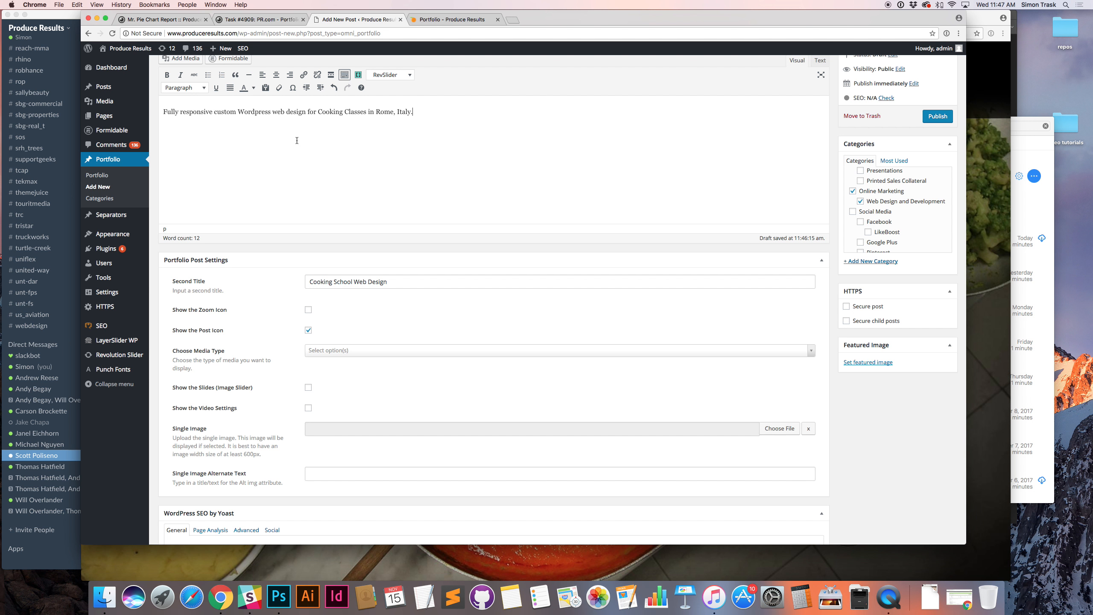
text(CookingClasses)
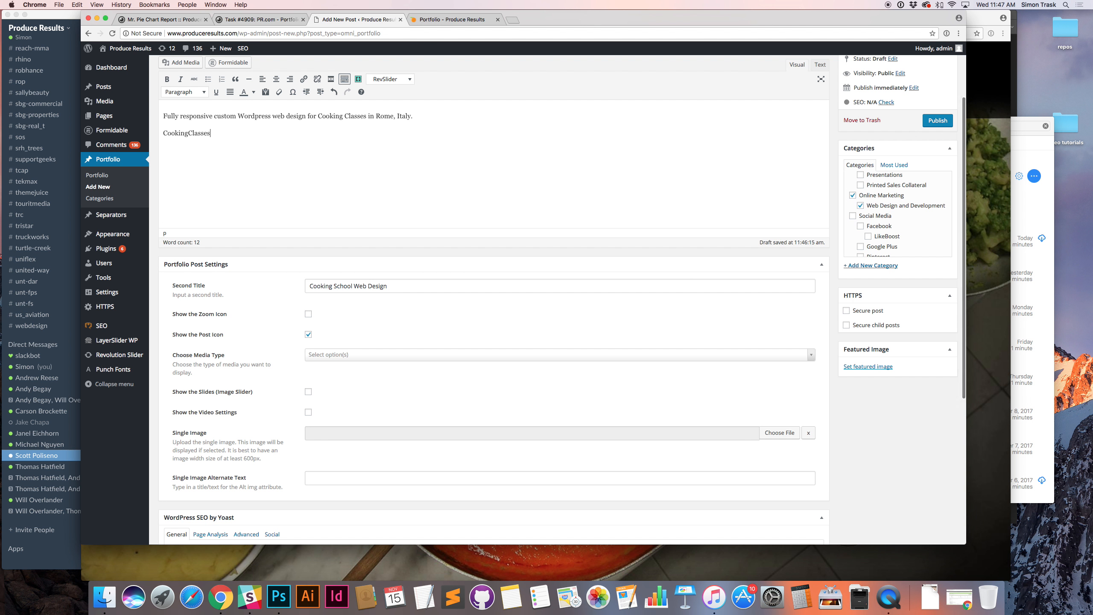
text(InRome.com)
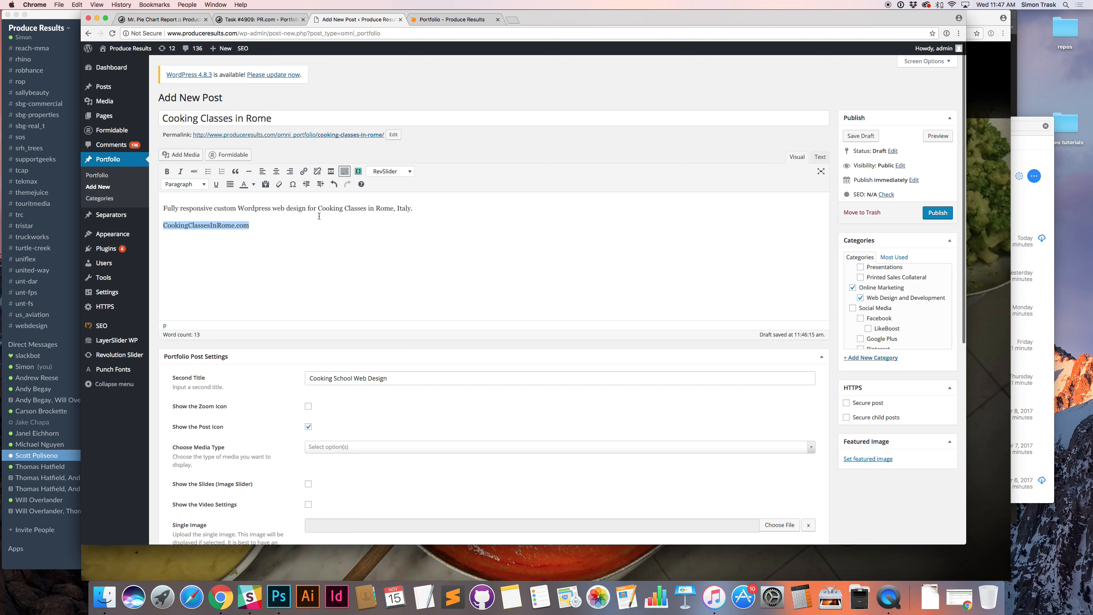
mouse_move(317, 172)
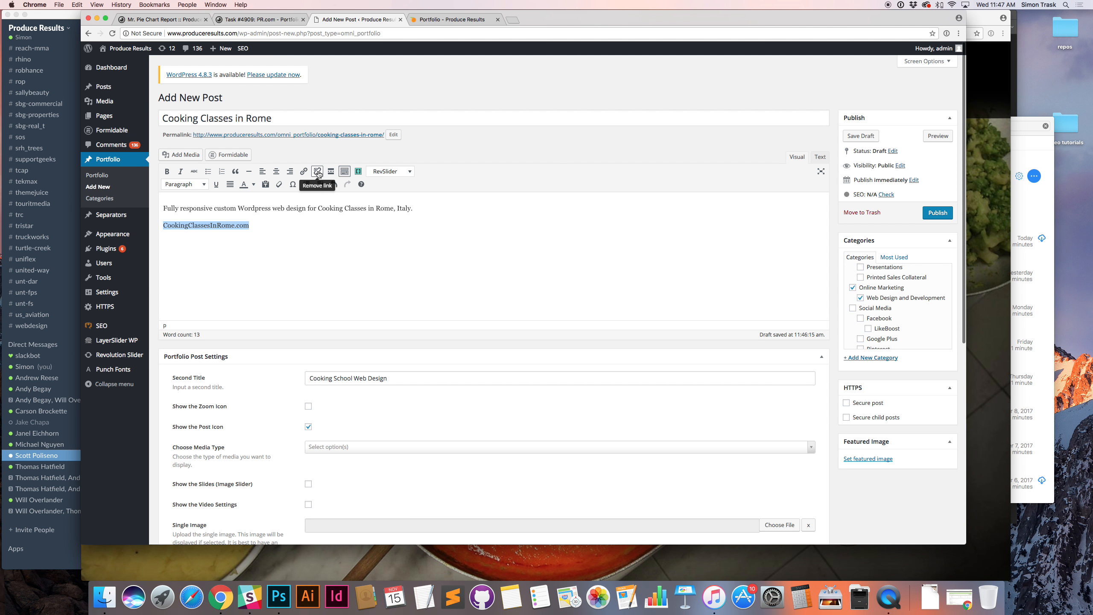
scroll(down, 3)
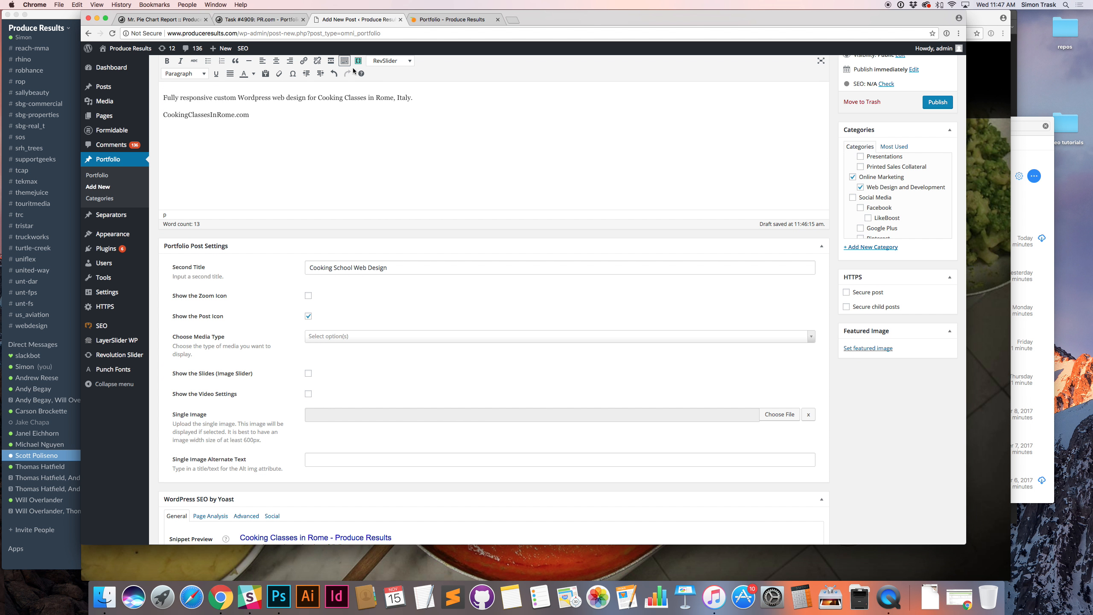
click(452, 19)
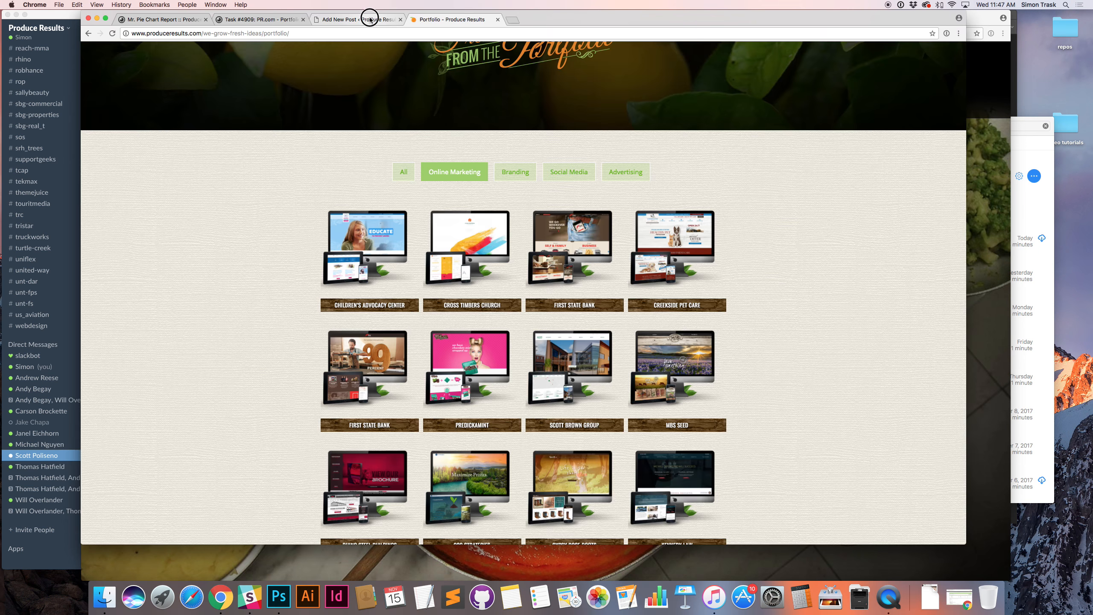
click(358, 19)
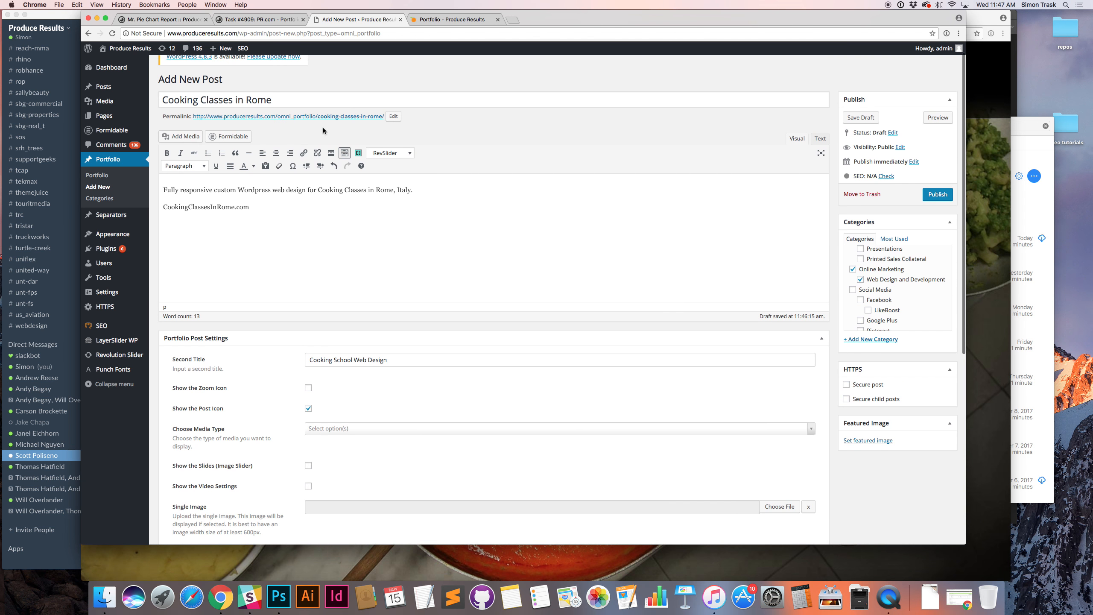
click(267, 116)
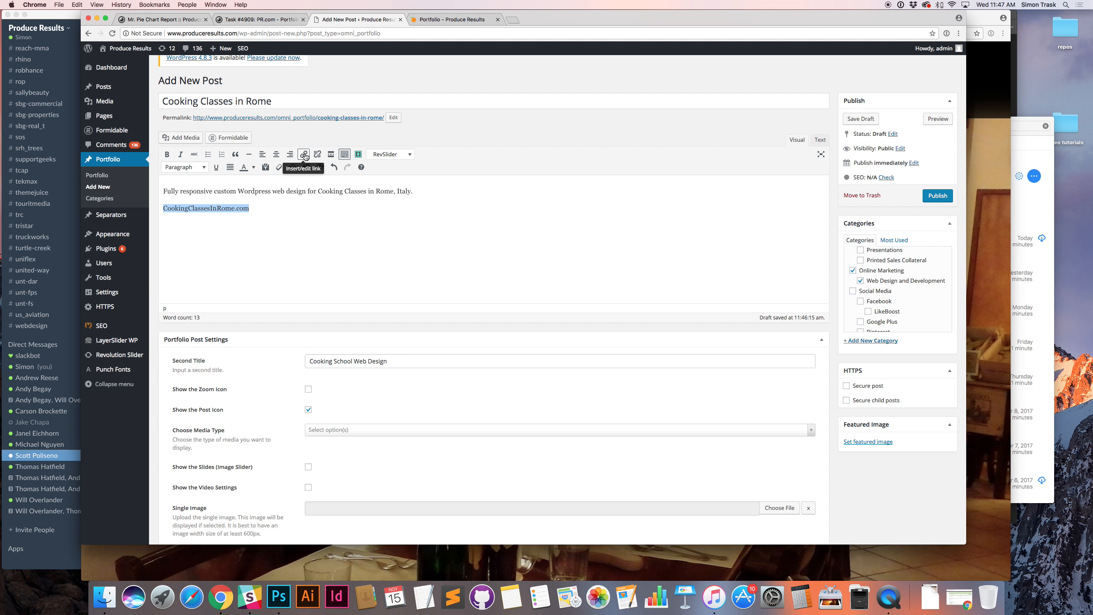
click(303, 154)
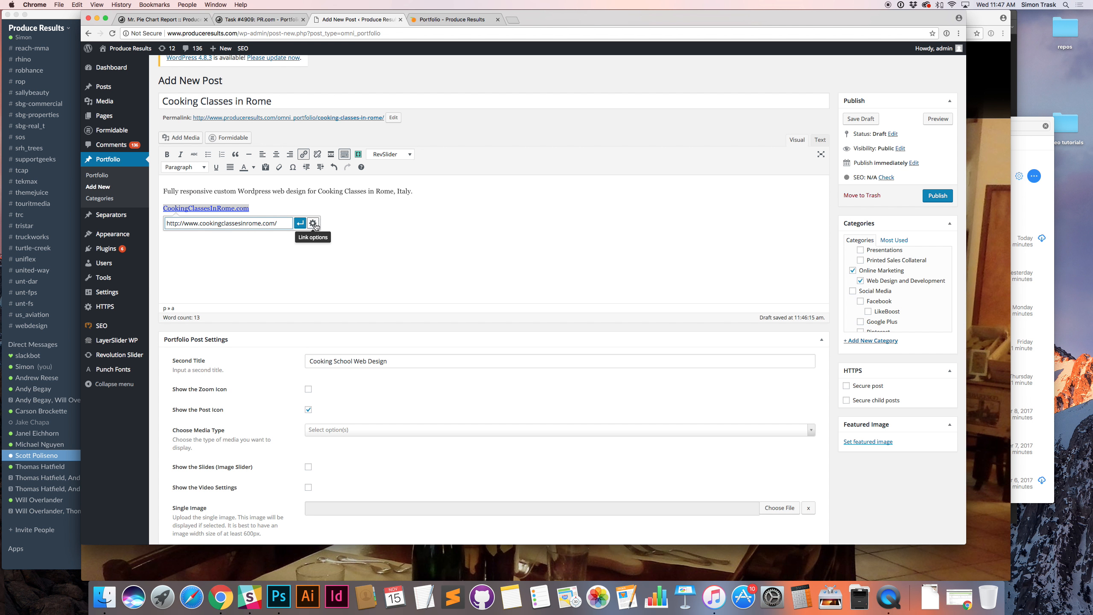
click(314, 223)
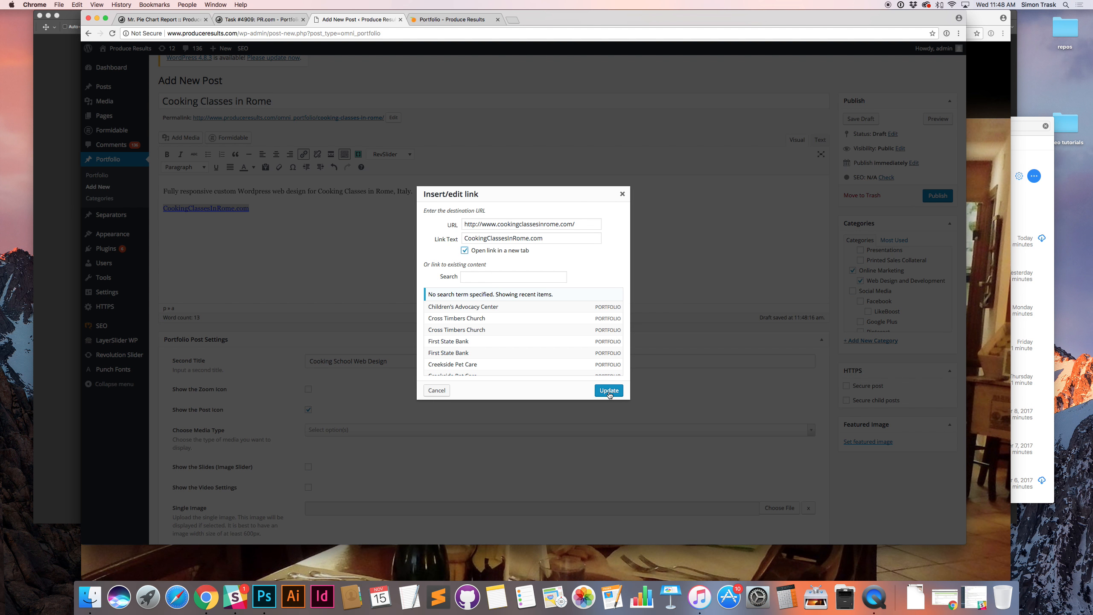
click(608, 389)
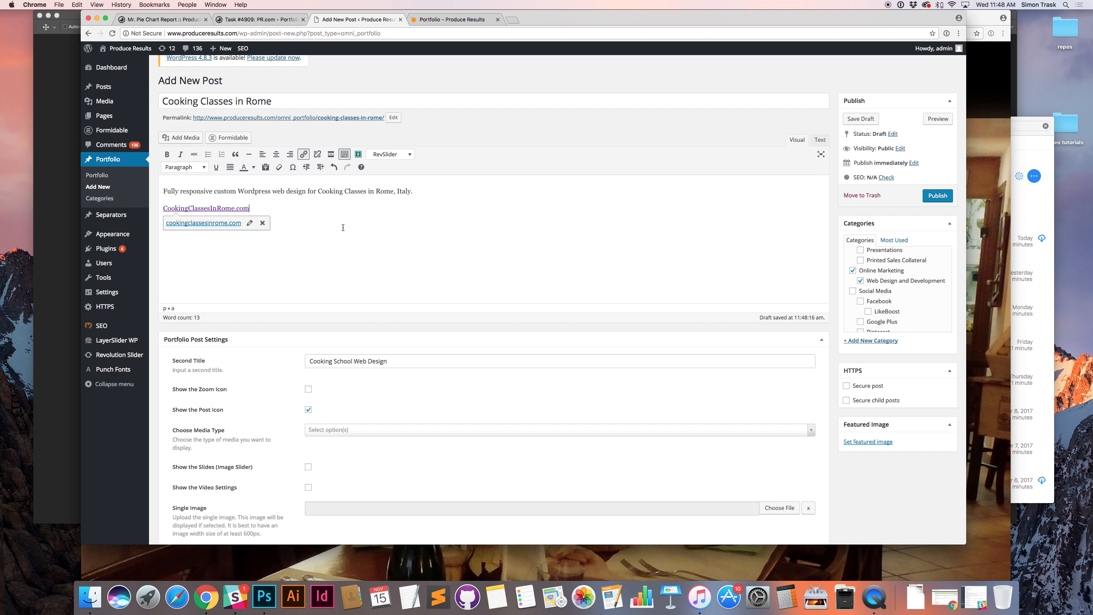
Choose Single Image as the portfolio post's media type
scroll(down, 3)
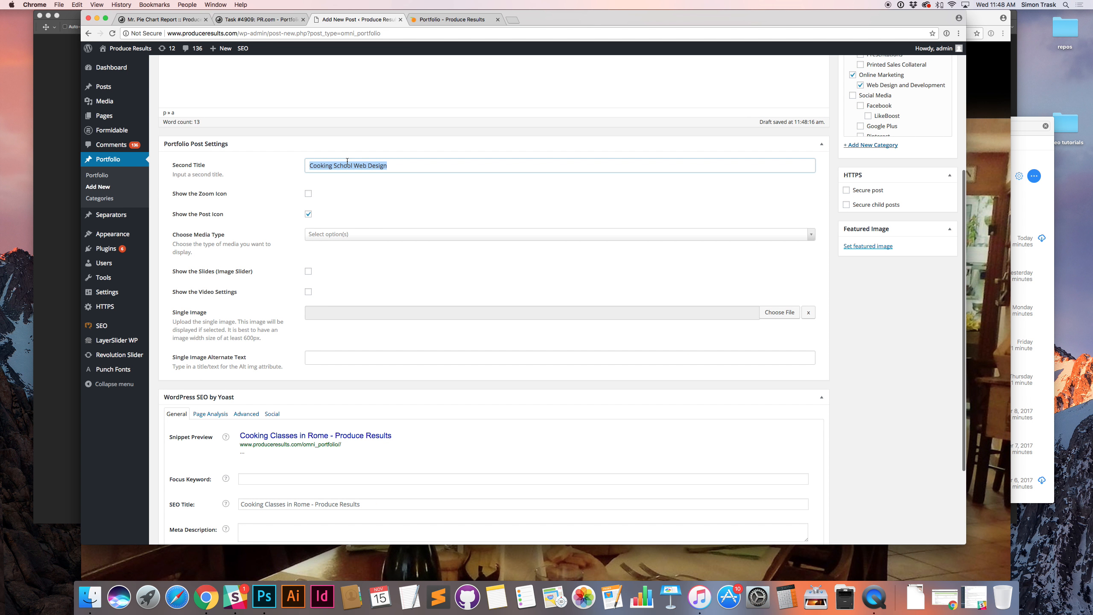
mouse_move(282, 277)
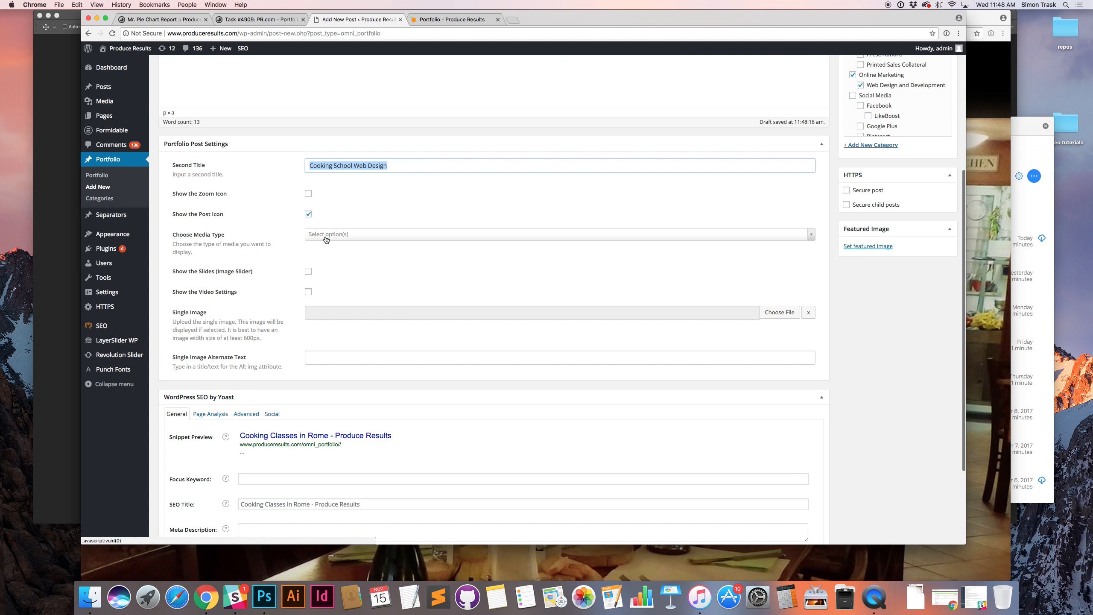
click(557, 234)
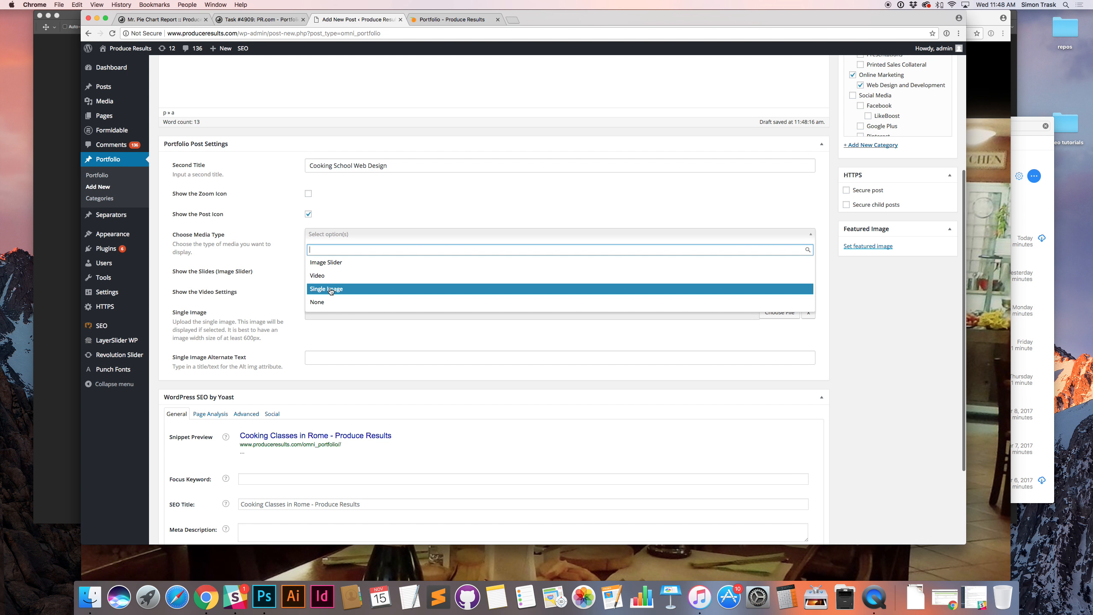
click(325, 289)
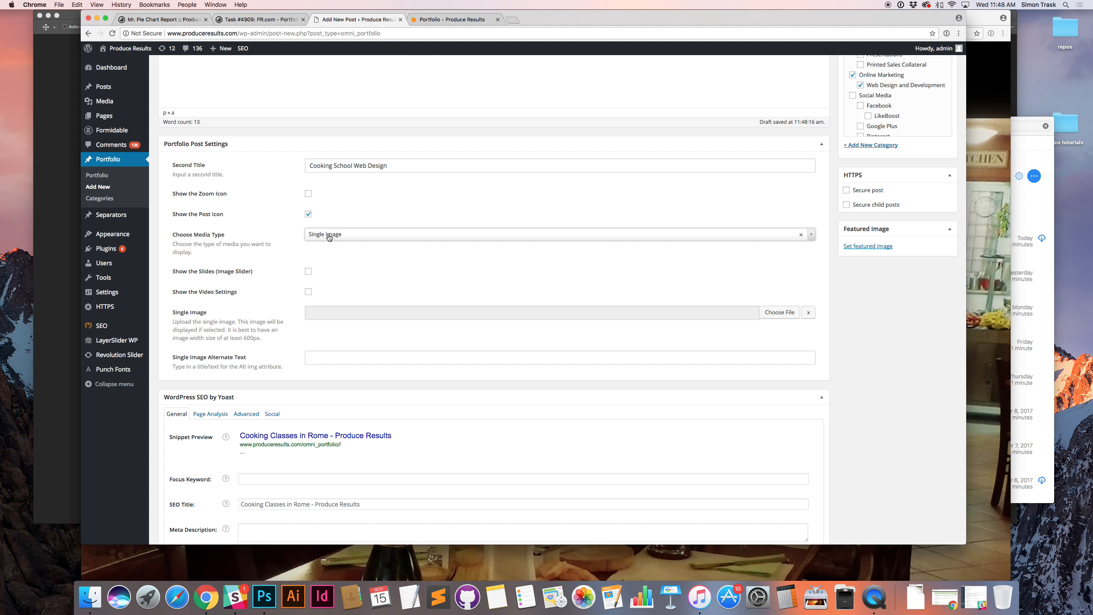
click(557, 235)
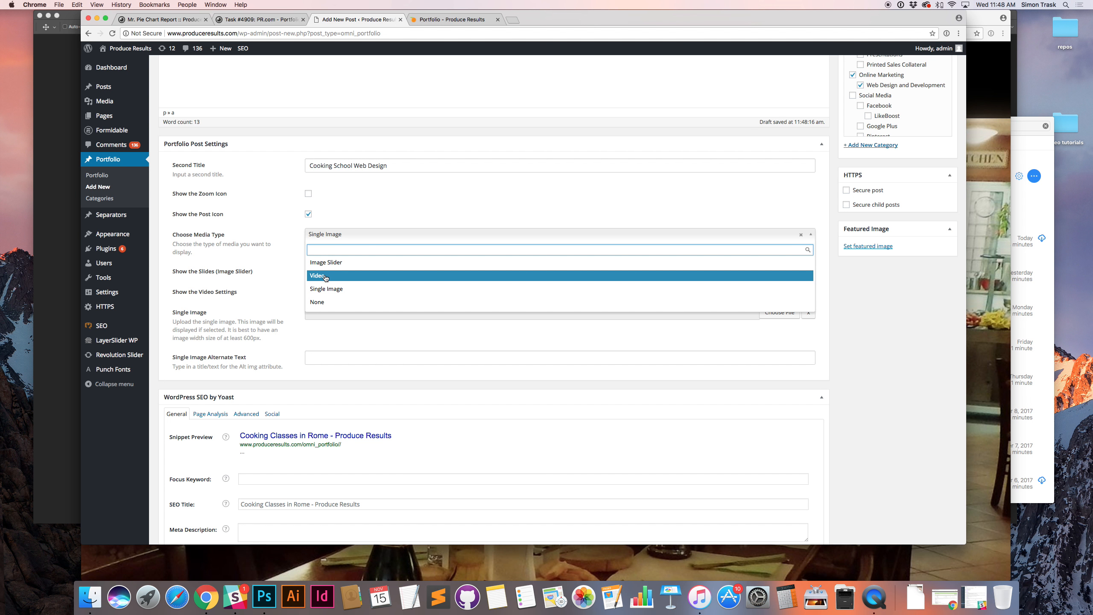
mouse_move(325, 278)
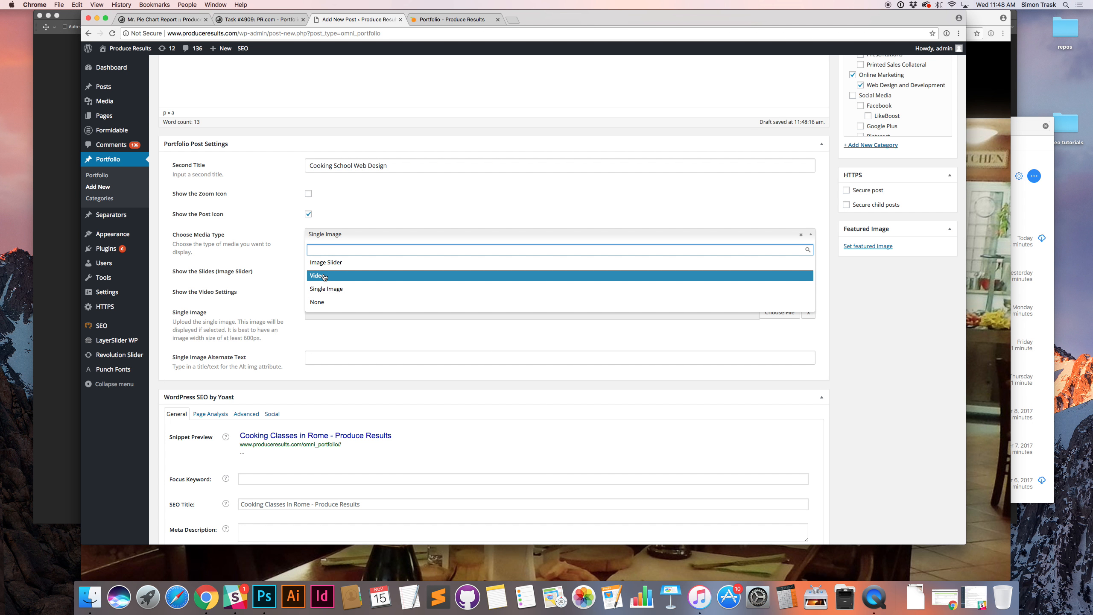
mouse_move(345, 280)
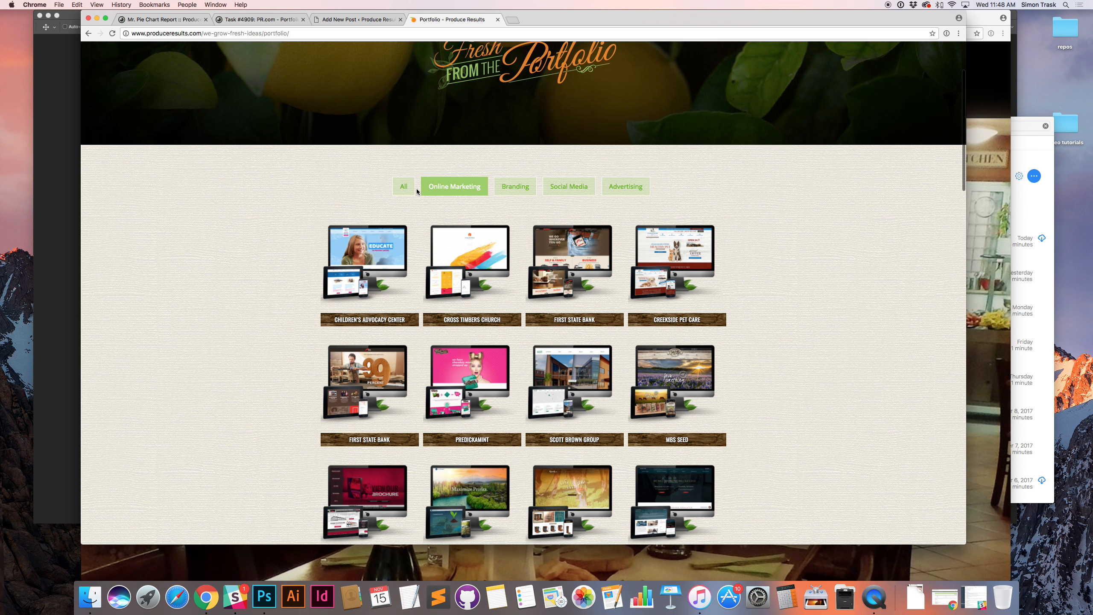
View the Cross Timbers Church branding and website project previews on the live portfolio
click(515, 185)
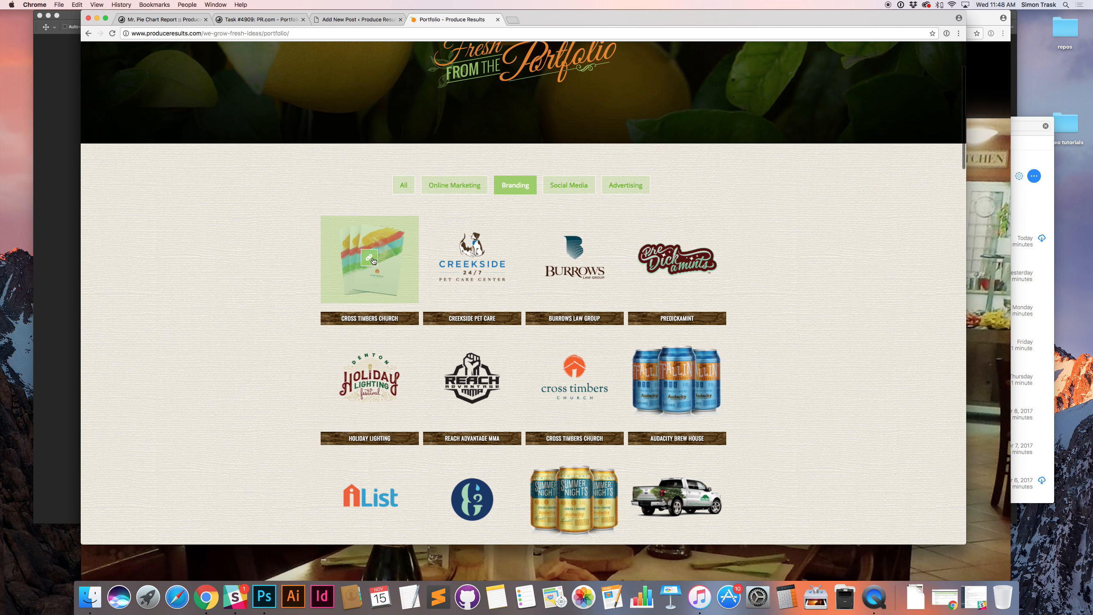
click(368, 260)
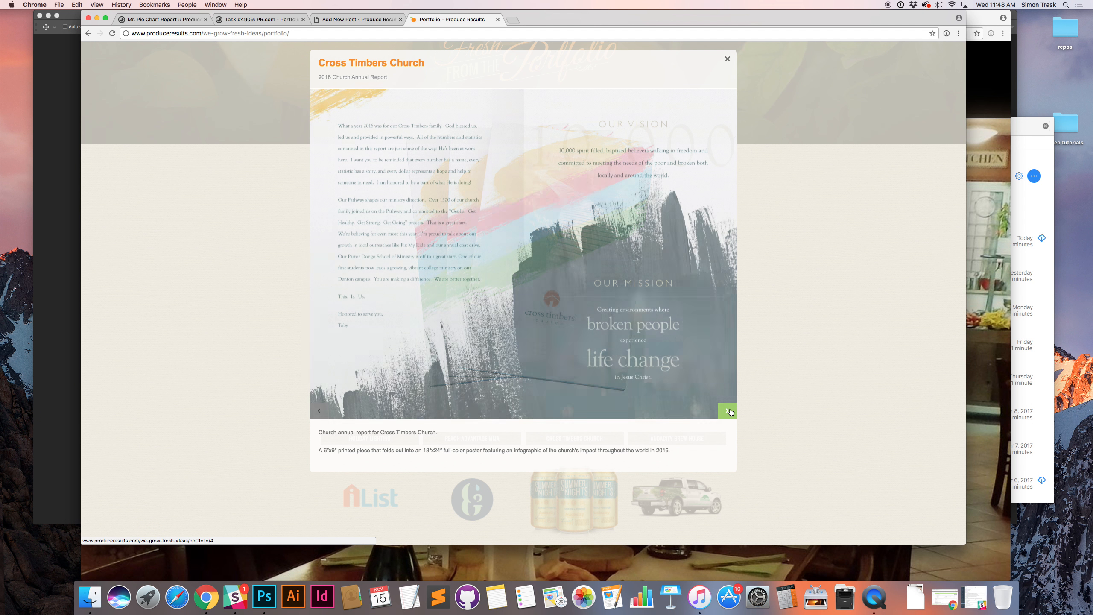
click(728, 410)
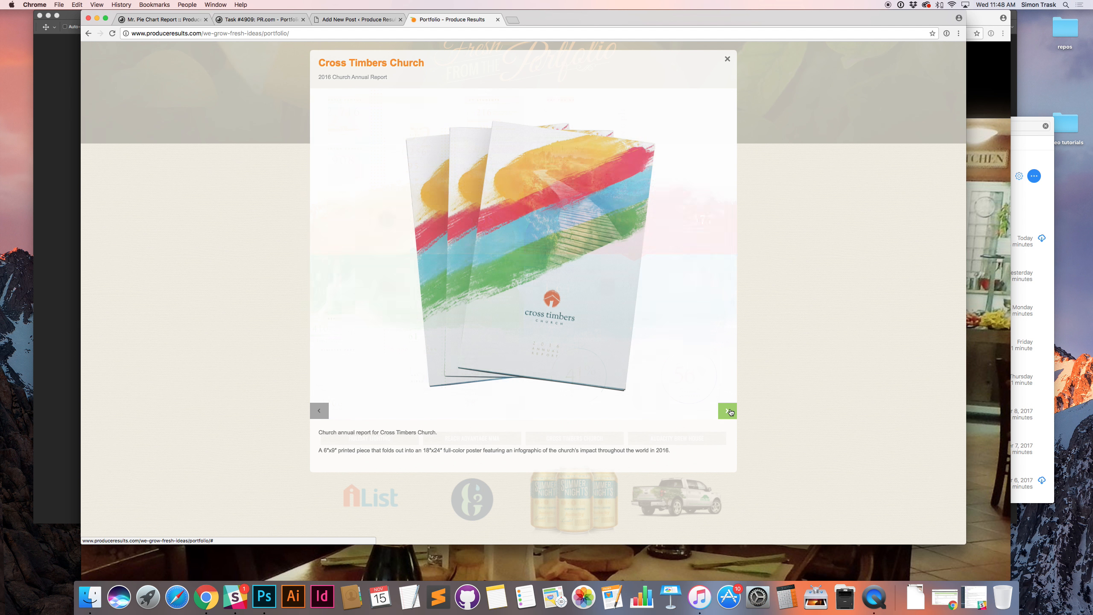
click(727, 58)
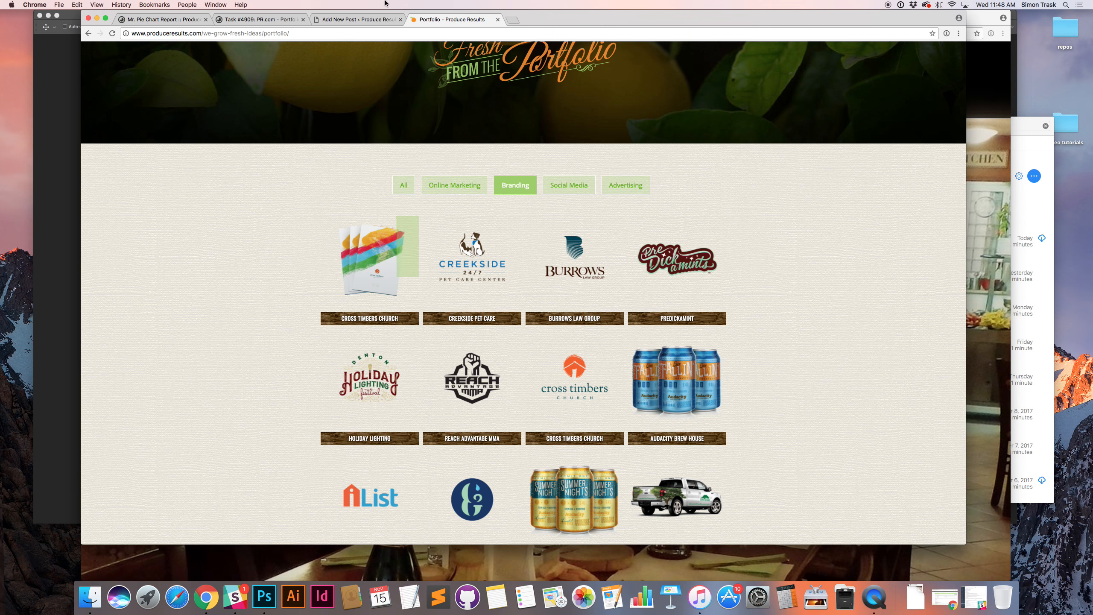
click(454, 185)
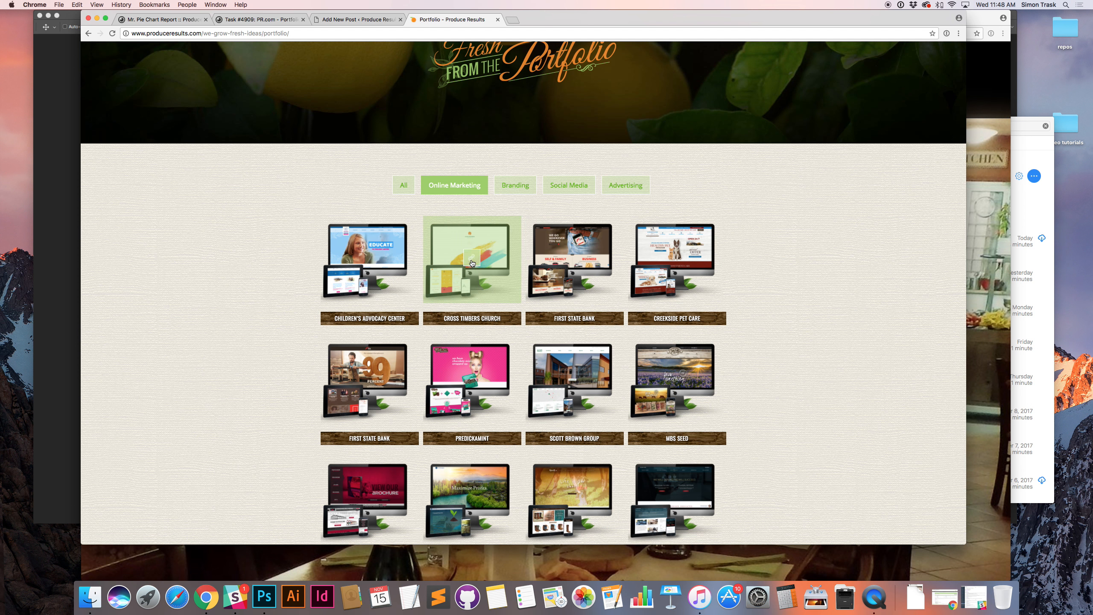
mouse_move(468, 257)
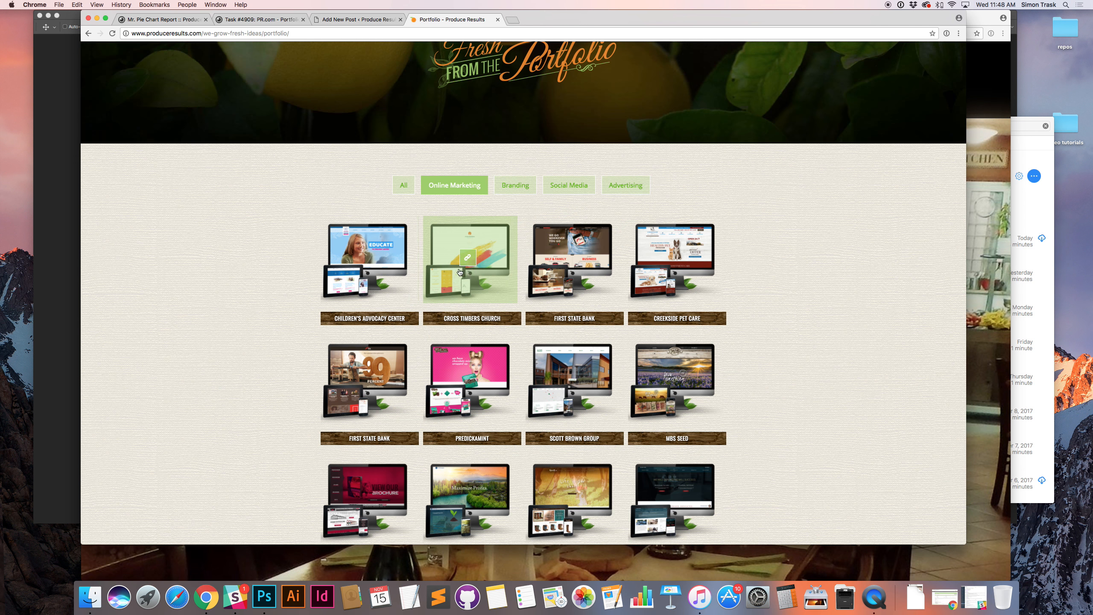
click(471, 260)
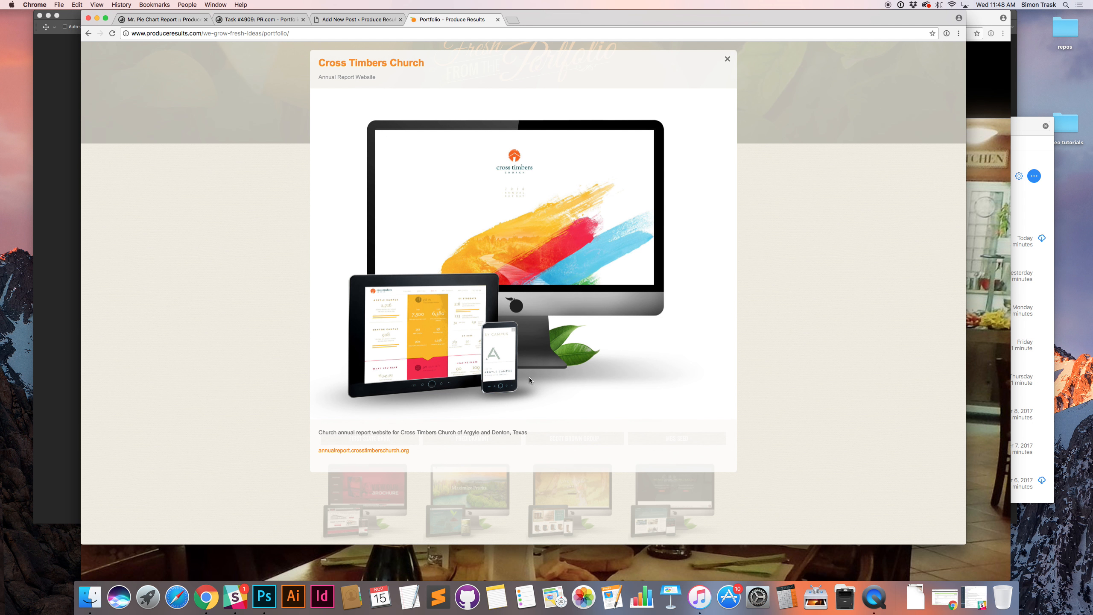
mouse_move(513, 361)
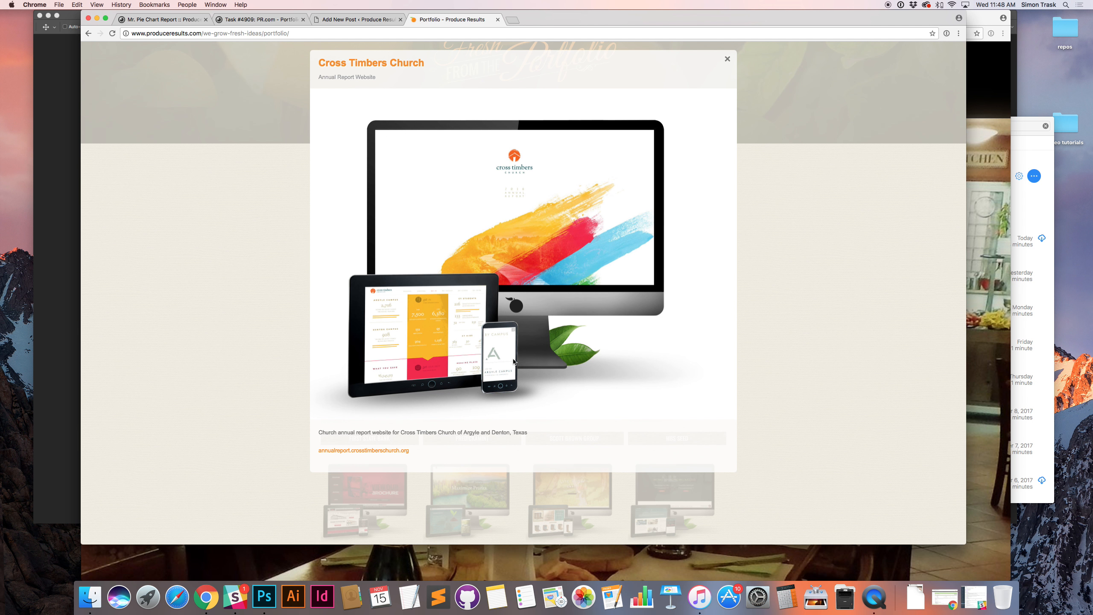
mouse_move(466, 269)
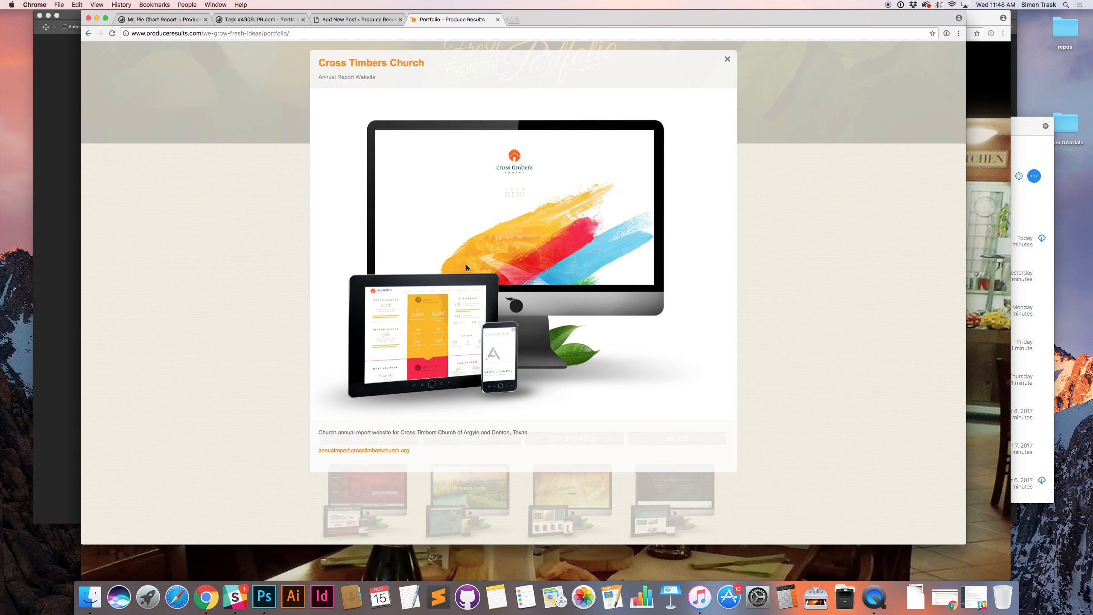
click(727, 59)
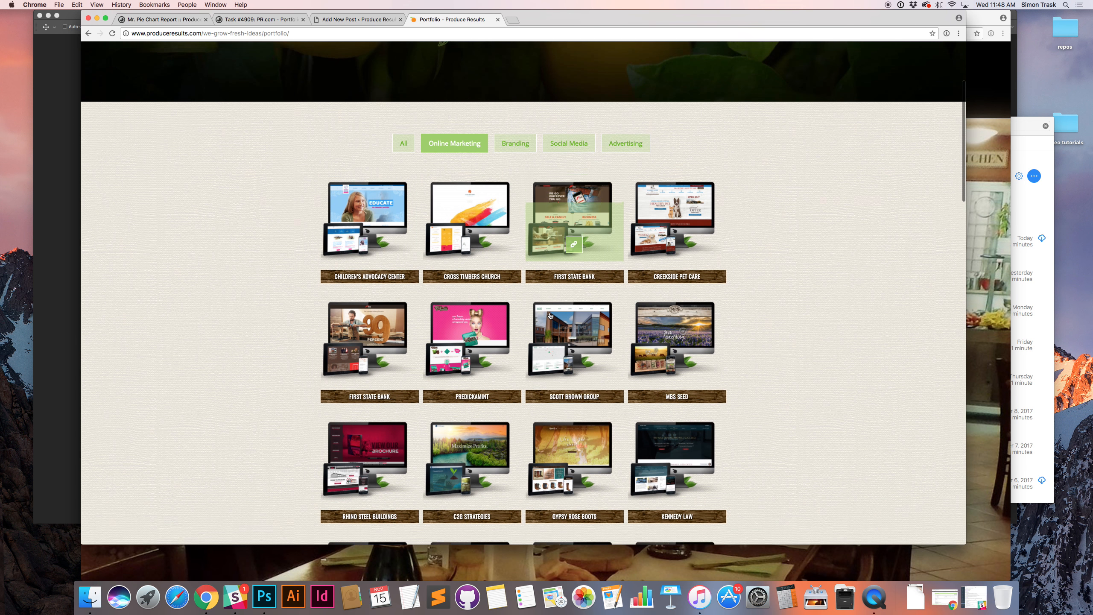
View the First State Bank, Predickamint and Gypsy Rose Boots project previews
click(574, 220)
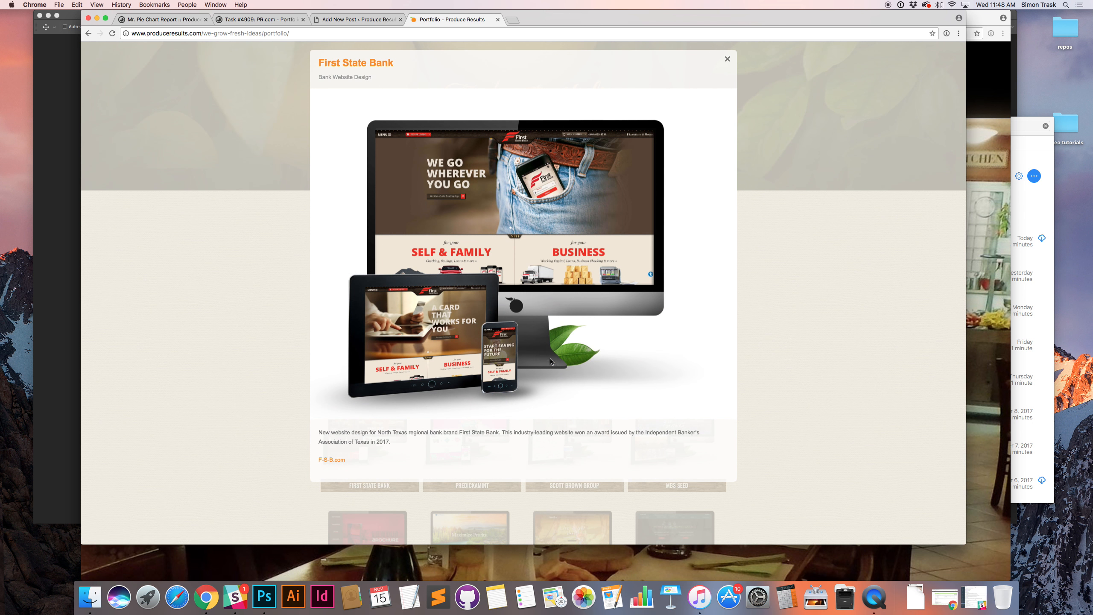
mouse_move(492, 205)
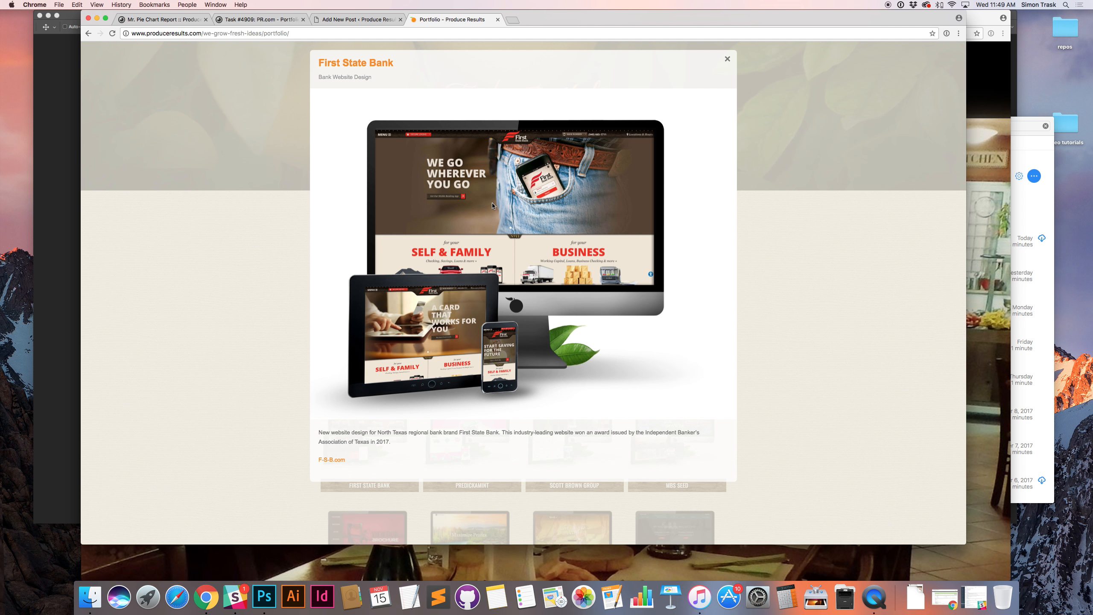
mouse_move(453, 202)
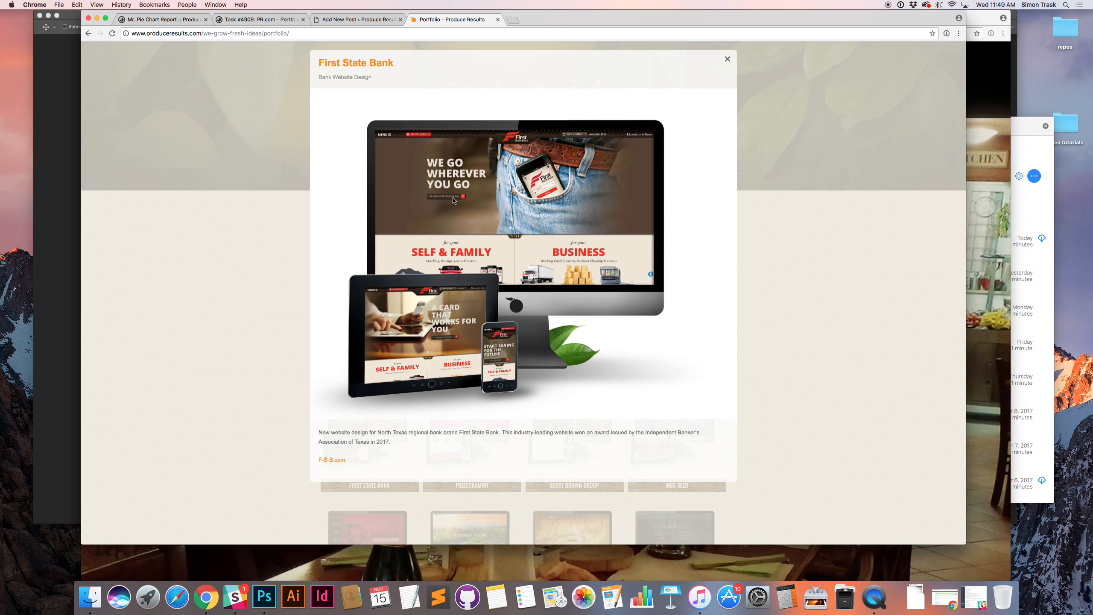
mouse_move(425, 213)
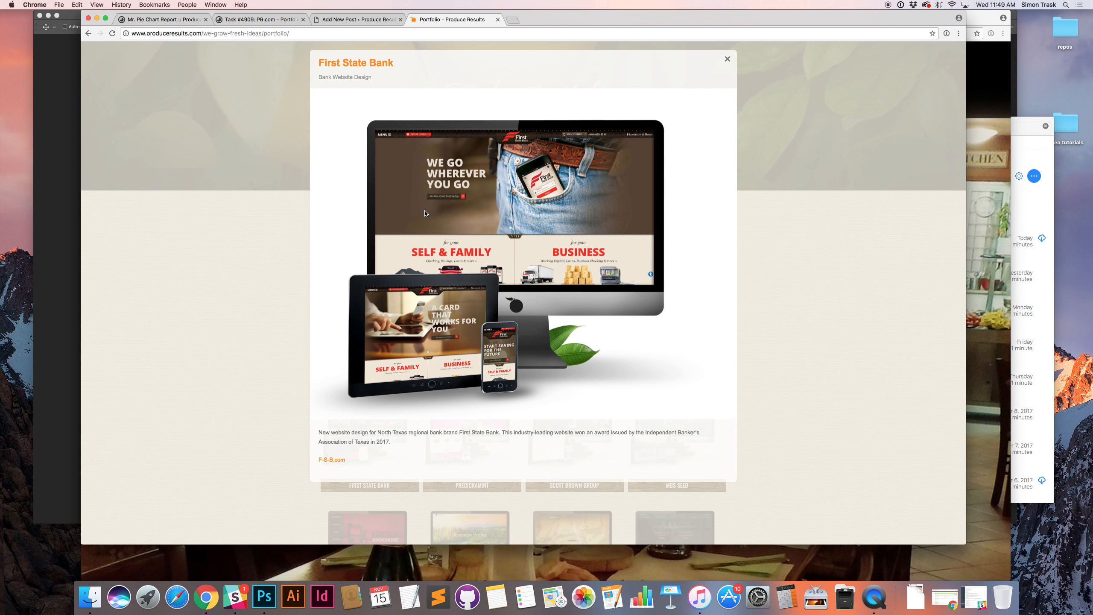
click(727, 59)
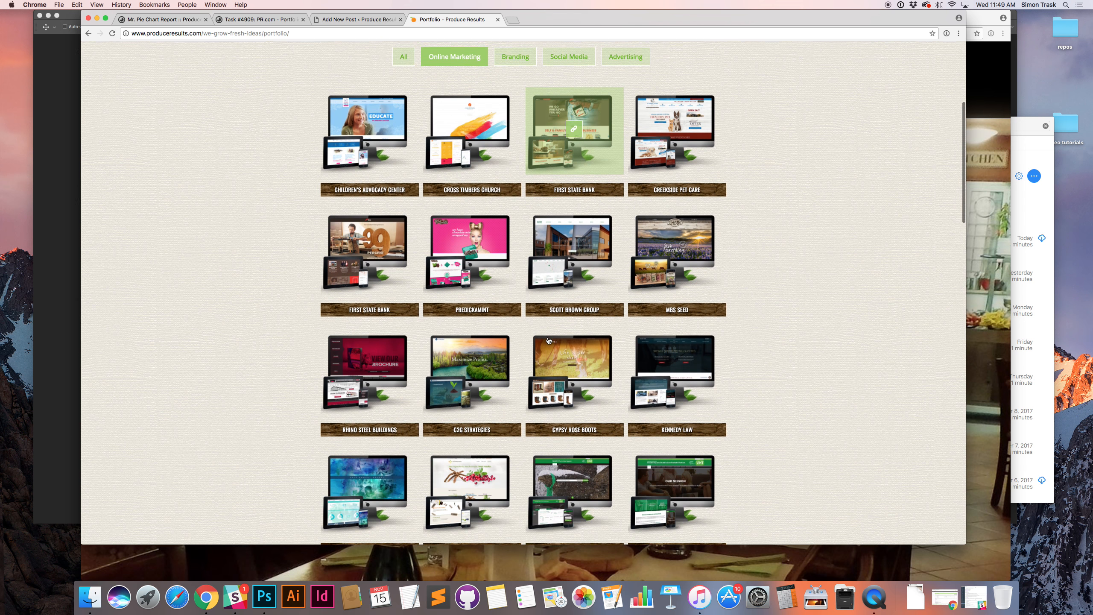
click(471, 253)
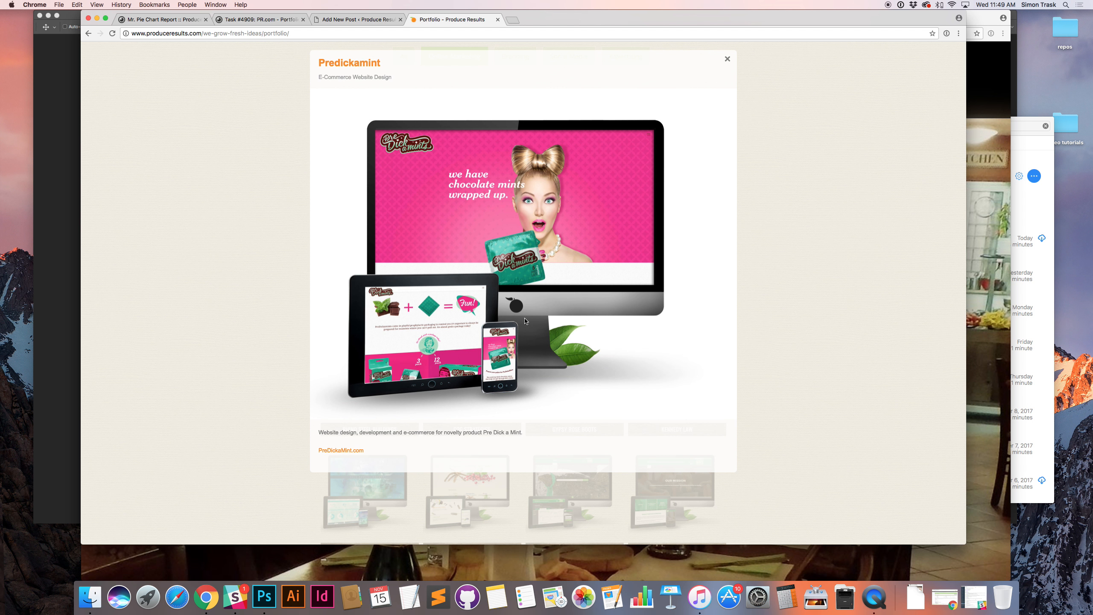
mouse_move(524, 231)
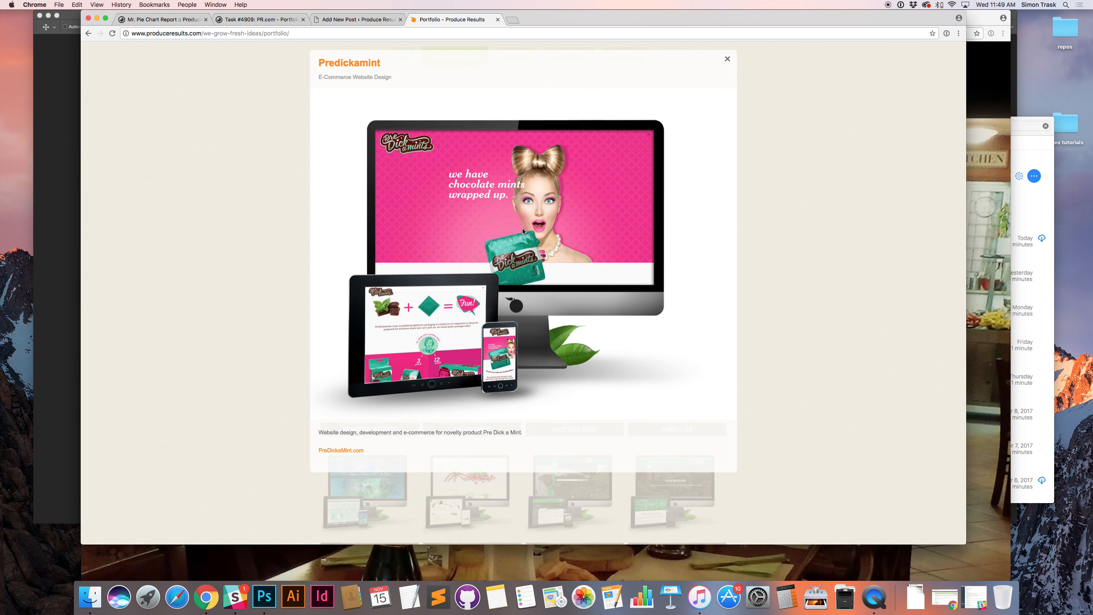
mouse_move(382, 317)
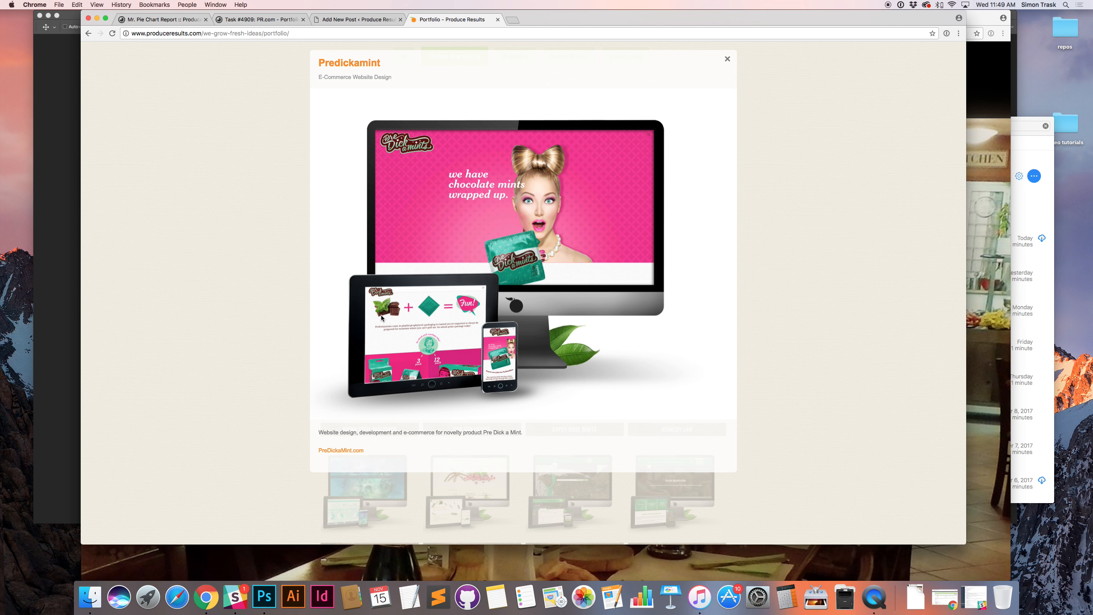
click(727, 58)
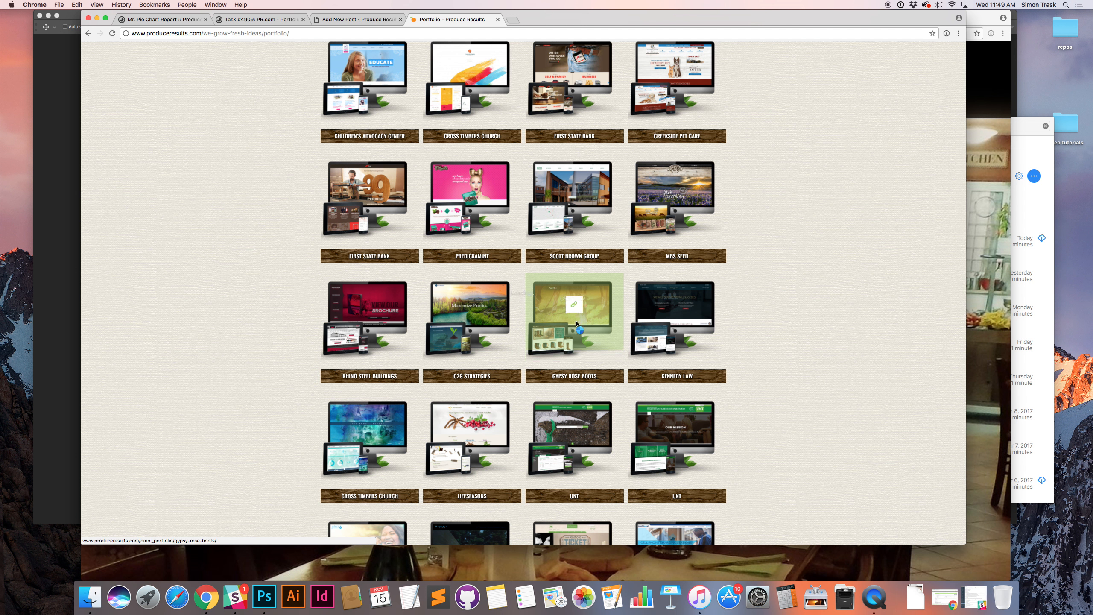
click(574, 317)
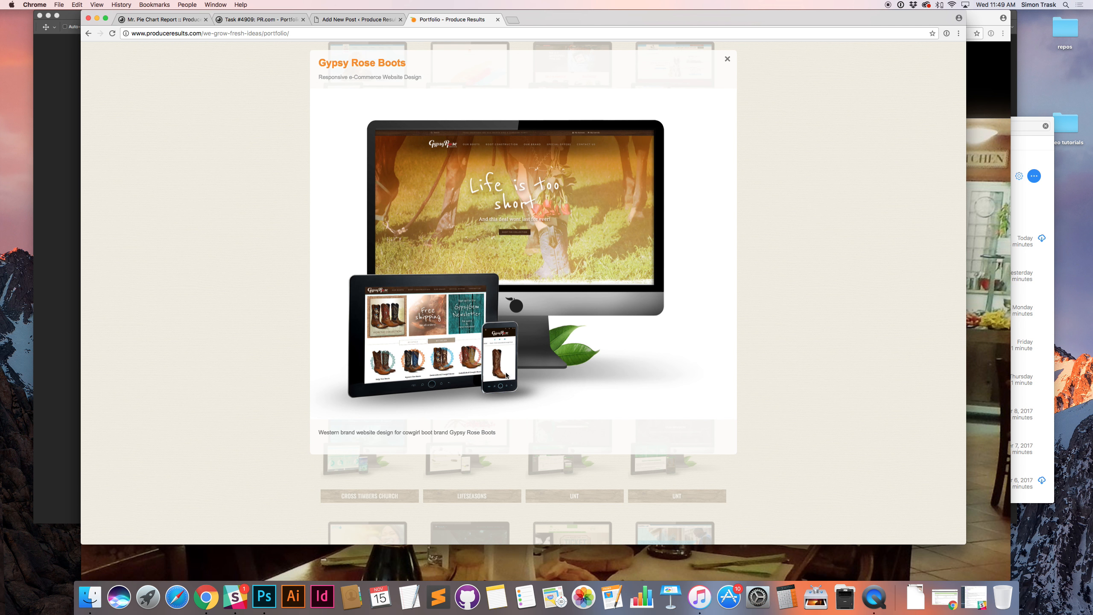
mouse_move(509, 365)
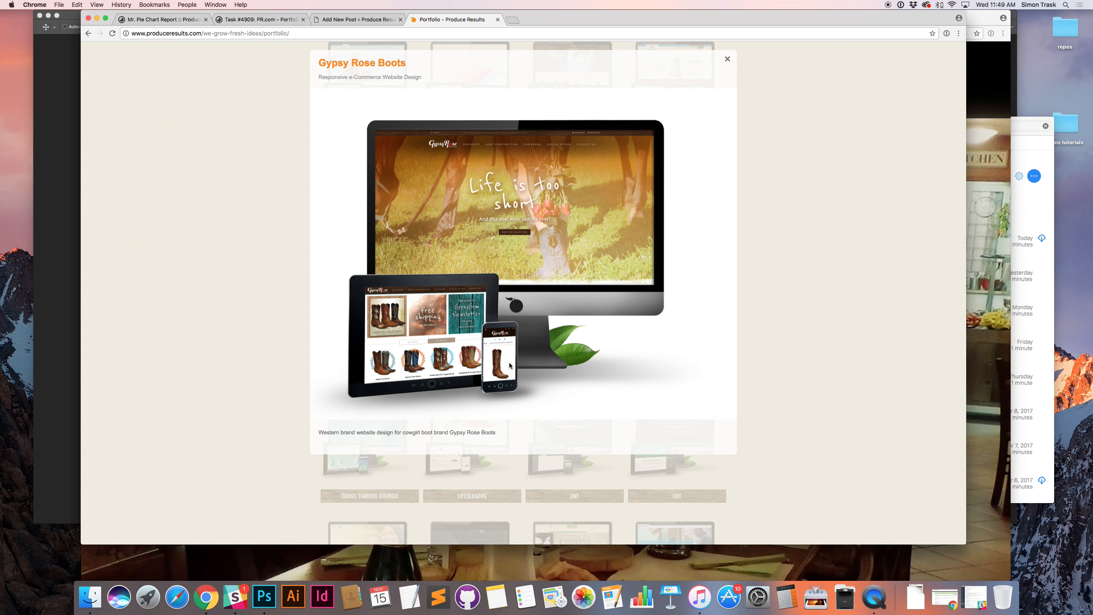
mouse_move(411, 379)
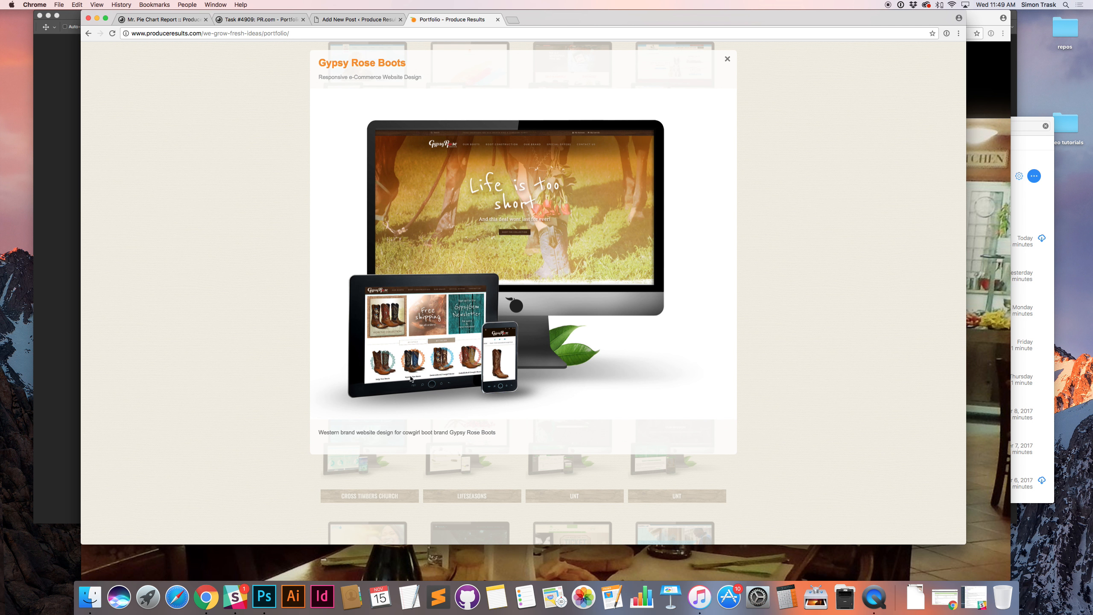
mouse_move(359, 297)
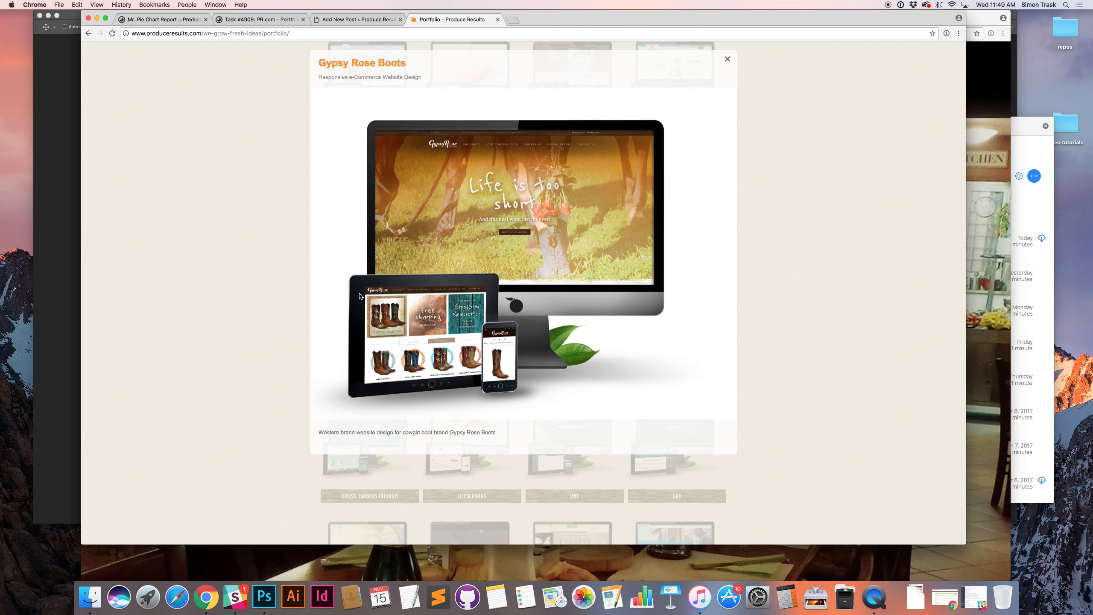
mouse_move(198, 164)
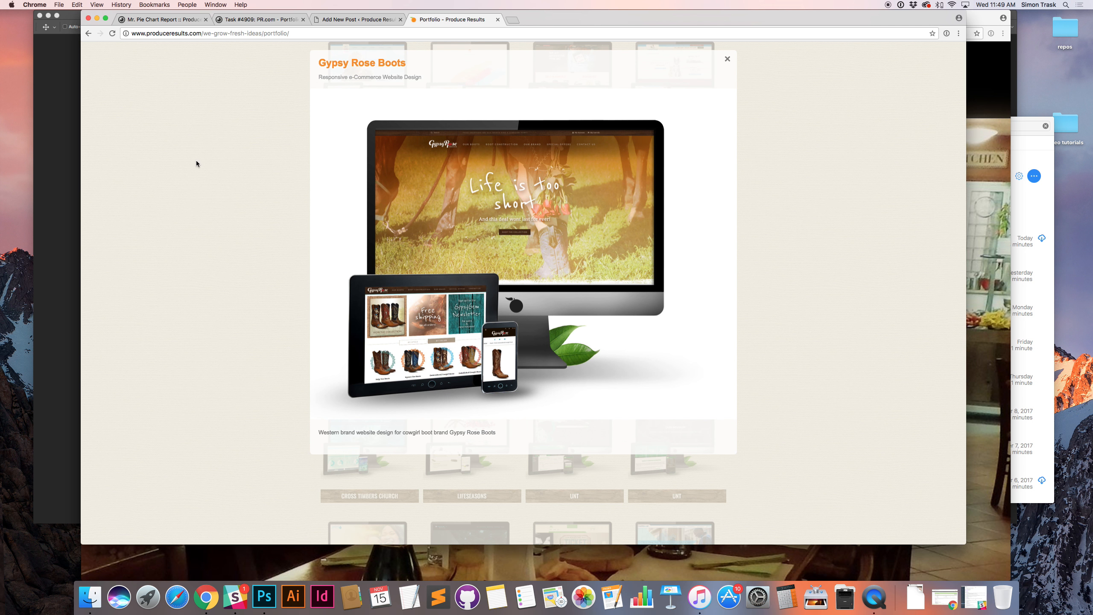
click(726, 59)
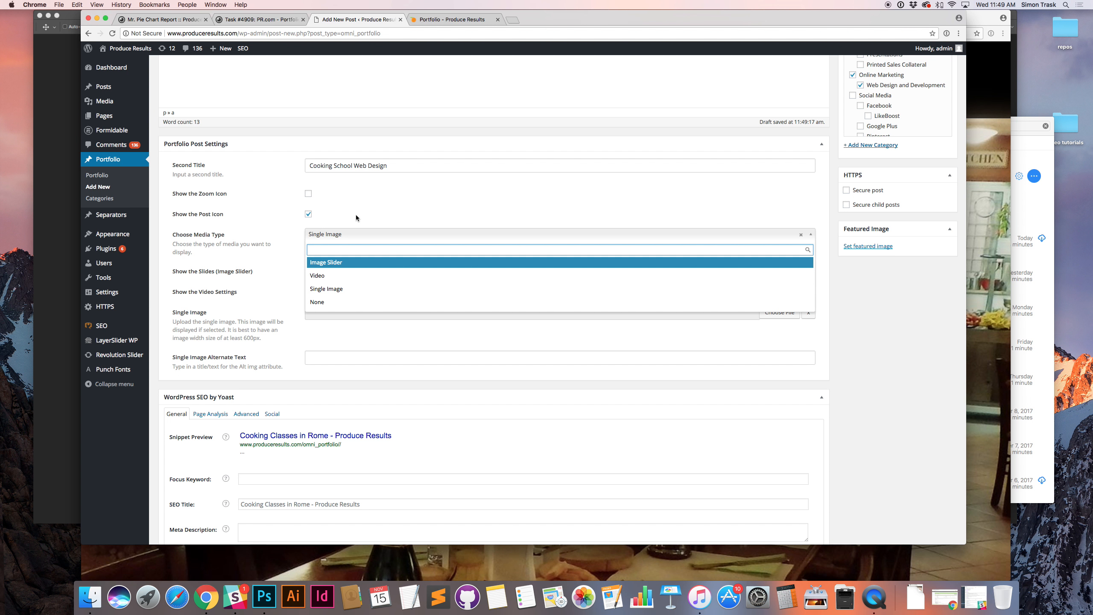
mouse_move(325, 288)
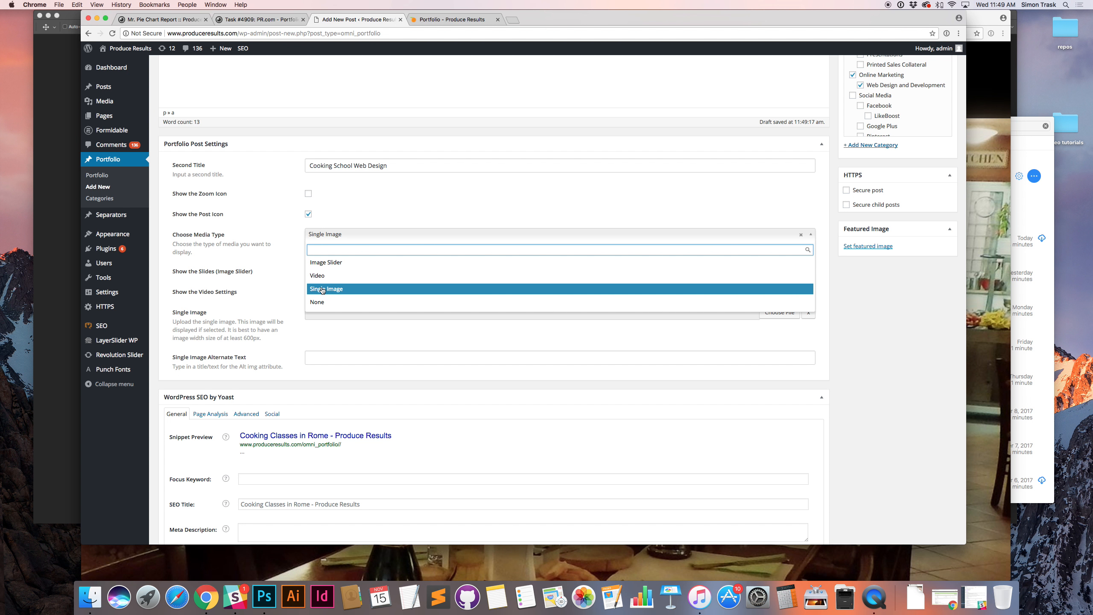
Keep Single Image as media type and select the second title 'Cooking School Web Design'
click(326, 289)
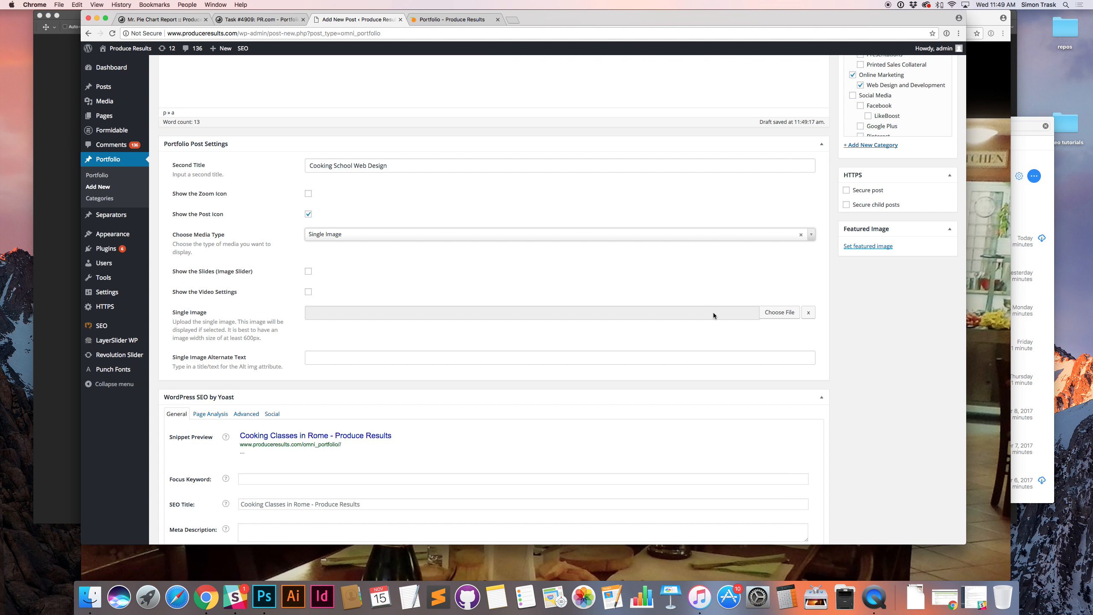
scroll(down, 3)
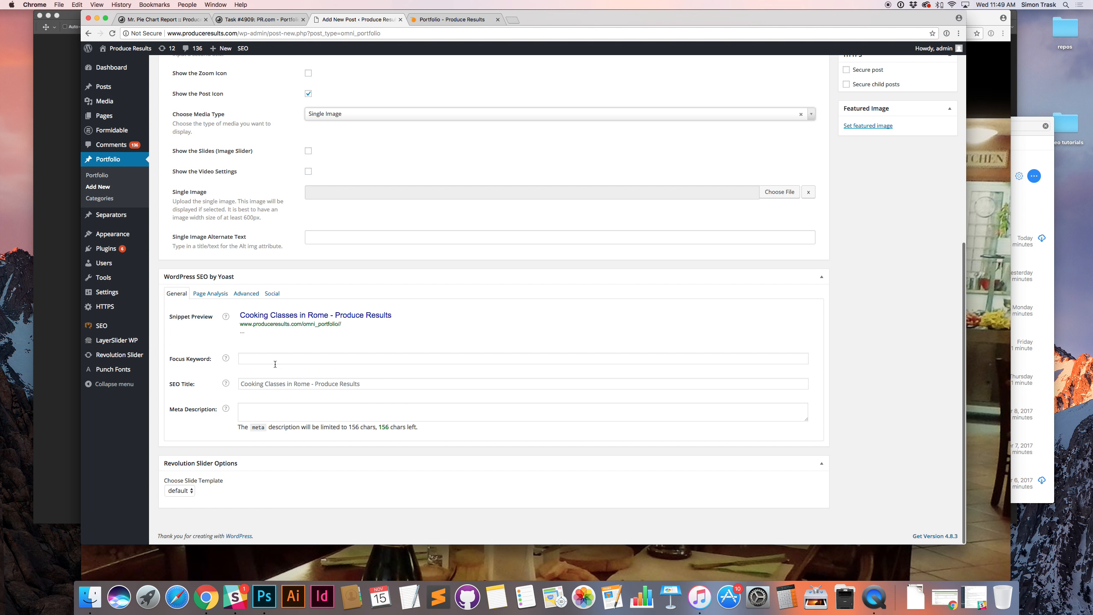
click(522, 358)
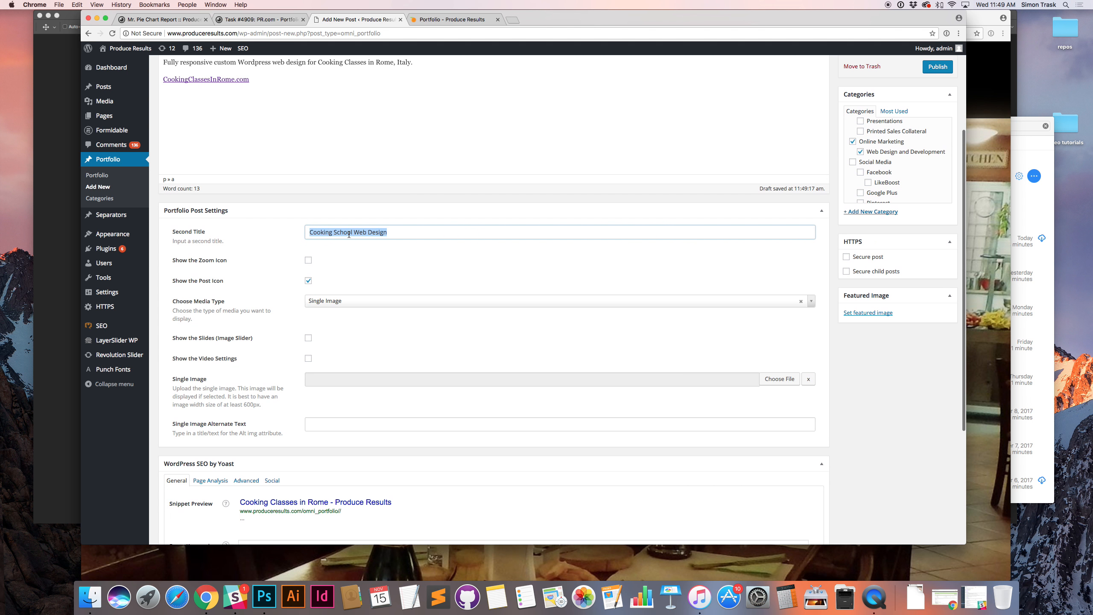
mouse_move(232, 236)
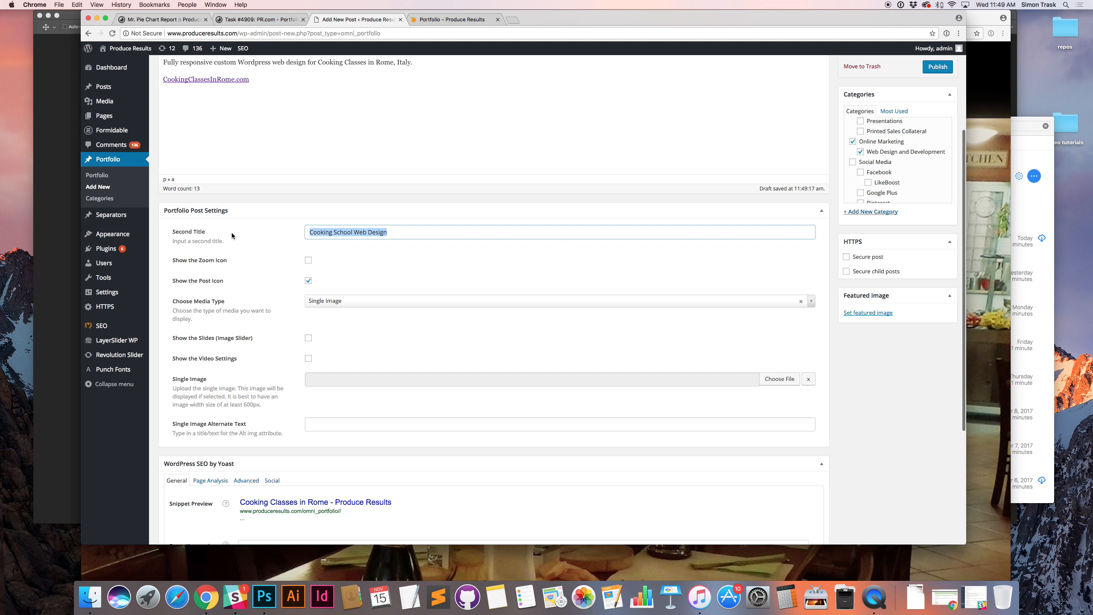
Set focus keyword 'Cooking School Web Design' and SEO title 'Cooking School Web Design for Cooking Classes in Rome'
scroll(down, 3)
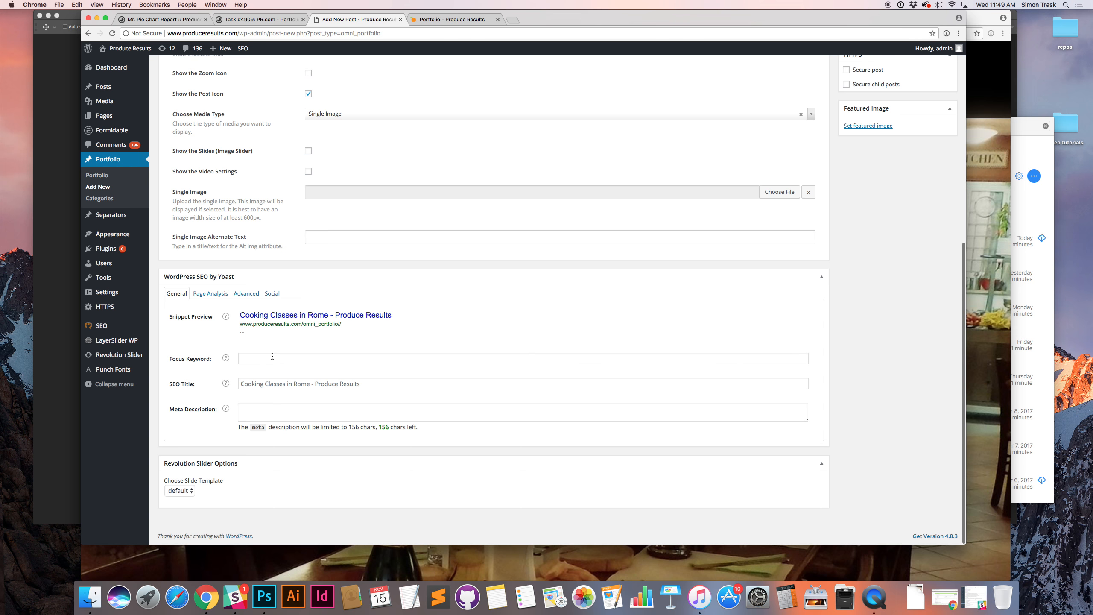
text(Cooking School Web Design for)
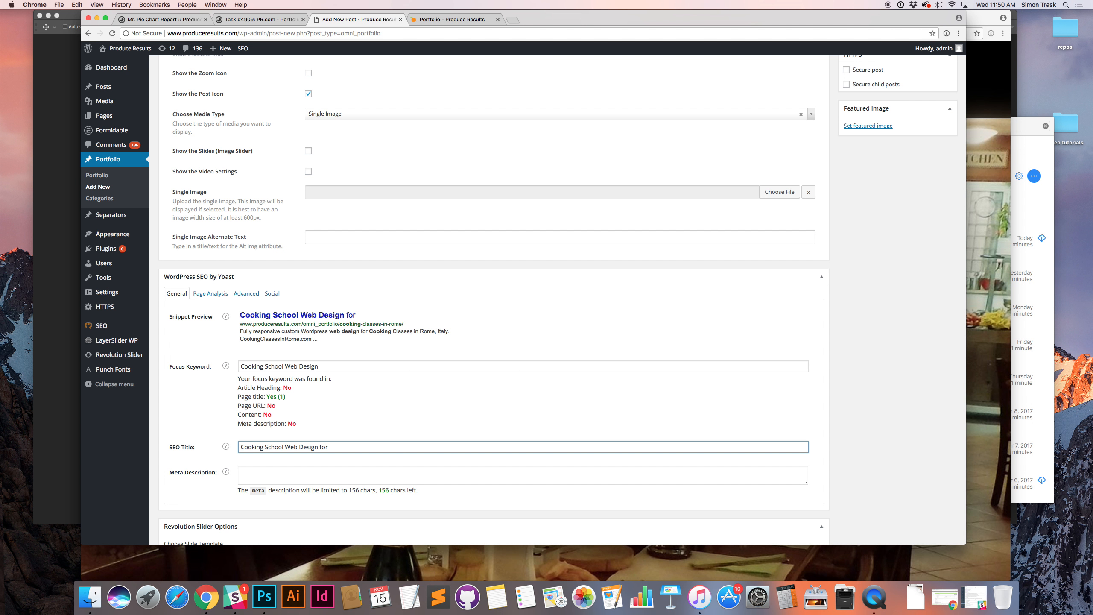
text(Cooking Classes in R)
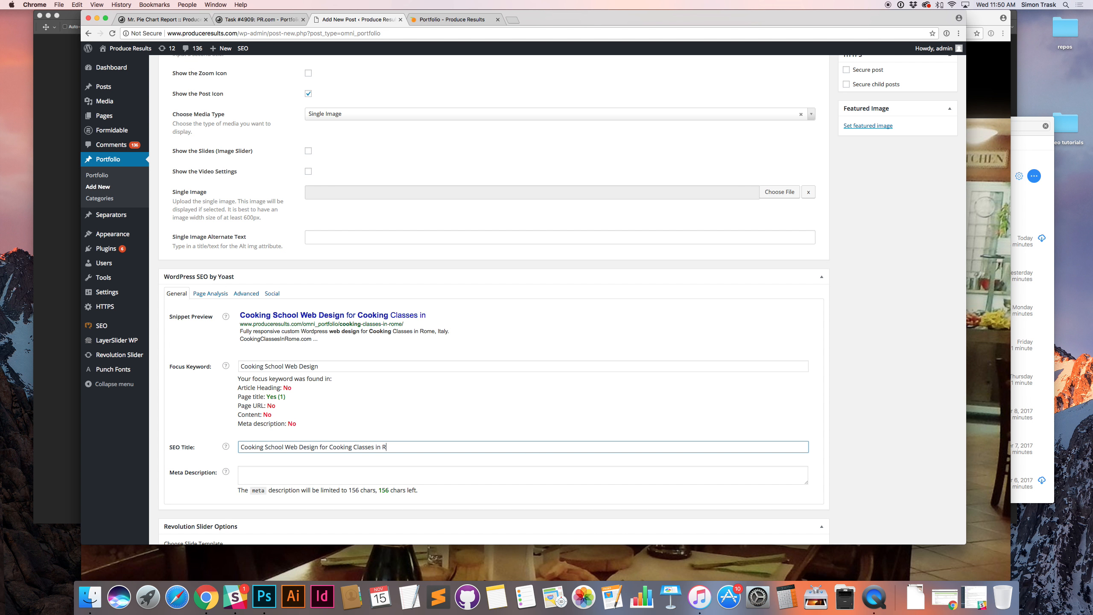
text(ome)
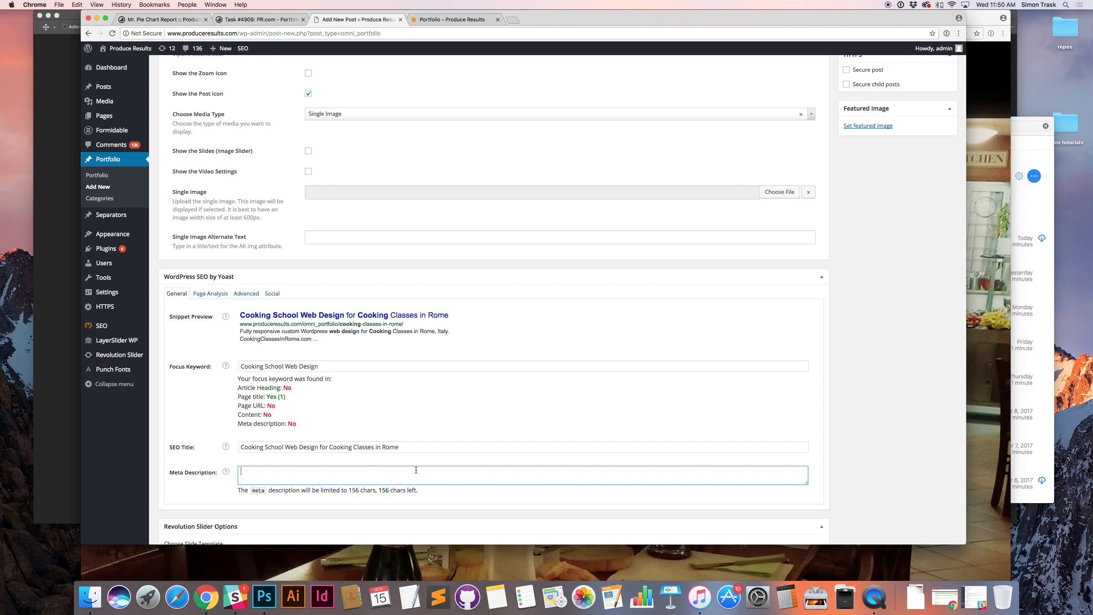
Write the Yoast meta description about Cooking Classes in Rome's premium web design by award-winning Produce Results
text(Cooking School Web Design)
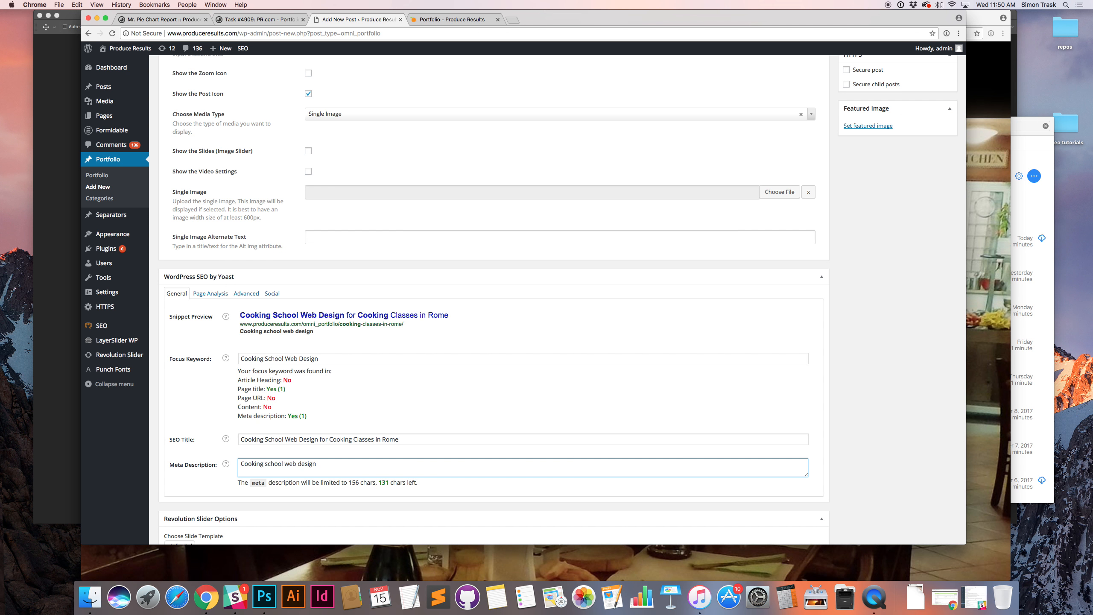
scroll(down, 3)
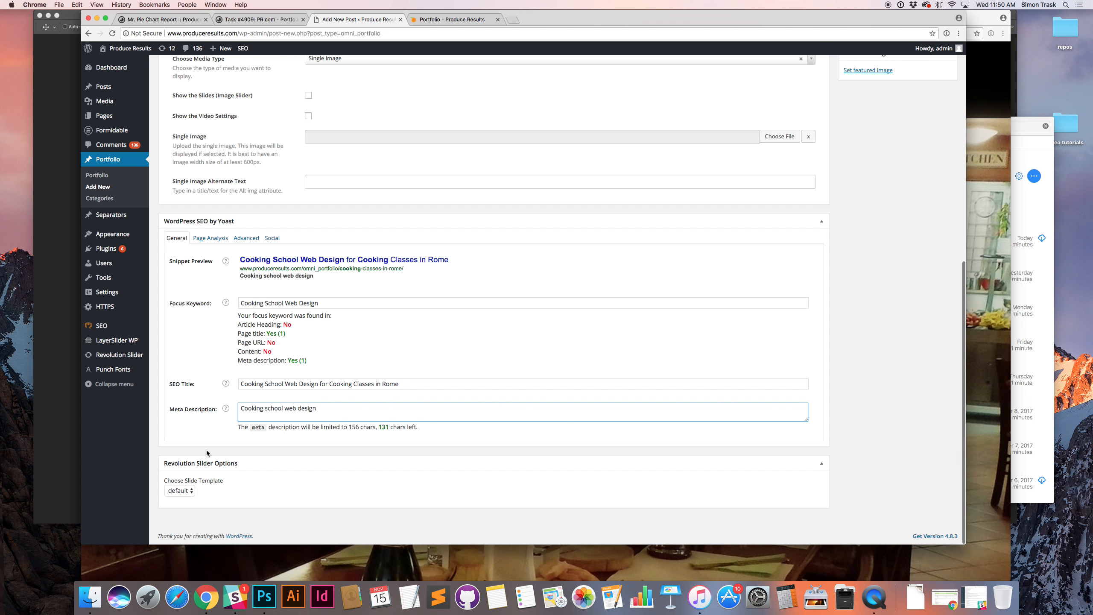
text(for)
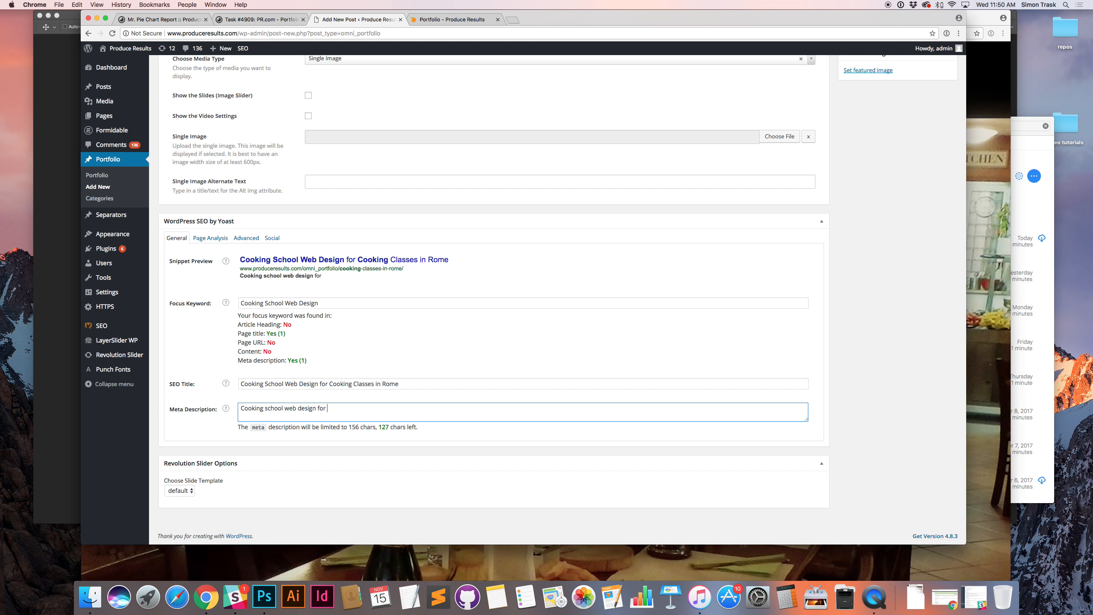
text(Rome, l)
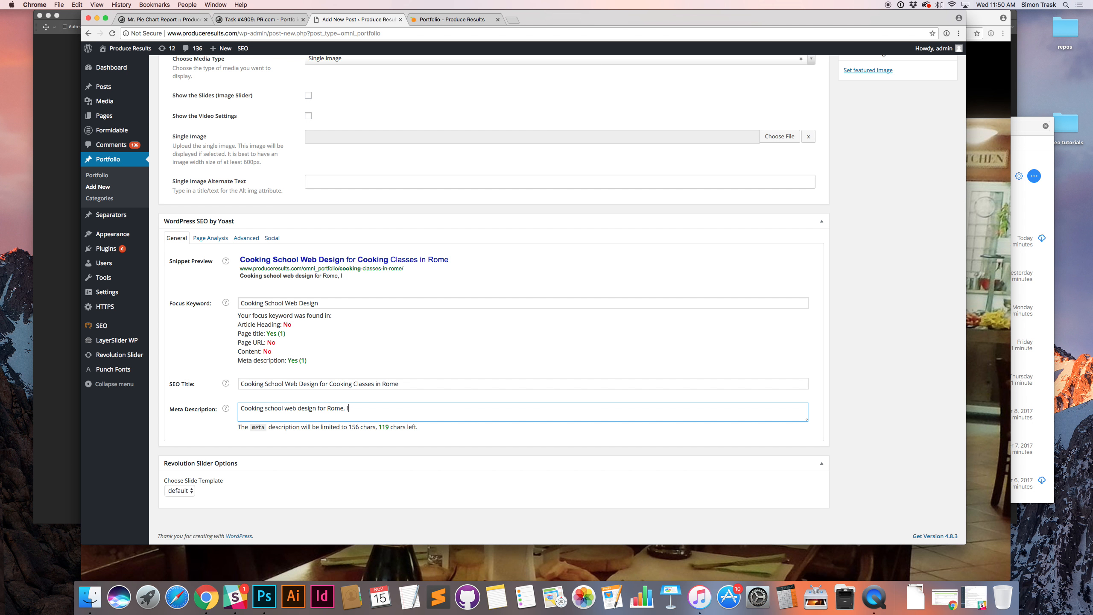
text(Italy based p)
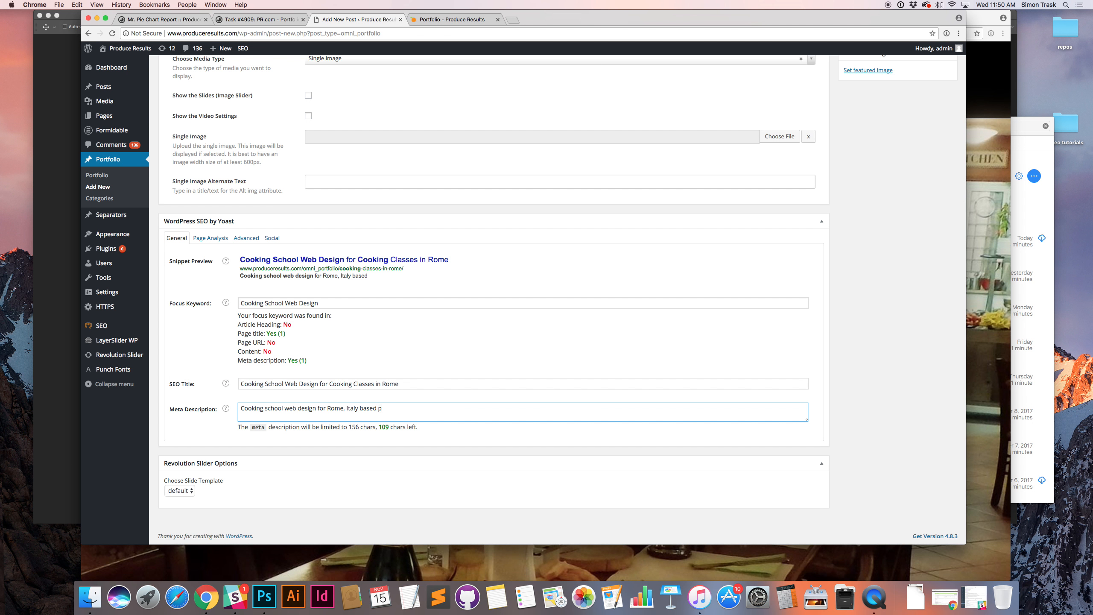
text(premium)
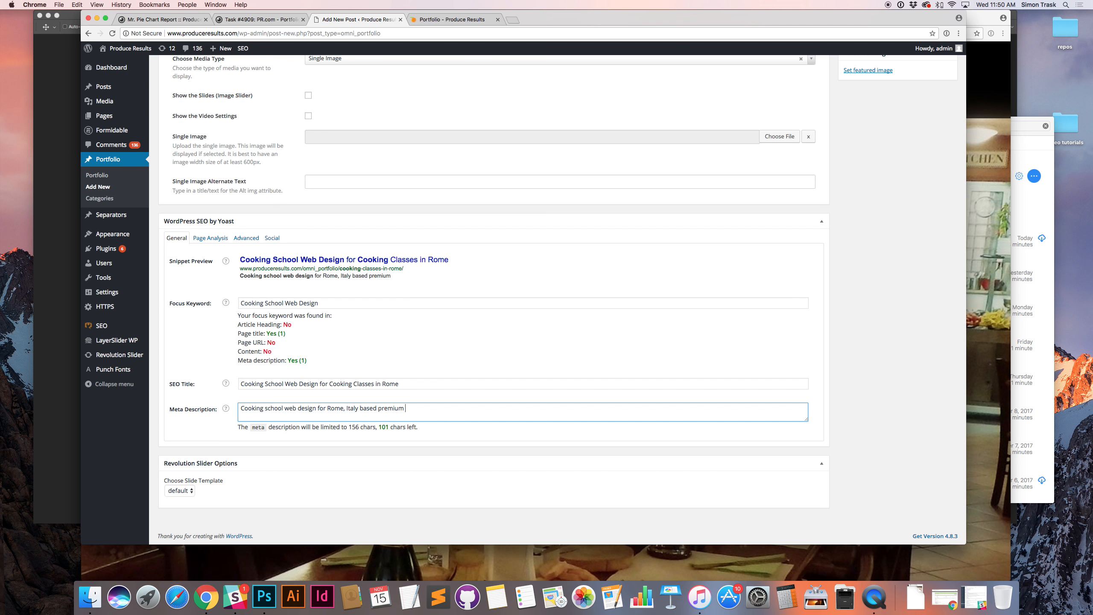
text(cooking school)
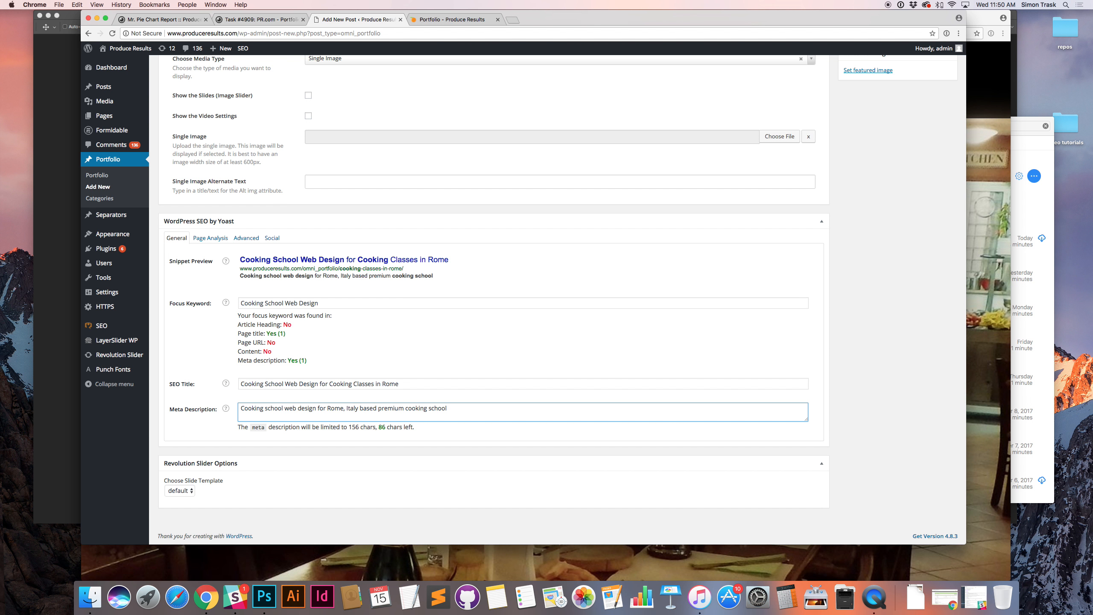
text(Cooking Cl)
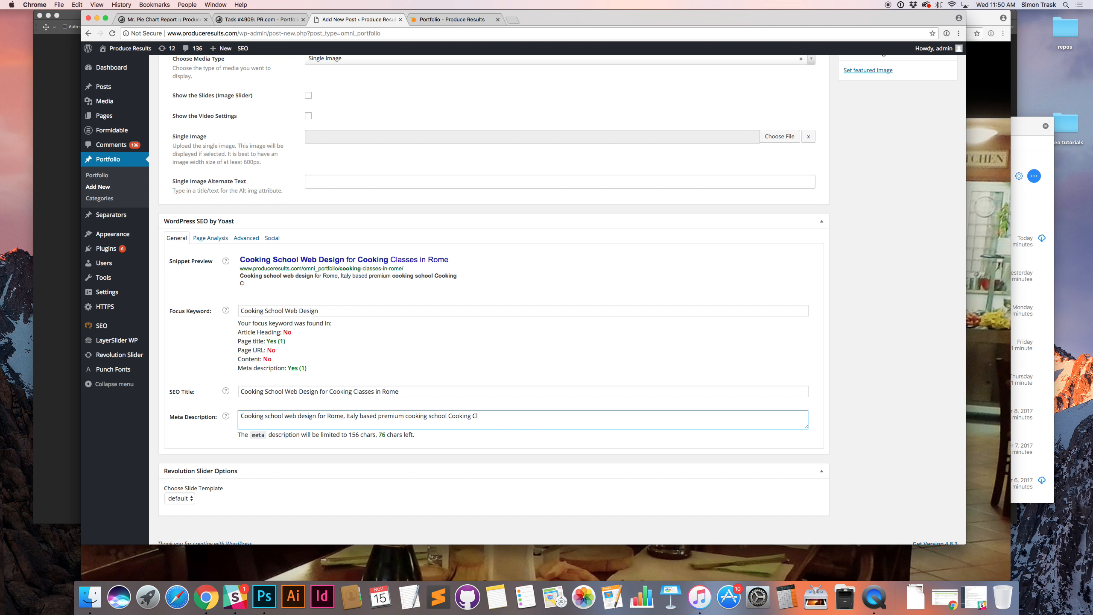
text(asses in Rome.)
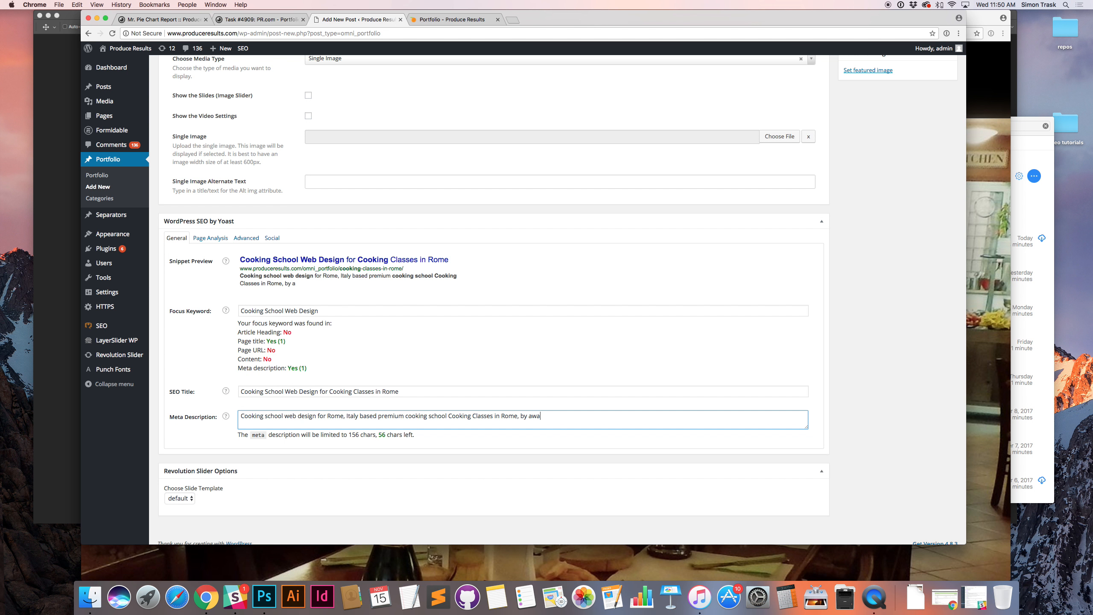
text(ward-)
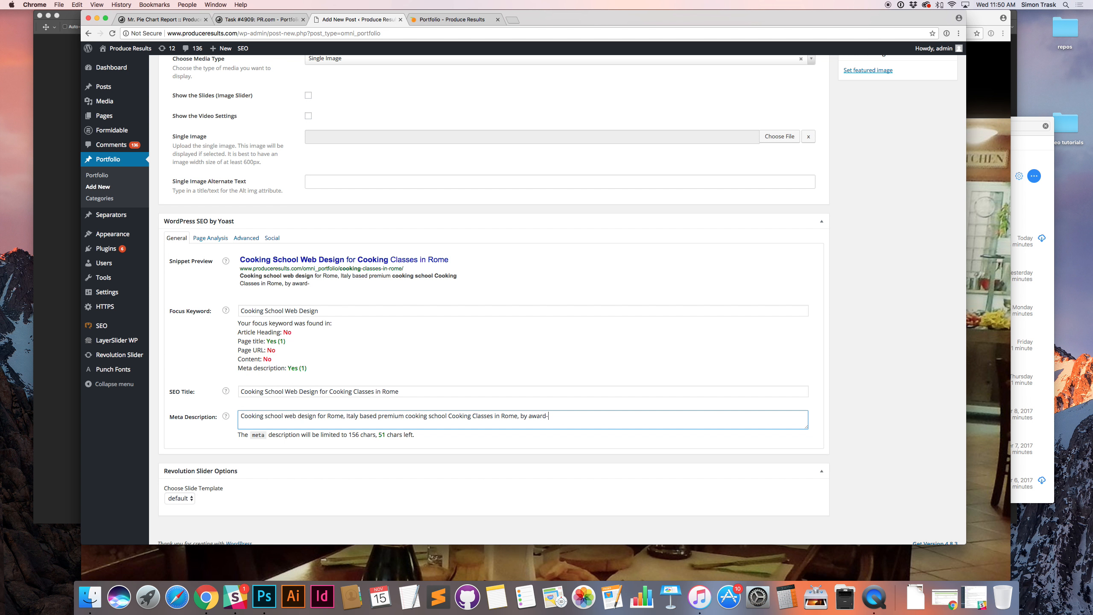
text(winning)
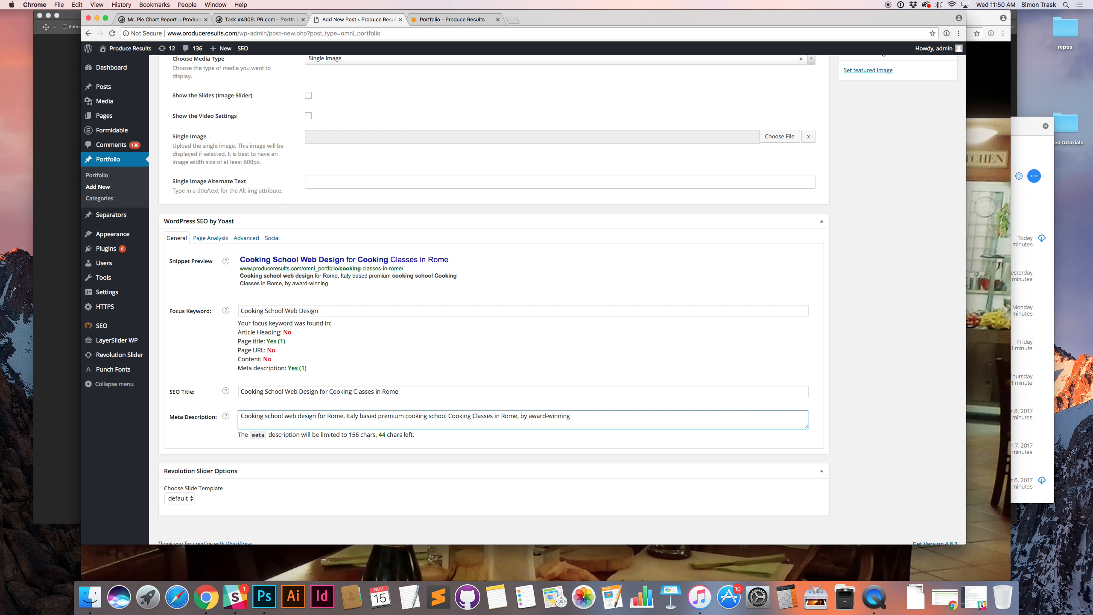
text(digital agency Produce Results.)
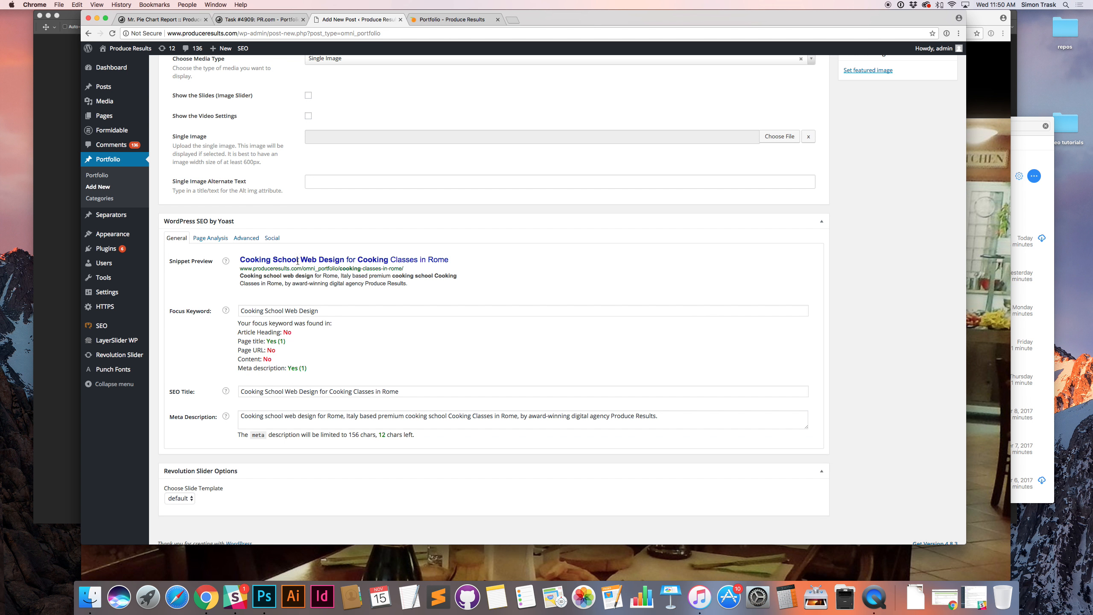
mouse_move(318, 294)
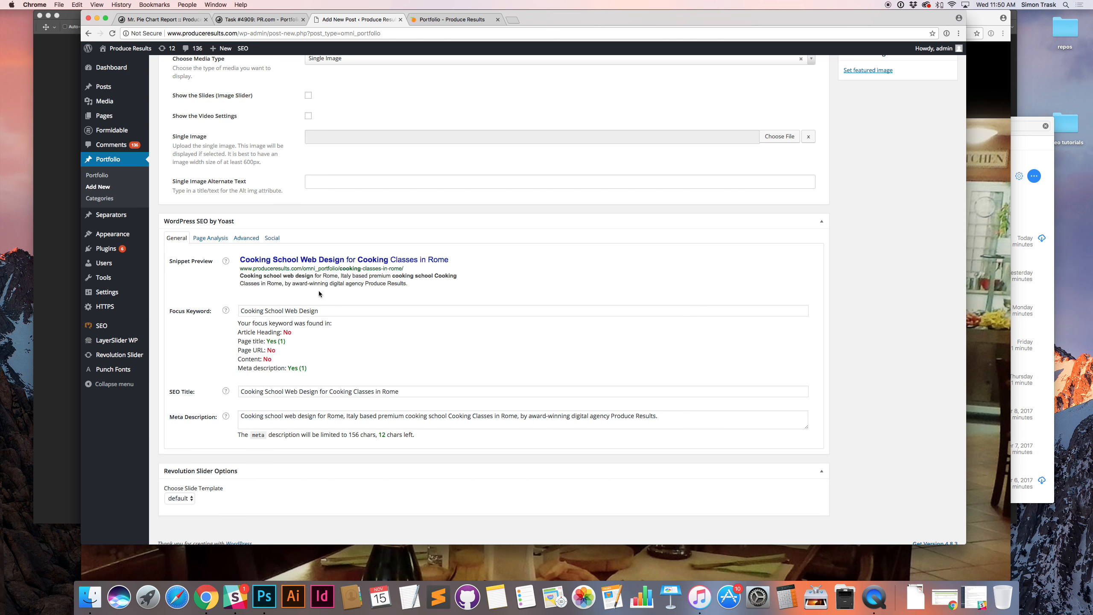
mouse_move(356, 276)
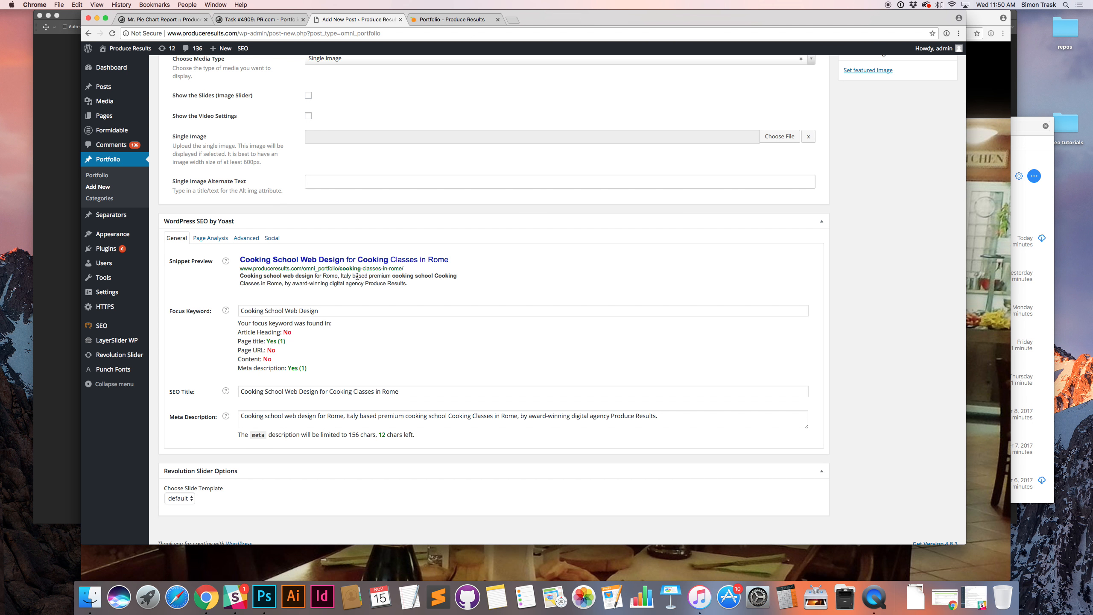
Scroll down through the Cooking Classes in Rome homepage
scroll(down, 3)
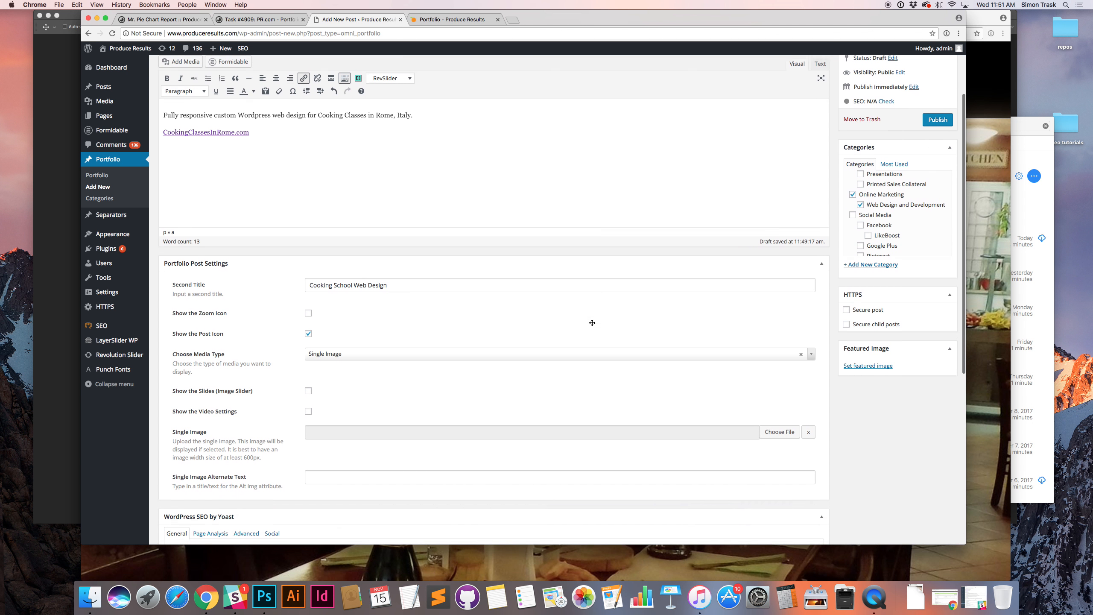
scroll(down, 3)
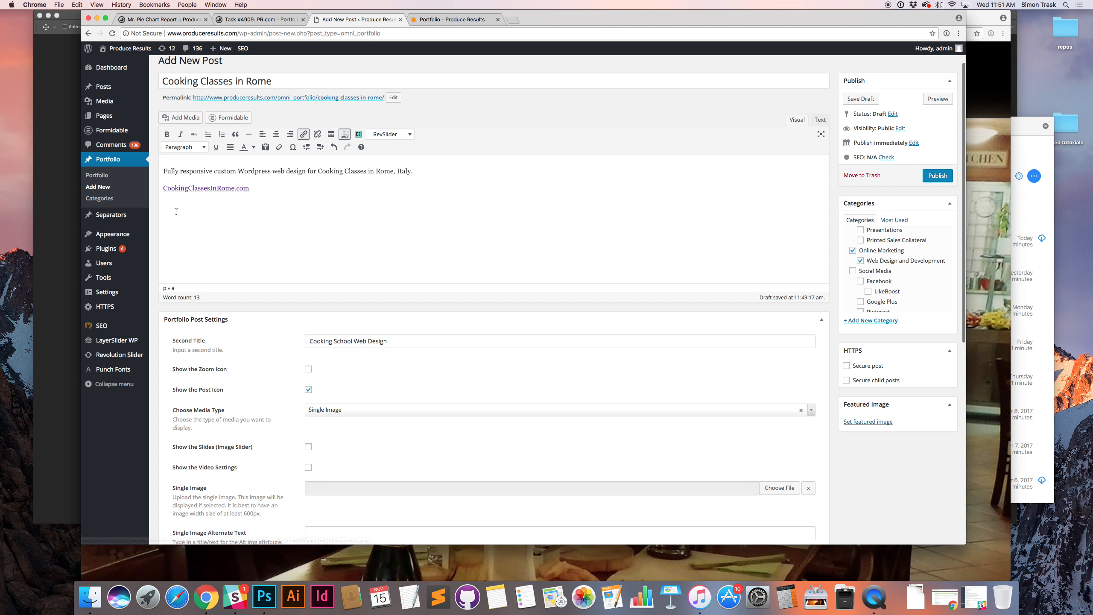
scroll(down, 3)
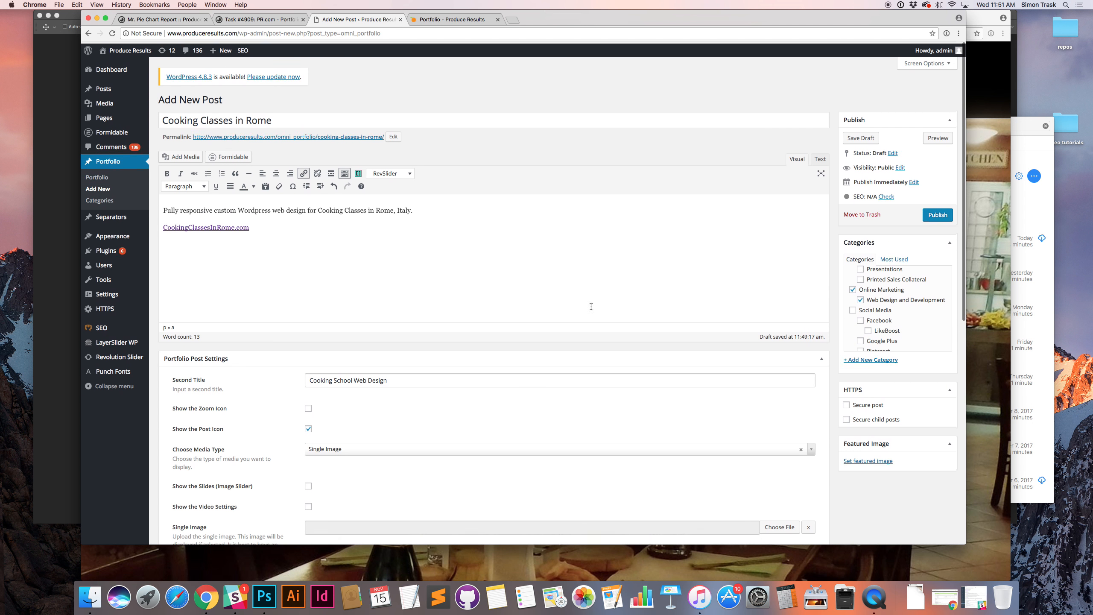
scroll(down, 3)
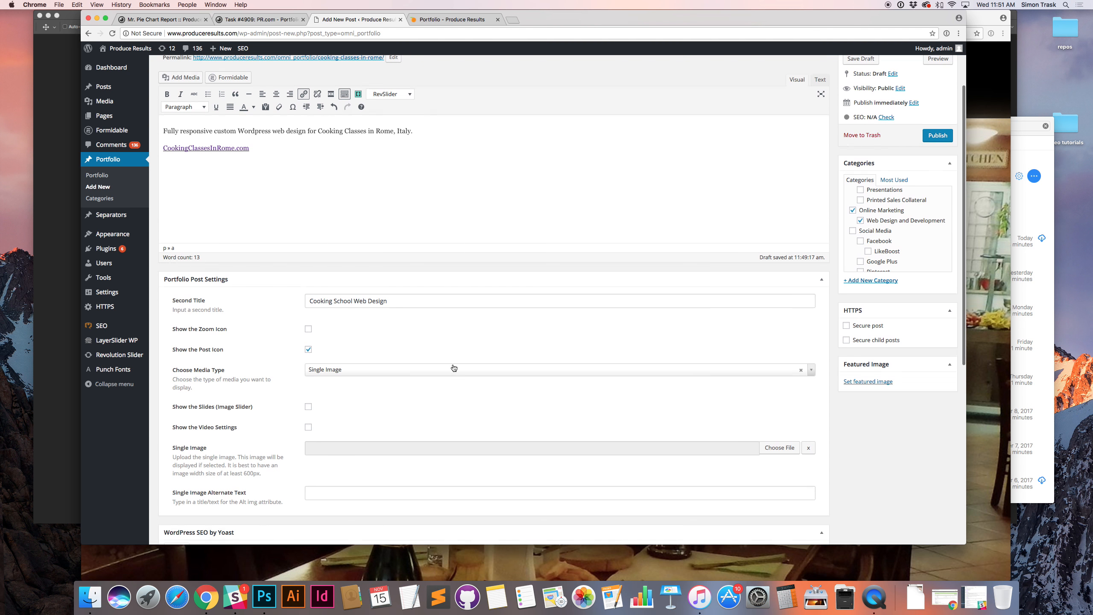
scroll(down, 3)
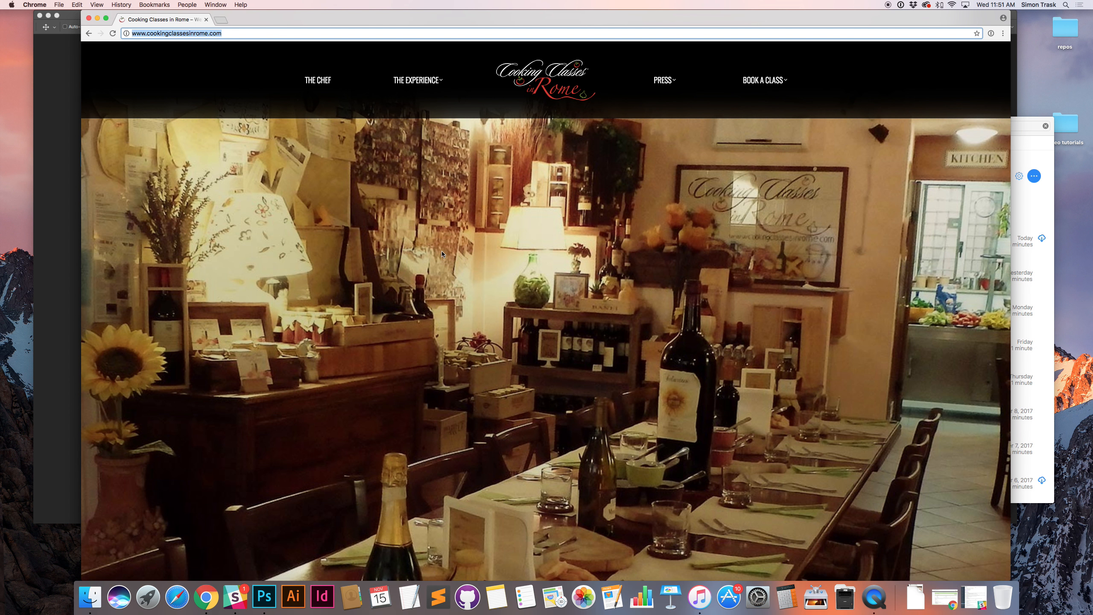
Navigate Finder to PR Client Files > Produce Results > Web > 2014 dot com
click(174, 33)
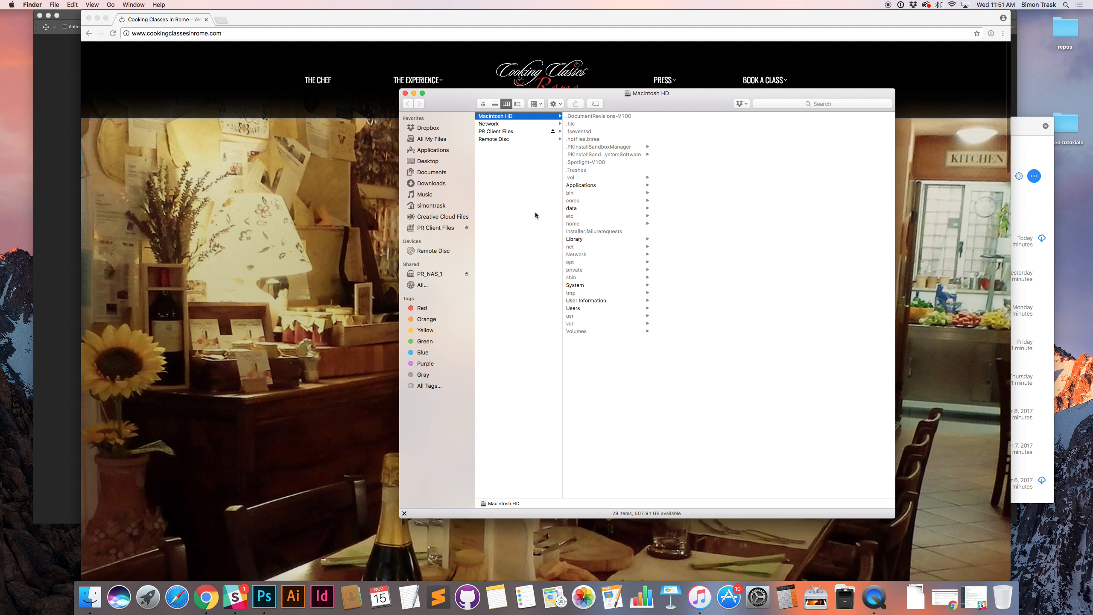
click(496, 131)
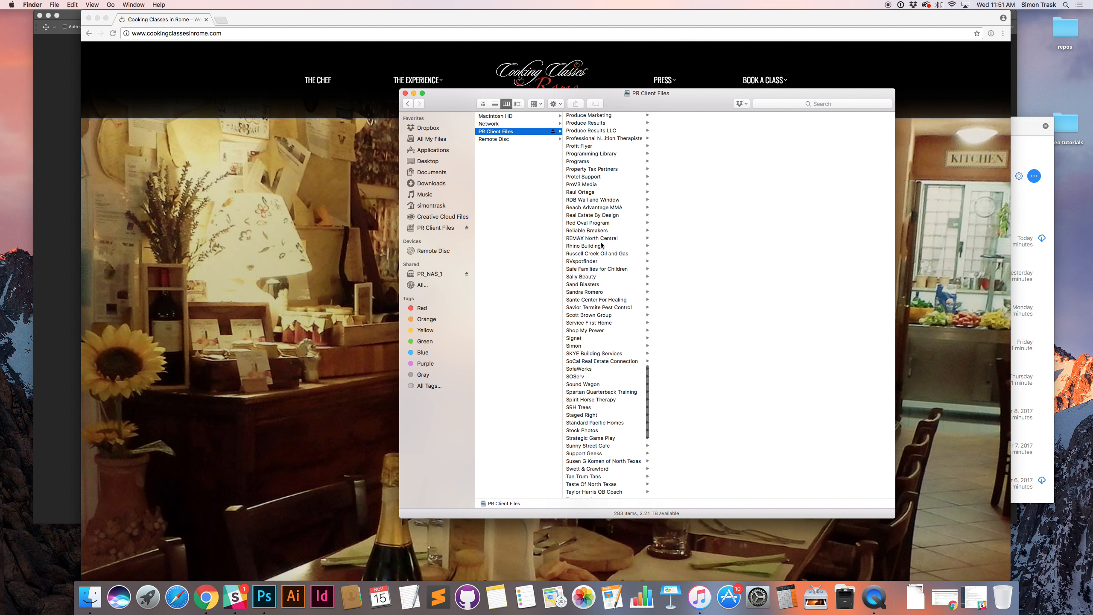
click(589, 231)
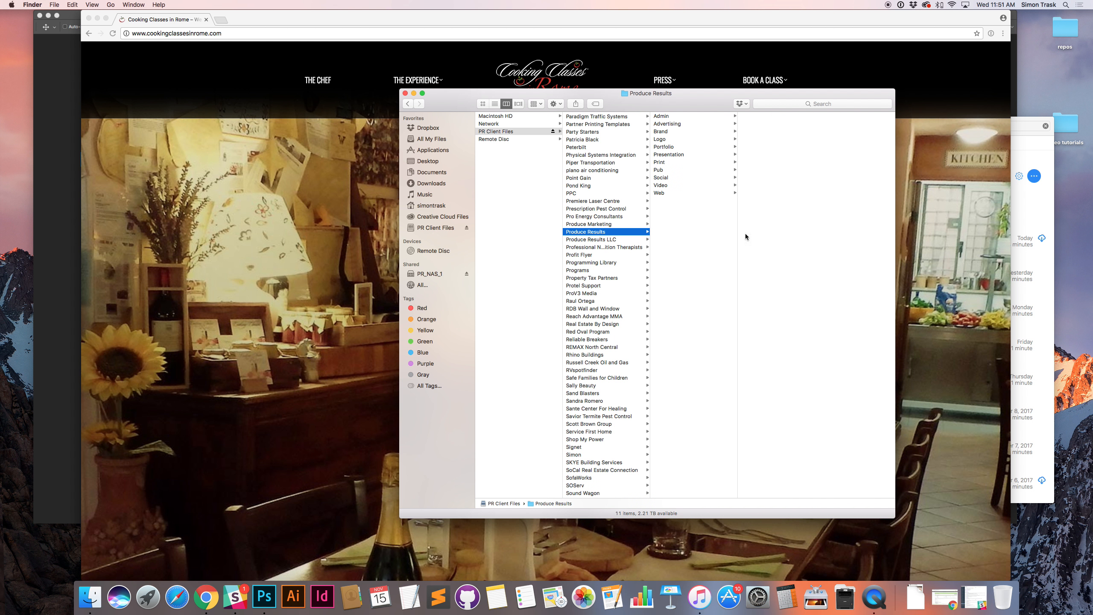
click(659, 193)
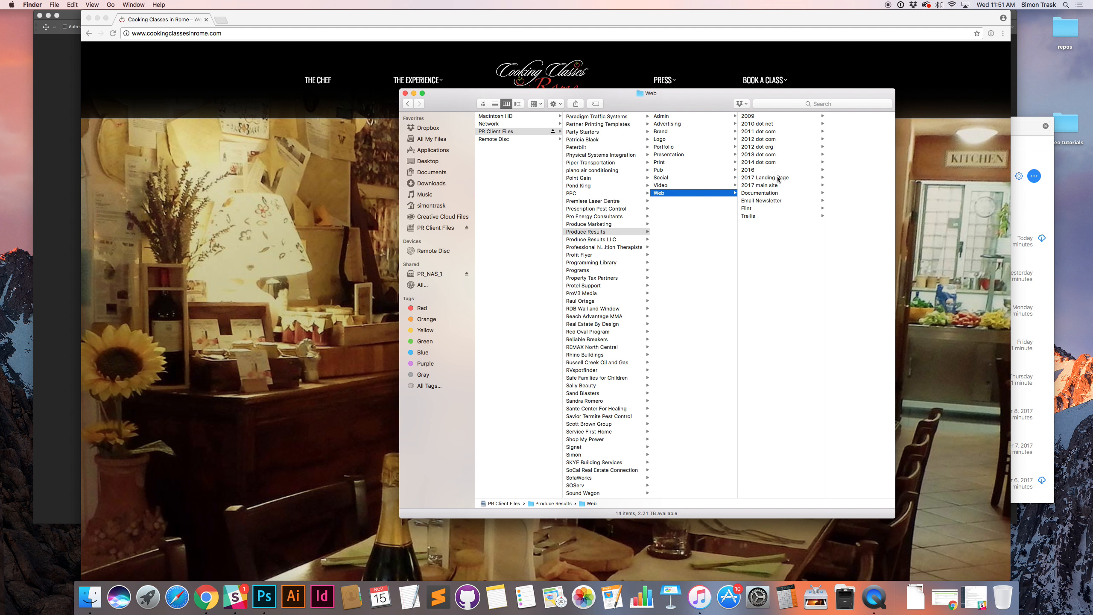
click(740, 162)
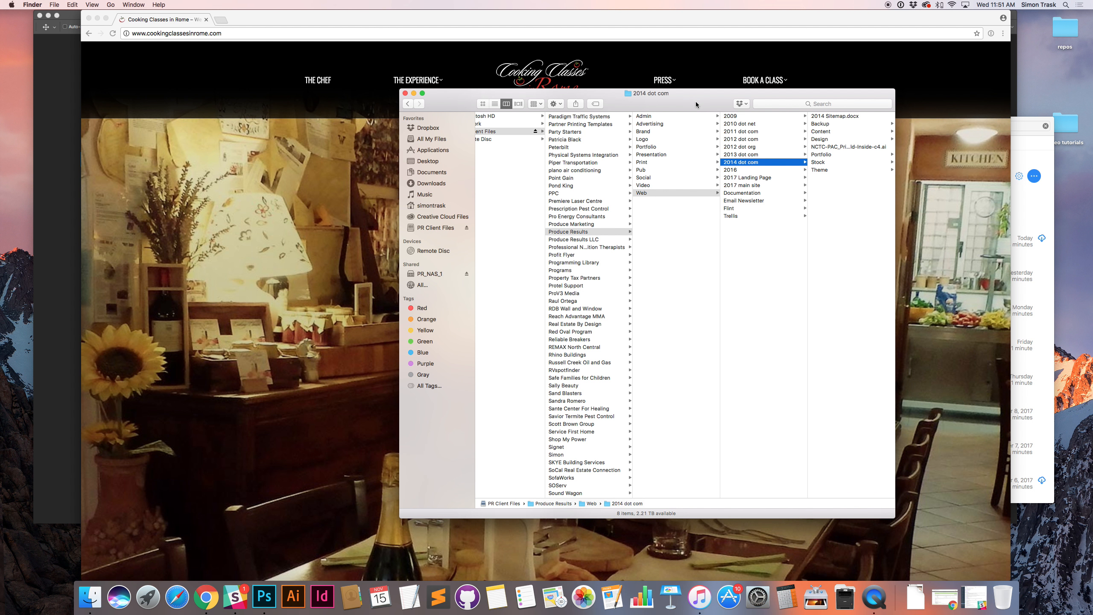
drag(648, 93, 548, 95)
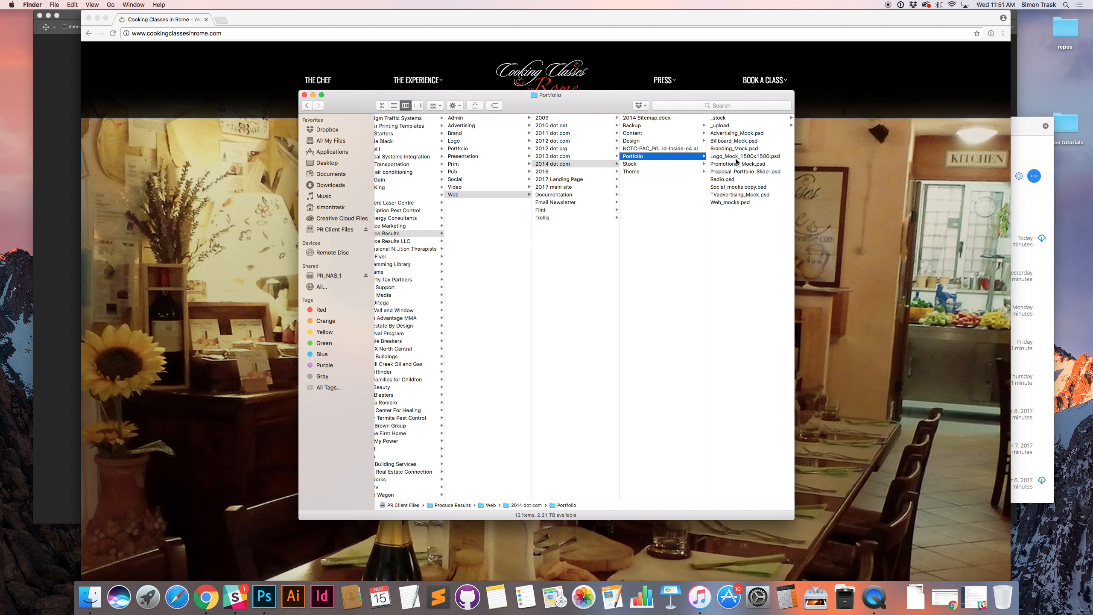
Locate Web_mocks.psd in the Portfolio folder and open it in Photoshop
click(730, 203)
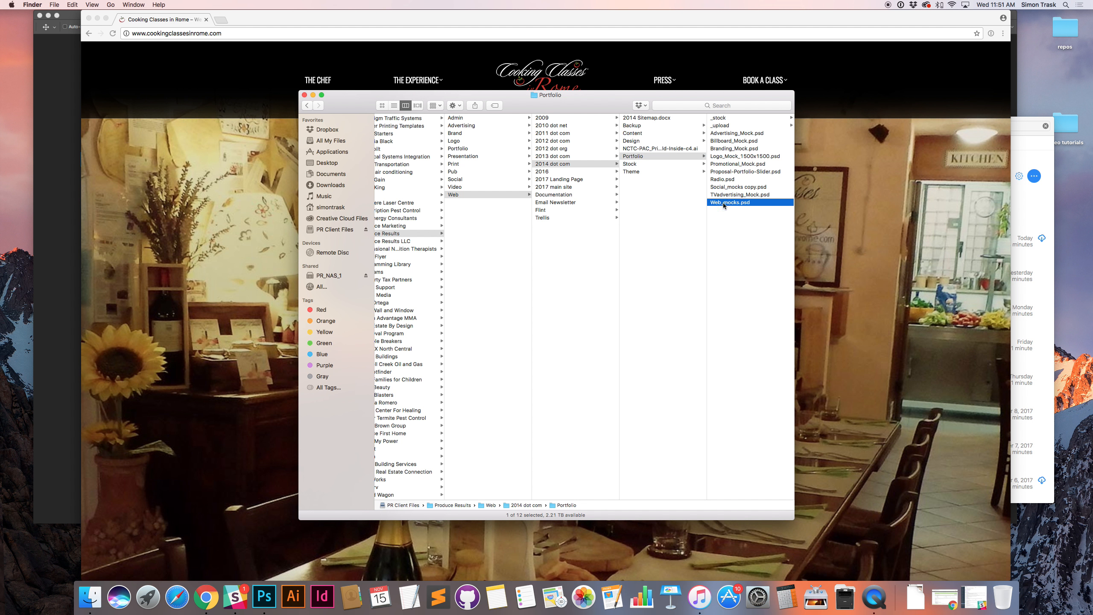
click(729, 202)
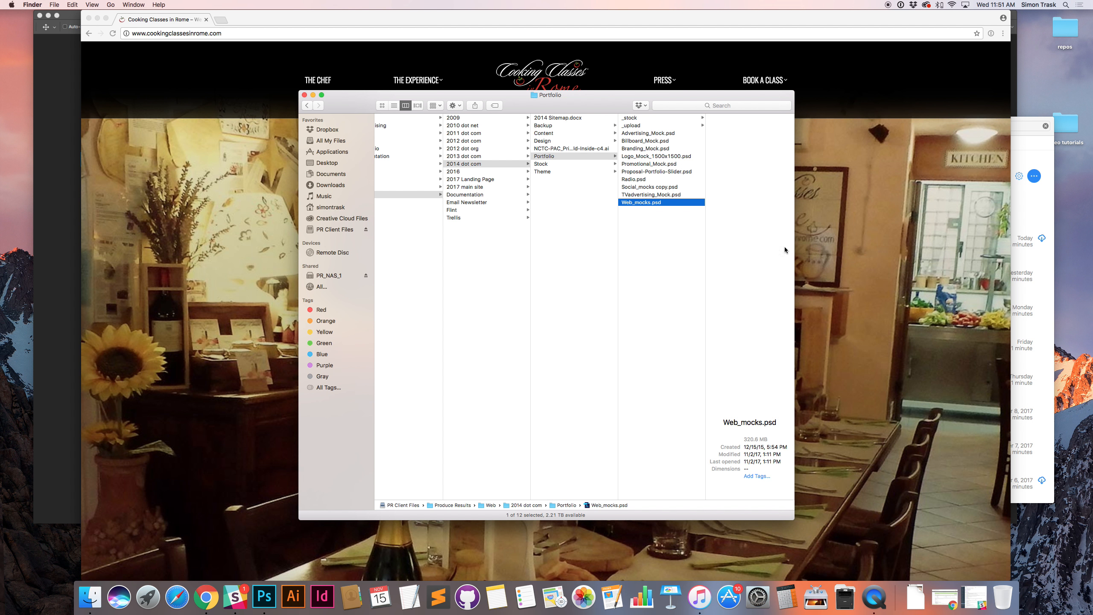
mouse_move(638, 202)
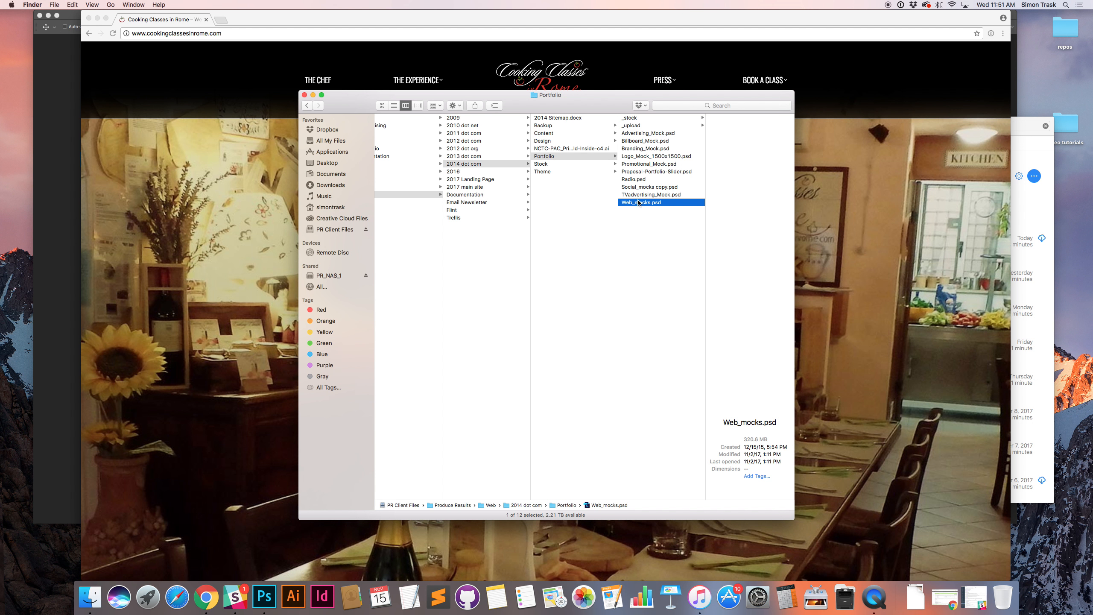
mouse_move(710, 242)
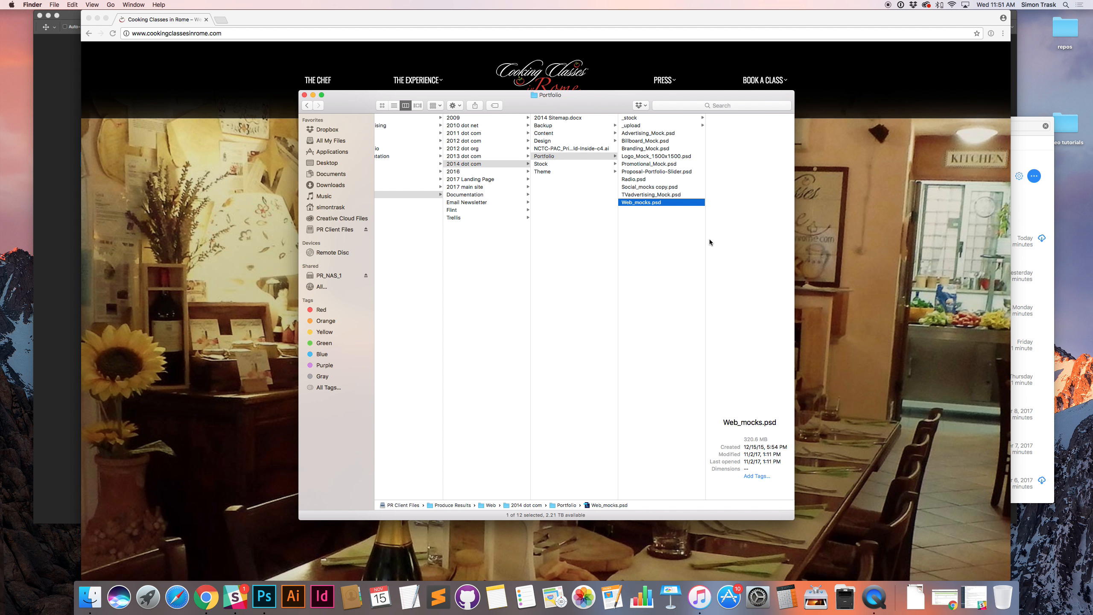
double_click(640, 202)
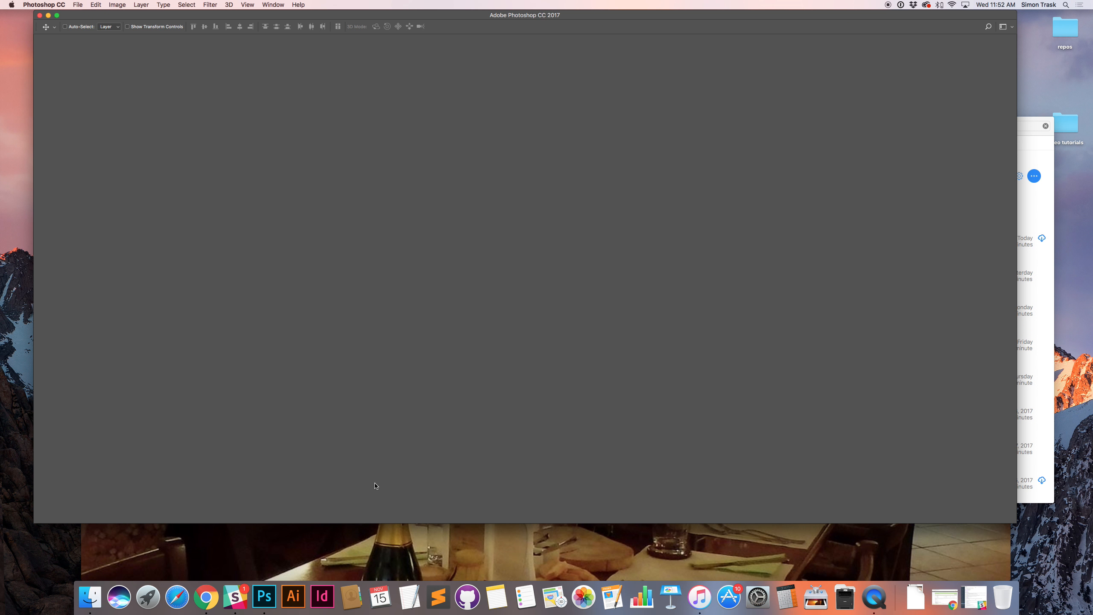
mouse_move(616, 303)
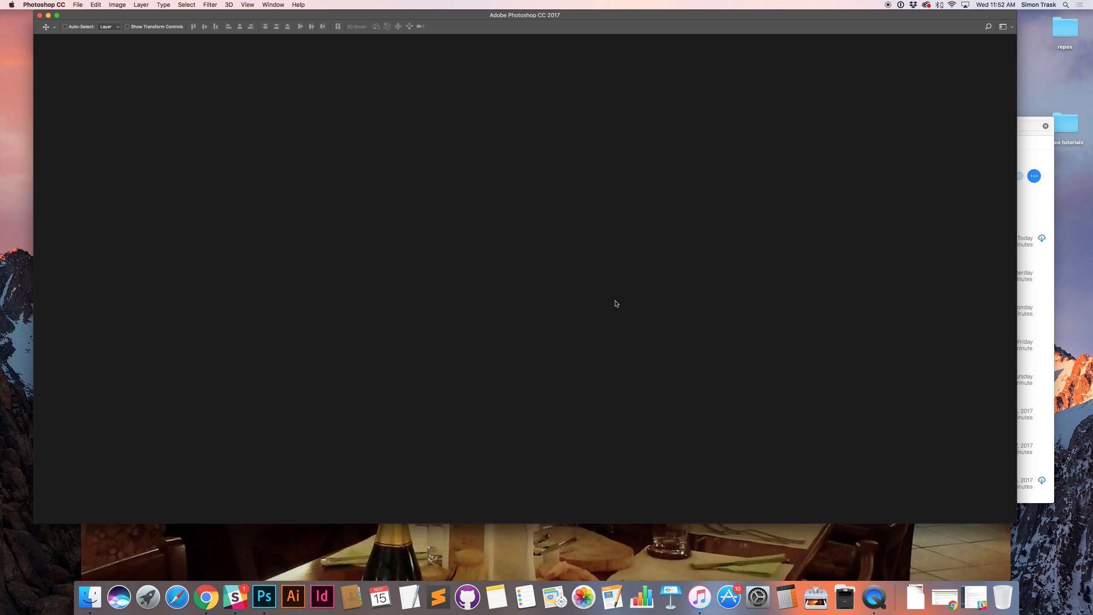
mouse_move(611, 309)
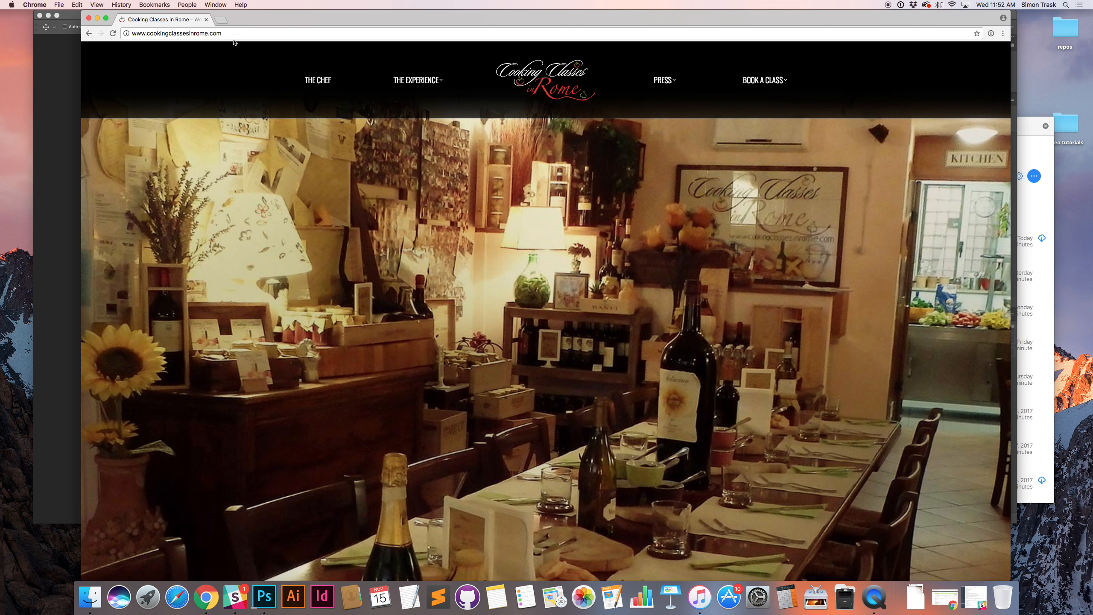
Scroll down the Cooking Classes in Rome homepage past the slider and content sections
click(112, 34)
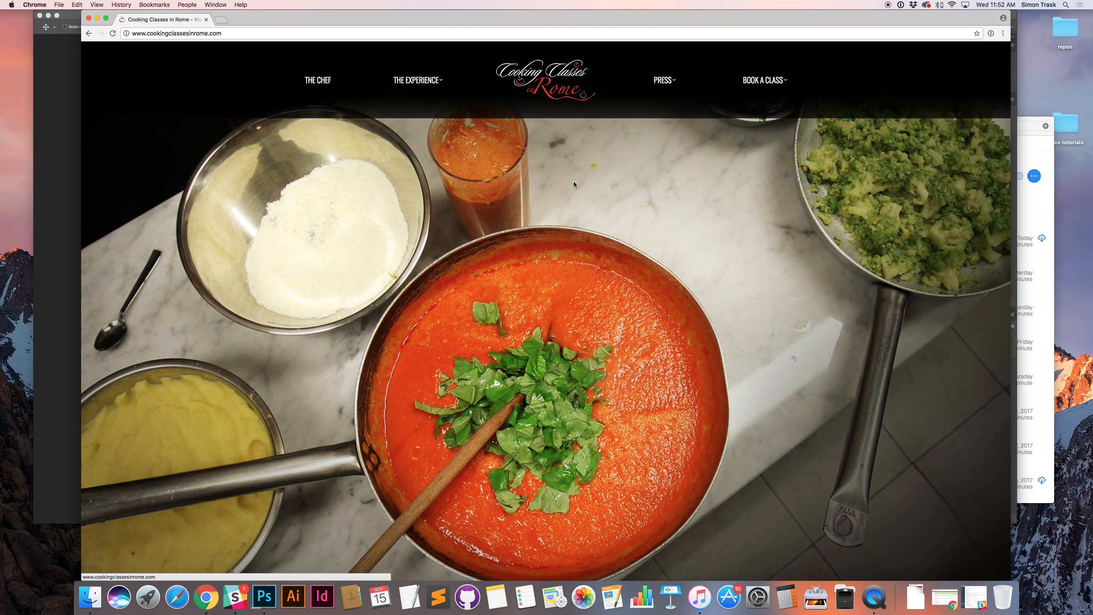
scroll(down, 3)
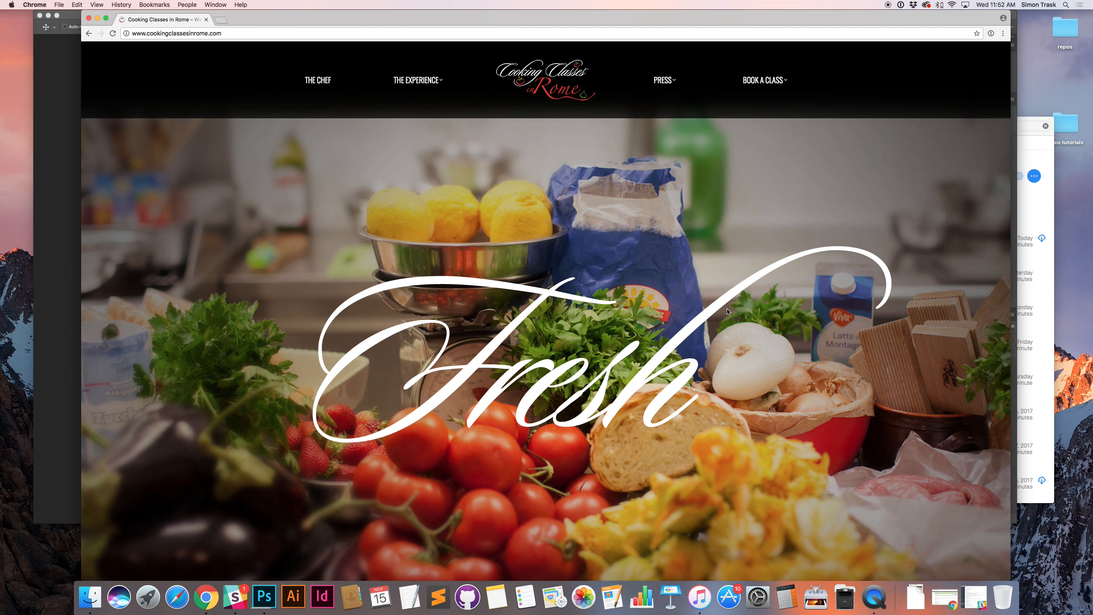
scroll(down, 3)
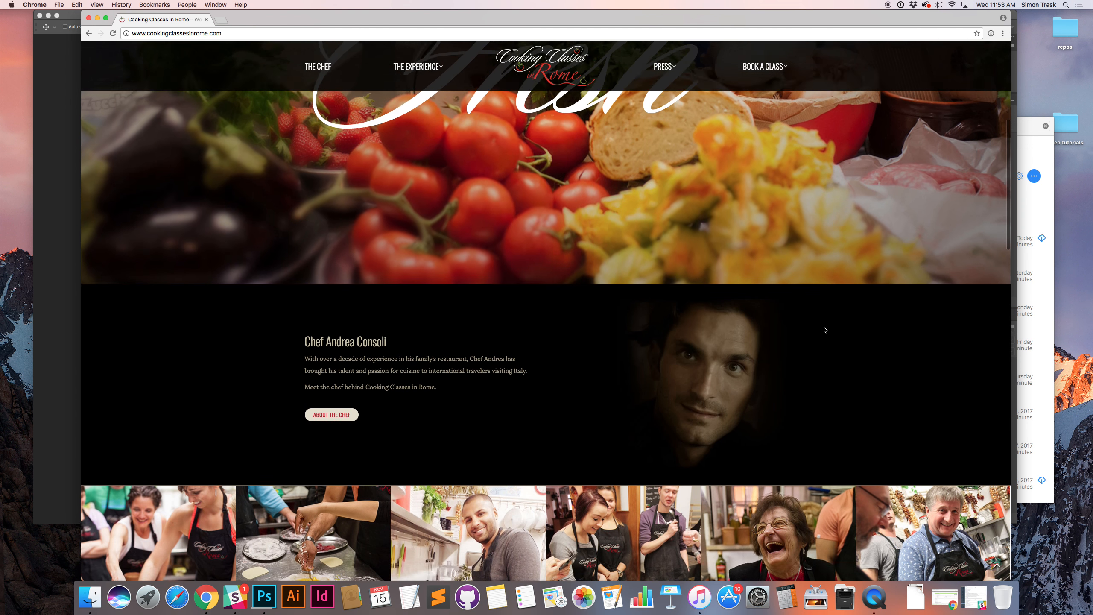
scroll(down, 3)
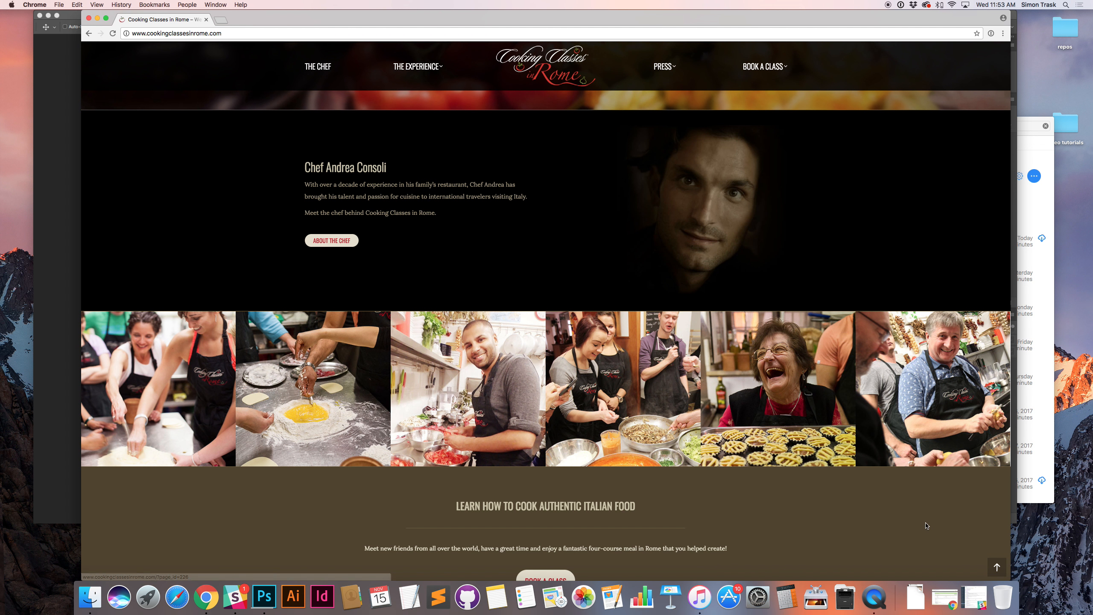
scroll(down, 3)
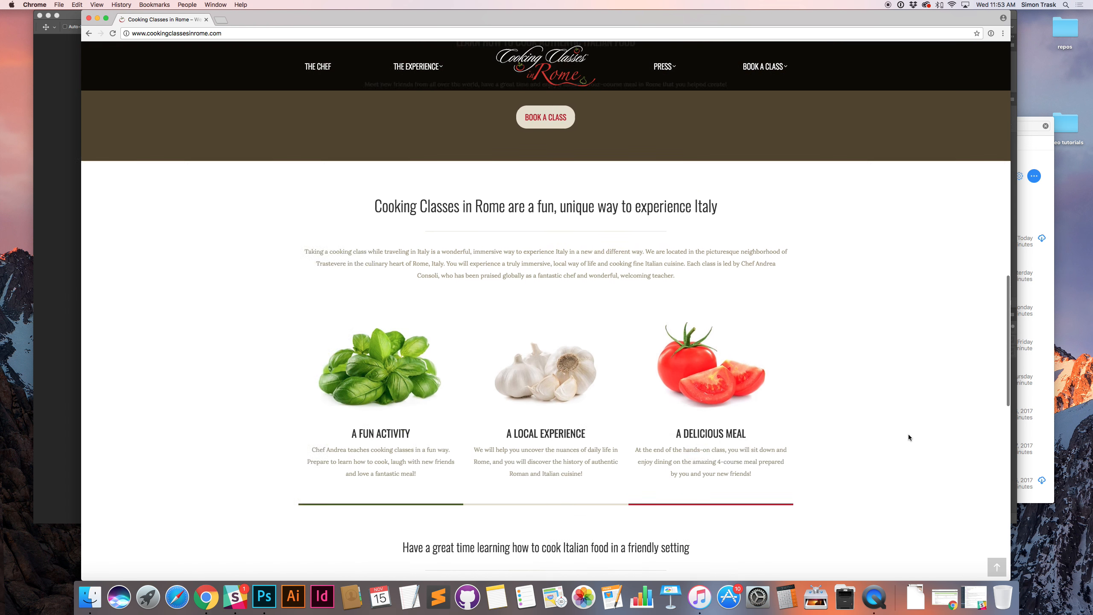
scroll(down, 3)
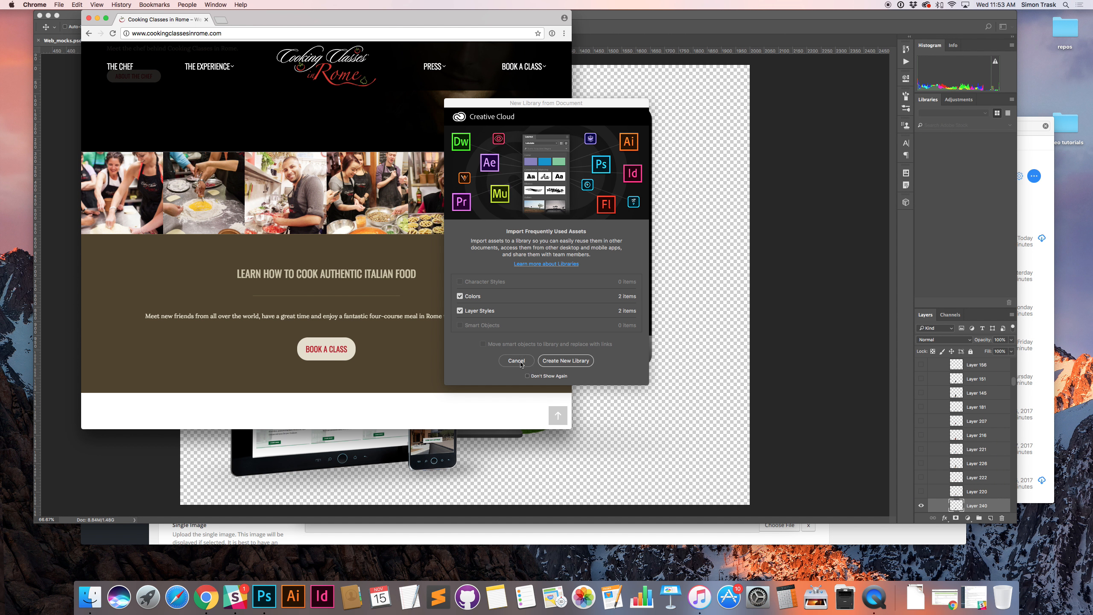
Cancel the Creative Cloud New Library prompt and scroll the homepage at phone width
click(516, 361)
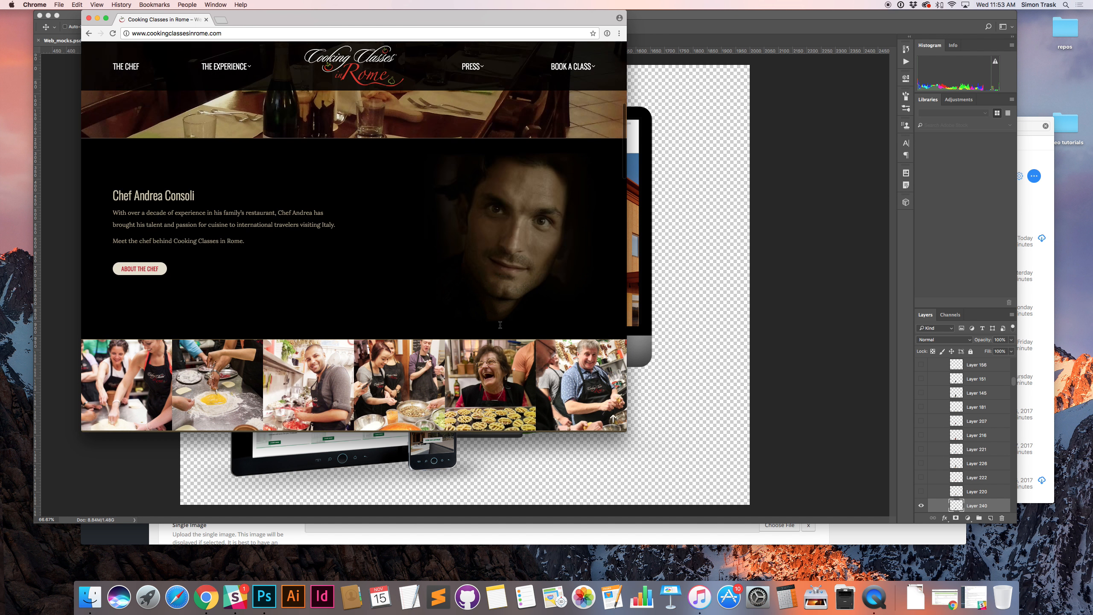
scroll(down, 3)
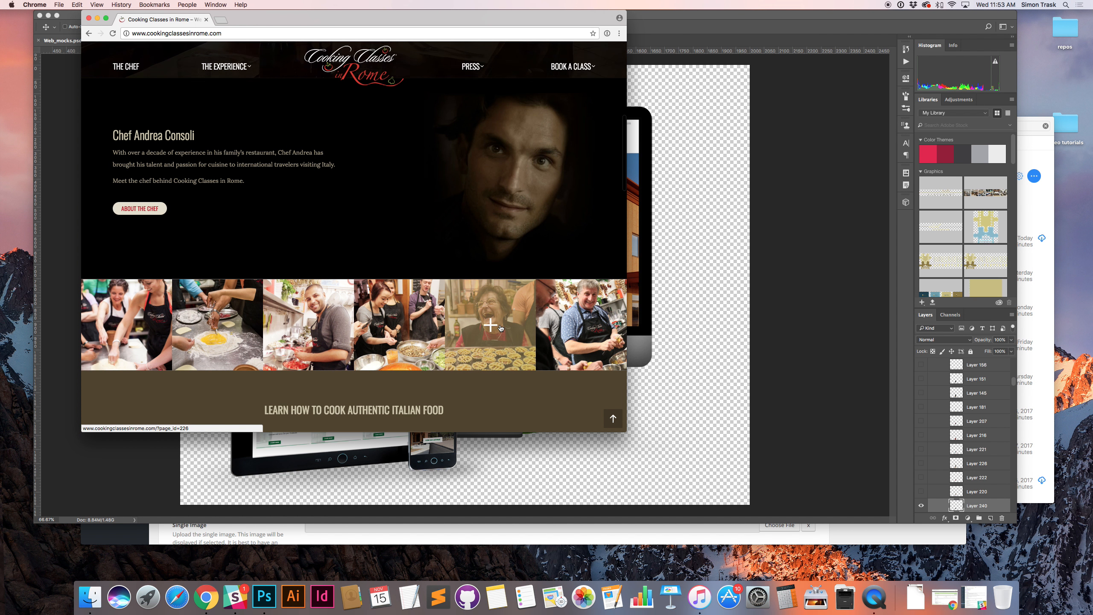
scroll(down, 3)
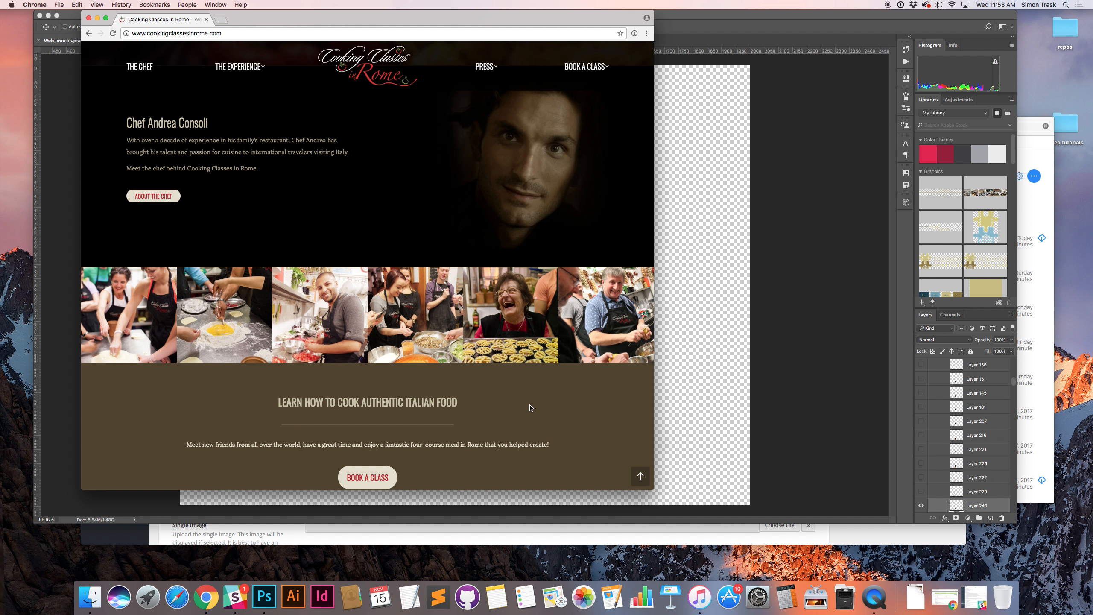
scroll(down, 3)
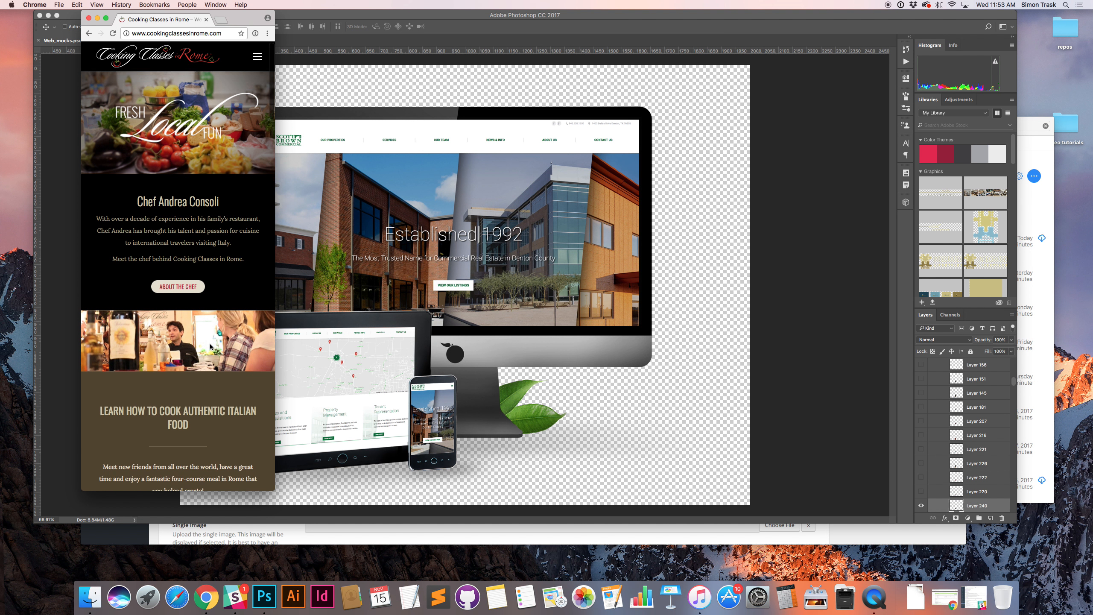
Go to The Experience page via the mobile menu and scroll to its 'What to expect' details
scroll(down, 3)
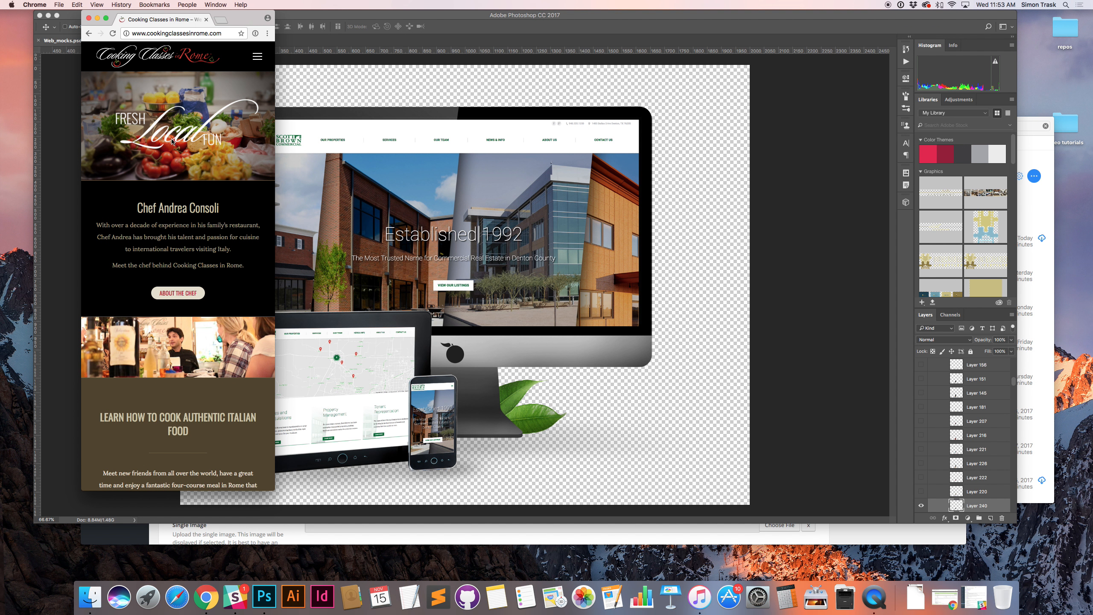
mouse_move(222, 130)
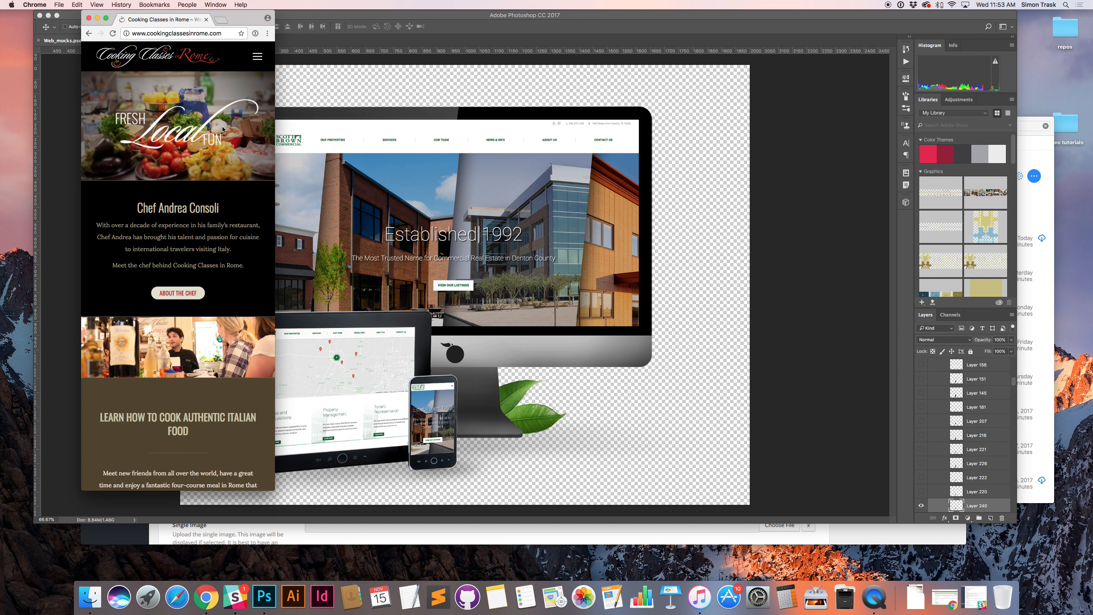
click(257, 56)
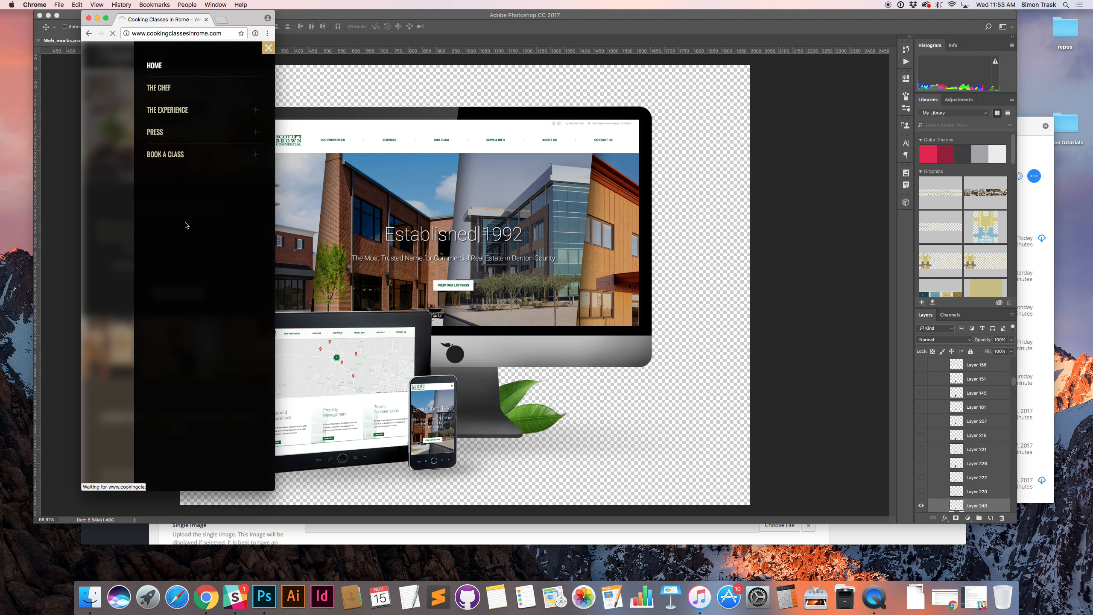
click(168, 109)
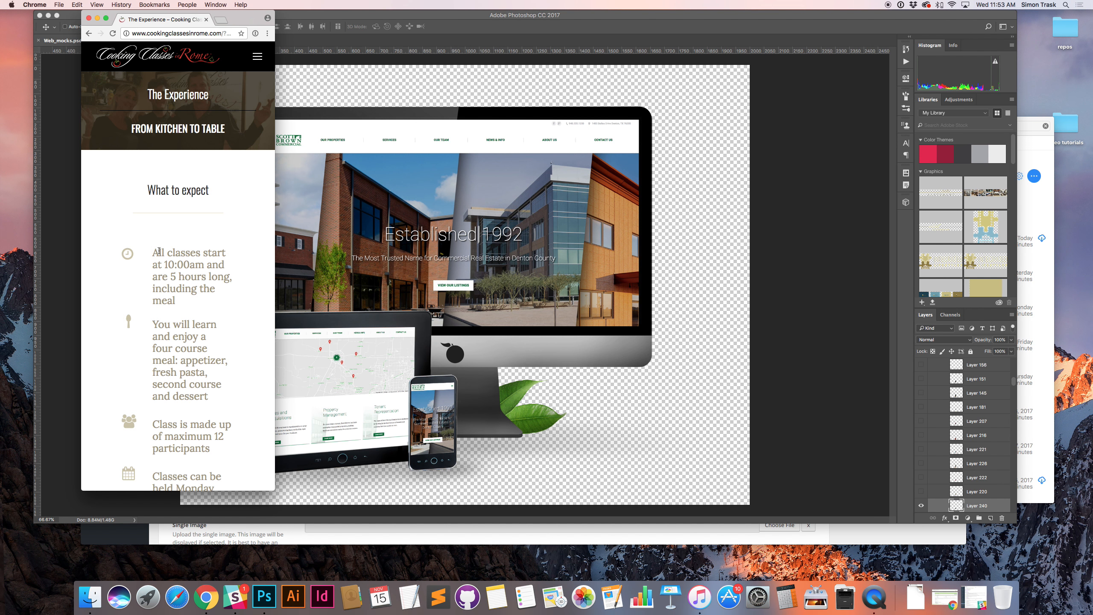
scroll(down, 3)
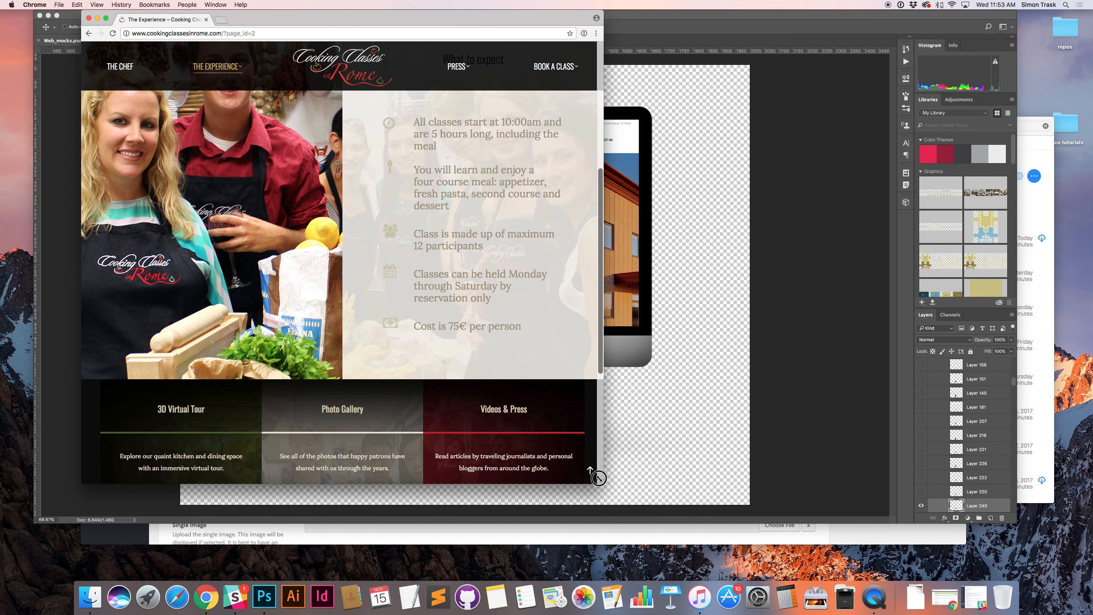
scroll(up, 3)
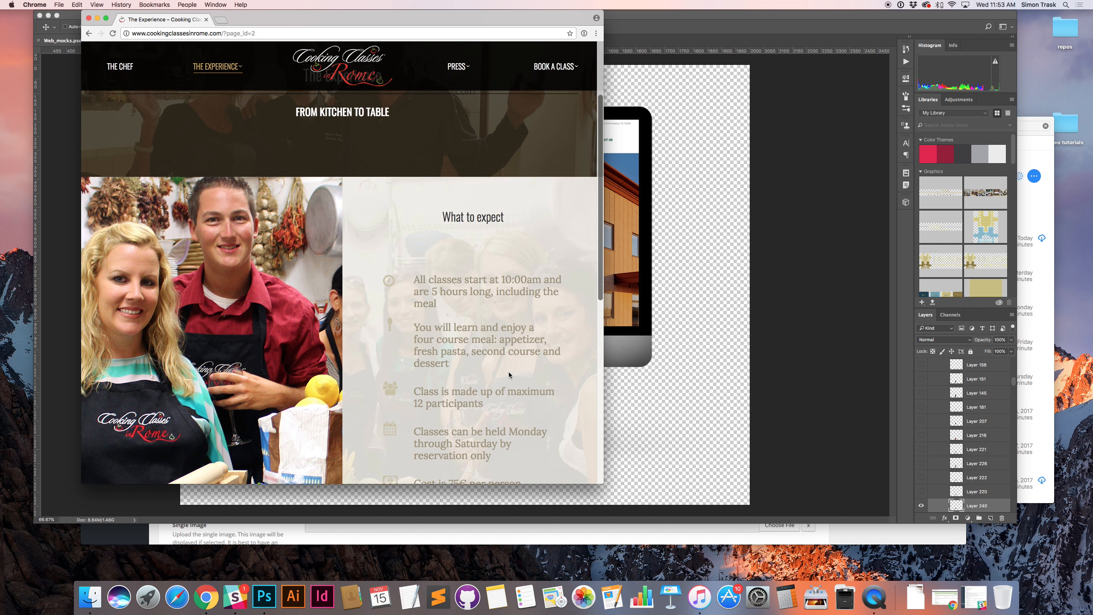
scroll(down, 3)
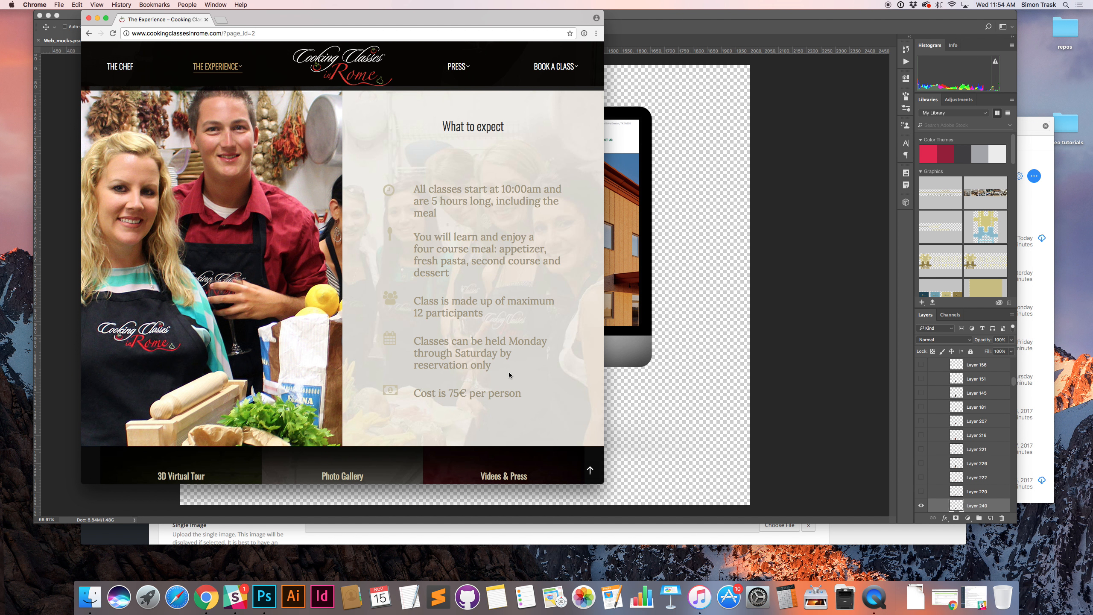
mouse_move(578, 353)
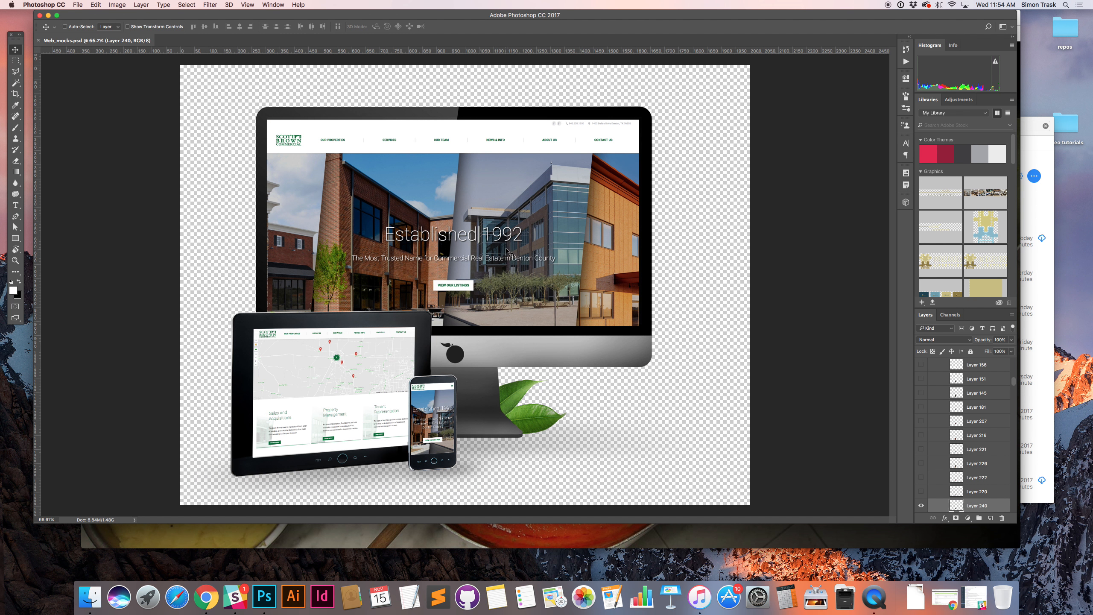
mouse_move(976, 390)
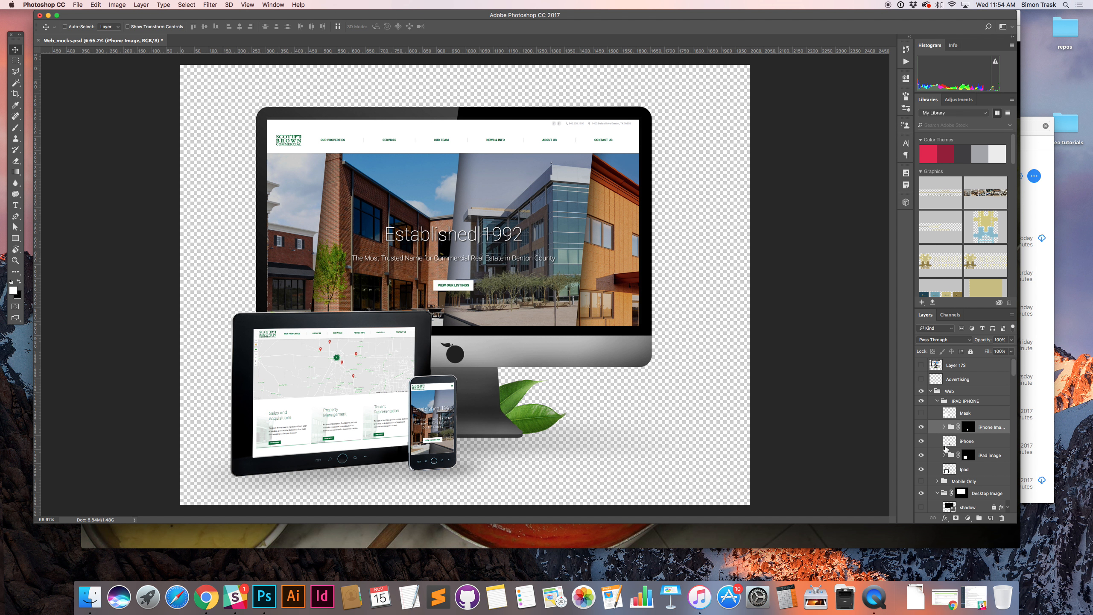
Toggle the IPAD IPHONE group visibility, select the Desktop Image base shadow layer, and expand the groups
click(939, 401)
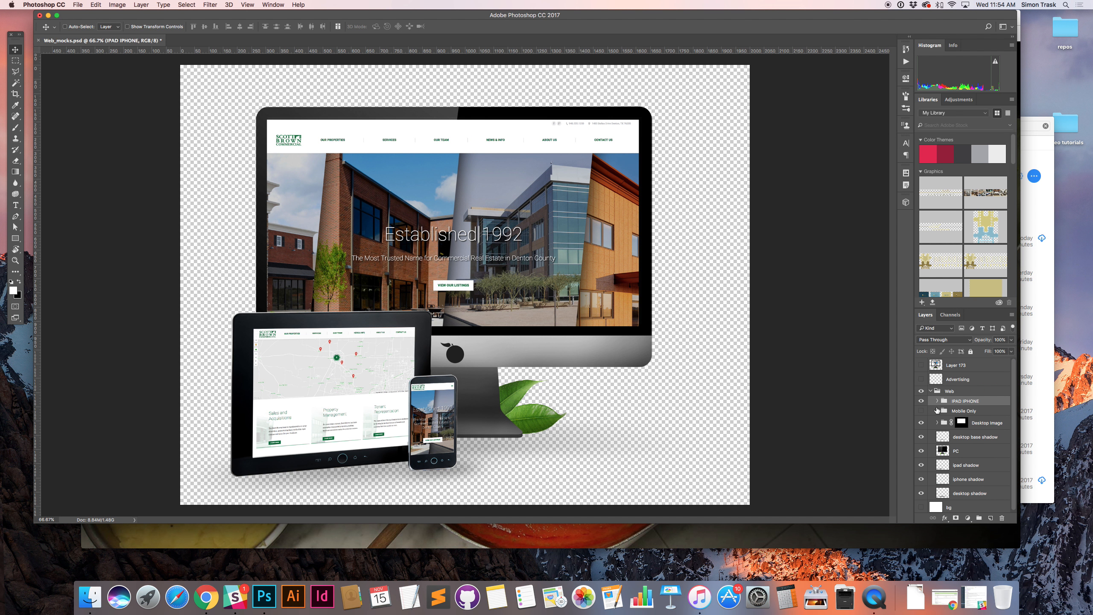
mouse_move(921, 404)
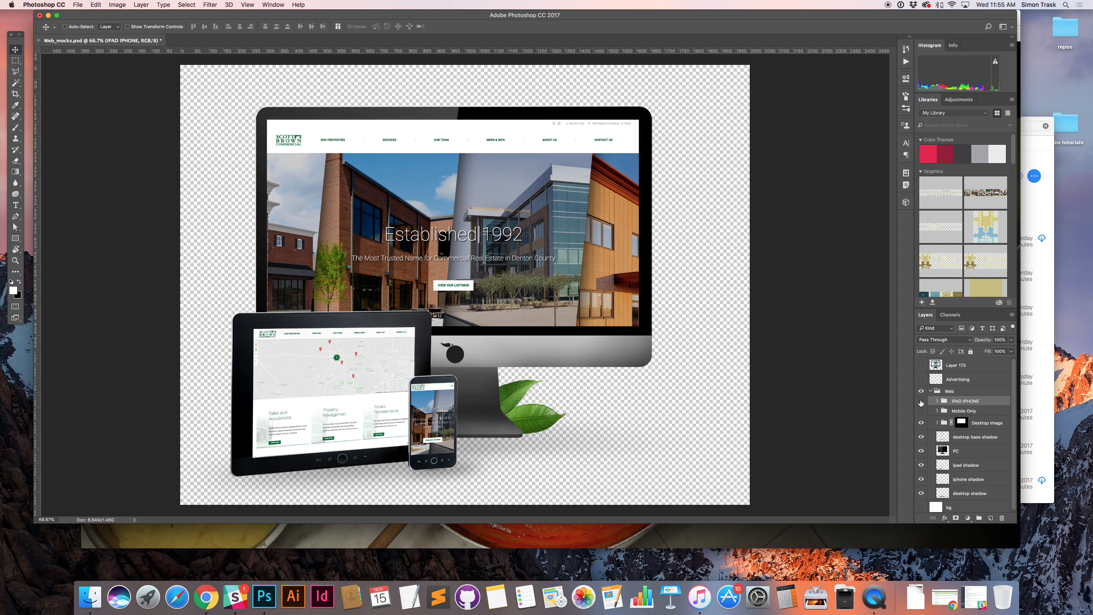
click(921, 401)
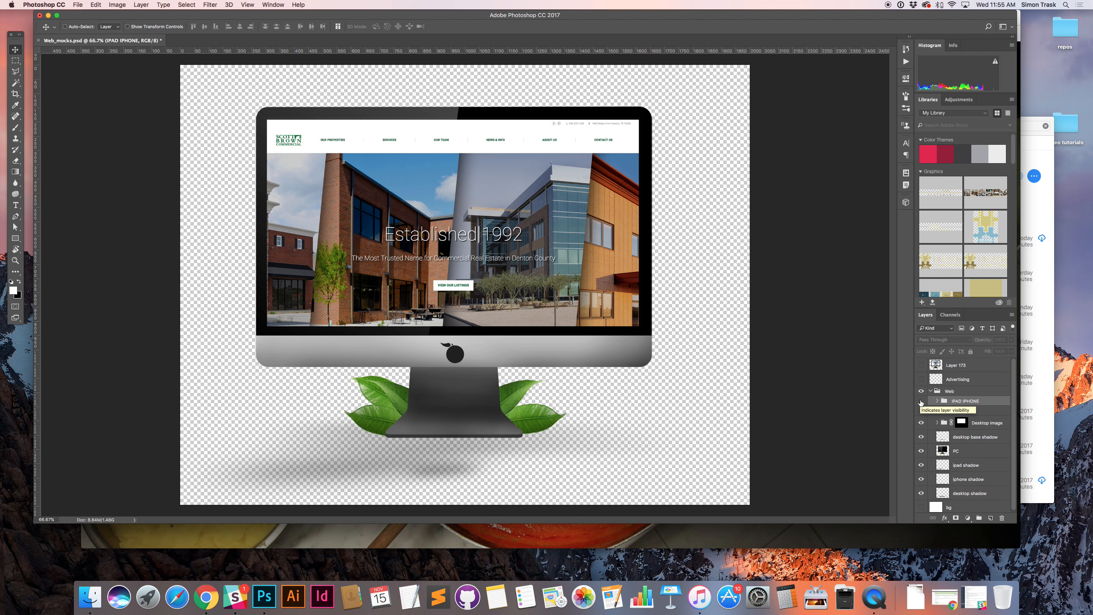
click(937, 401)
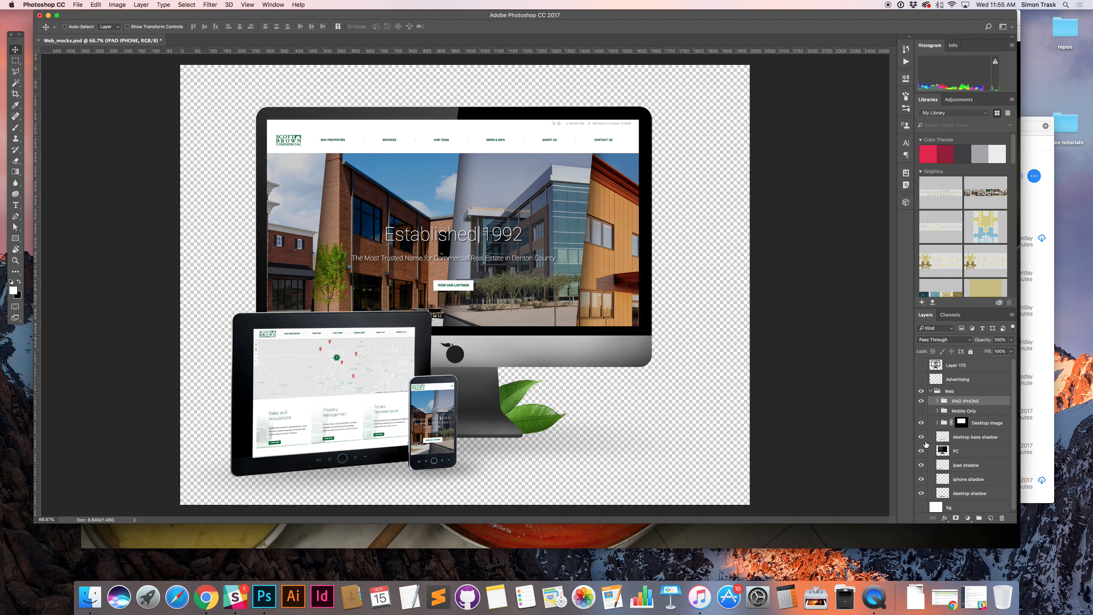
click(964, 422)
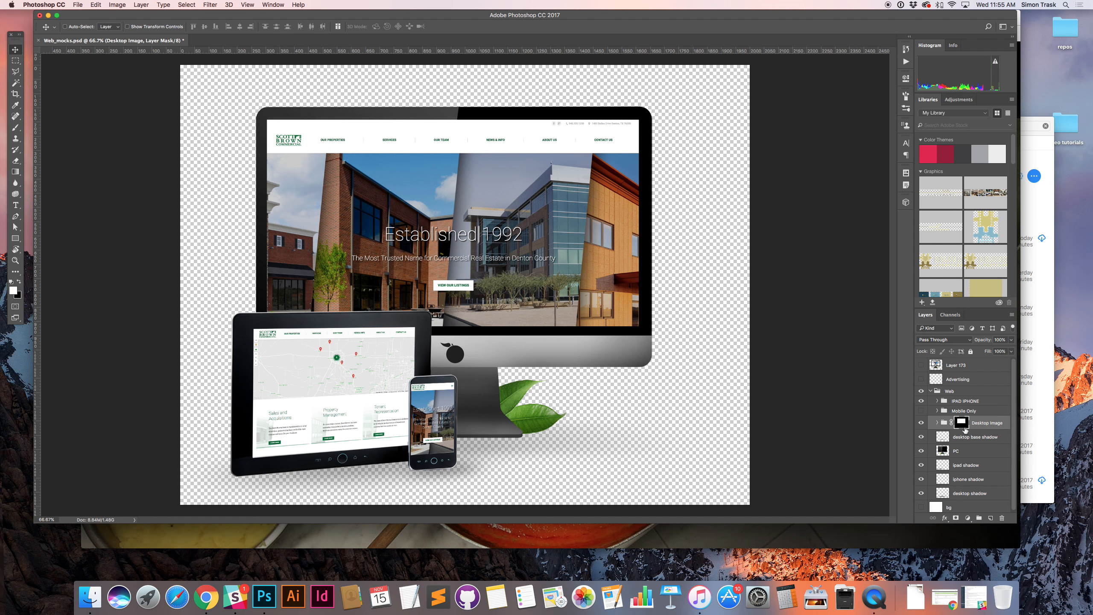
click(975, 436)
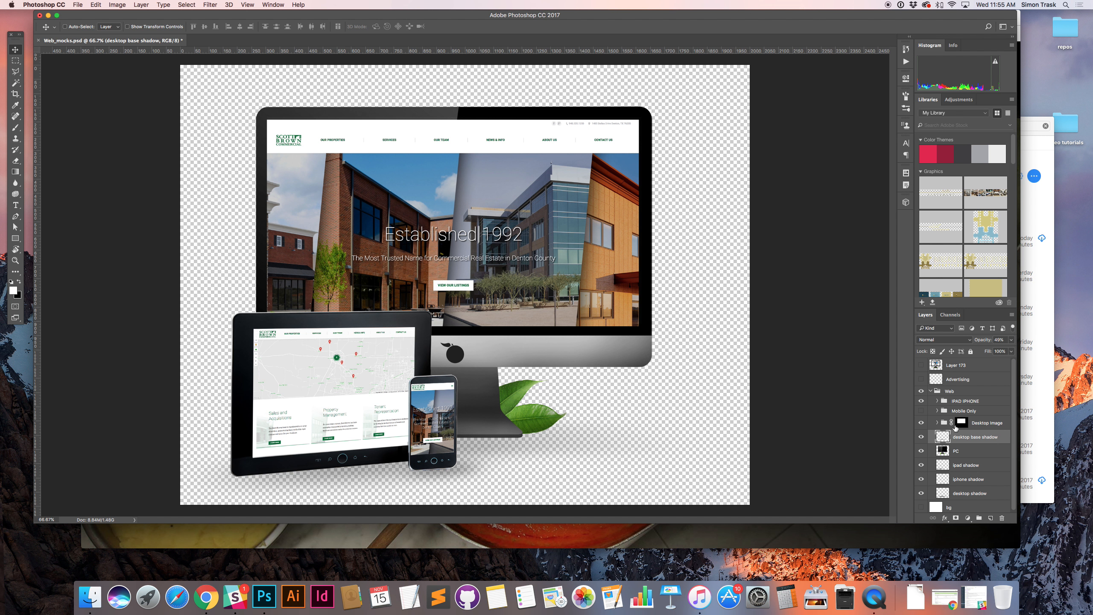
click(938, 401)
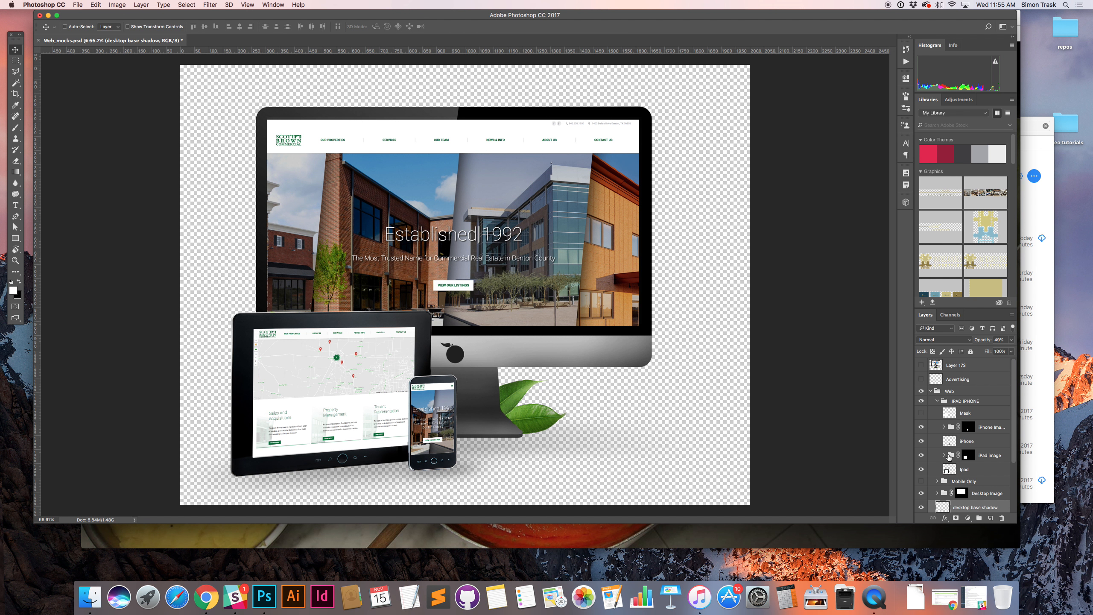
mouse_move(564, 264)
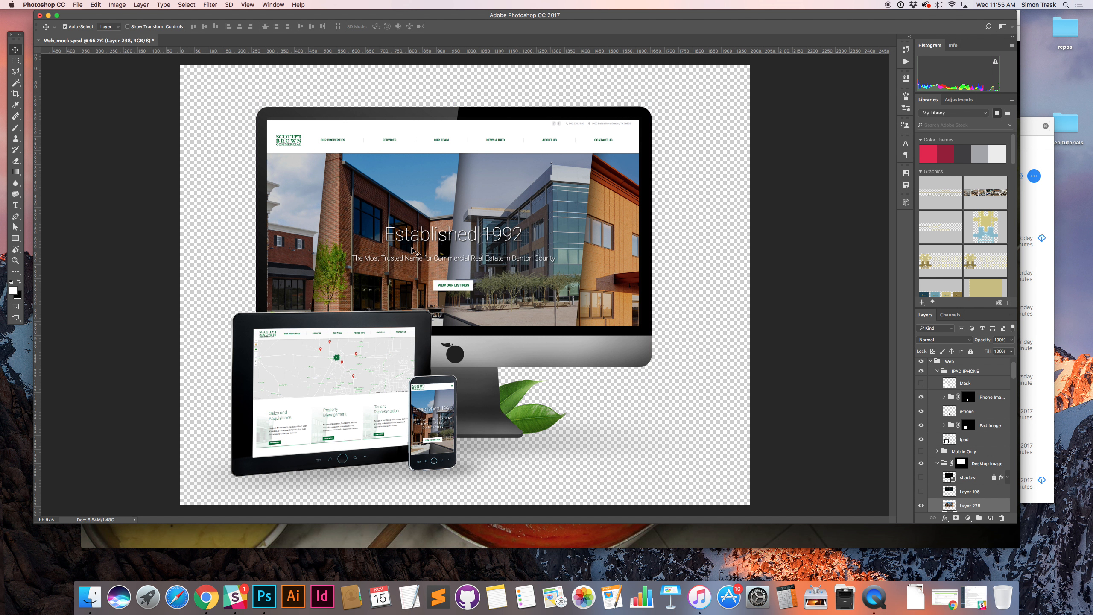
mouse_move(366, 198)
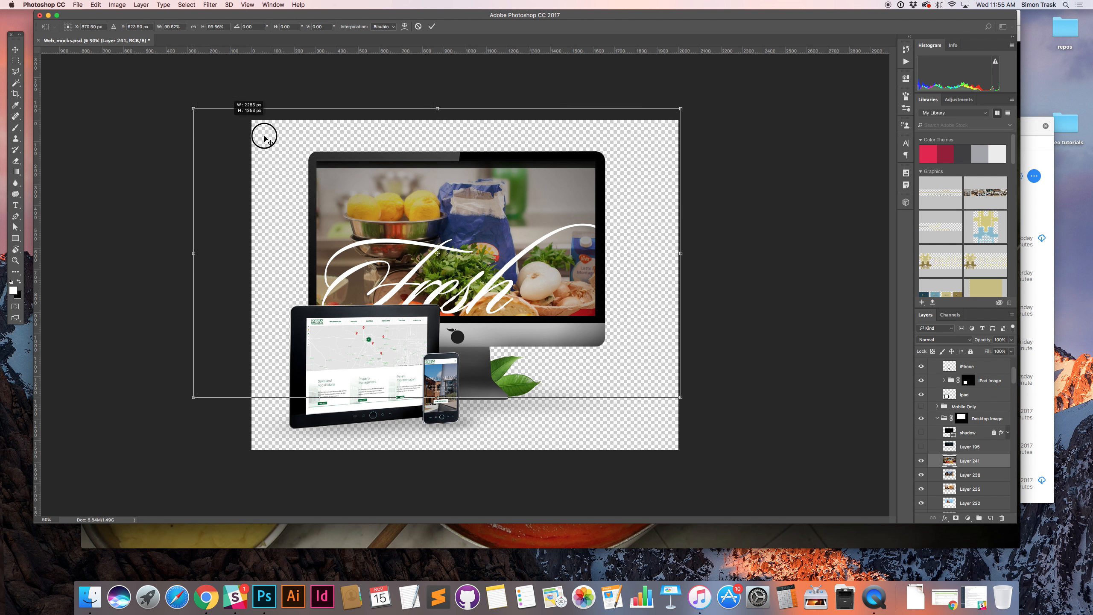
Scale the homepage screenshot (Layer 241) with Free Transform to fill the iMac screen
drag(264, 136, 315, 165)
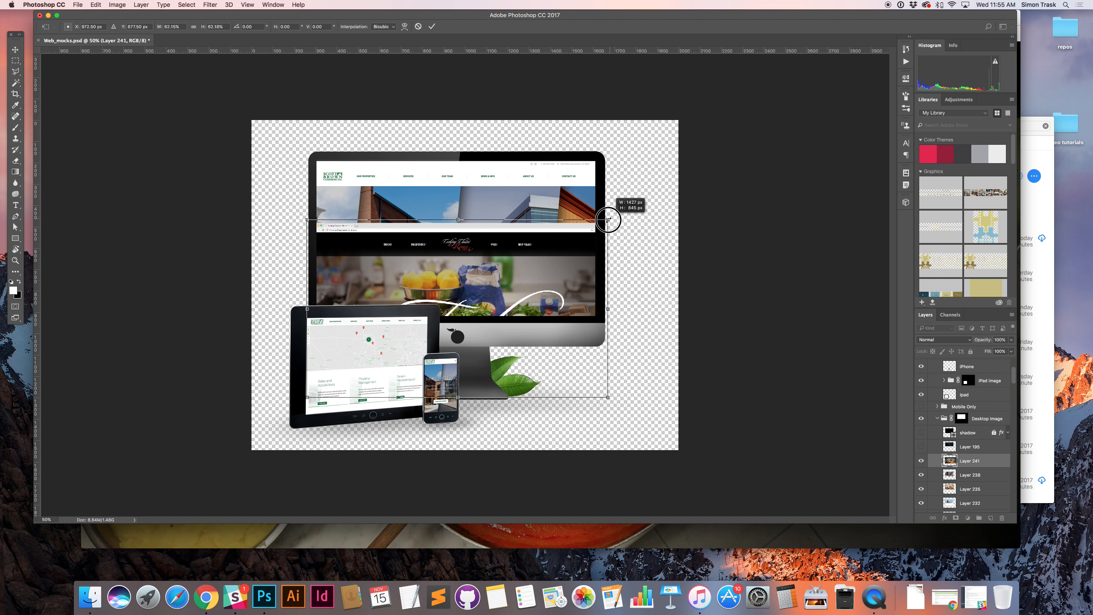
drag(608, 220, 605, 223)
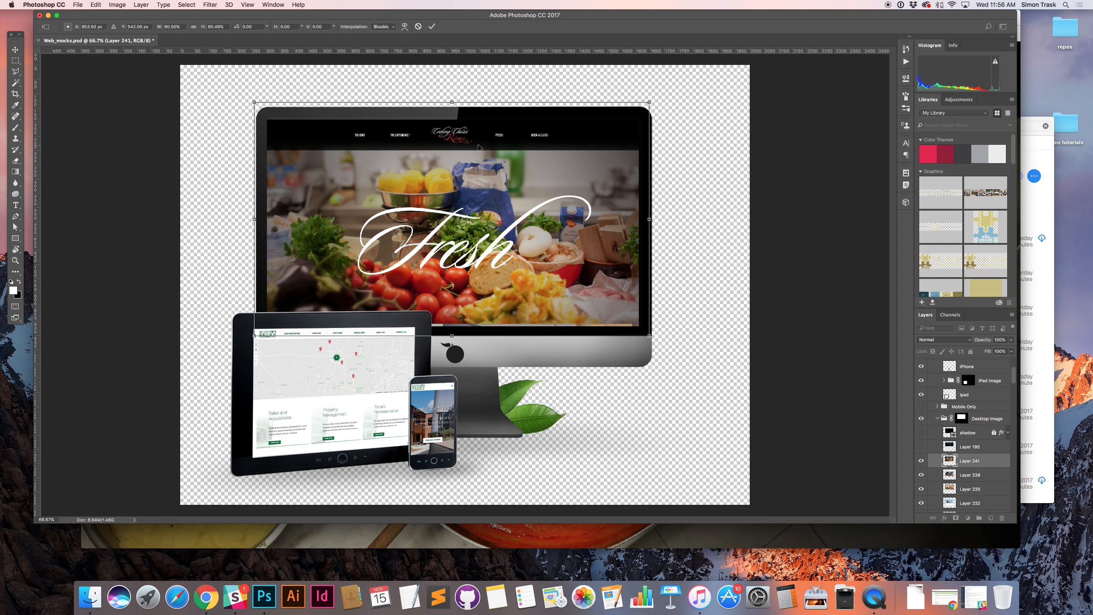
mouse_move(640, 138)
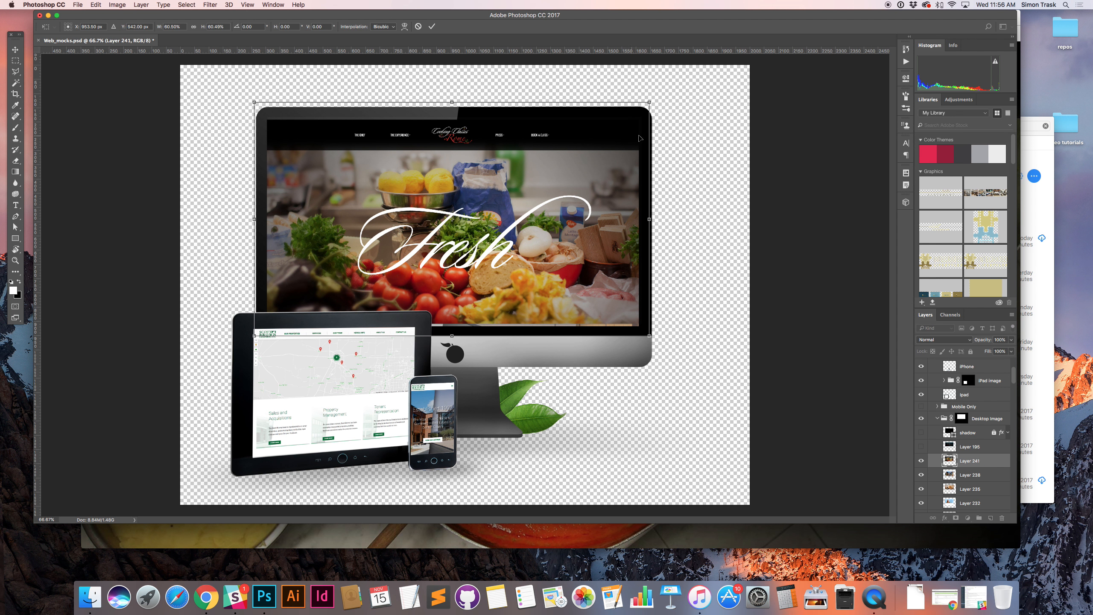
mouse_move(412, 249)
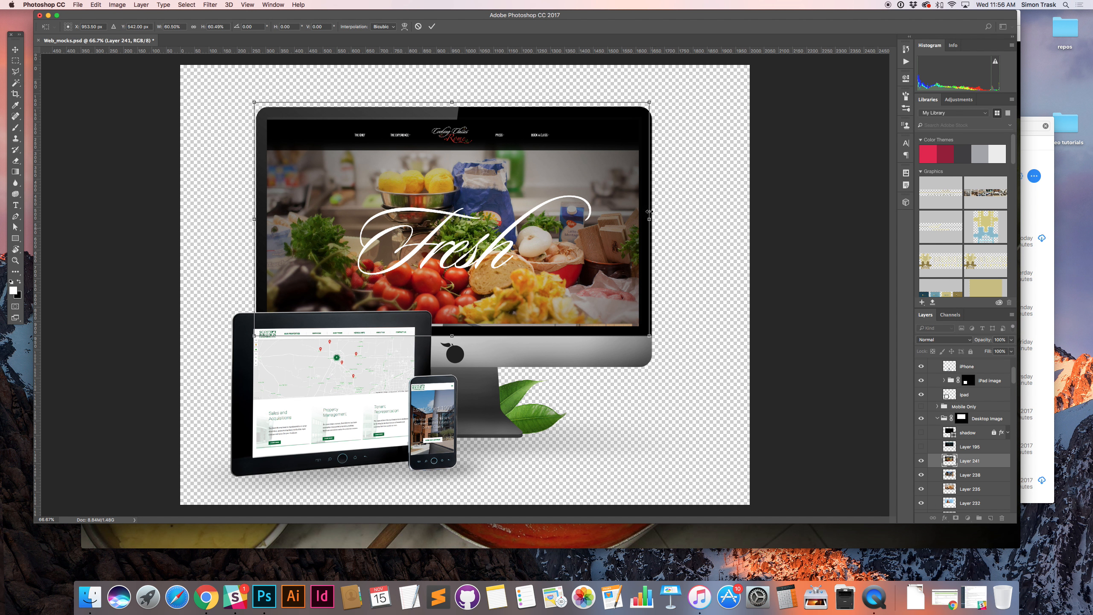
drag(647, 103, 654, 103)
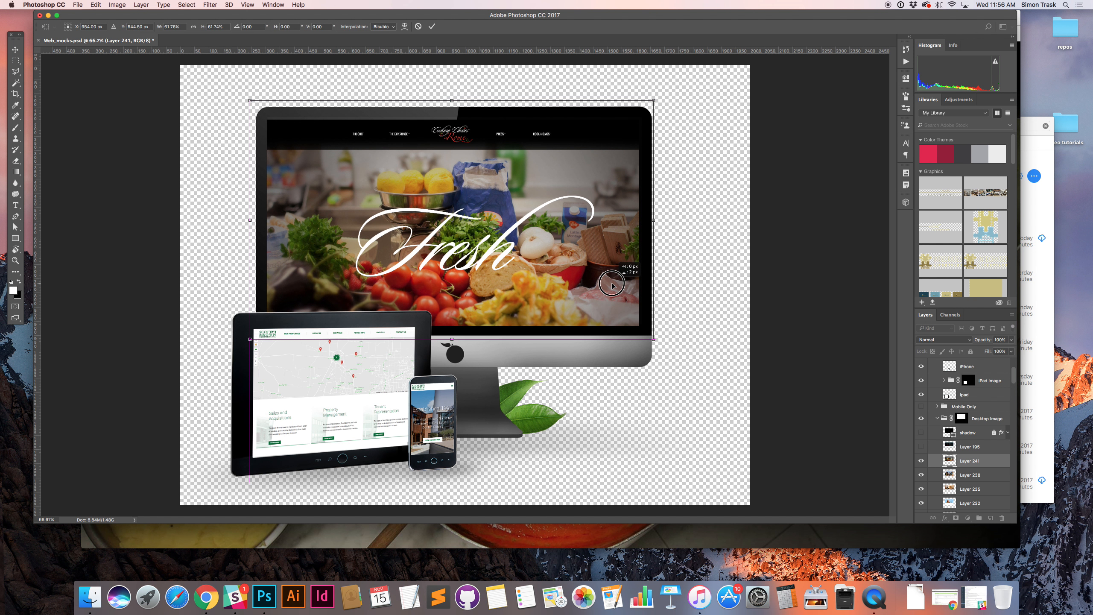
drag(612, 285, 612, 285)
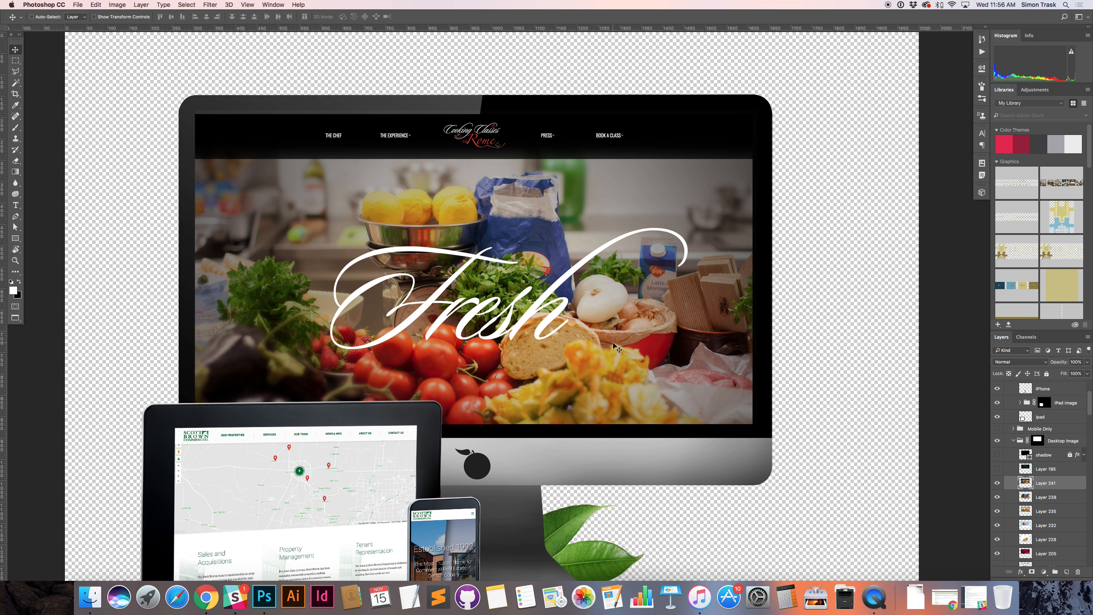
mouse_move(459, 211)
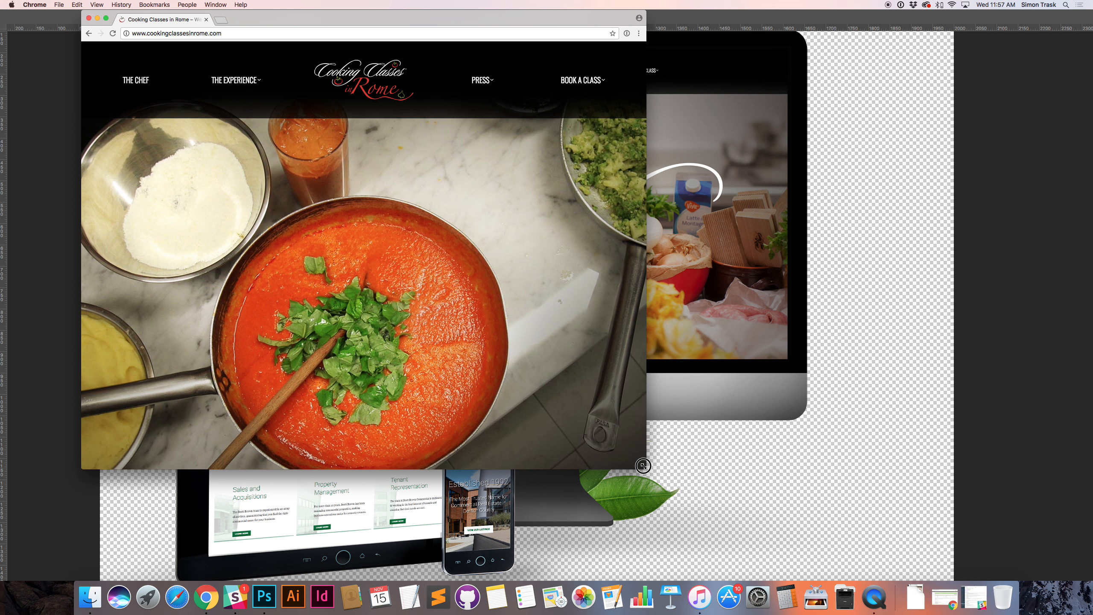
Scroll the homepage down to the chef section and Book a Class call-out
scroll(down, 3)
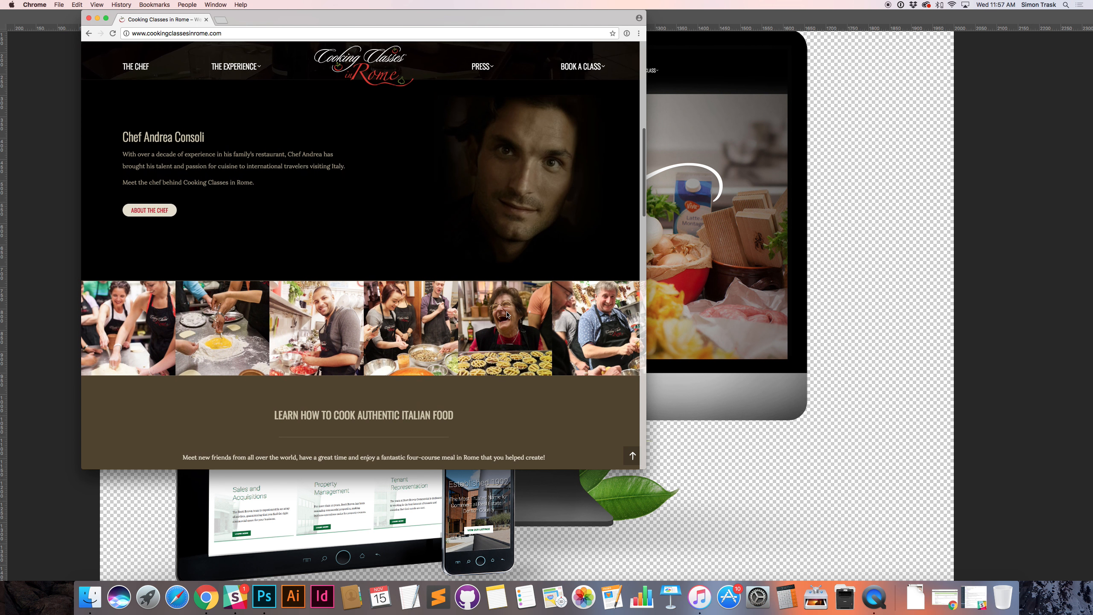
scroll(down, 3)
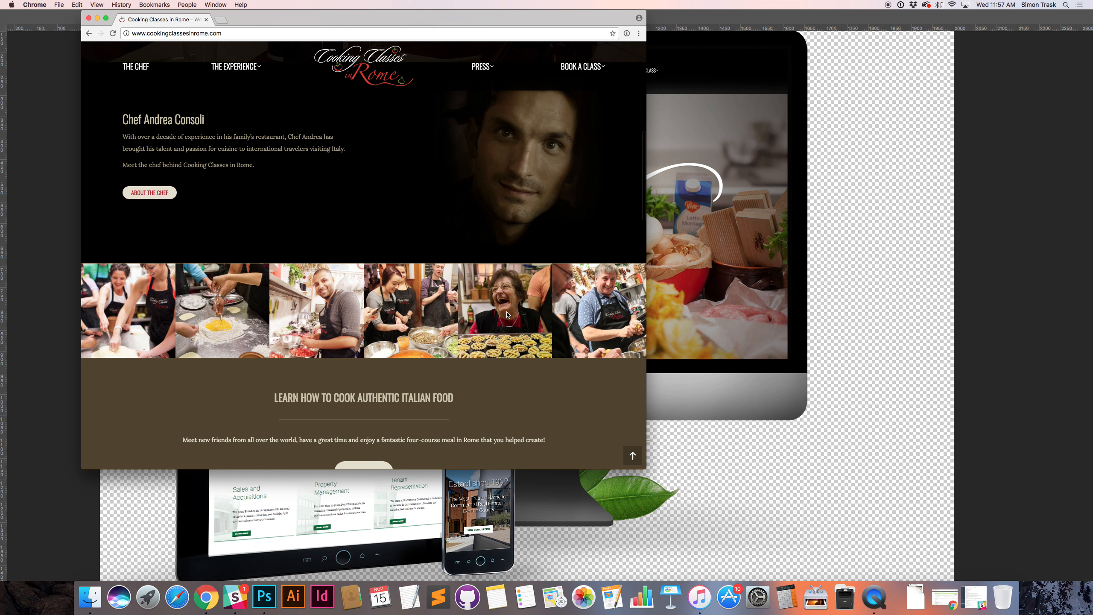
scroll(down, 3)
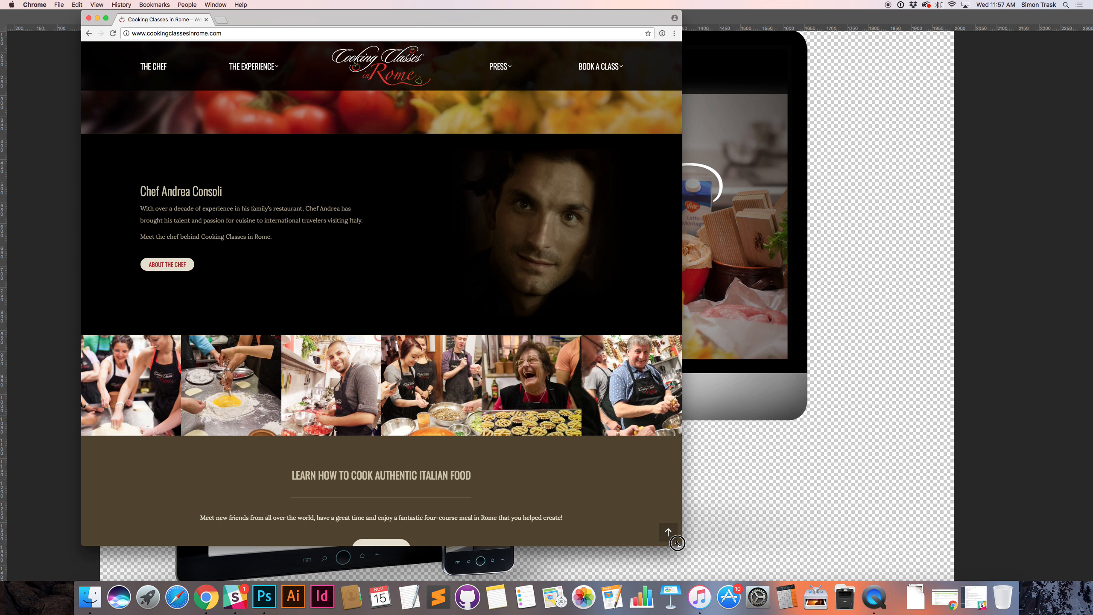
scroll(down, 3)
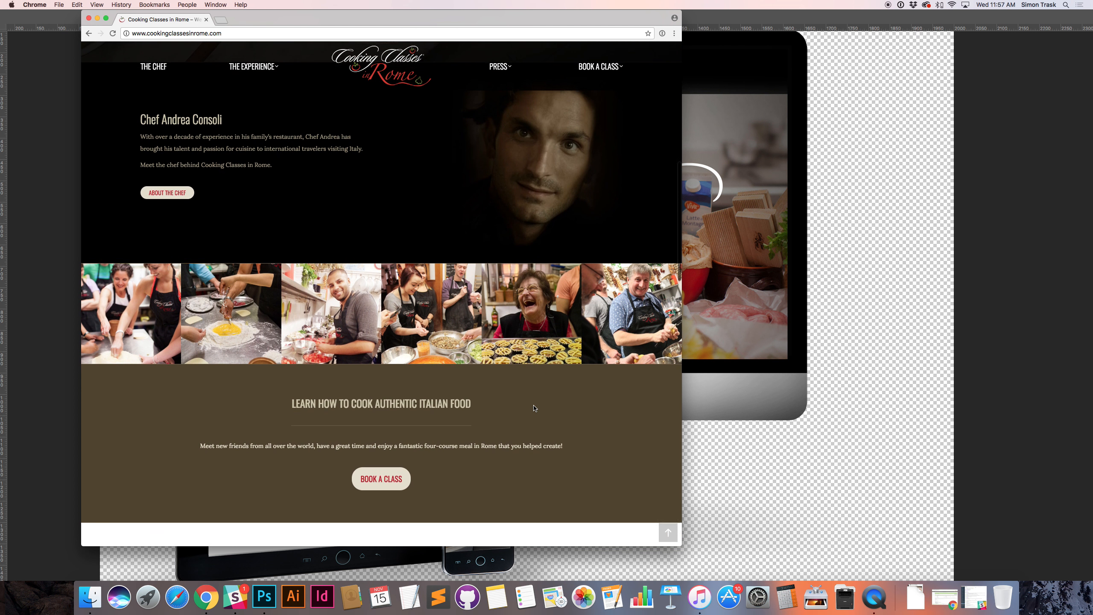
scroll(down, 3)
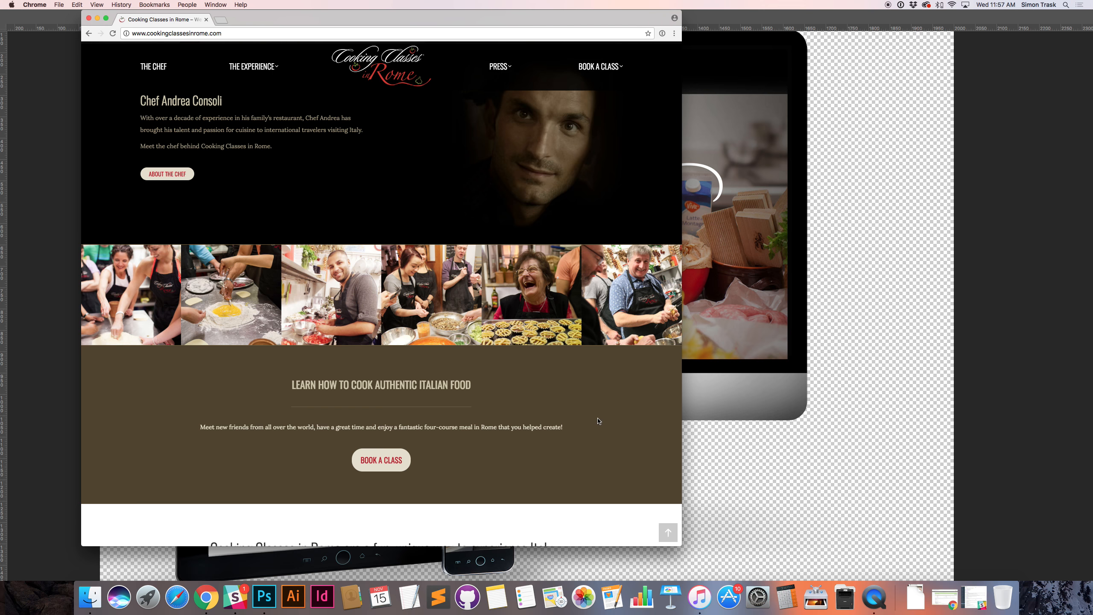
mouse_move(596, 417)
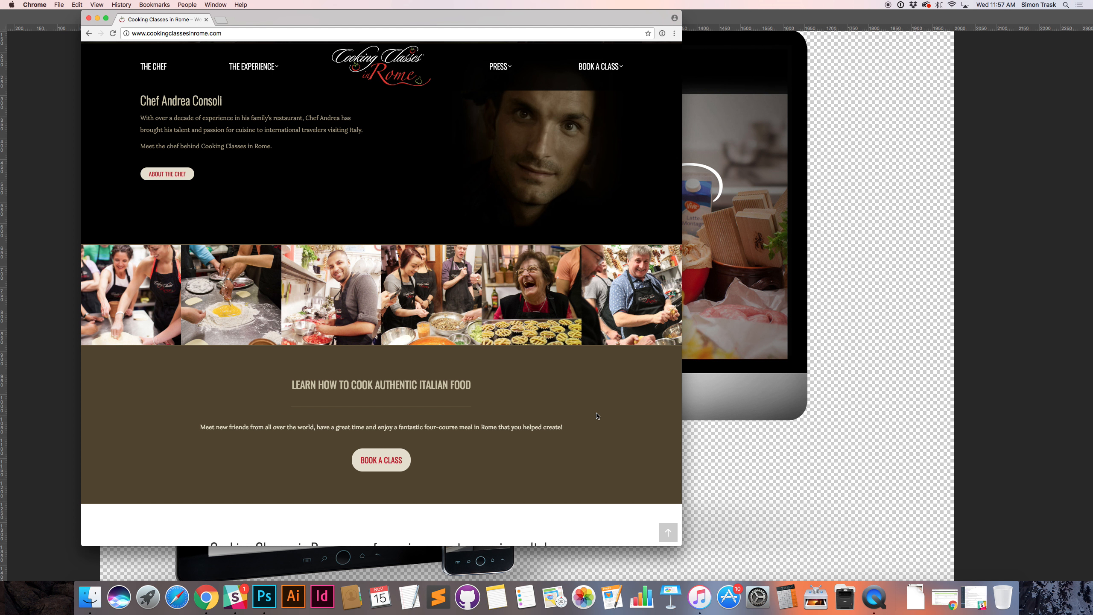
mouse_move(599, 416)
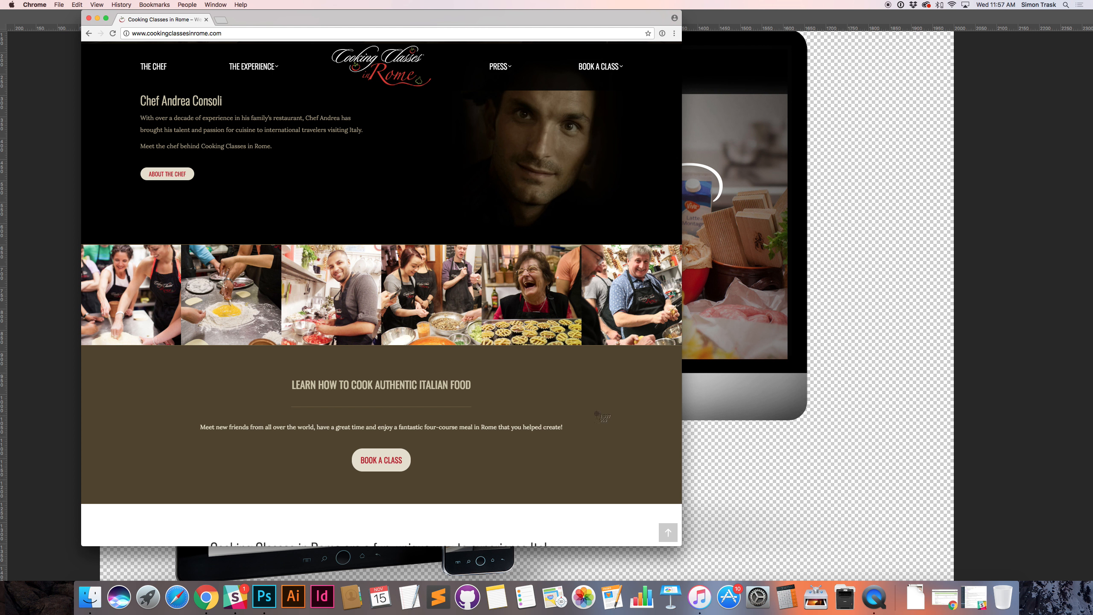
mouse_move(651, 445)
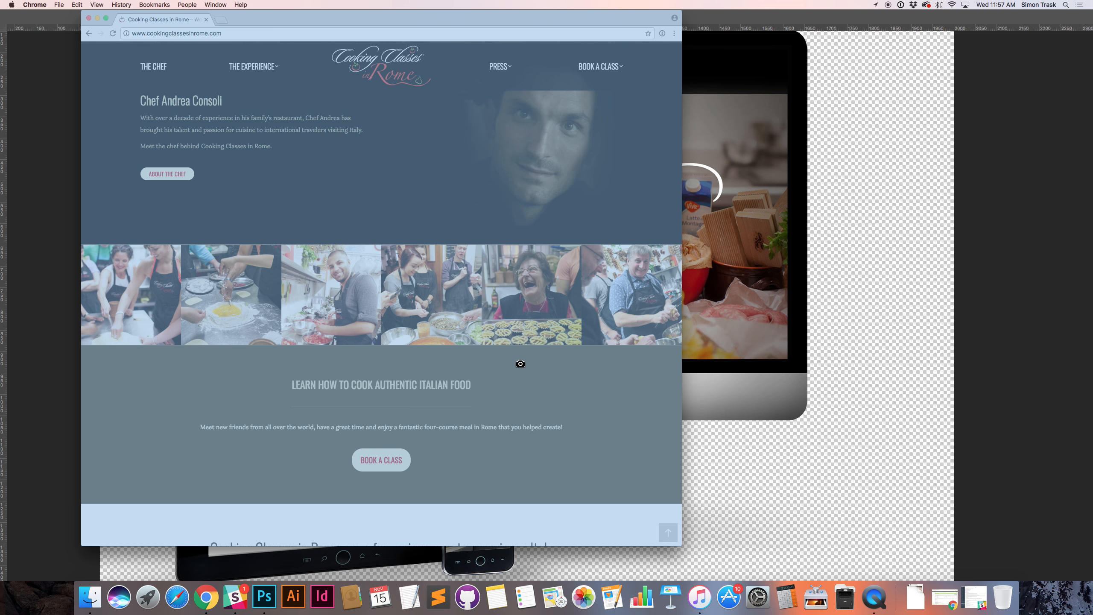
mouse_move(317, 411)
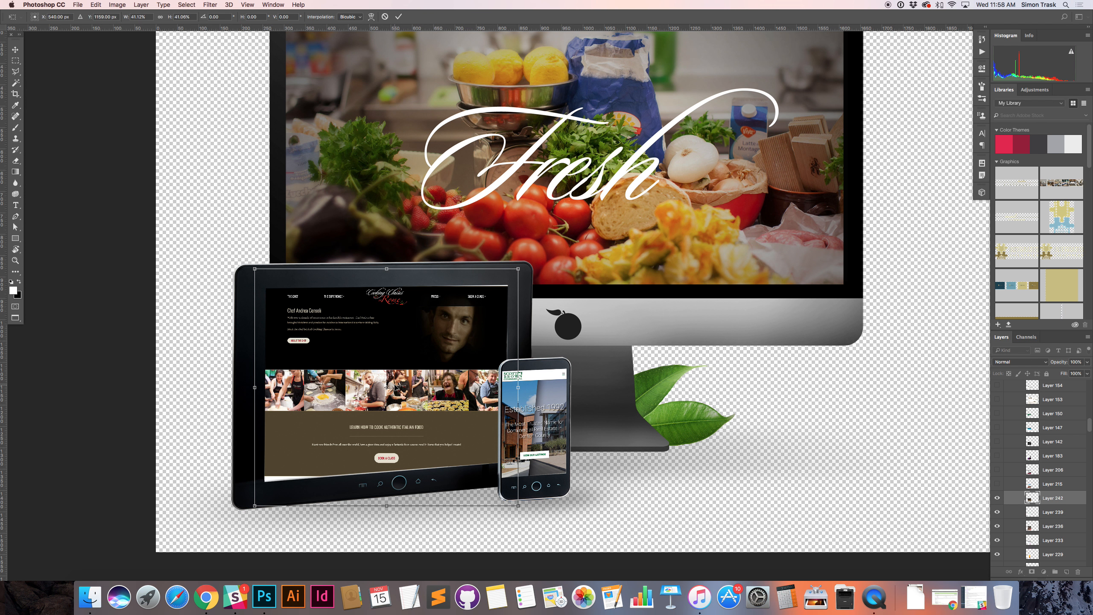
mouse_move(365, 353)
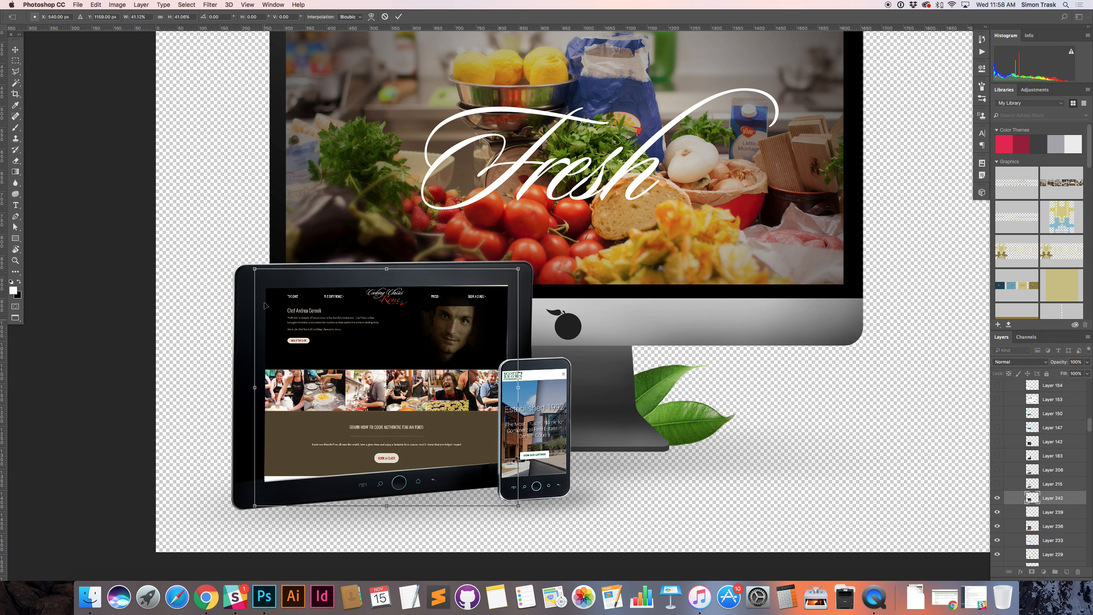
mouse_move(260, 281)
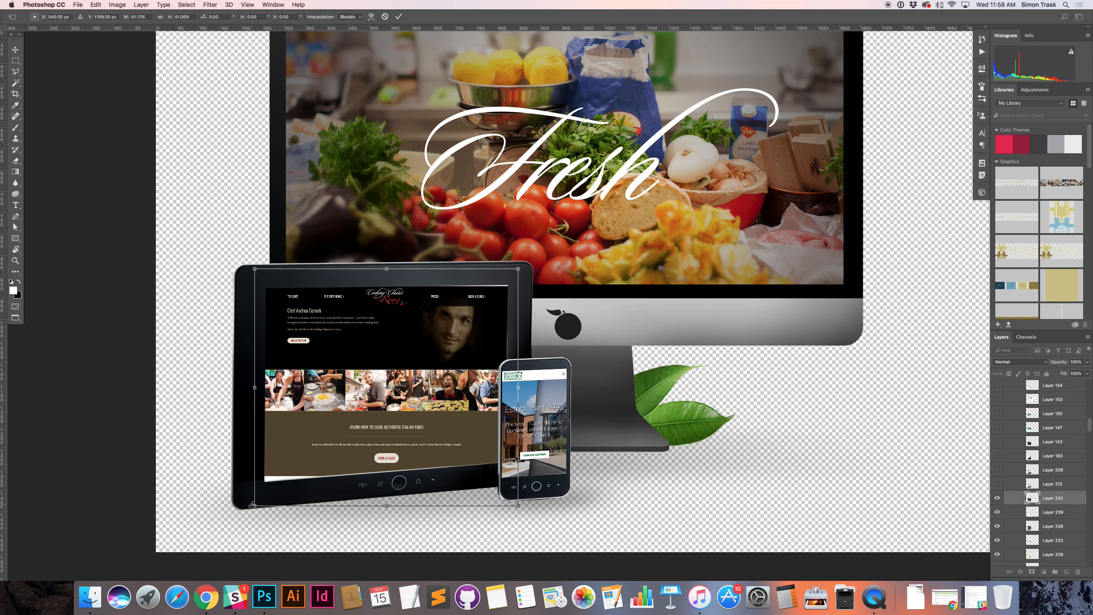
mouse_move(290, 450)
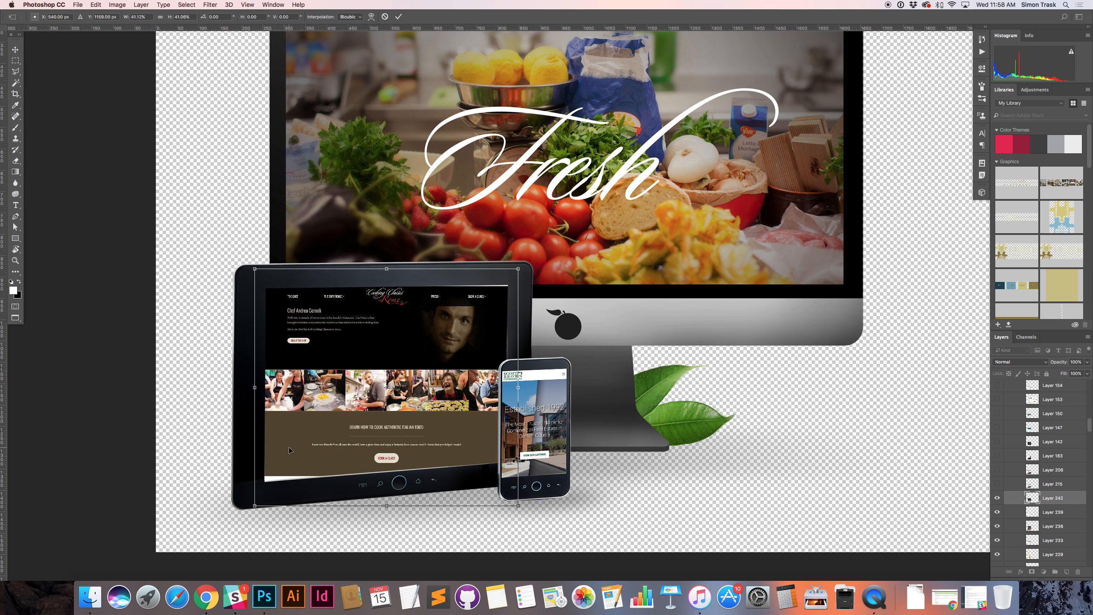
mouse_move(272, 475)
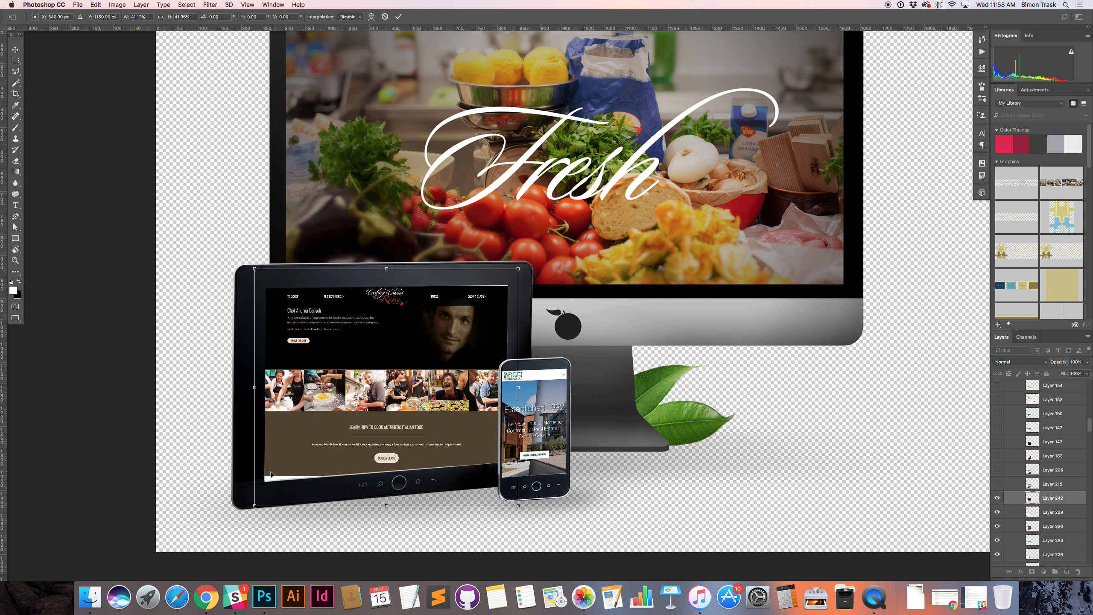
mouse_move(454, 323)
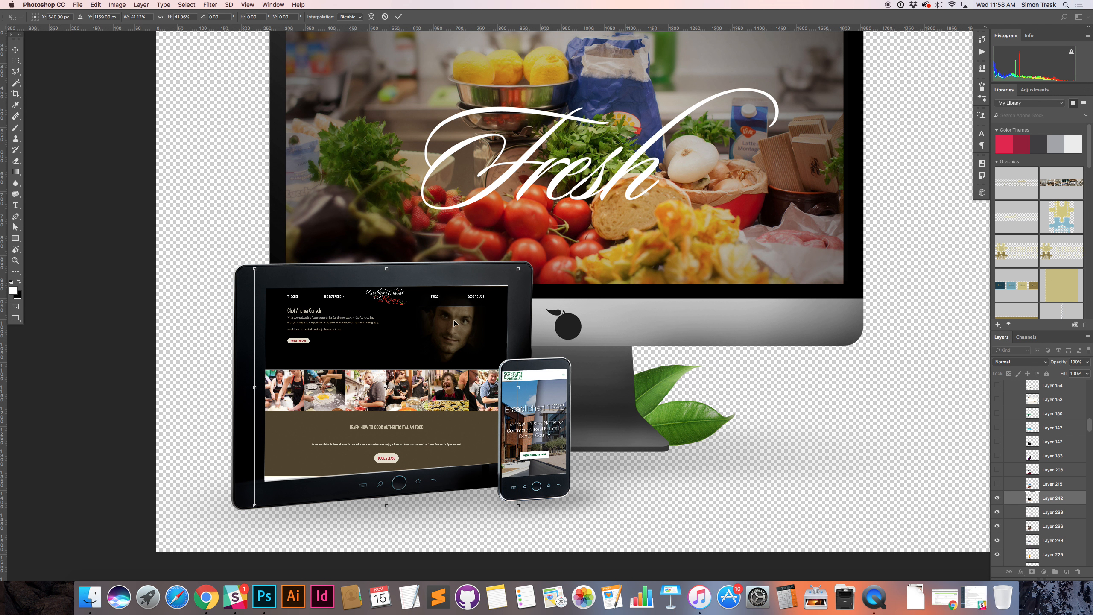
Switch the transform to Distort/Skew and pull the screenshot's top-right corner onto the tablet screen
right_click(453, 323)
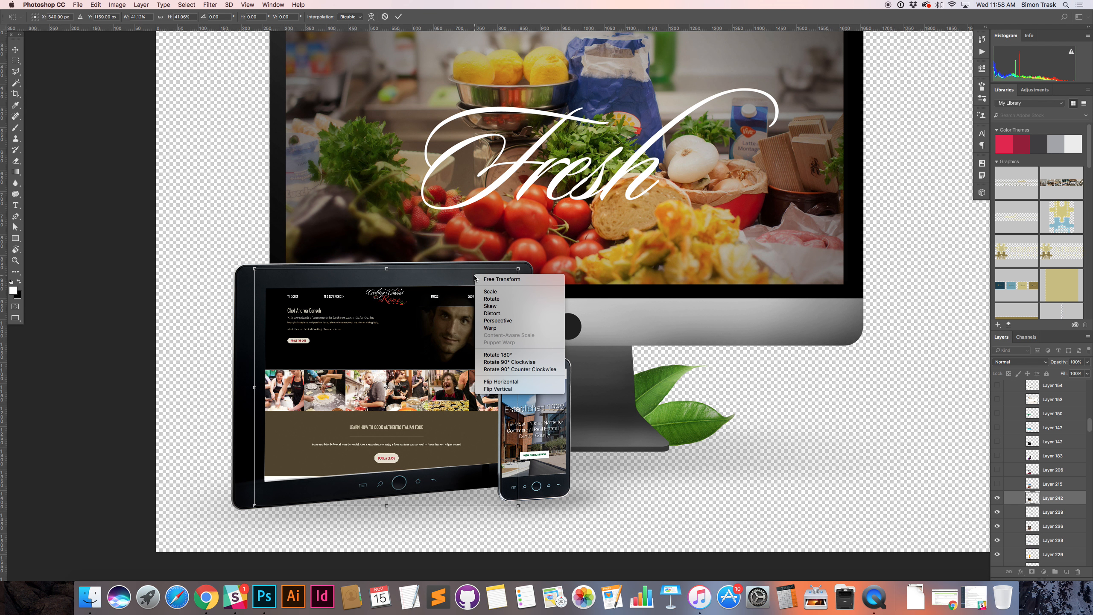
mouse_move(491, 313)
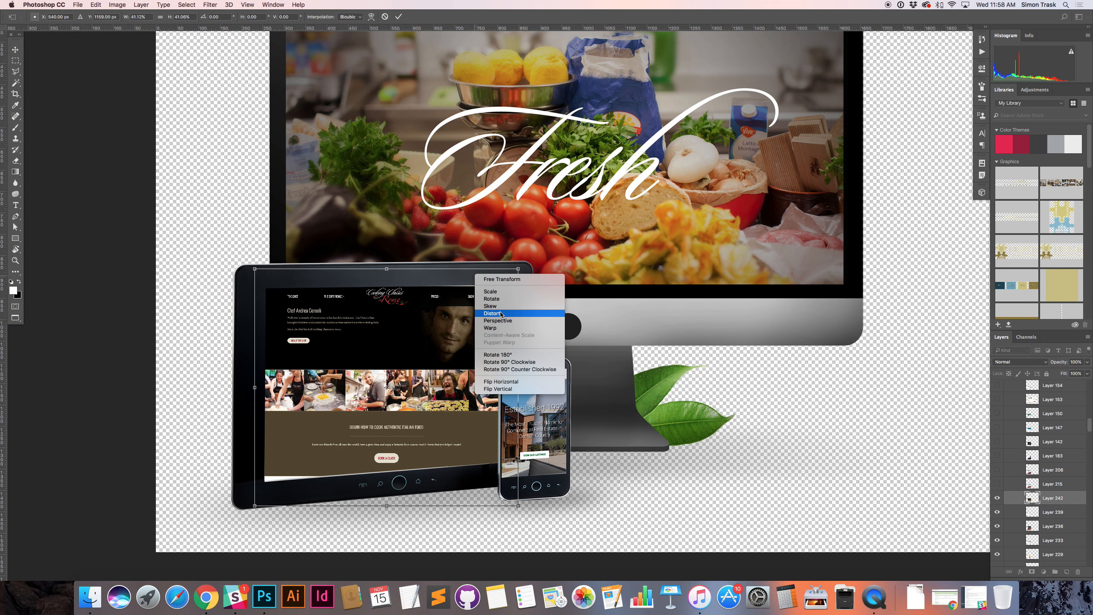
mouse_move(490, 291)
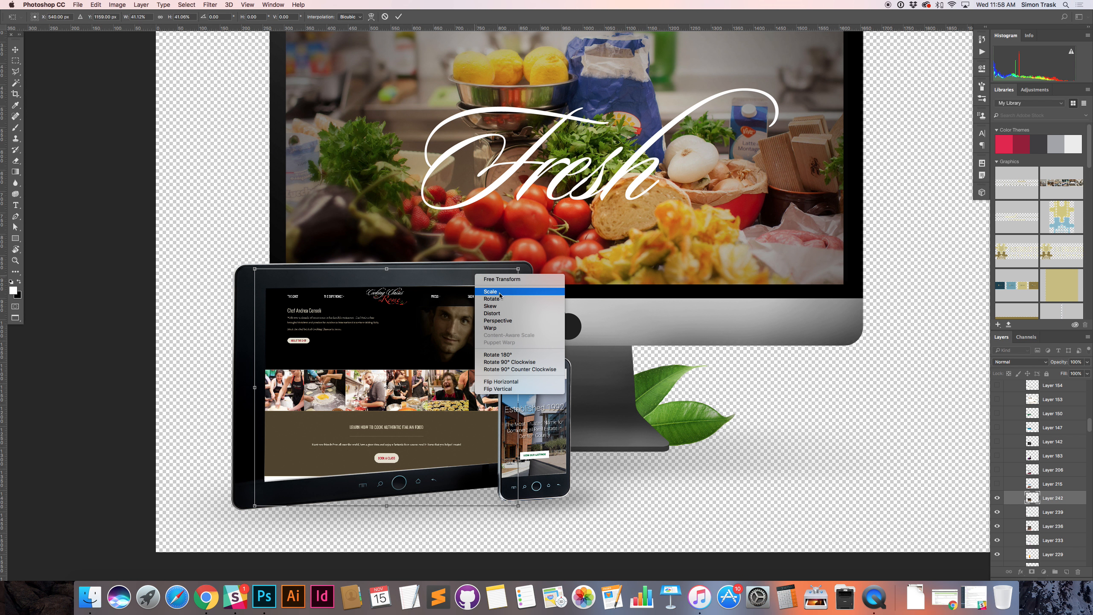
mouse_move(500, 306)
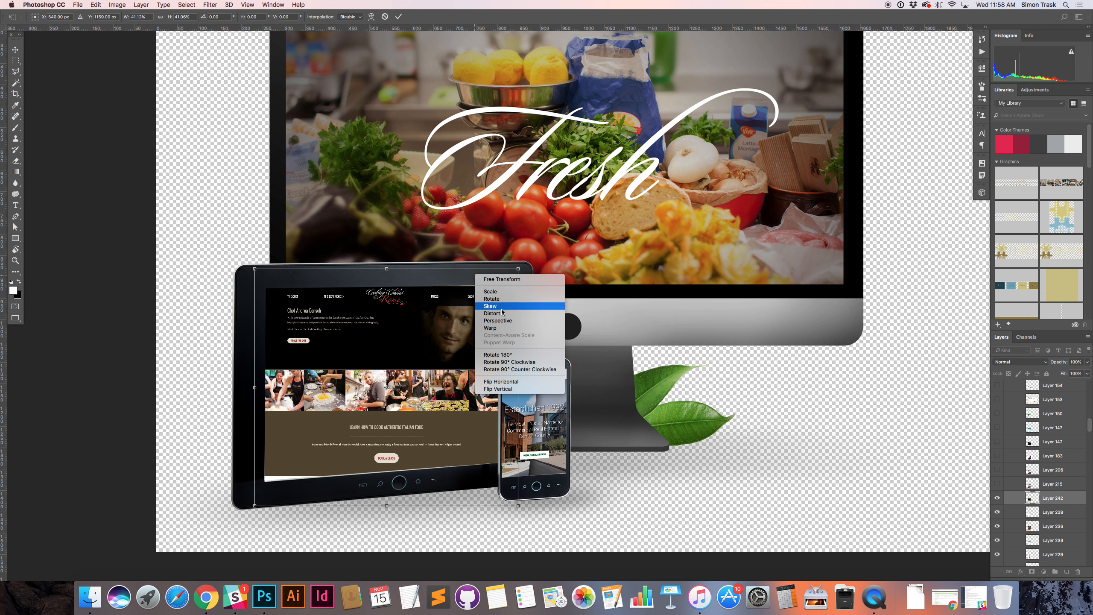
mouse_move(494, 313)
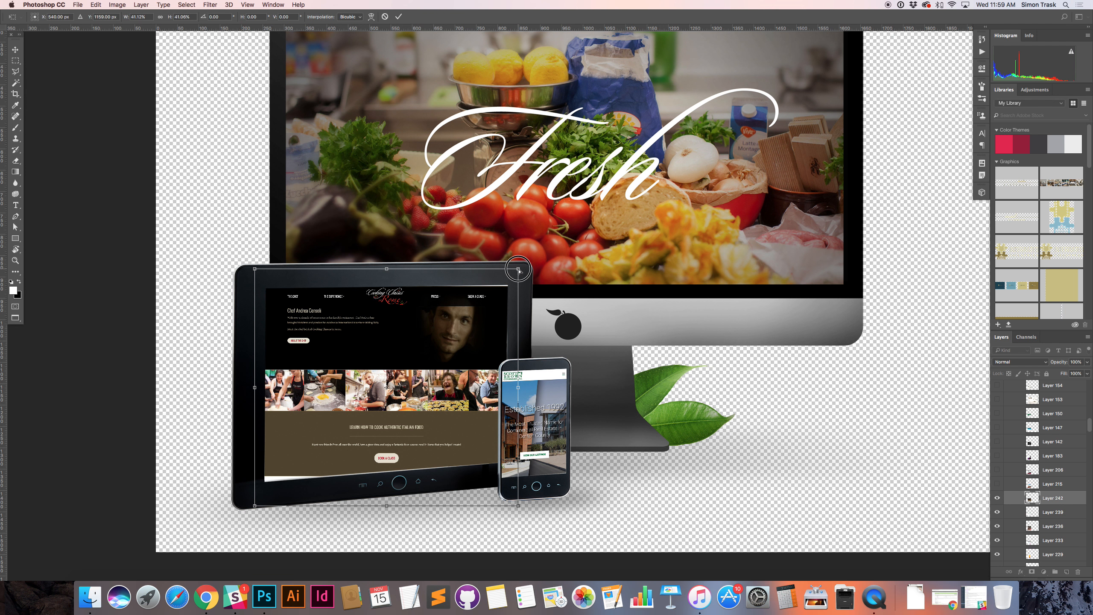
drag(519, 270, 521, 278)
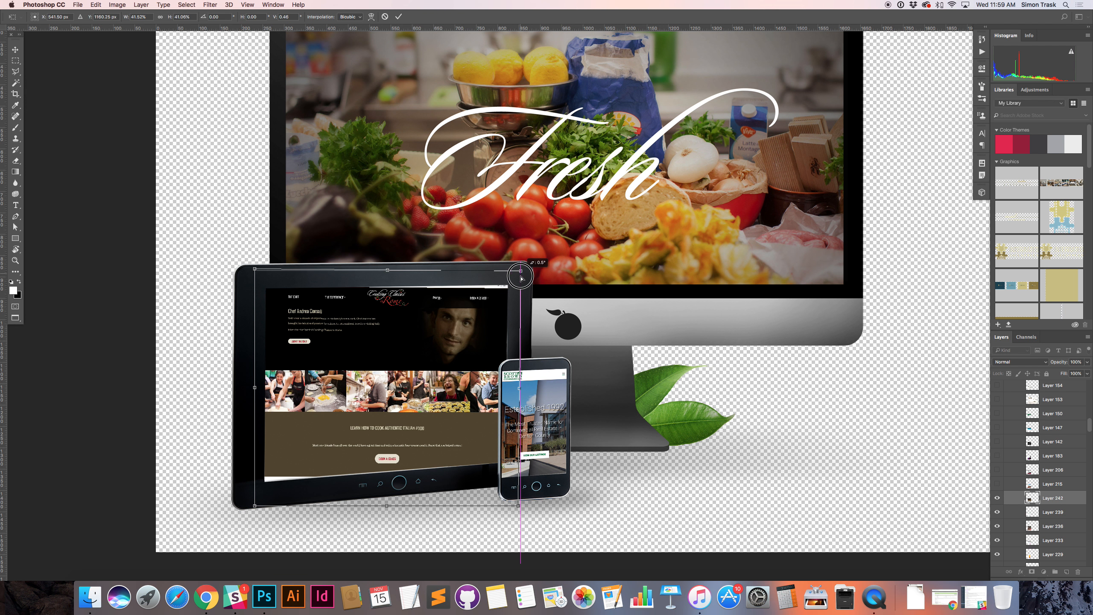
drag(519, 275, 500, 337)
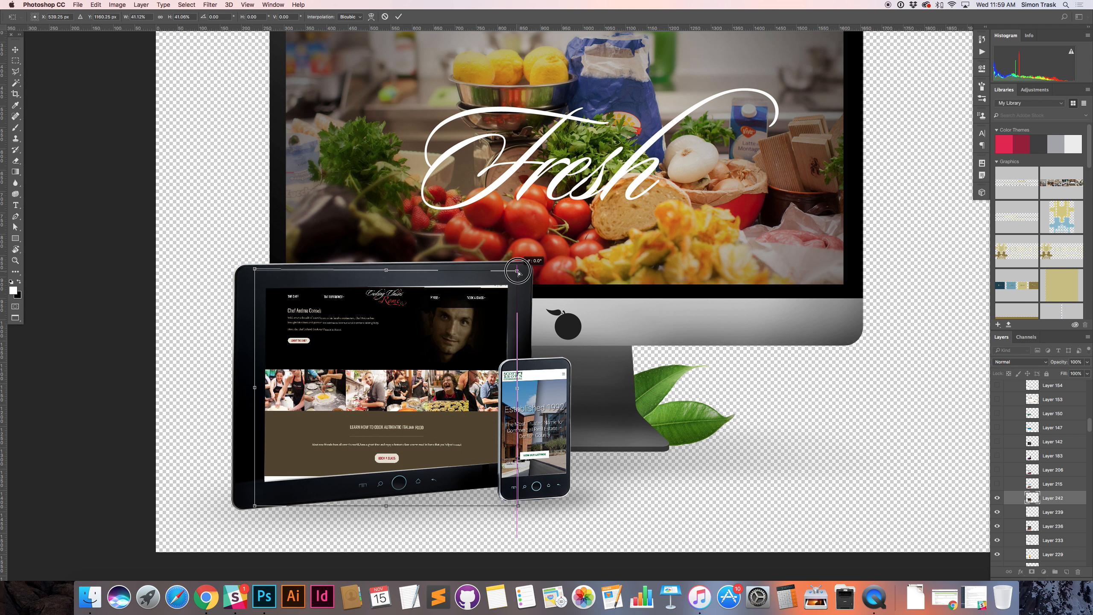
drag(516, 272, 516, 267)
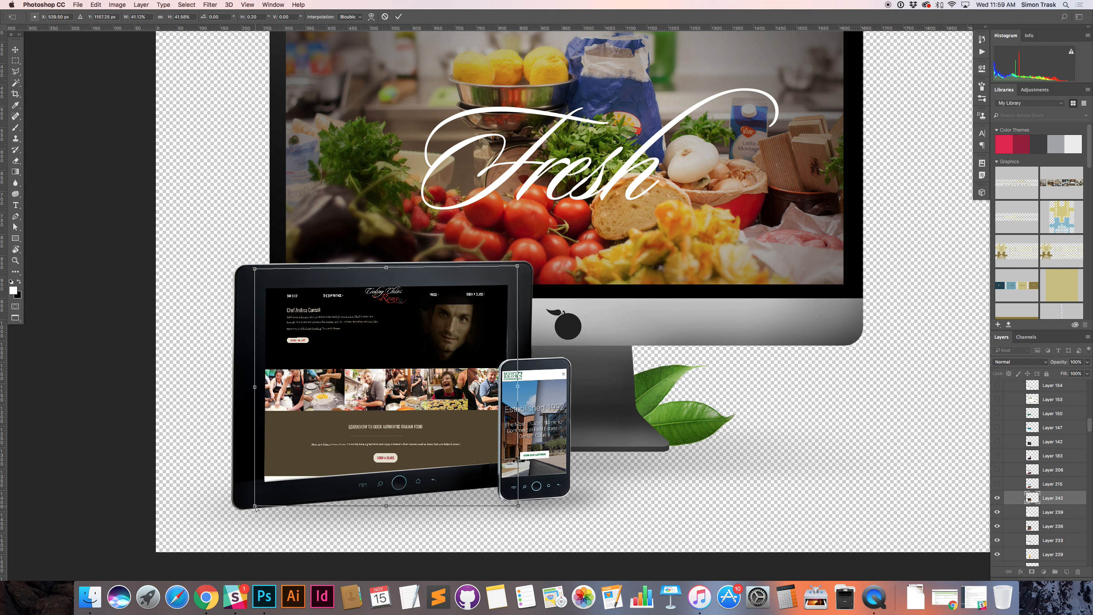
mouse_move(255, 505)
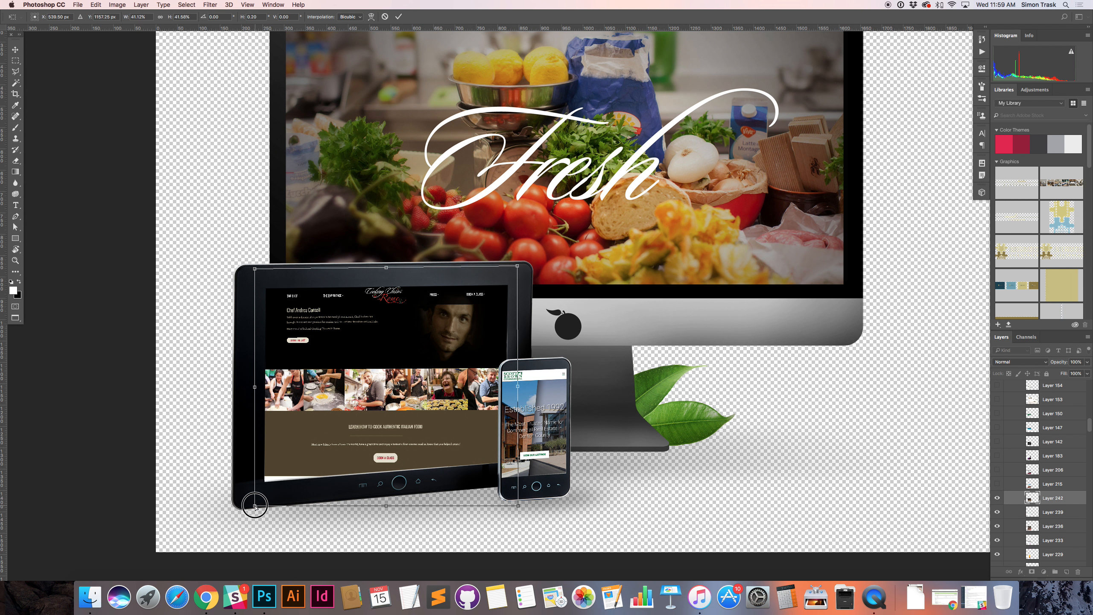
Align the screenshot's bottom-left and top-left corners with the tablet screen edges
drag(255, 506, 198, 523)
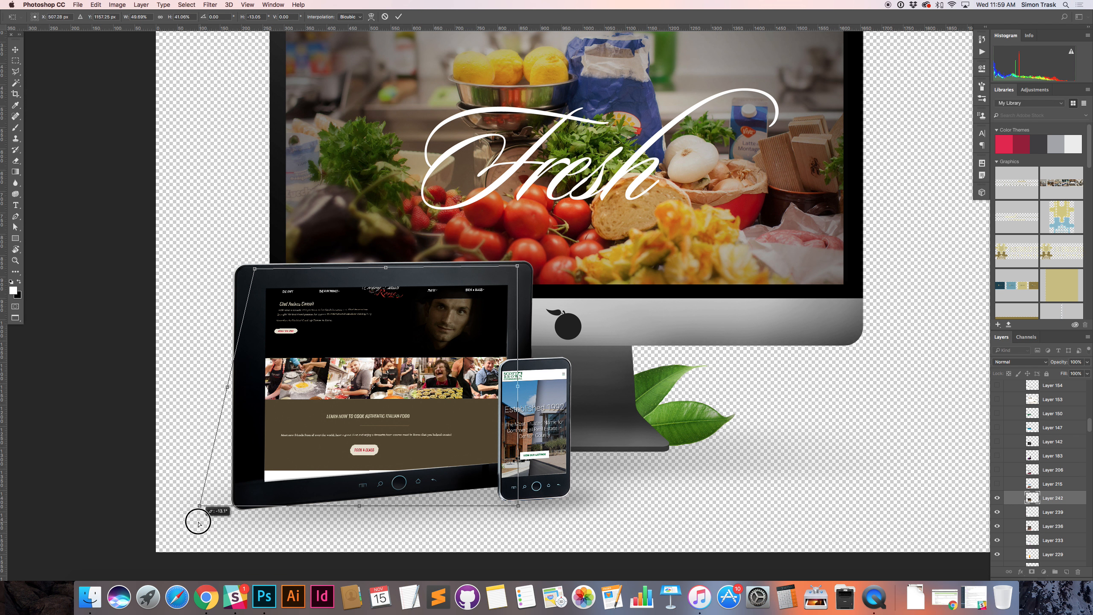
drag(198, 522, 163, 516)
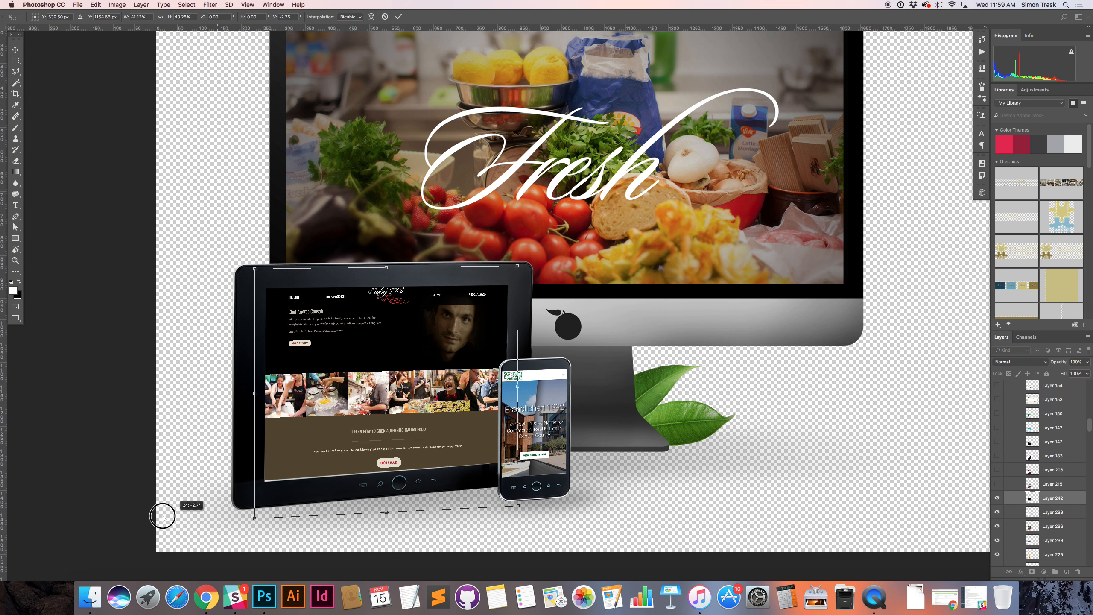
drag(162, 516, 250, 555)
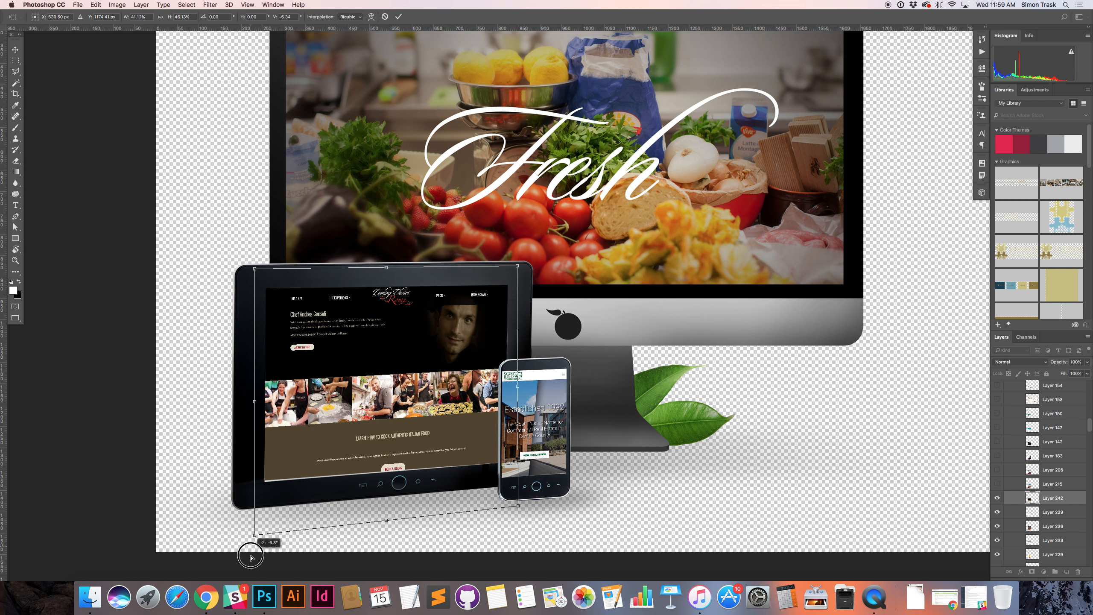
drag(249, 555, 199, 481)
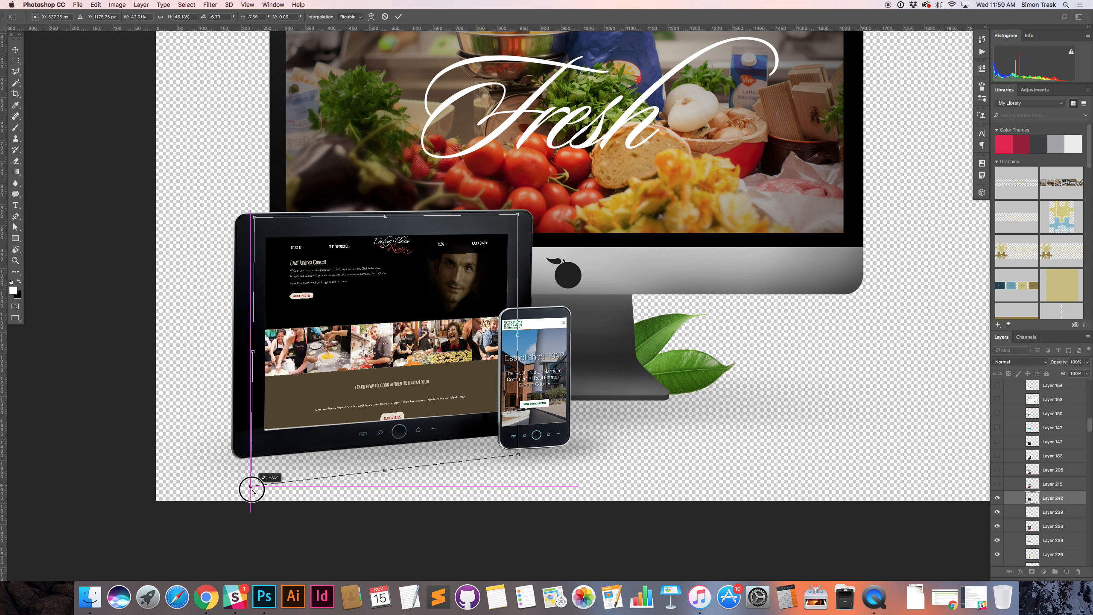
drag(253, 490, 256, 454)
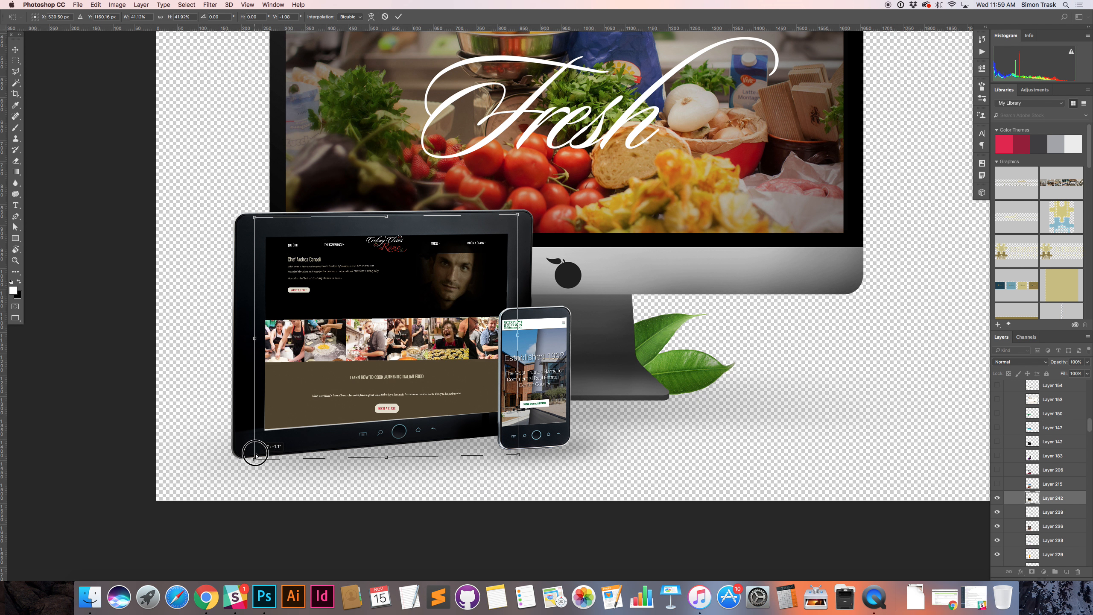
drag(256, 453, 256, 481)
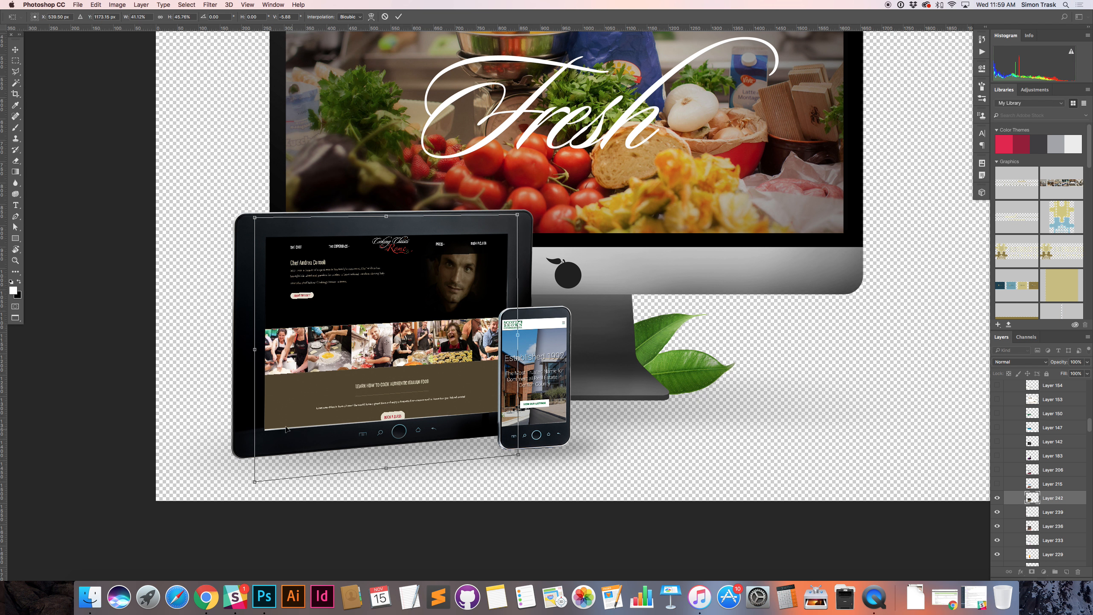
mouse_move(370, 451)
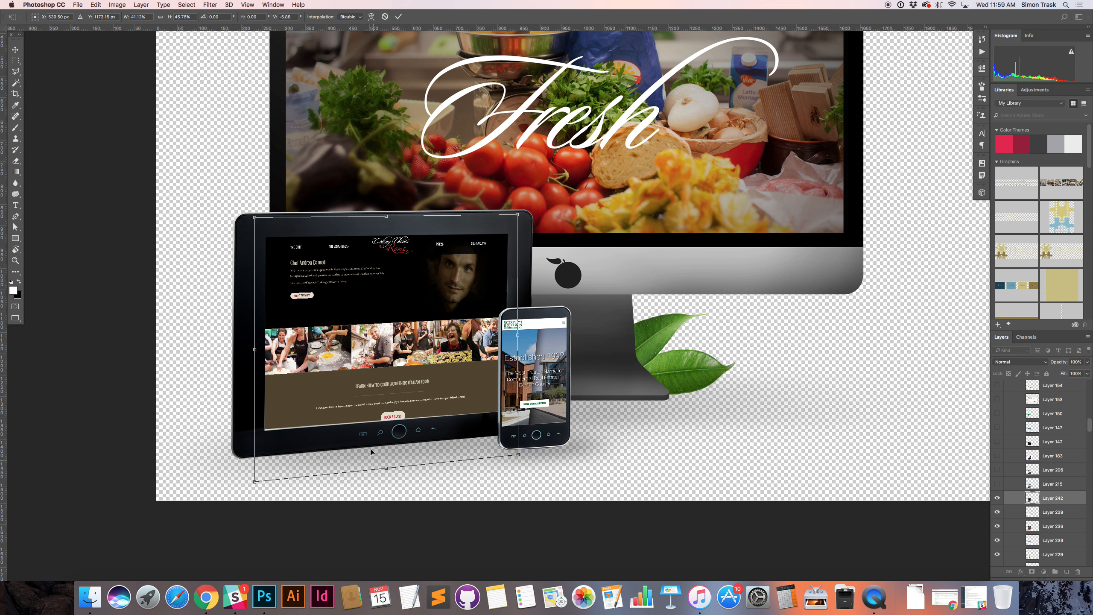
mouse_move(341, 412)
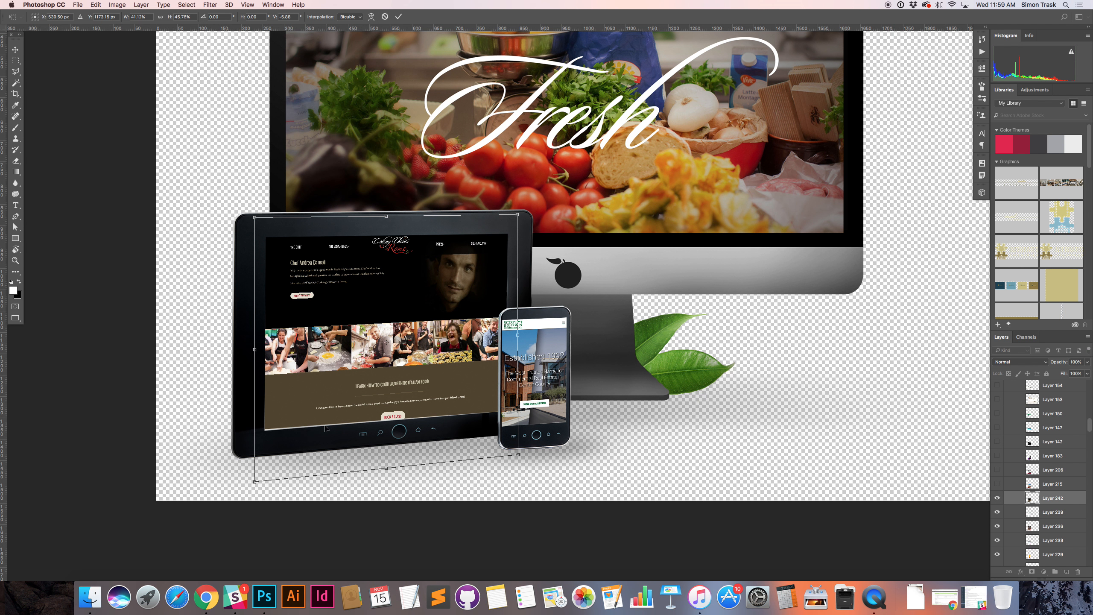
mouse_move(350, 421)
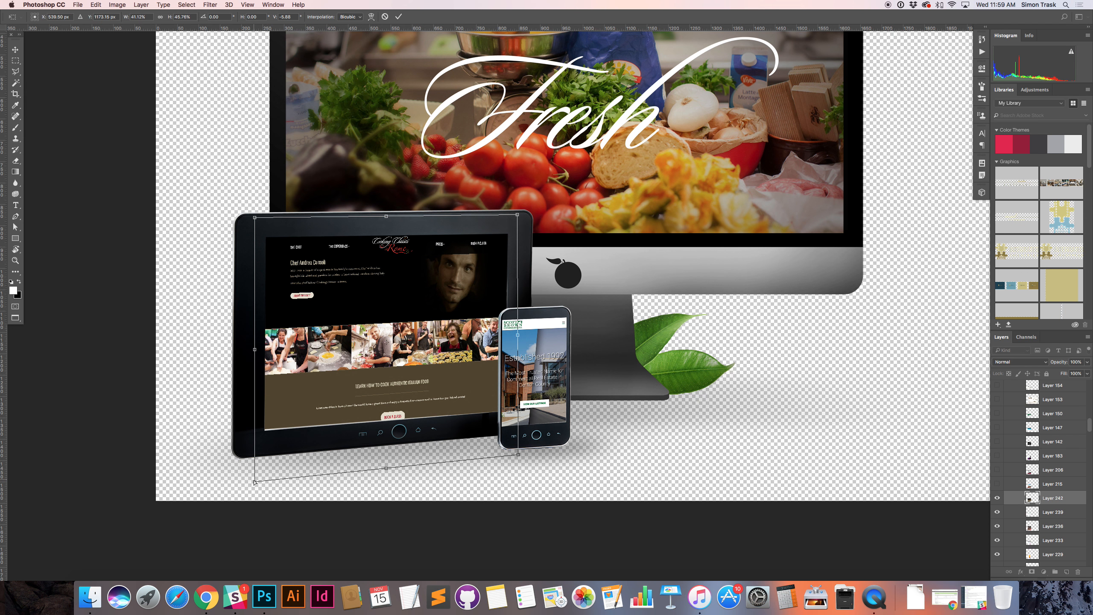
mouse_move(321, 429)
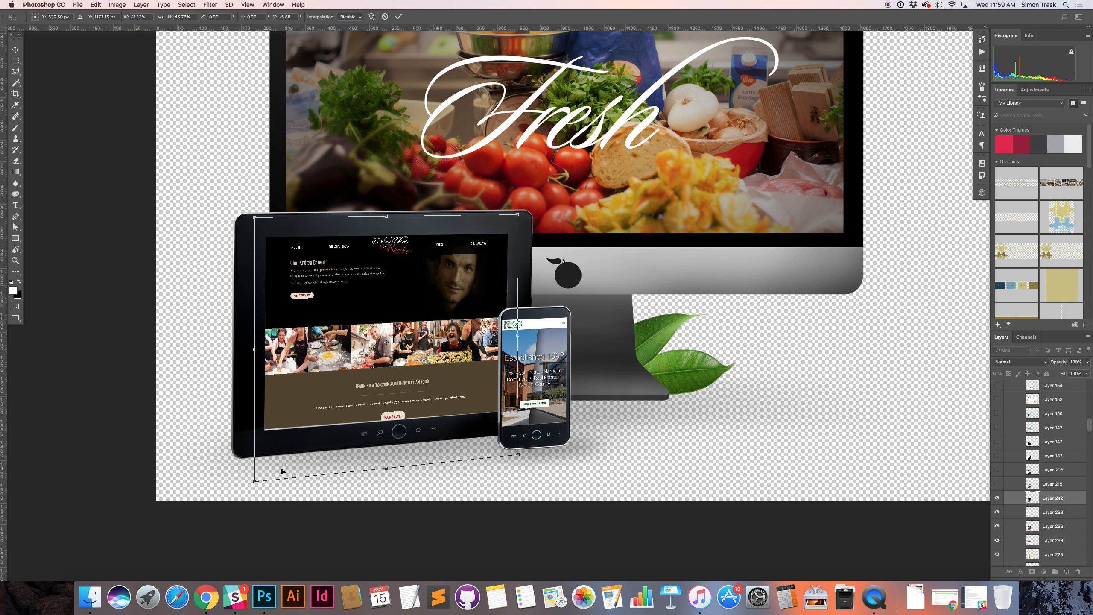
drag(255, 480, 254, 477)
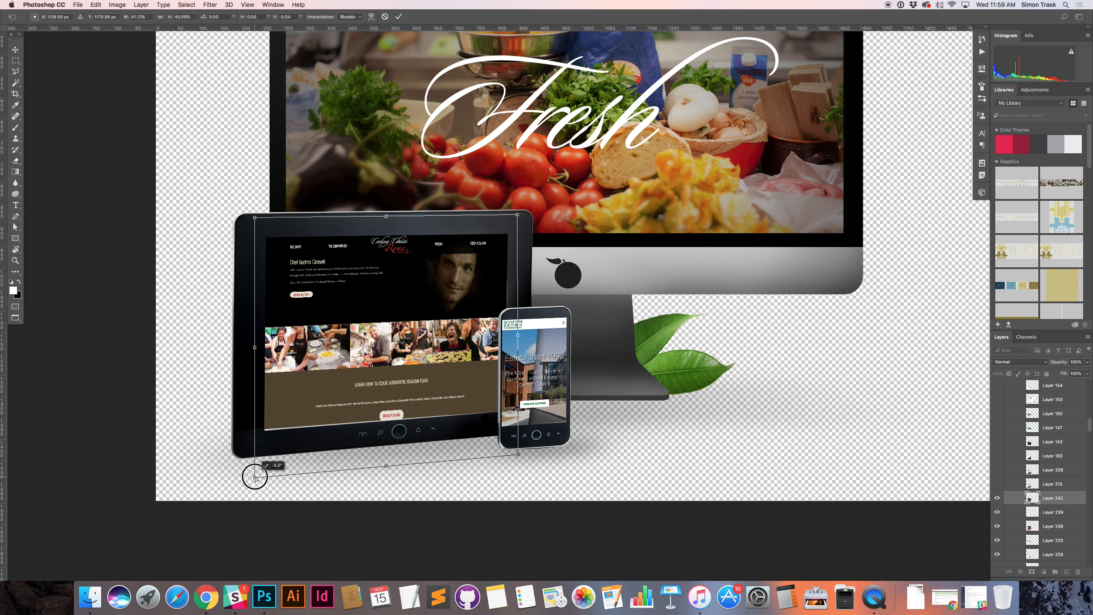
drag(254, 477, 261, 475)
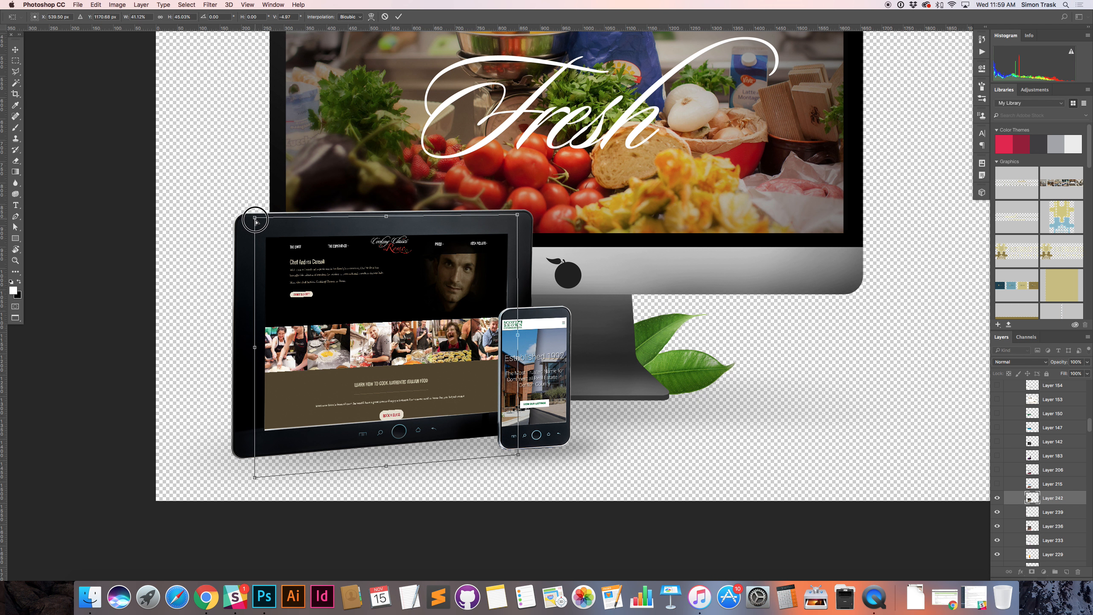
drag(255, 220, 261, 213)
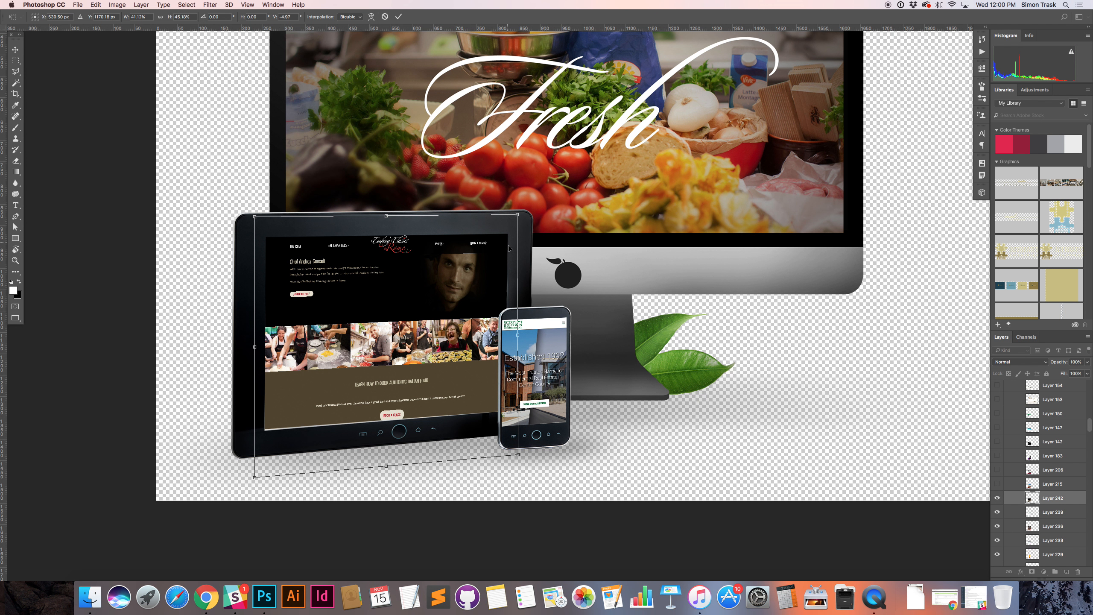
Resize the screenshot from its top-right corner to roughly match the tablet screen
right_click(488, 259)
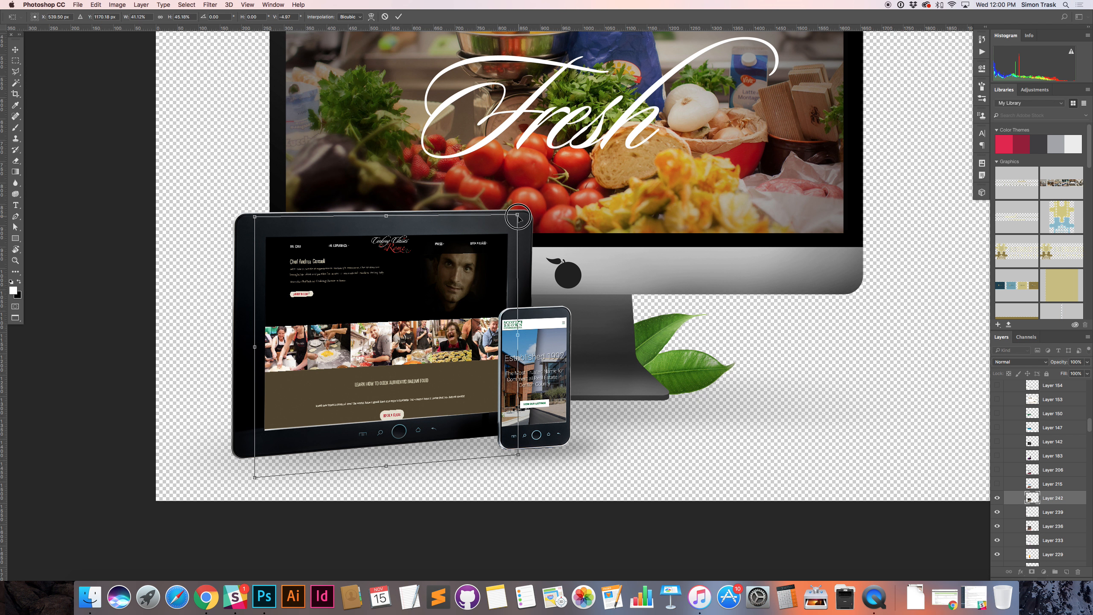
drag(517, 216, 525, 222)
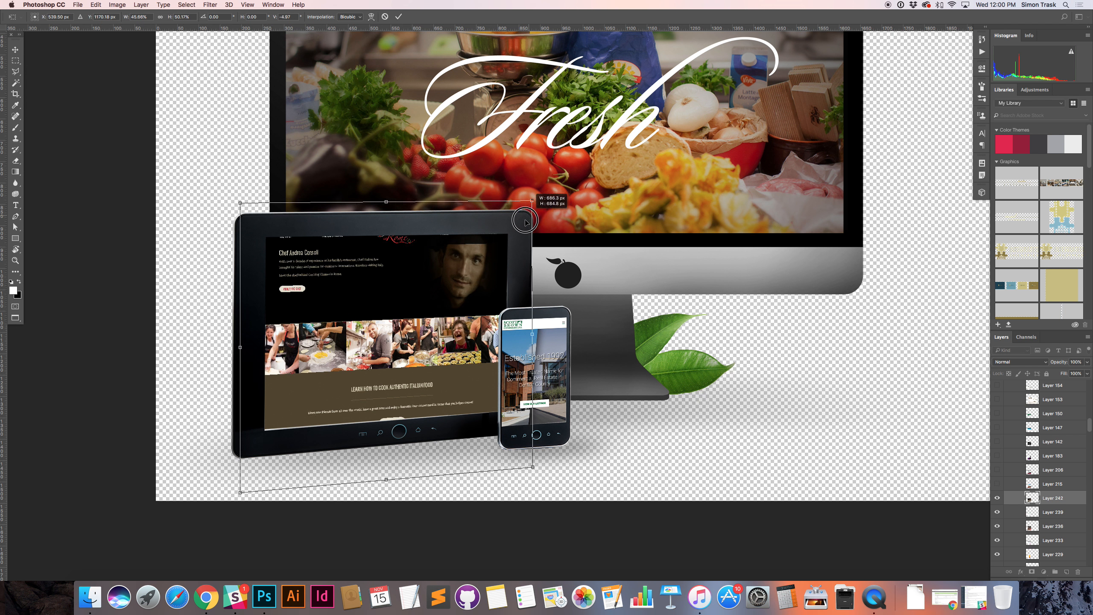
drag(533, 222, 522, 211)
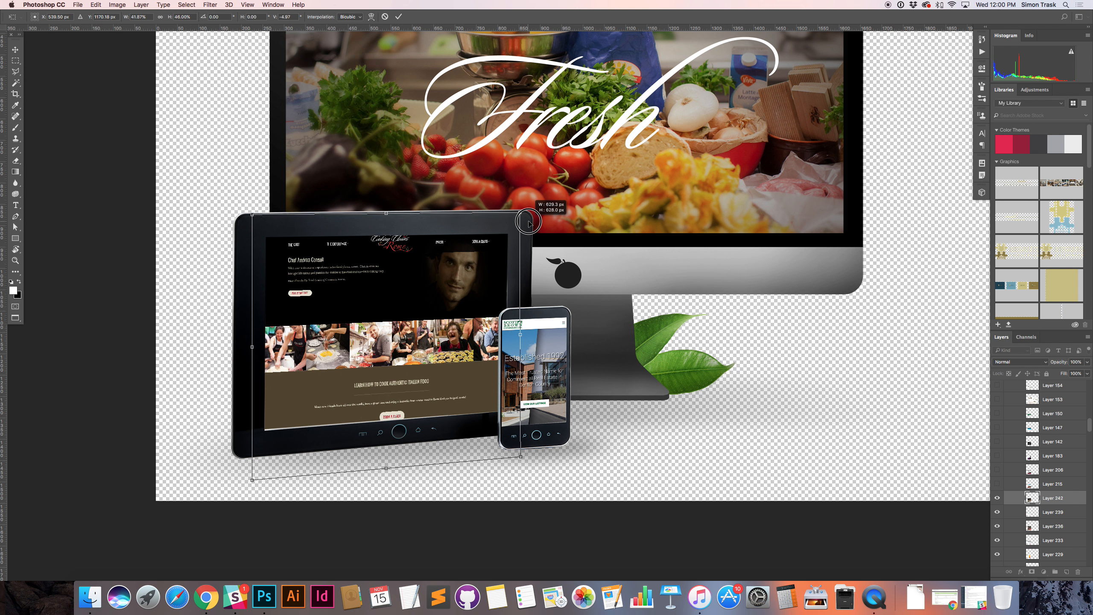
drag(530, 221, 522, 227)
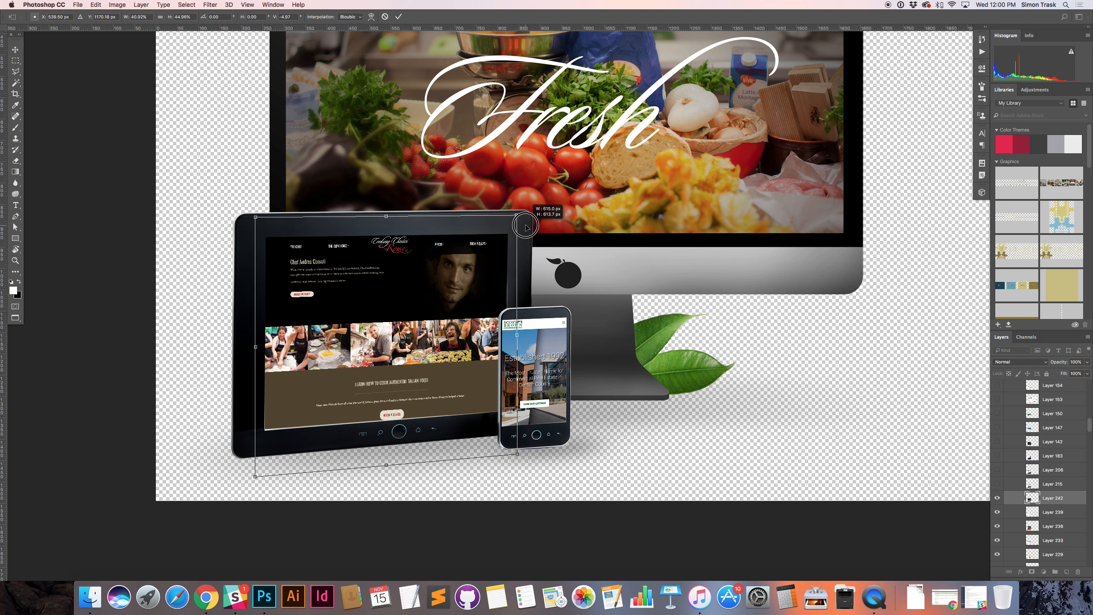
drag(526, 225, 525, 227)
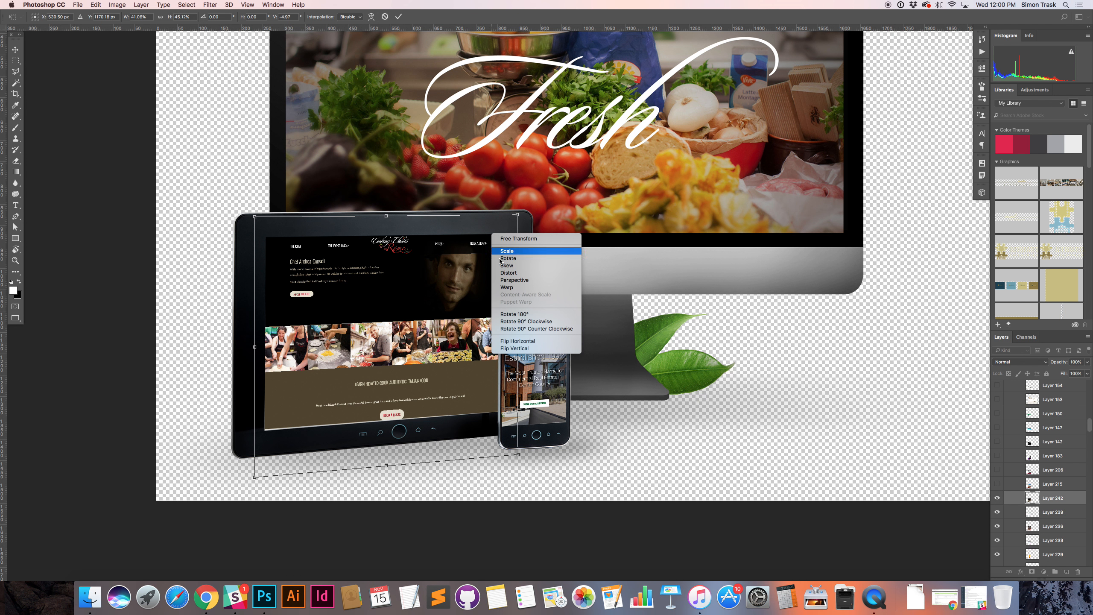
Distort the screenshot so its bottom corners and edge line up with the tablet screen
click(506, 250)
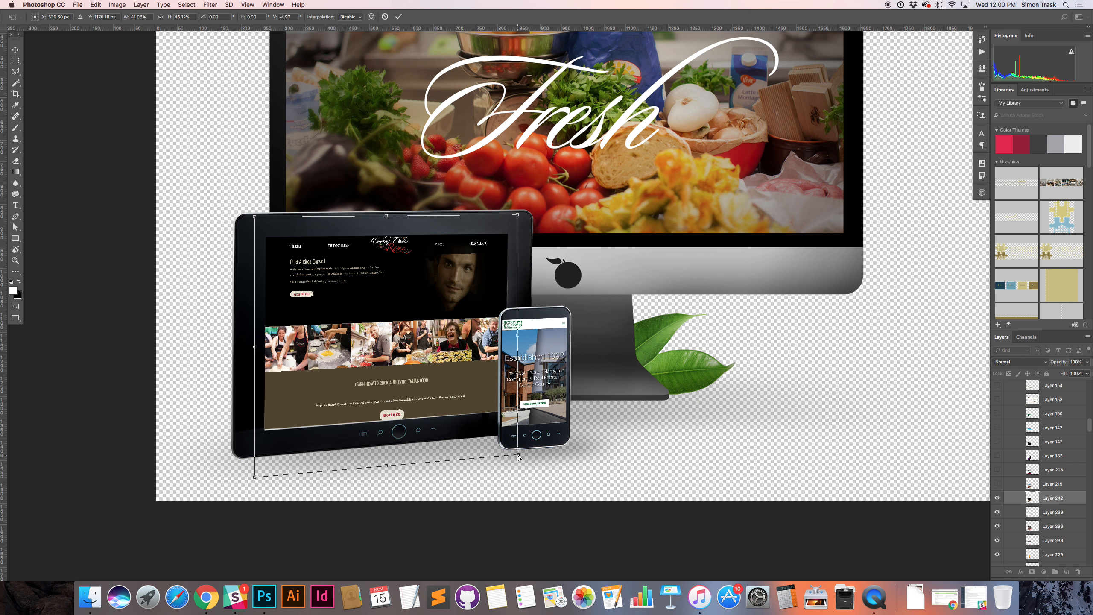
drag(519, 456, 515, 453)
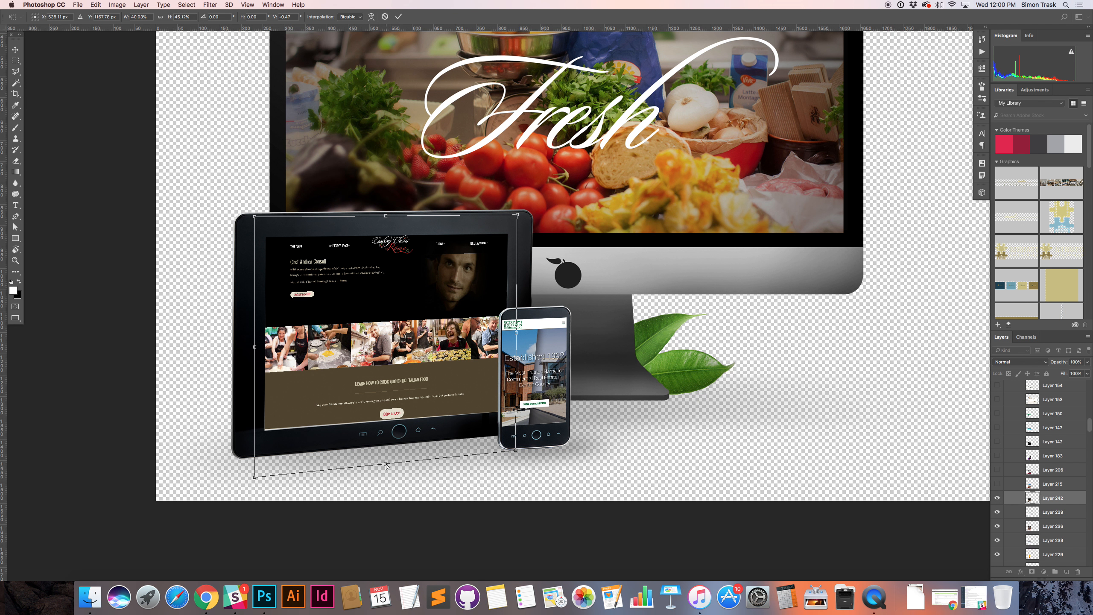
drag(387, 466, 385, 463)
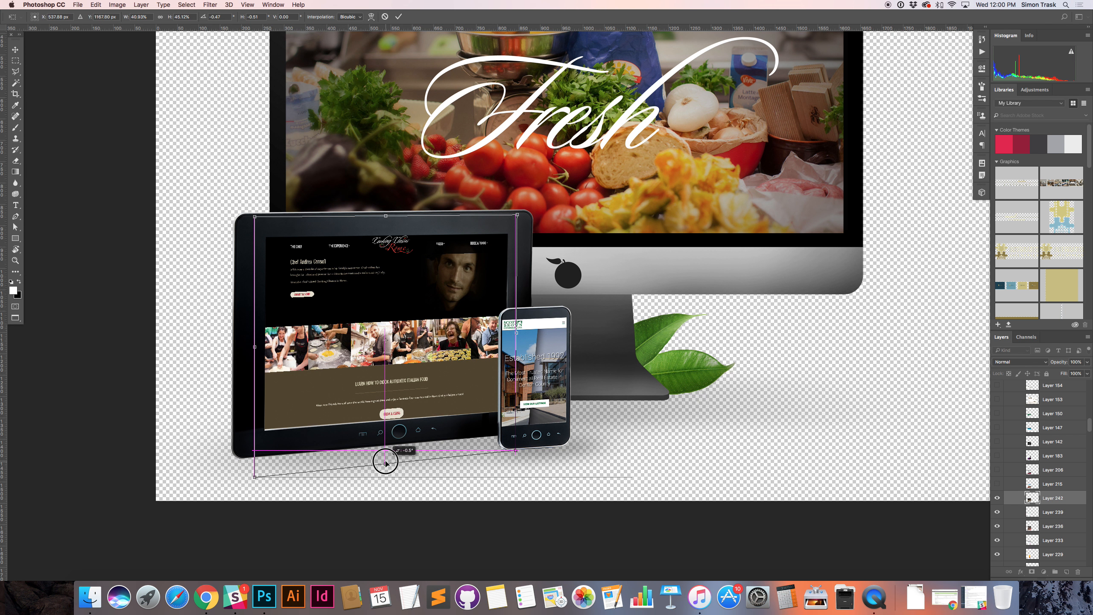
drag(385, 462, 386, 463)
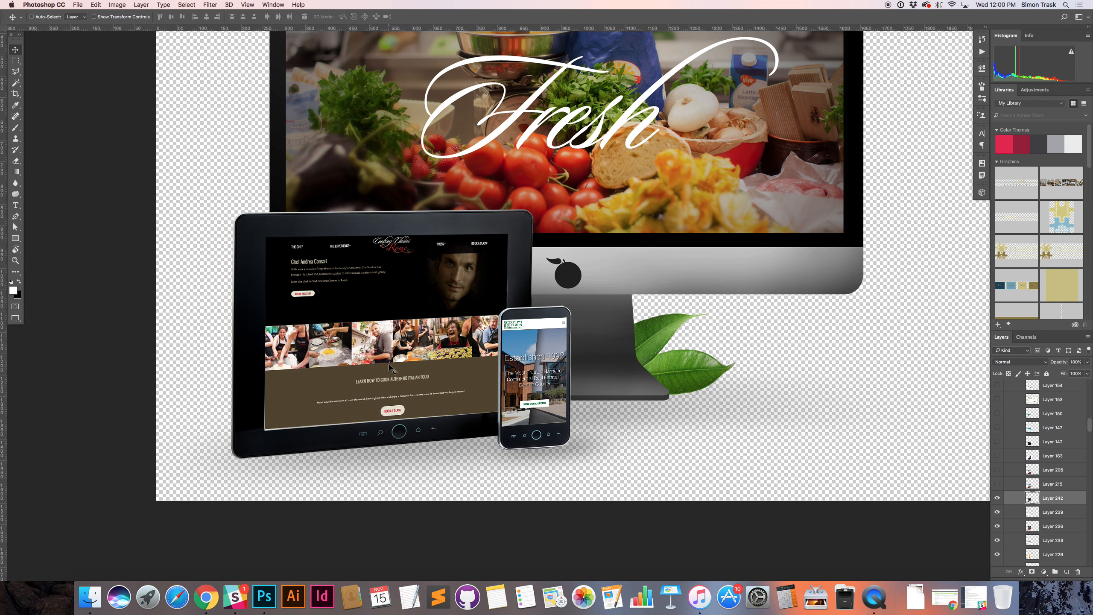
mouse_move(412, 236)
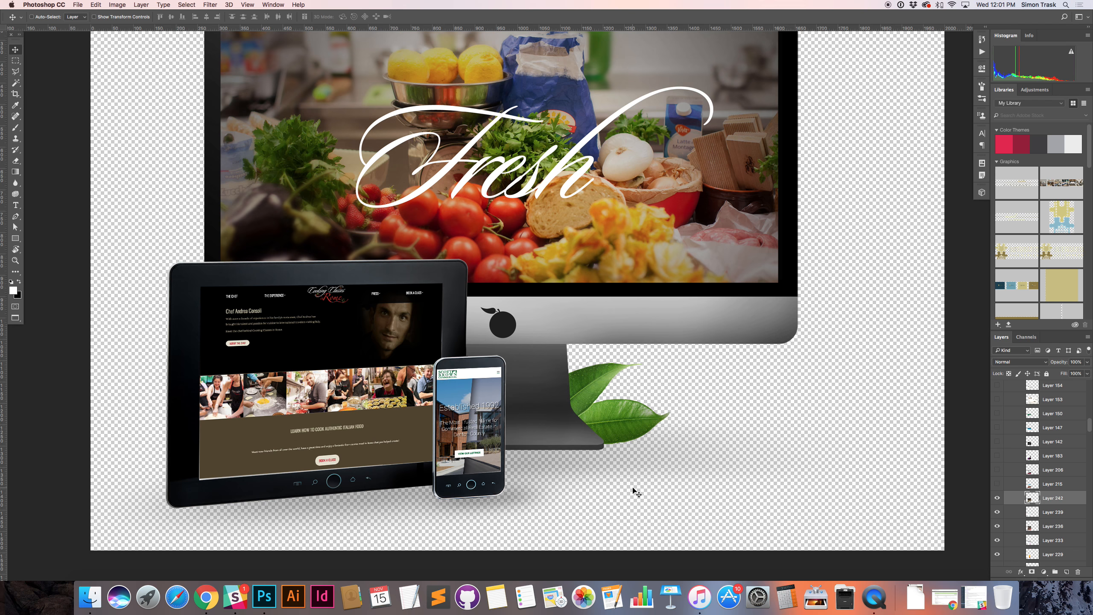
mouse_move(417, 483)
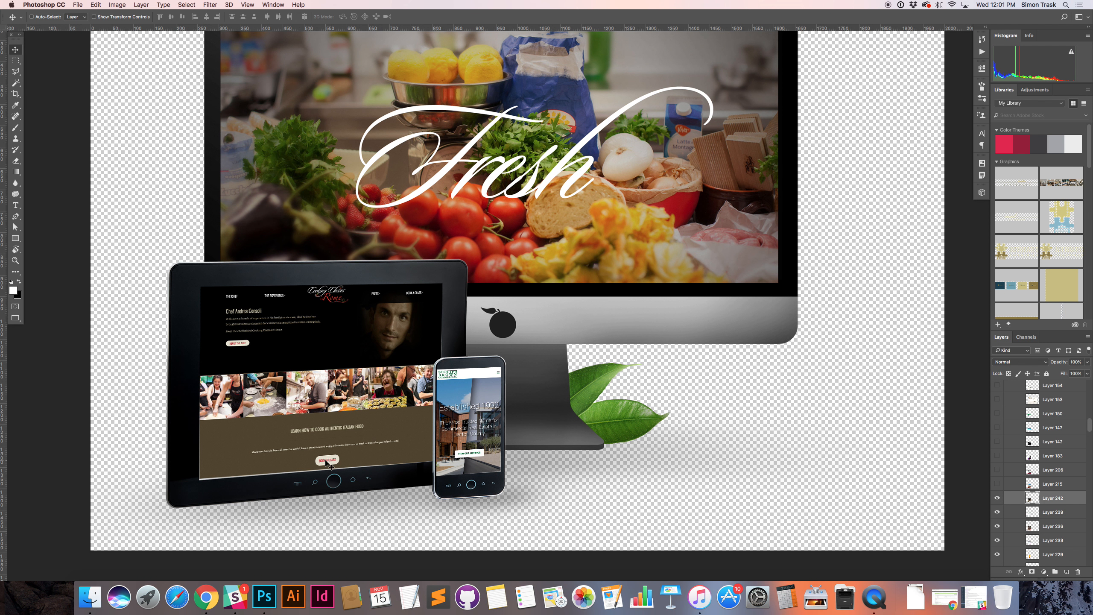
mouse_move(364, 487)
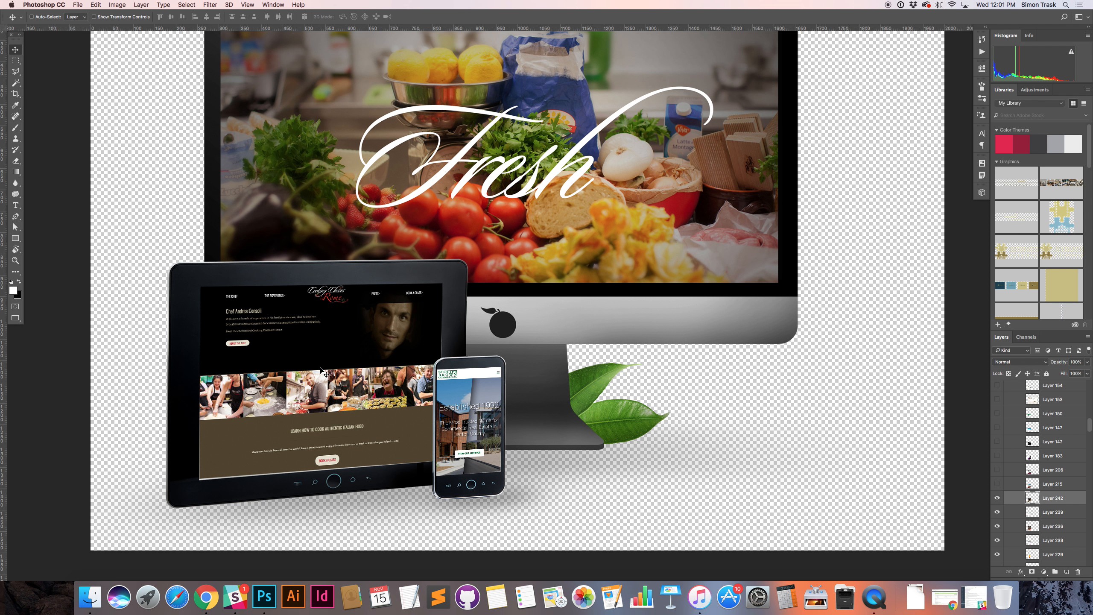
key(cmd+tab)
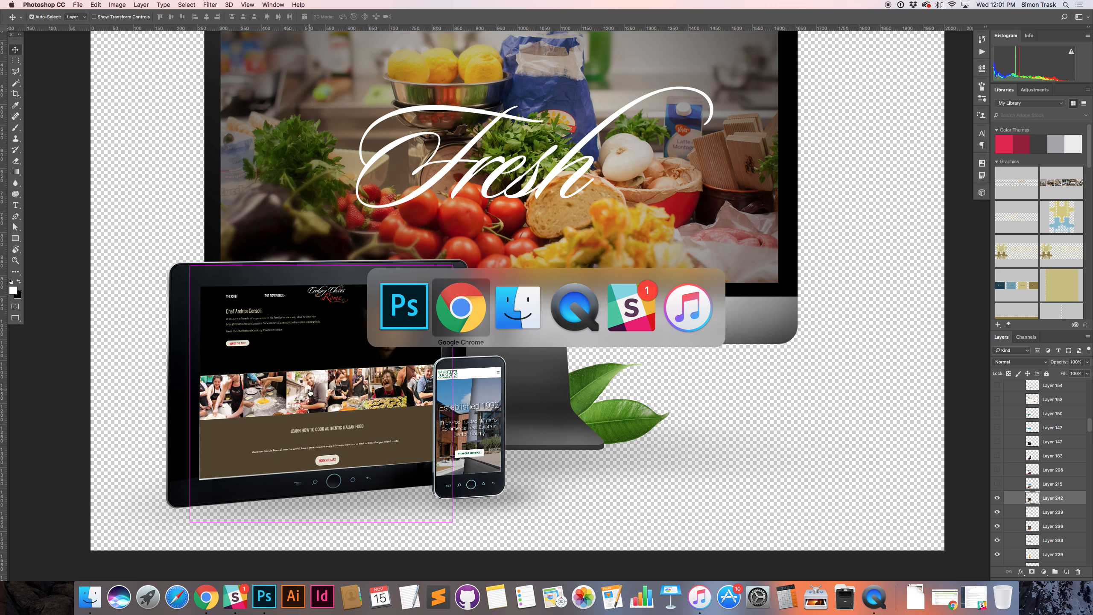
Open The Chef page in Chrome and scroll down to its photo gallery
click(461, 306)
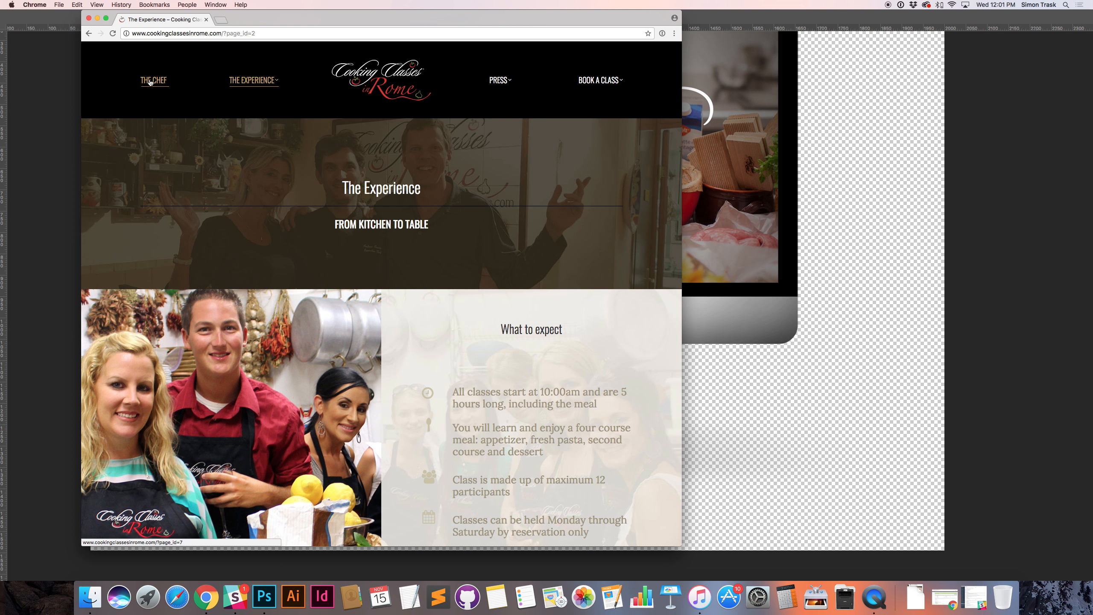
click(153, 80)
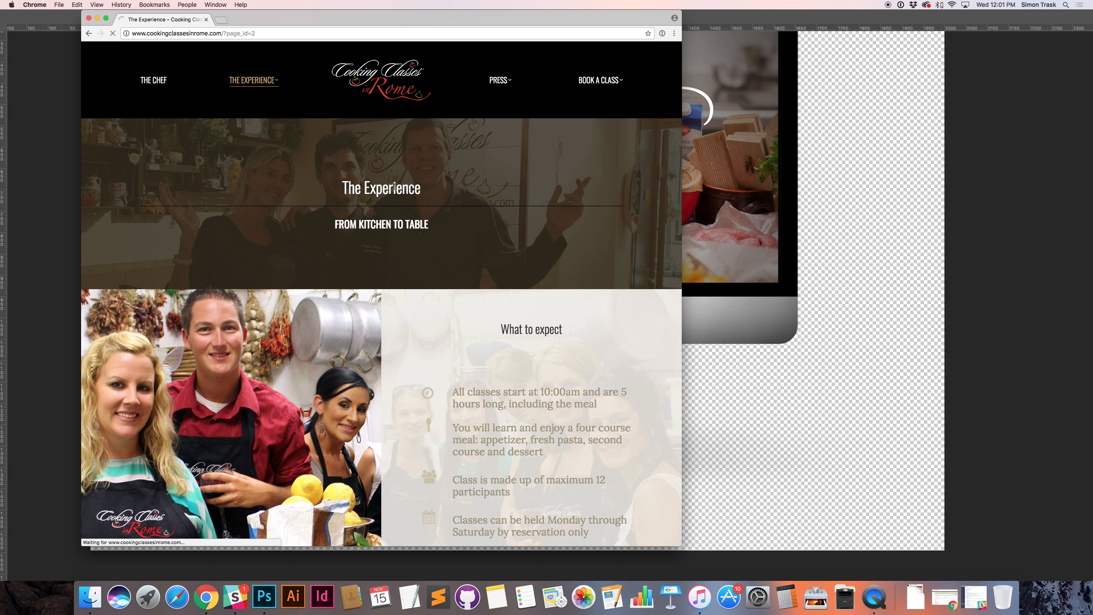
click(152, 81)
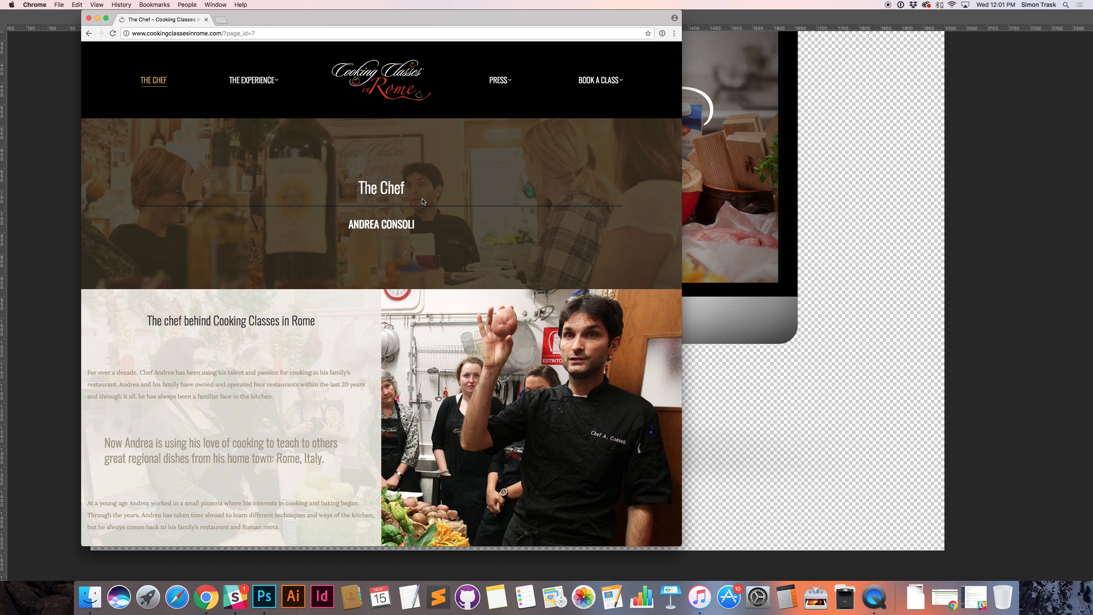
scroll(down, 3)
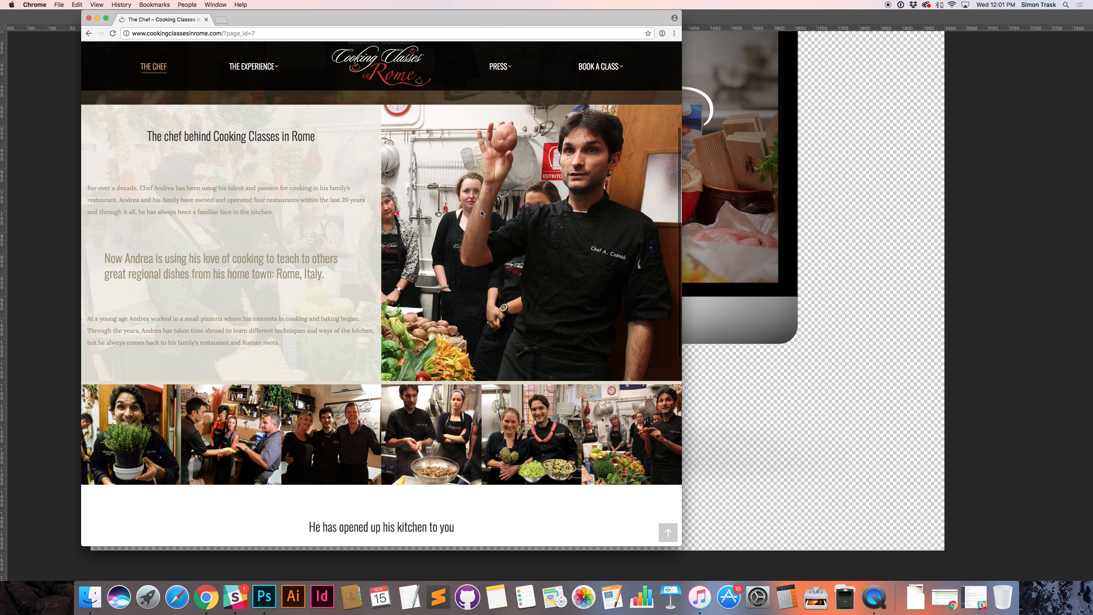
scroll(down, 3)
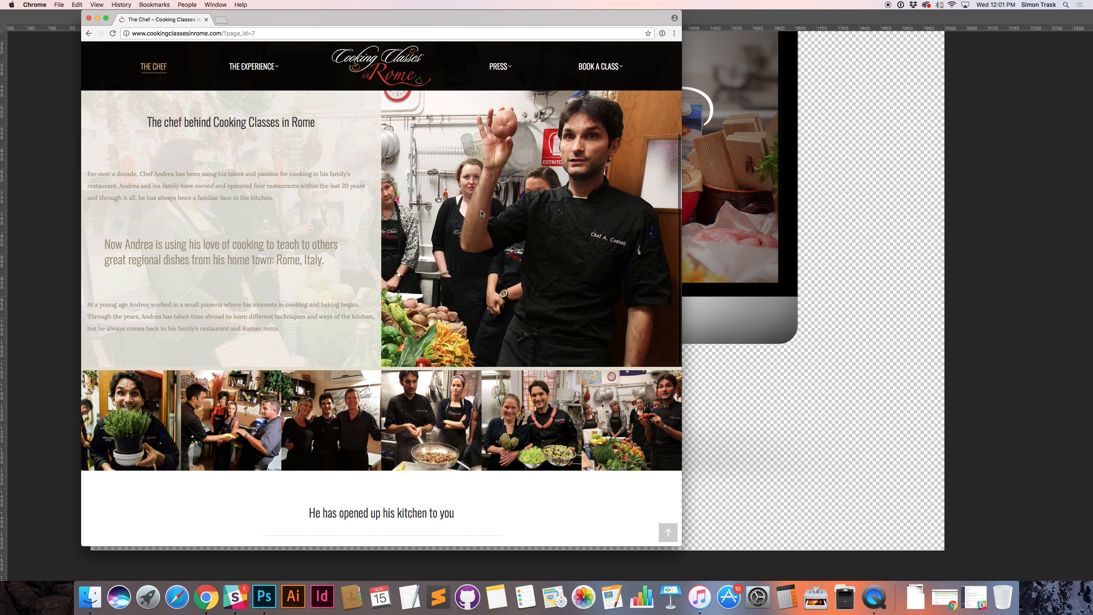
scroll(down, 3)
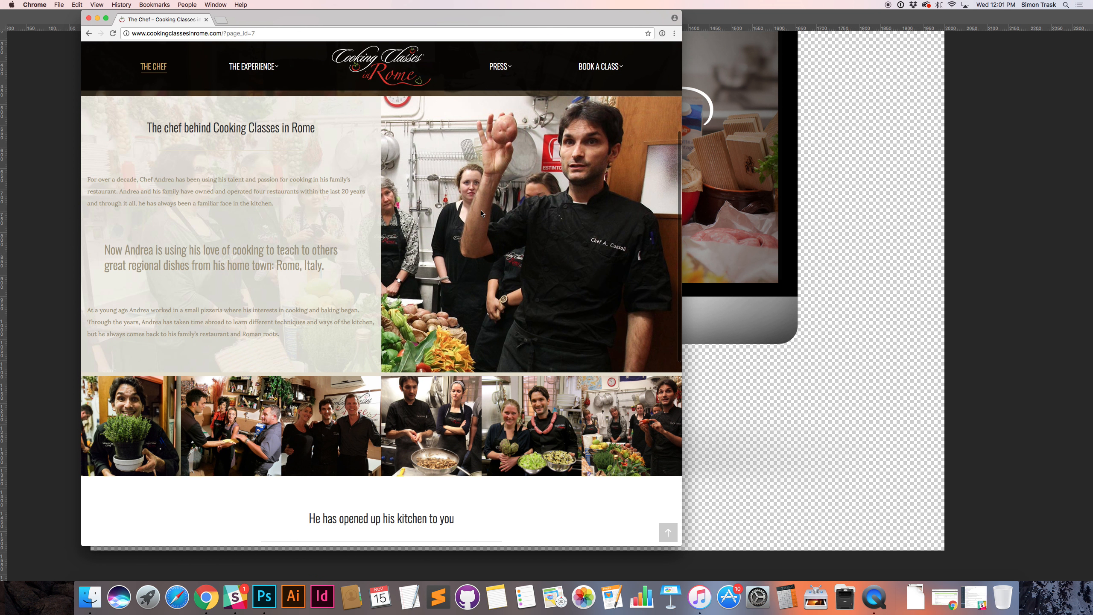
scroll(down, 3)
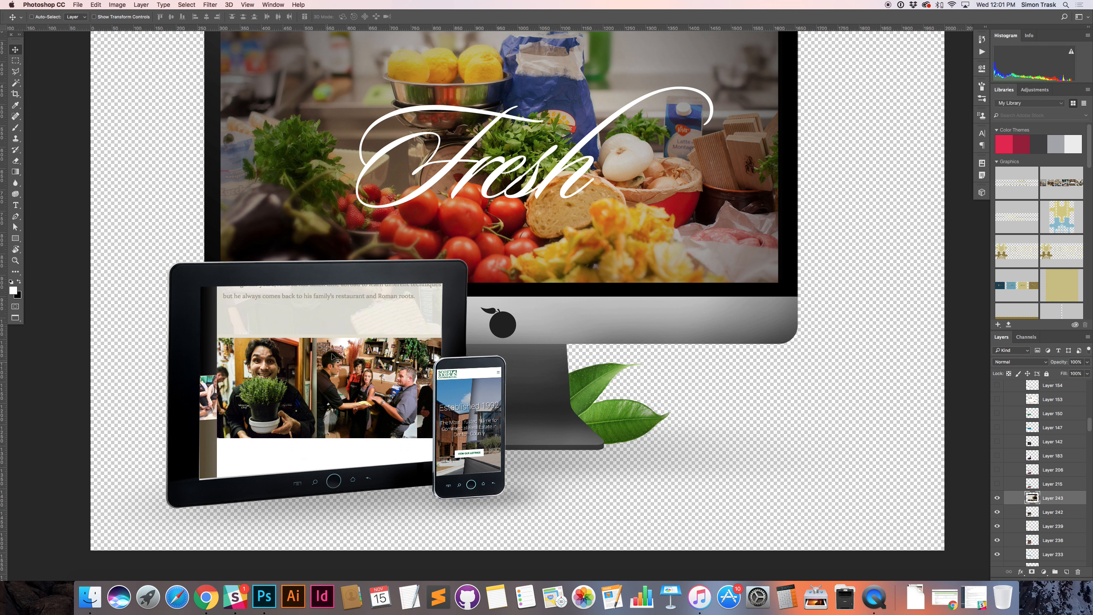
Distort the pasted chef page screenshot so its corners line up with the tablet's screen
key(cmd+t)
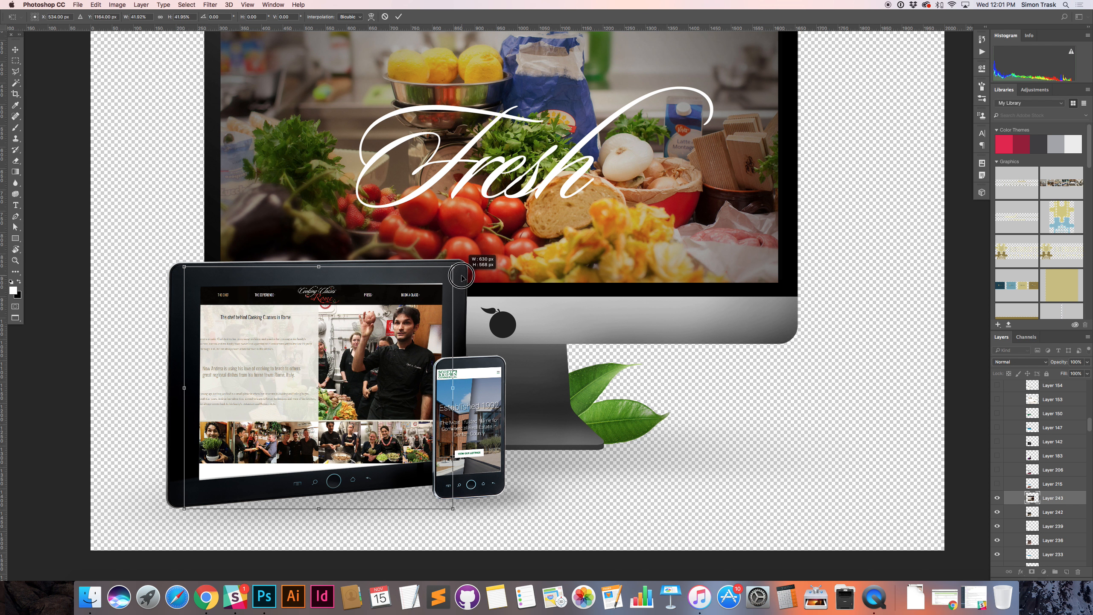
right_click(453, 292)
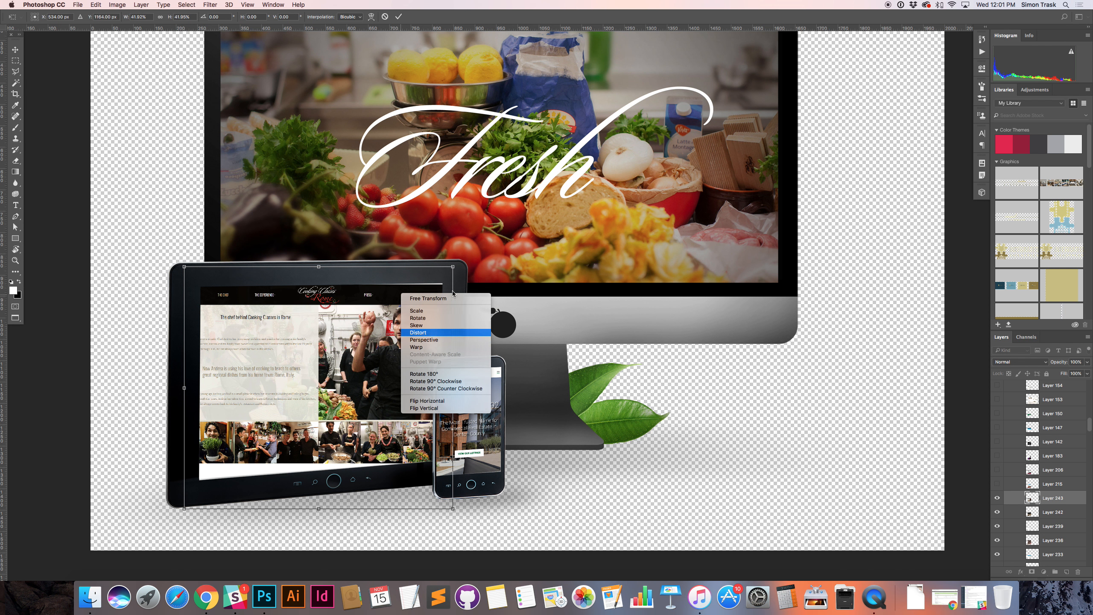
click(417, 333)
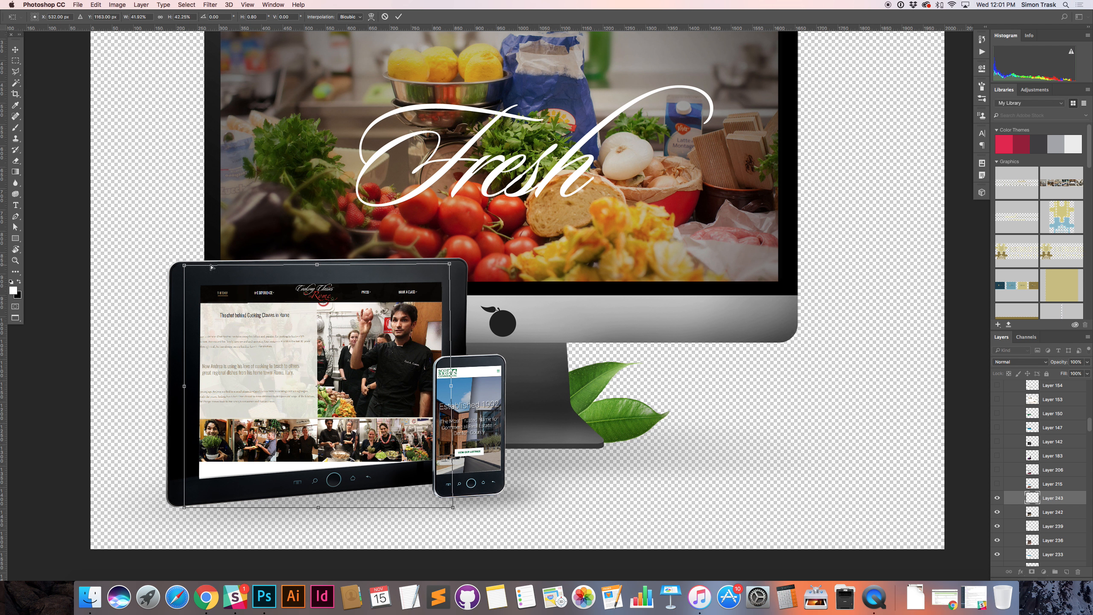
drag(185, 270, 183, 272)
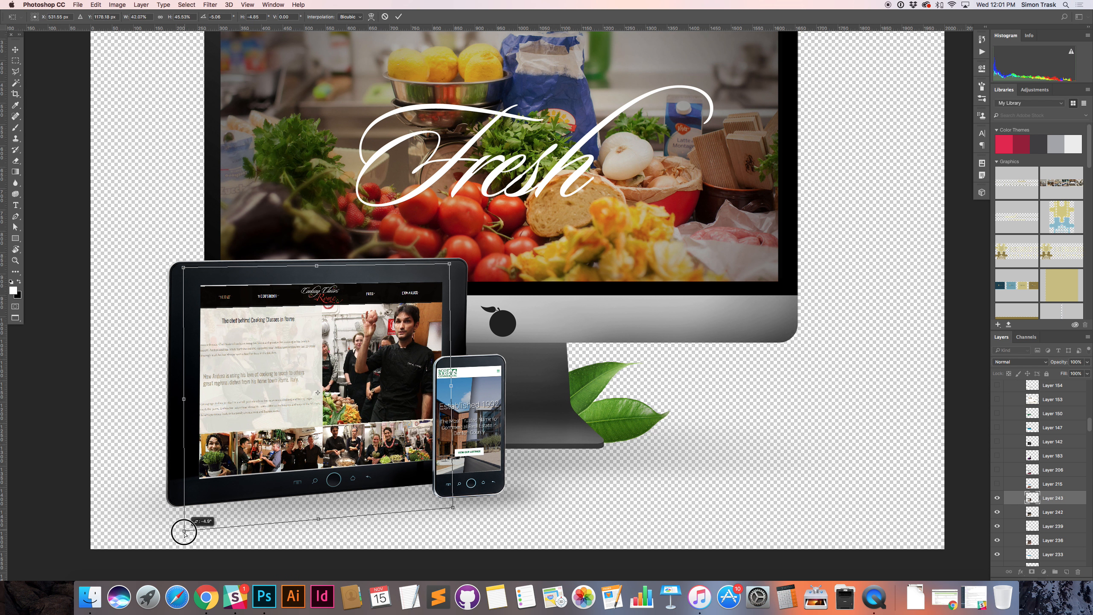
drag(185, 531, 190, 529)
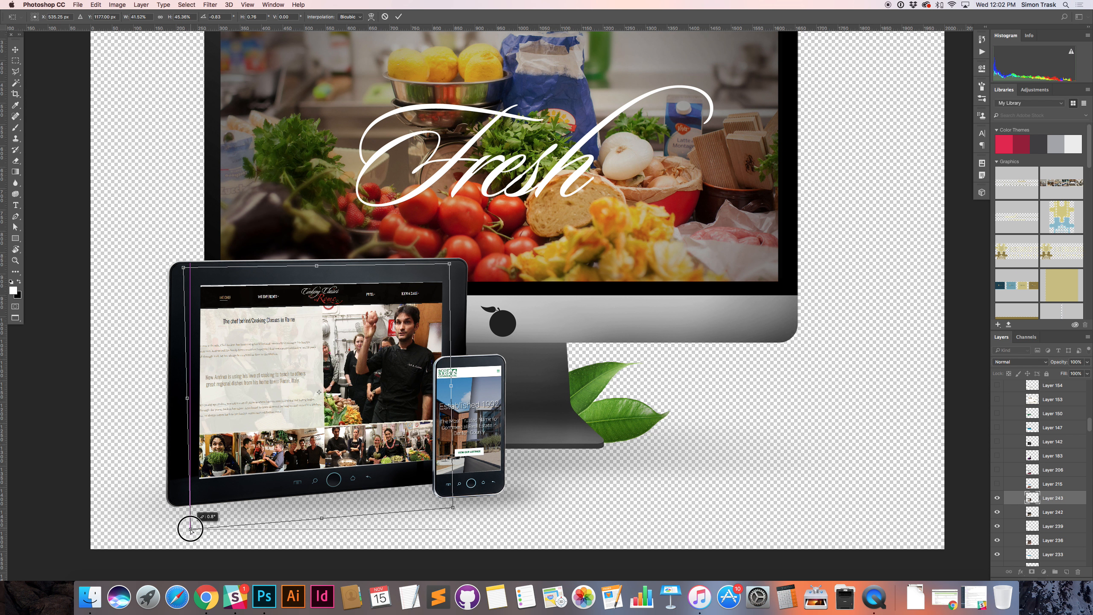
drag(192, 528, 194, 530)
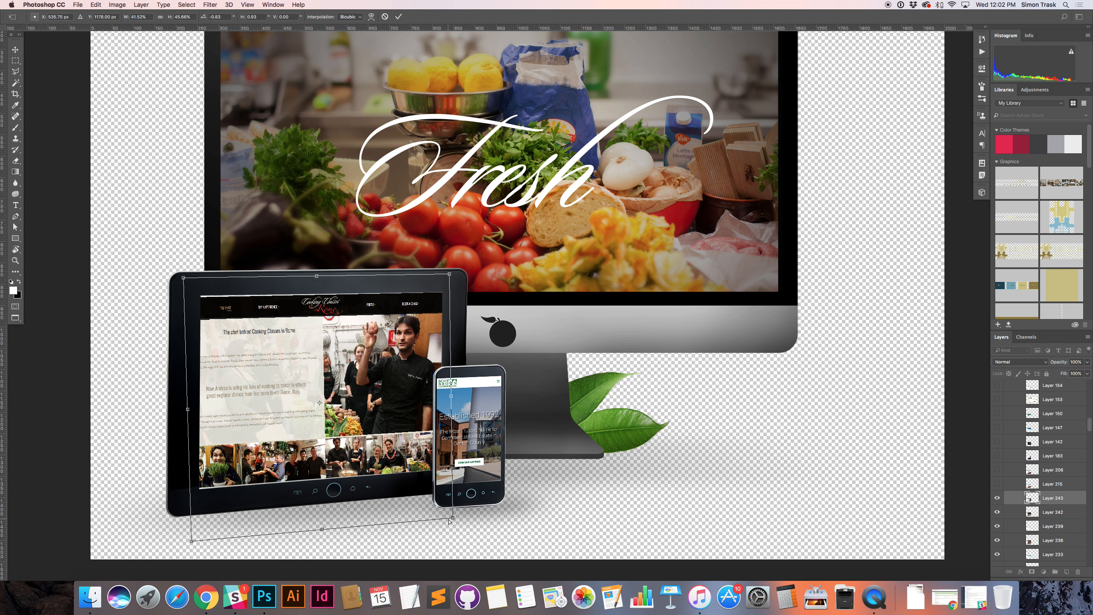
mouse_move(264, 540)
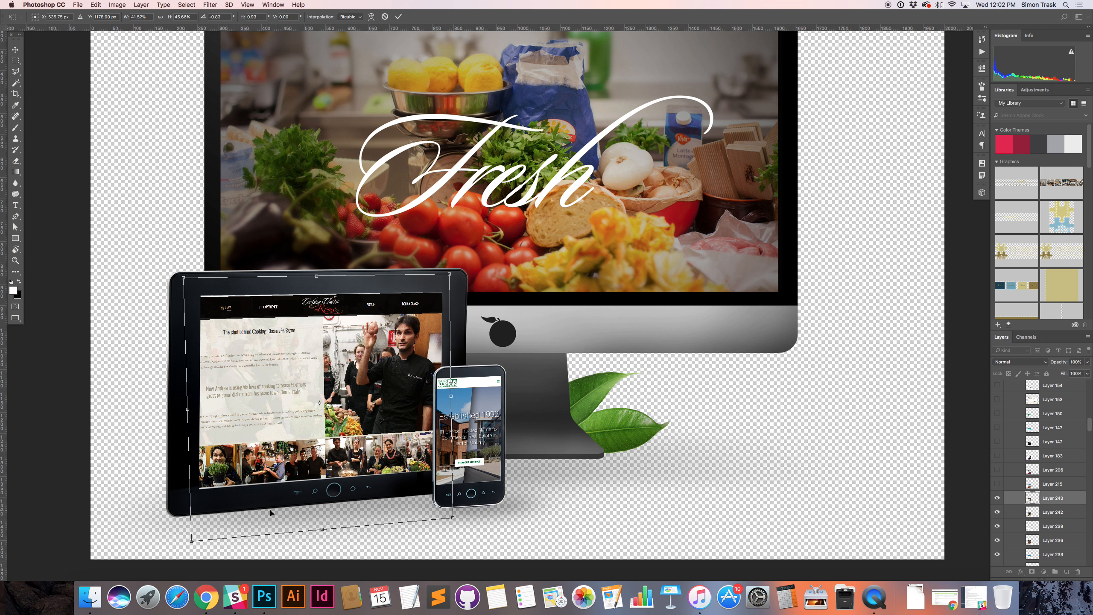
mouse_move(254, 445)
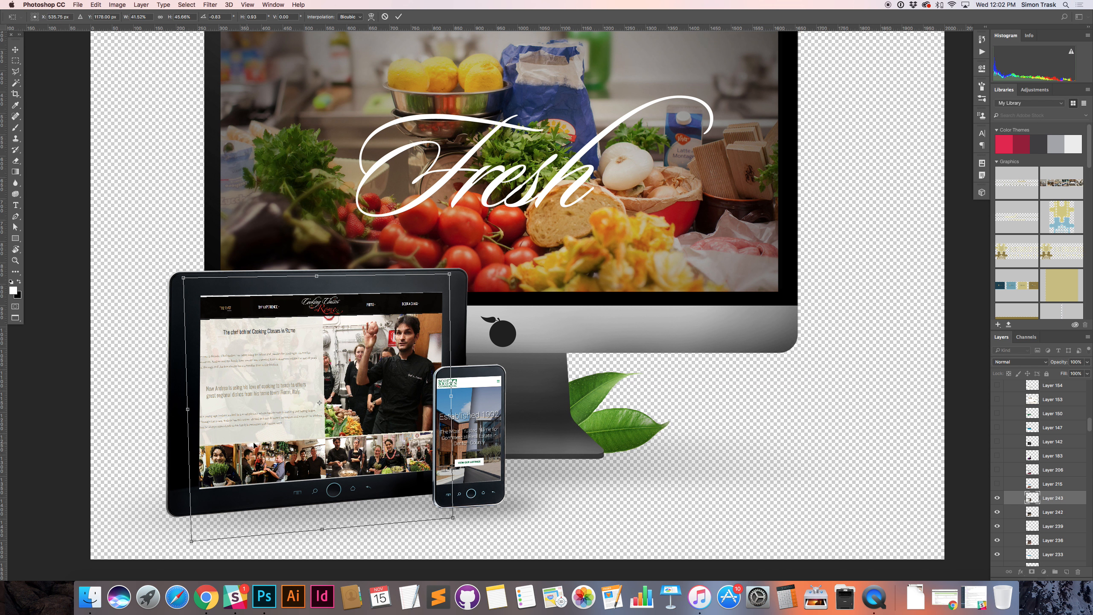
mouse_move(420, 294)
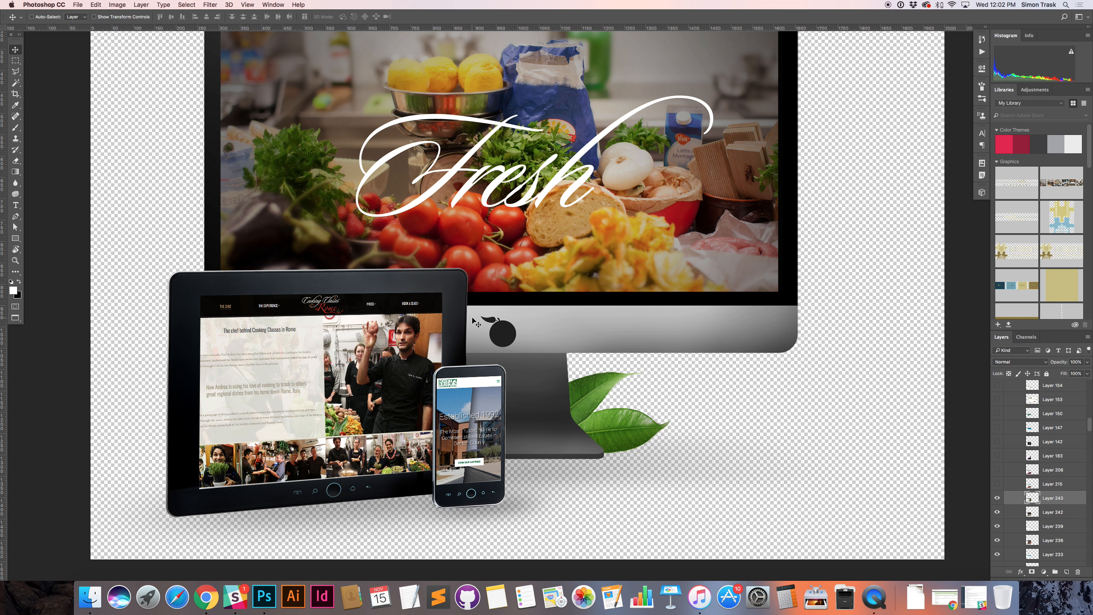
mouse_move(315, 358)
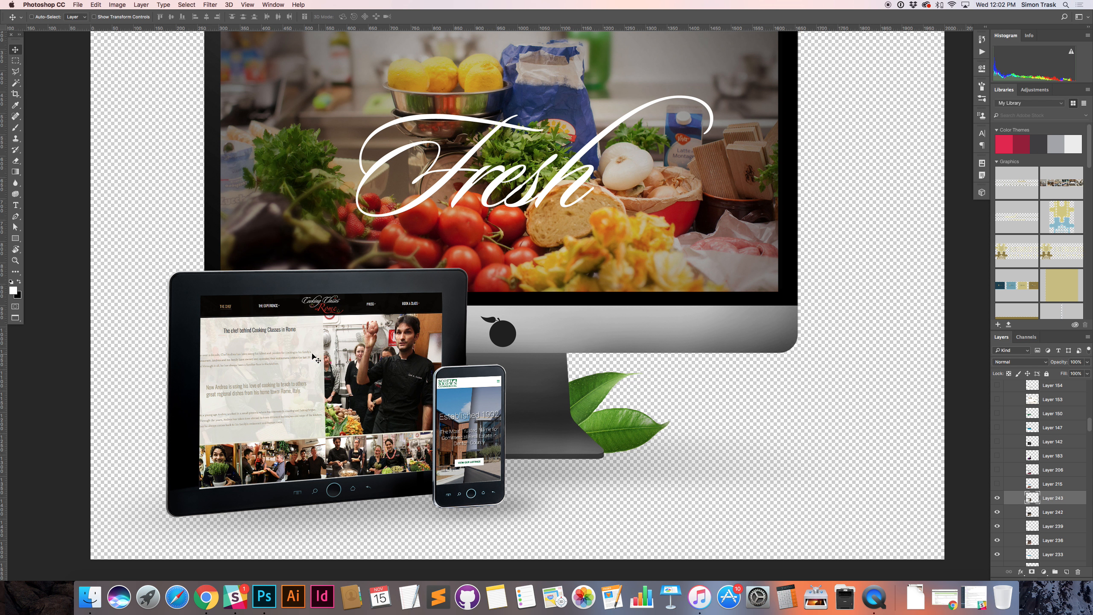
mouse_move(339, 418)
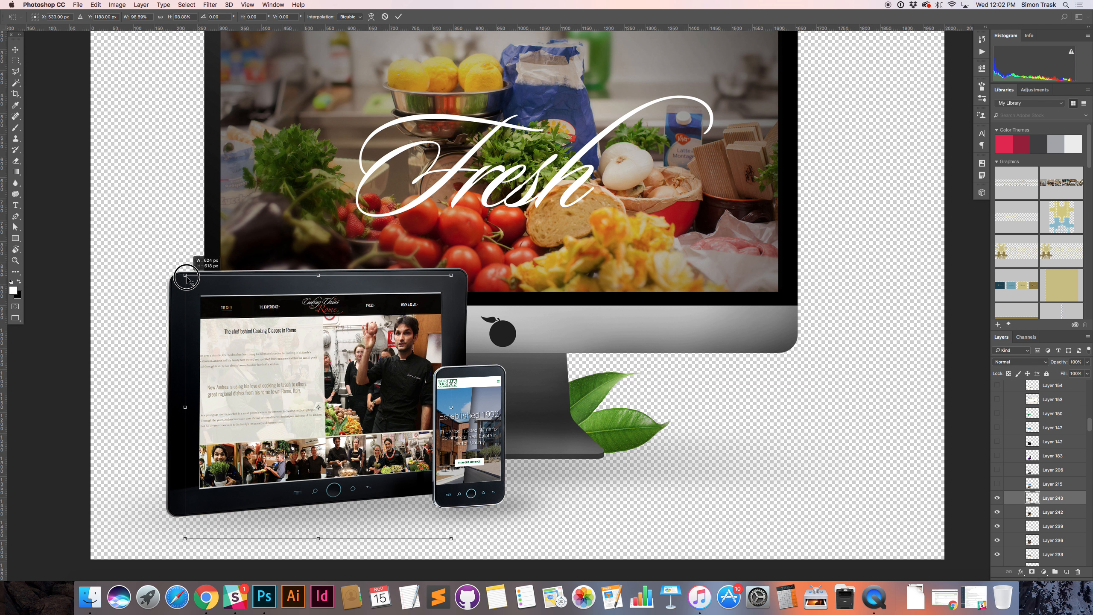
drag(186, 278, 184, 280)
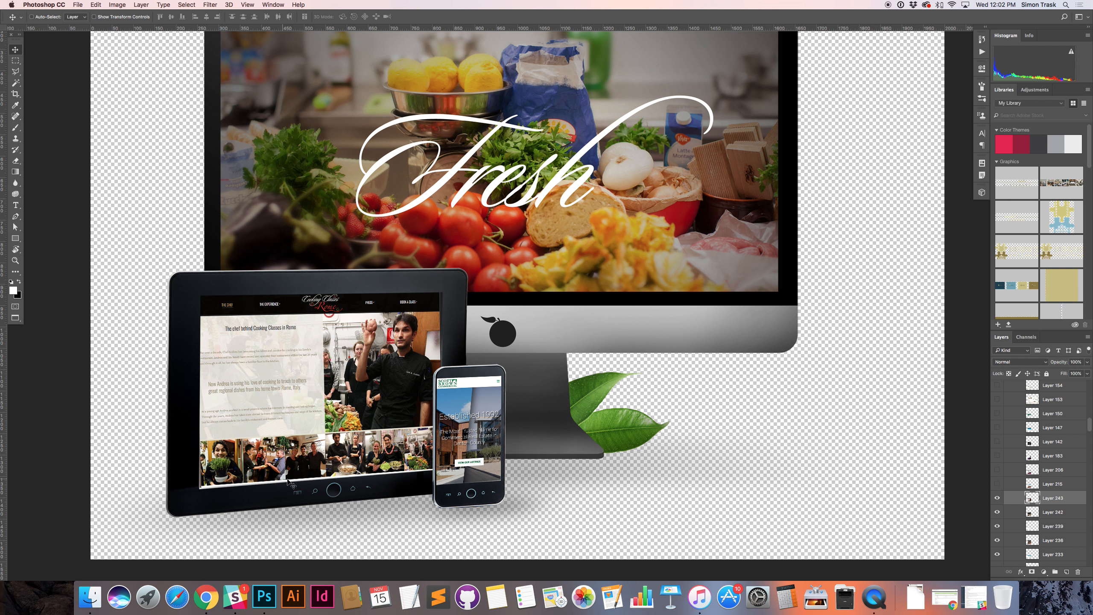
mouse_move(311, 462)
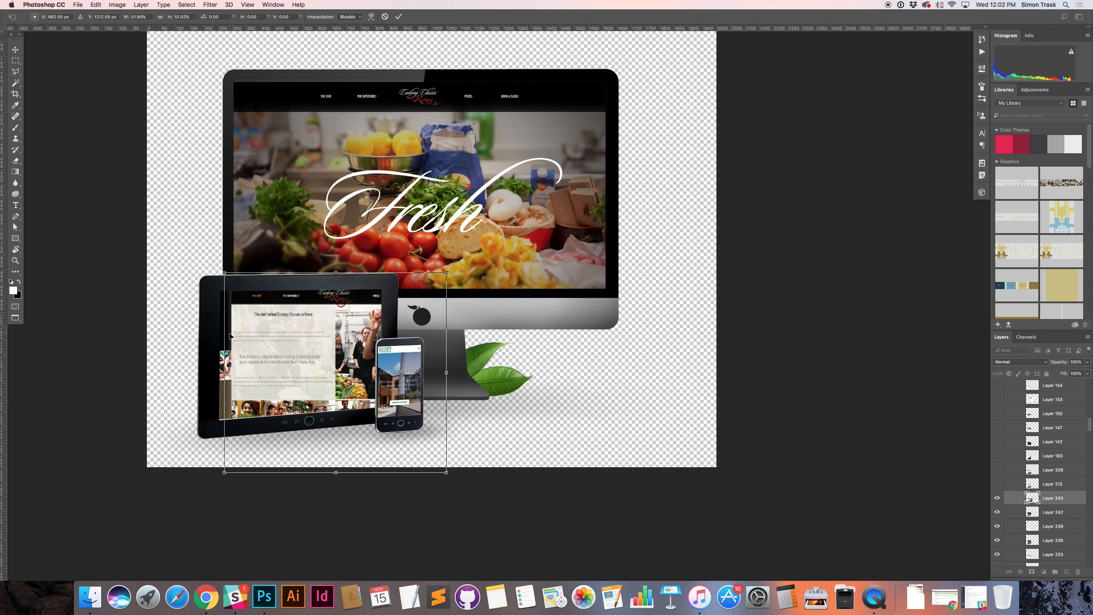
mouse_move(237, 338)
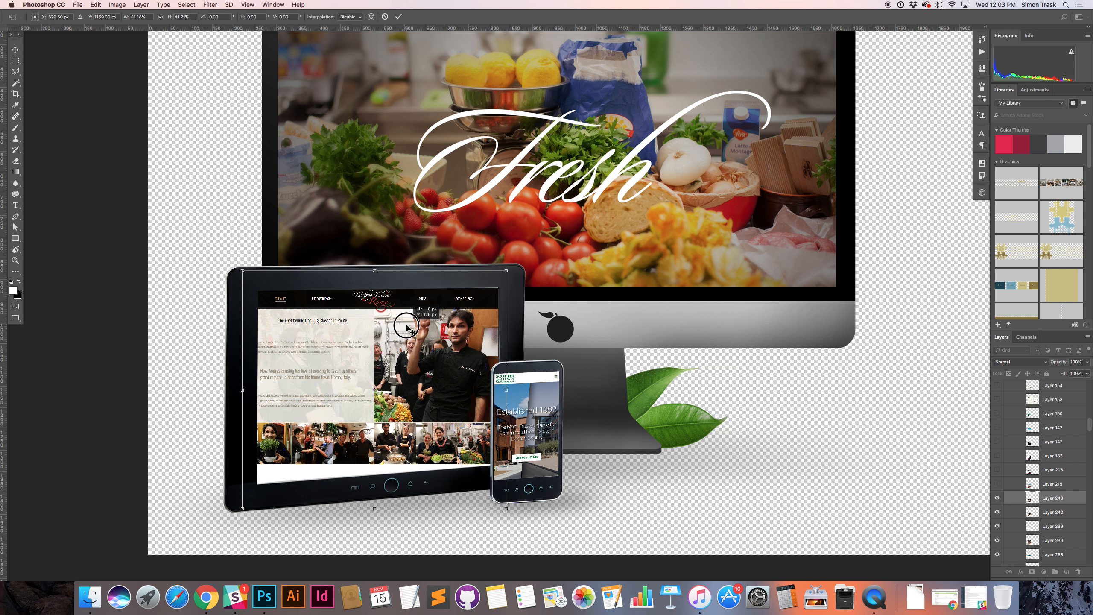
Rotate and stretch the screenshot to match the tablet's tilt and cover its screen
right_click(408, 327)
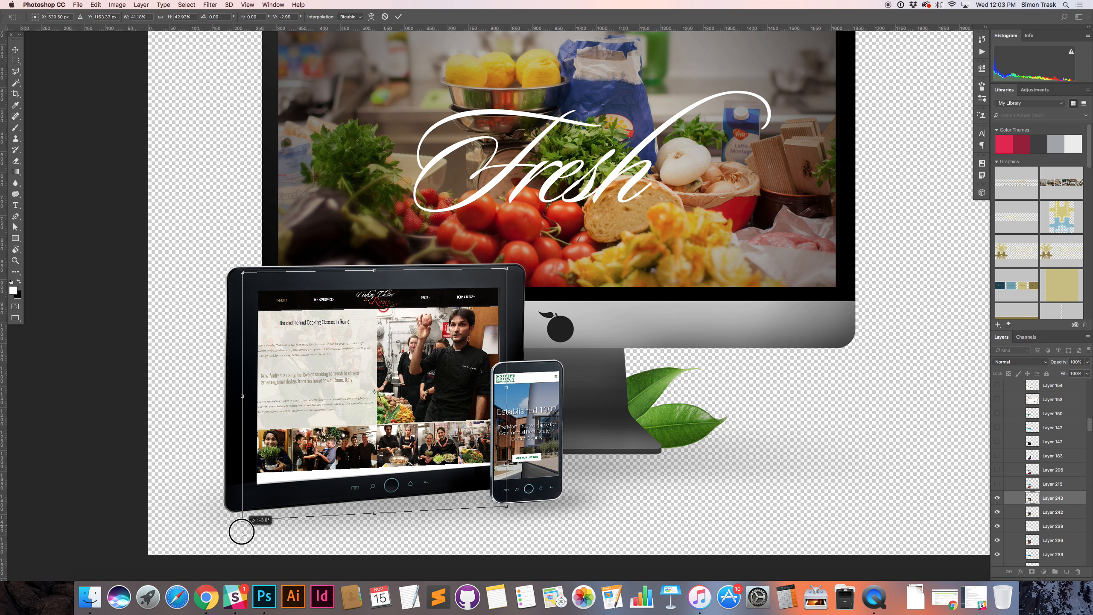
drag(242, 531, 242, 530)
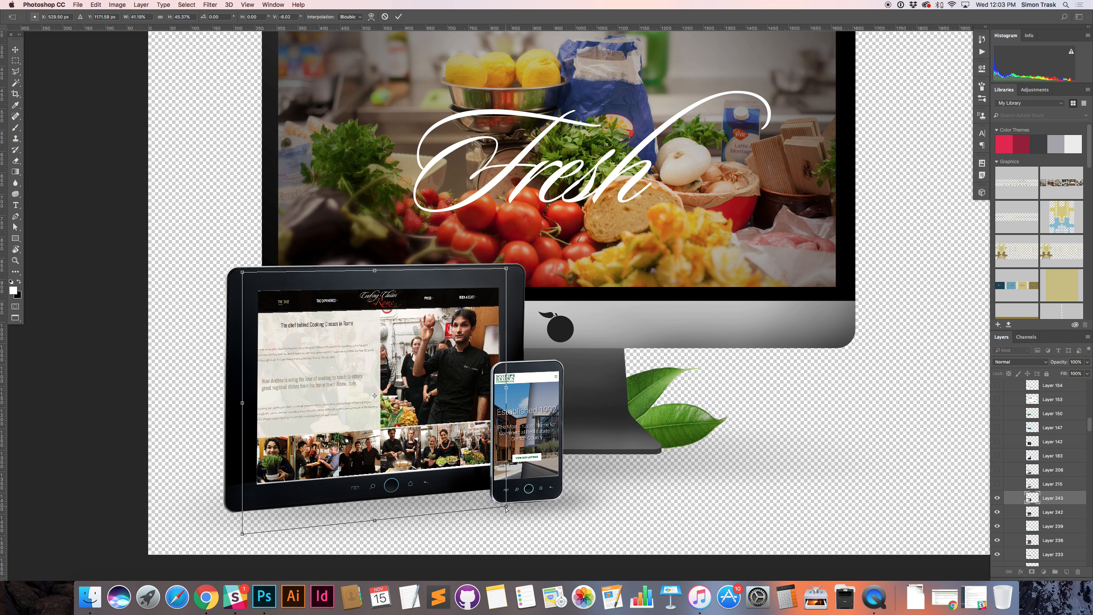
drag(508, 508, 505, 509)
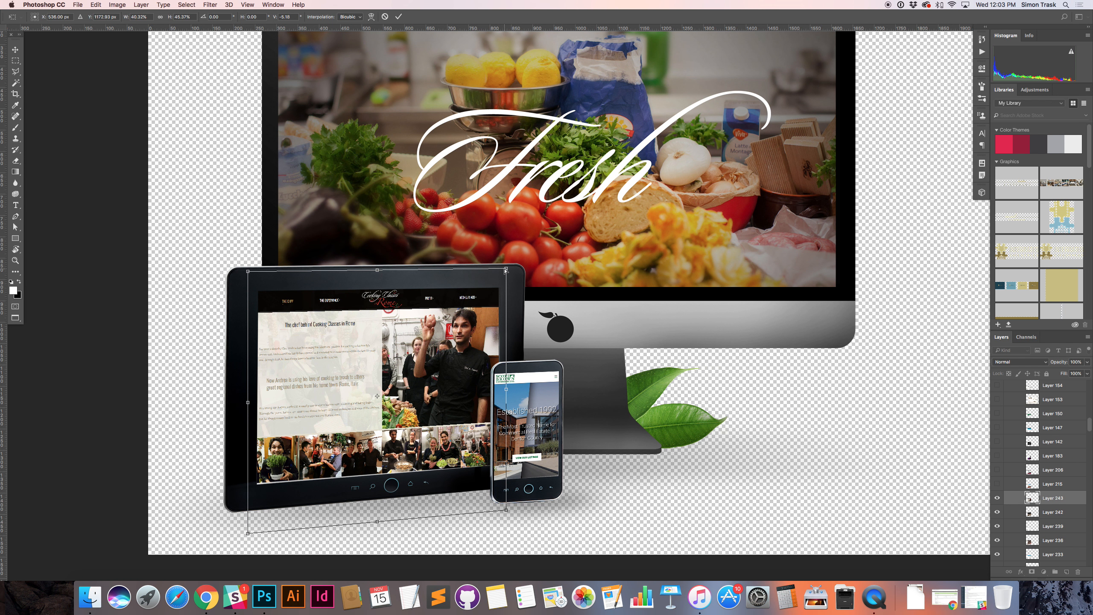
drag(505, 266, 503, 268)
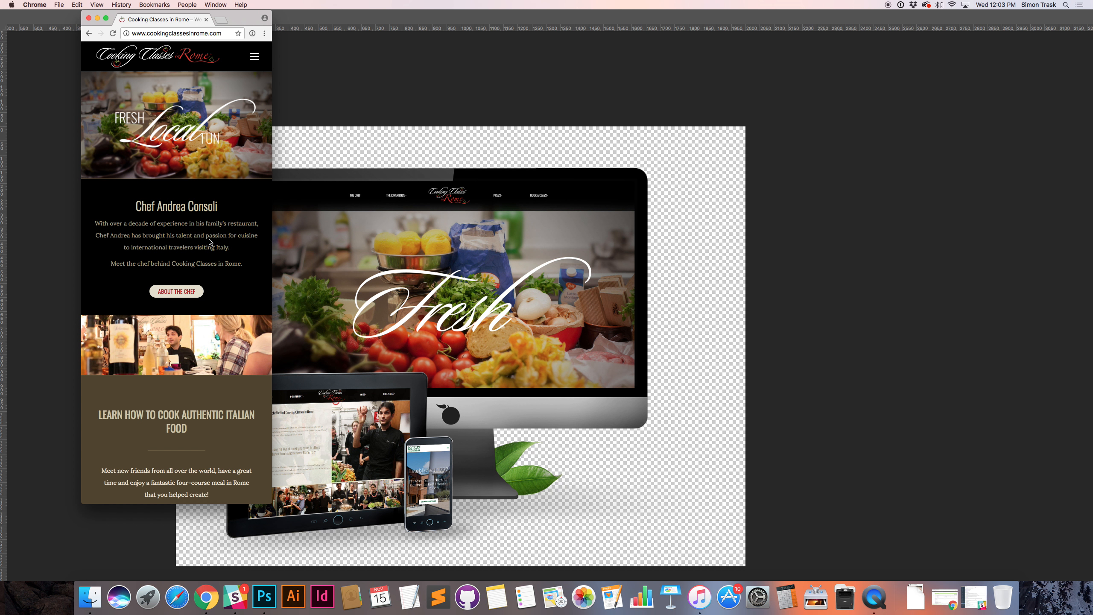
mouse_move(258, 187)
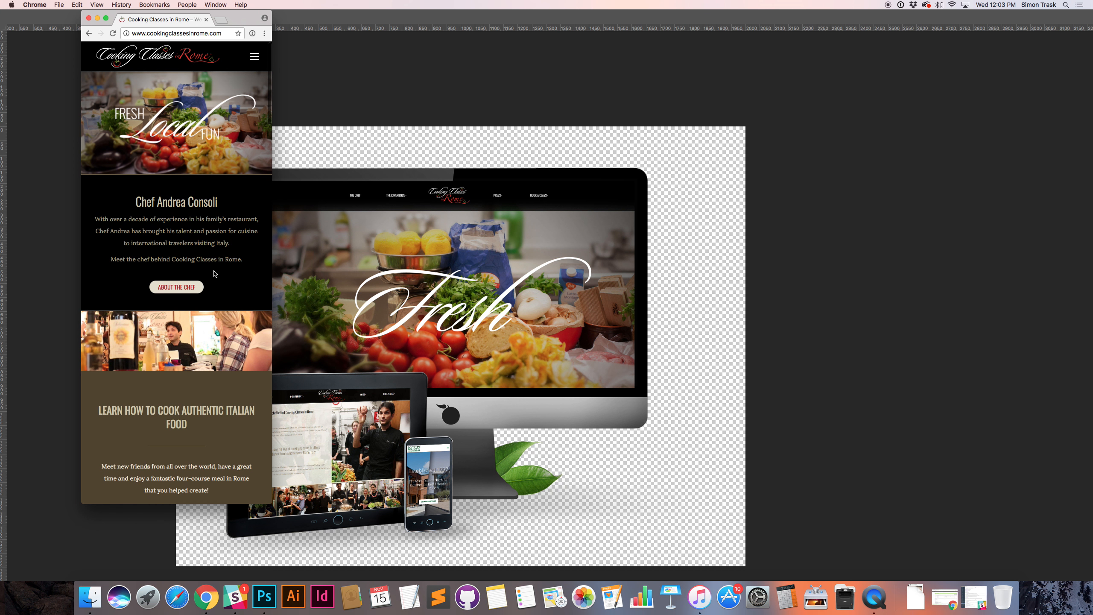
Scroll the narrow mobile layout of cookingclassesinrome.com and return to the Photoshop mockup
scroll(down, 3)
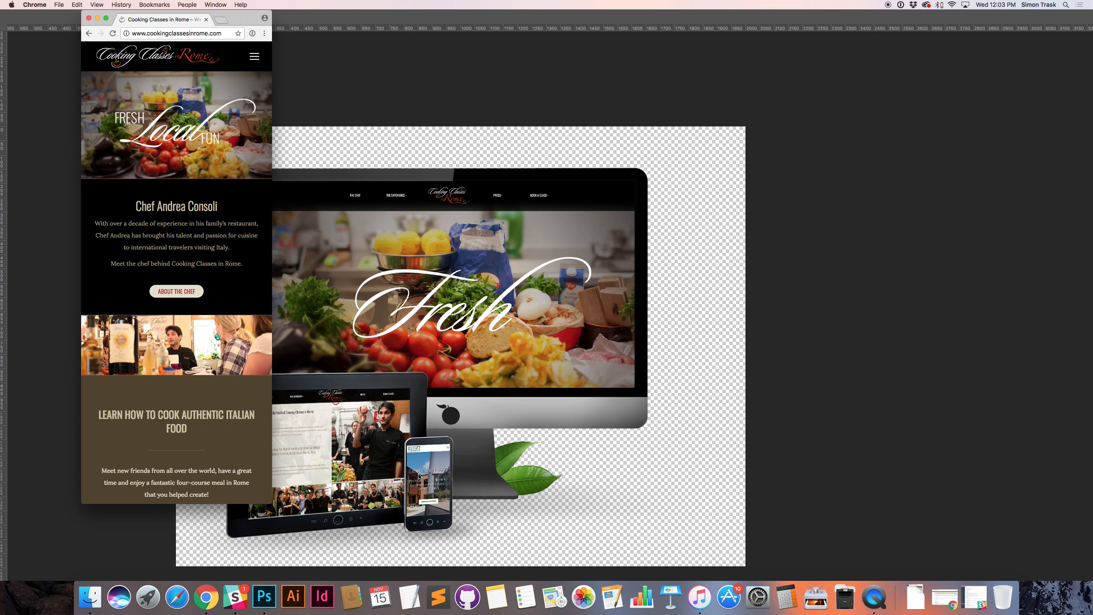
click(263, 598)
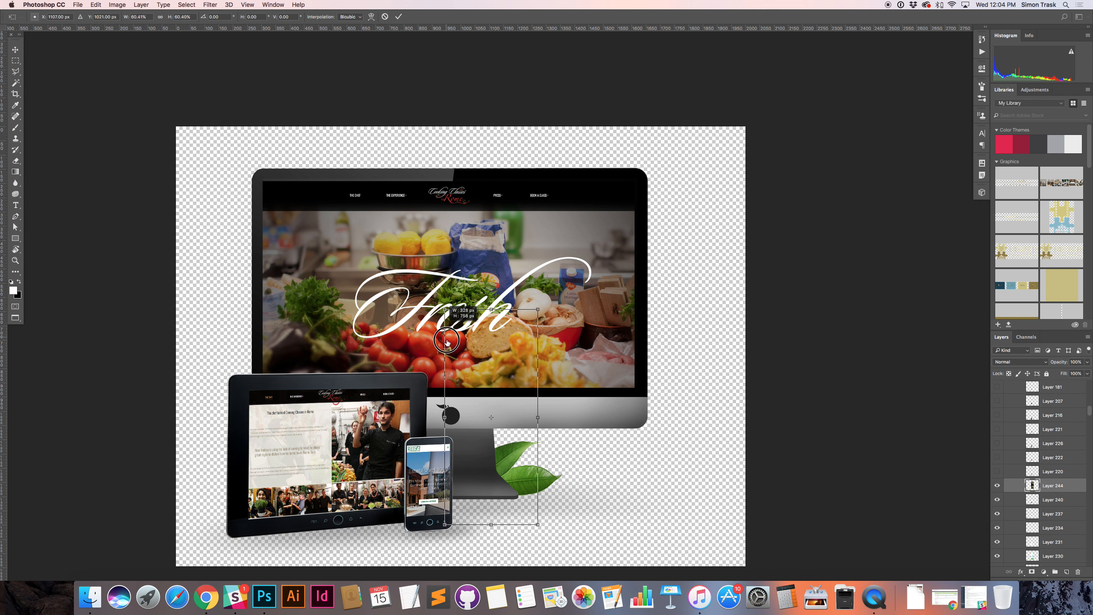
Move the mobile screenshot onto the phone and shrink it to the phone screen's width
drag(445, 341, 424, 484)
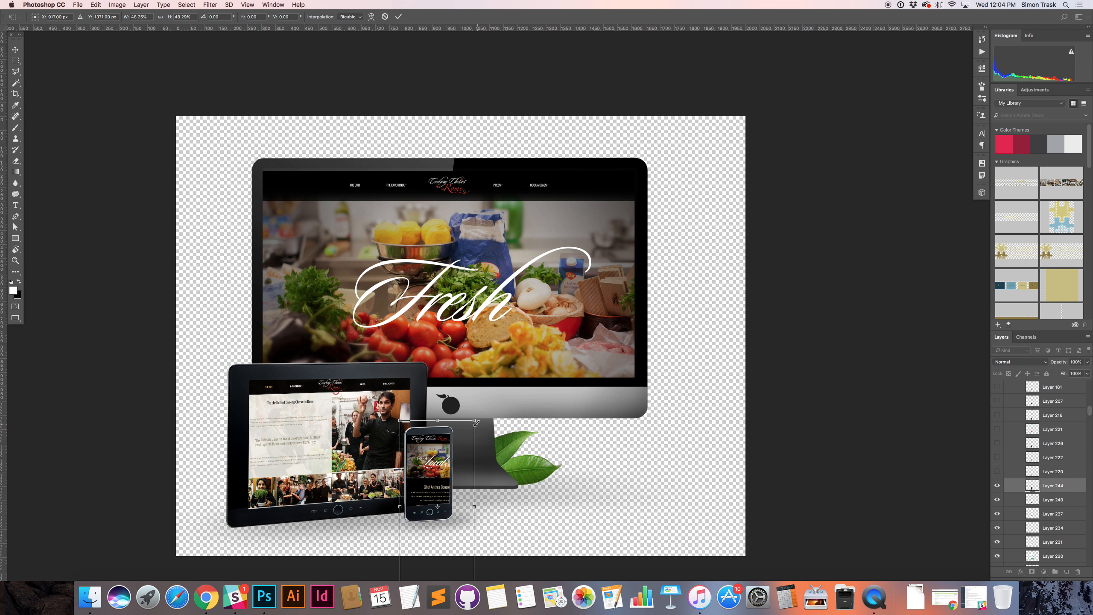
drag(473, 421, 453, 458)
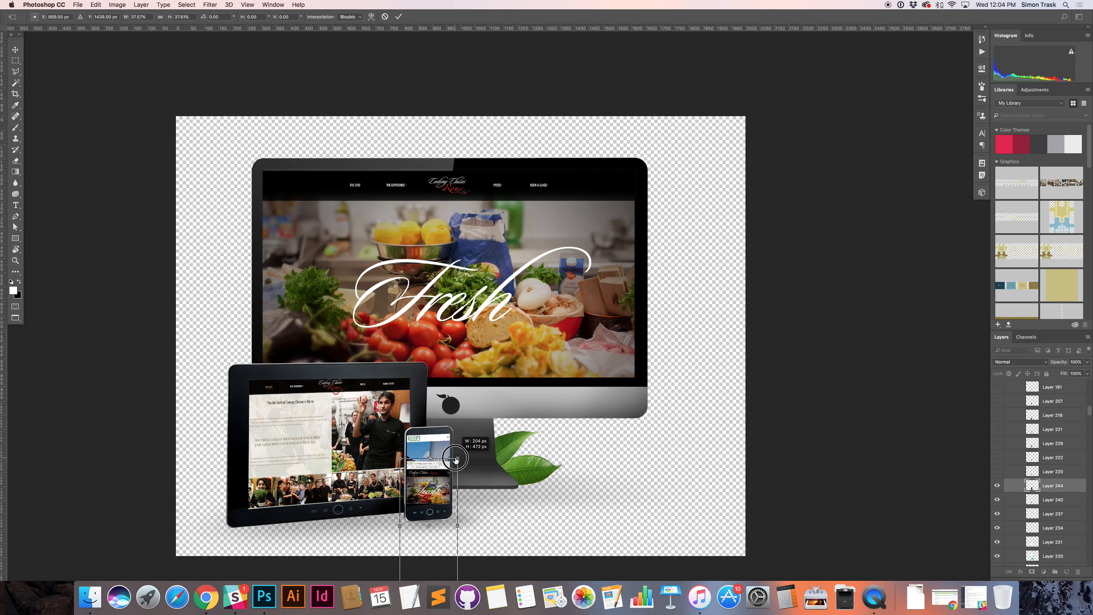
drag(455, 458, 446, 466)
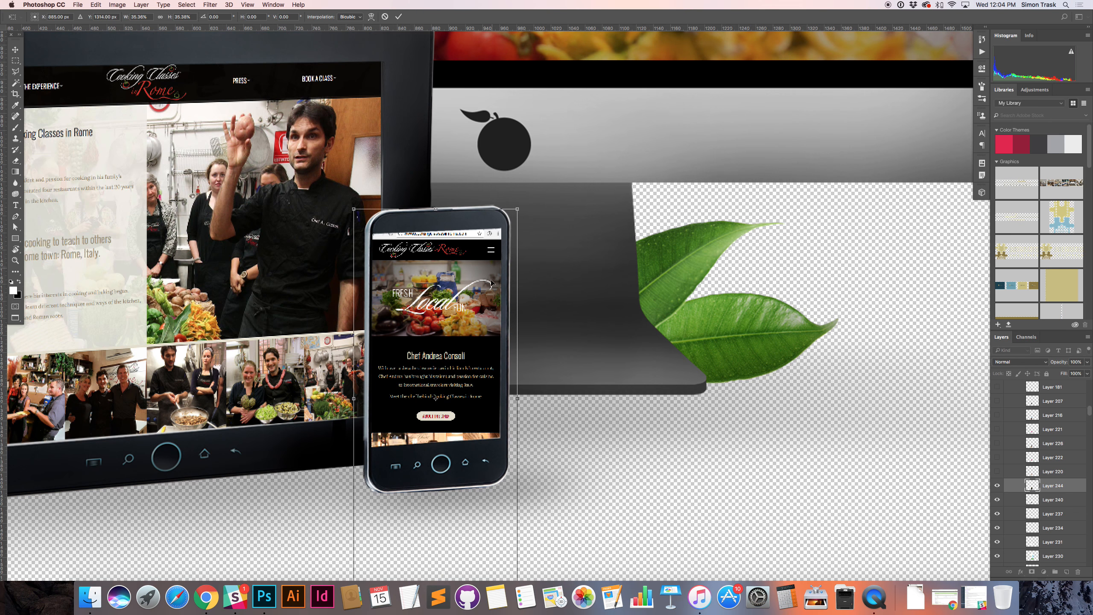
mouse_move(421, 264)
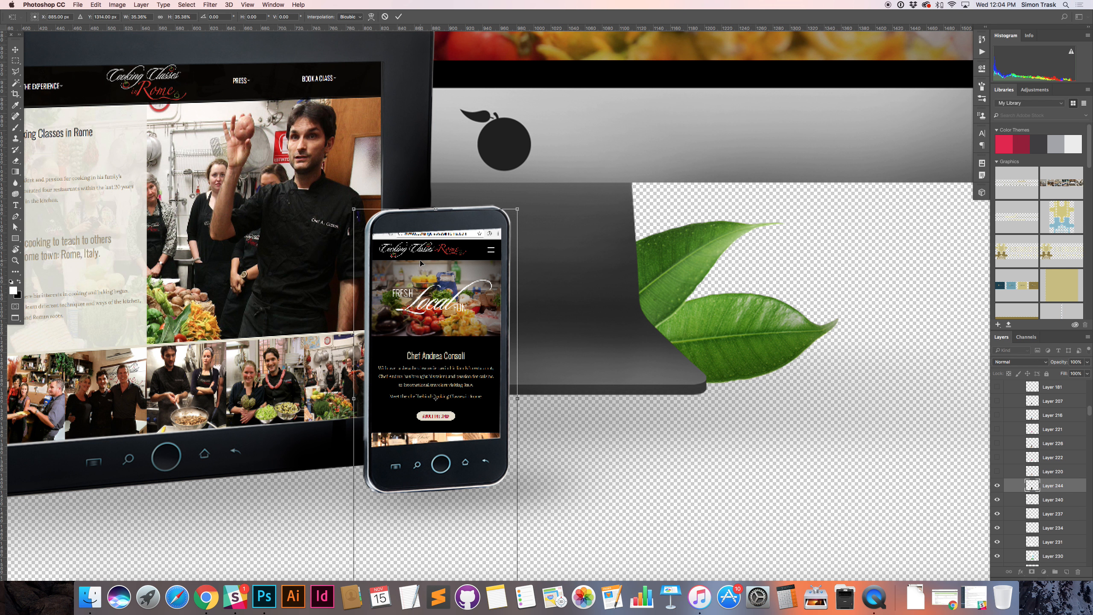
mouse_move(525, 212)
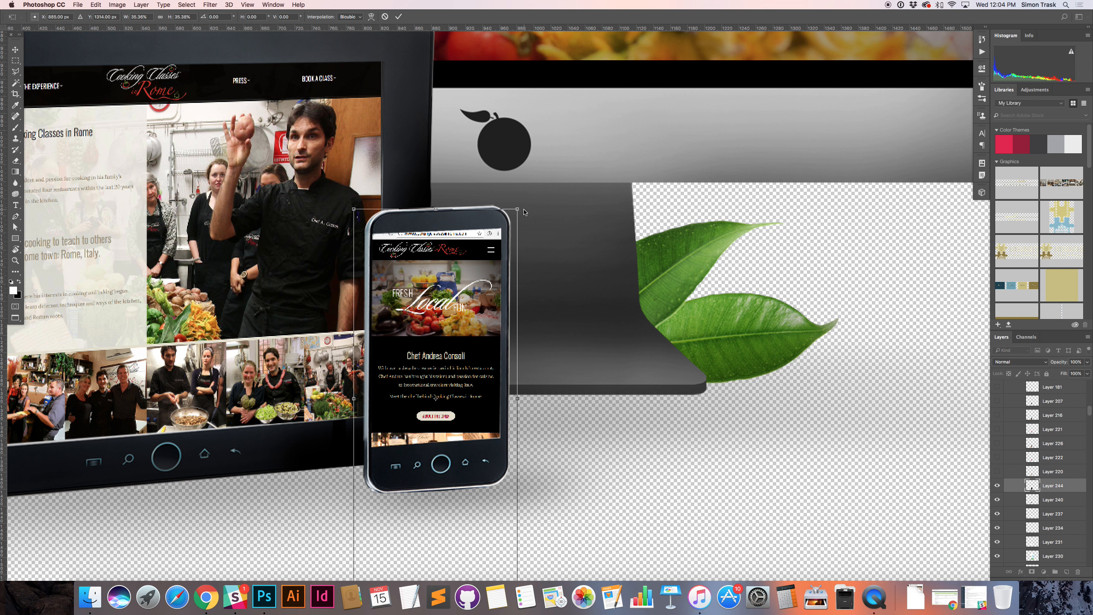
mouse_move(519, 209)
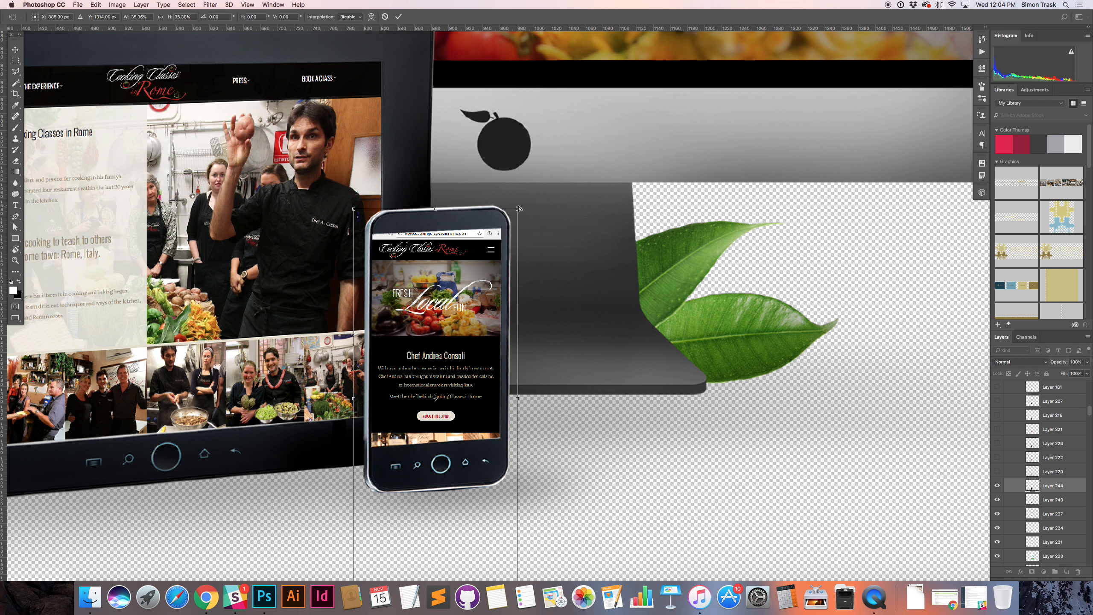
Rotate the screenshot to the phone's tilt and fit its corners to the screen edges
drag(519, 209, 516, 201)
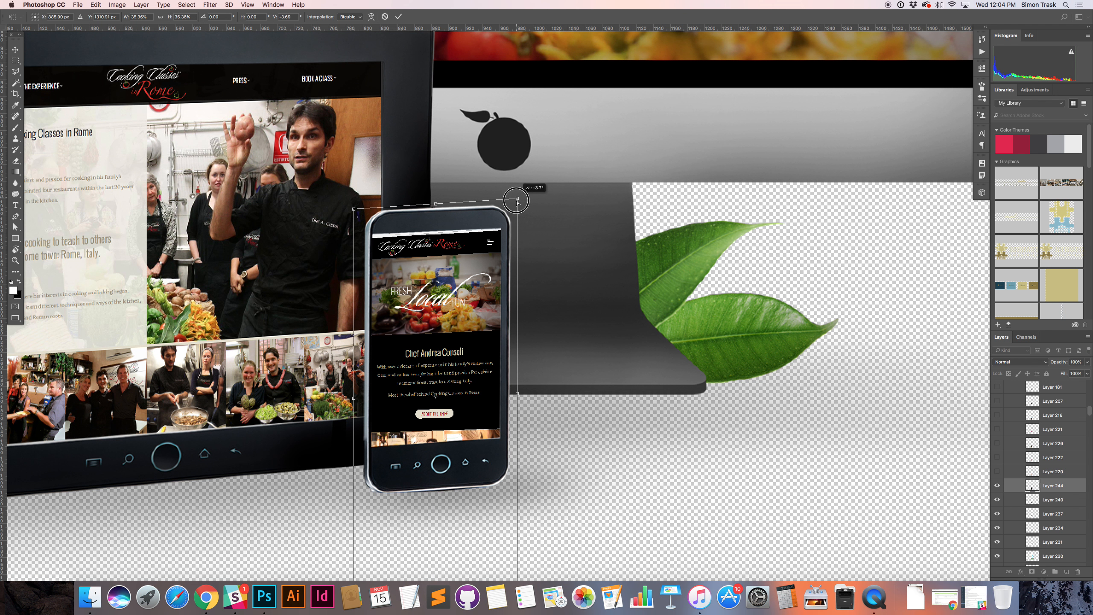
drag(516, 201, 524, 215)
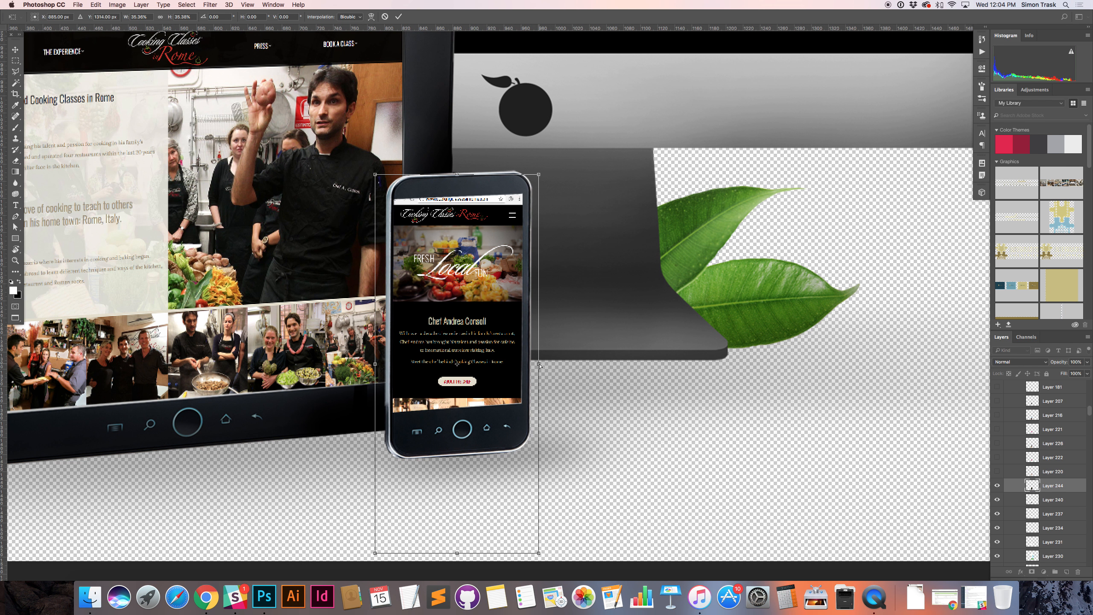
drag(538, 365, 539, 357)
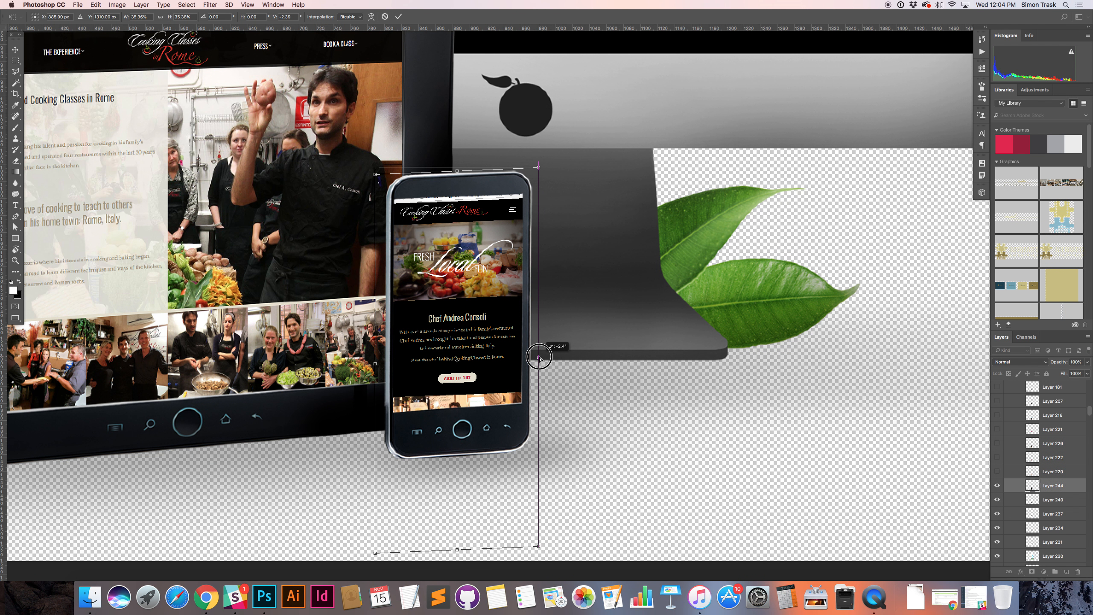
drag(538, 357, 539, 357)
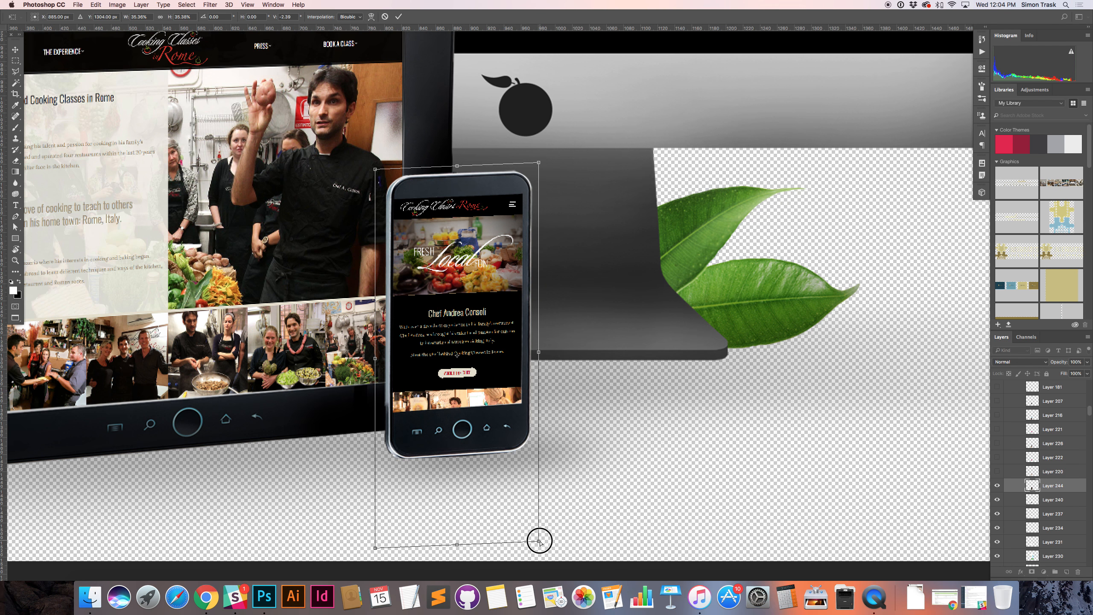
drag(538, 541, 538, 531)
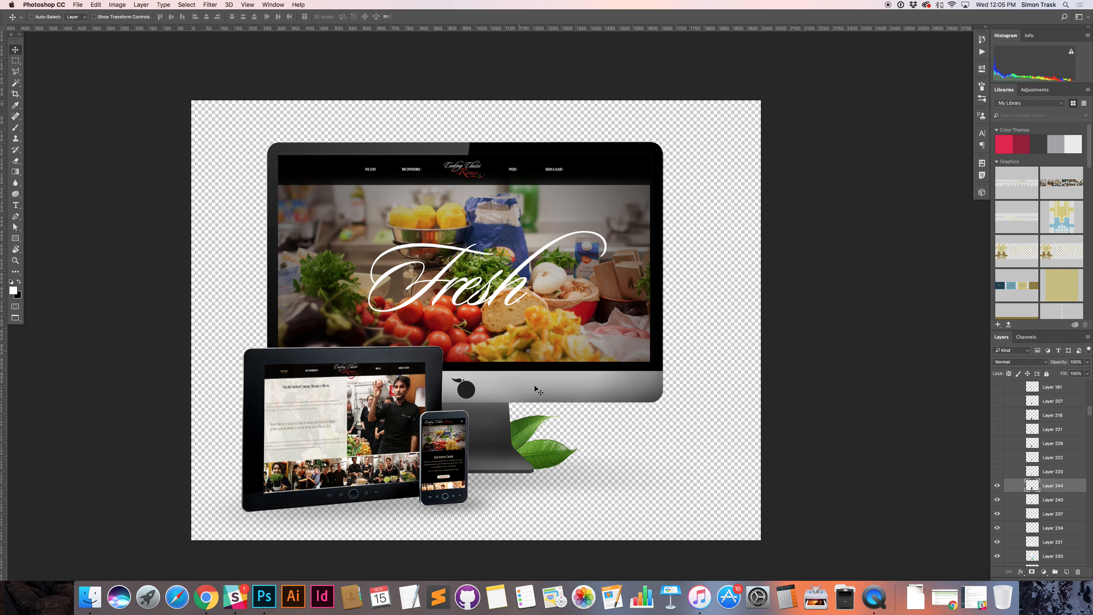
mouse_move(515, 453)
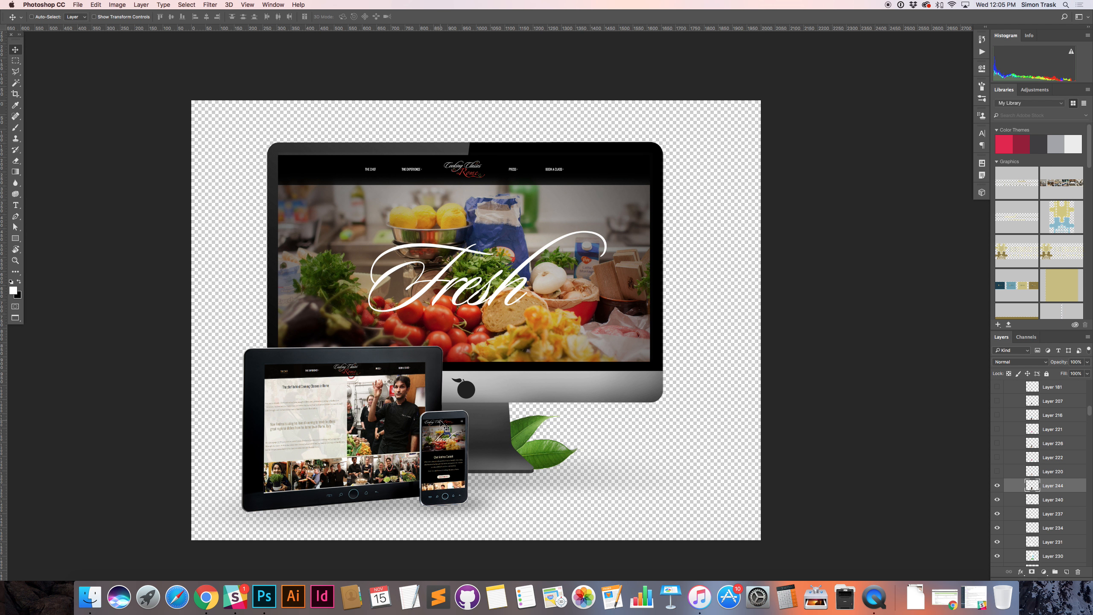
mouse_move(459, 424)
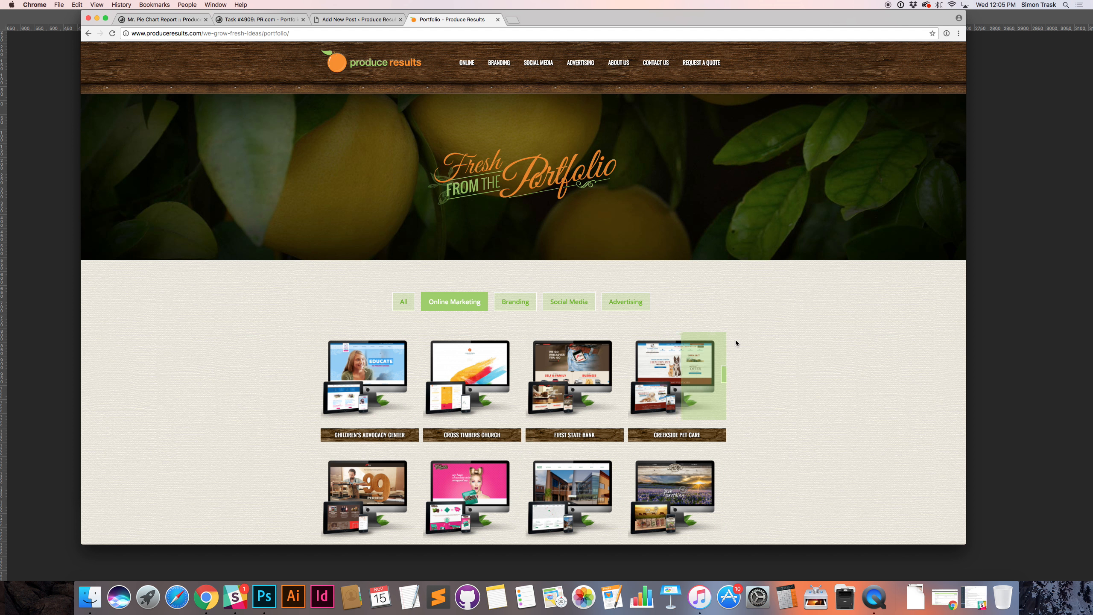
mouse_move(679, 391)
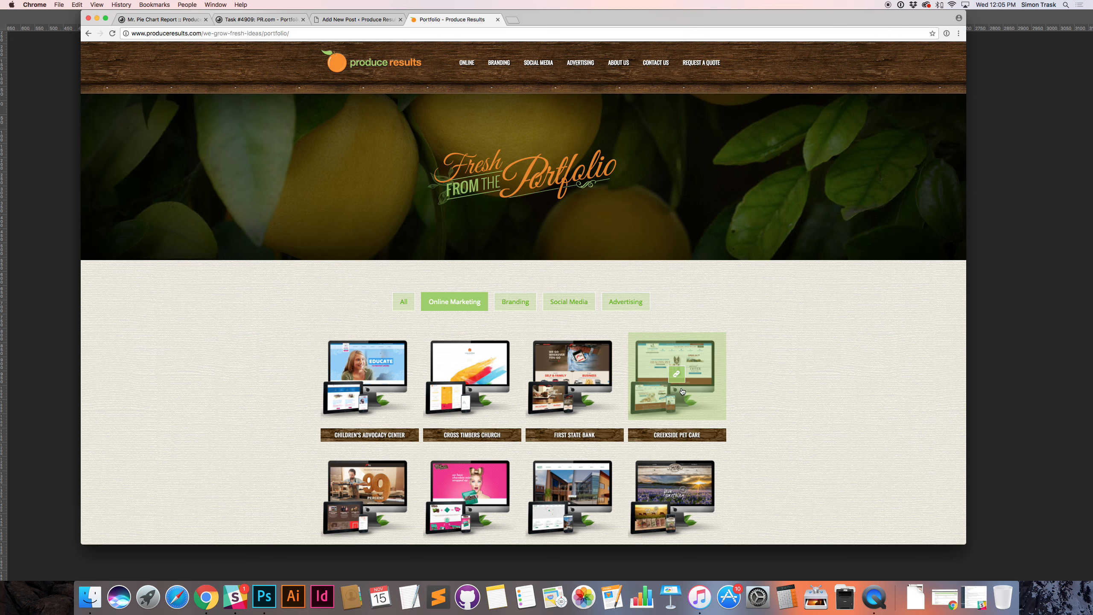
Preview the Creekside Pet Care portfolio item twice and return to the Online Marketing grid
click(675, 377)
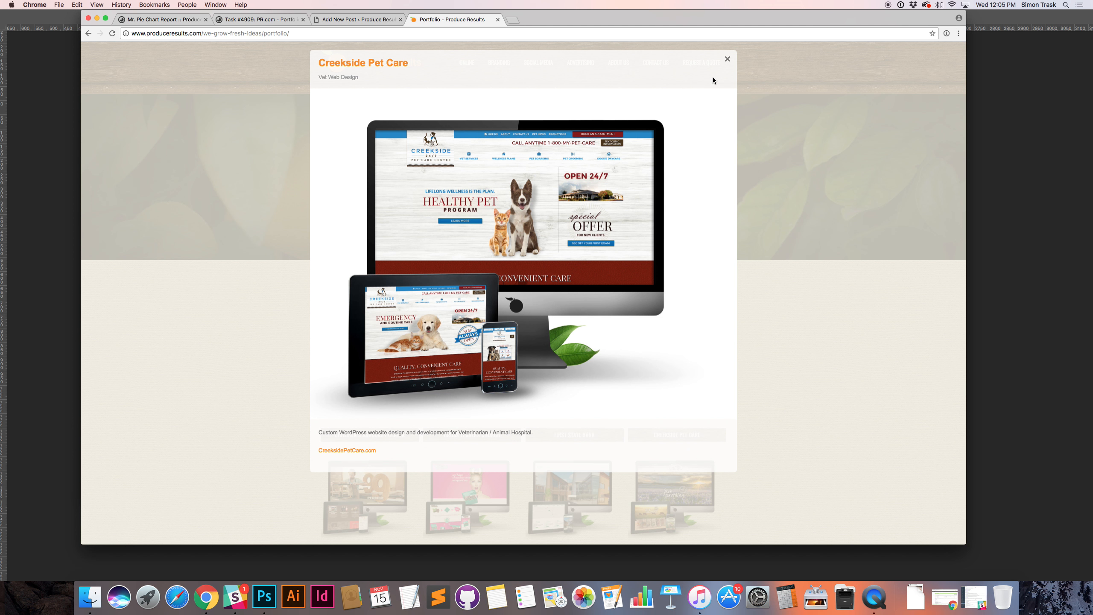
mouse_move(470, 425)
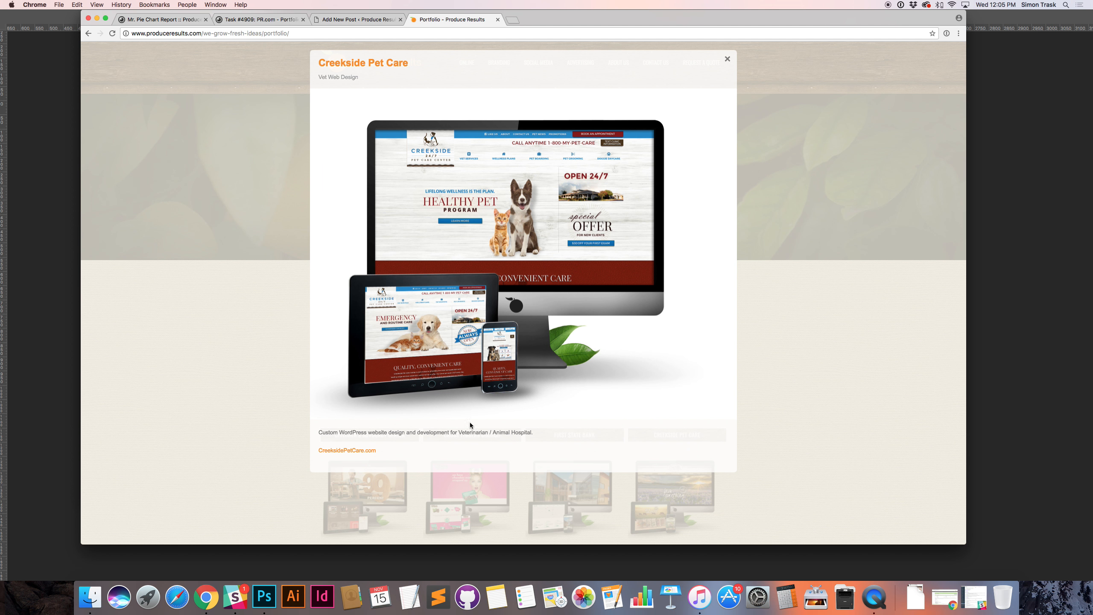
mouse_move(303, 94)
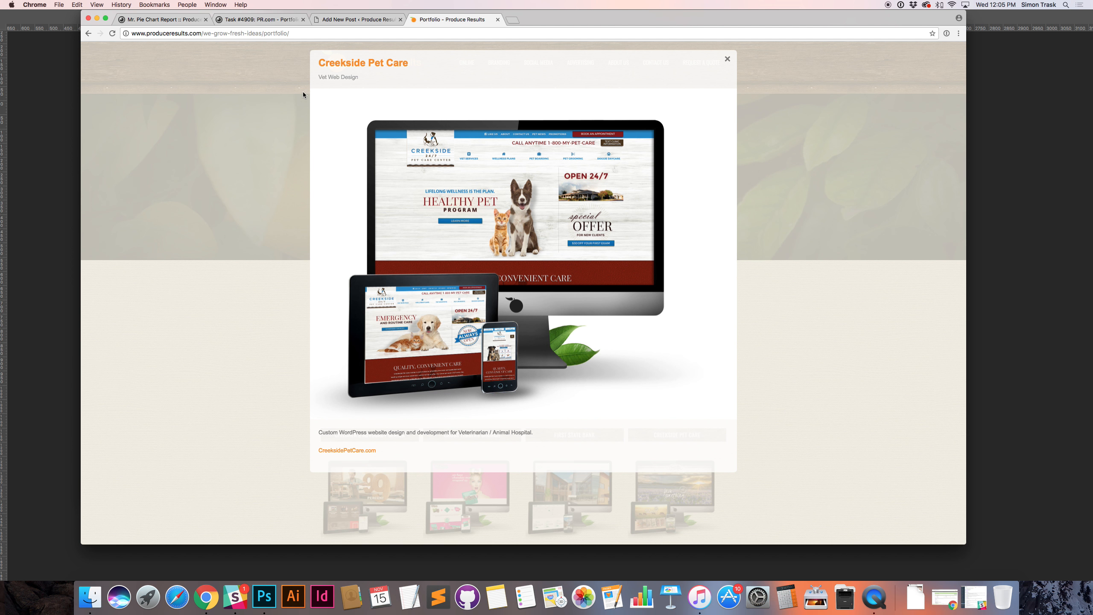
mouse_move(732, 418)
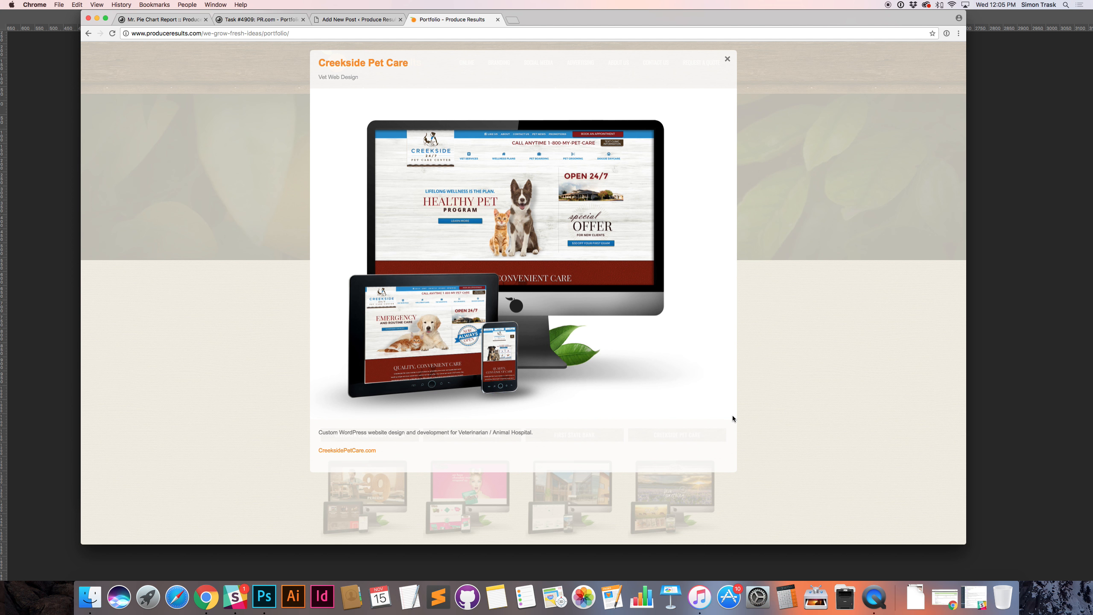
mouse_move(690, 138)
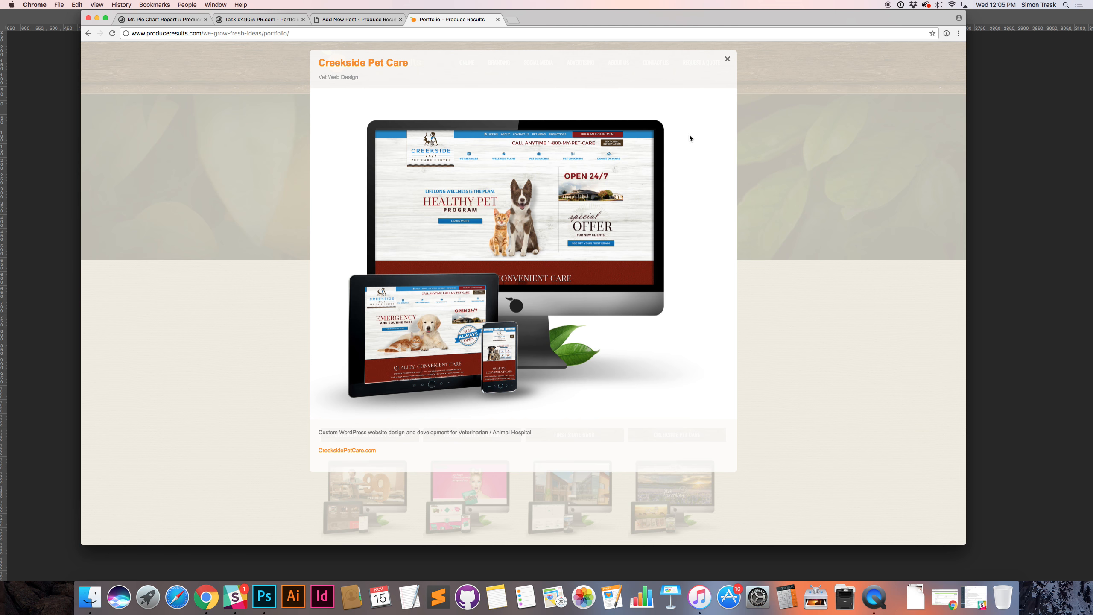
mouse_move(765, 287)
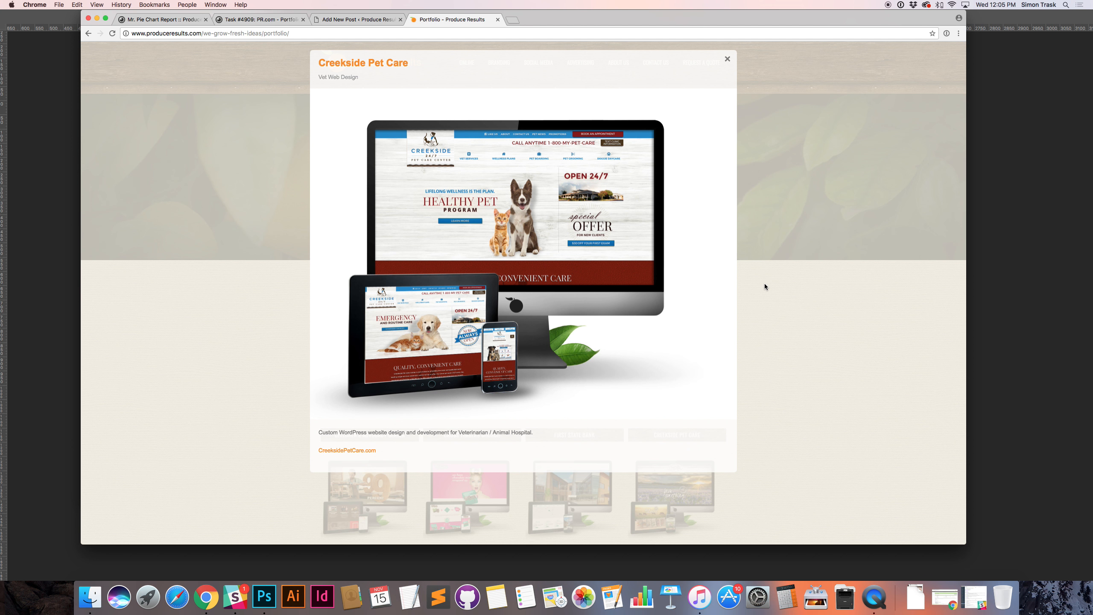
mouse_move(761, 312)
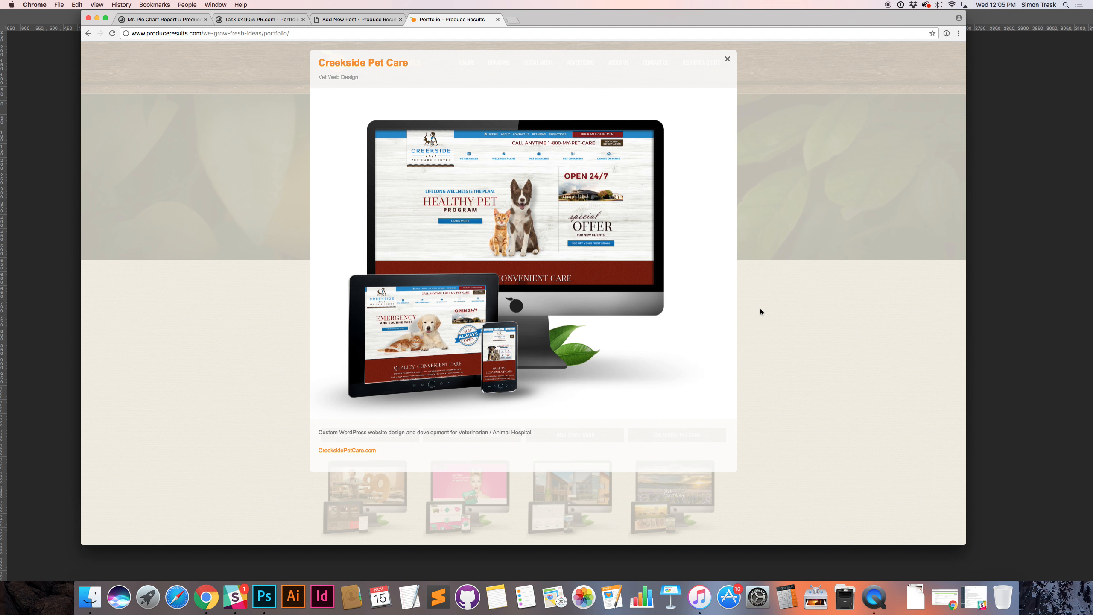
click(727, 59)
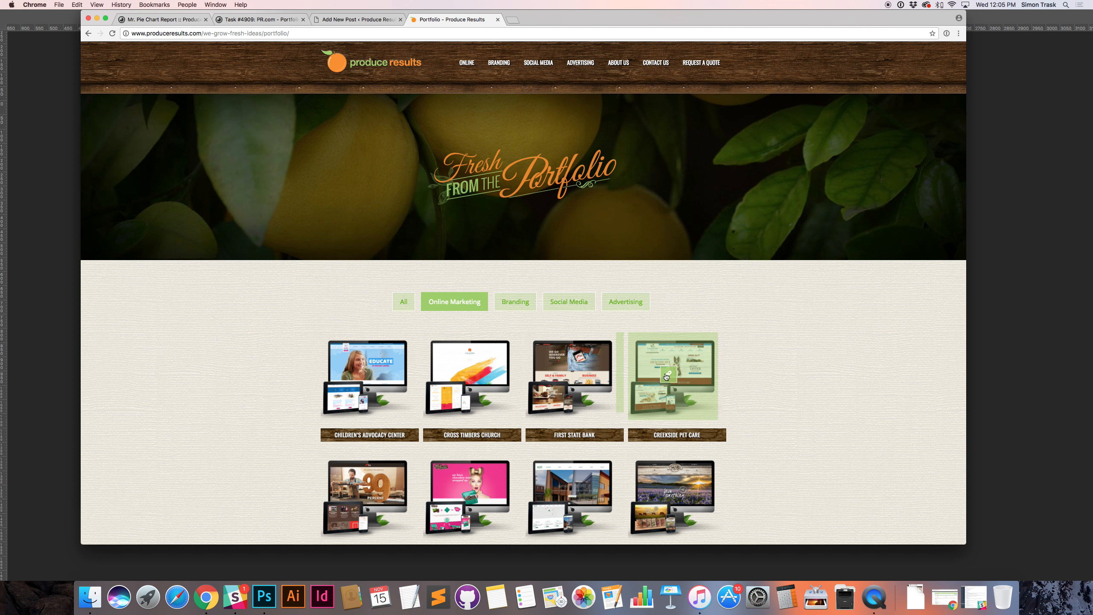
click(672, 375)
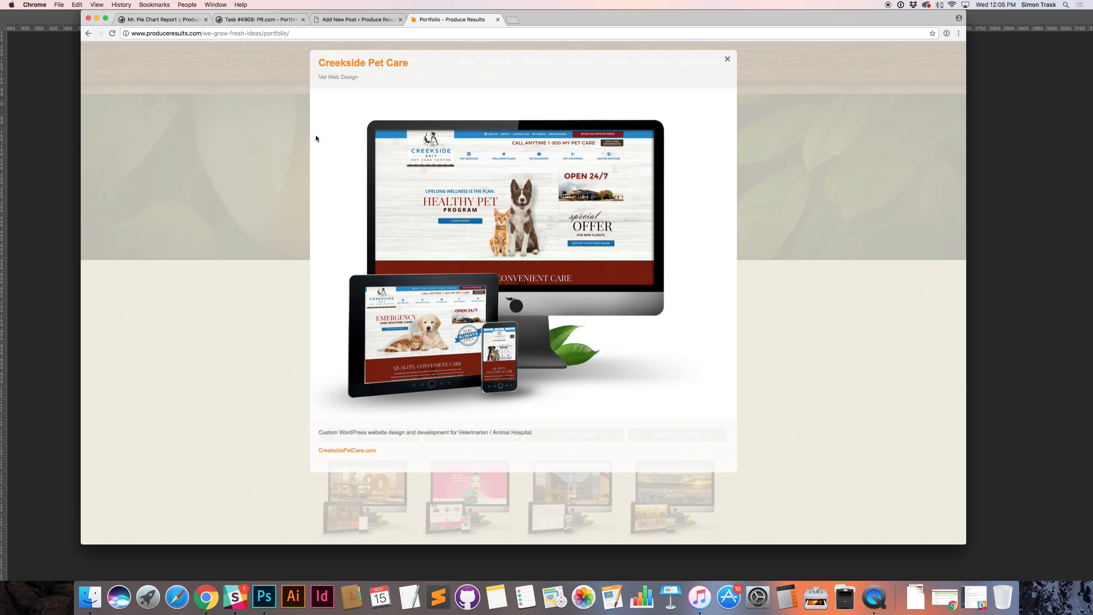
click(727, 59)
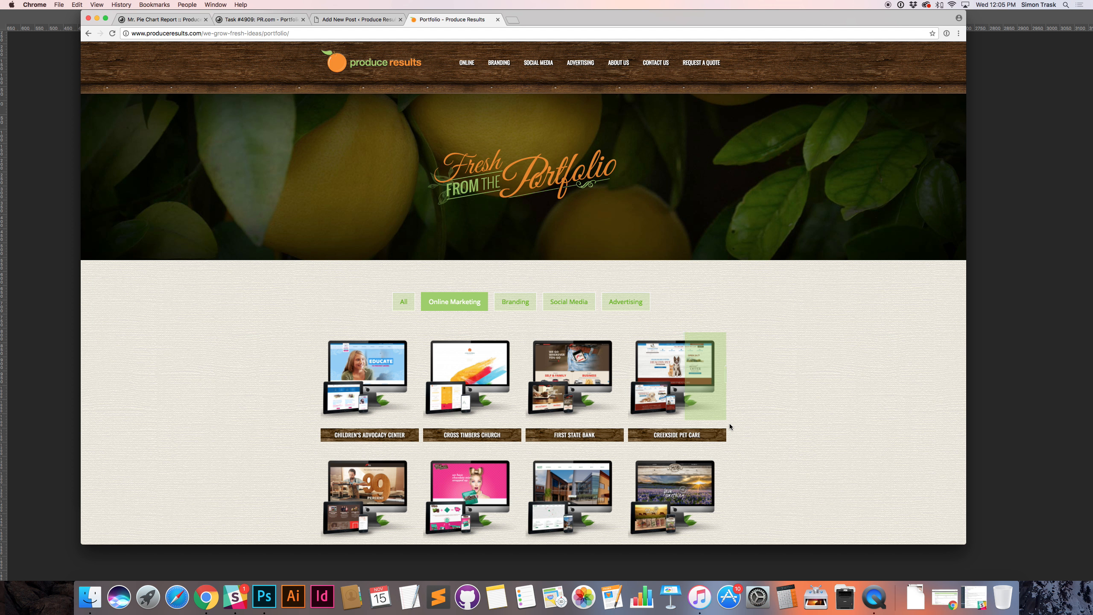
mouse_move(754, 434)
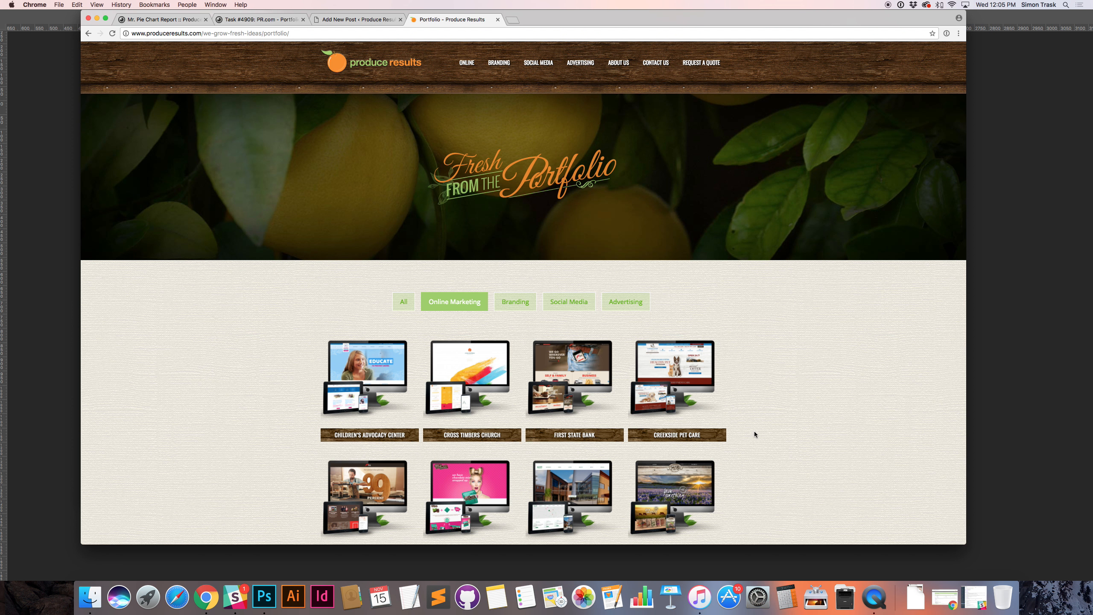
Start a Save for Web export of the mockup document as PNG-24
click(263, 597)
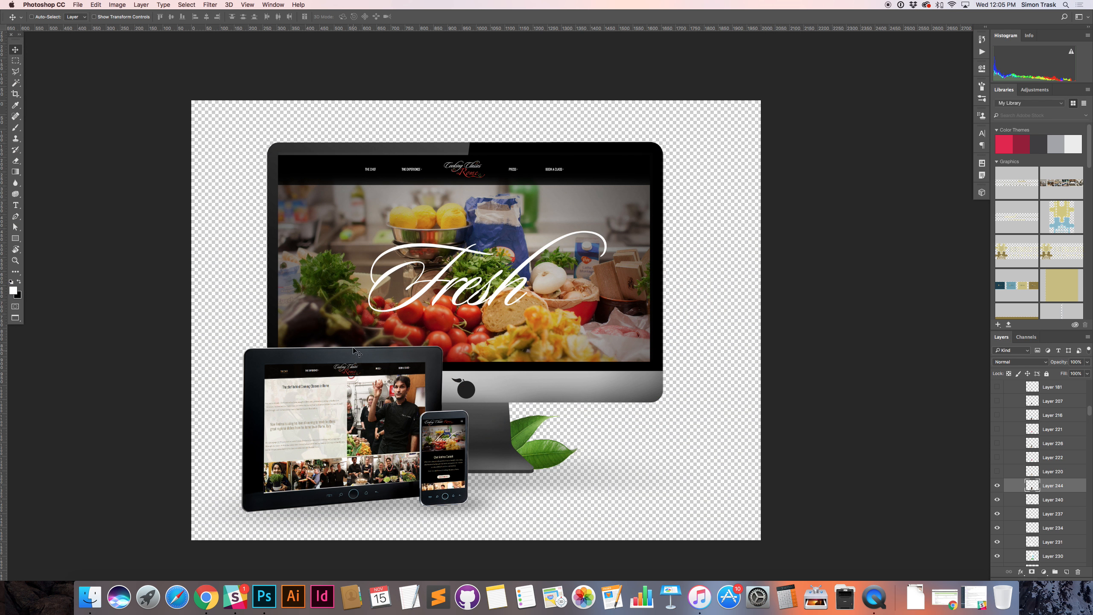
mouse_move(533, 291)
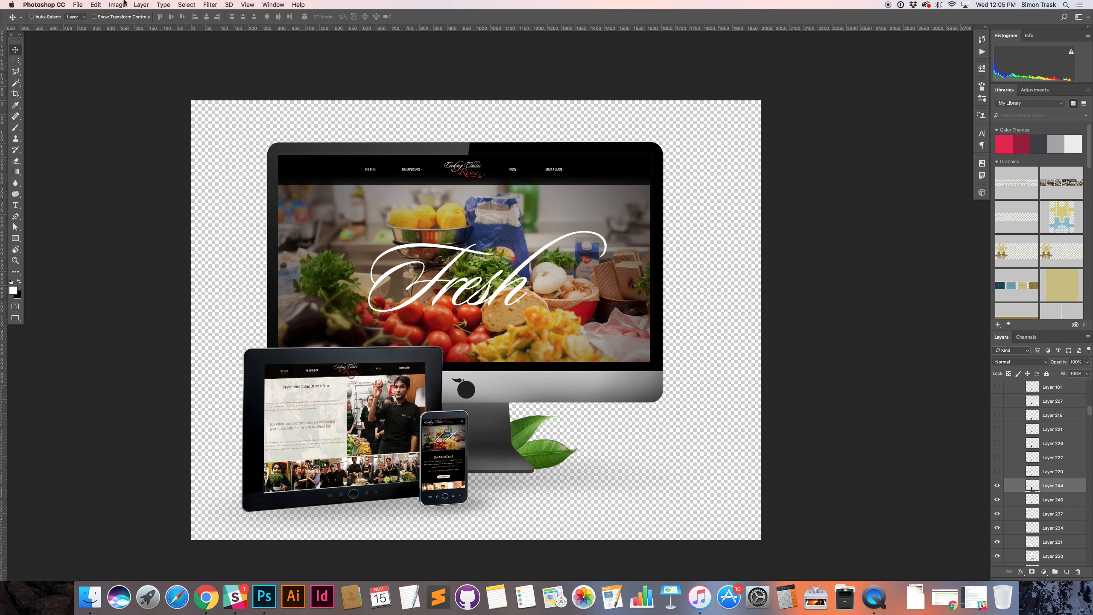
click(77, 5)
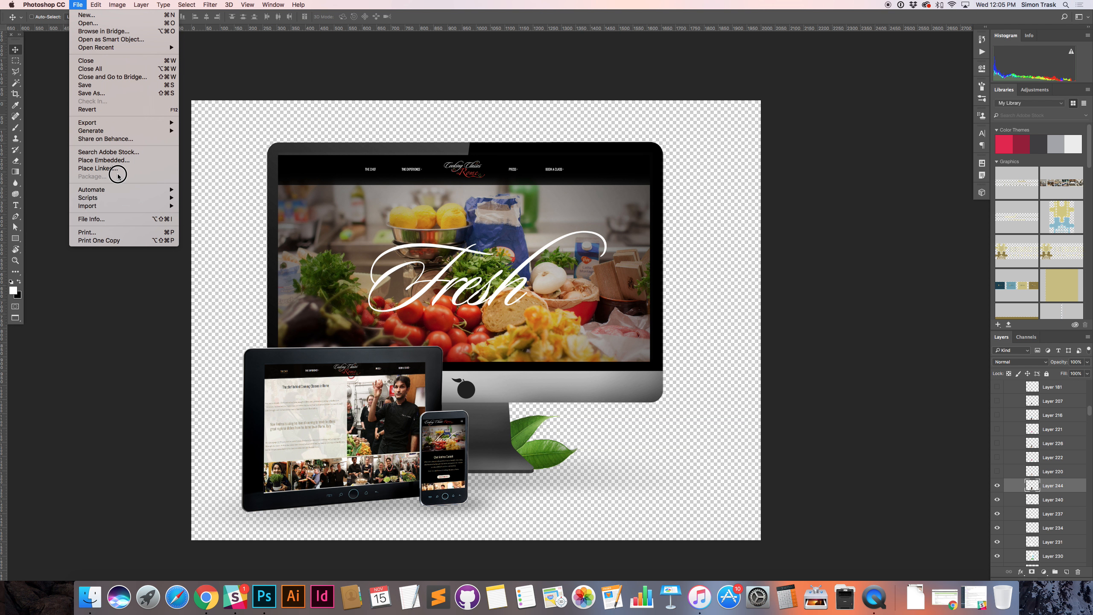
mouse_move(90, 93)
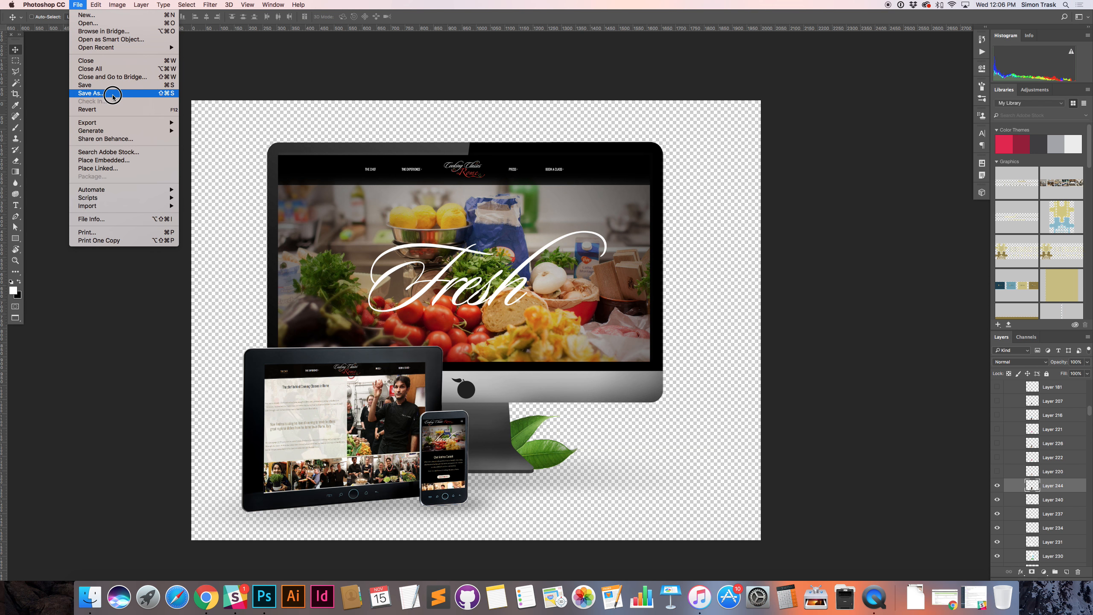
click(39, 5)
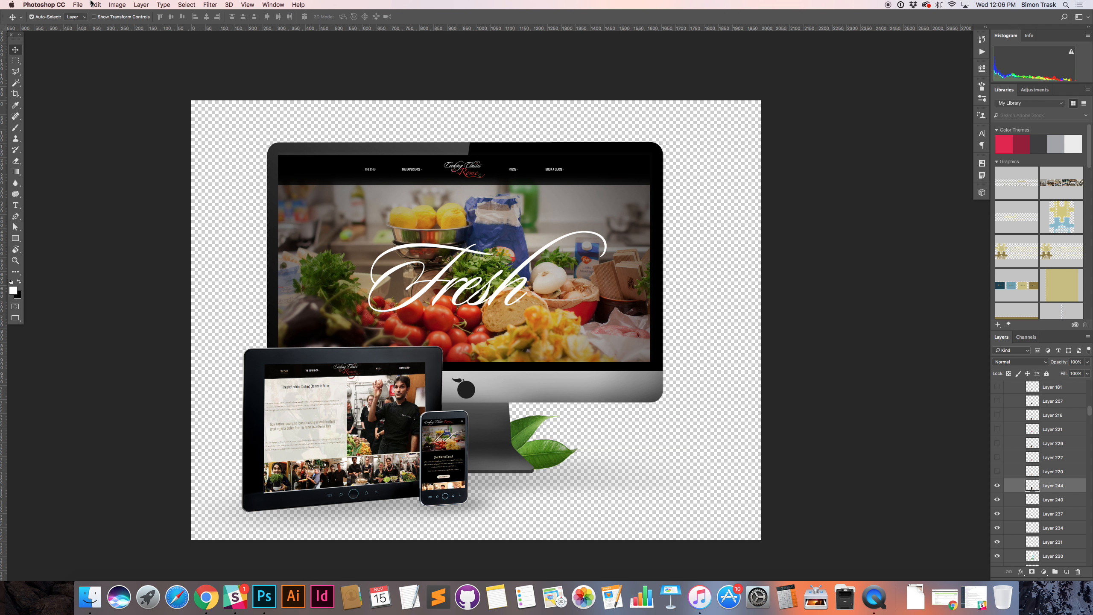
mouse_move(362, 221)
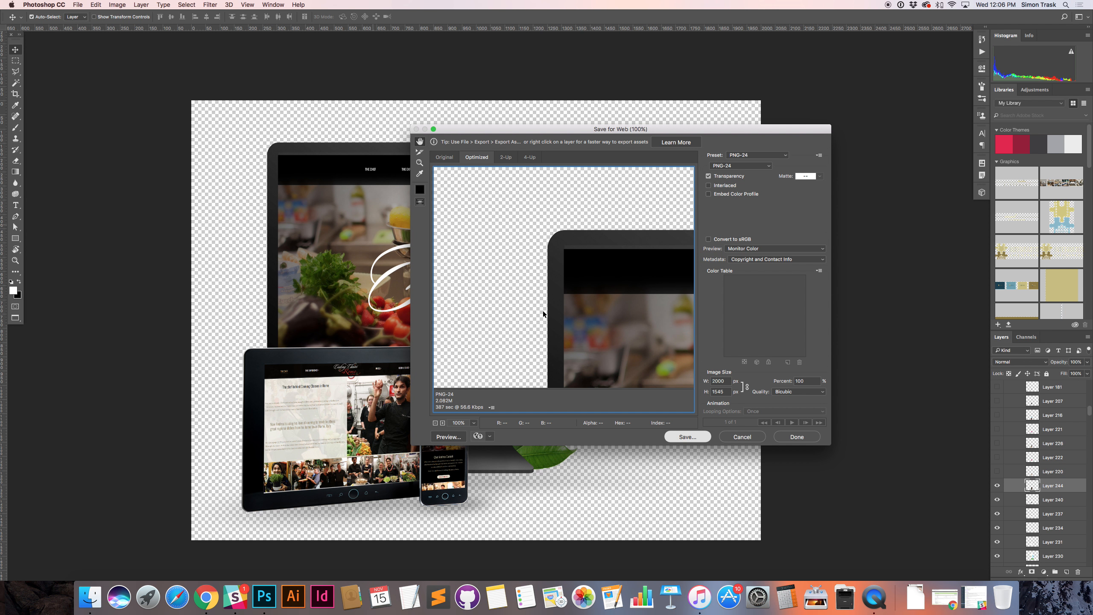
mouse_move(542, 310)
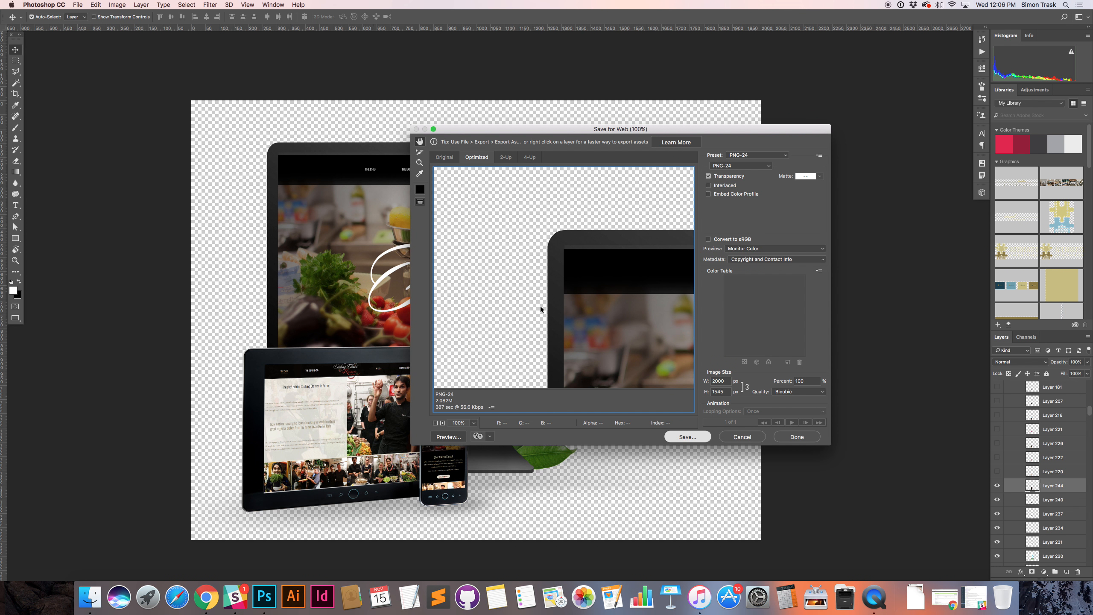
click(686, 436)
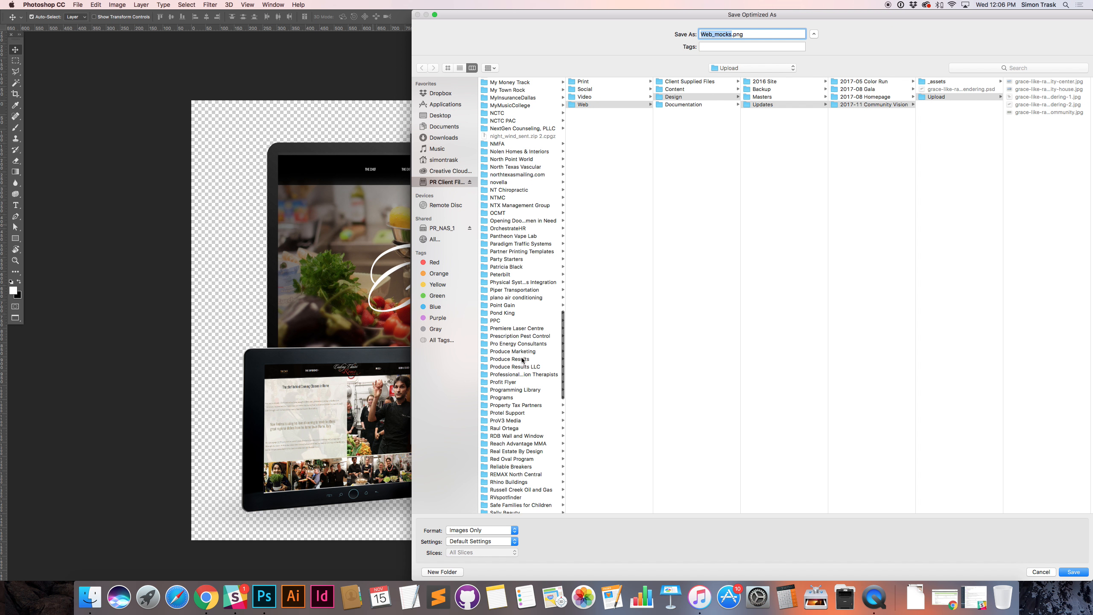
Save Web_mocks.png into Produce Results > 2014 dot com > Portfolio > _upload > 2017-11
click(582, 104)
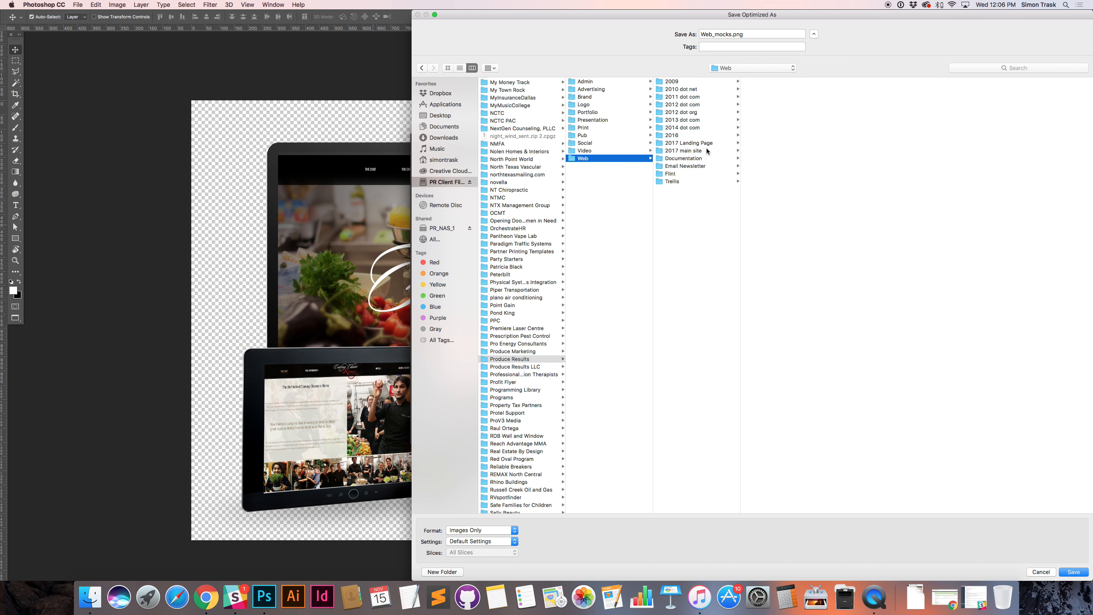
click(680, 127)
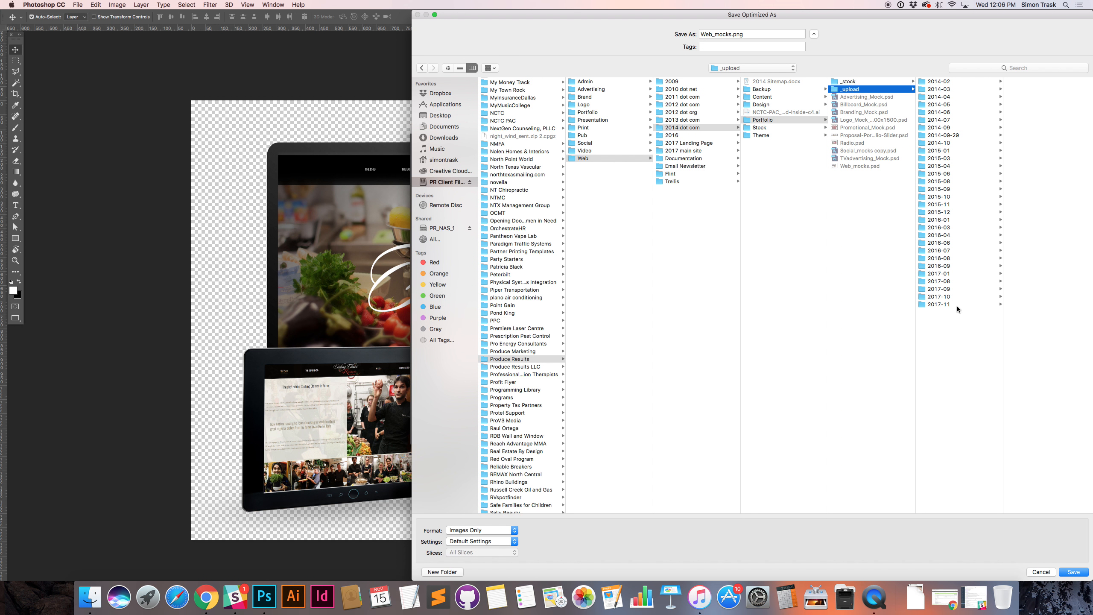
click(938, 304)
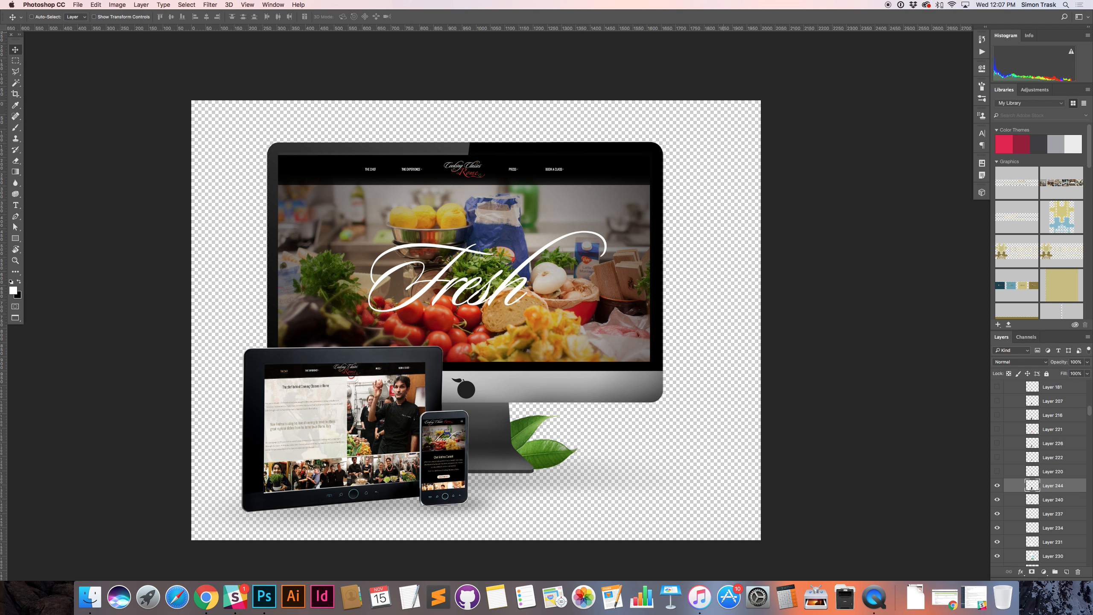
mouse_move(316, 245)
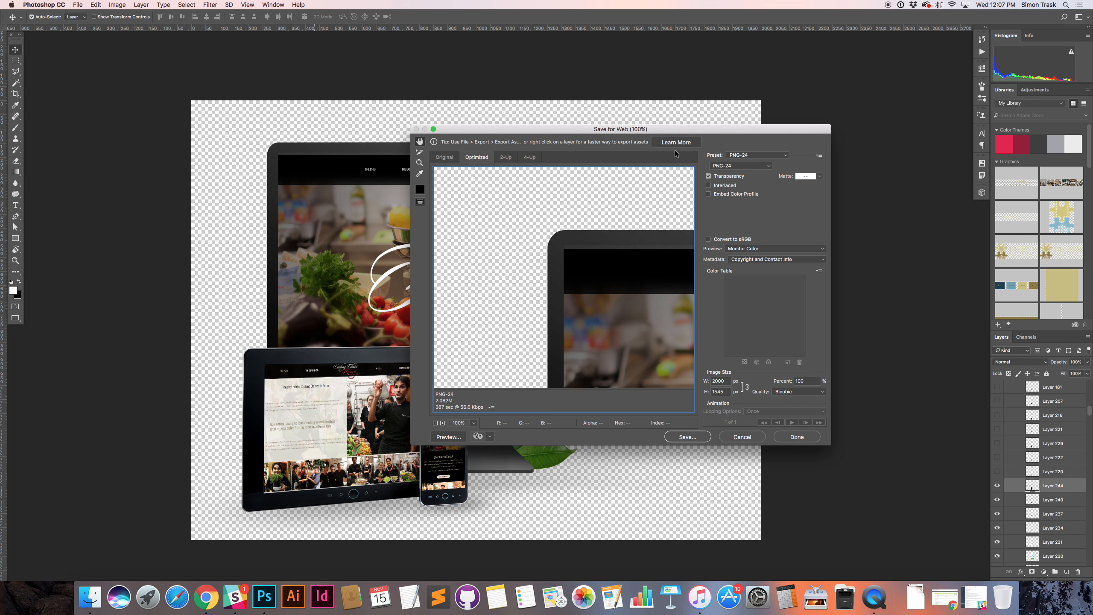
Switch the Save for Web preset from PNG-24 to JPEG High
click(756, 155)
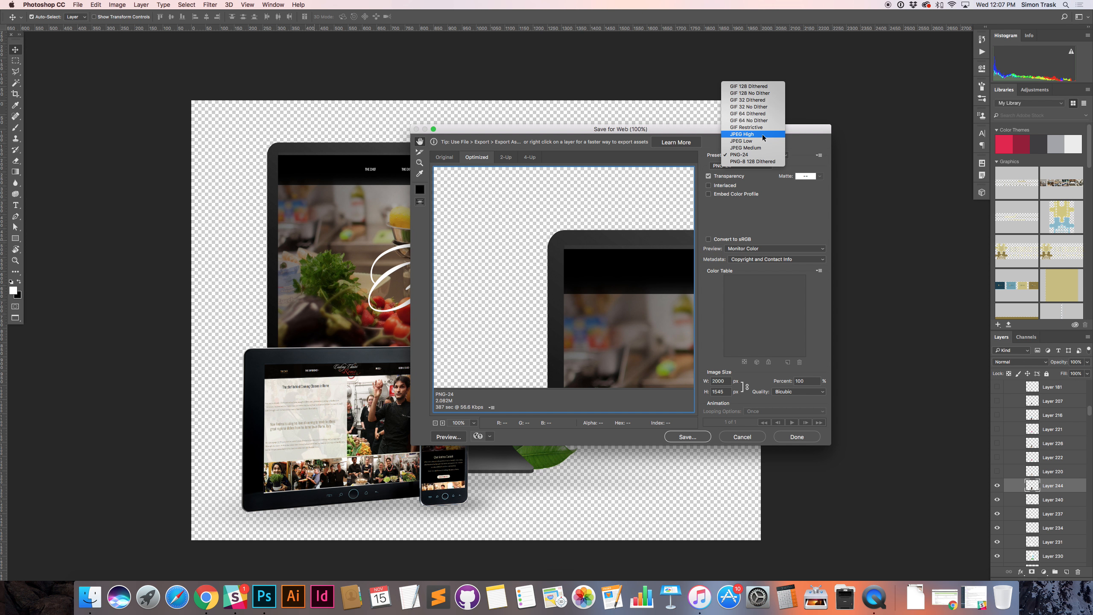
click(742, 133)
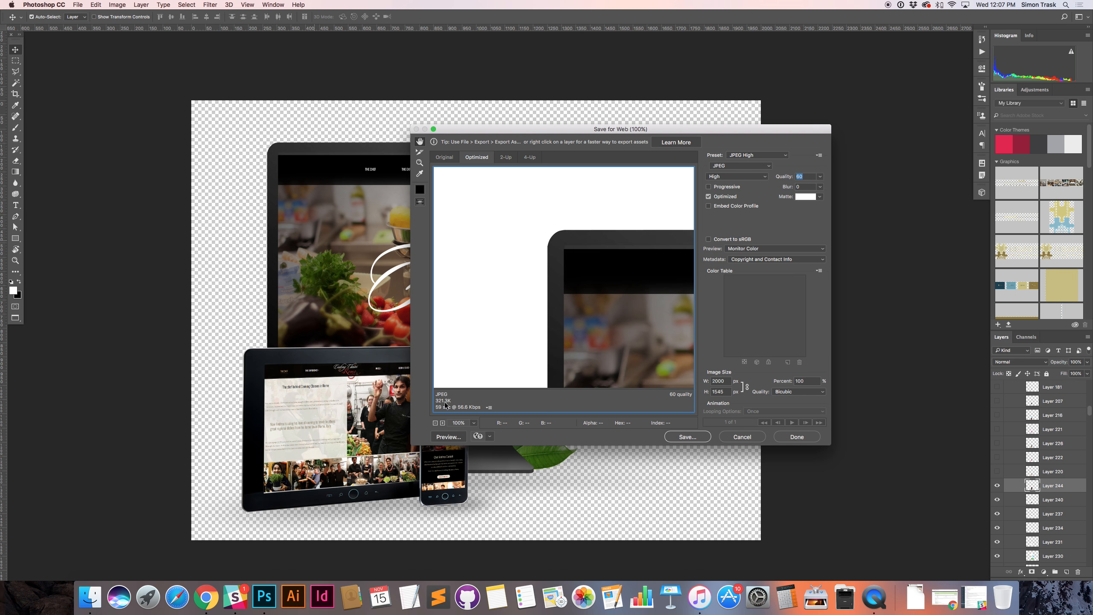
mouse_move(730, 431)
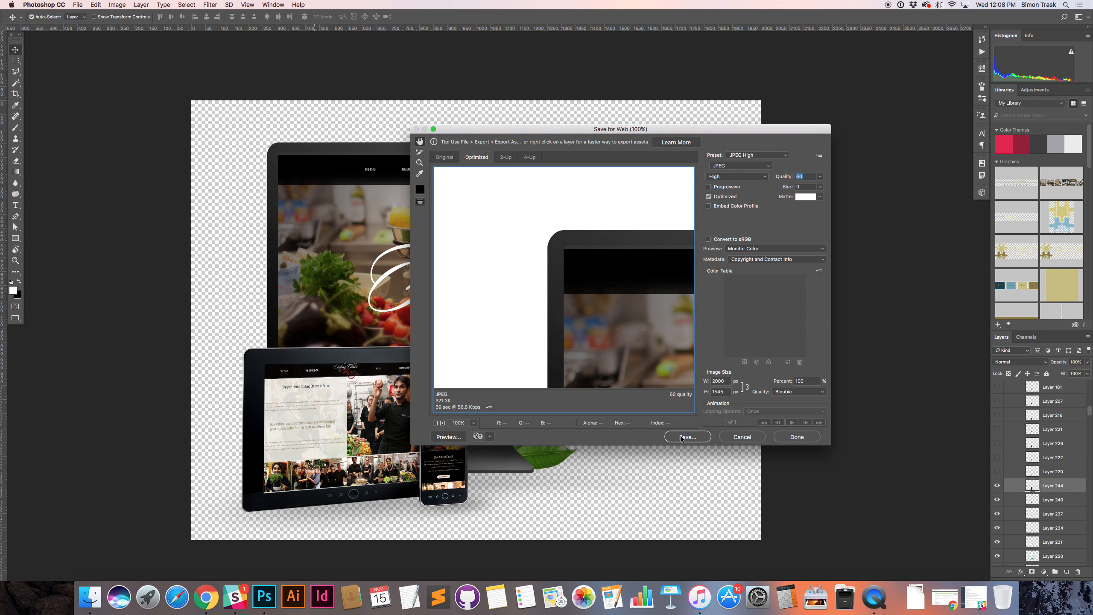
Save the JPEG as cooking-school-web-design.jpg in the 2017-11 folder
click(685, 436)
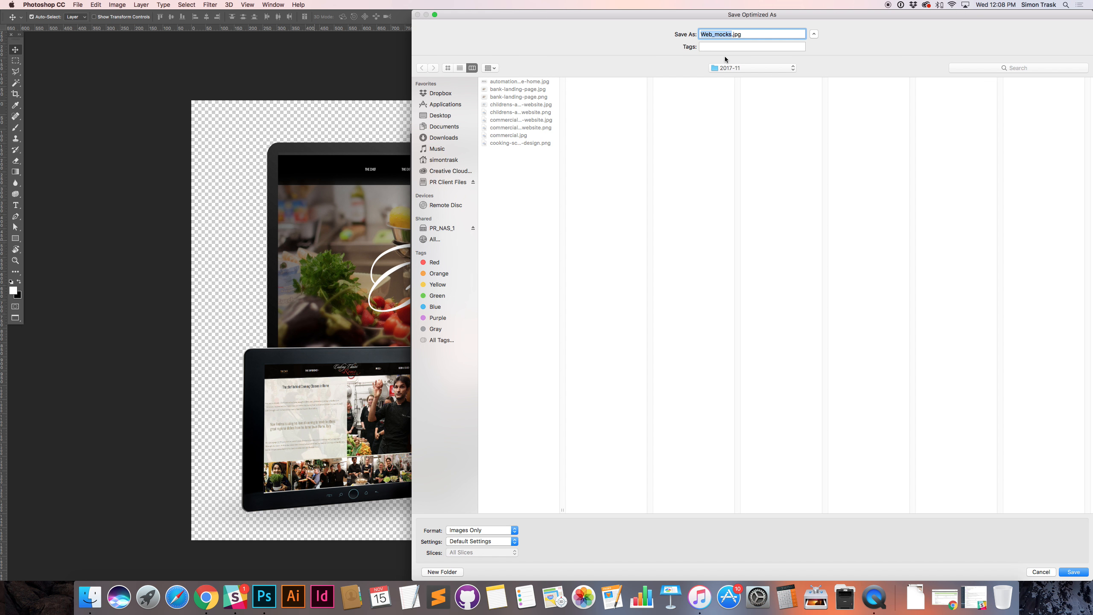
mouse_move(730, 55)
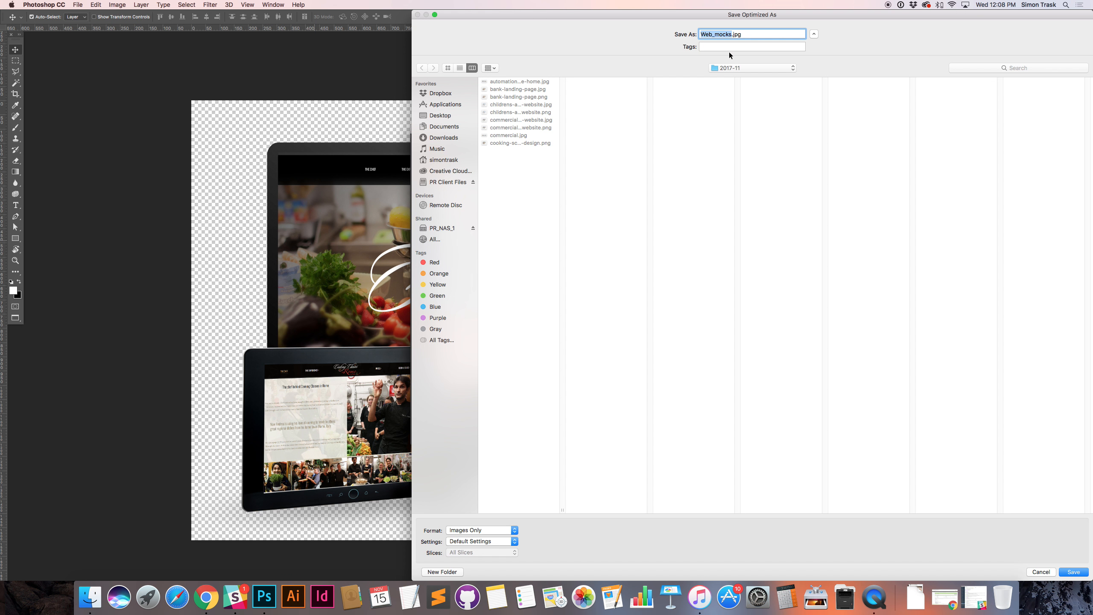
mouse_move(761, 75)
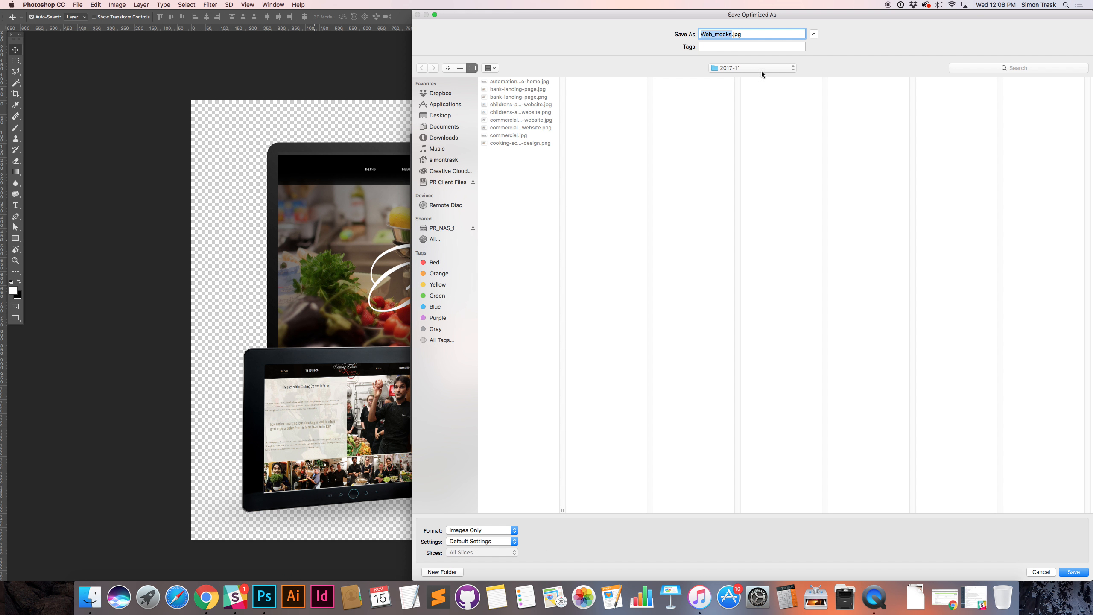
click(731, 33)
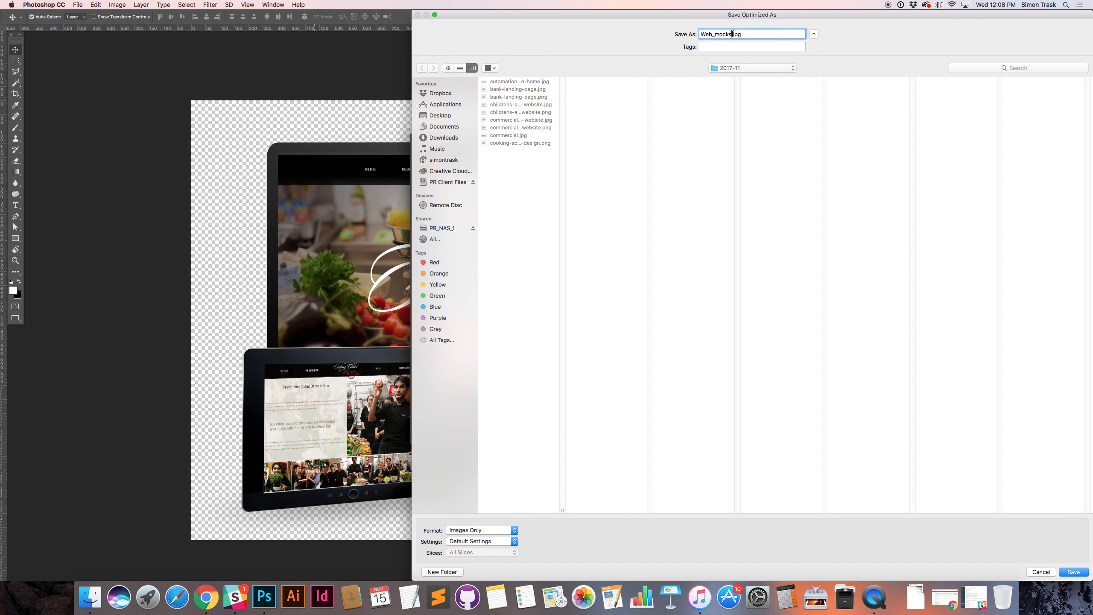
double_click(719, 34)
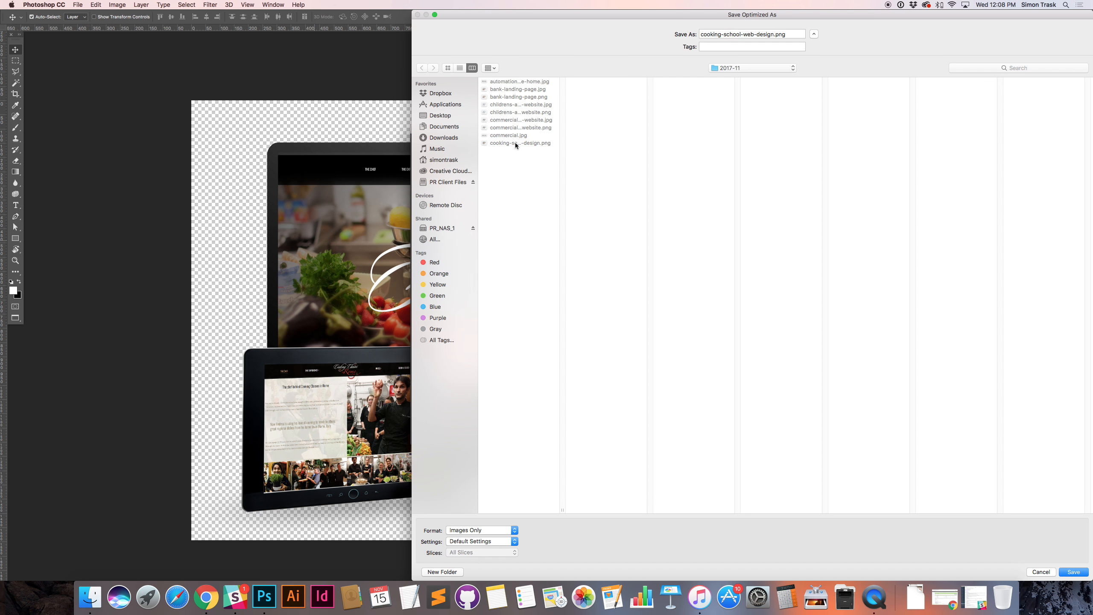
click(751, 34)
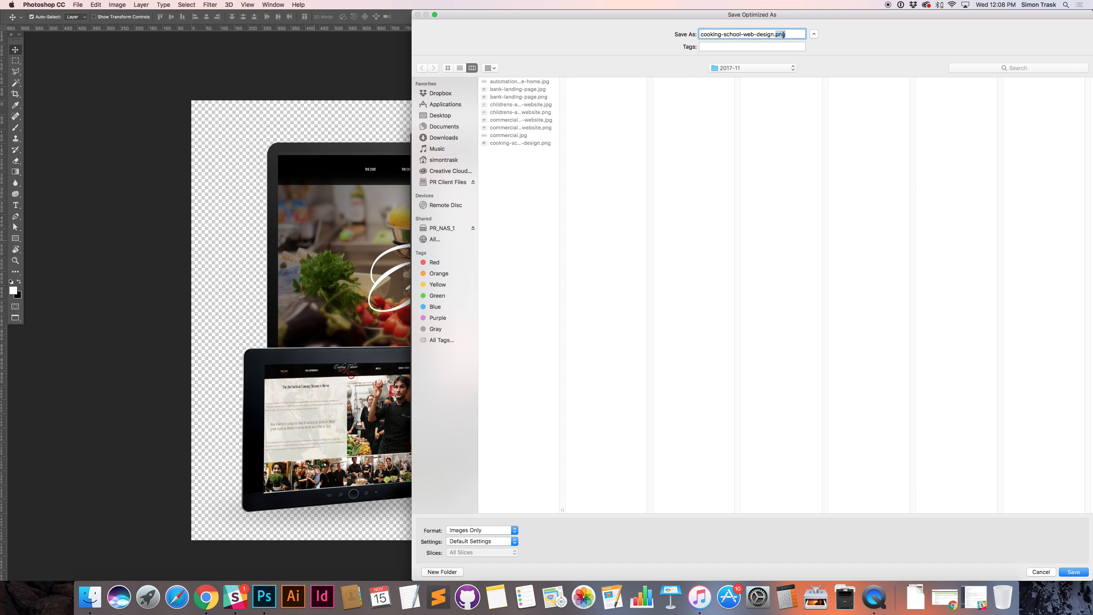
click(751, 68)
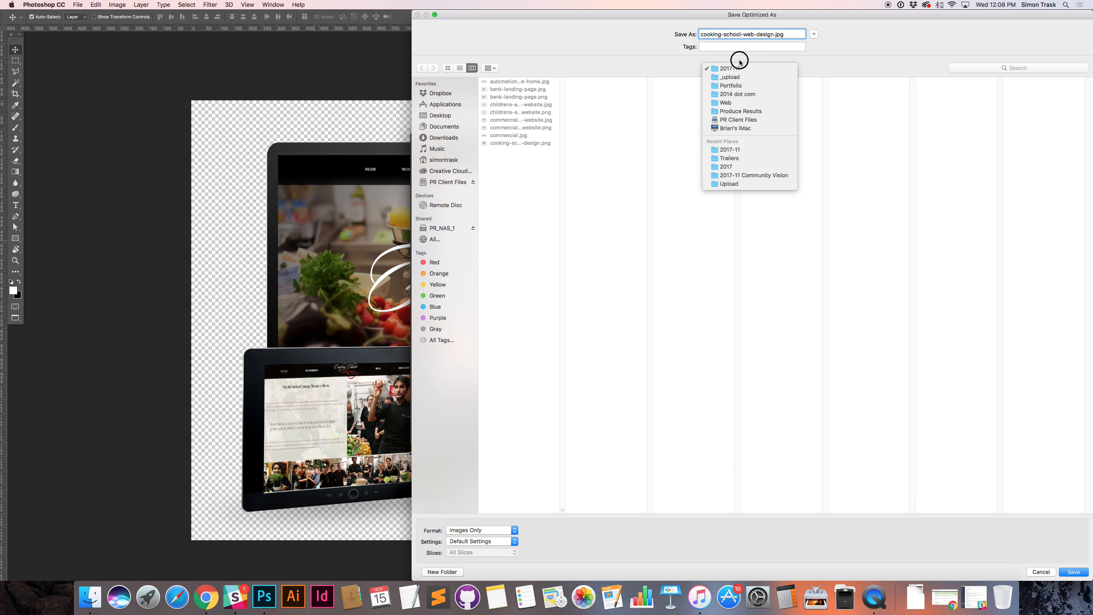
click(729, 149)
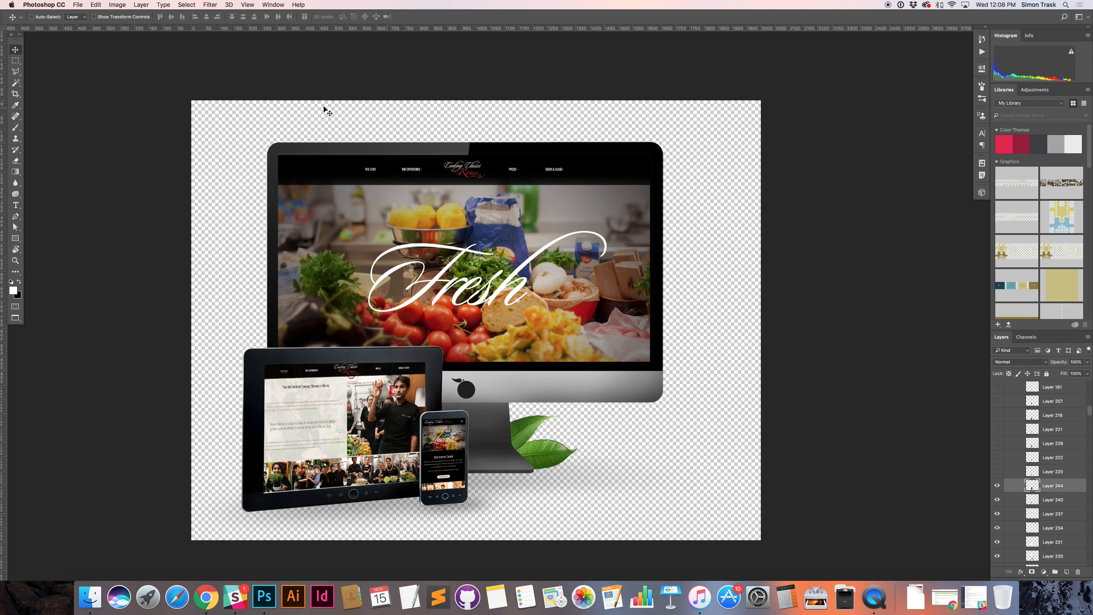
mouse_move(399, 123)
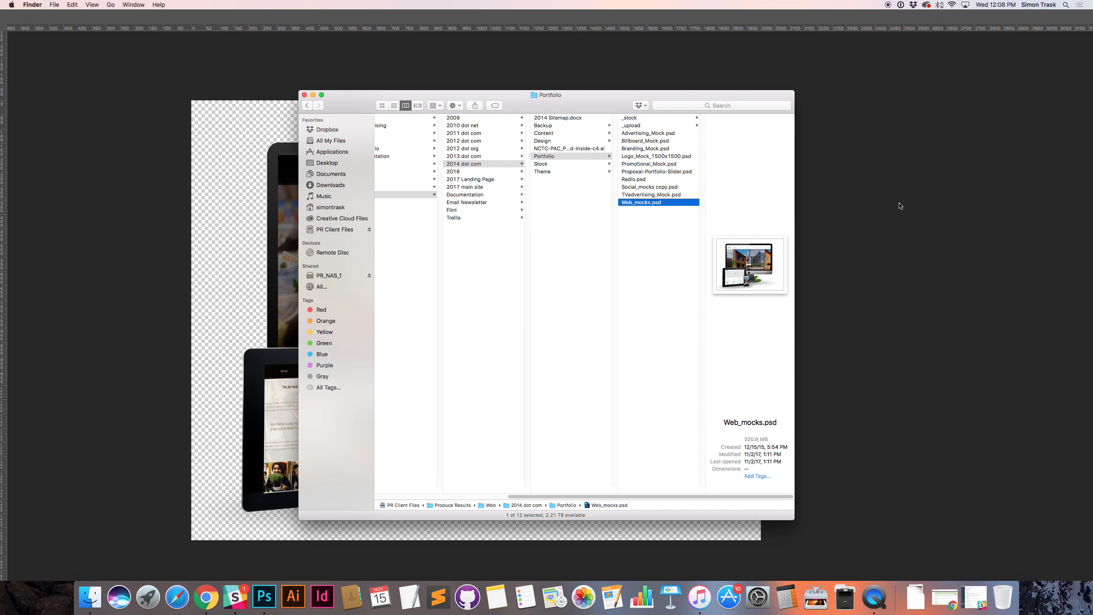
Select cooking-school-web-design.jpg and .png in the 2017-11 upload folder
click(631, 125)
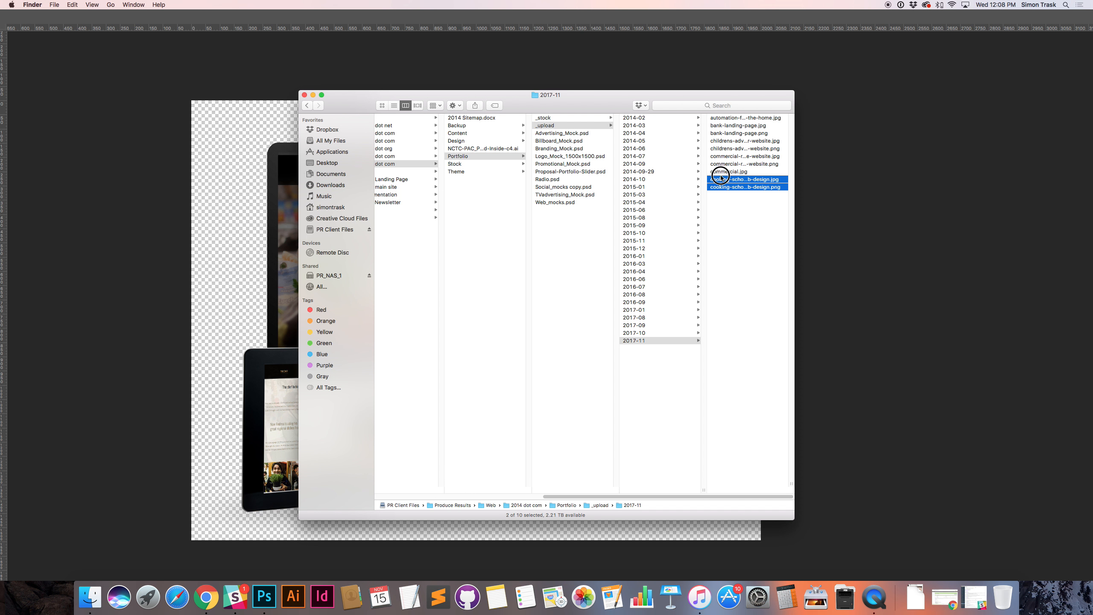
click(745, 178)
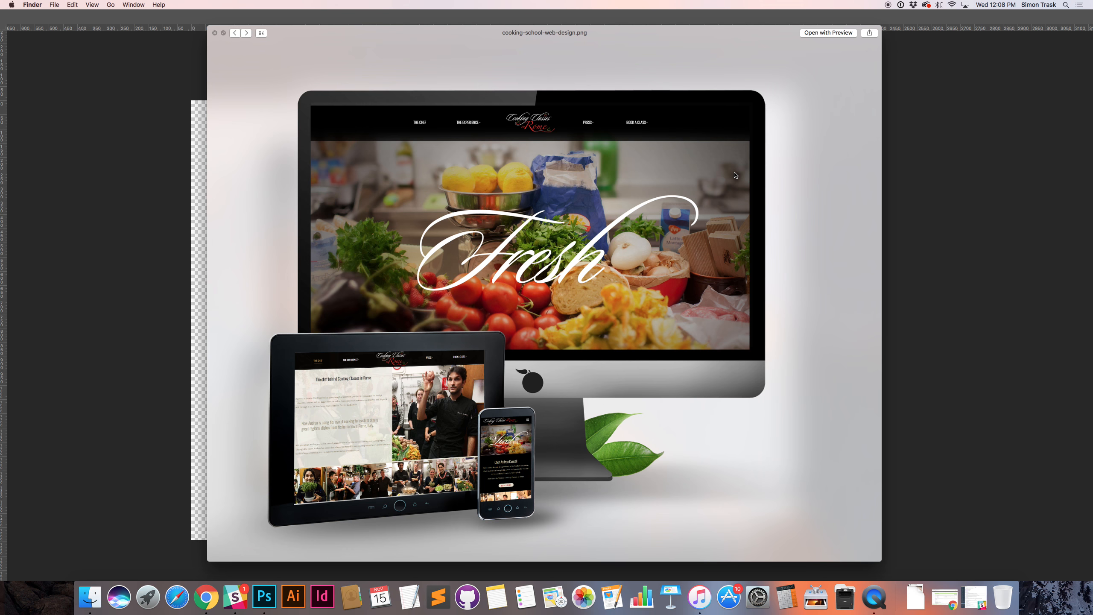
click(247, 33)
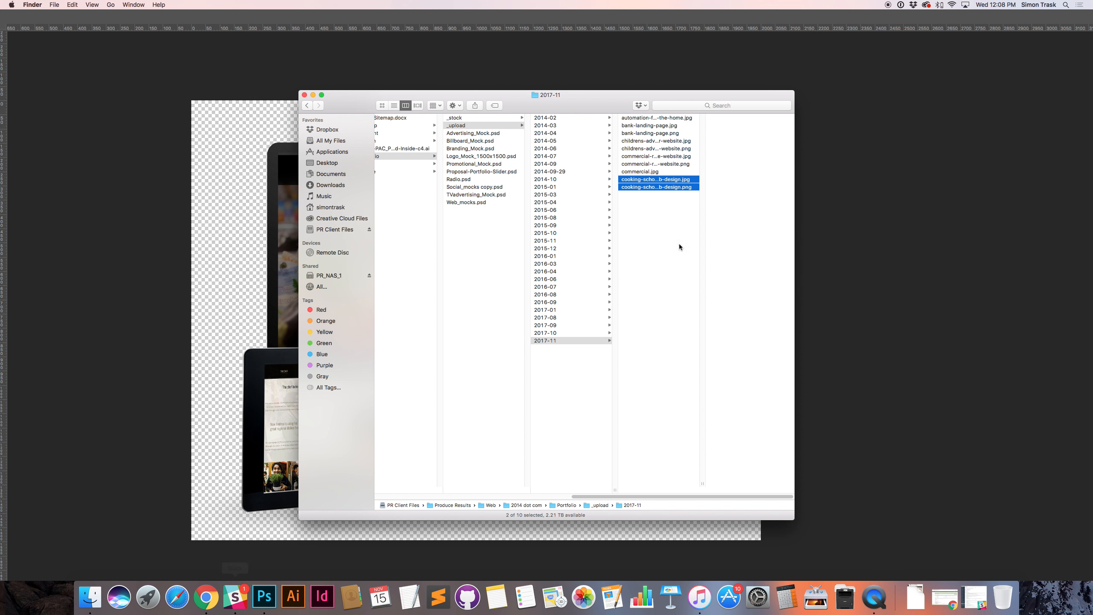
mouse_move(721, 567)
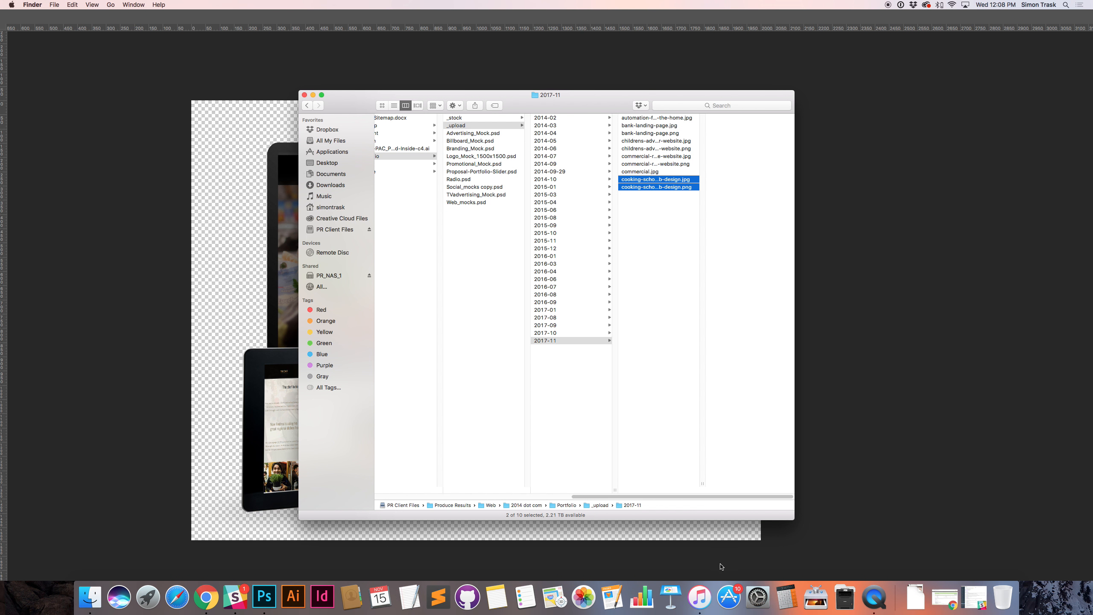
mouse_move(813, 593)
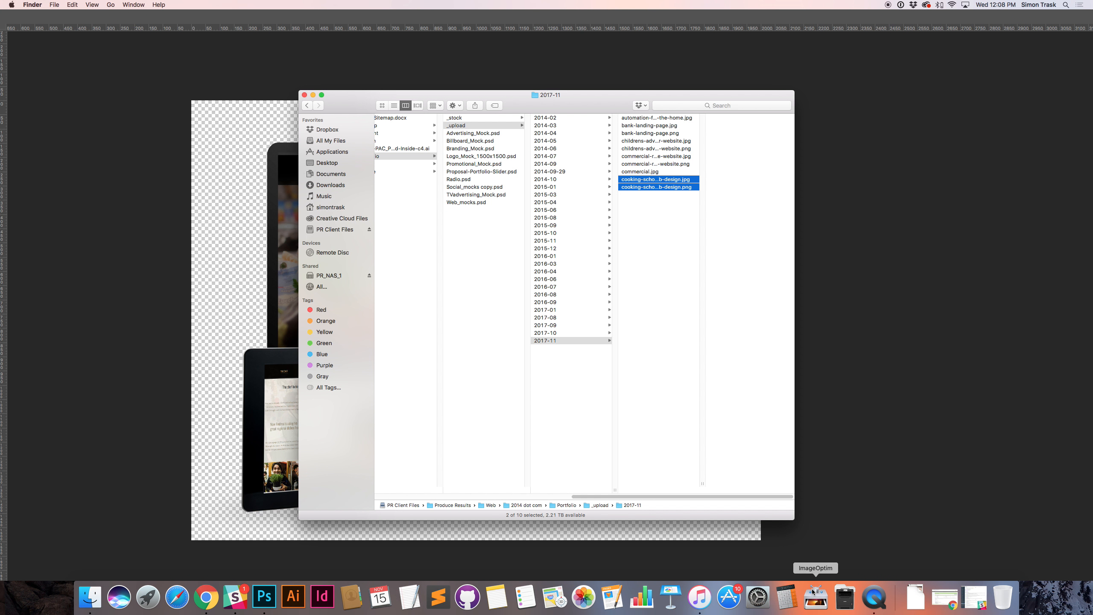
mouse_move(813, 595)
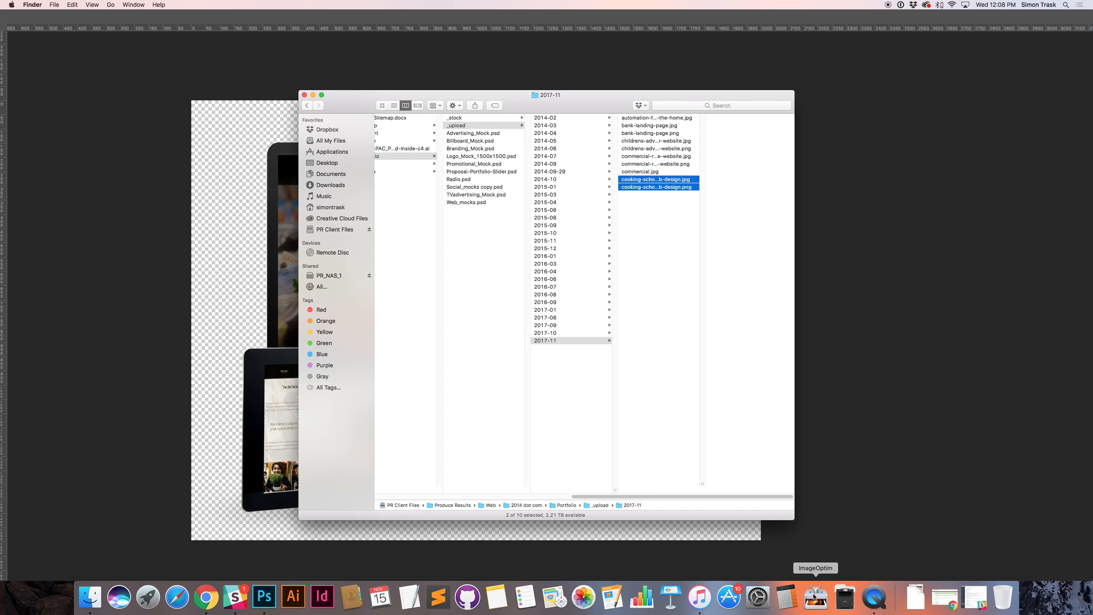
mouse_move(812, 598)
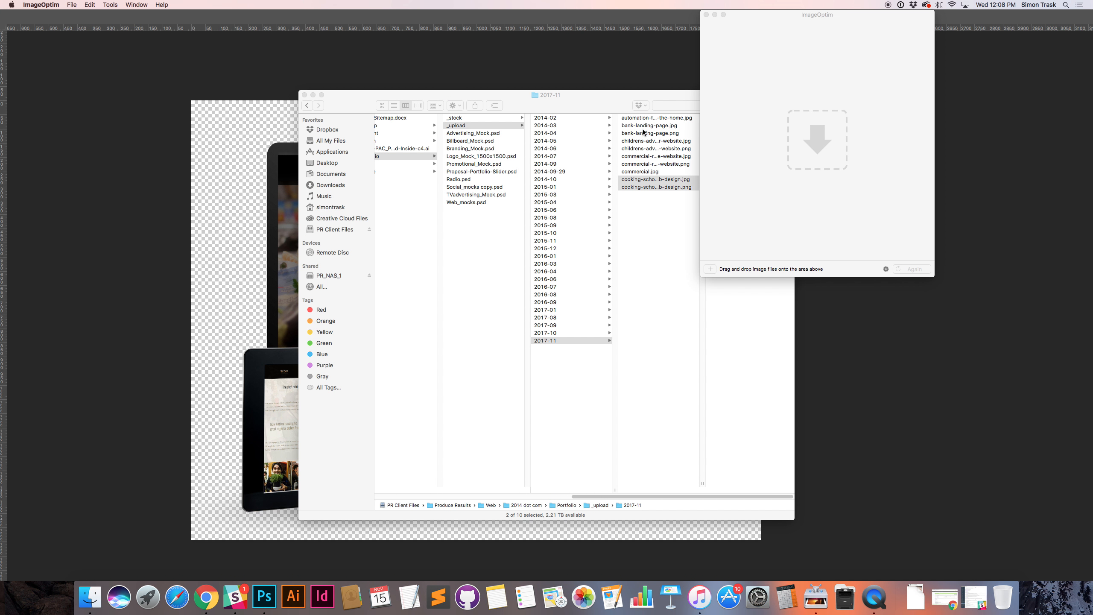
Drag both cooking-school-web-design images into ImageOptim to compress them
drag(656, 179, 721, 183)
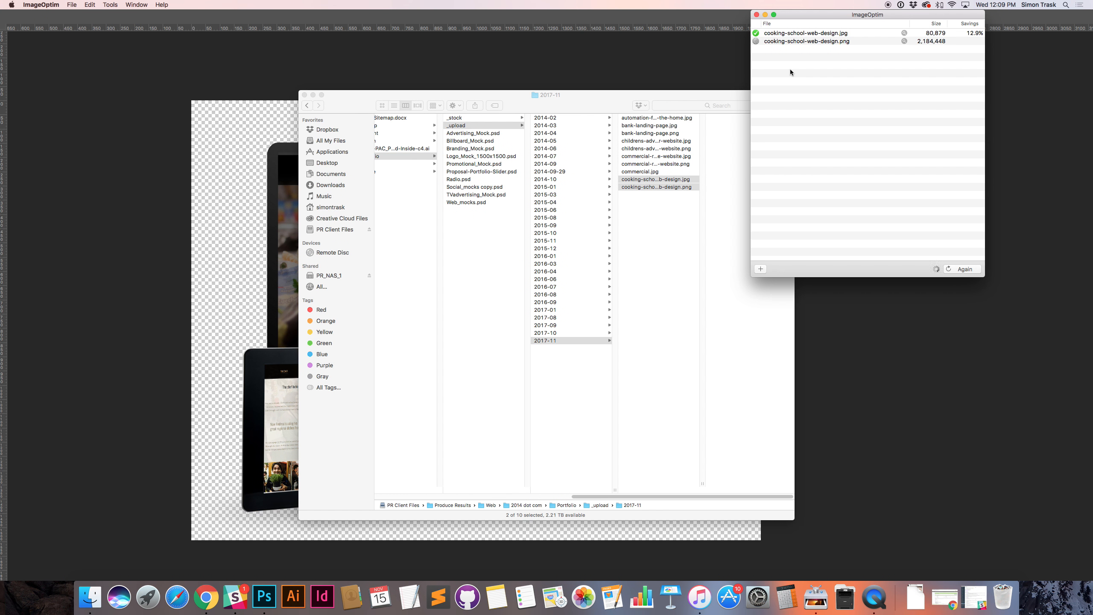
mouse_move(955, 50)
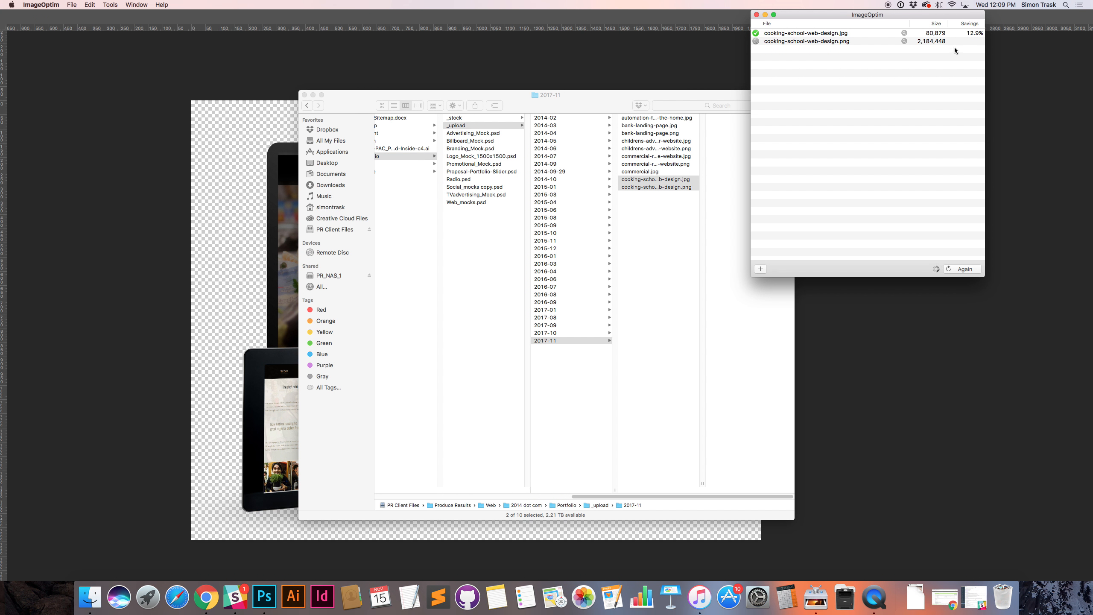
mouse_move(947, 39)
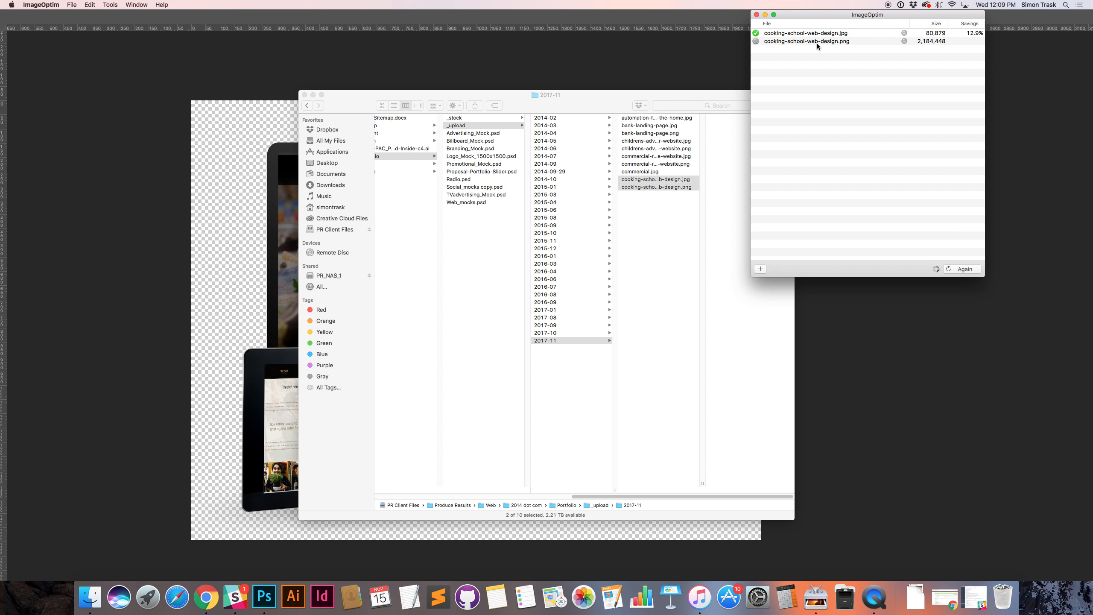
mouse_move(865, 71)
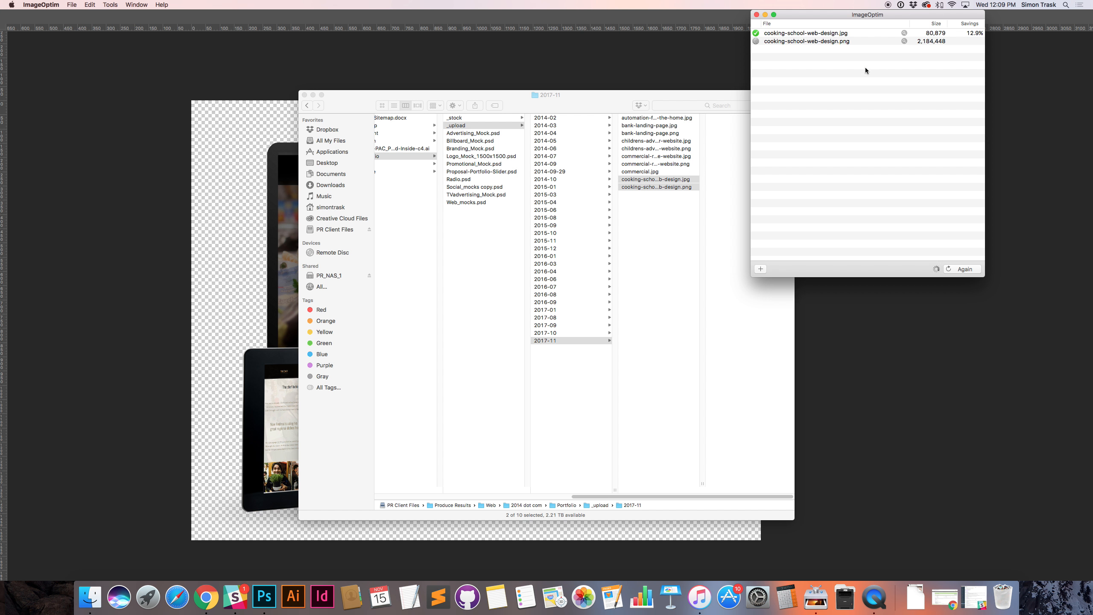
mouse_move(877, 126)
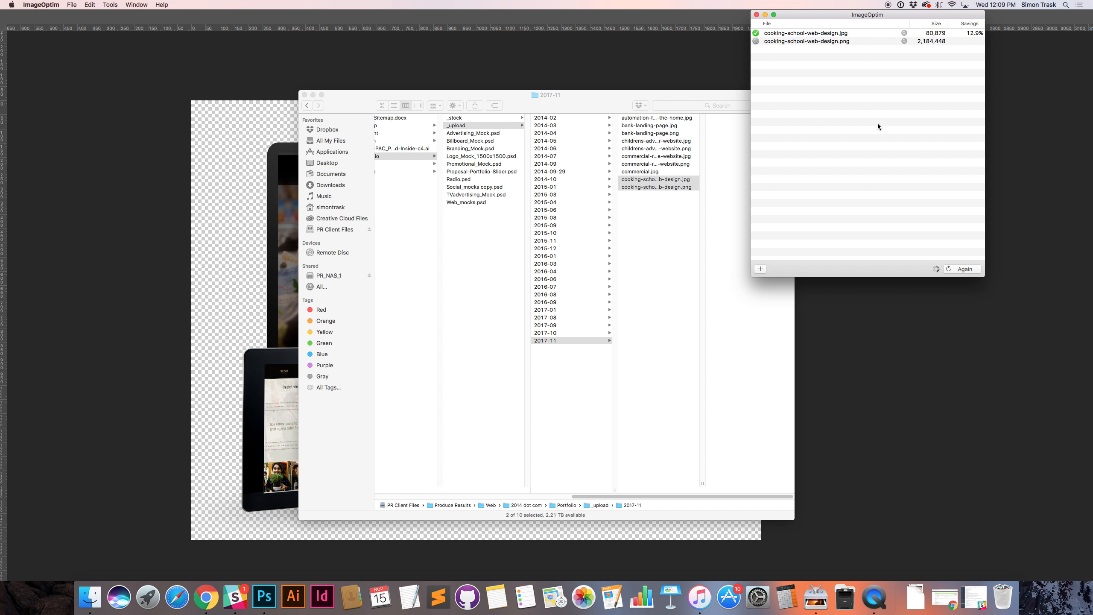
mouse_move(879, 127)
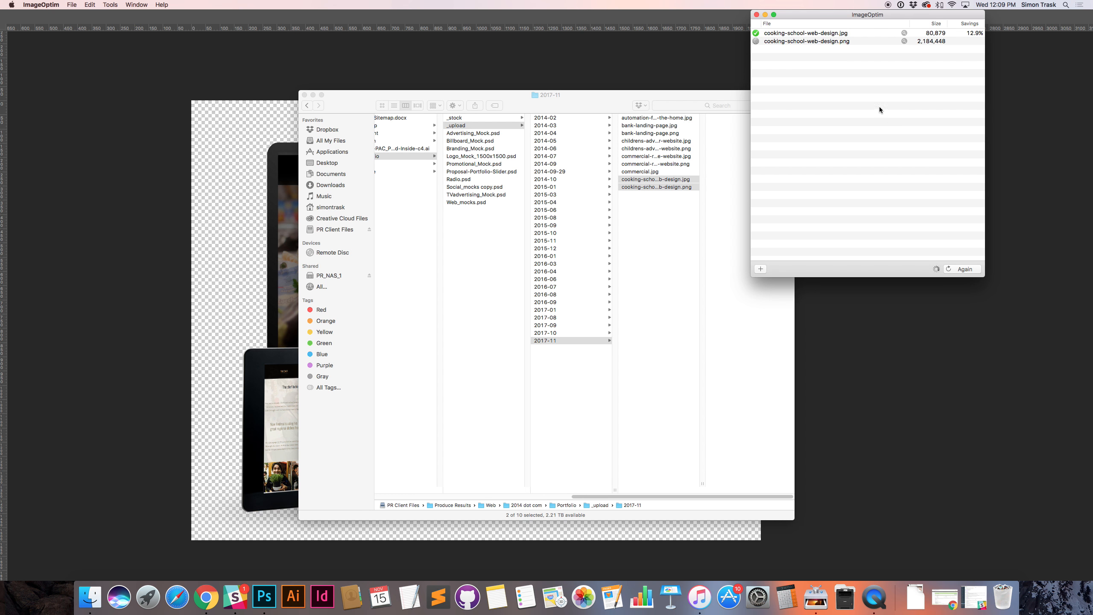
mouse_move(843, 35)
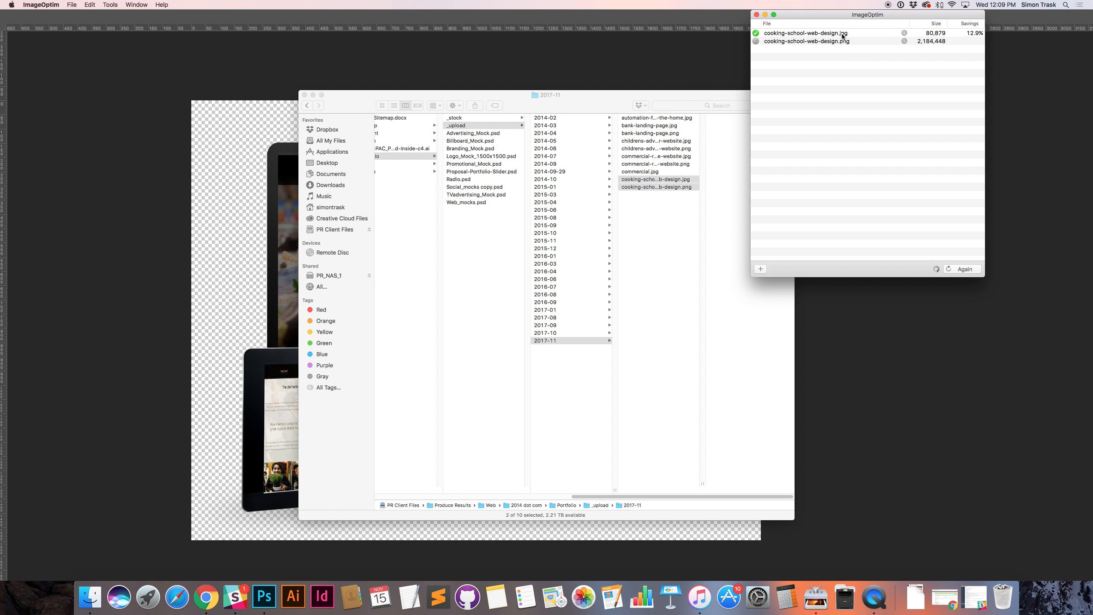
click(806, 33)
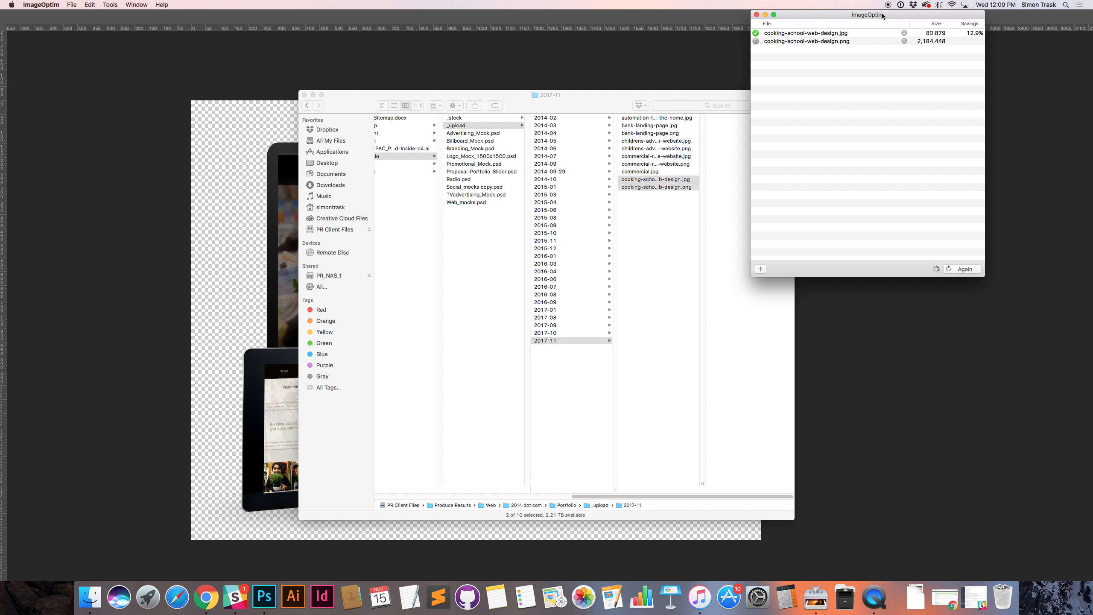
mouse_move(891, 16)
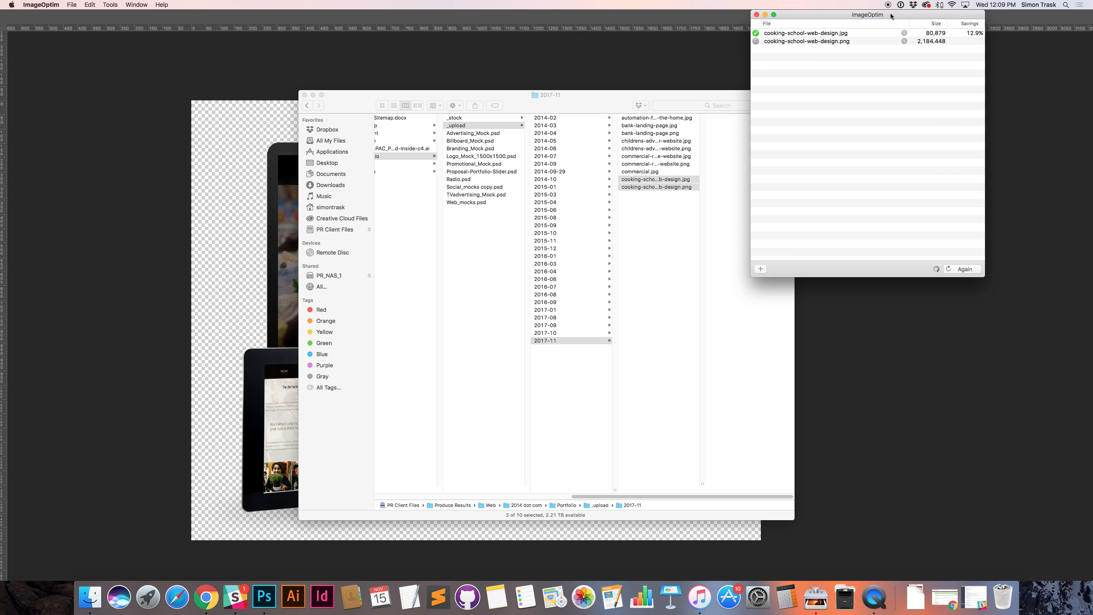
mouse_move(848, 59)
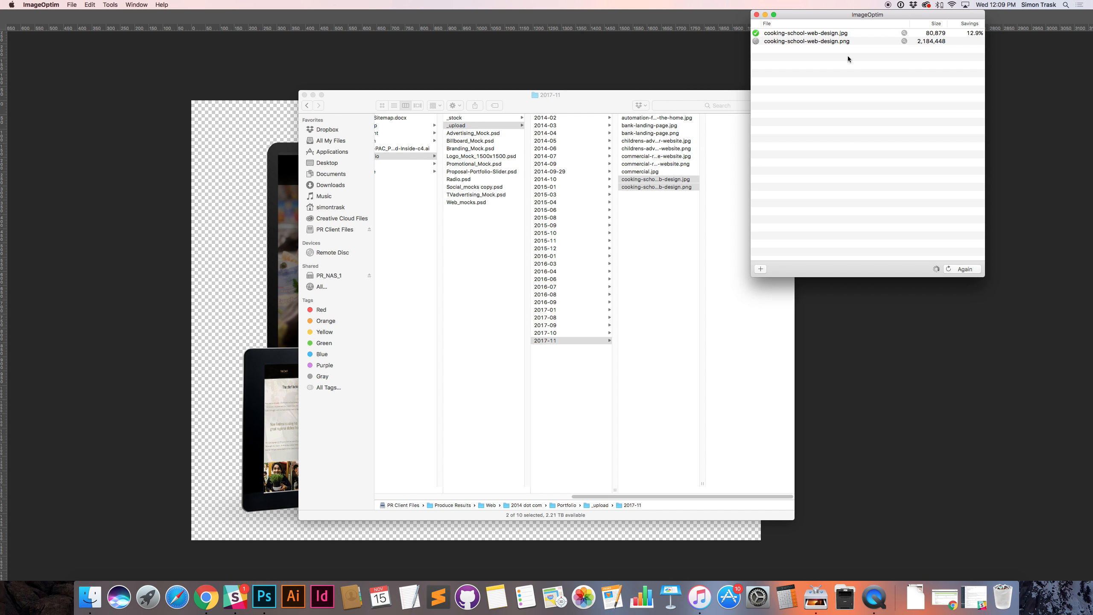
mouse_move(956, 47)
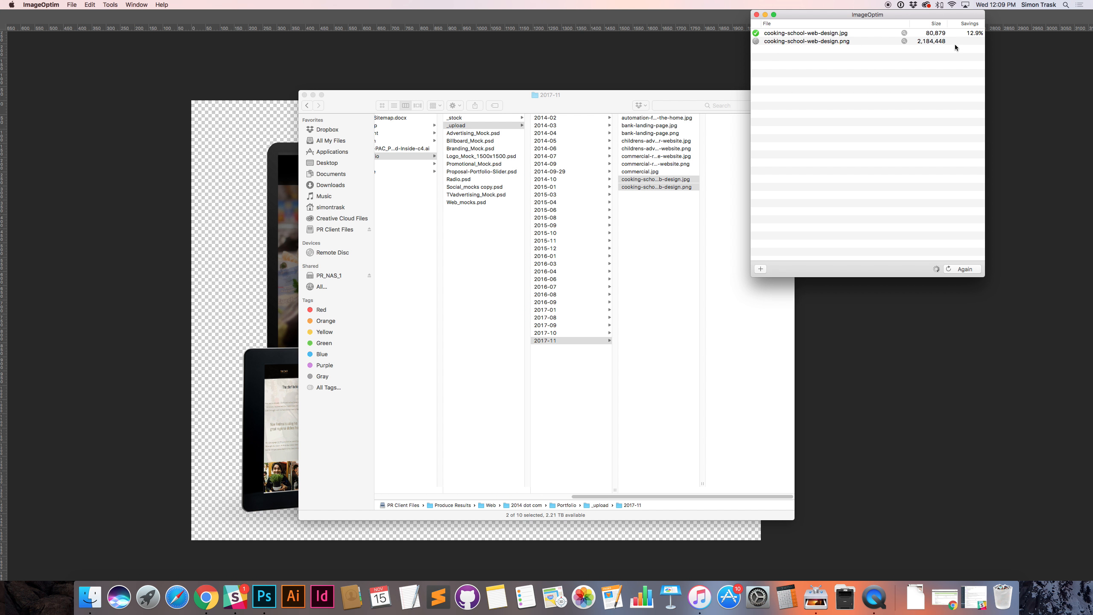
mouse_move(973, 49)
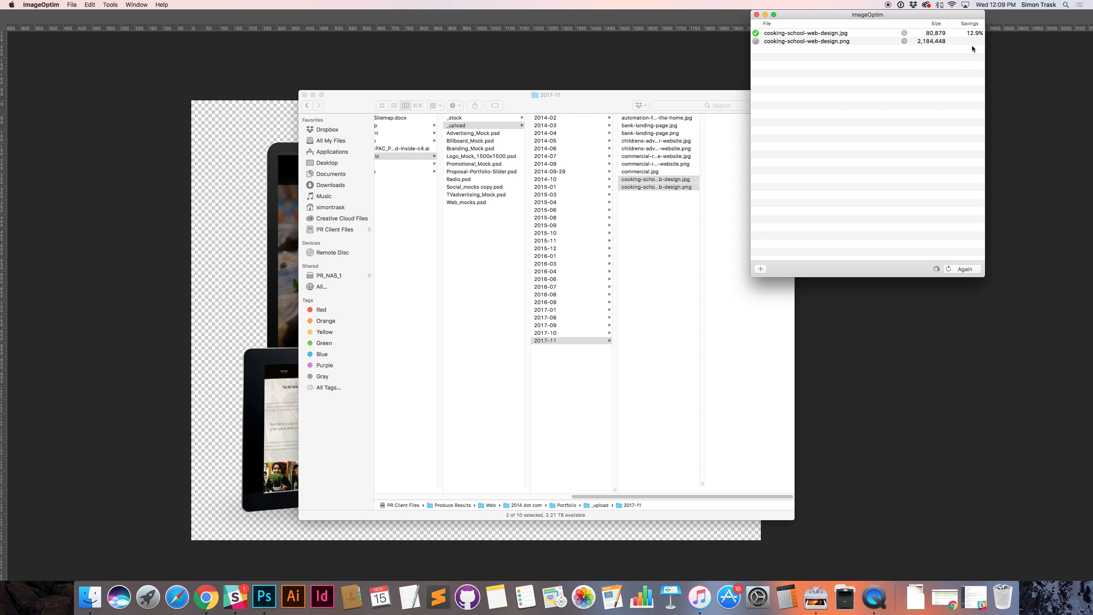
mouse_move(663, 180)
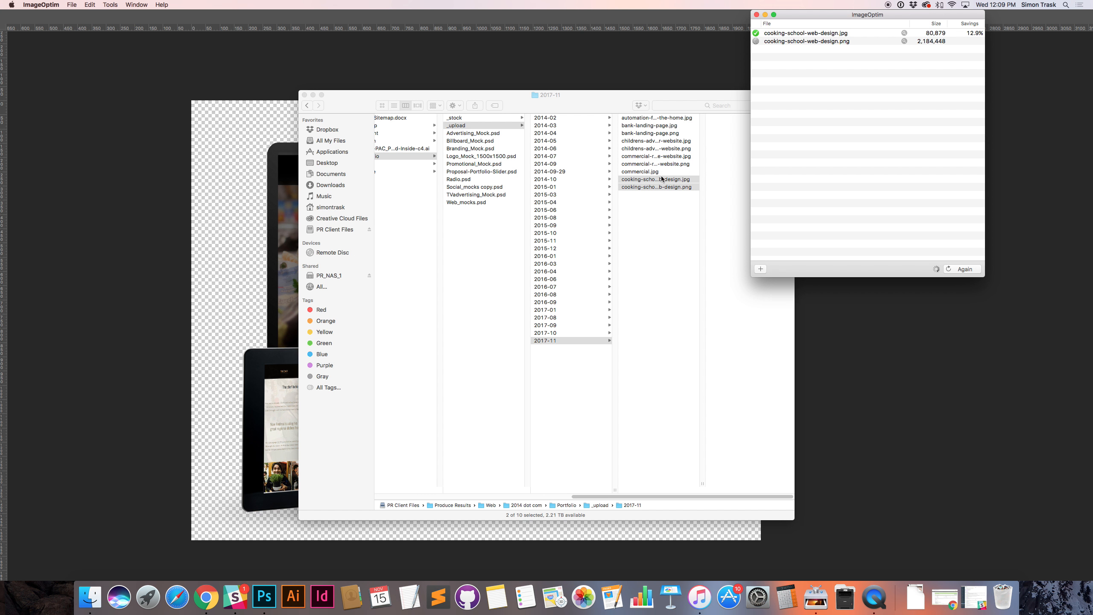
mouse_move(554, 597)
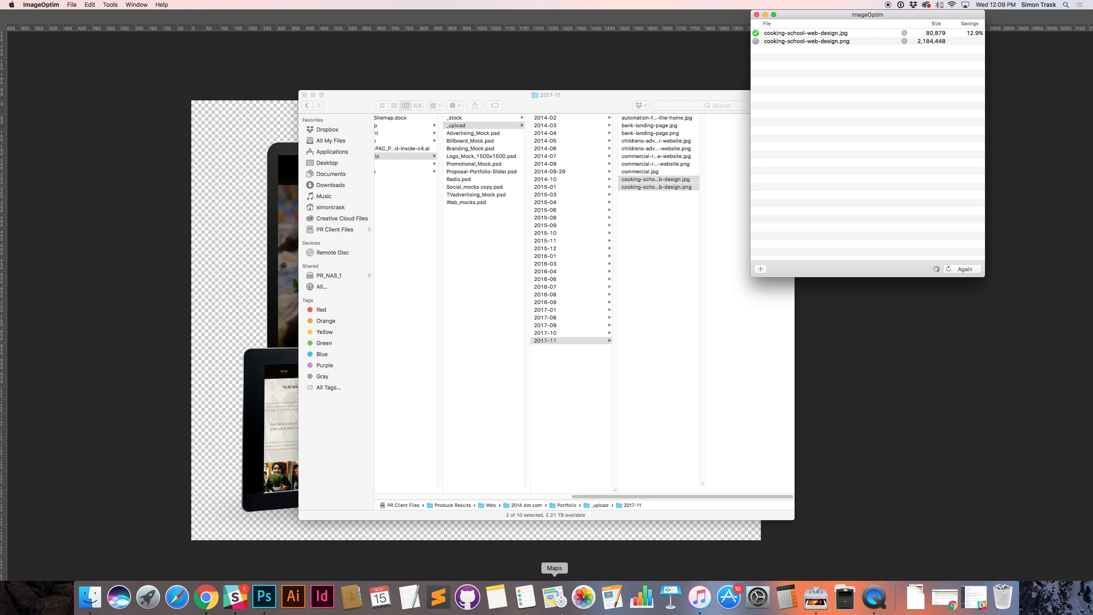
mouse_move(234, 597)
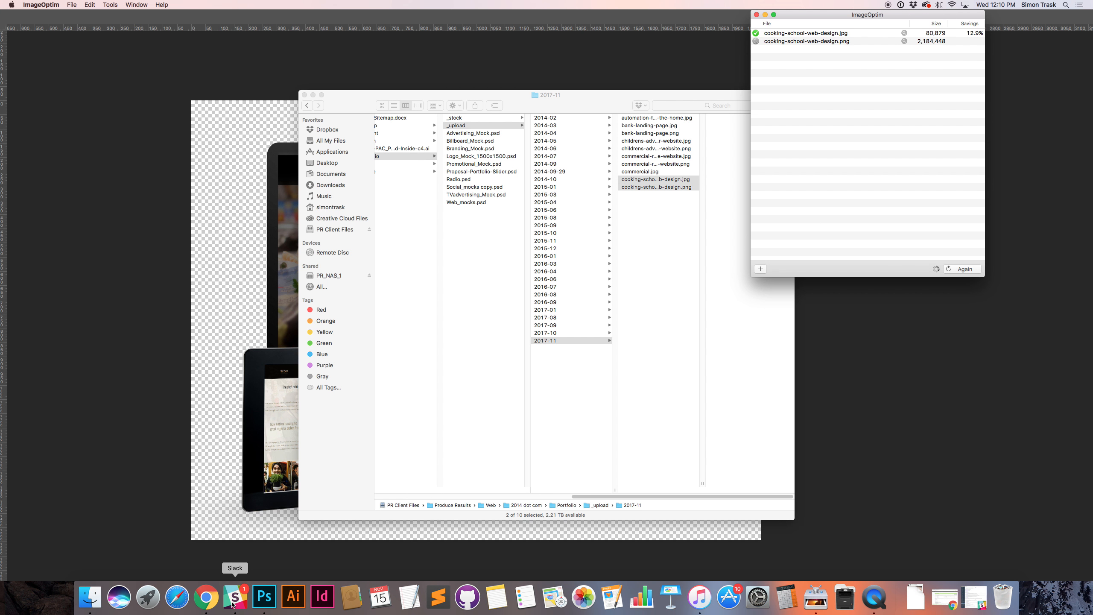
Bring the Cooking Classes in Rome draft back in front of the image optimiser
click(206, 597)
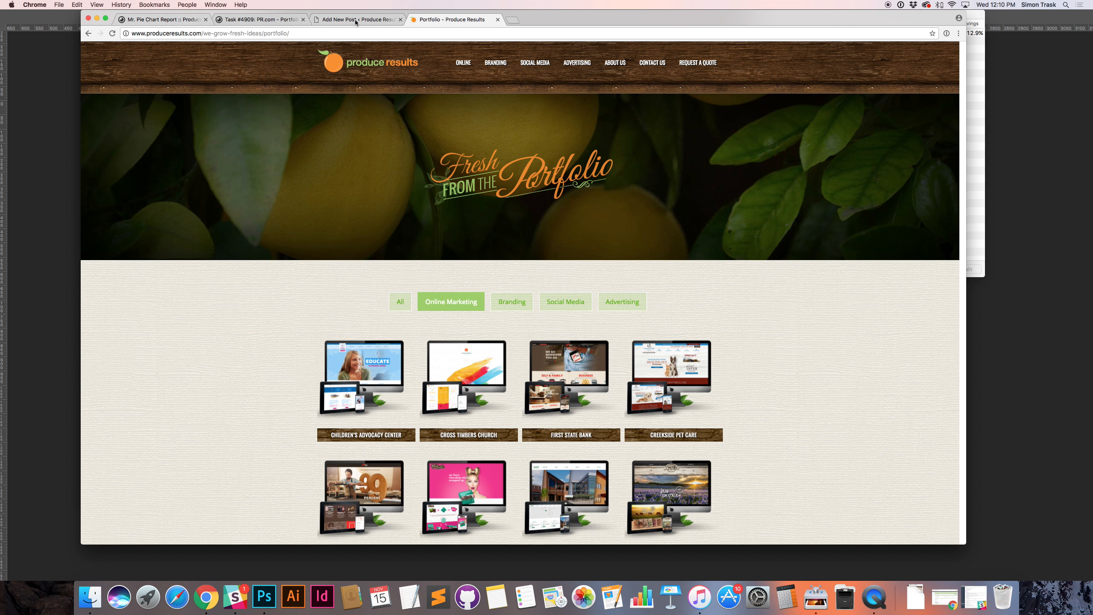
click(357, 19)
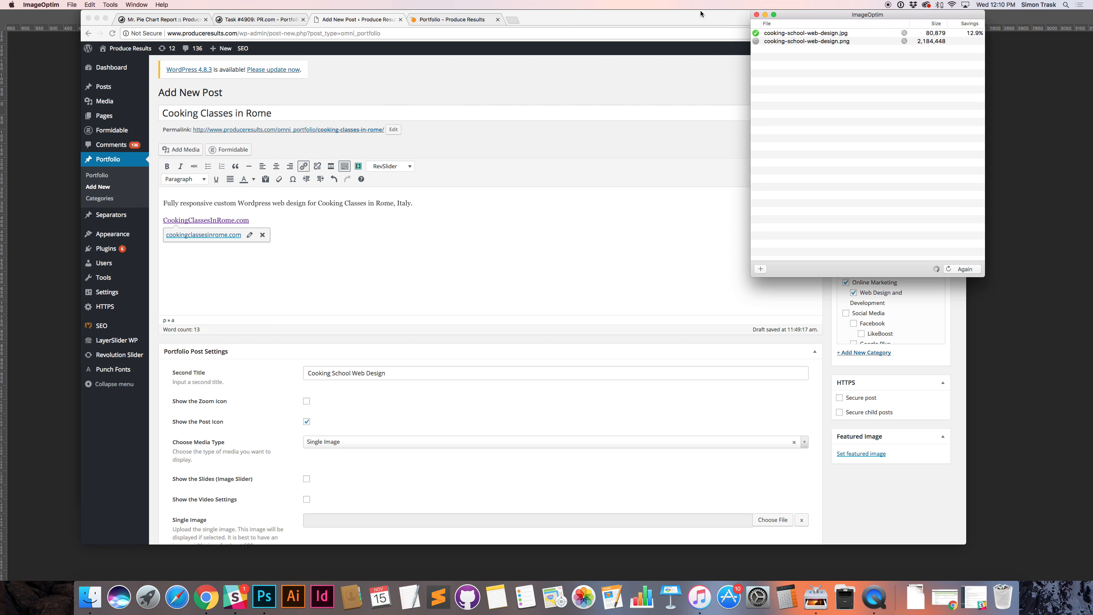
click(805, 33)
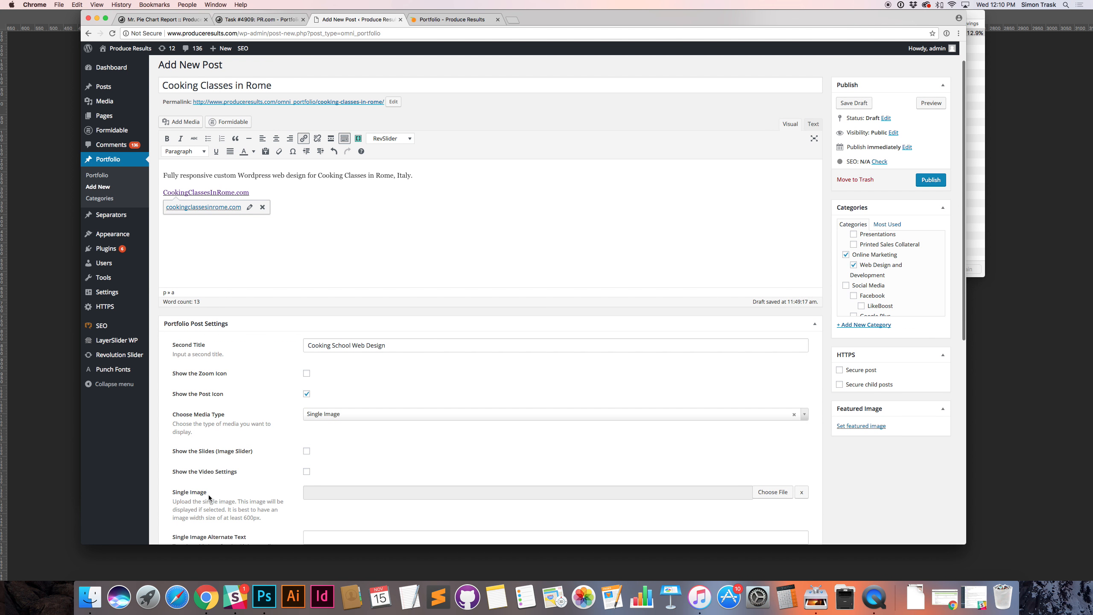
mouse_move(772, 492)
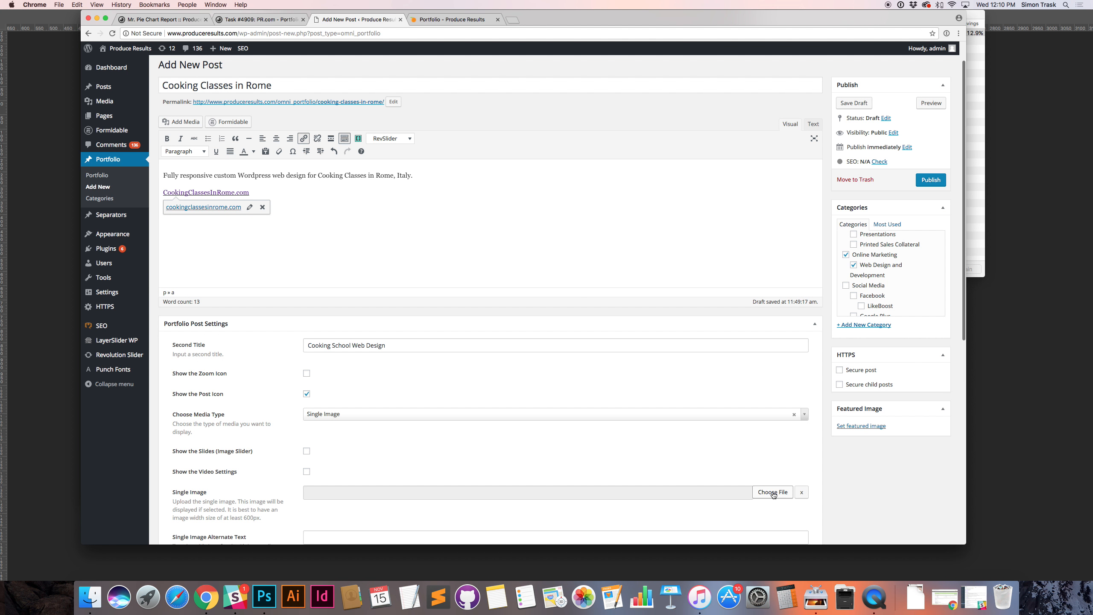
mouse_move(352, 477)
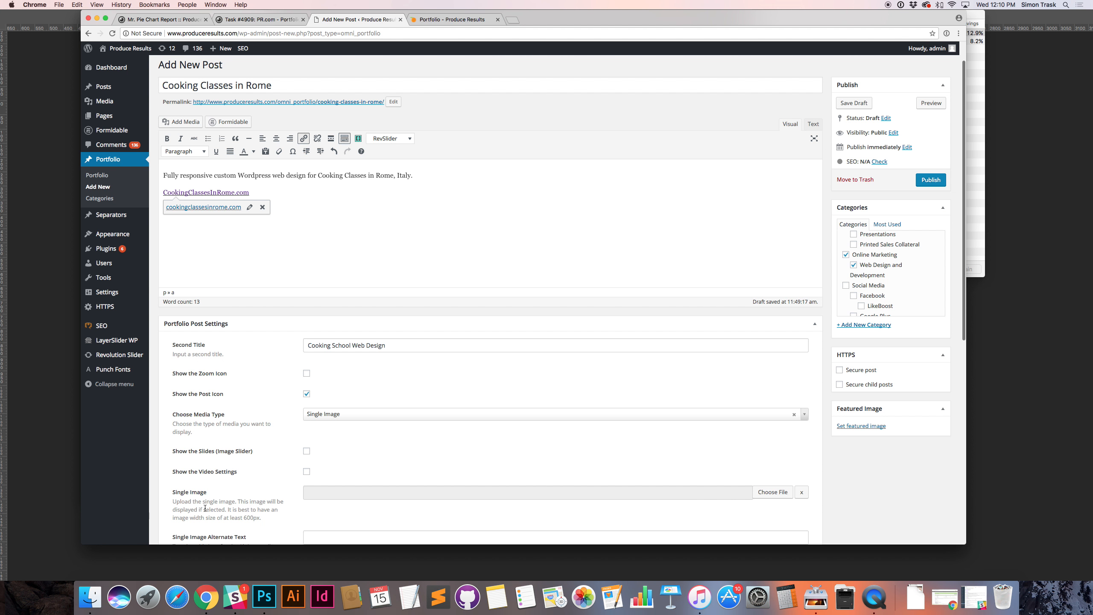
mouse_move(215, 497)
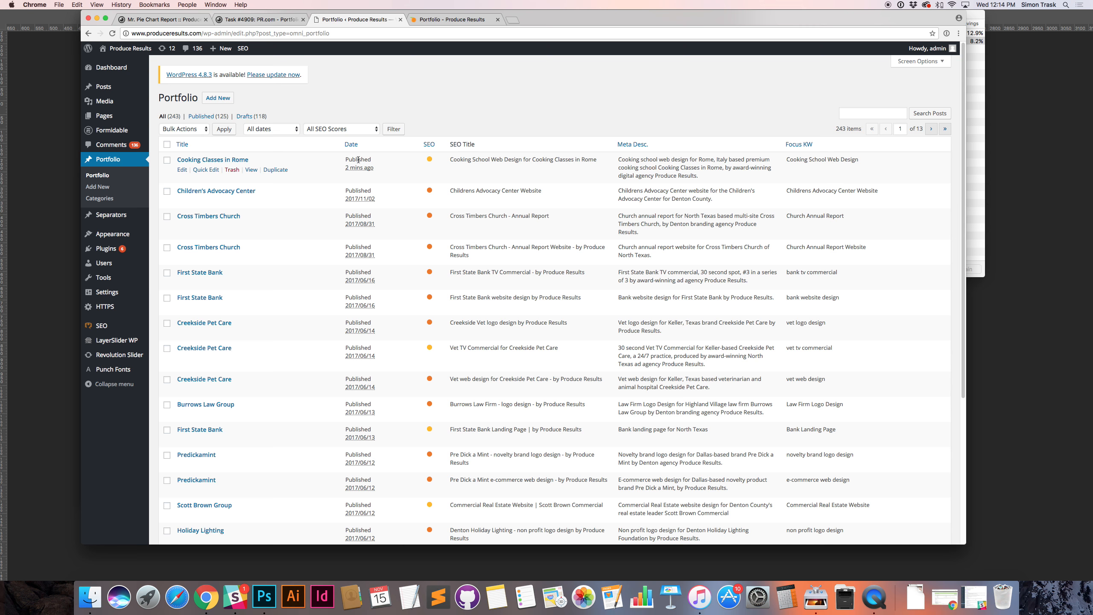
Quick-edit Cooking Classes in Rome to set its publish month to 09-Sep, then view the live portfolio
click(205, 169)
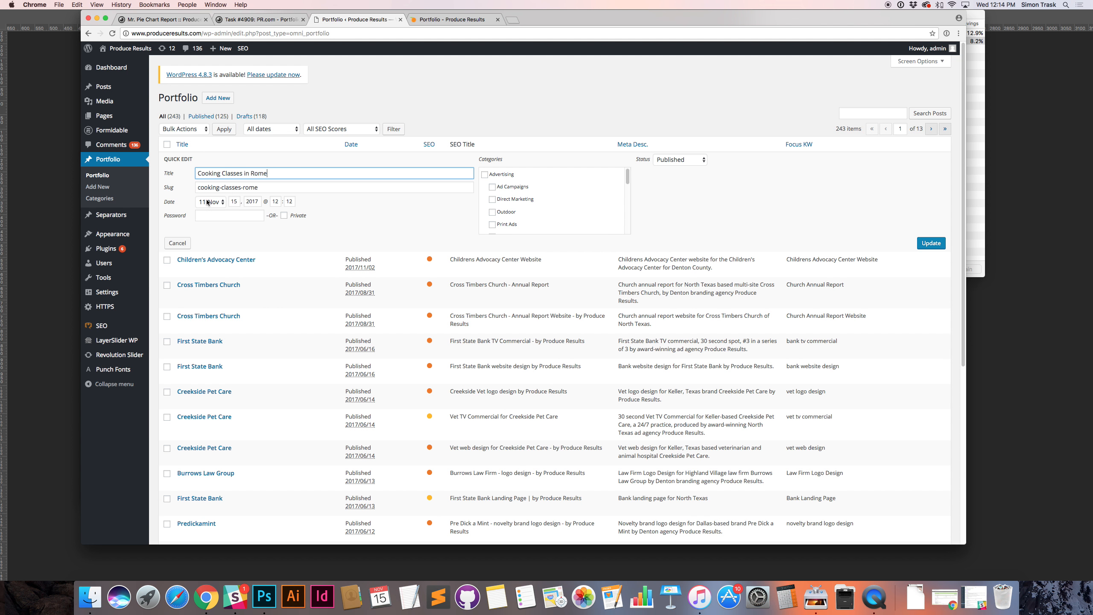
click(211, 201)
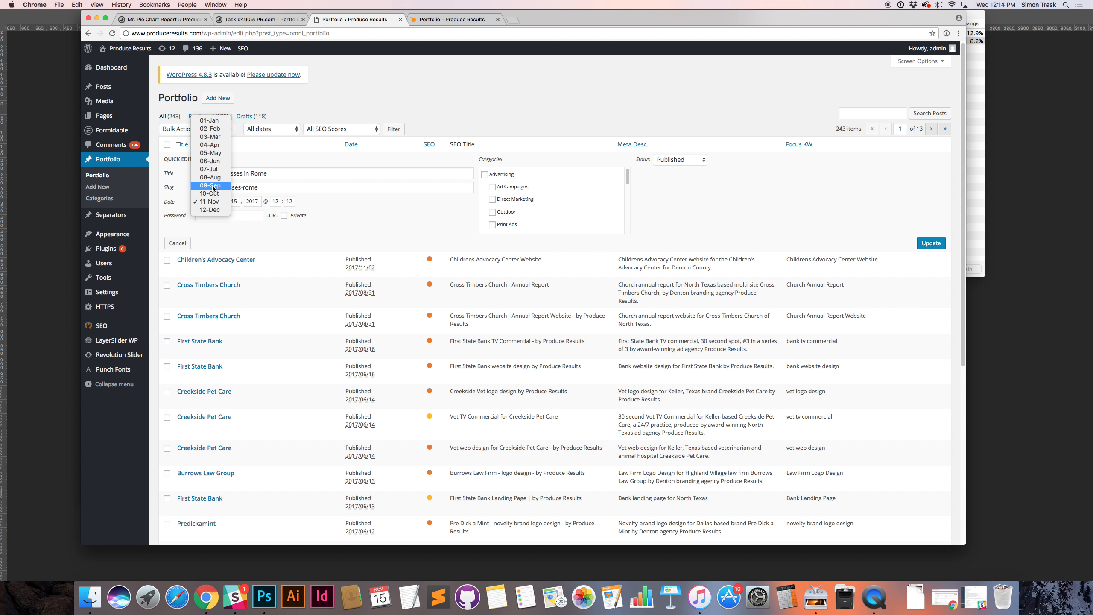
click(210, 186)
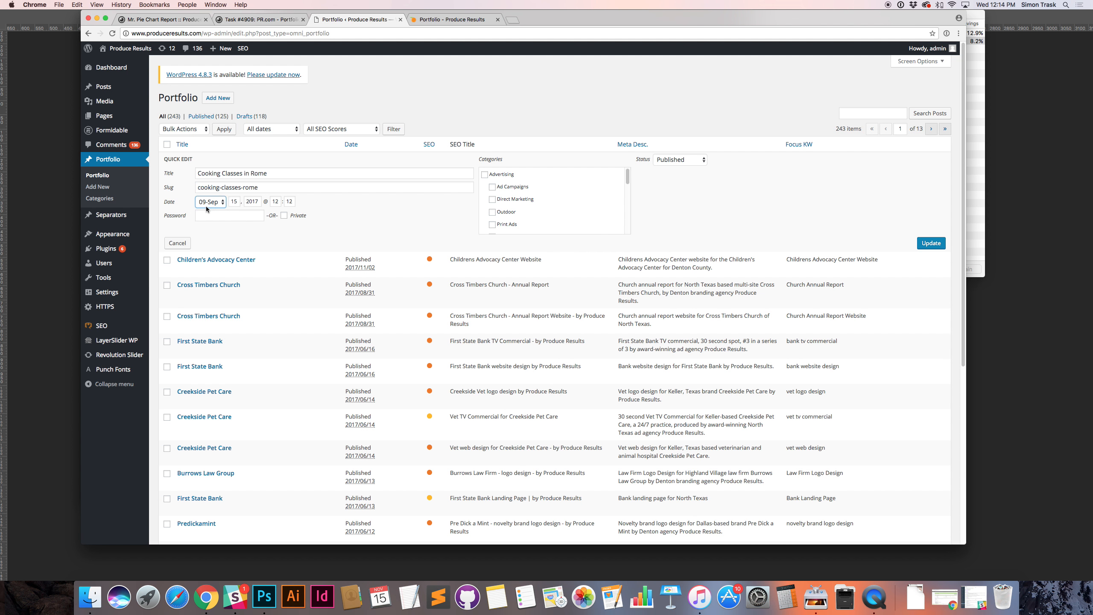
click(454, 19)
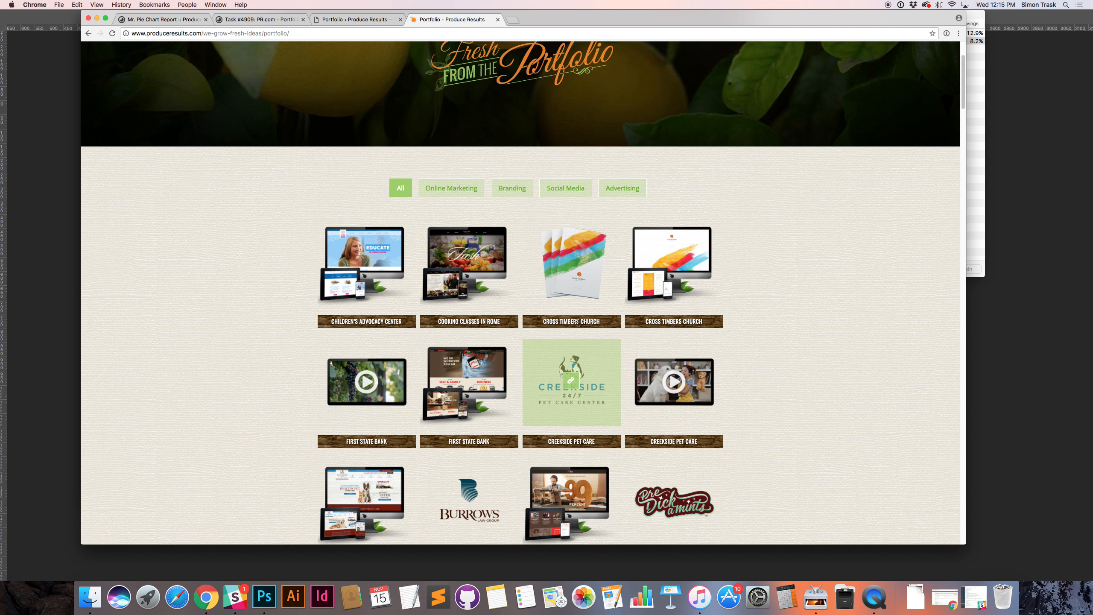
mouse_move(570, 263)
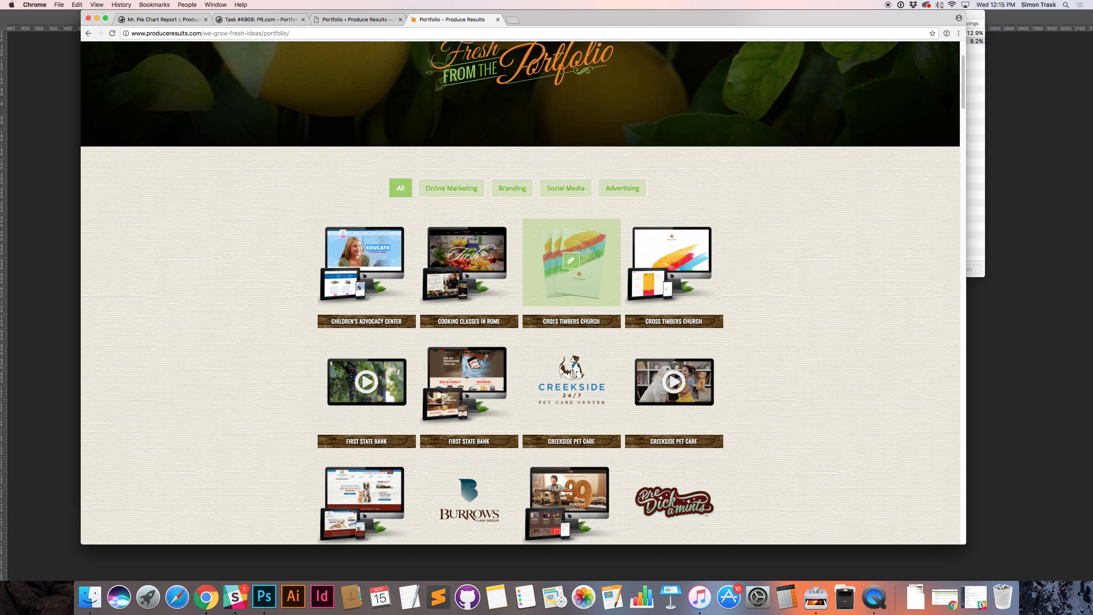
right_click(199, 200)
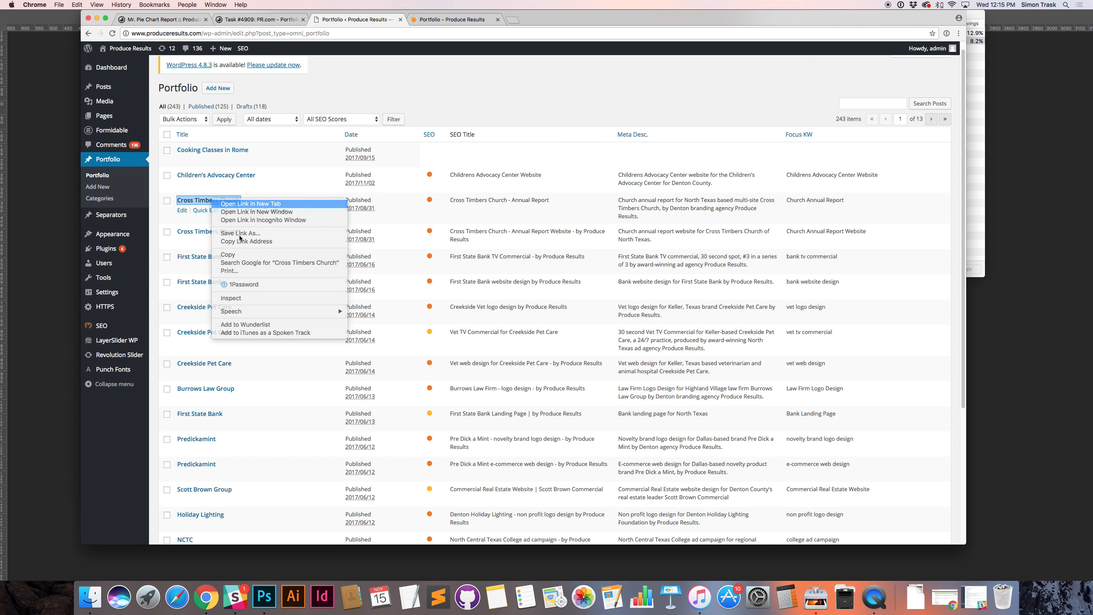
click(250, 203)
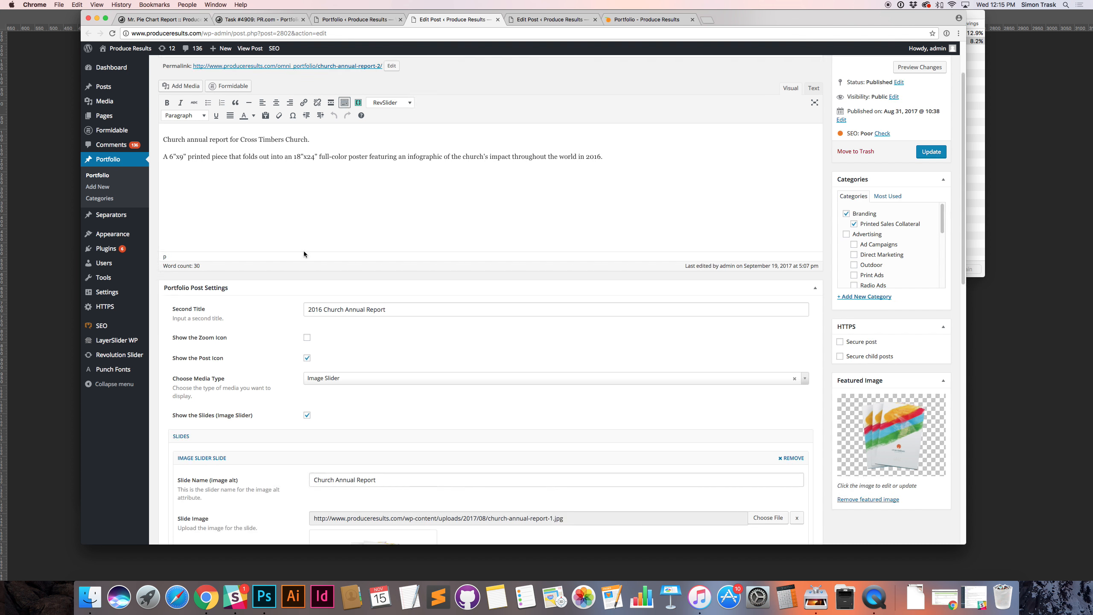
scroll(down, 3)
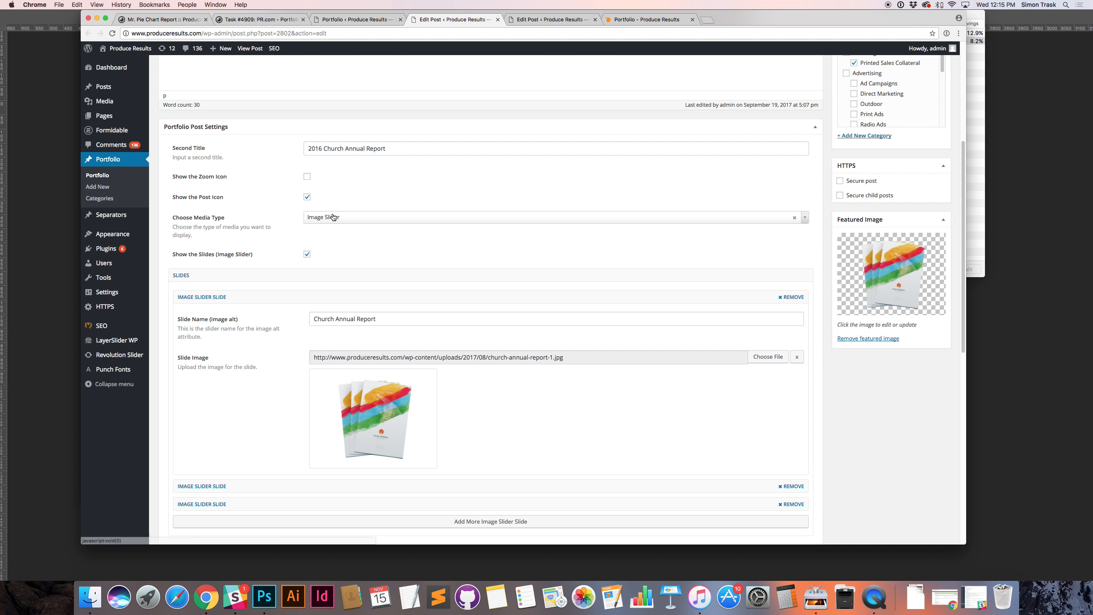
scroll(down, 3)
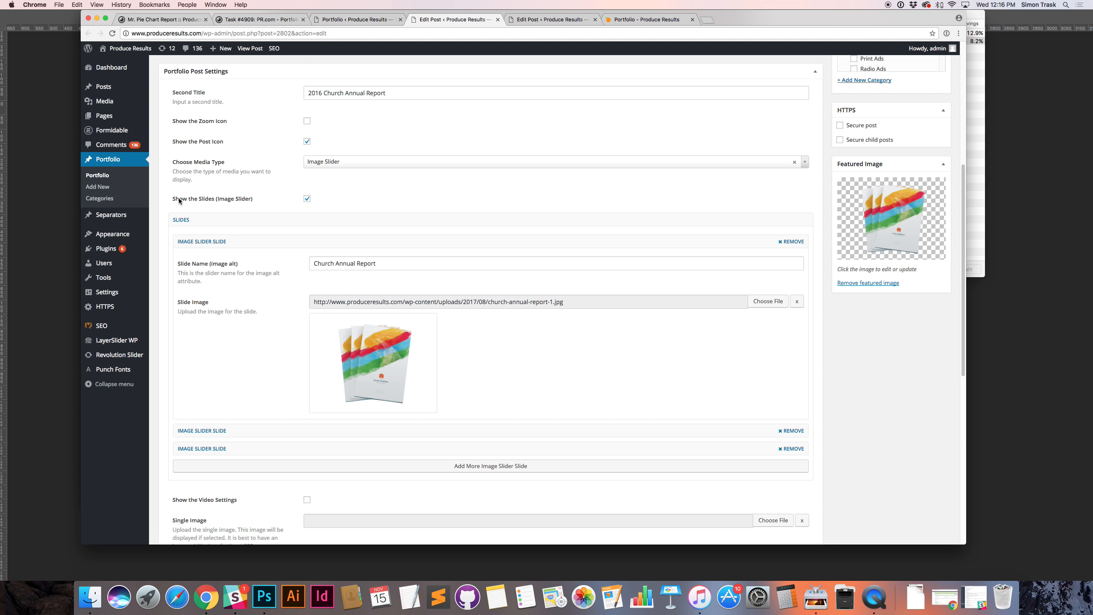
mouse_move(223, 202)
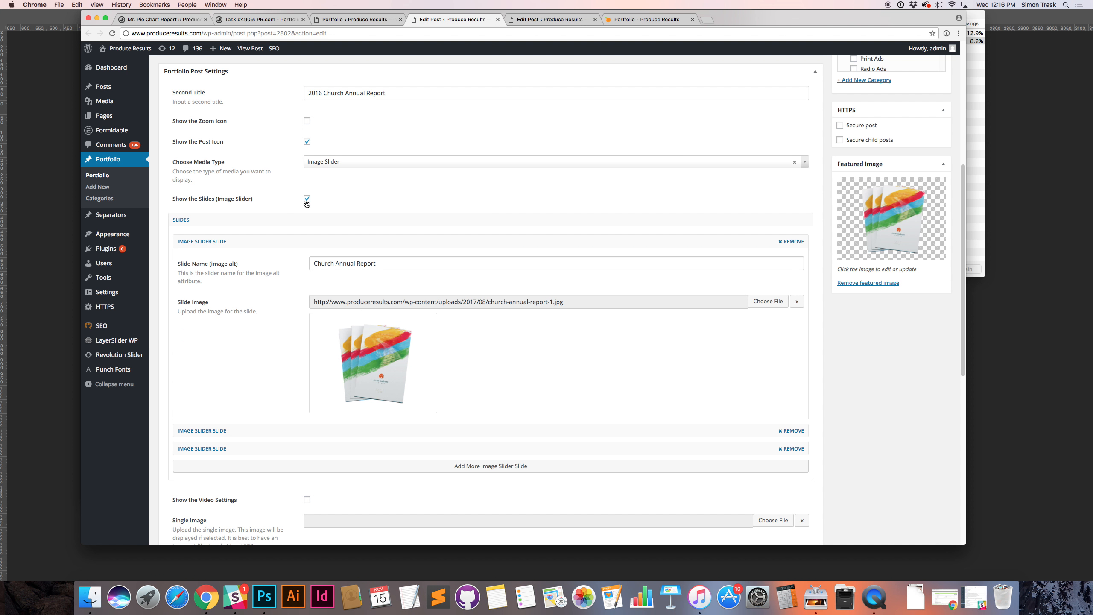
scroll(down, 3)
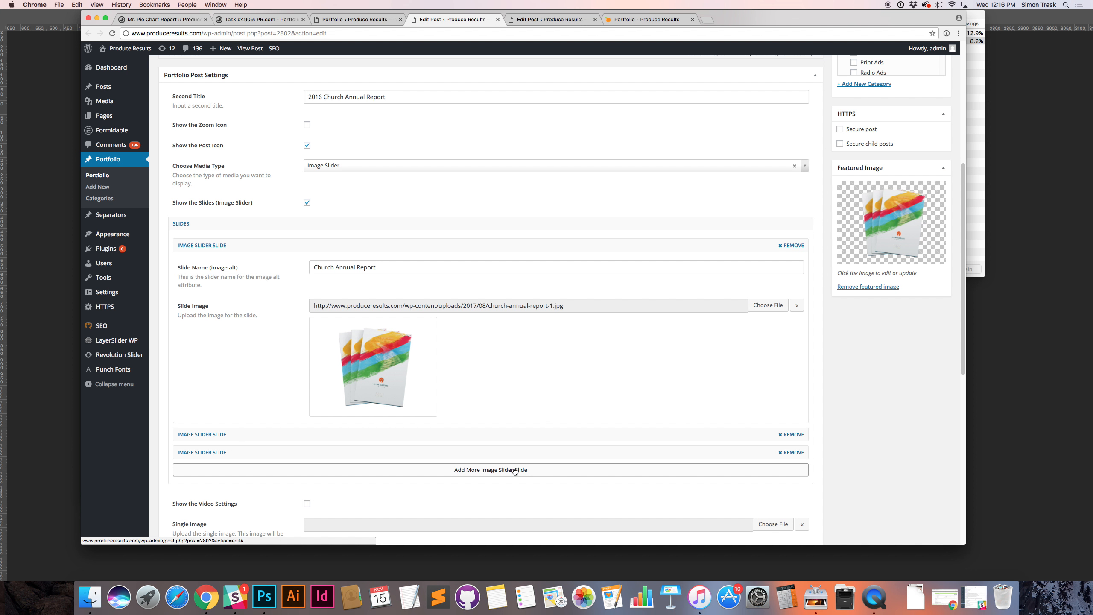
mouse_move(313, 416)
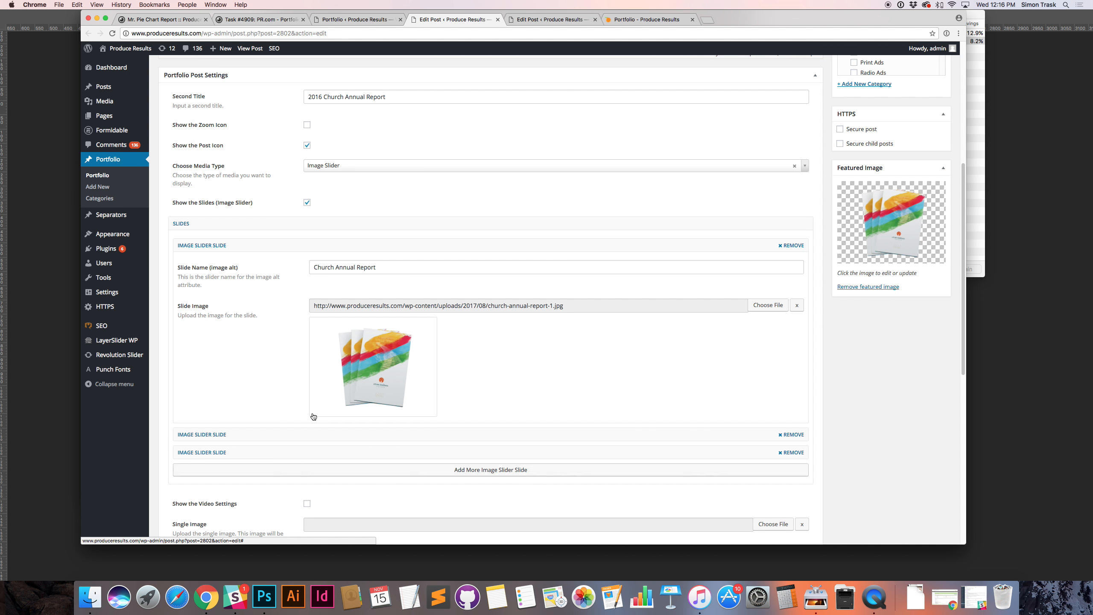
mouse_move(357, 226)
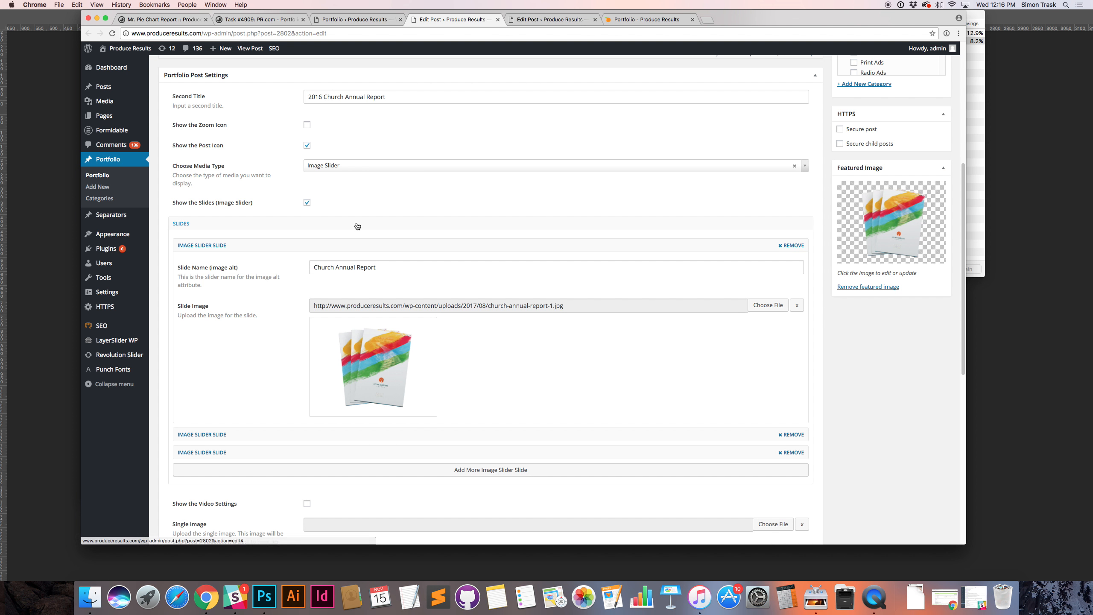
mouse_move(362, 424)
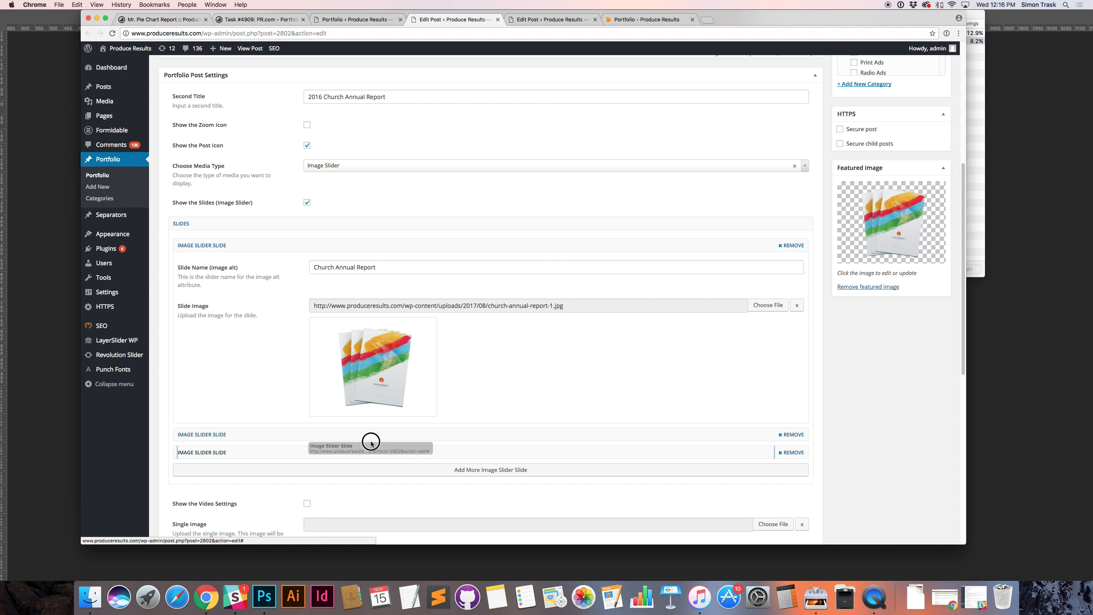
mouse_move(323, 438)
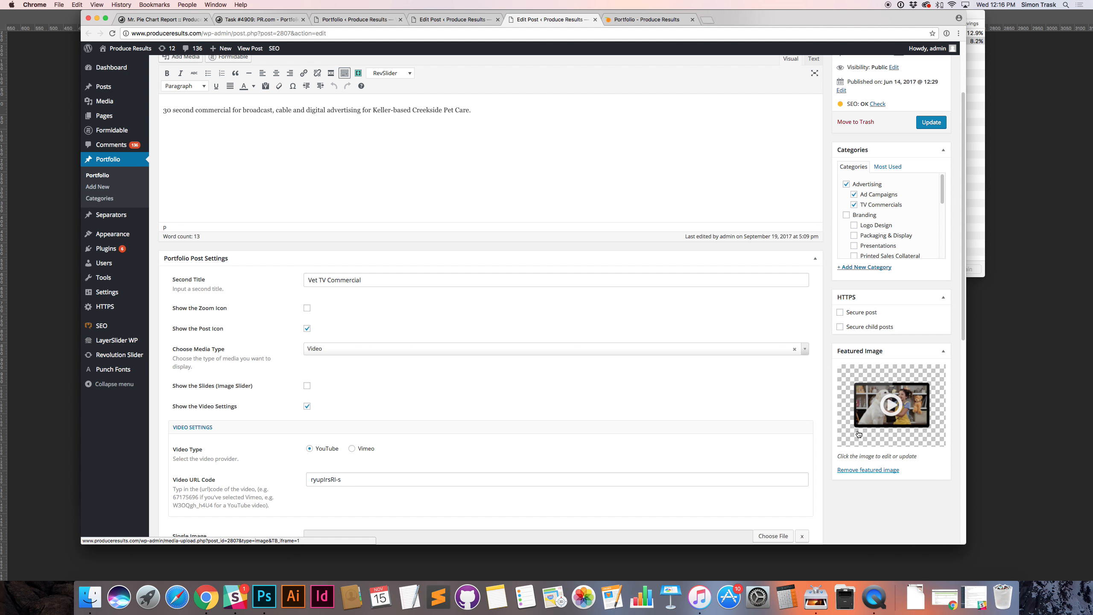
mouse_move(862, 372)
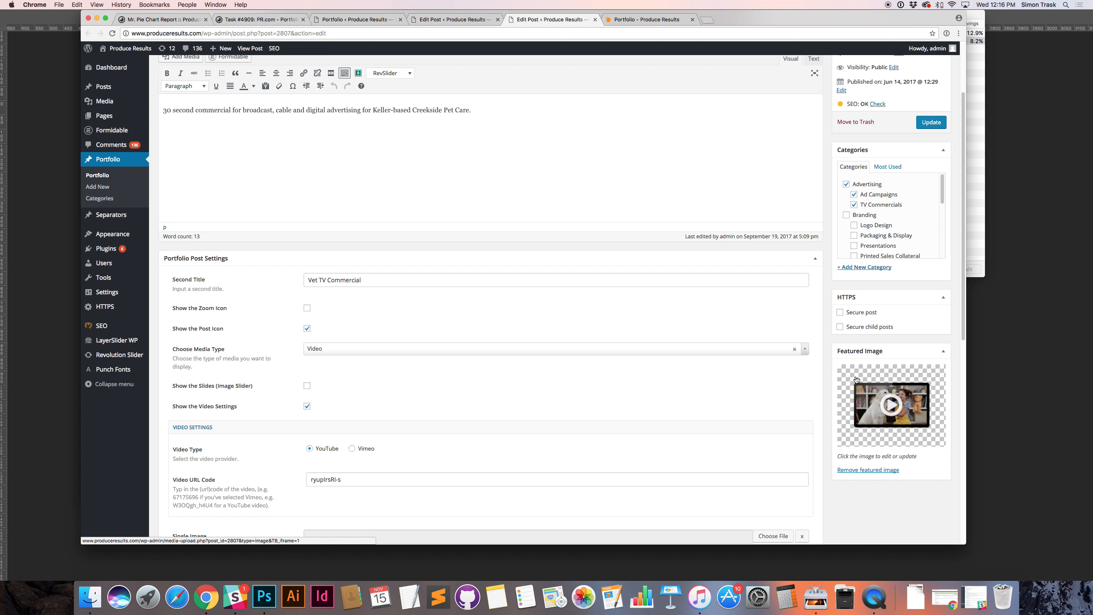
Briefly check Finder and return to the Creekside Pet Care post's video settings
key(cmd+tab)
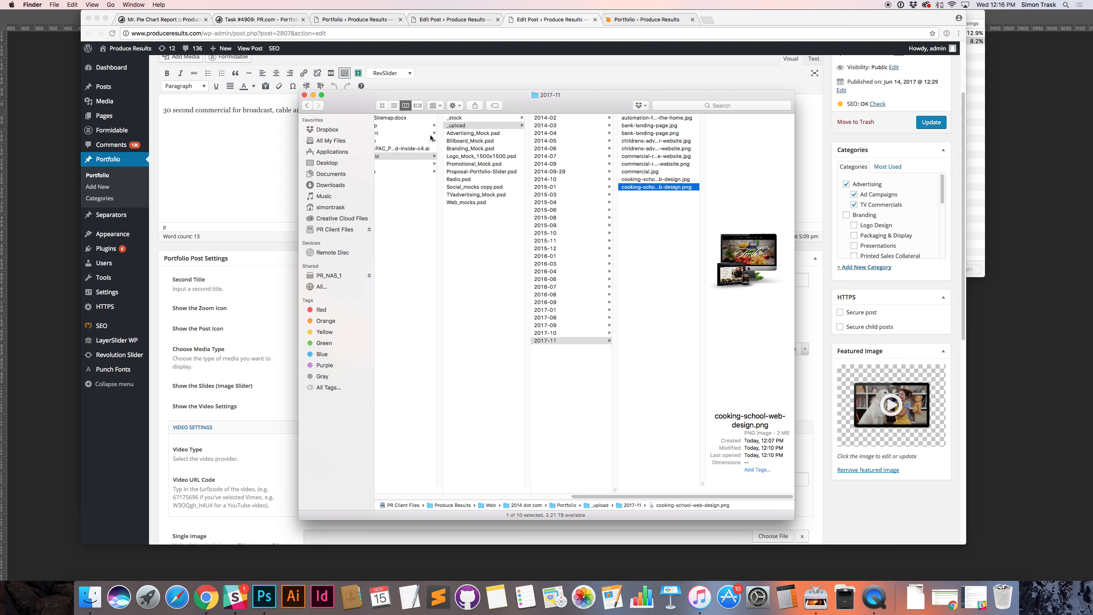
click(481, 194)
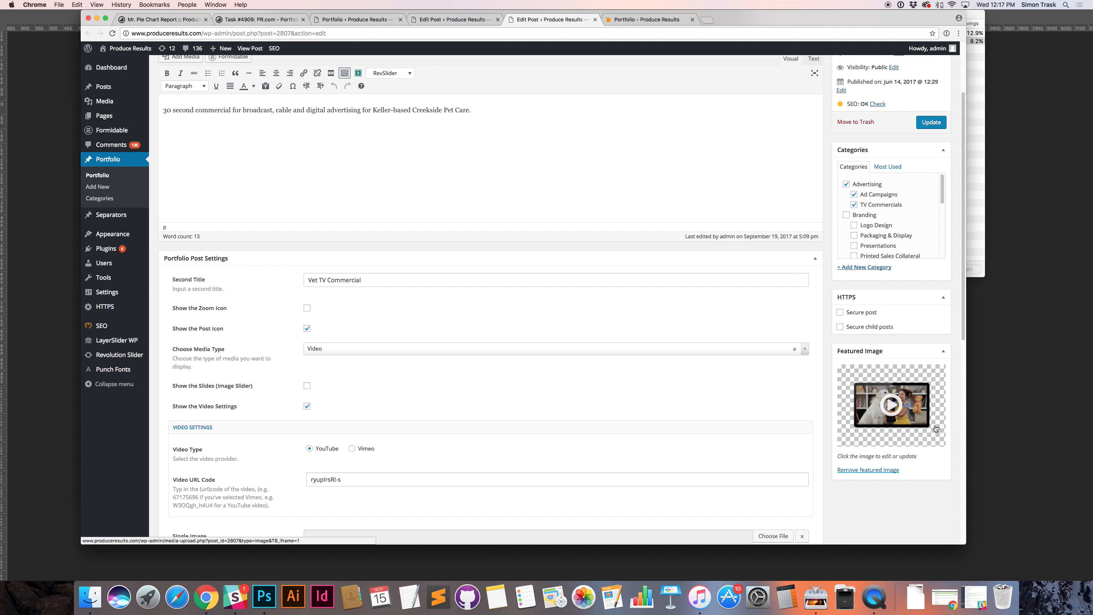
mouse_move(881, 450)
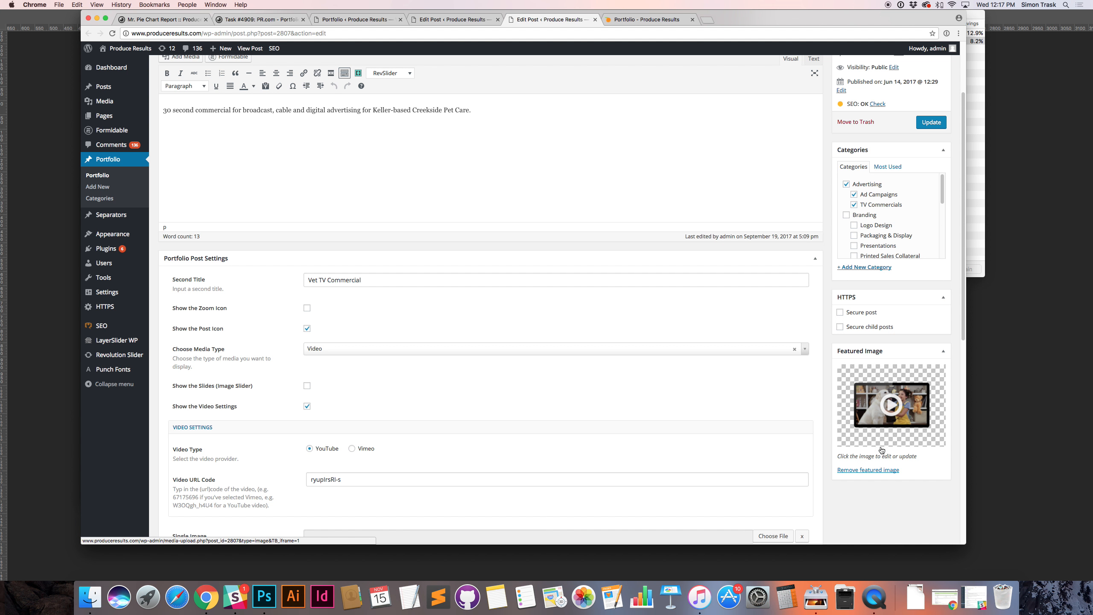
mouse_move(894, 436)
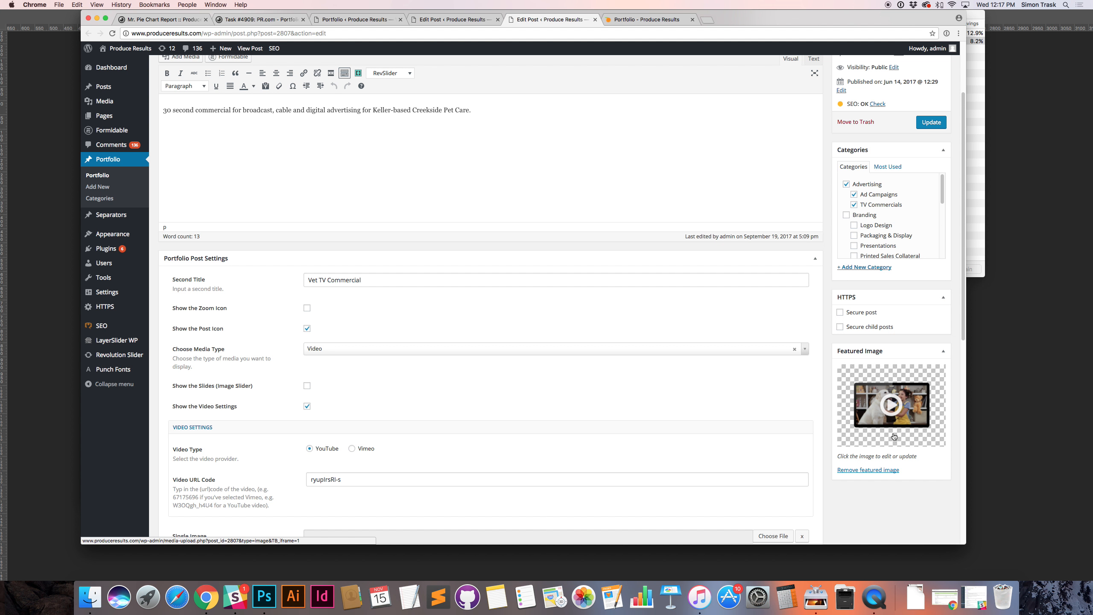
Select the existing YouTube video code in the post's Video URL Code field
scroll(down, 3)
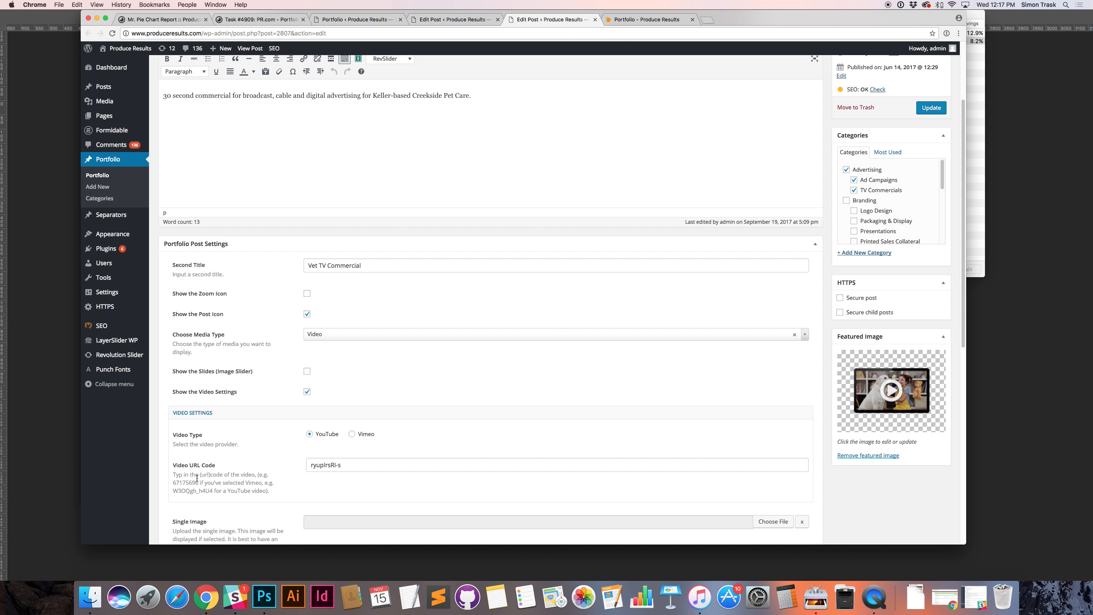
drag(173, 474, 270, 491)
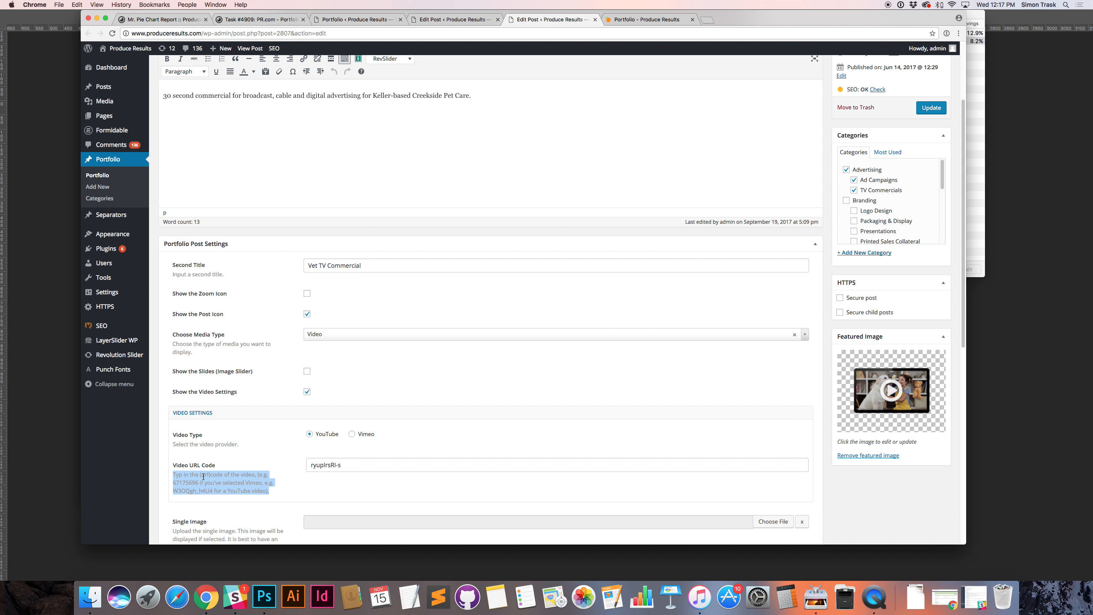
click(332, 464)
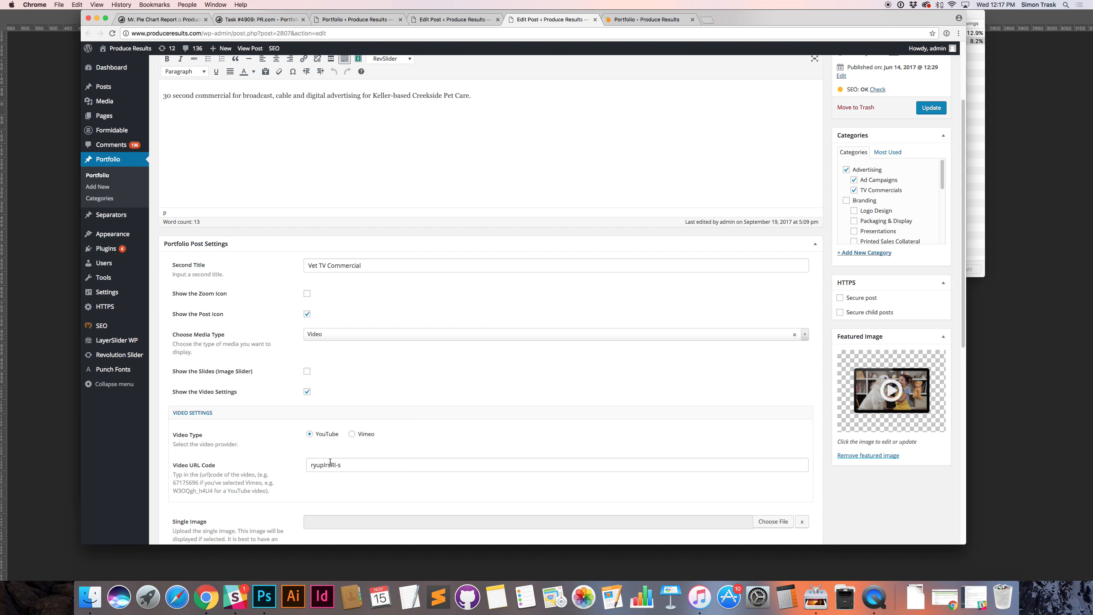
double_click(325, 465)
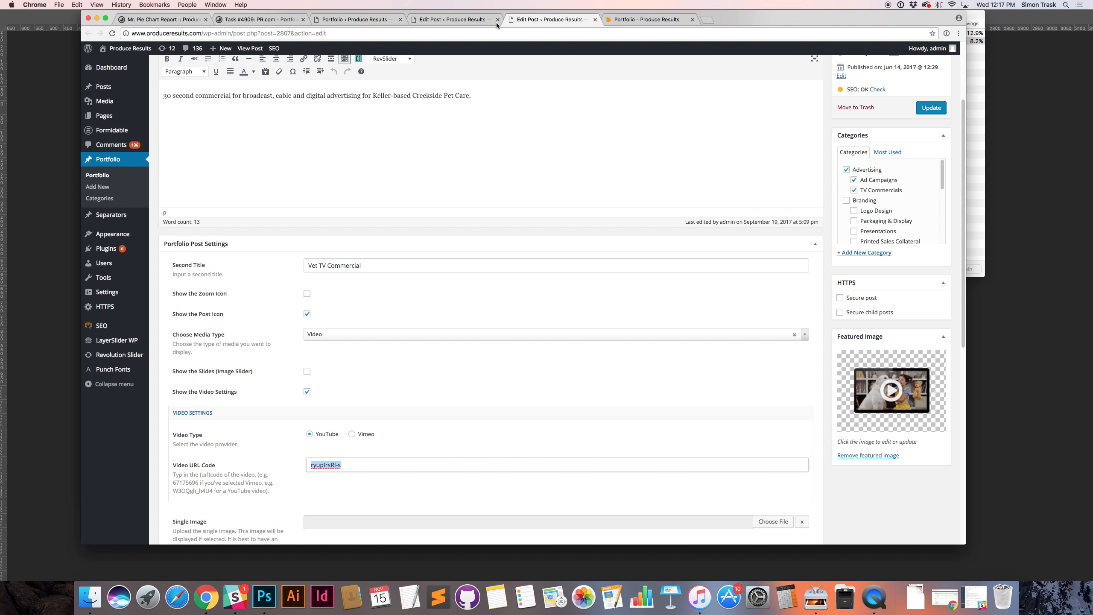
Compare it against the Creekside Pet Care commercial's code in the YouTube address bar
click(648, 19)
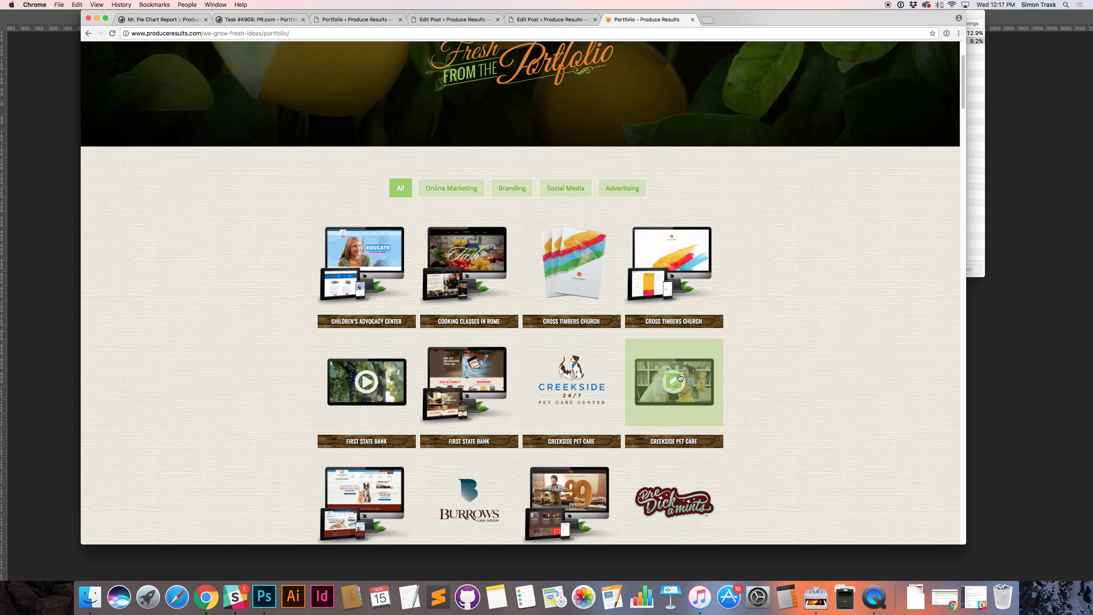
click(673, 381)
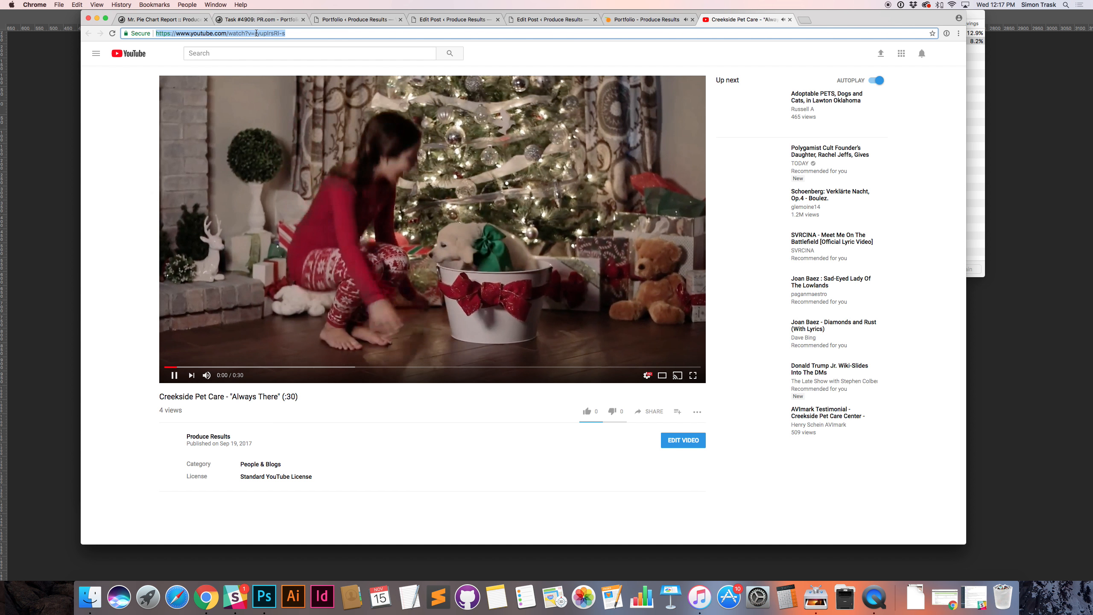
click(174, 375)
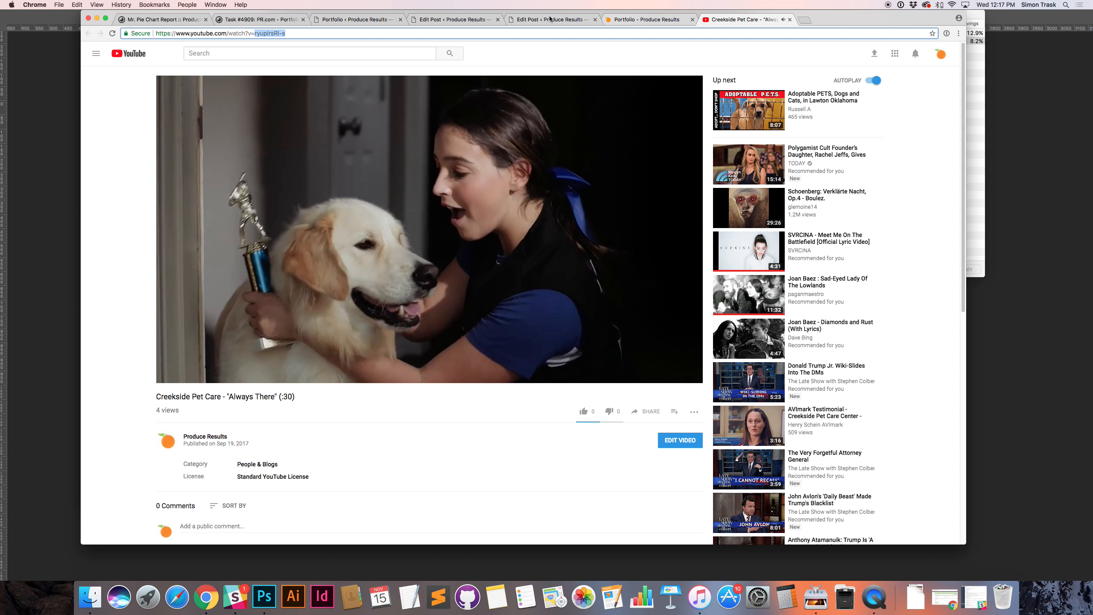
click(551, 20)
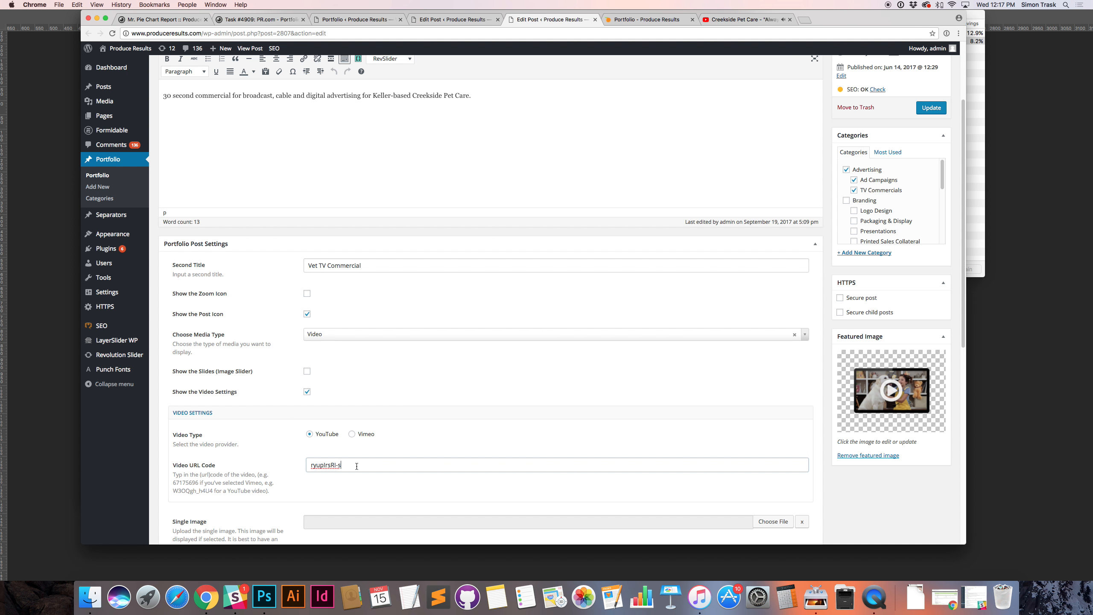
Finish checking the video code field and return to the Portfolio list of all posts
click(743, 19)
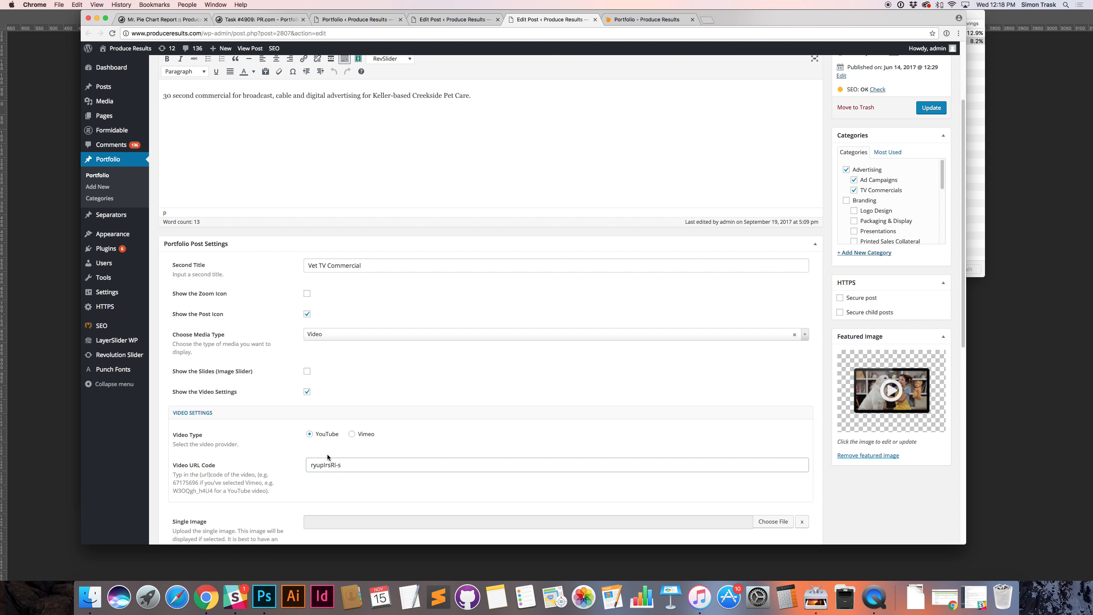
click(338, 465)
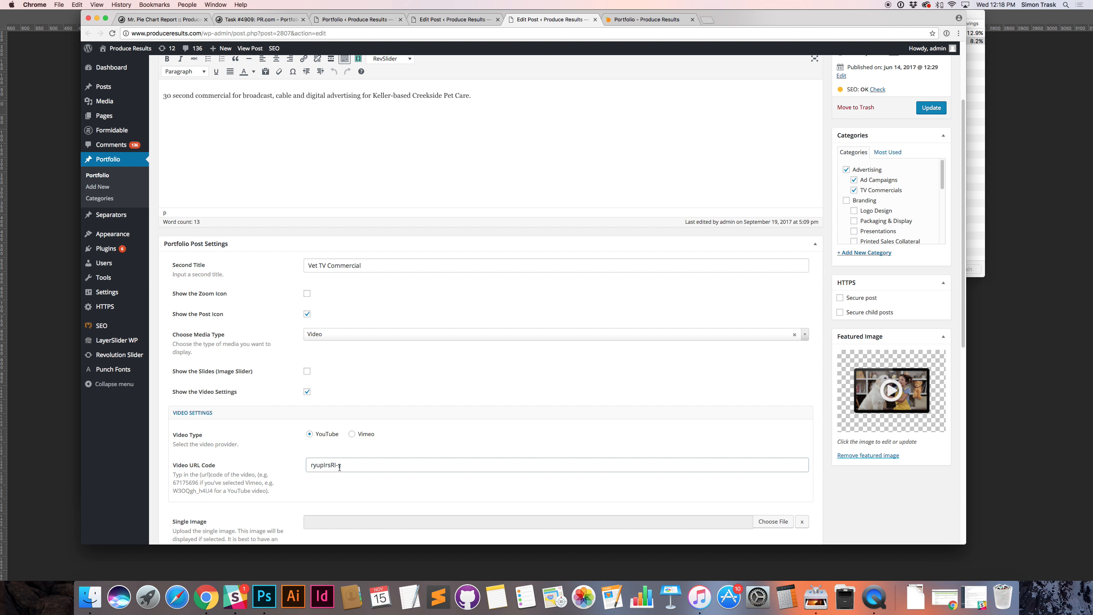
scroll(down, 3)
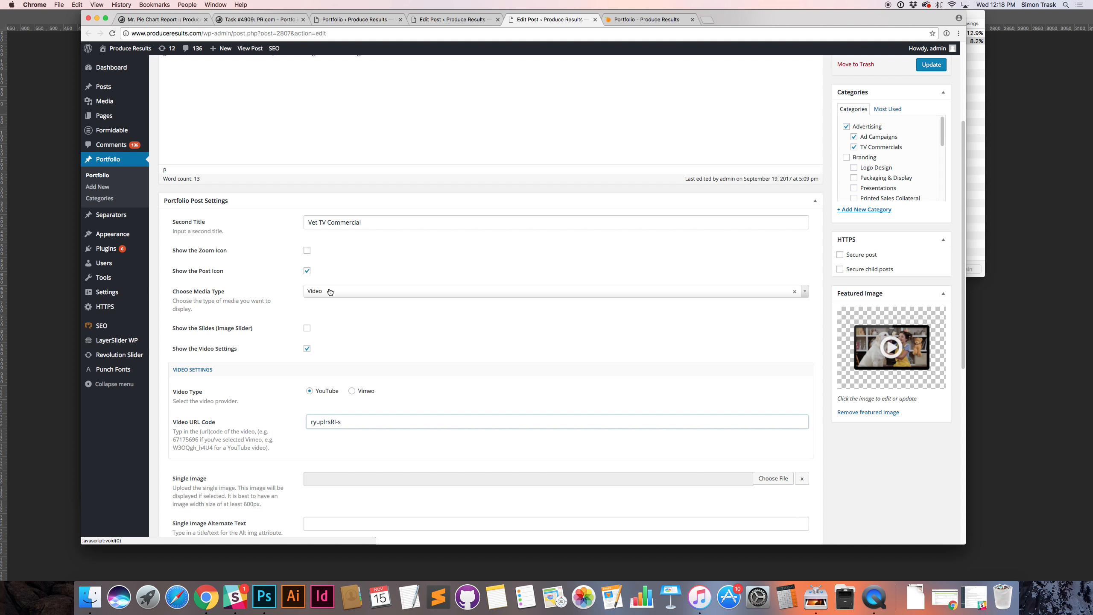
scroll(down, 3)
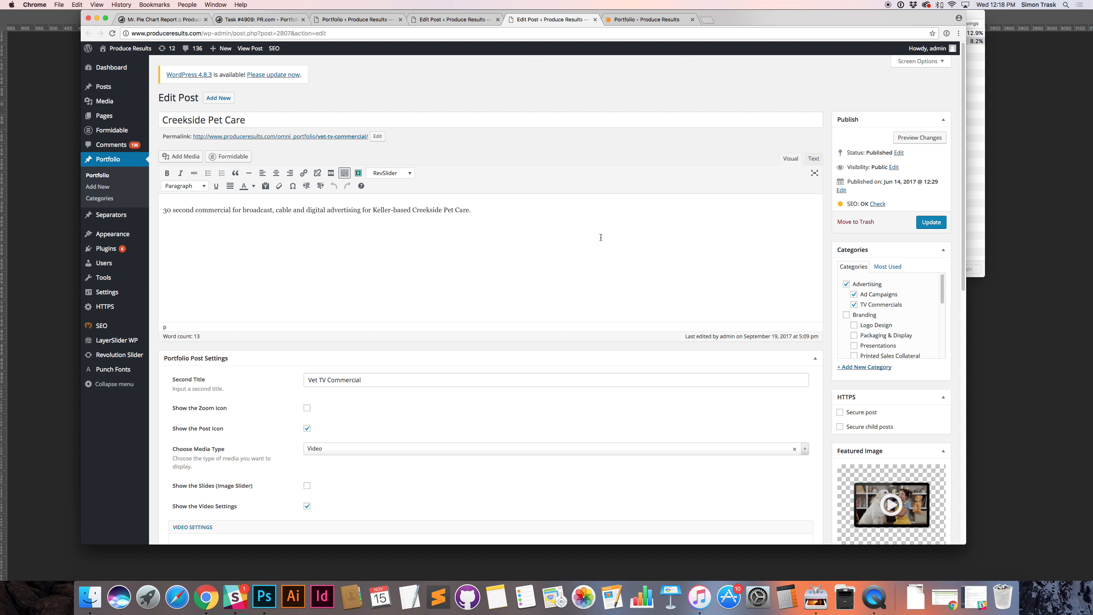
click(358, 18)
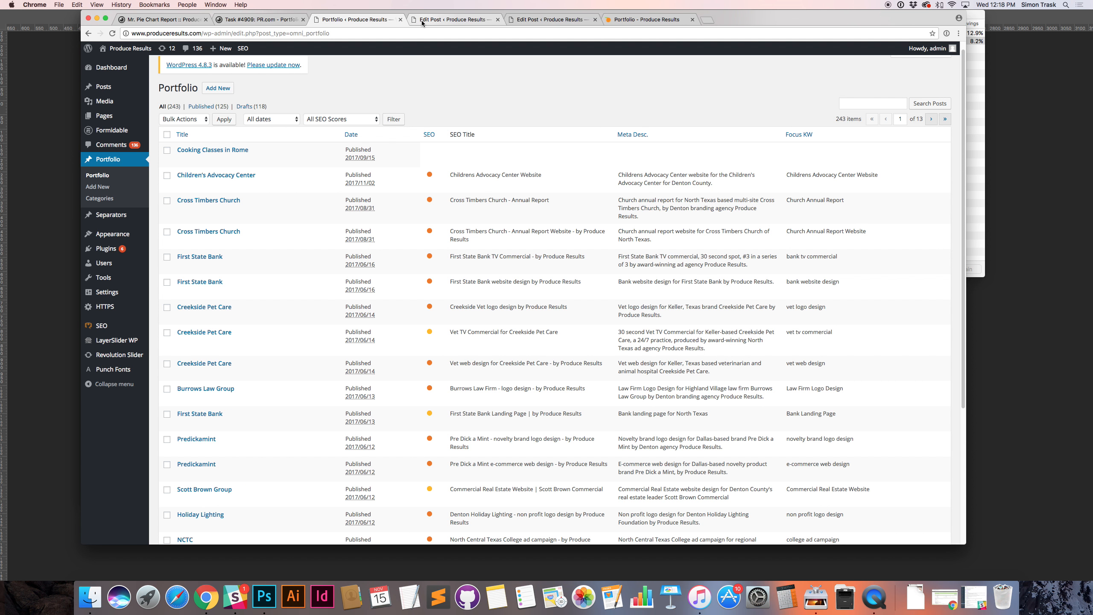